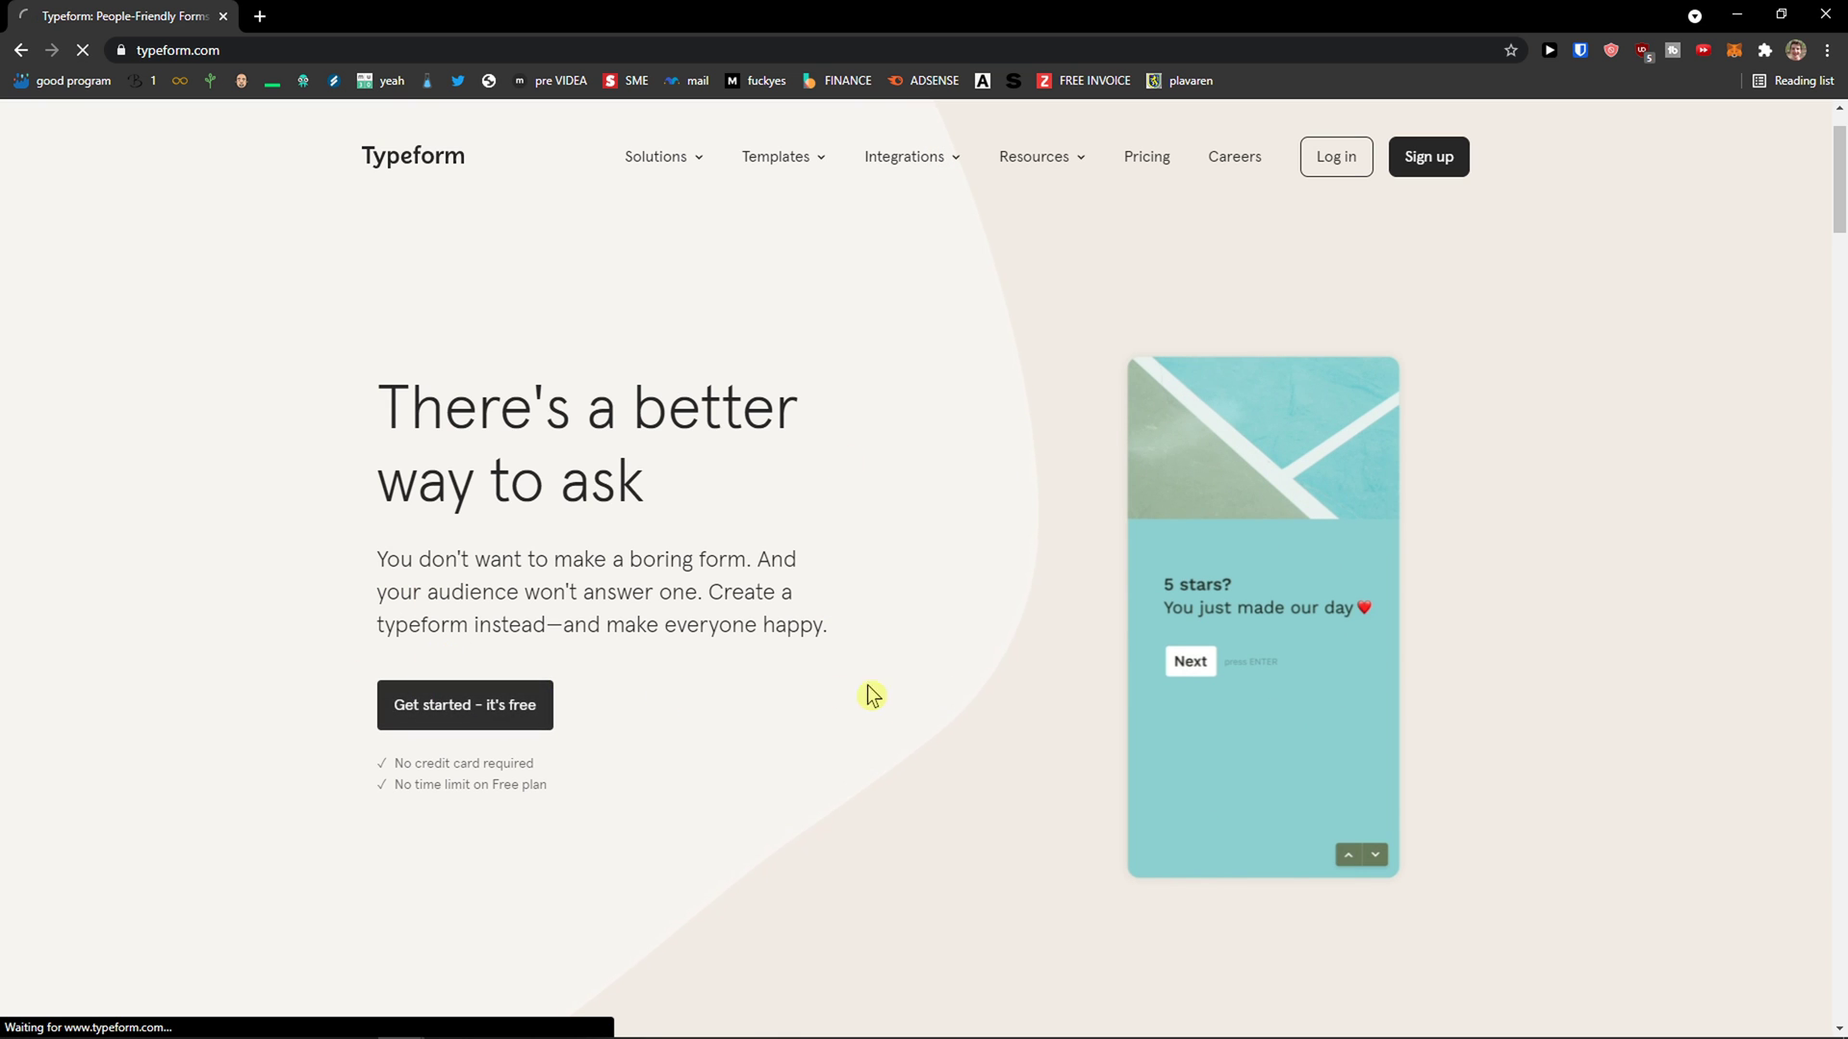
pyautogui.click(1426, 156)
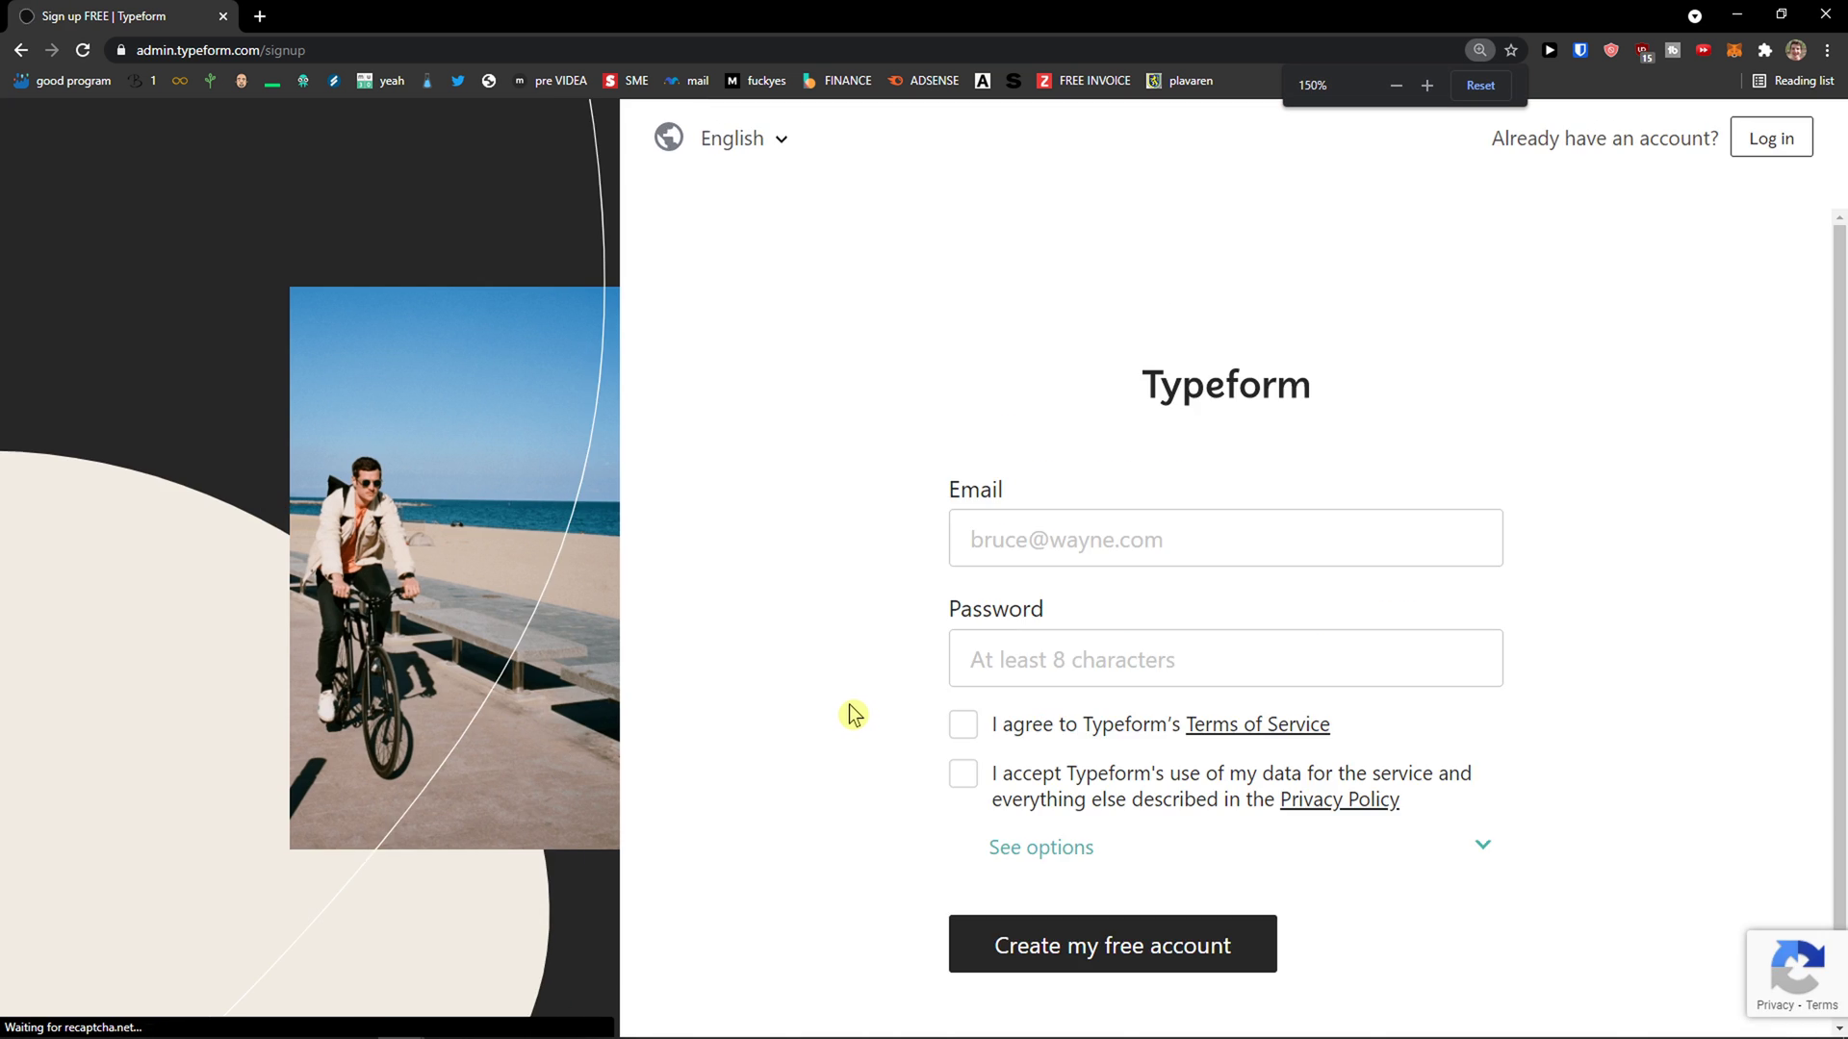
pyautogui.click(1224, 539)
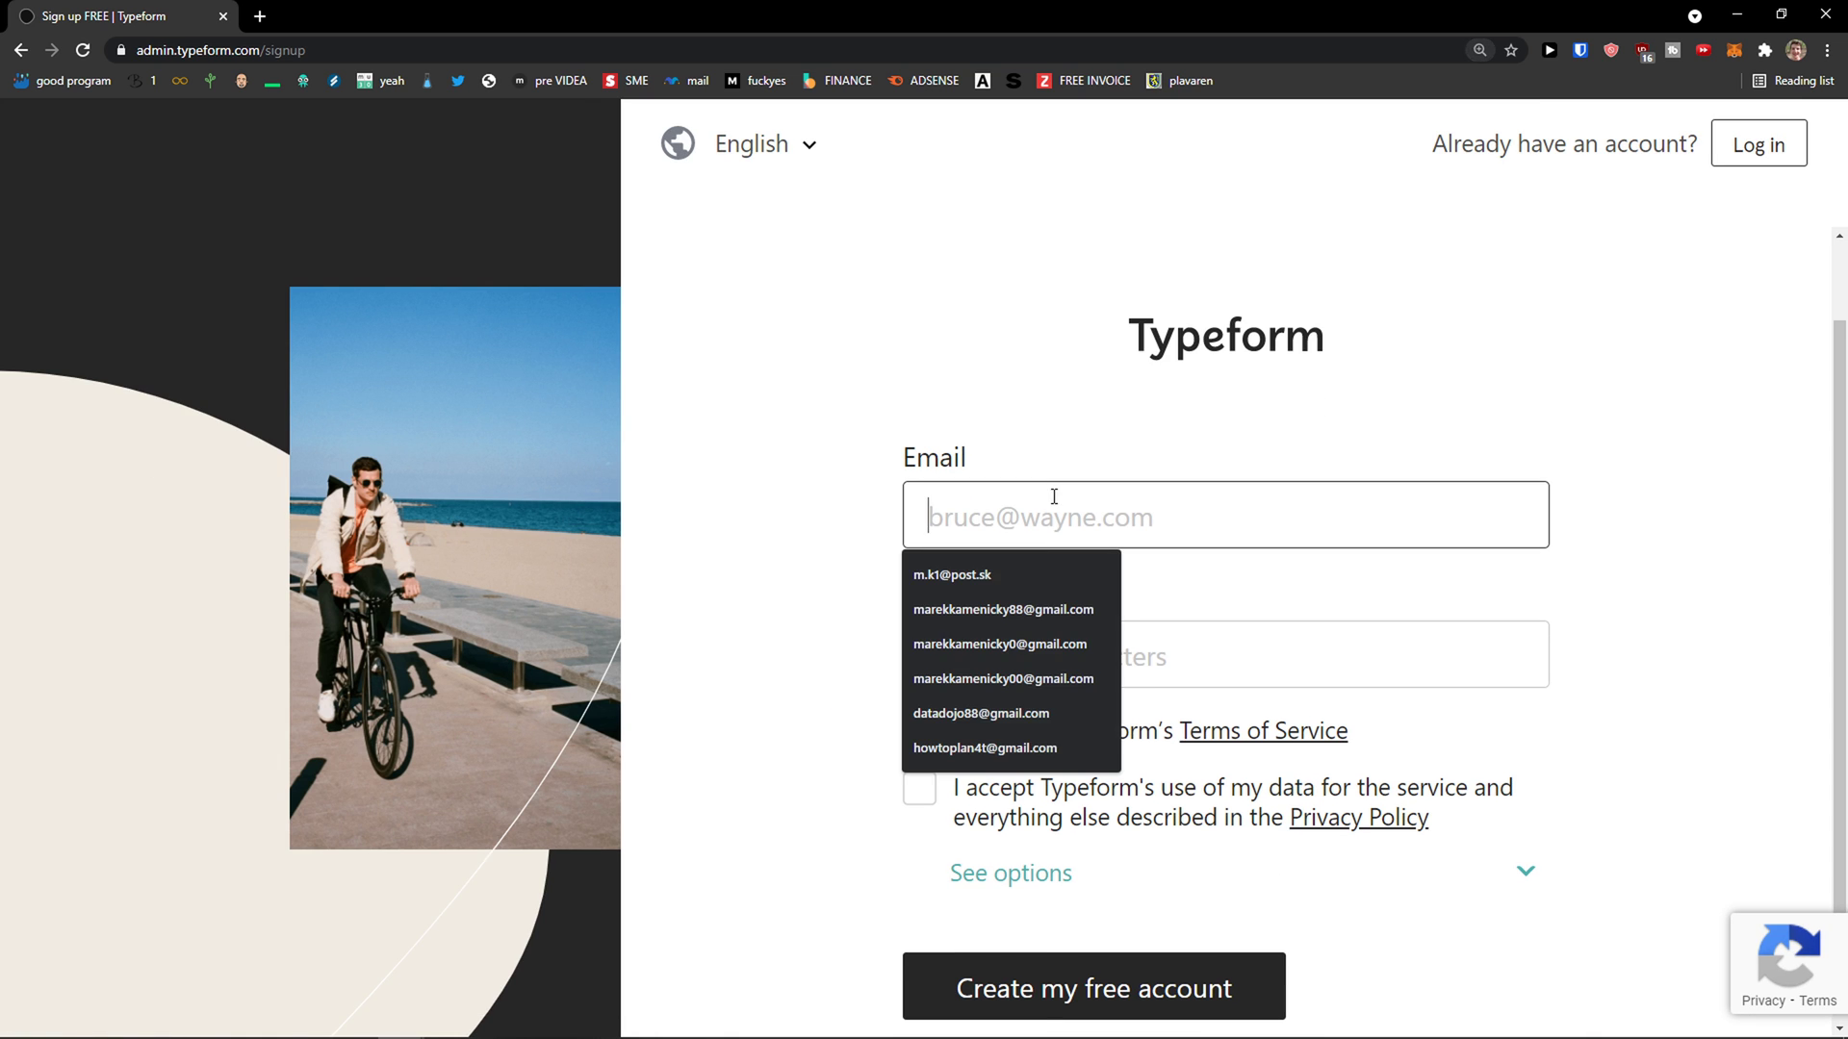
pyautogui.click(999, 643)
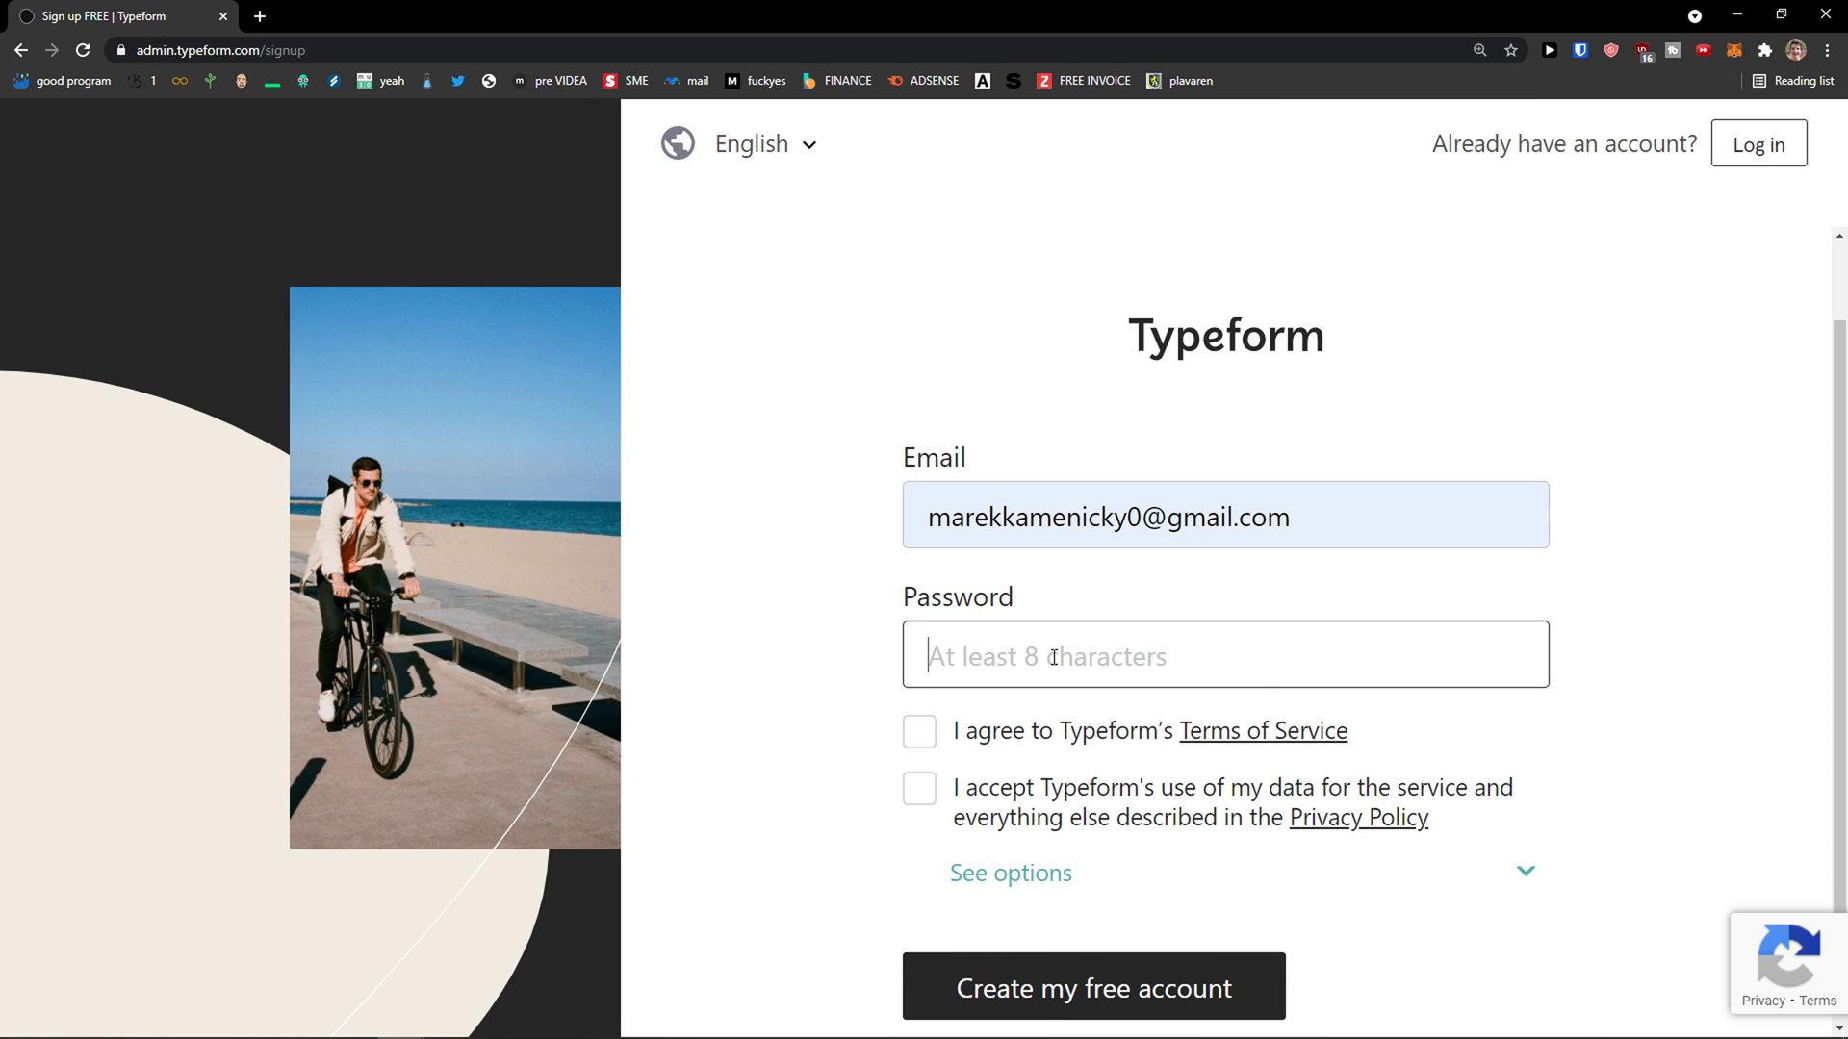
pyautogui.write('password')
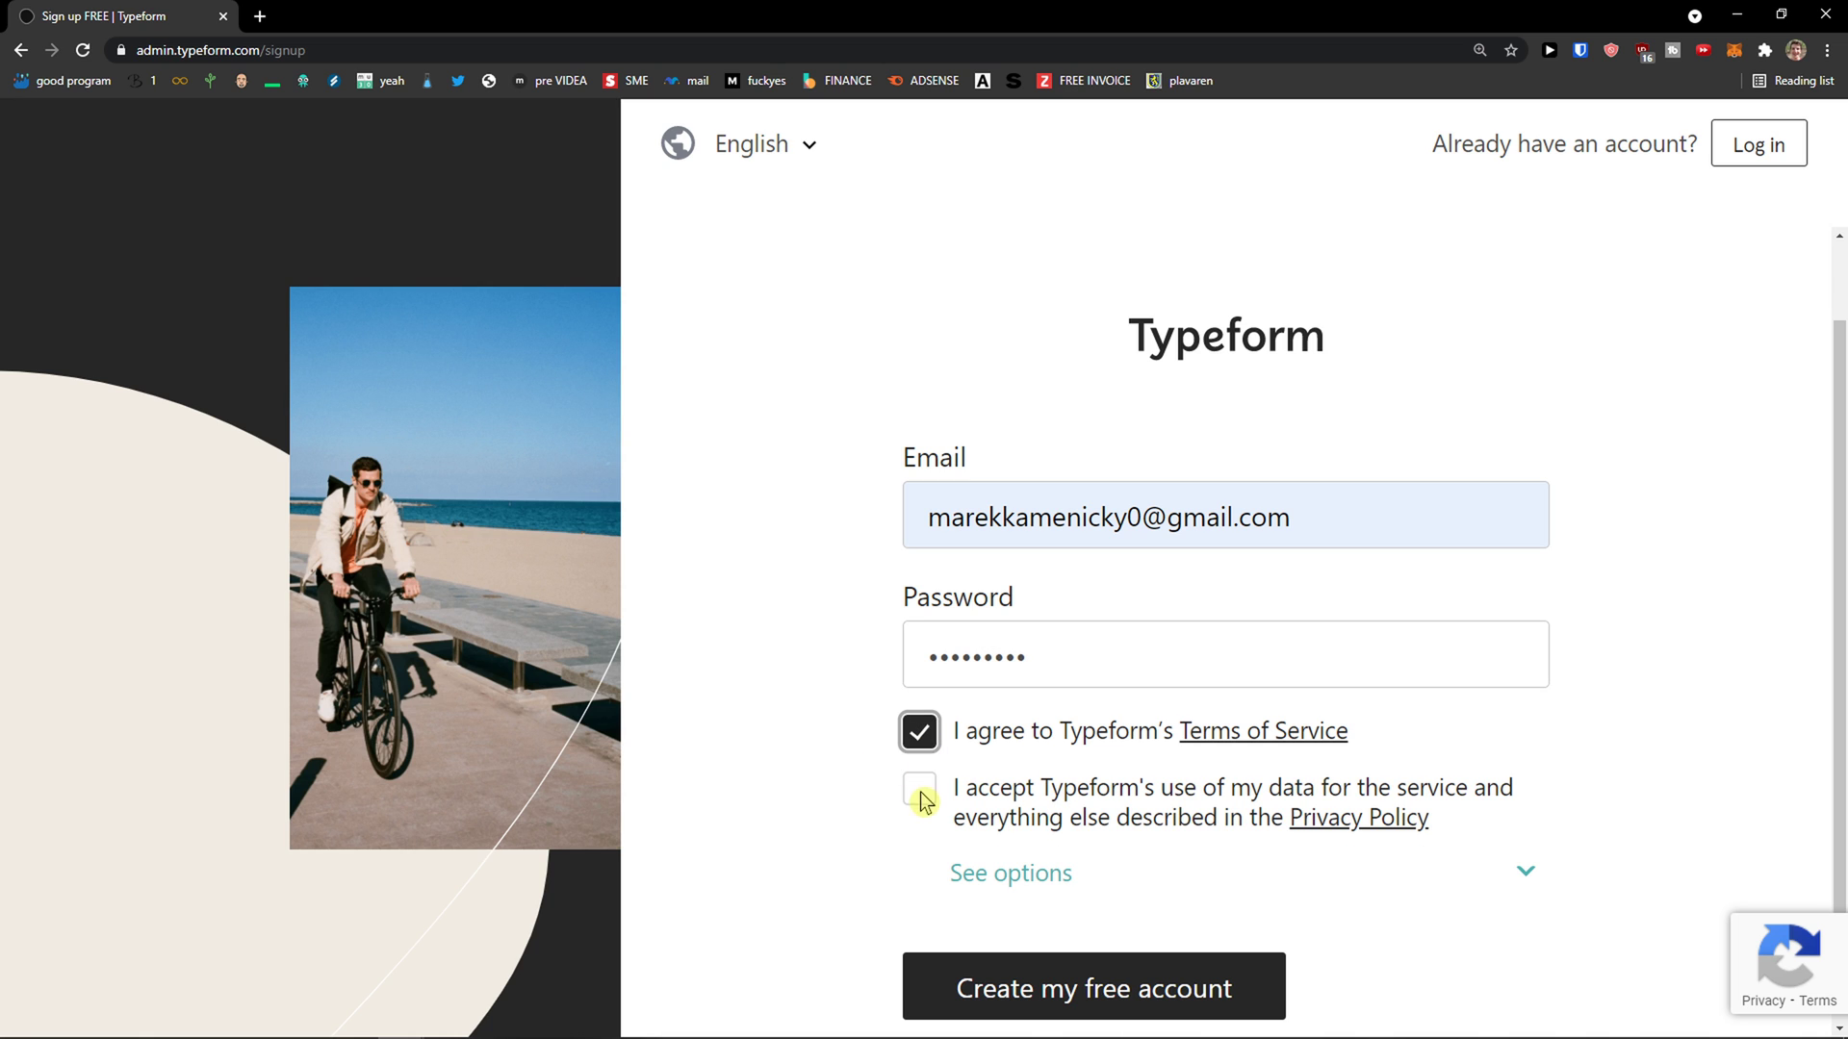
# Accept the privacy-policy data use and submit the account registration.
pyautogui.click(920, 789)
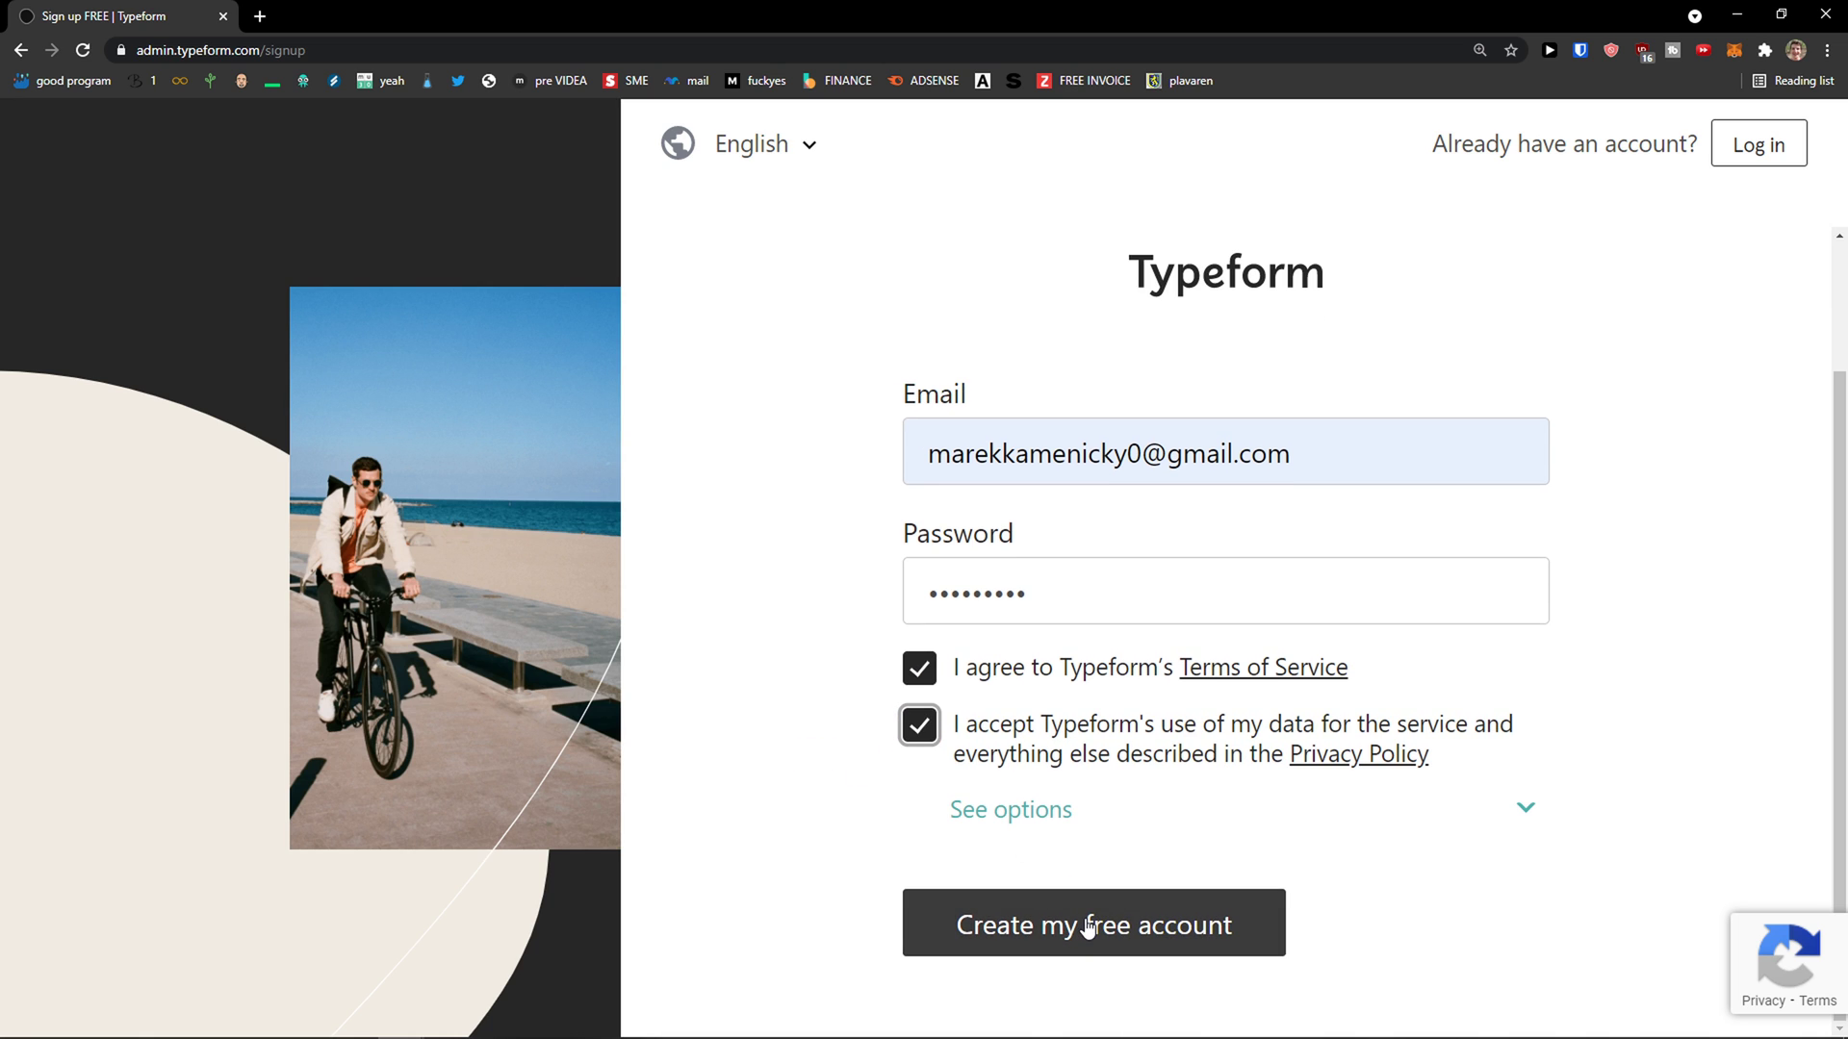
pyautogui.click(1093, 922)
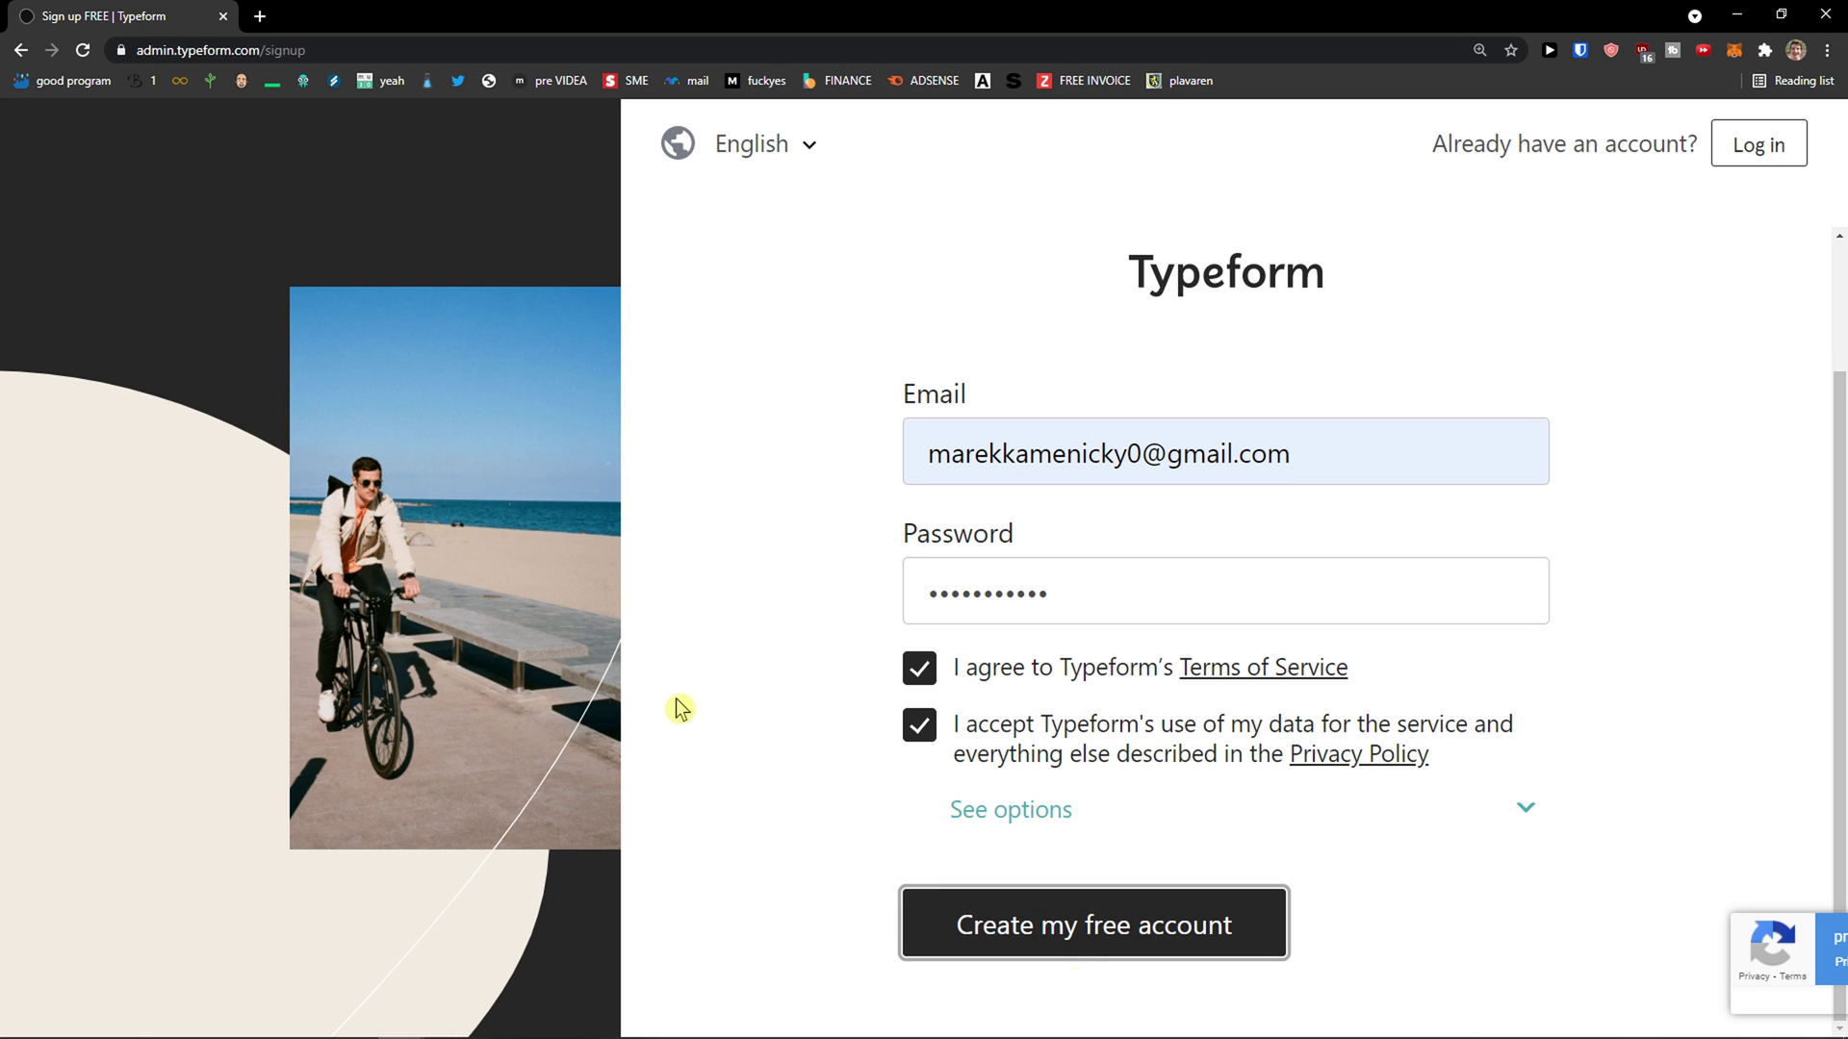
pyautogui.click(1093, 922)
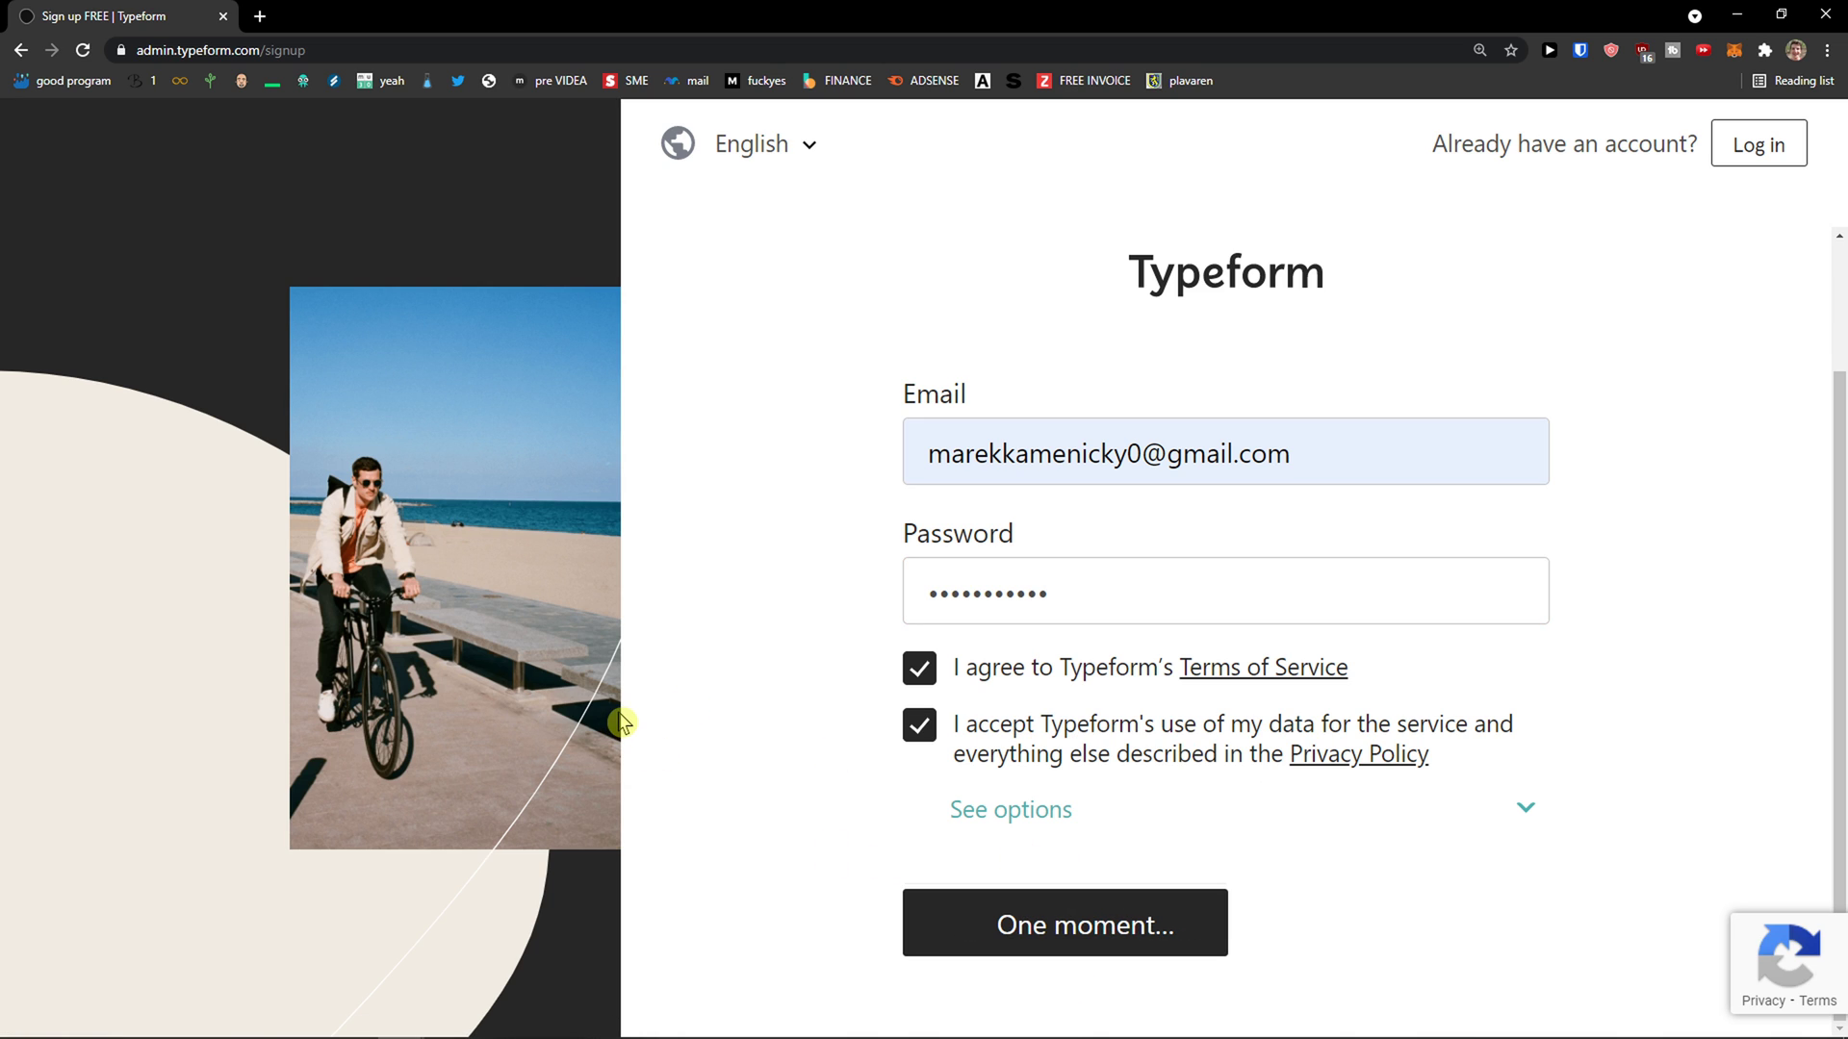
pyautogui.moveTo(807, 855)
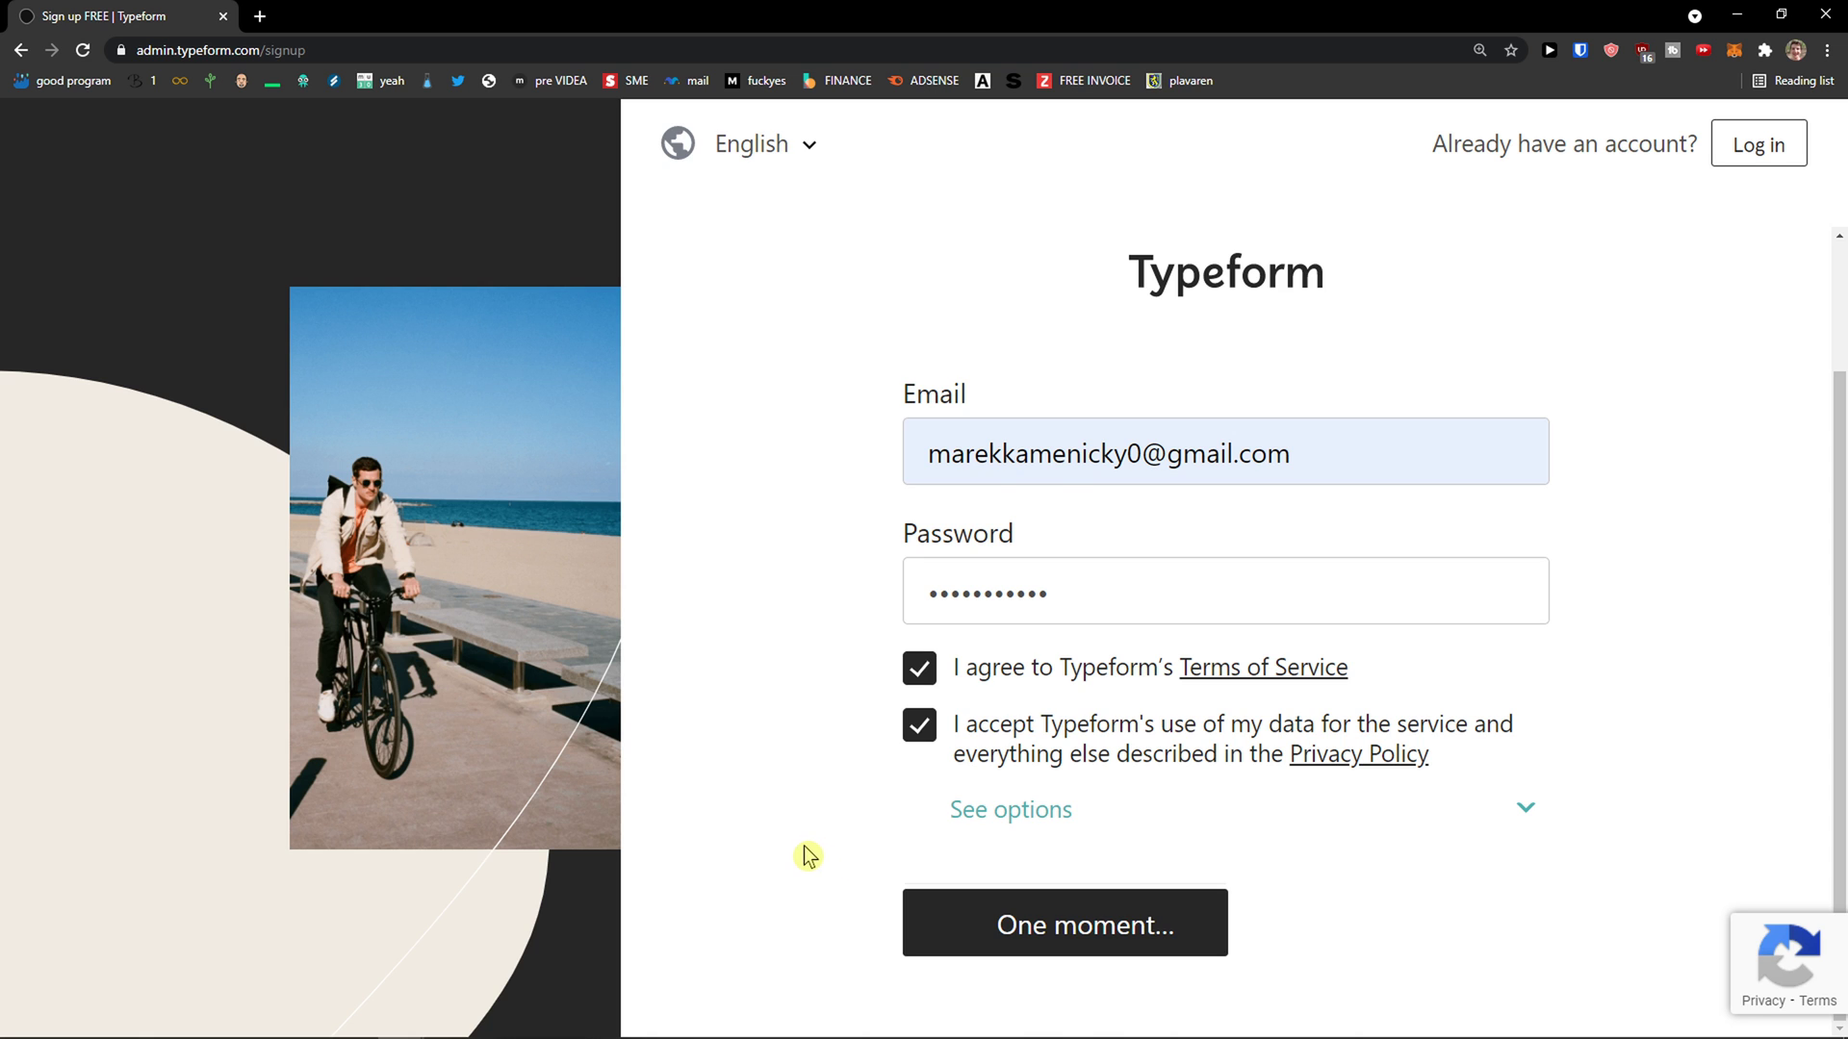
# Activate the account from the Typeform activation email in Gmail.
pyautogui.click(1063, 922)
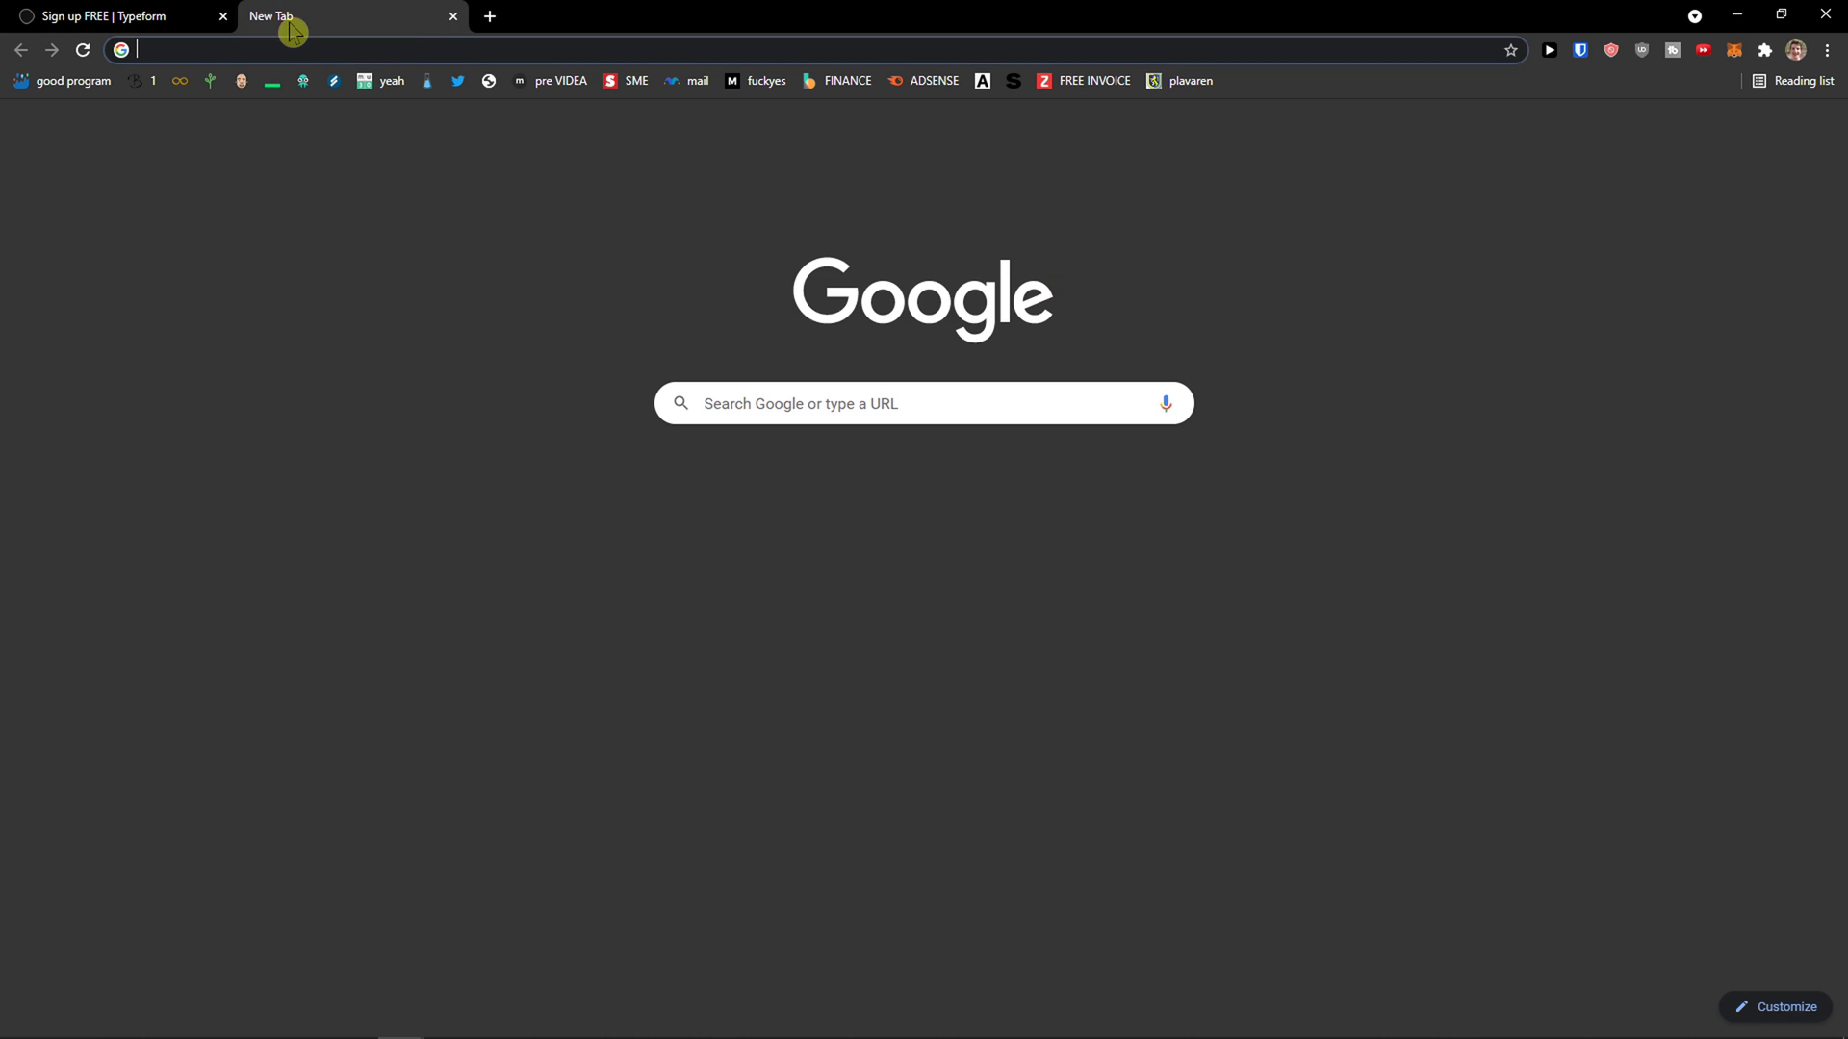
pyautogui.click(452, 17)
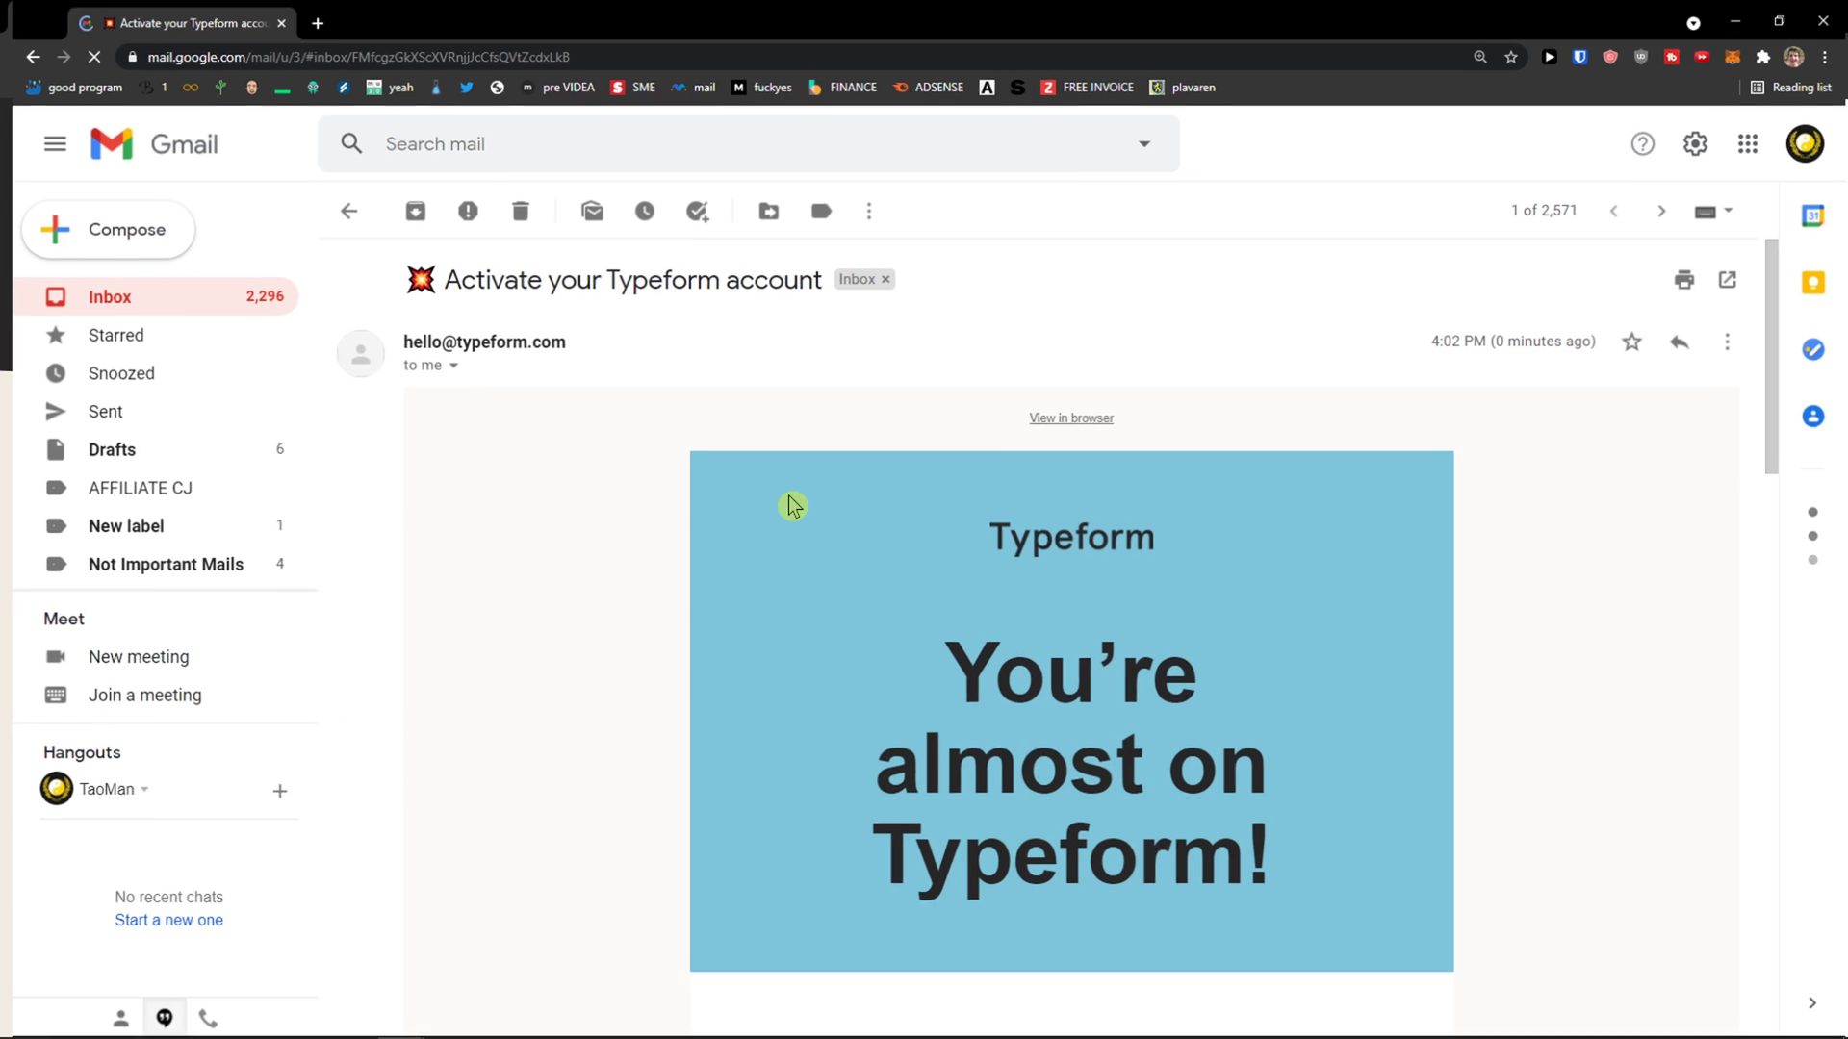
pyautogui.scroll(-3)
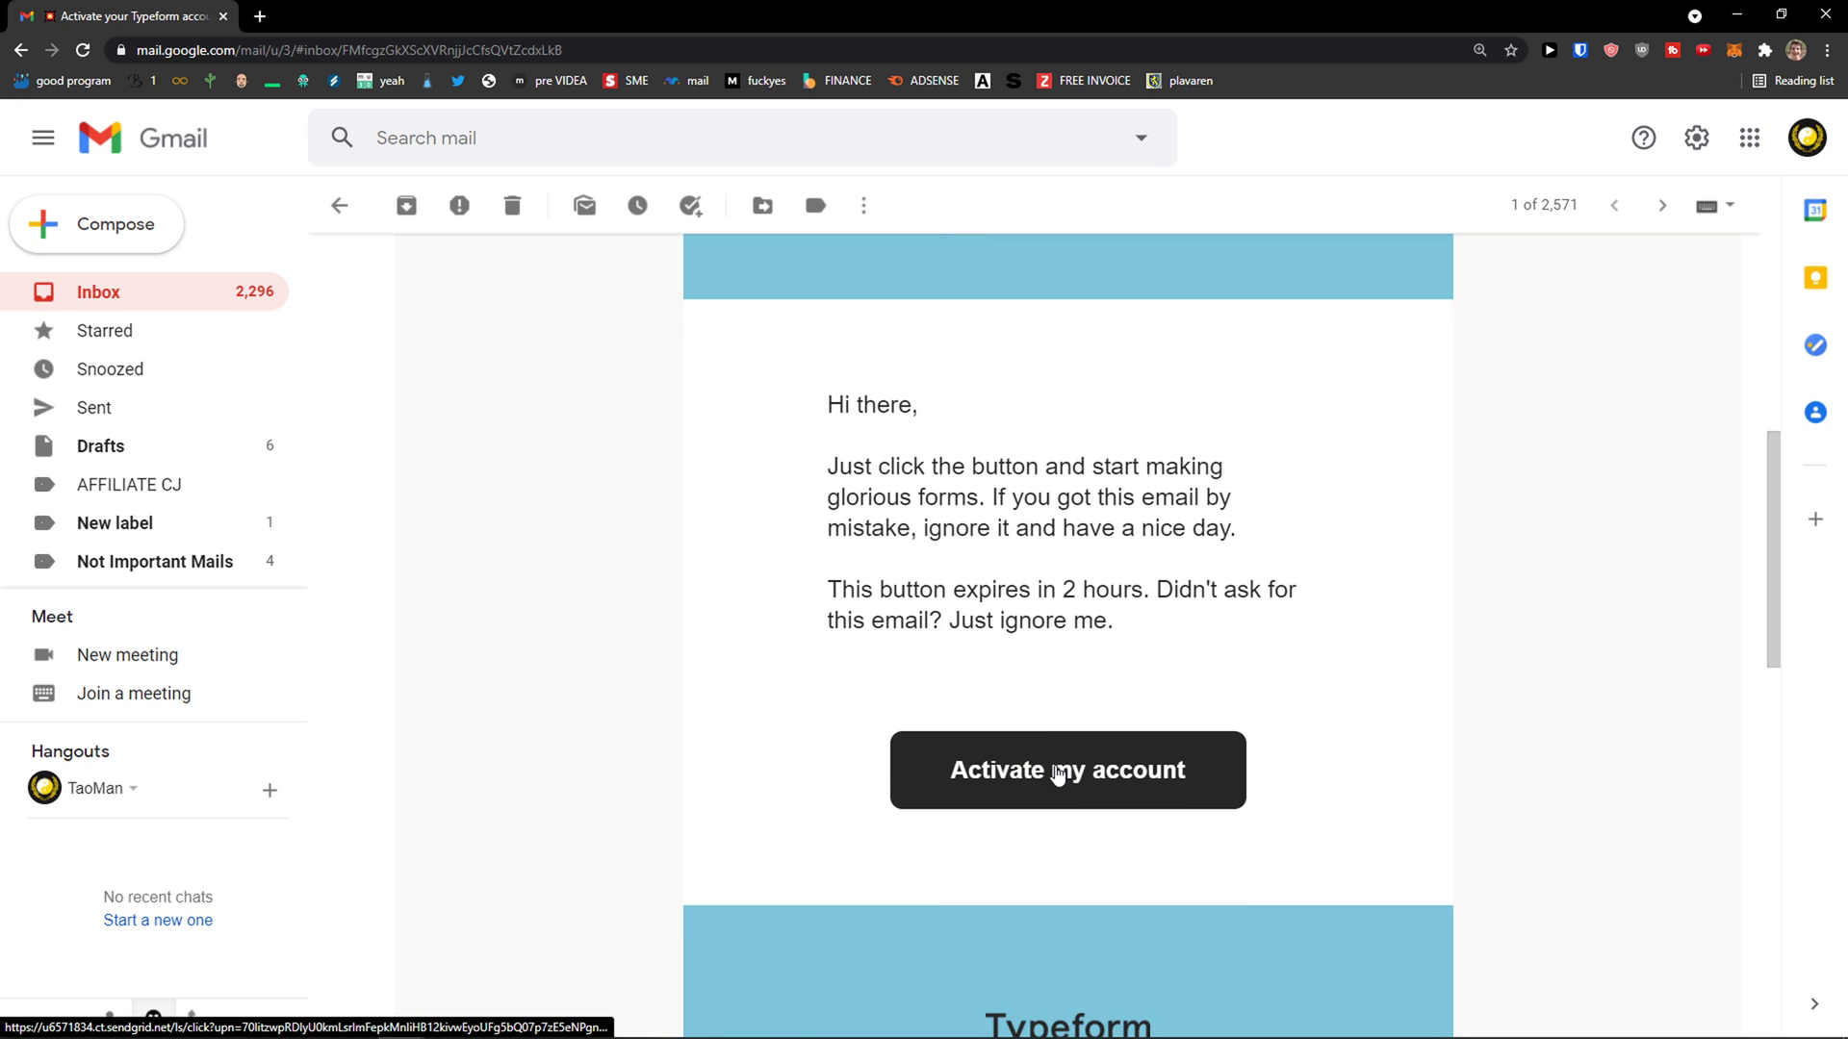
pyautogui.click(1066, 770)
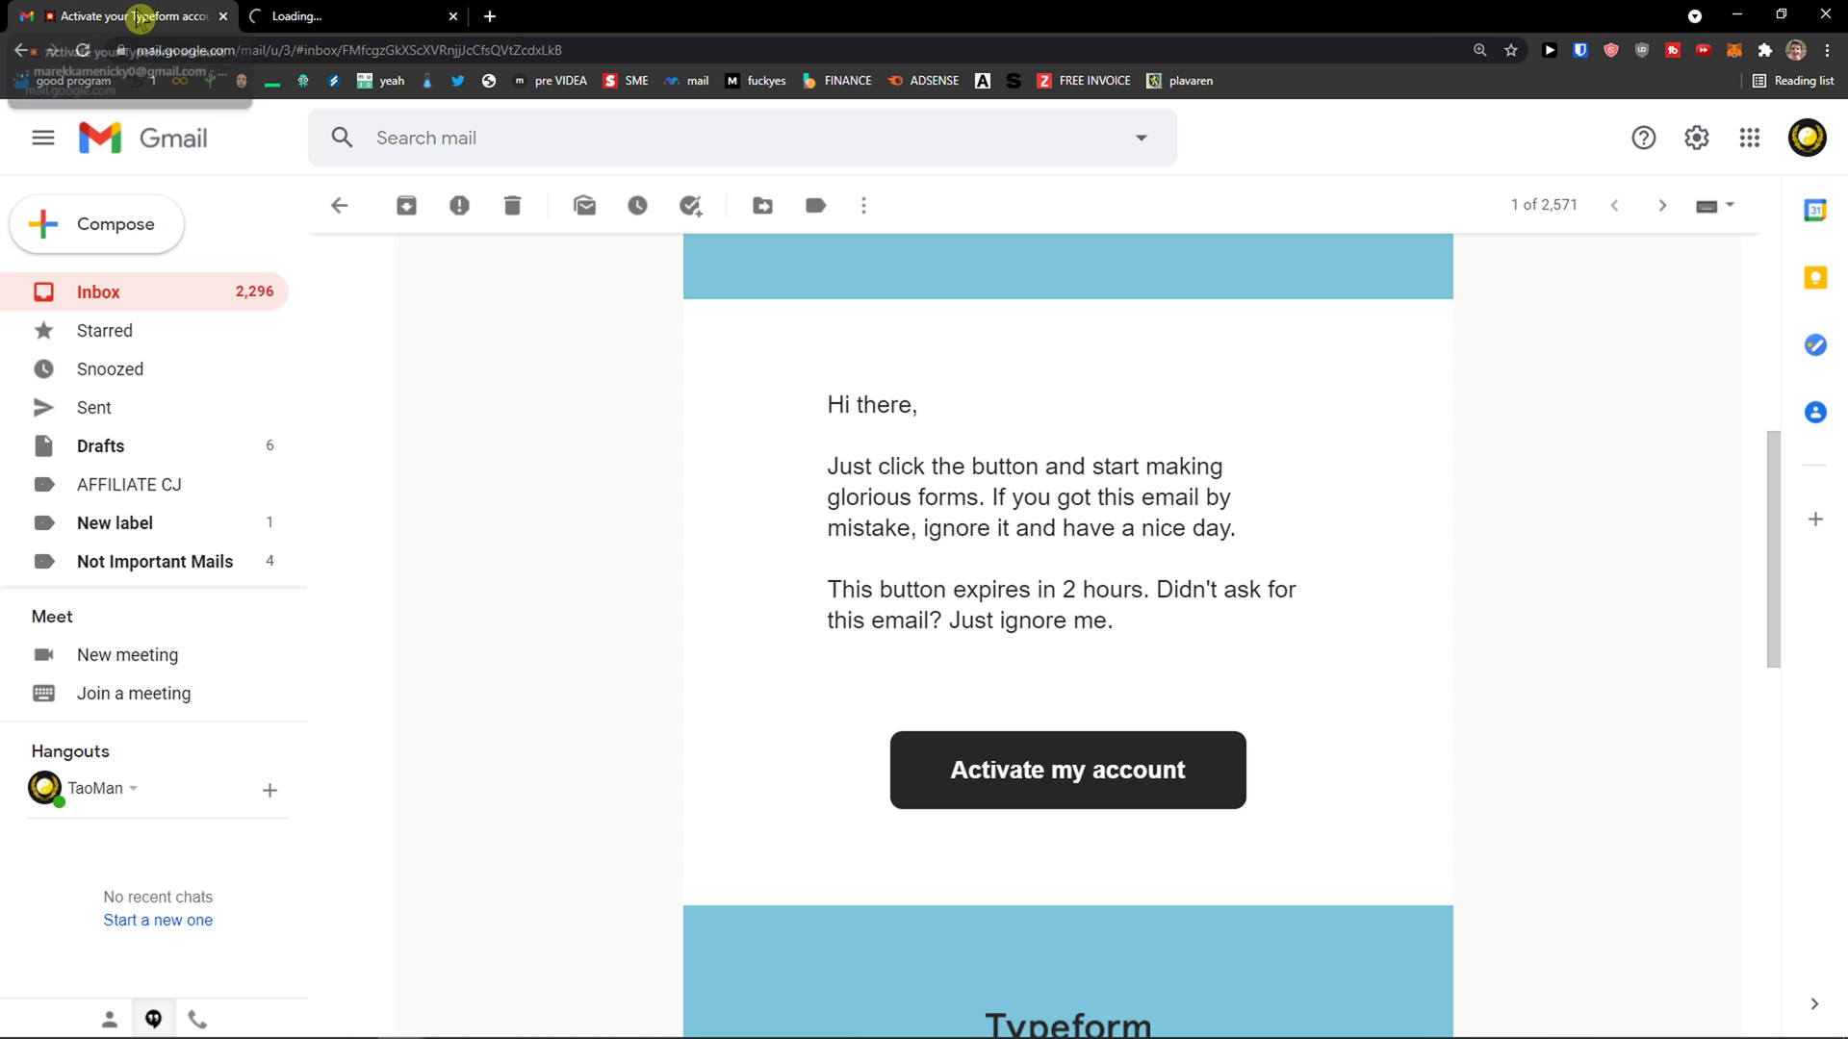
pyautogui.click(1068, 770)
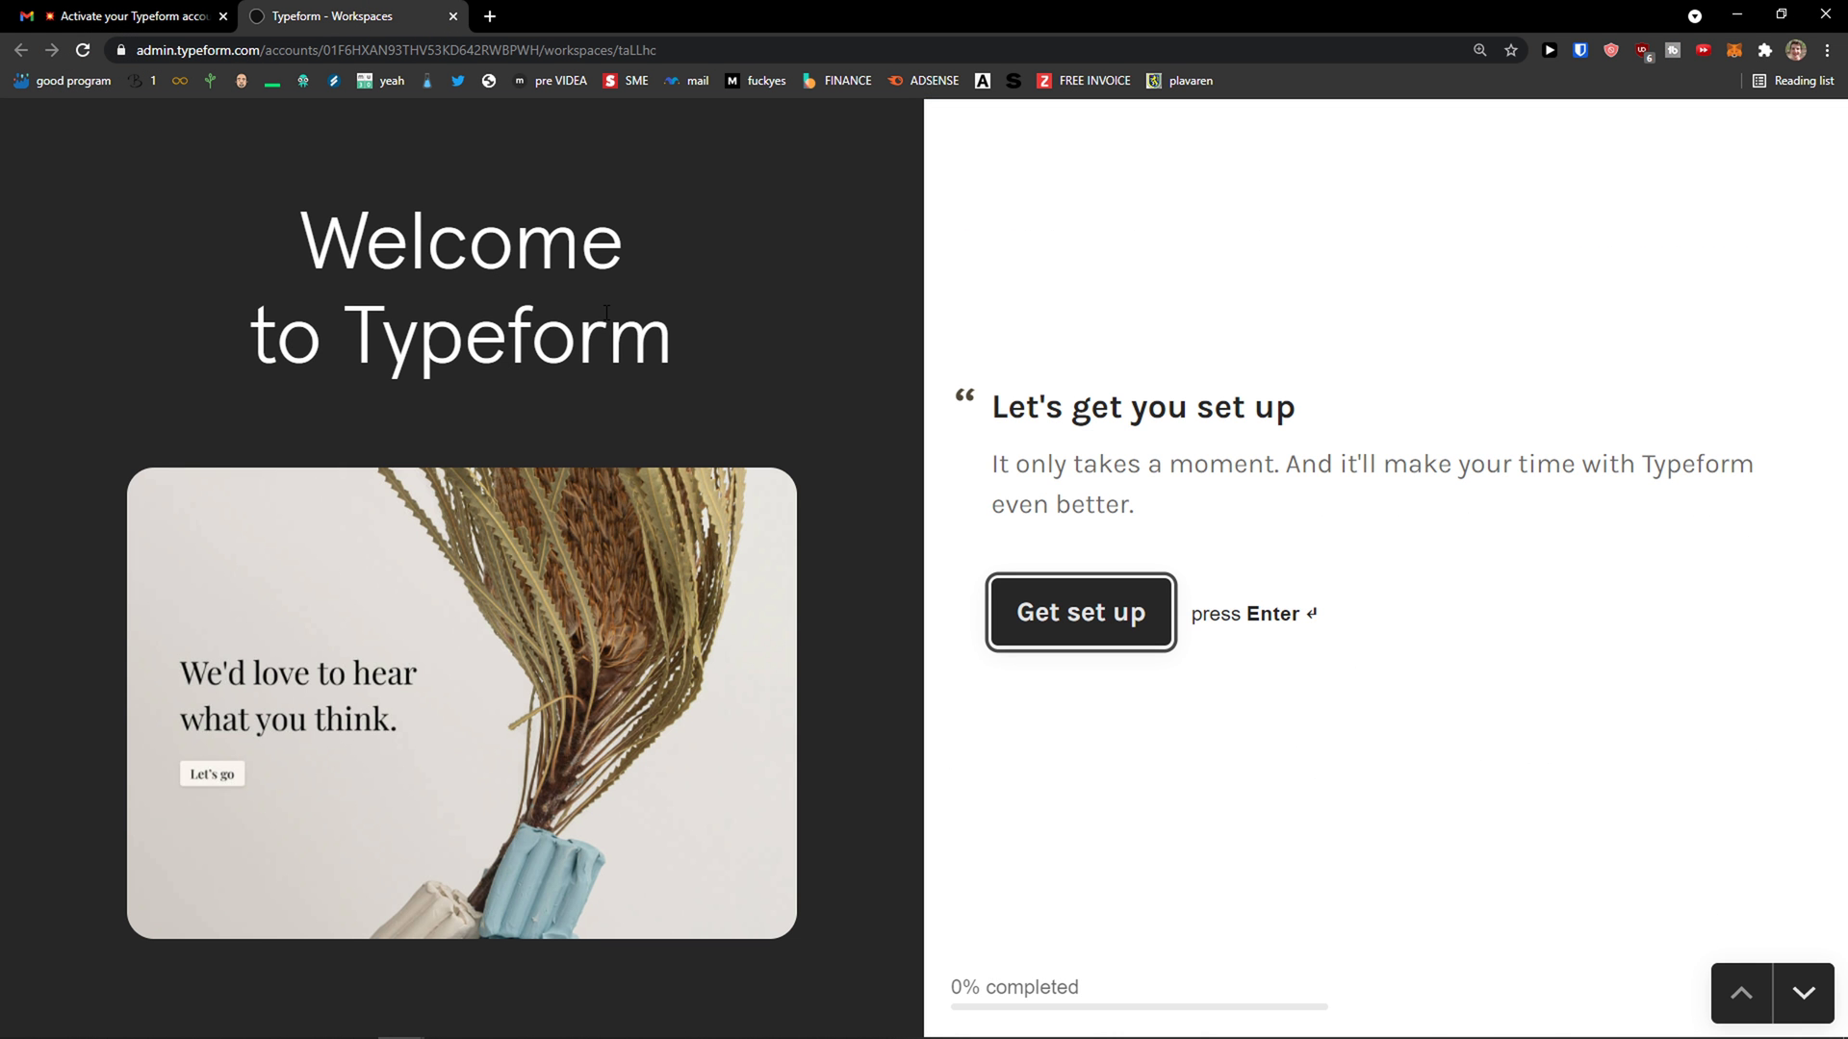
pyautogui.moveTo(1321, 534)
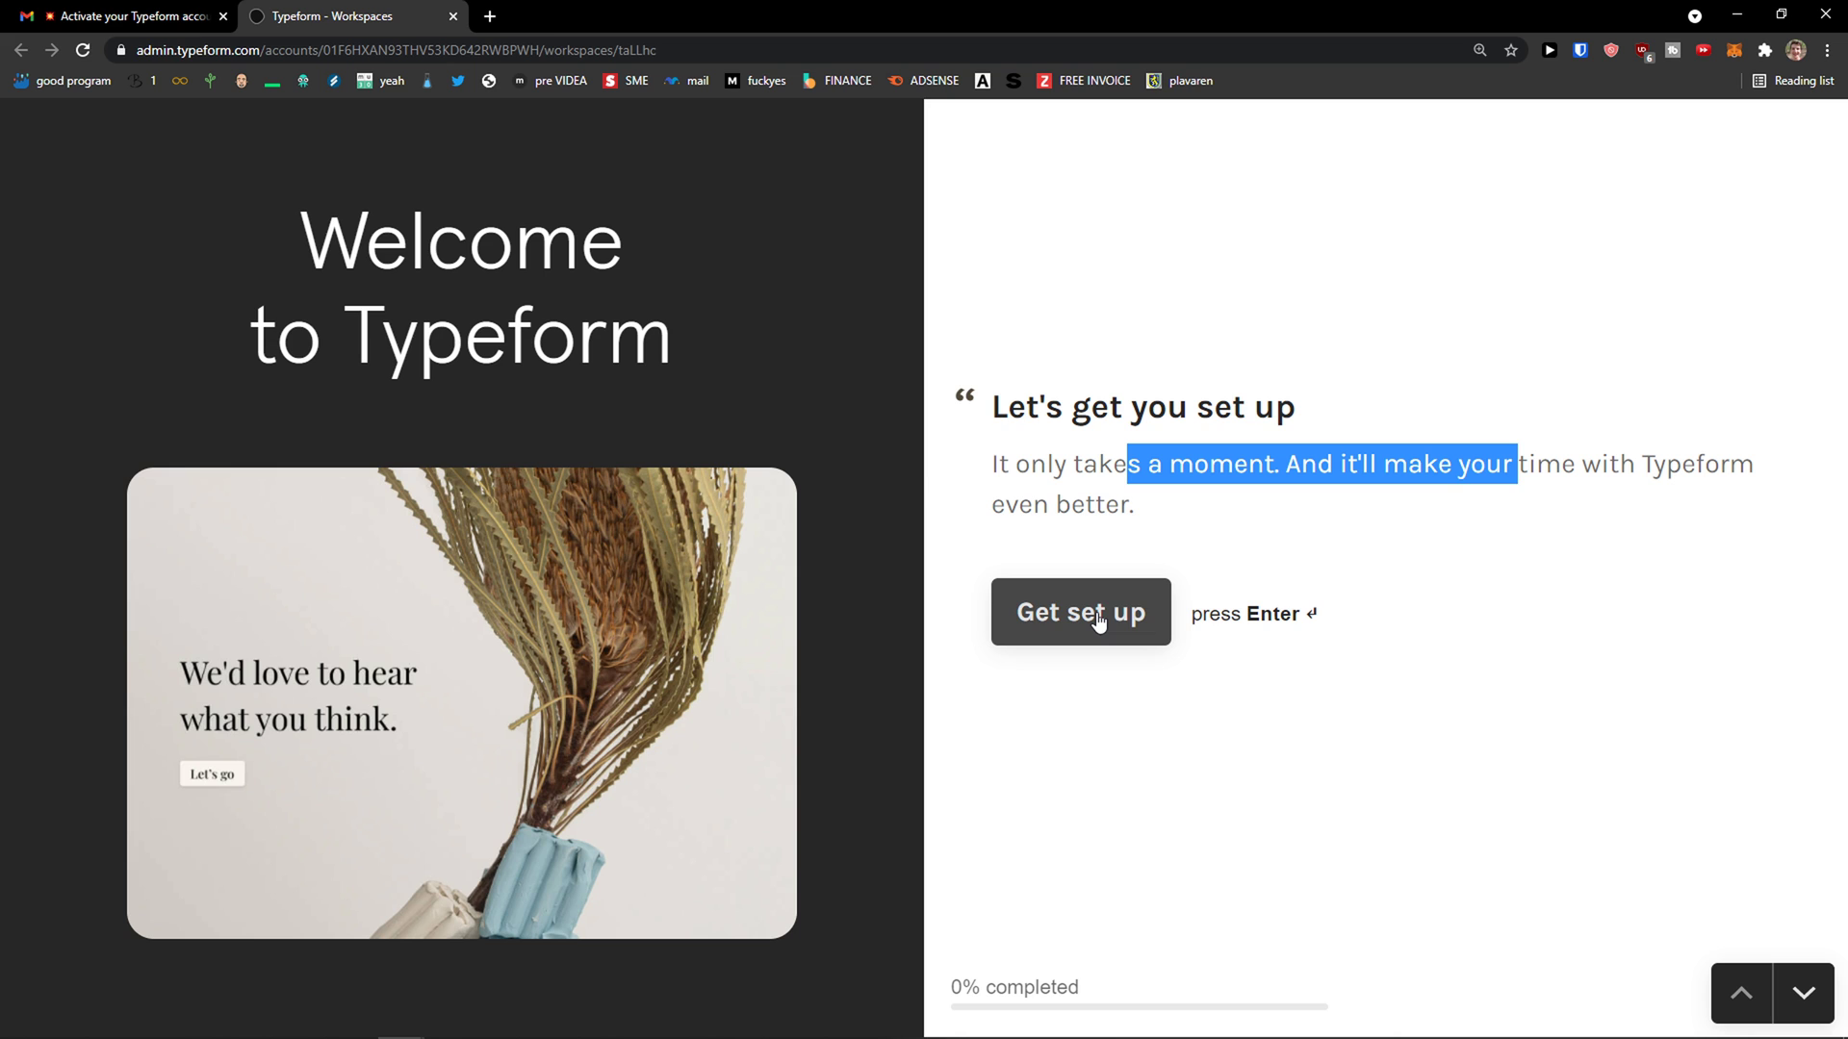
pyautogui.click(1080, 612)
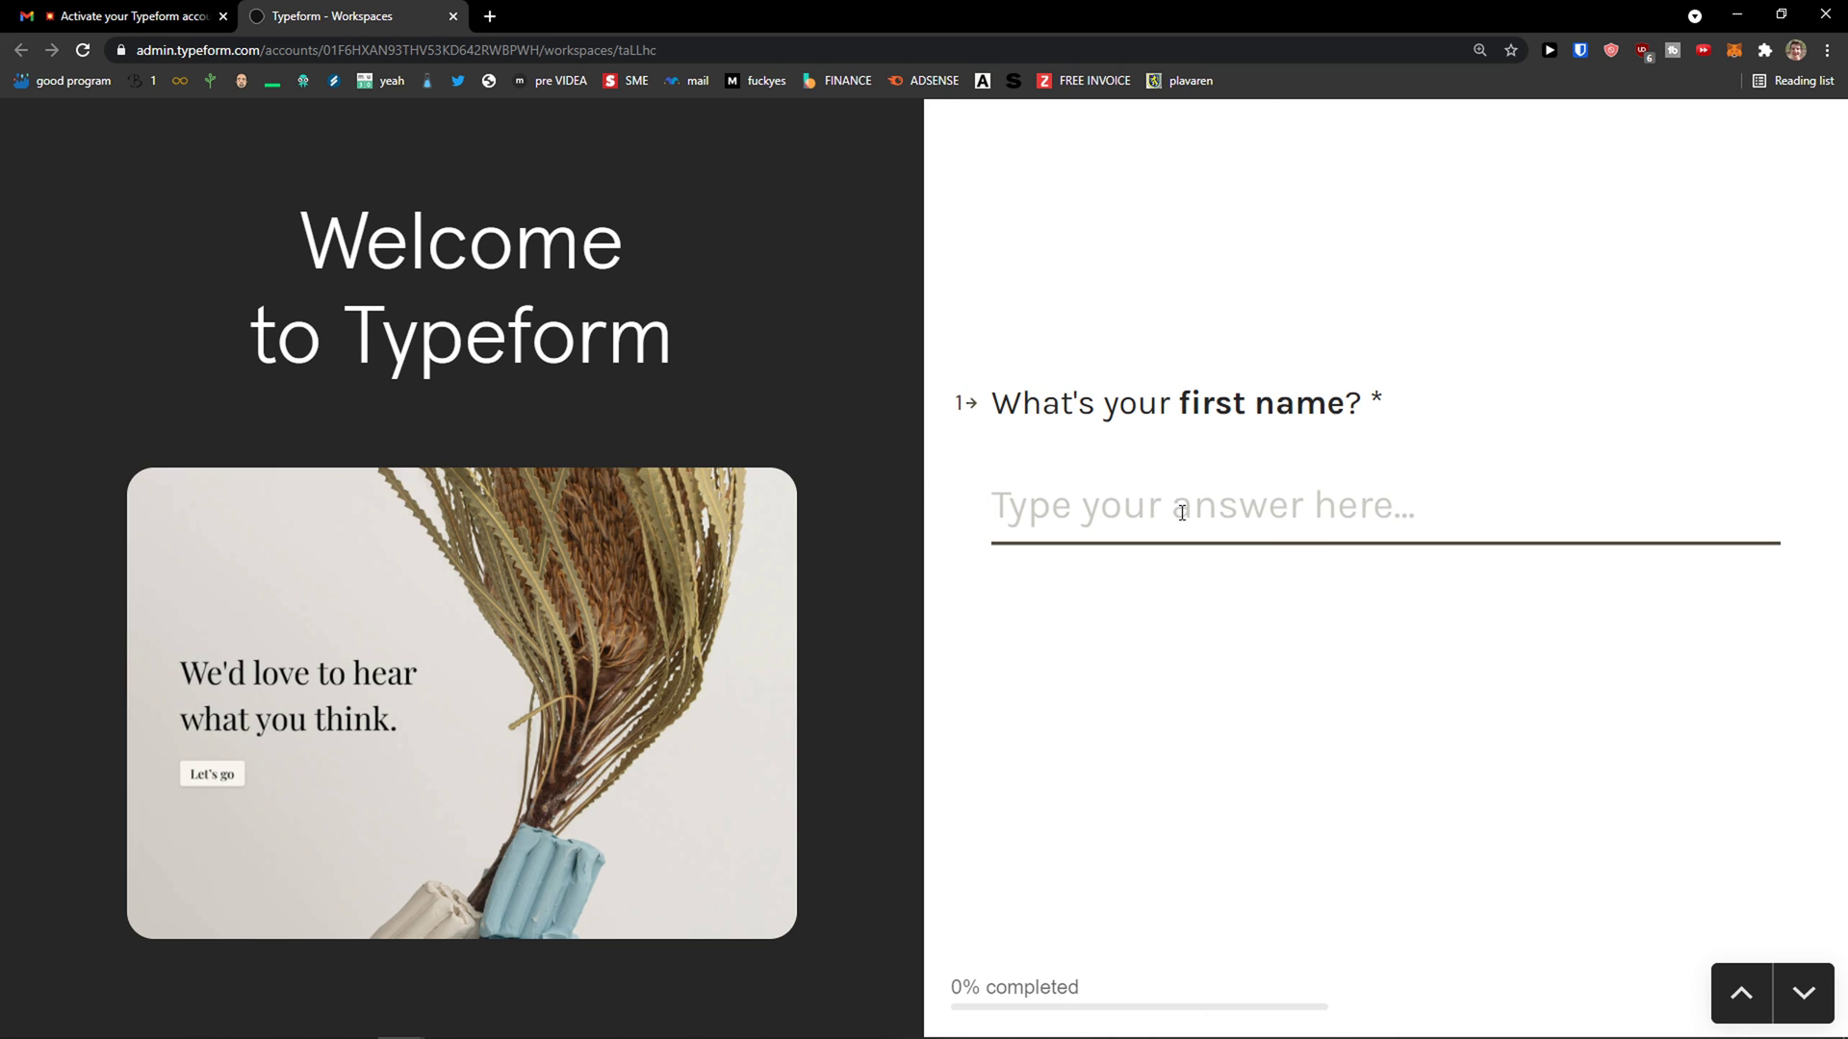
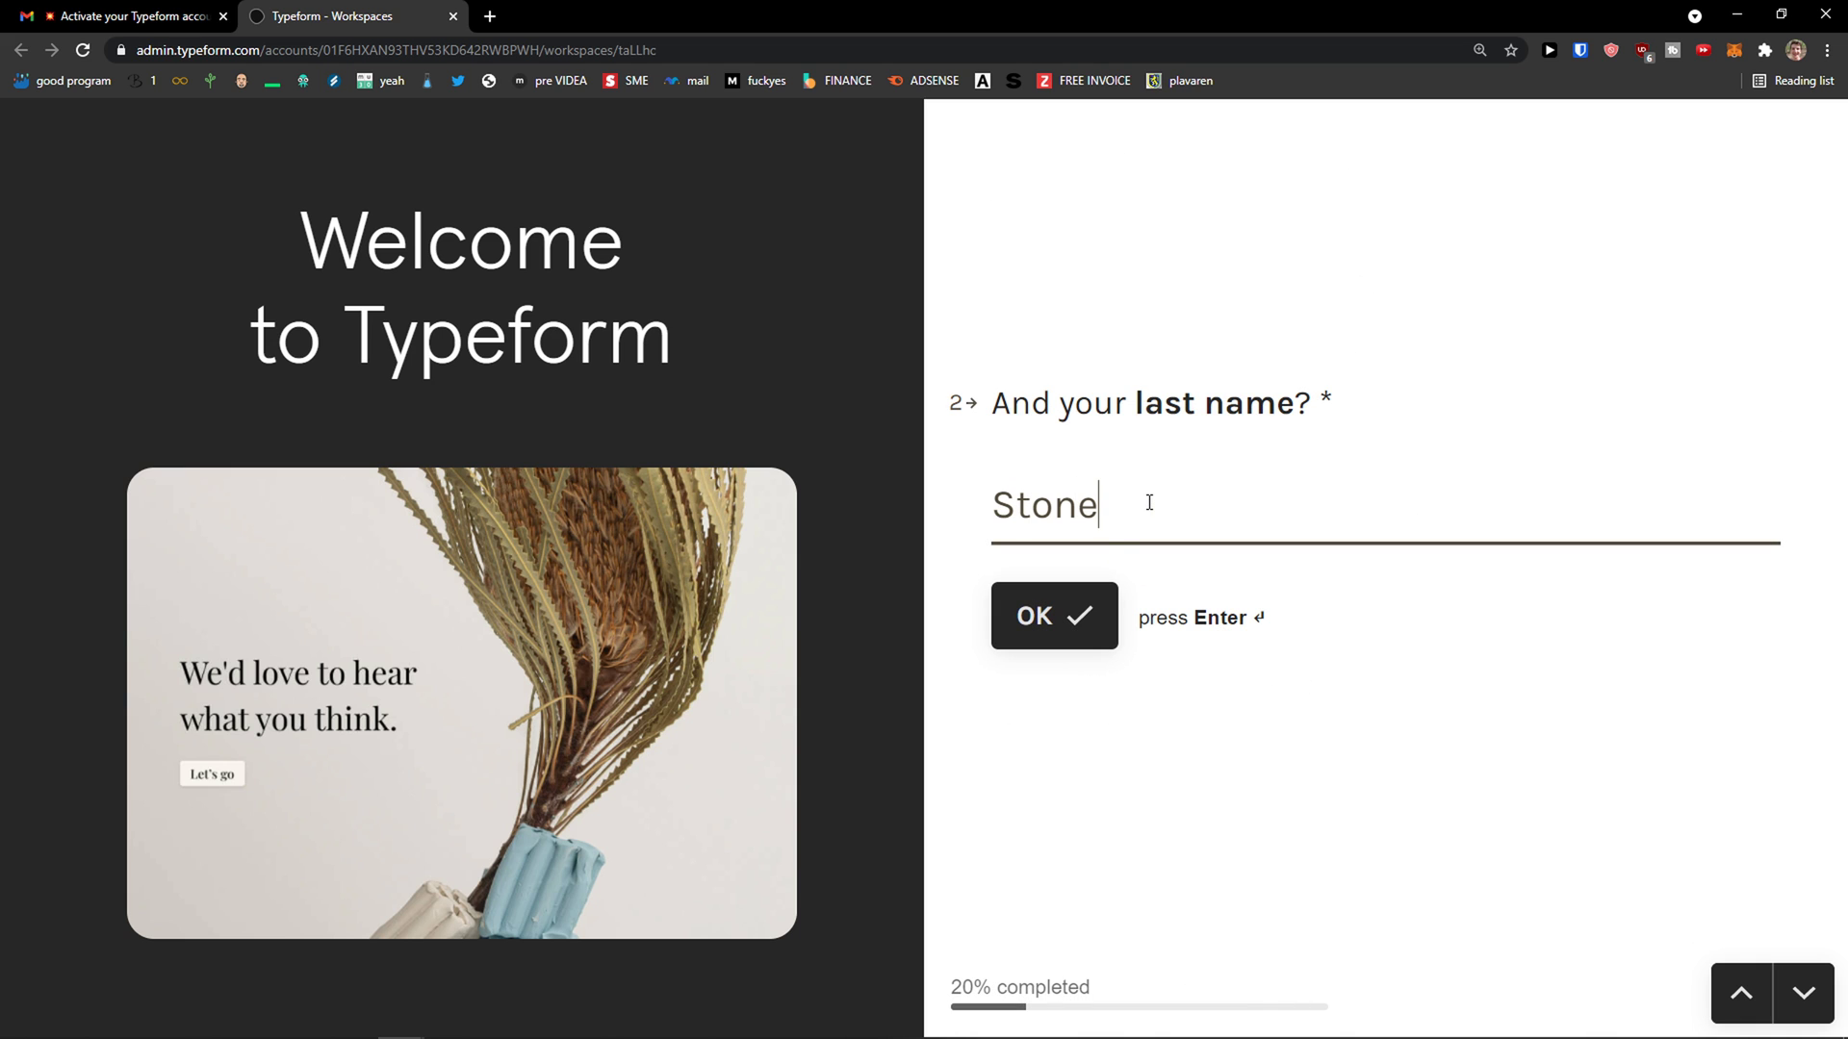
pyautogui.click(1051, 616)
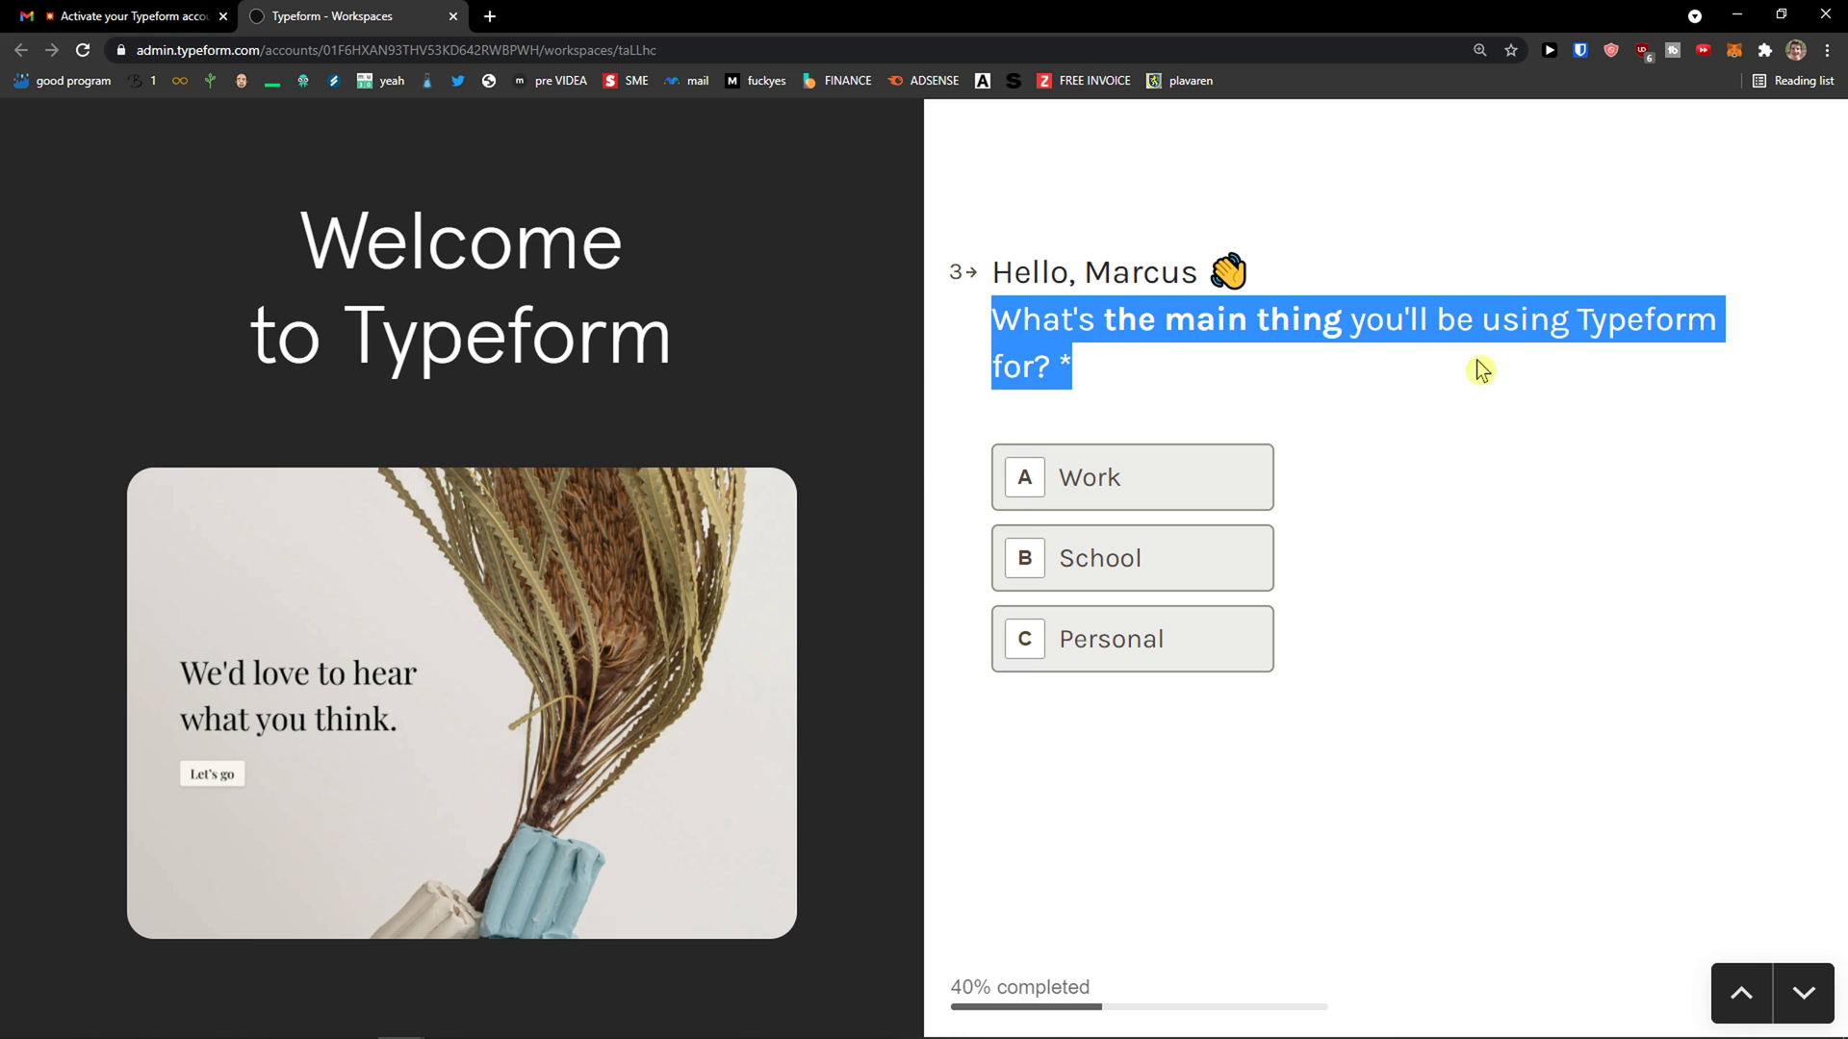
pyautogui.moveTo(1100, 477)
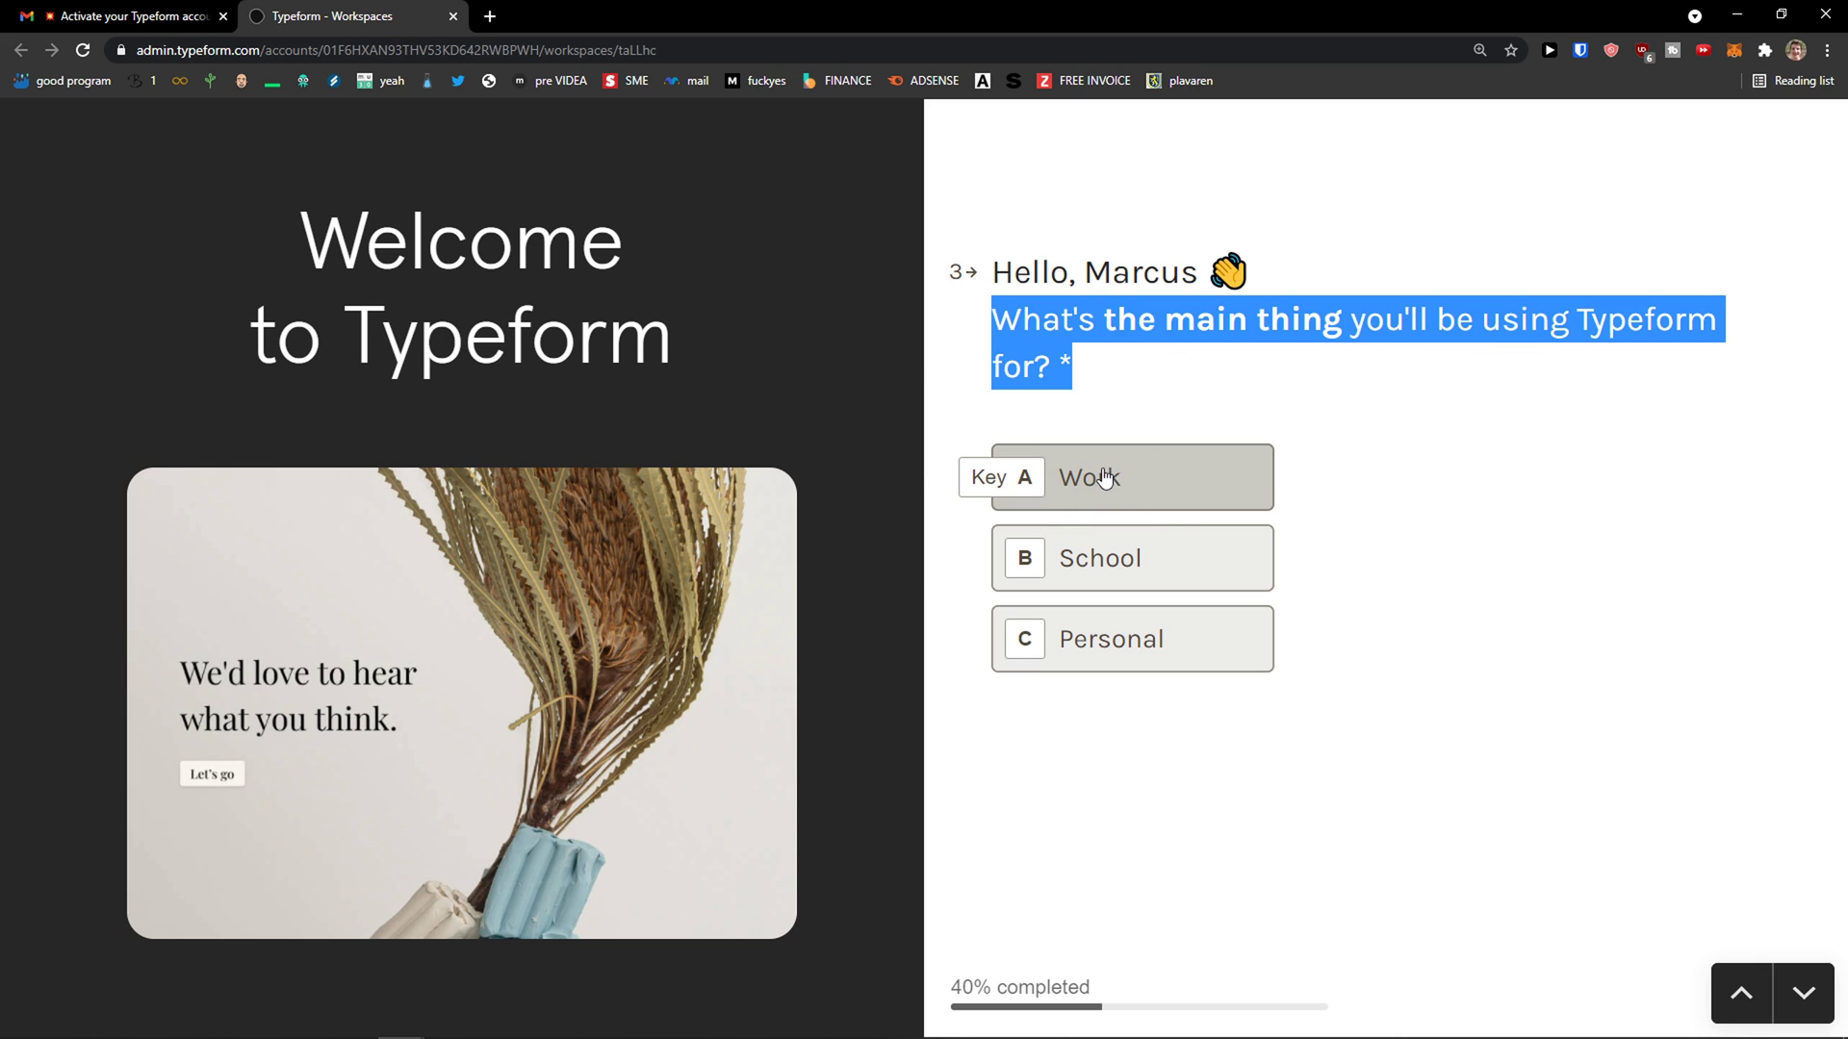
pyautogui.moveTo(1111, 485)
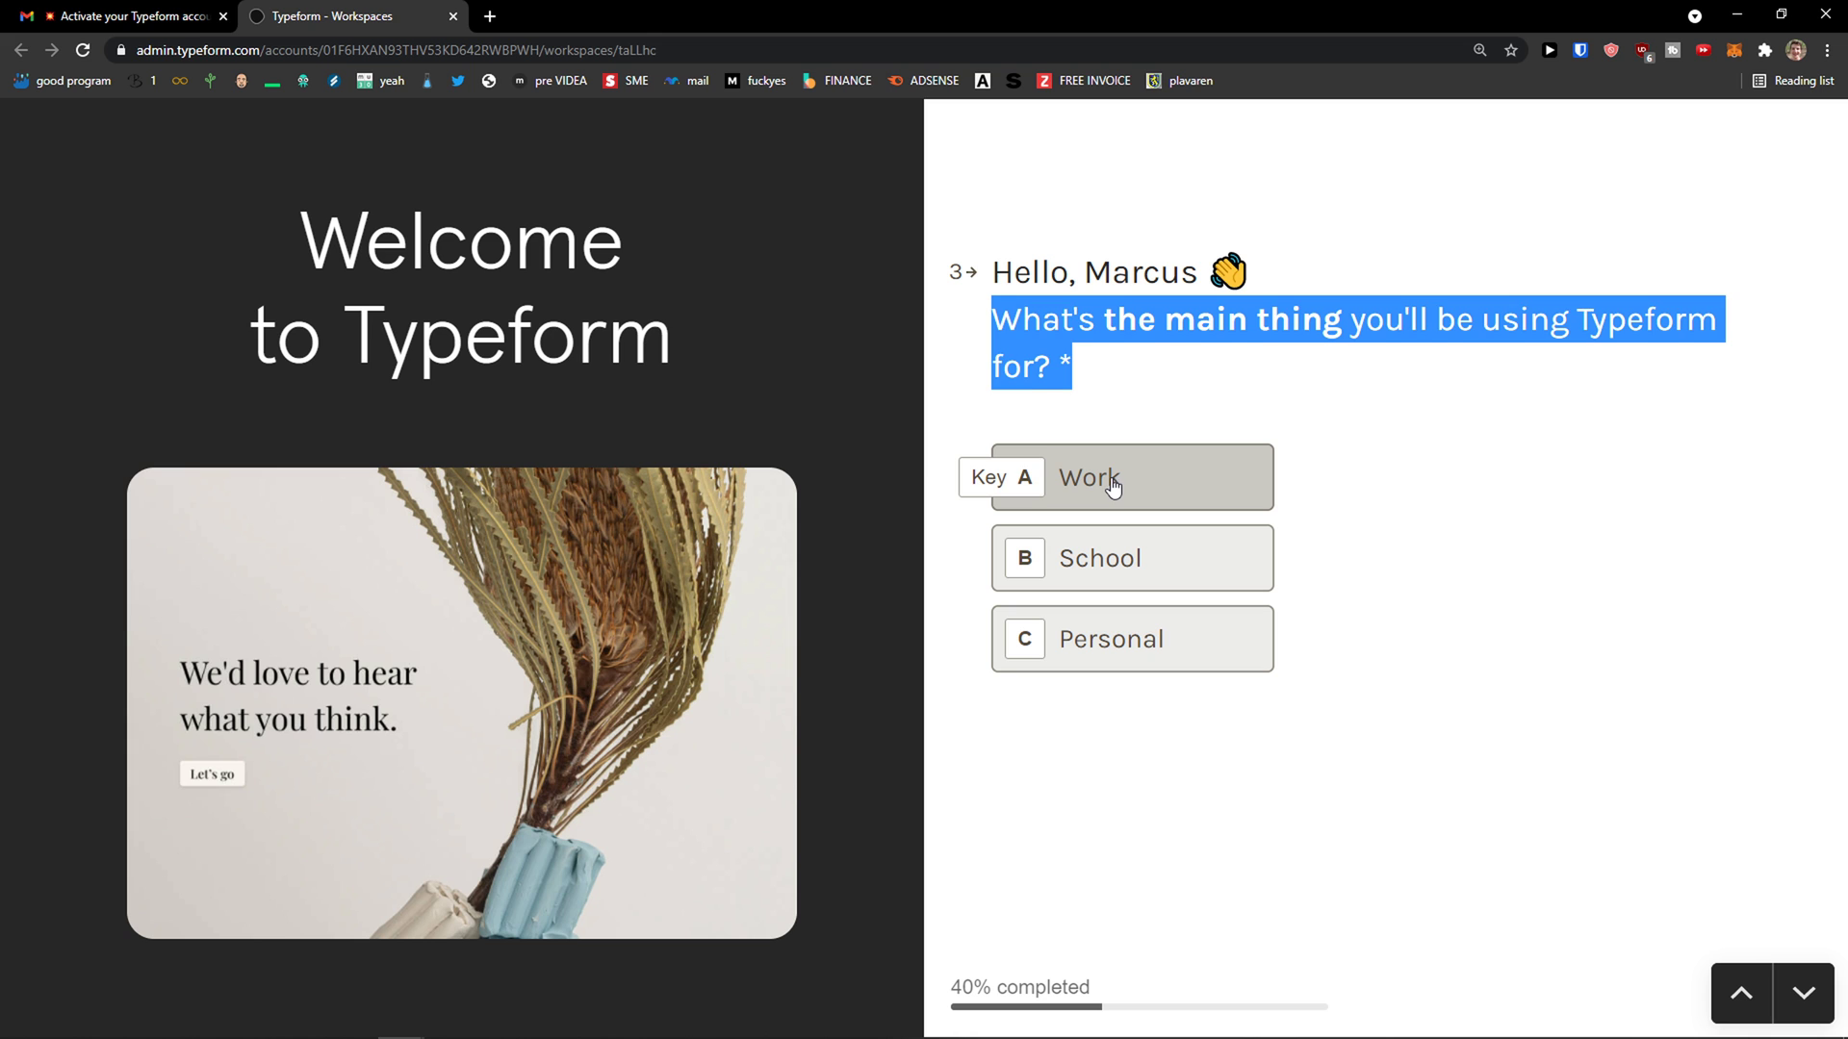
# Answer that Typeform is for work and the organization has 2 to 10 people.
pyautogui.click(1127, 477)
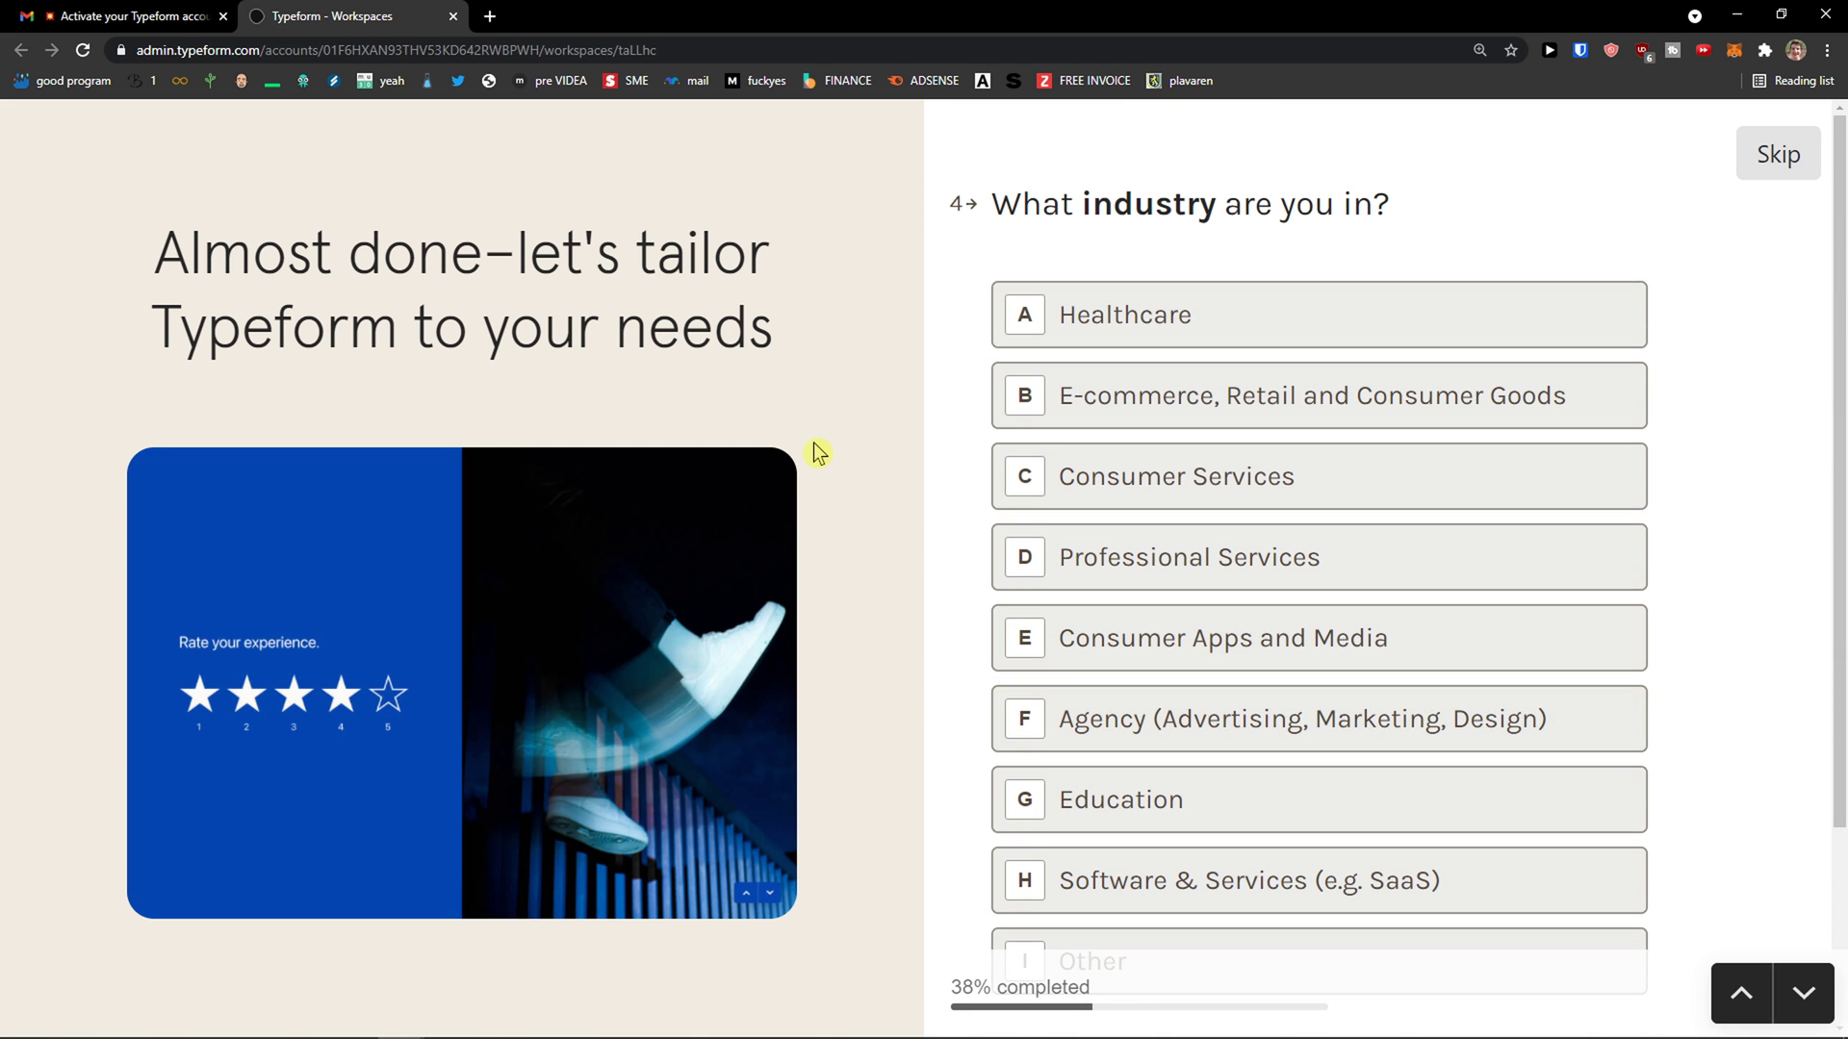
pyautogui.moveTo(1124, 408)
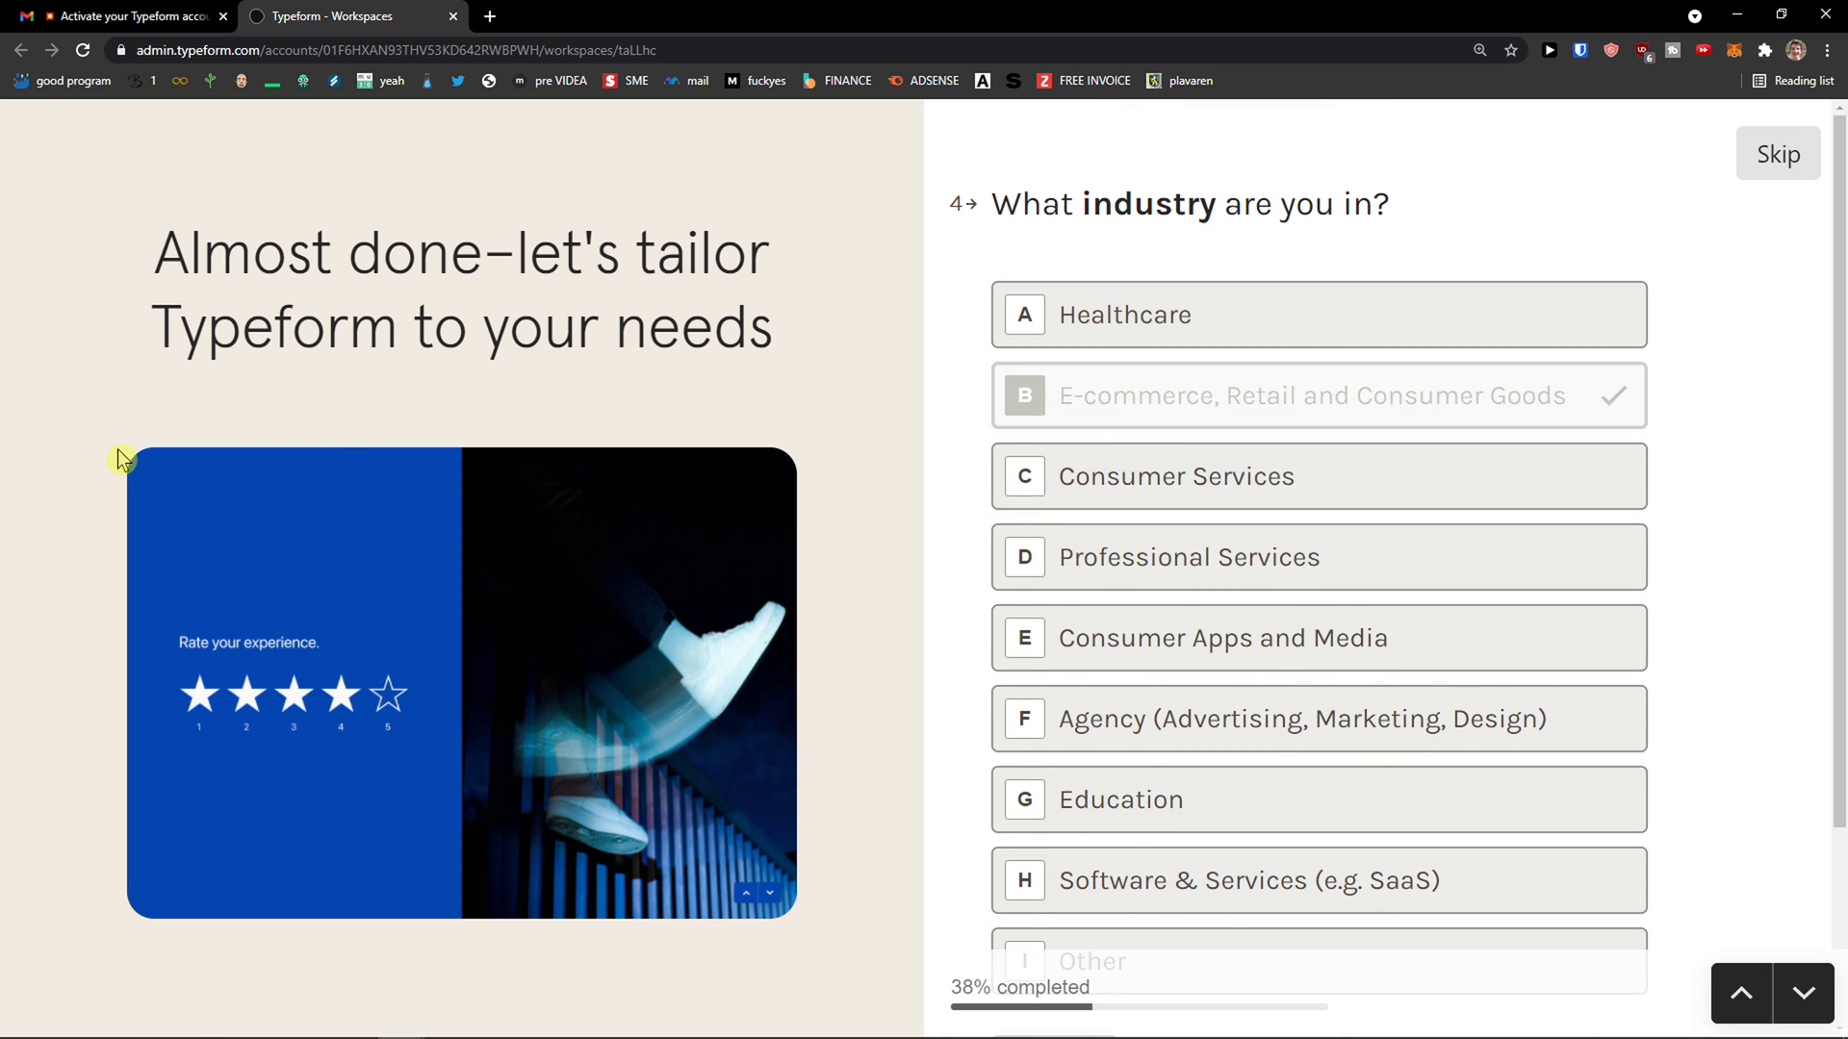
pyautogui.click(1316, 395)
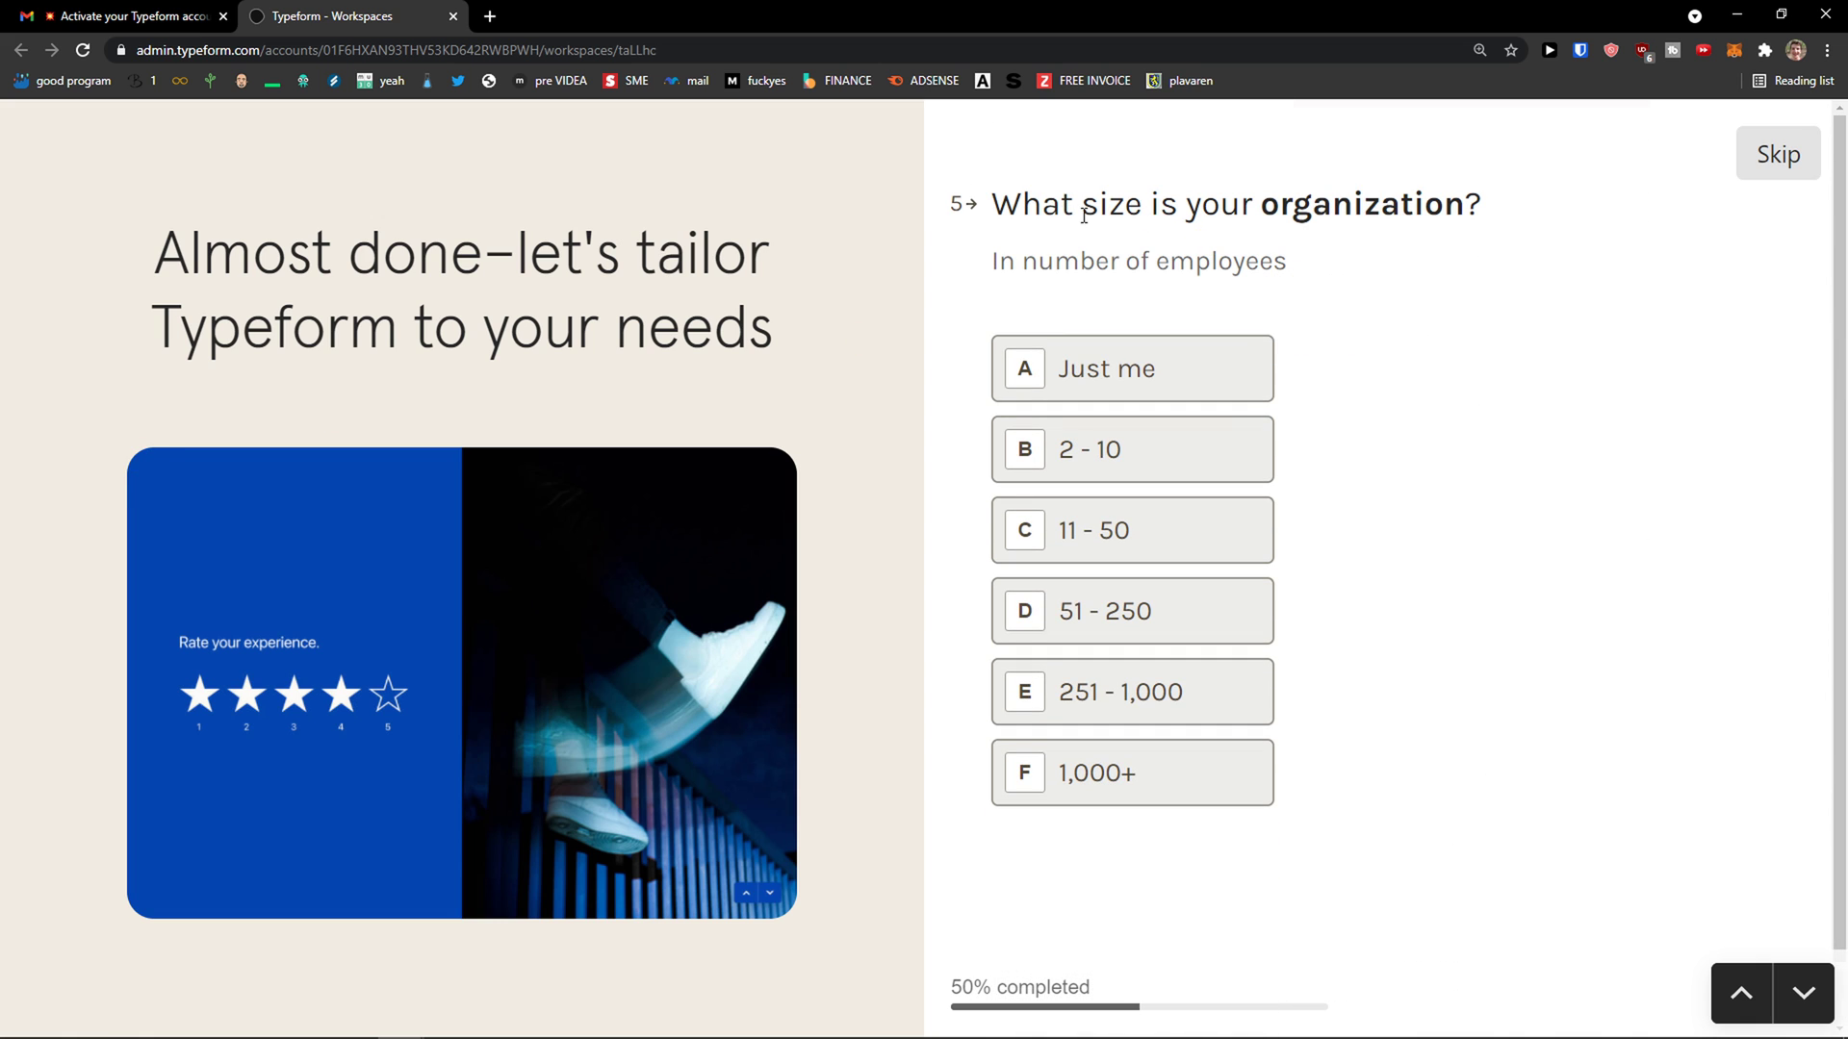
pyautogui.moveTo(1132, 448)
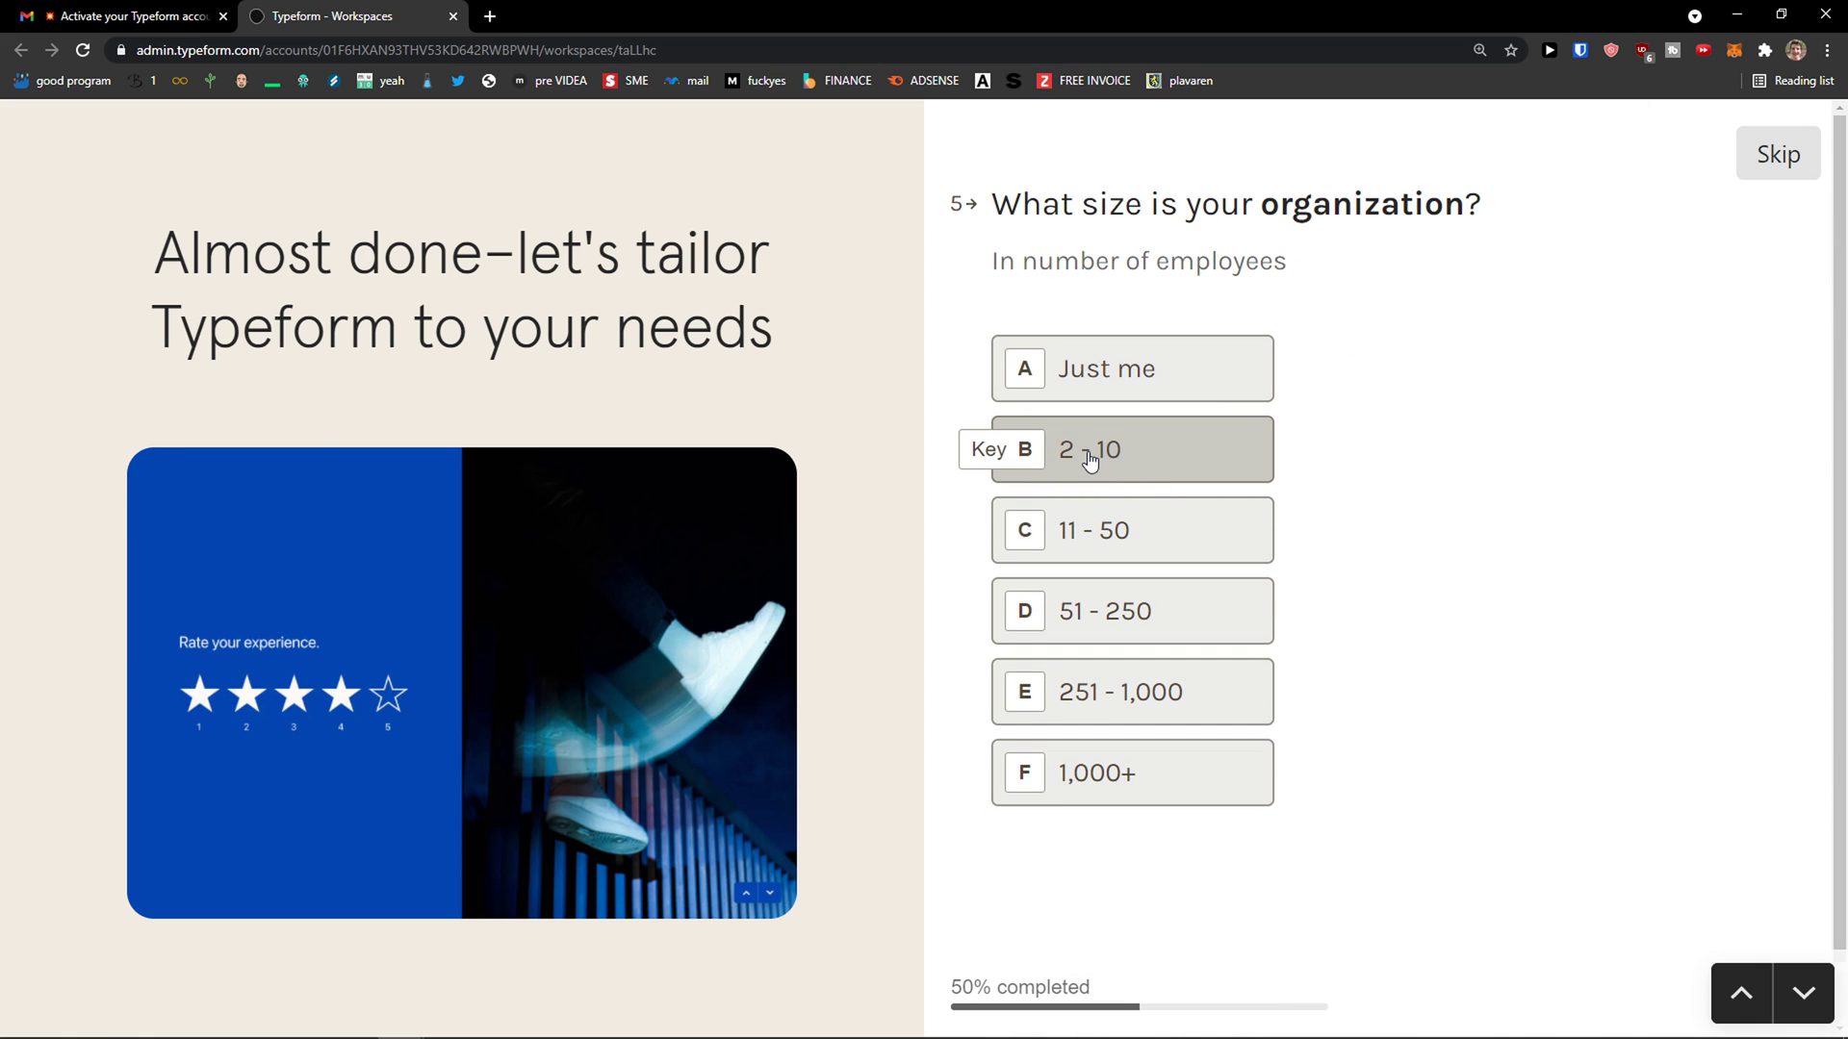
pyautogui.click(1129, 448)
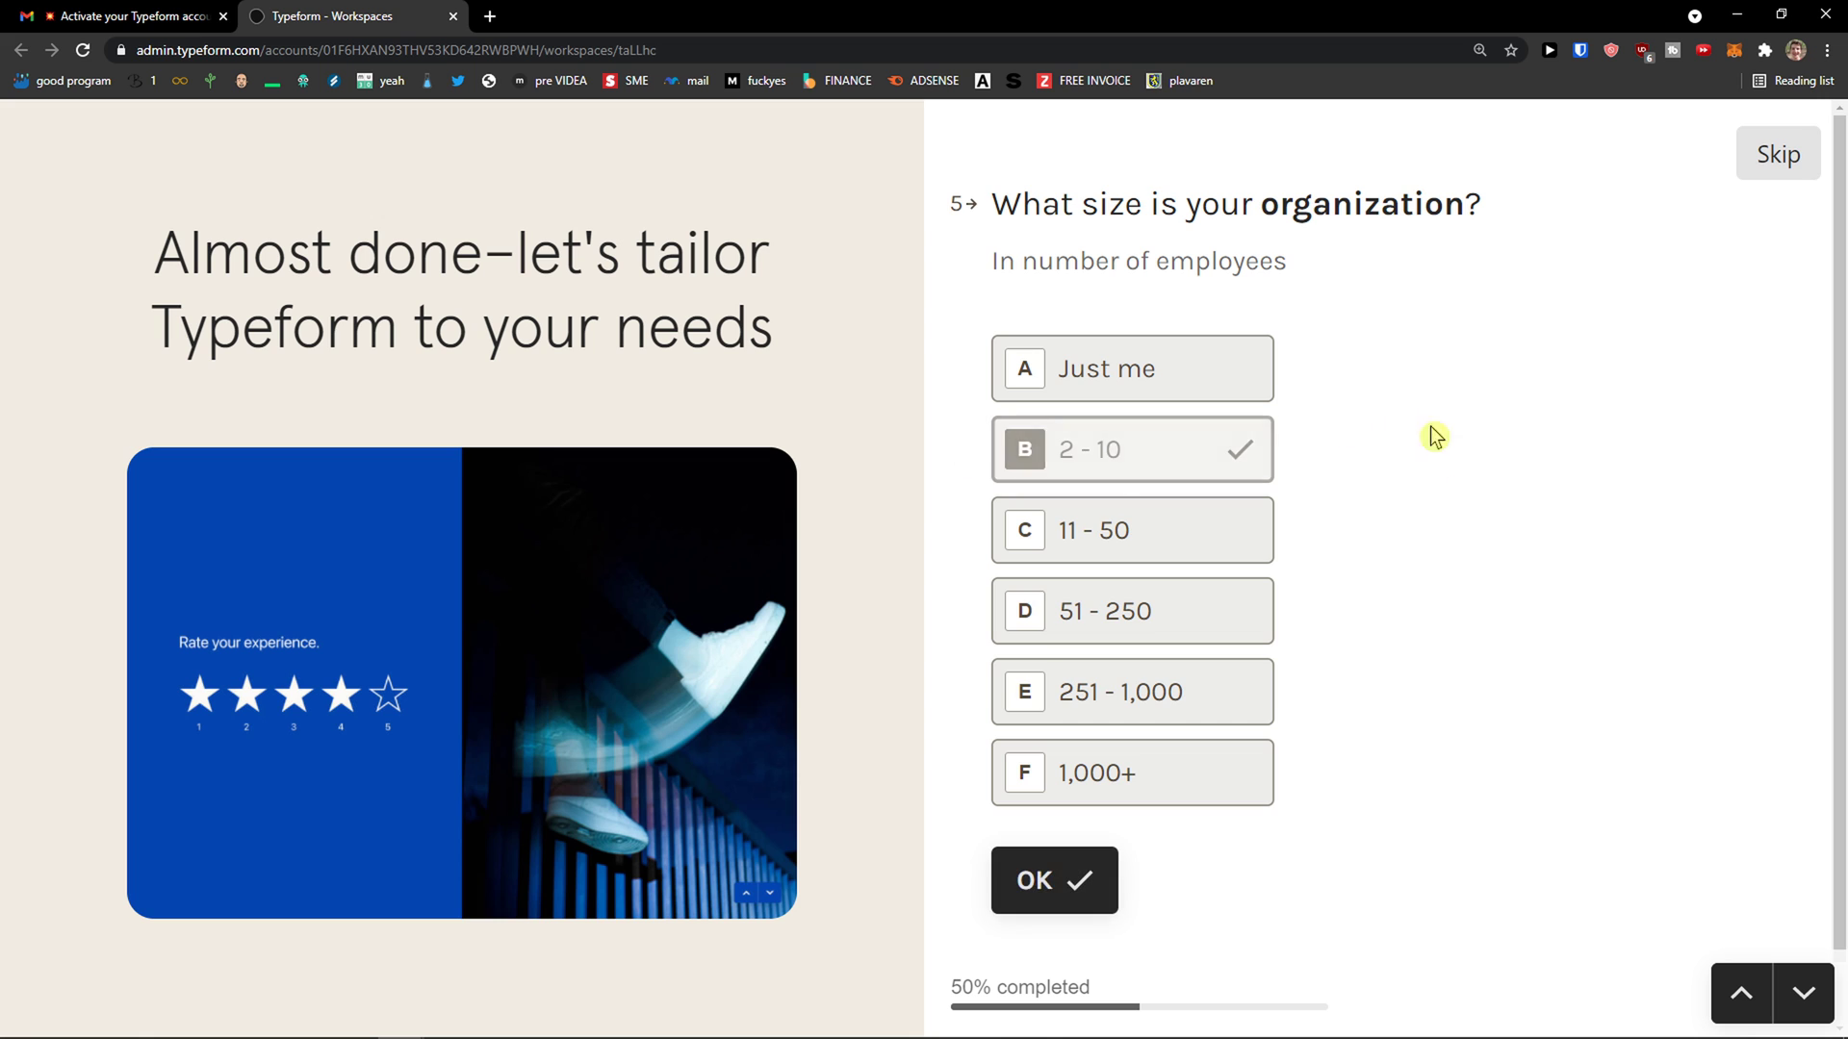
pyautogui.click(1052, 879)
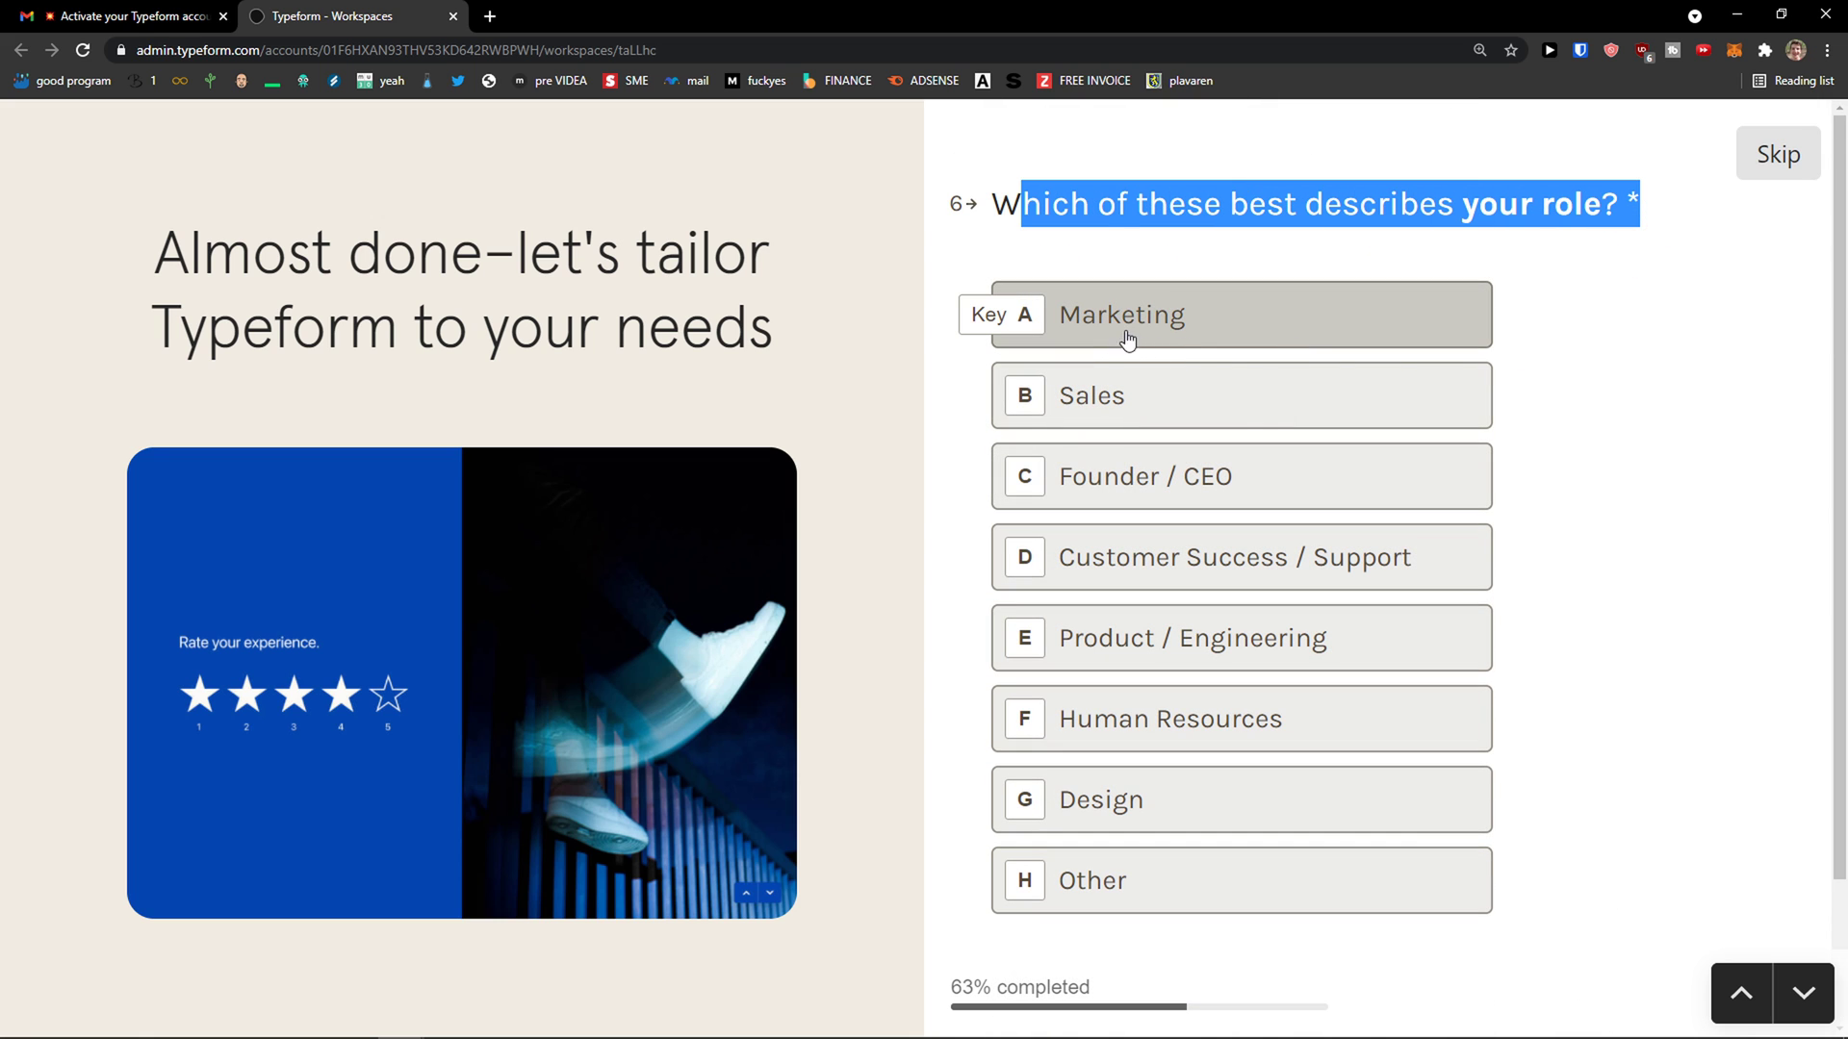
pyautogui.moveTo(1187, 475)
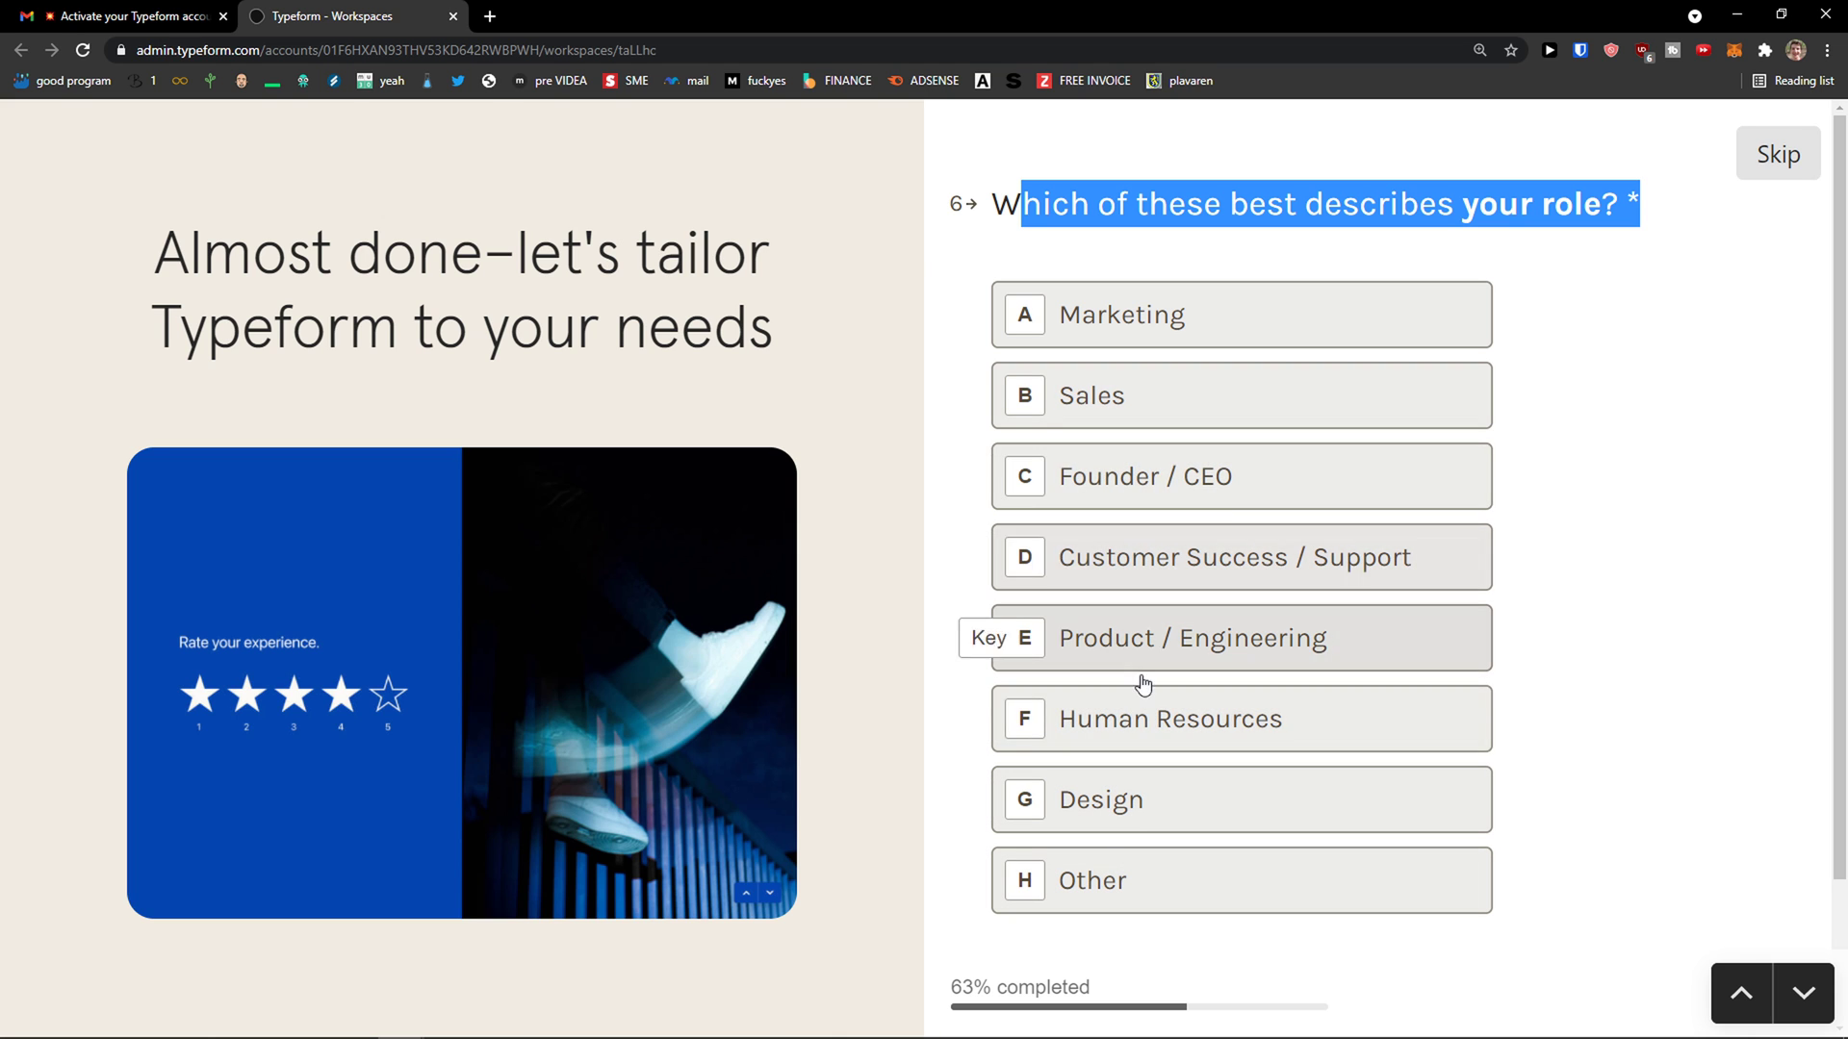
pyautogui.moveTo(1161, 480)
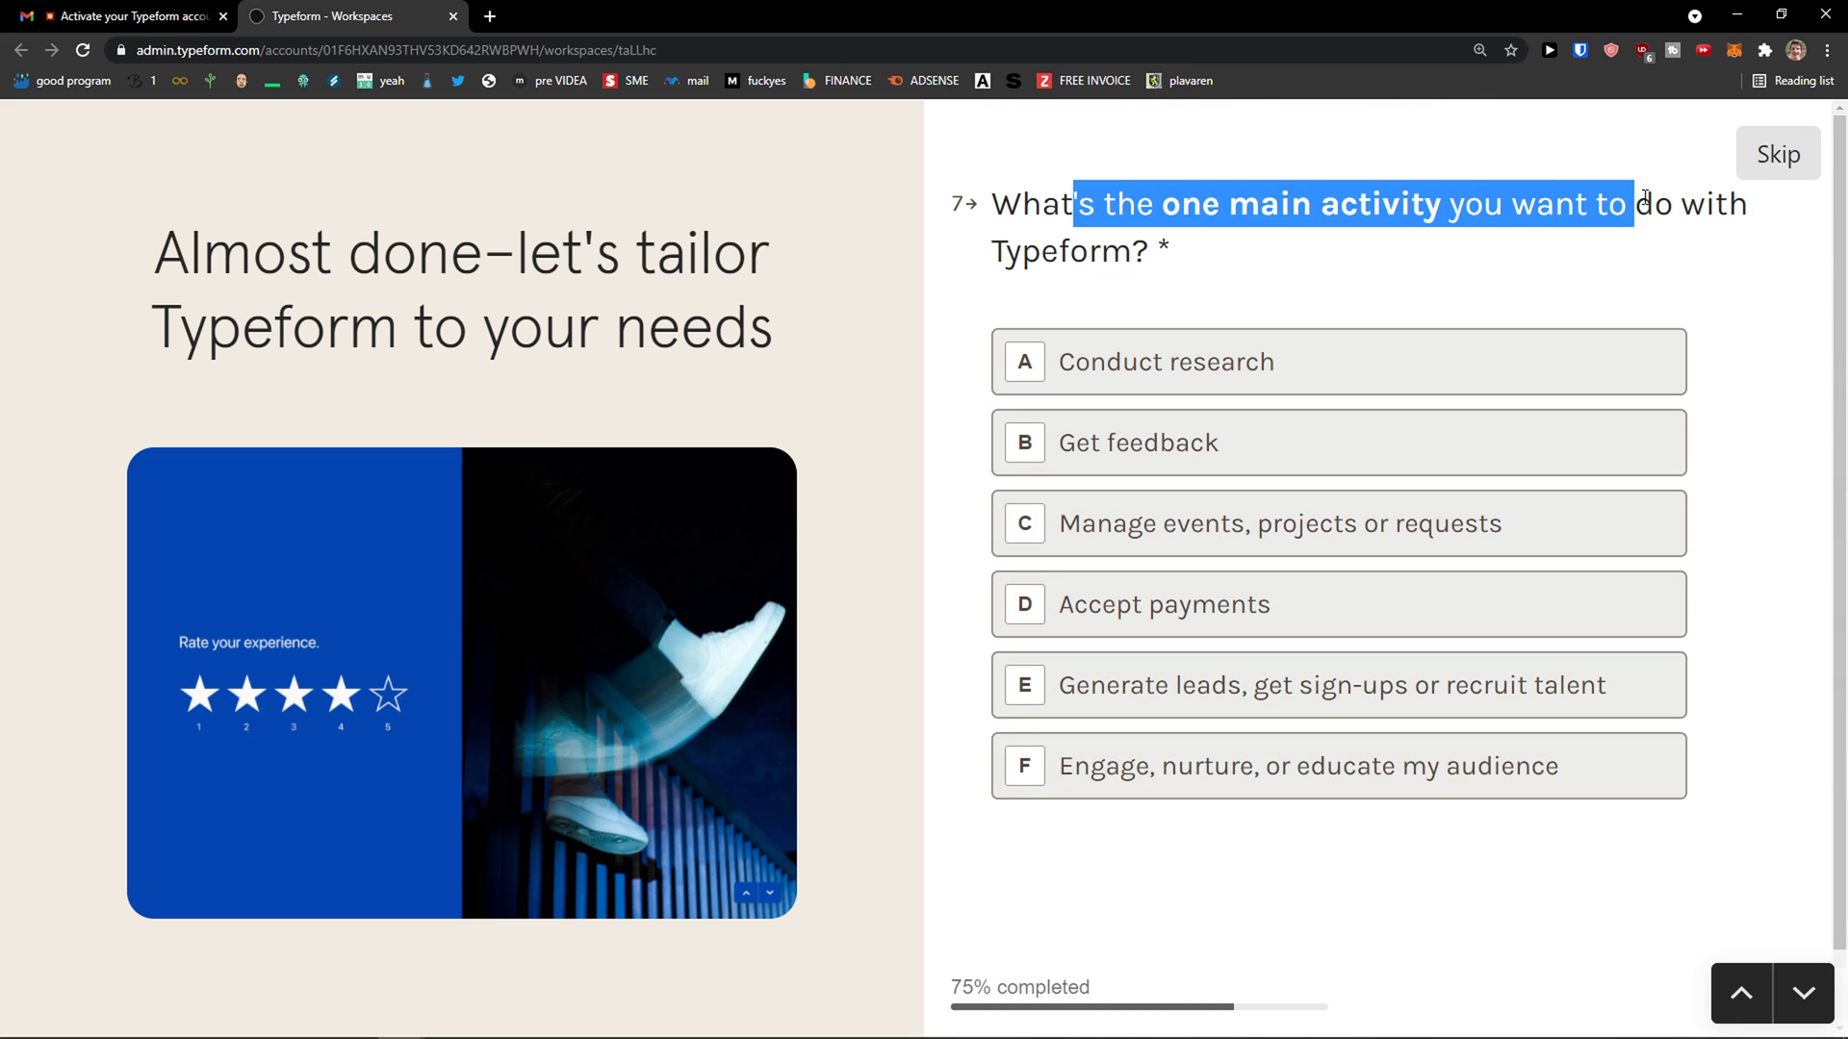
pyautogui.moveTo(1214, 537)
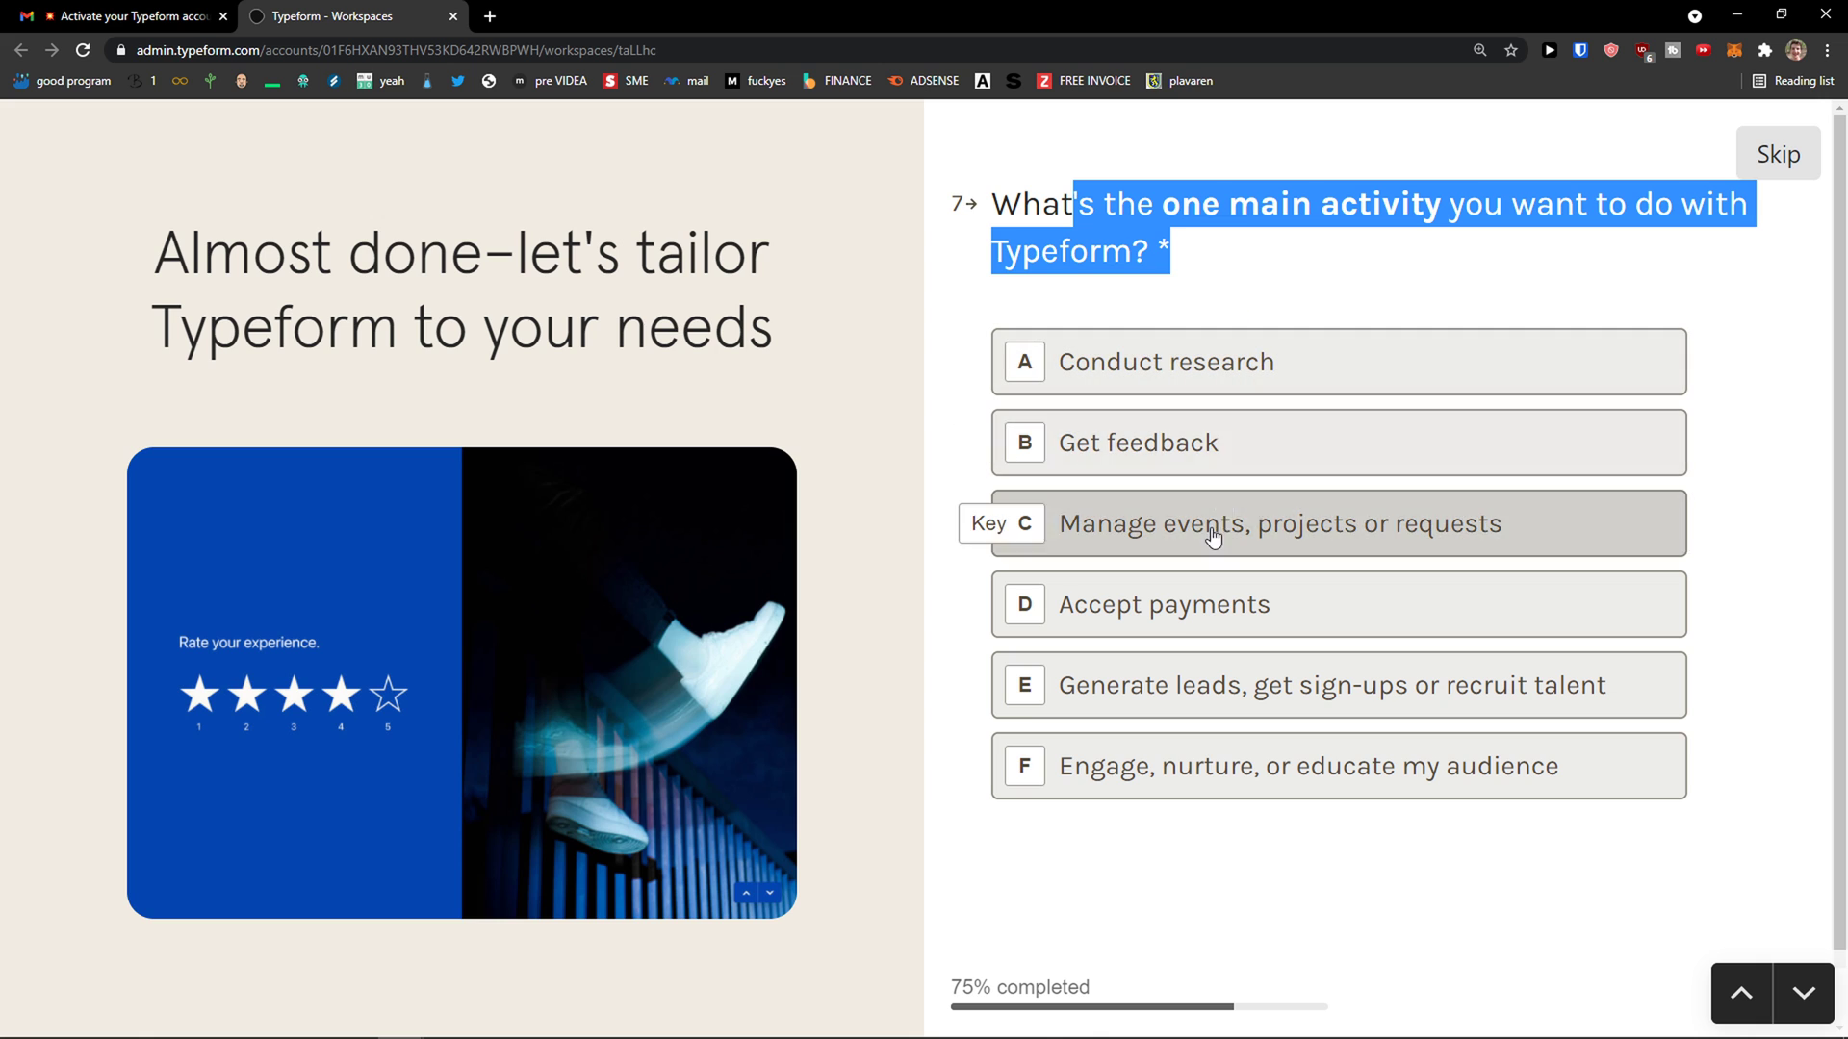
pyautogui.moveTo(1239, 460)
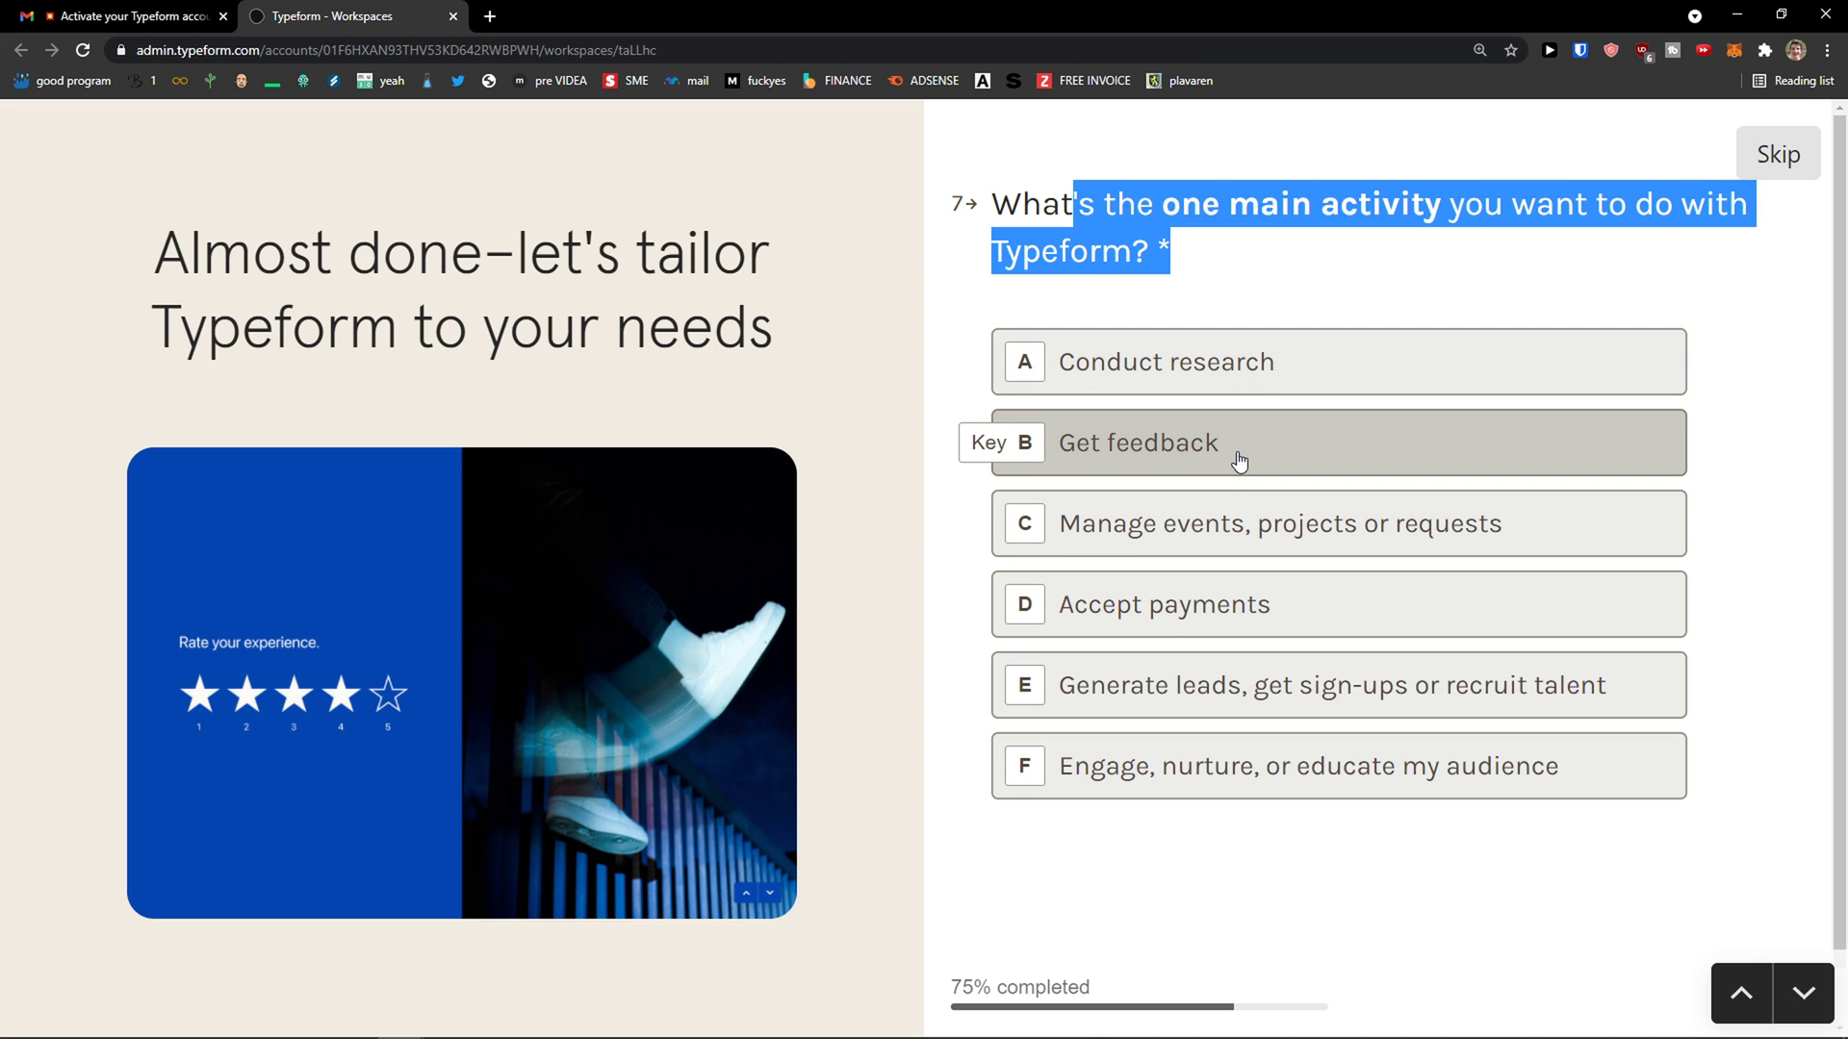
pyautogui.moveTo(1232, 685)
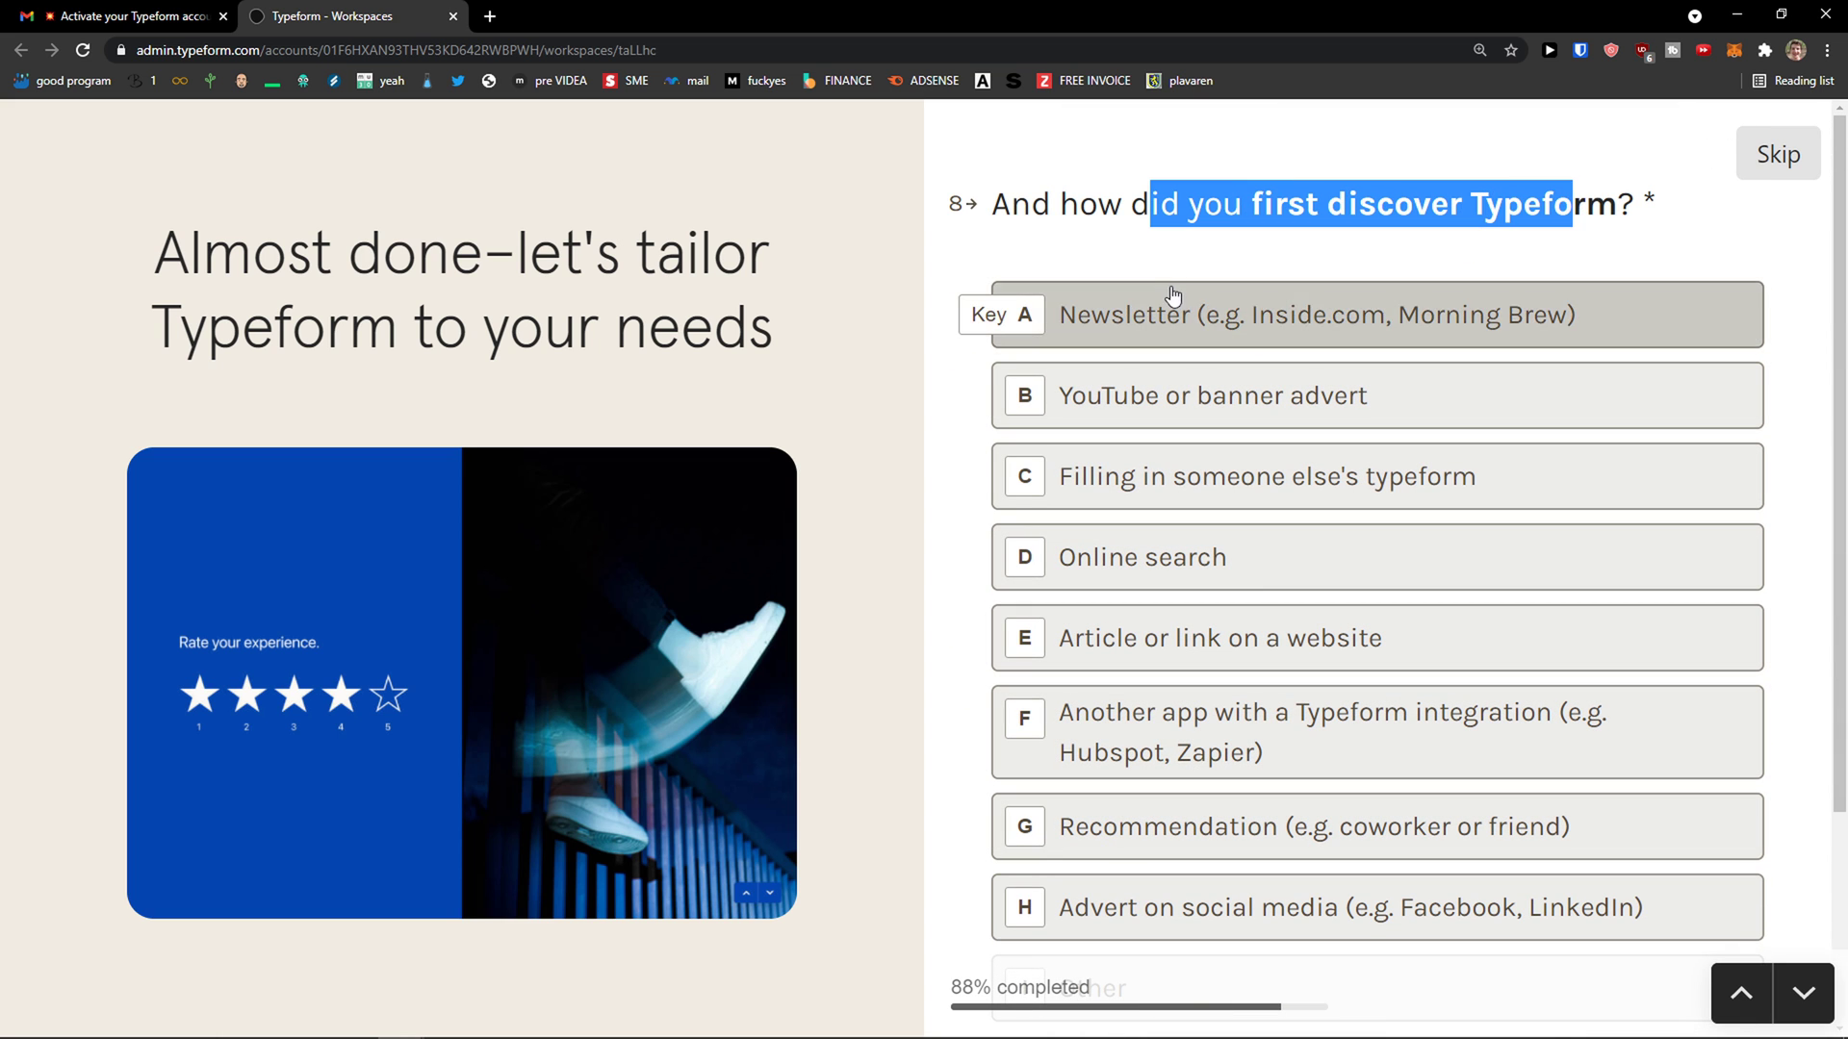
pyautogui.moveTo(1153, 405)
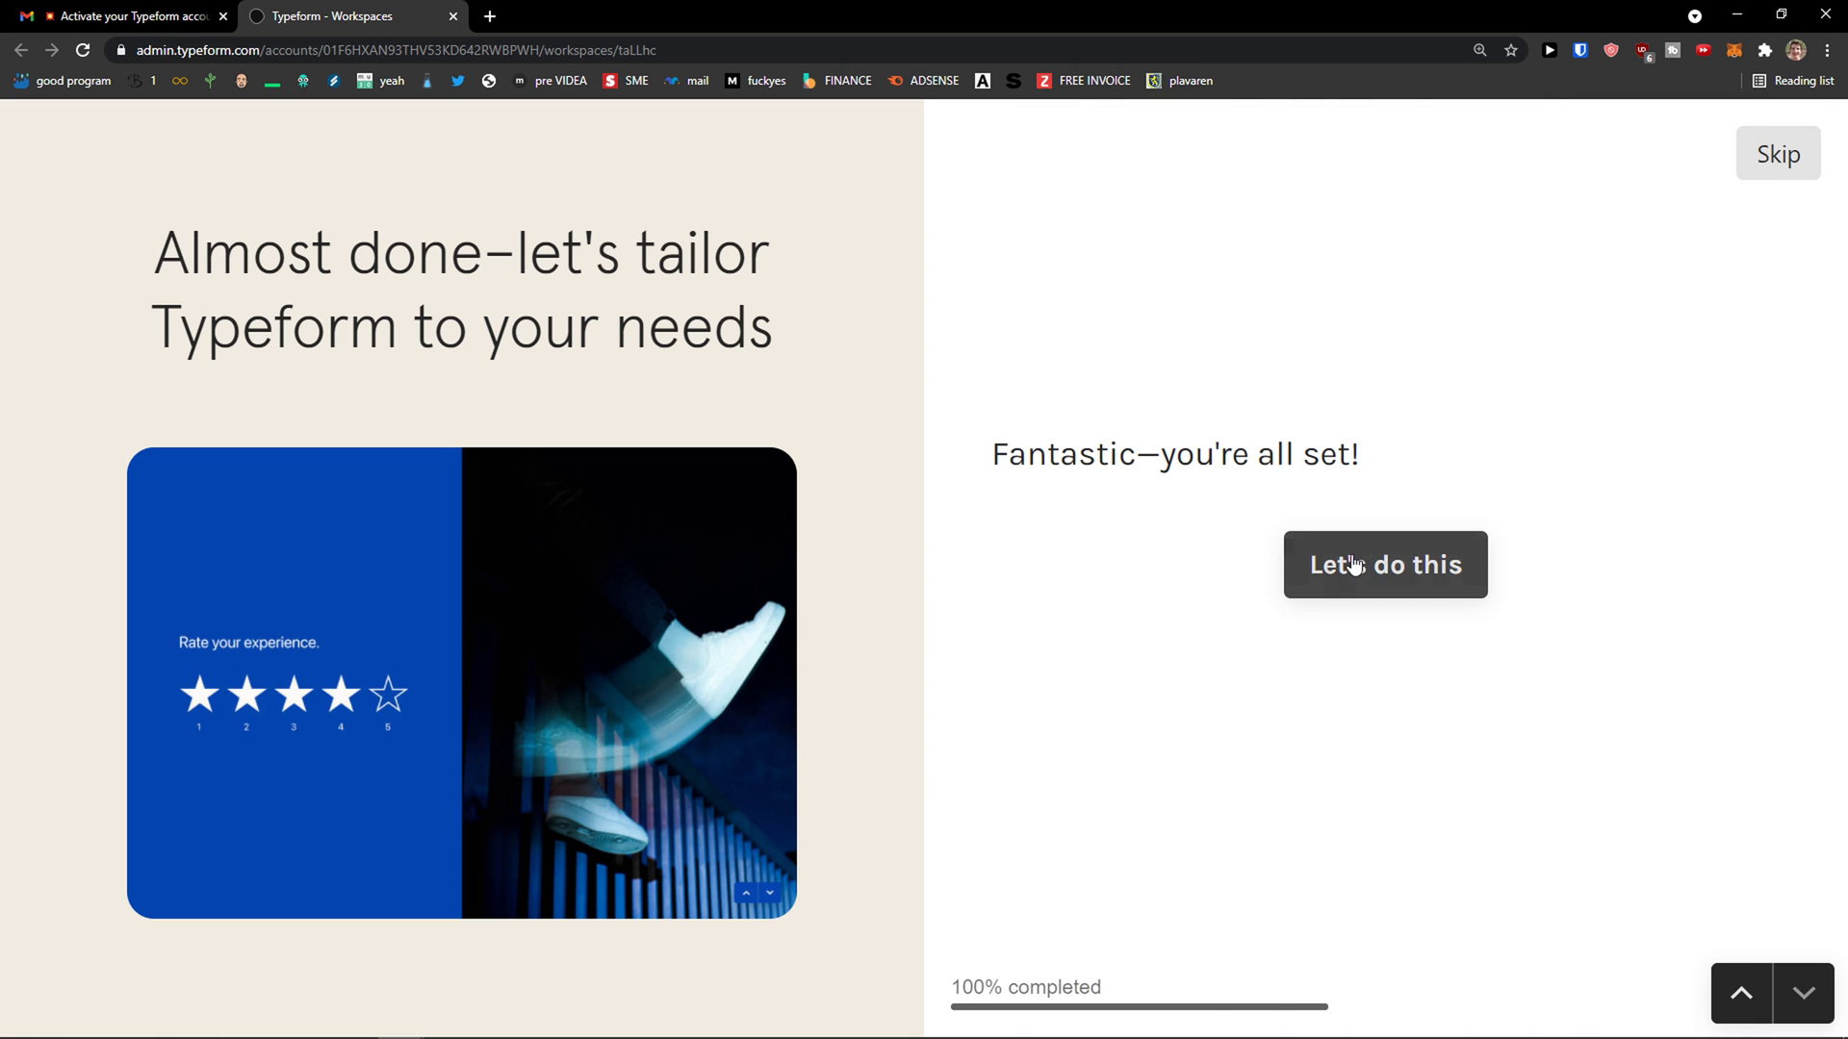
# Proceed from the all-set screen and browse the Registration template gallery back toward Research.
pyautogui.click(1384, 564)
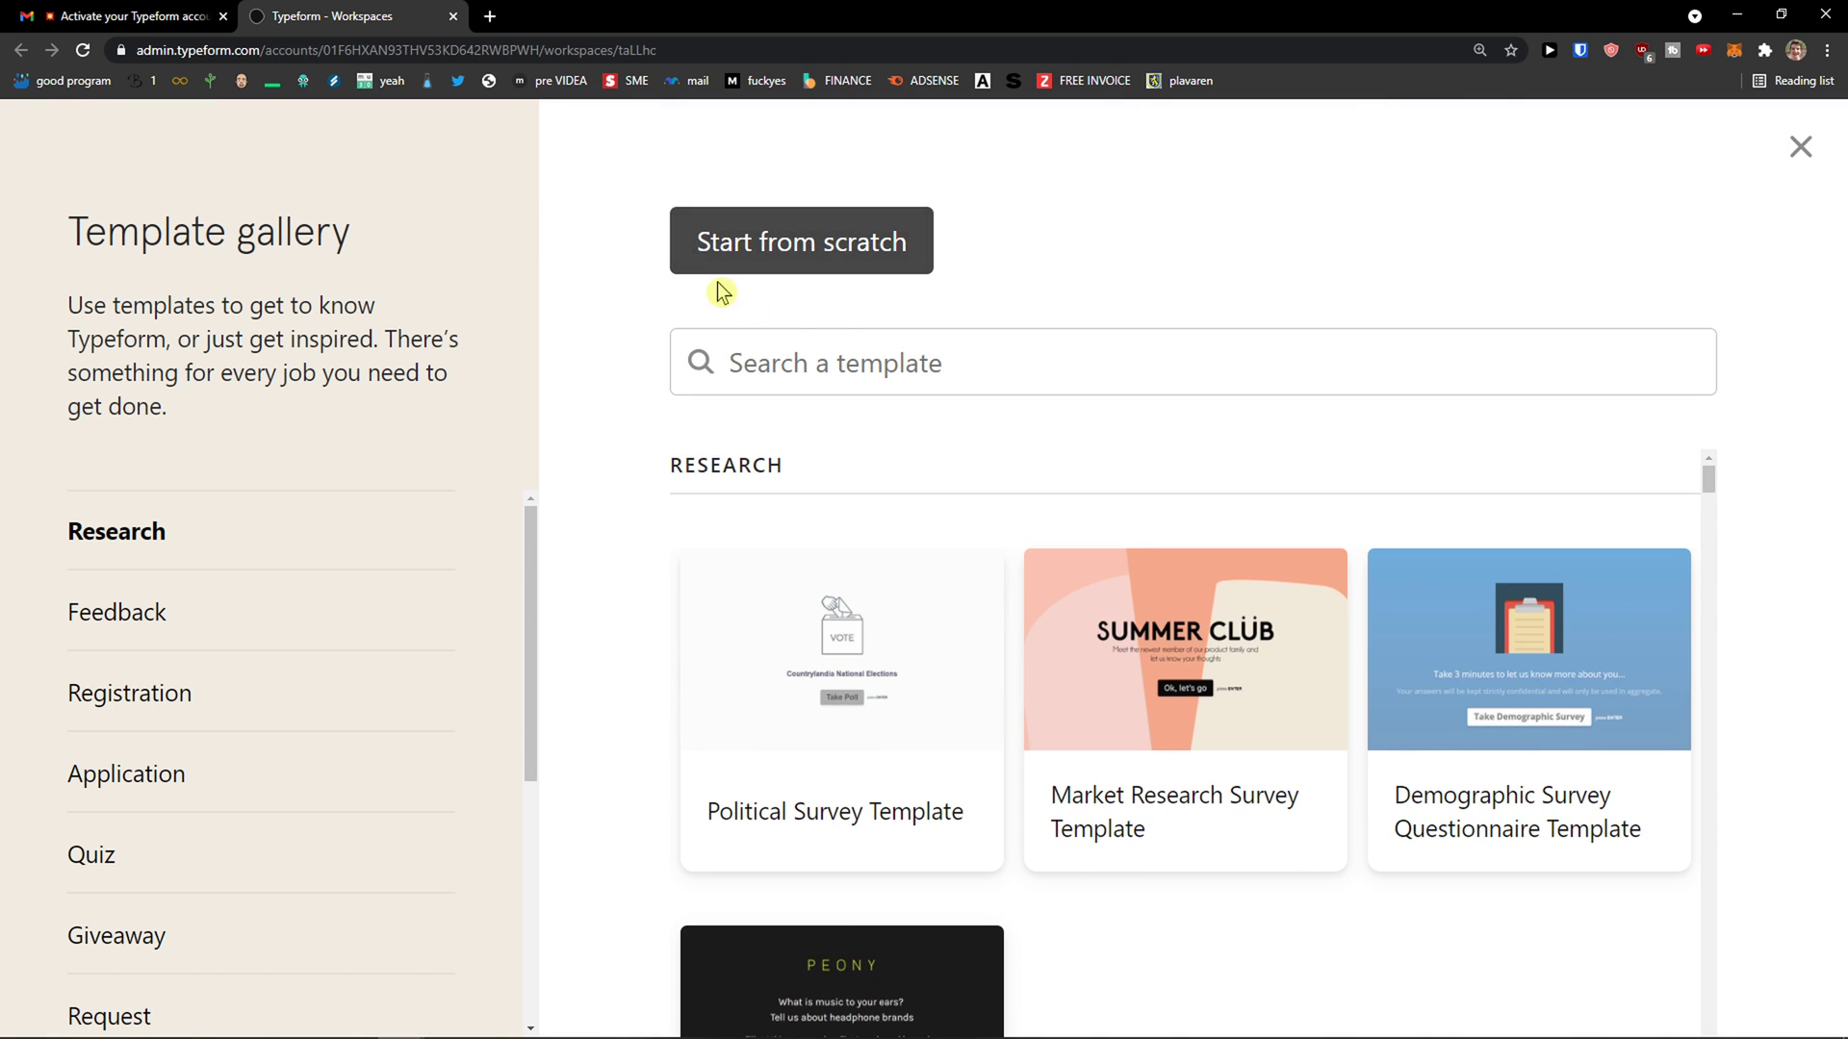
pyautogui.moveTo(782, 435)
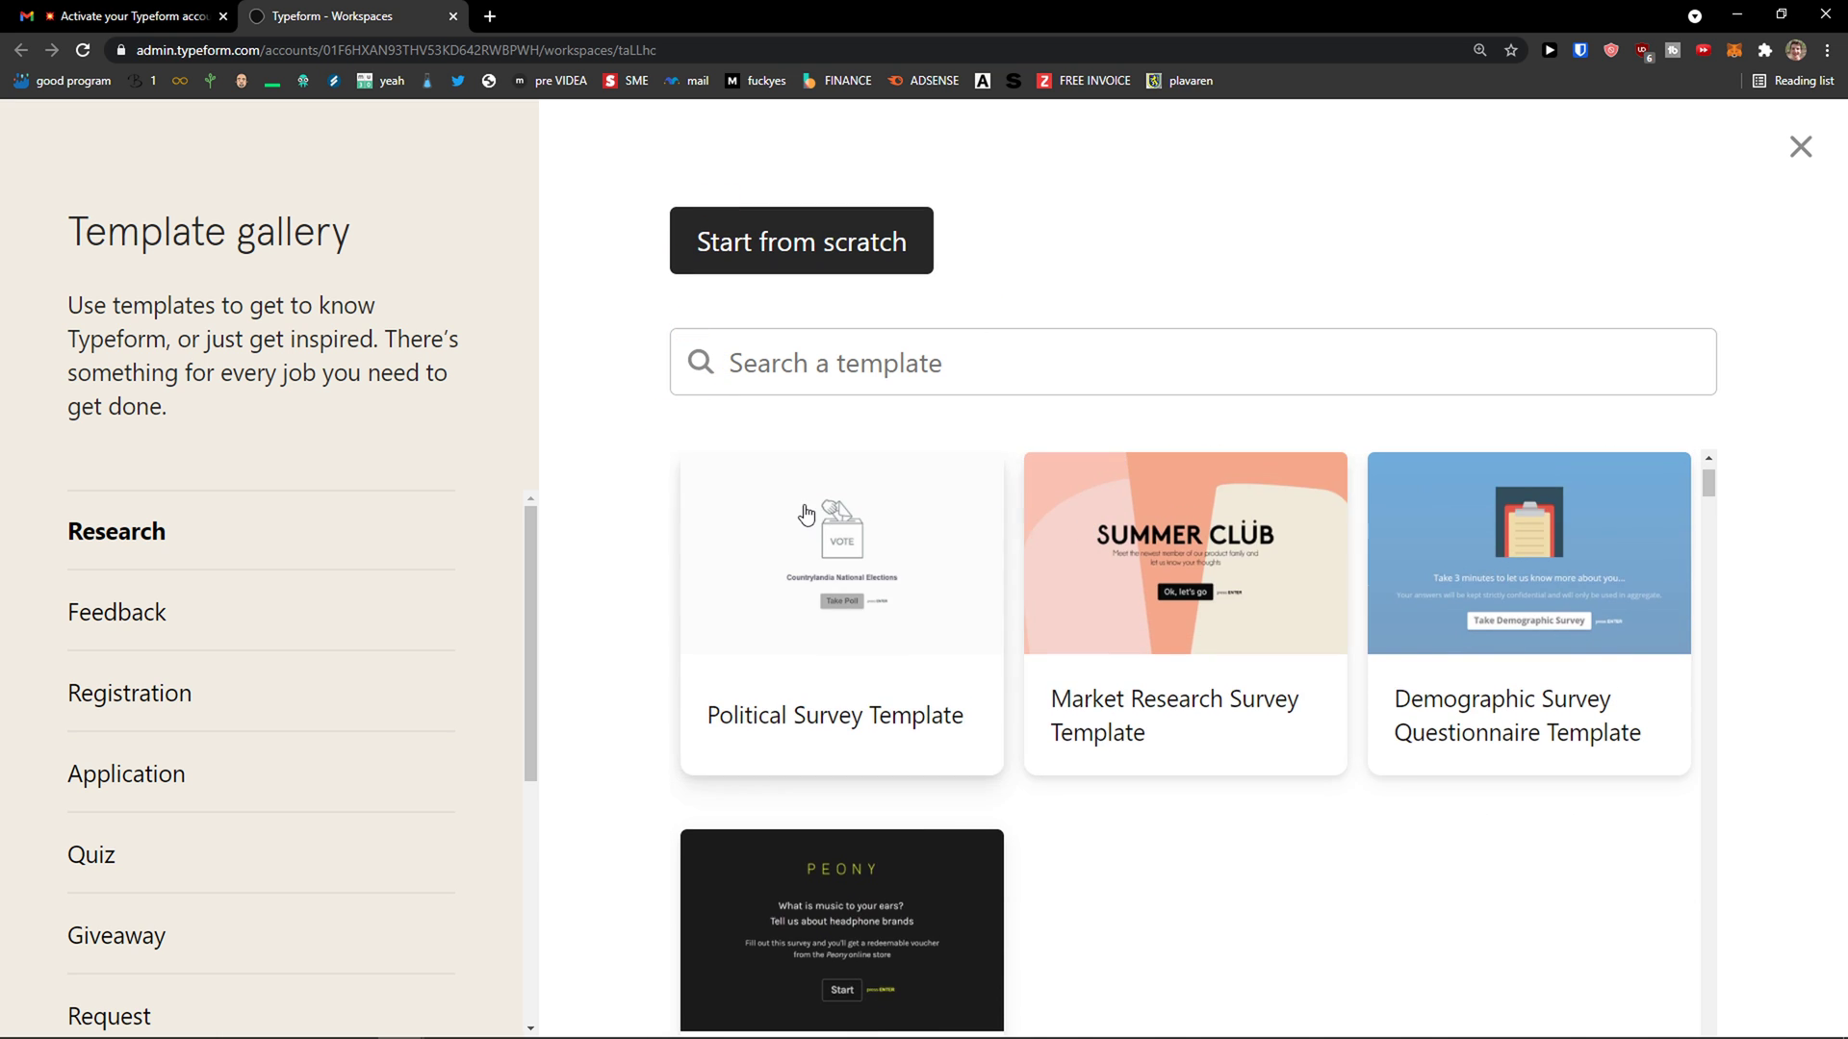
pyautogui.moveTo(329, 591)
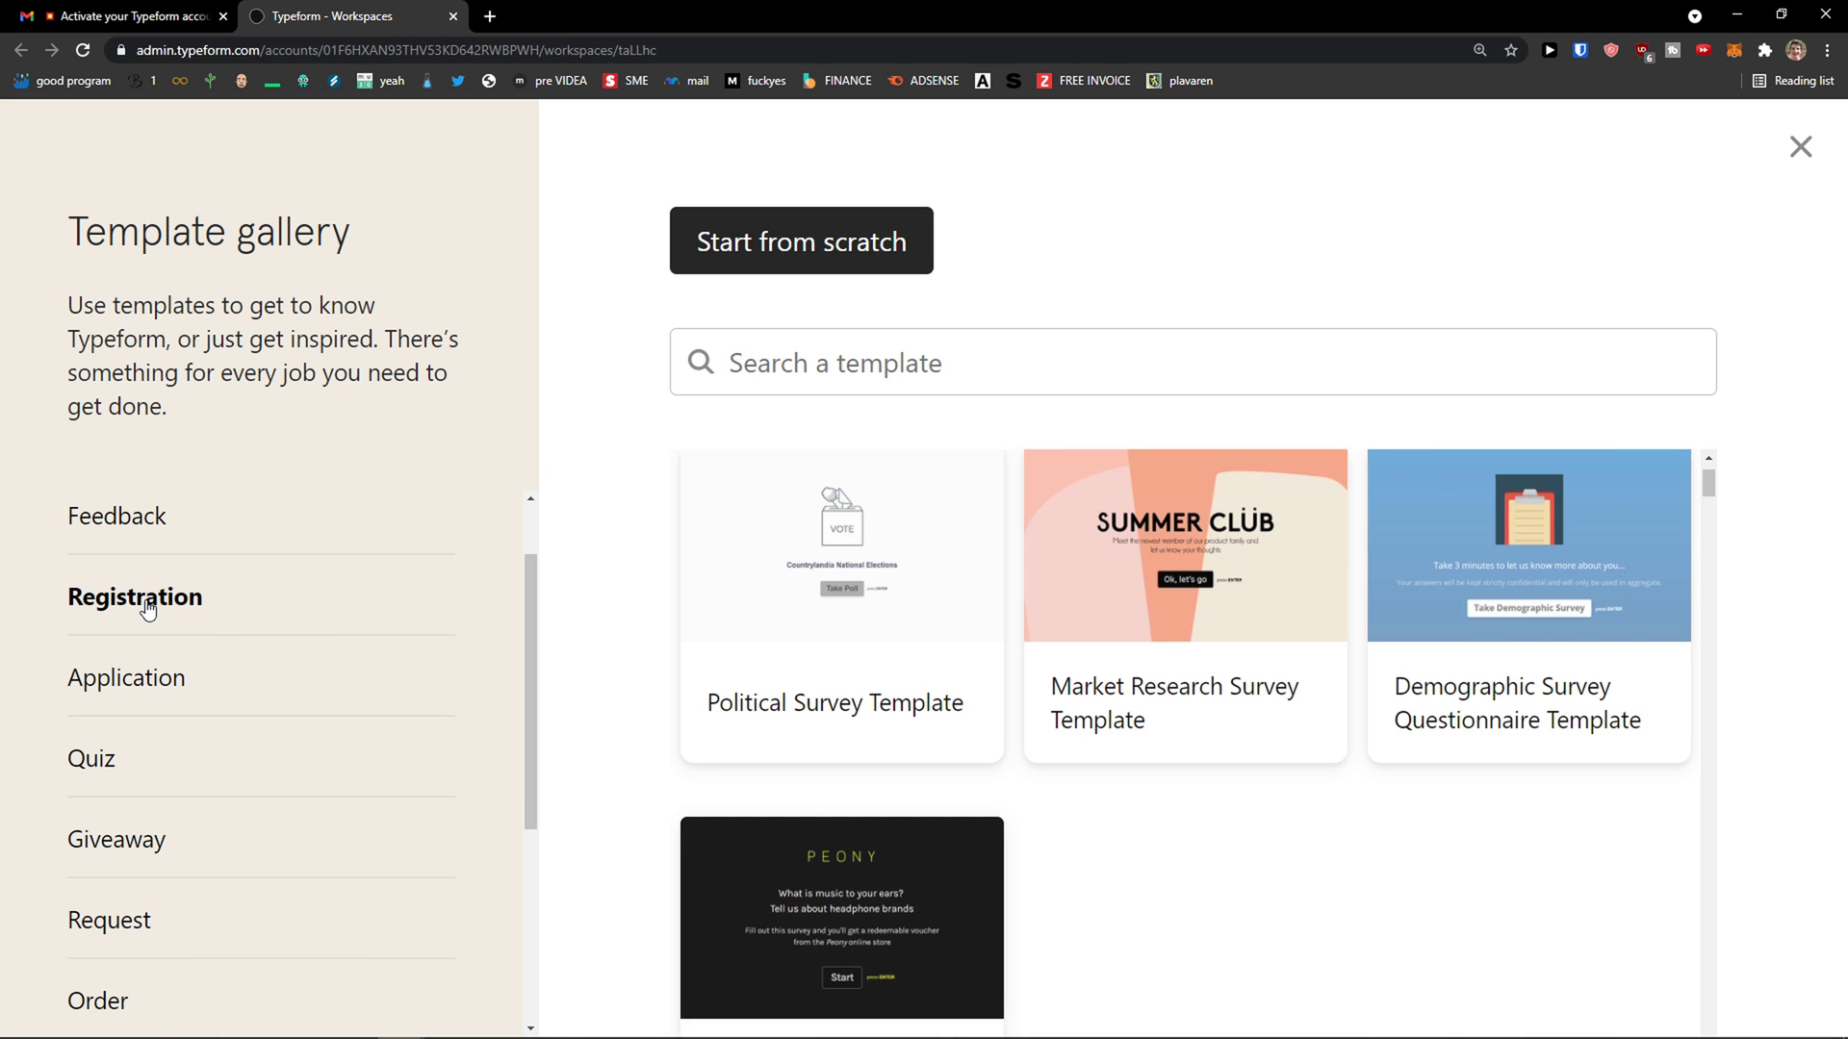
pyautogui.click(135, 597)
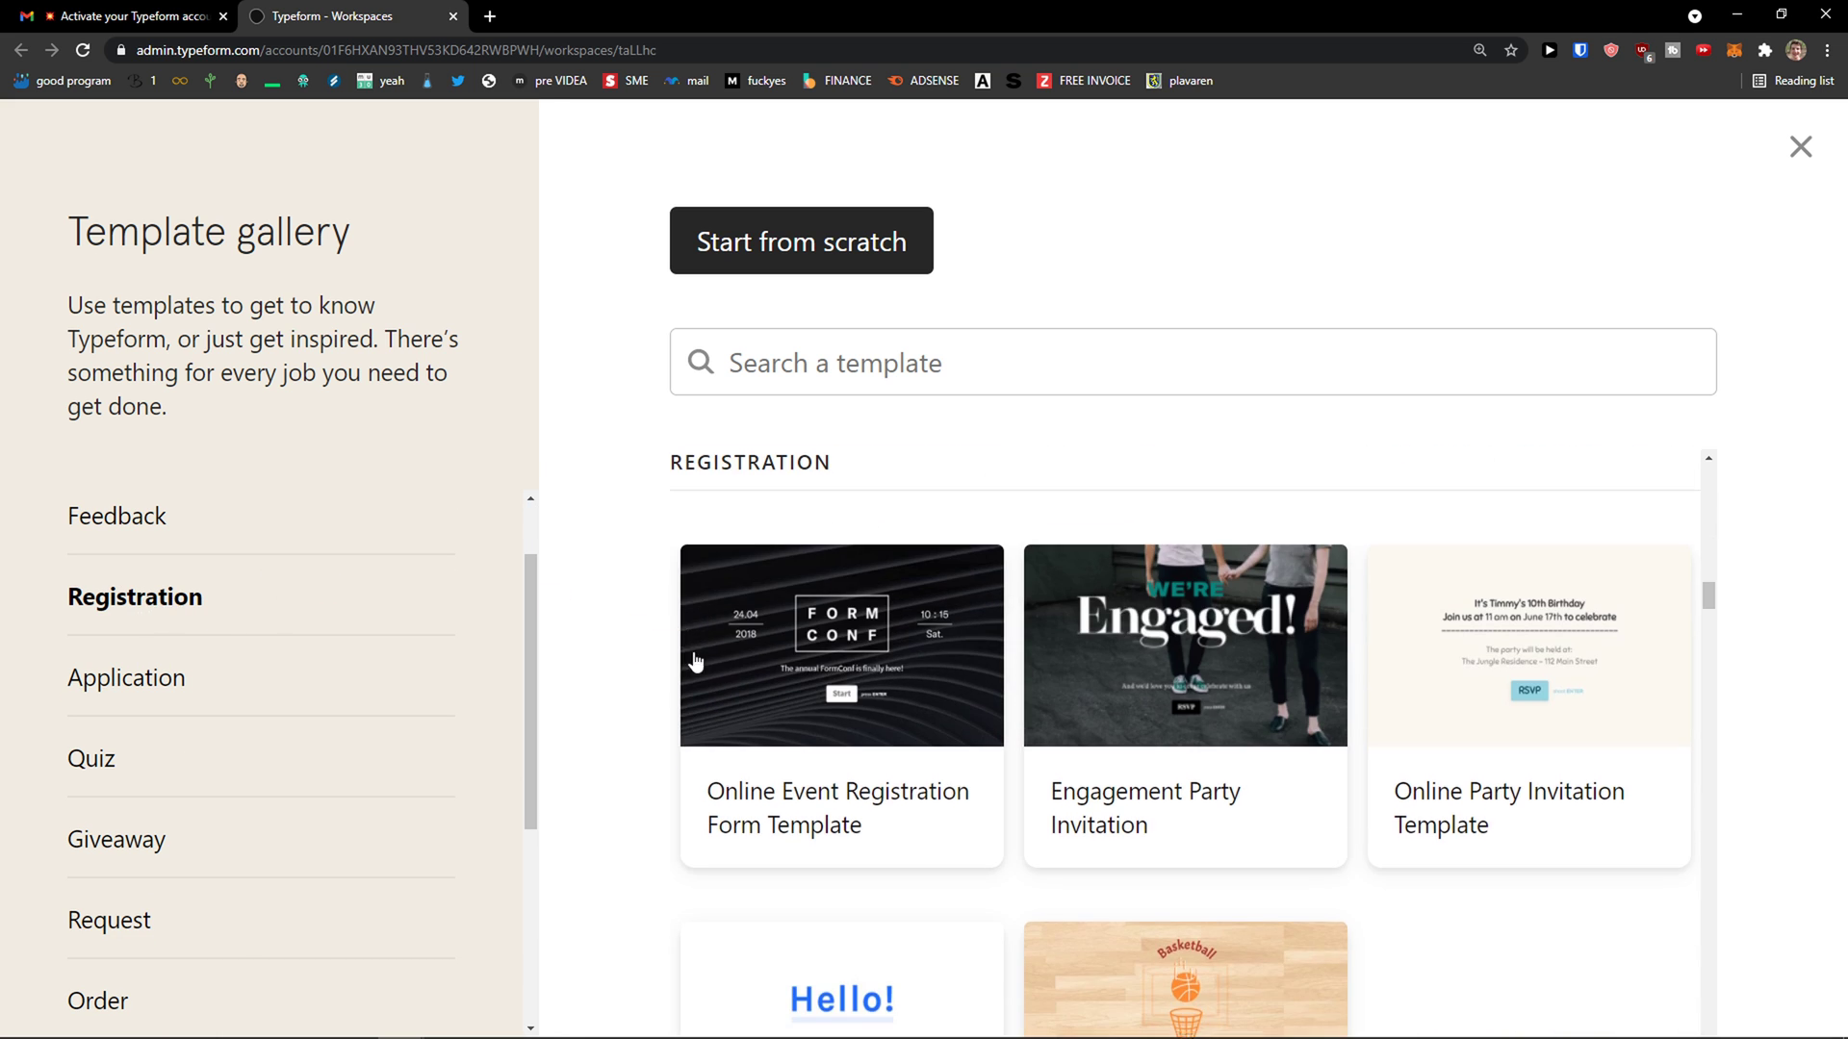
pyautogui.scroll(-3)
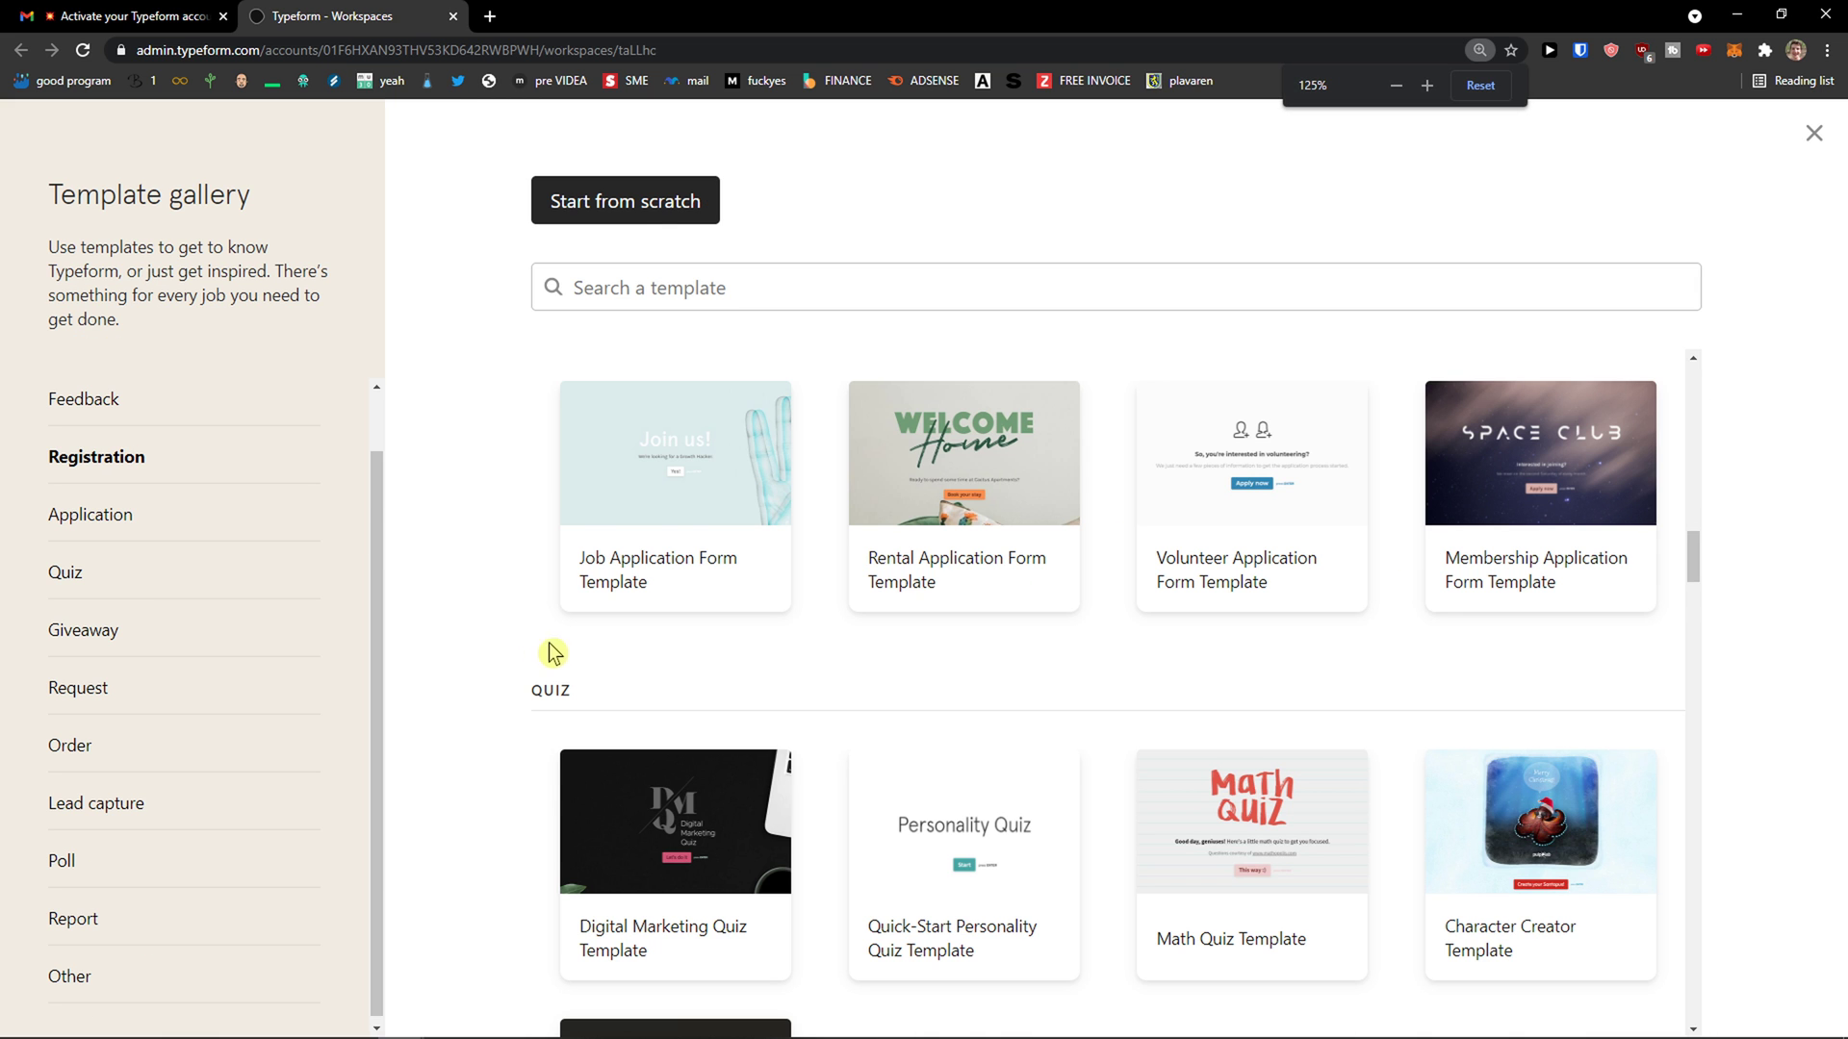
pyautogui.scroll(-3)
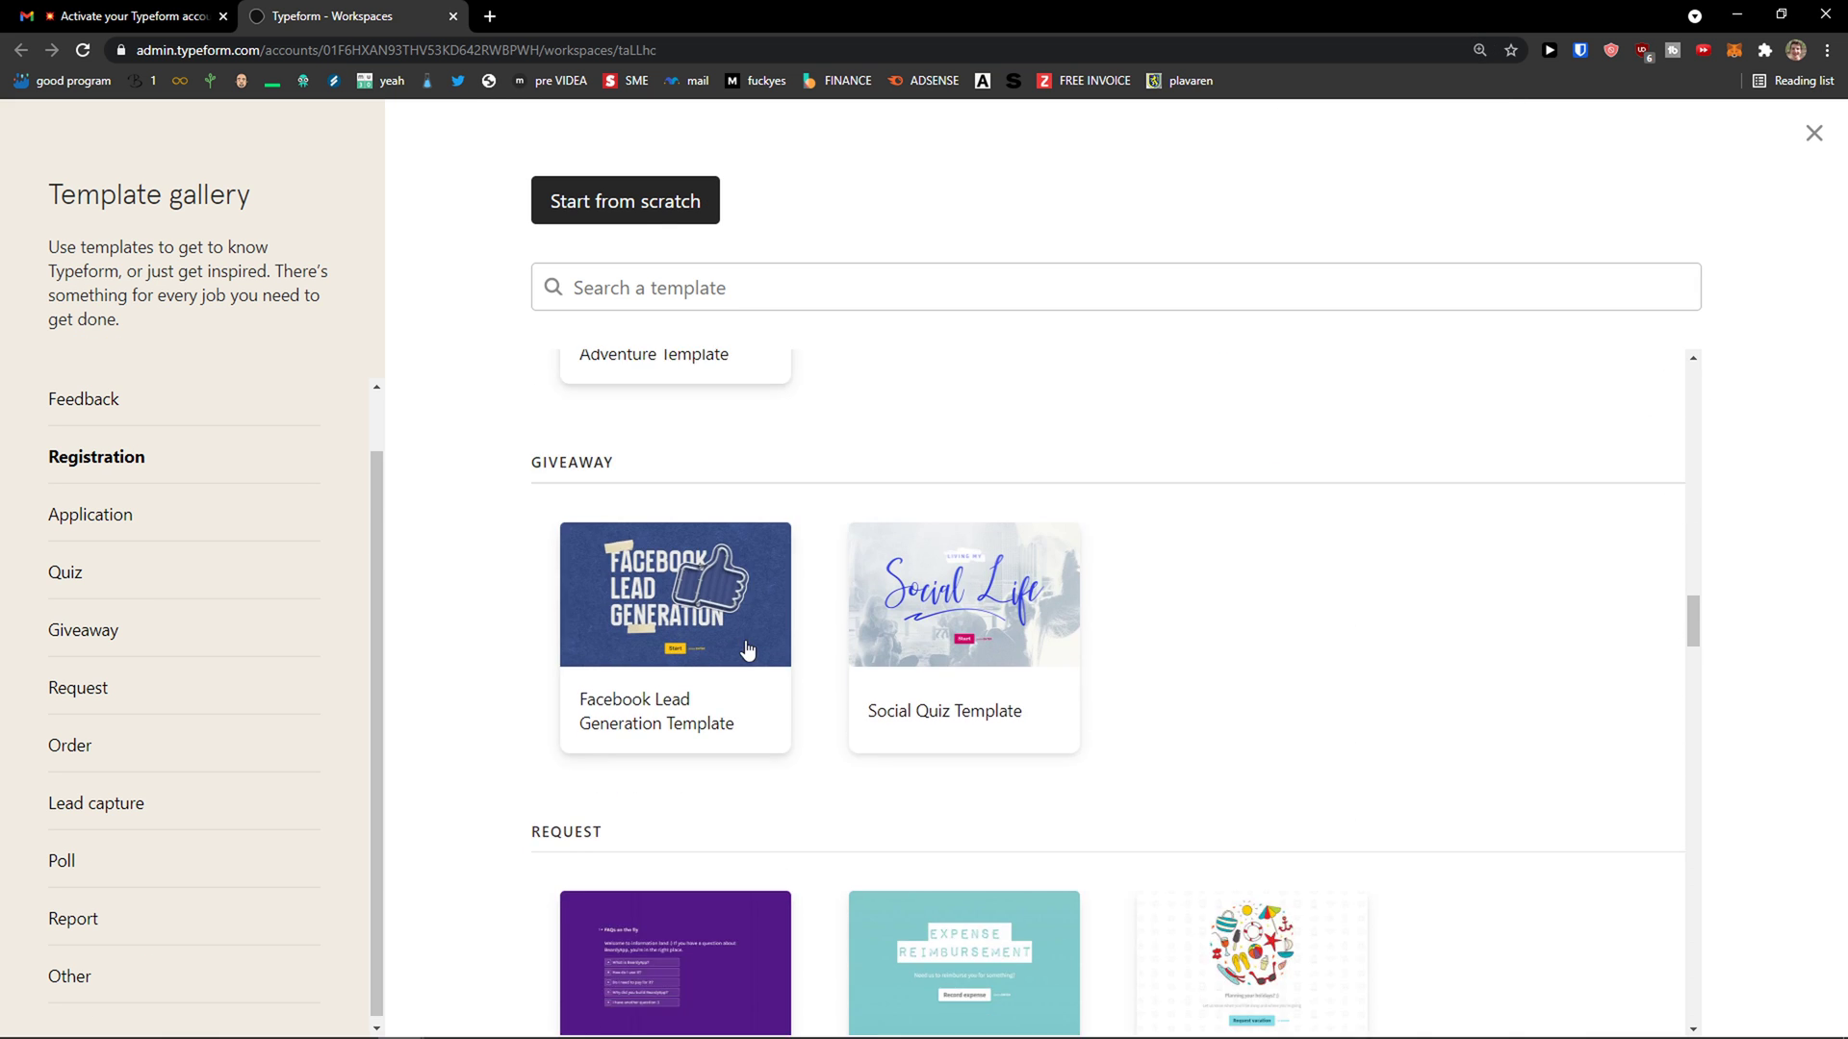
pyautogui.scroll(-3)
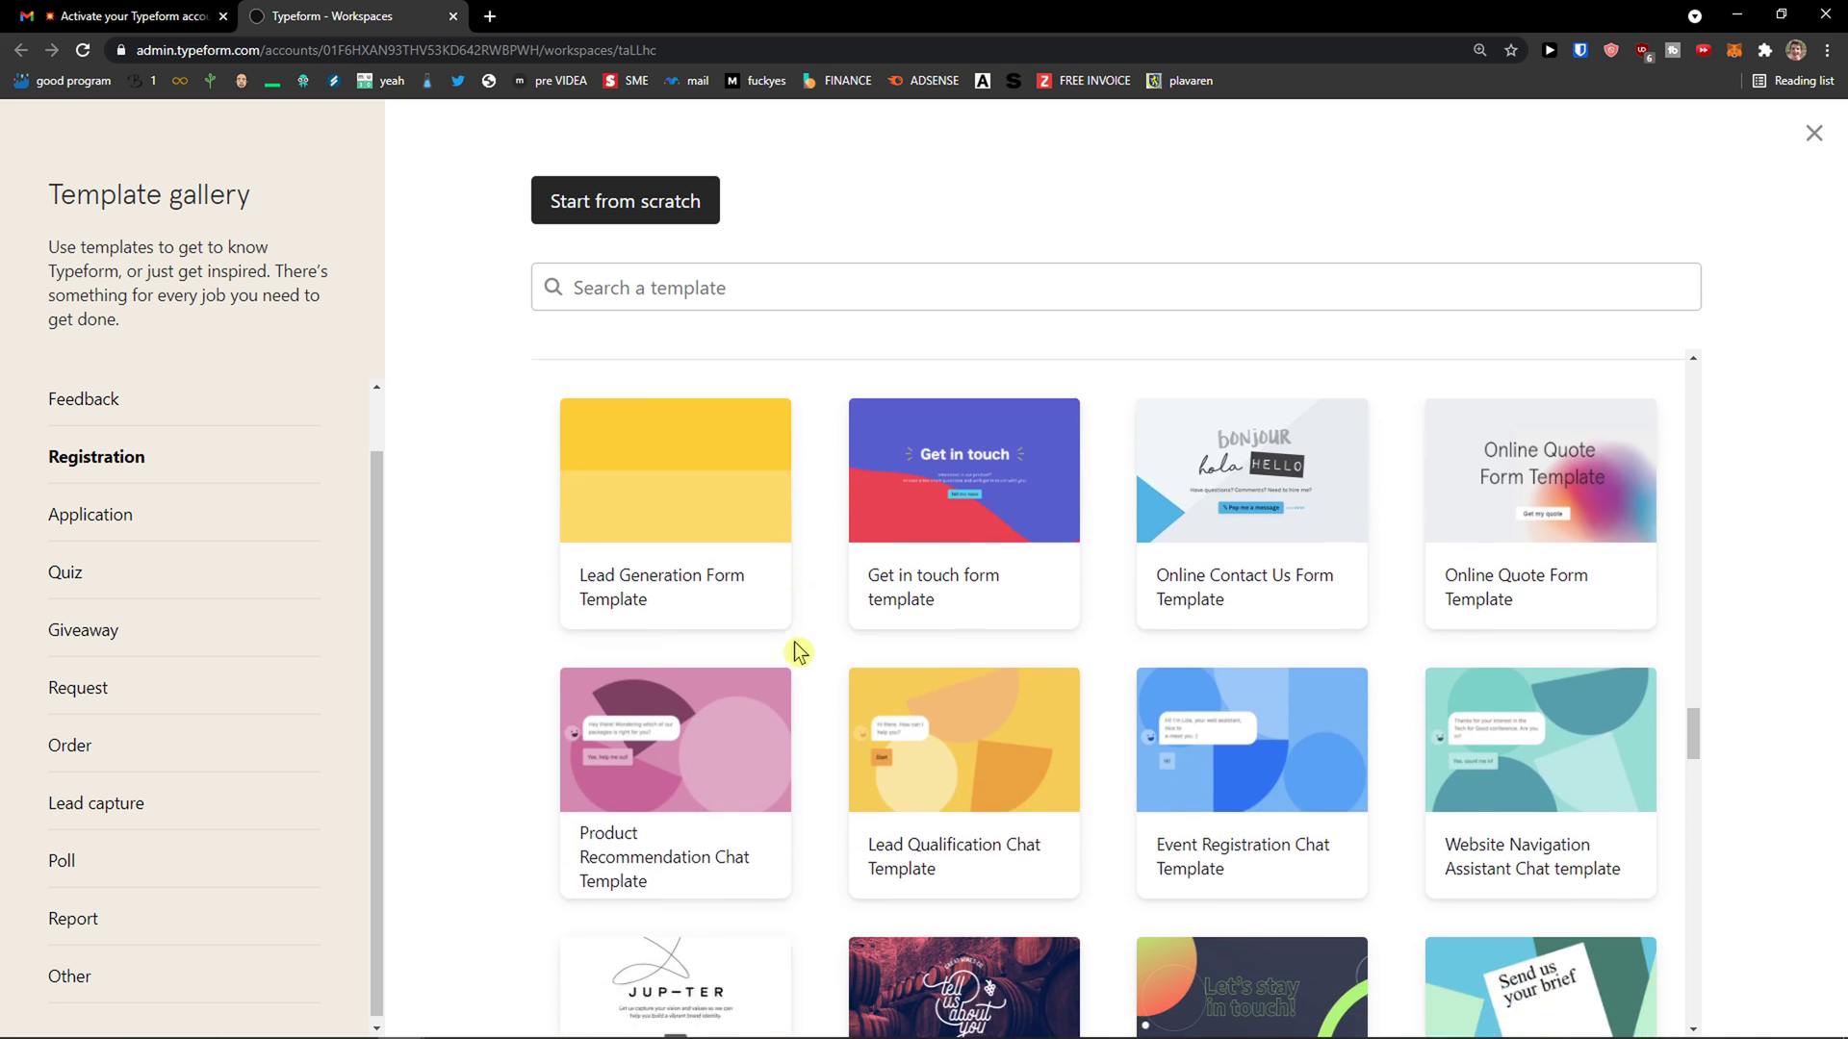
pyautogui.scroll(-3)
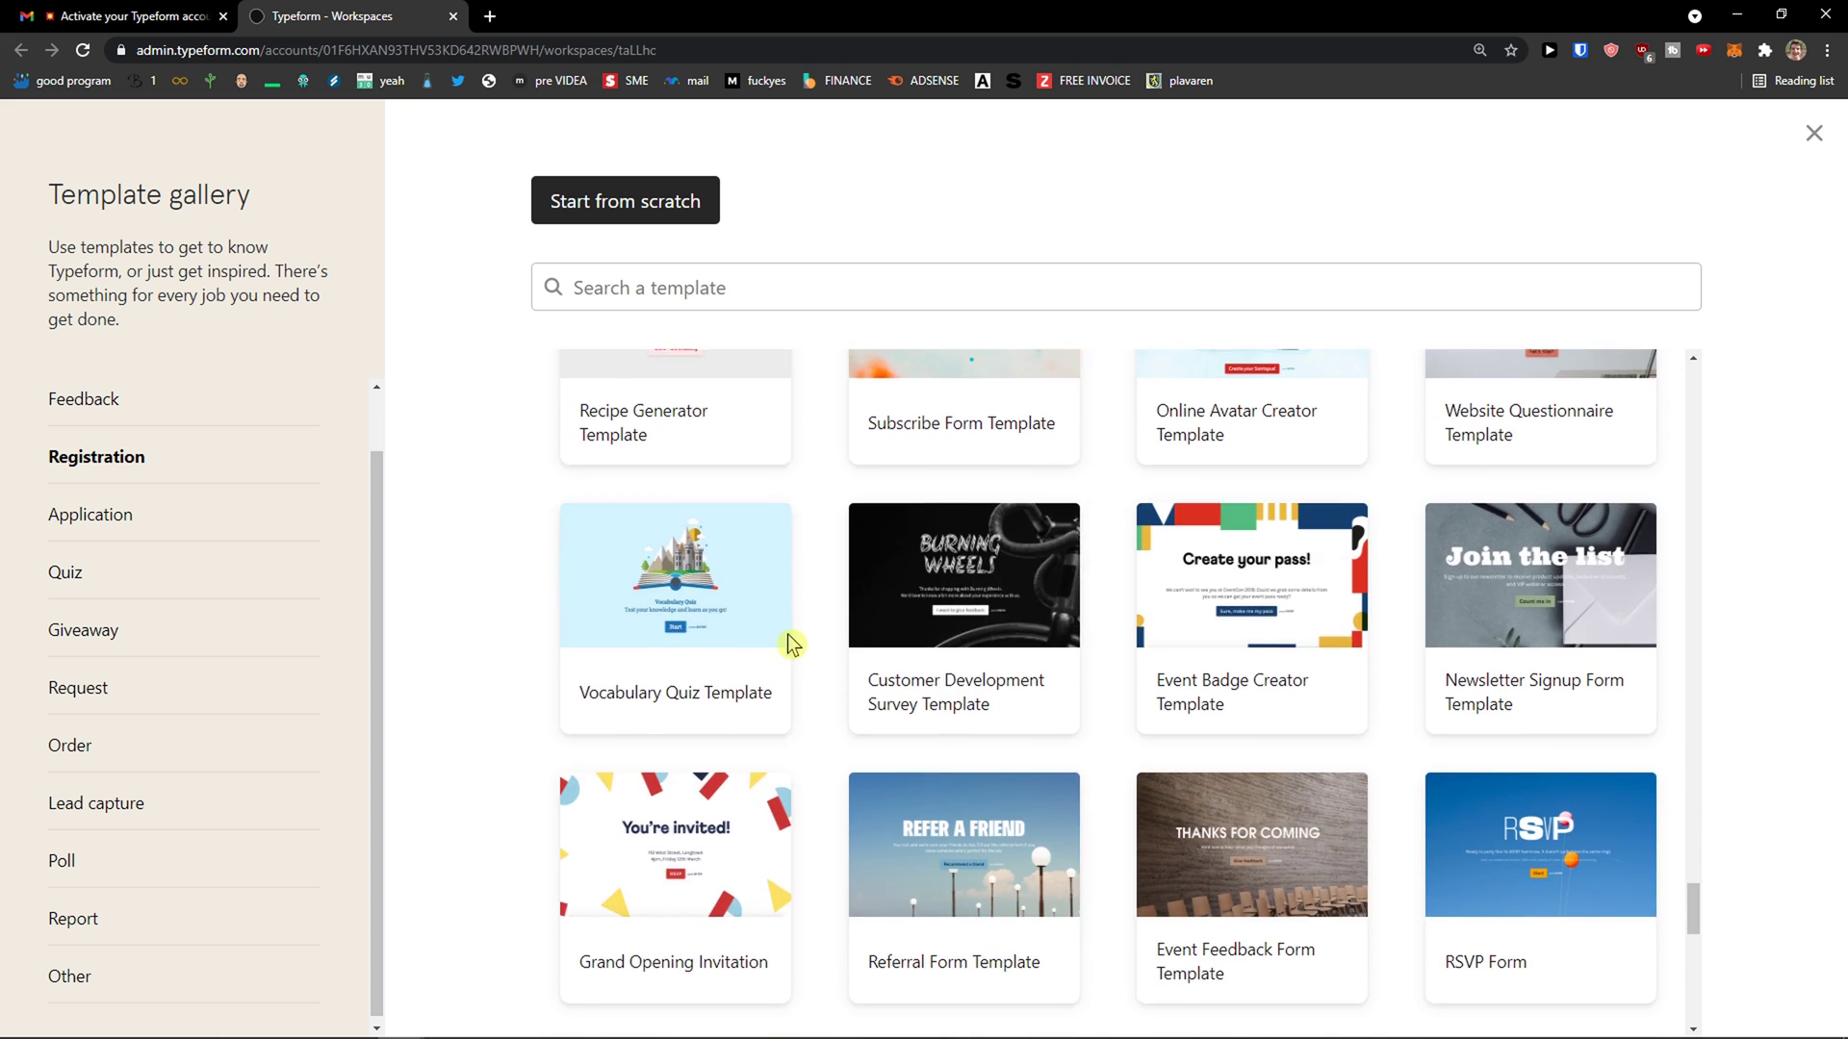
pyautogui.scroll(-3)
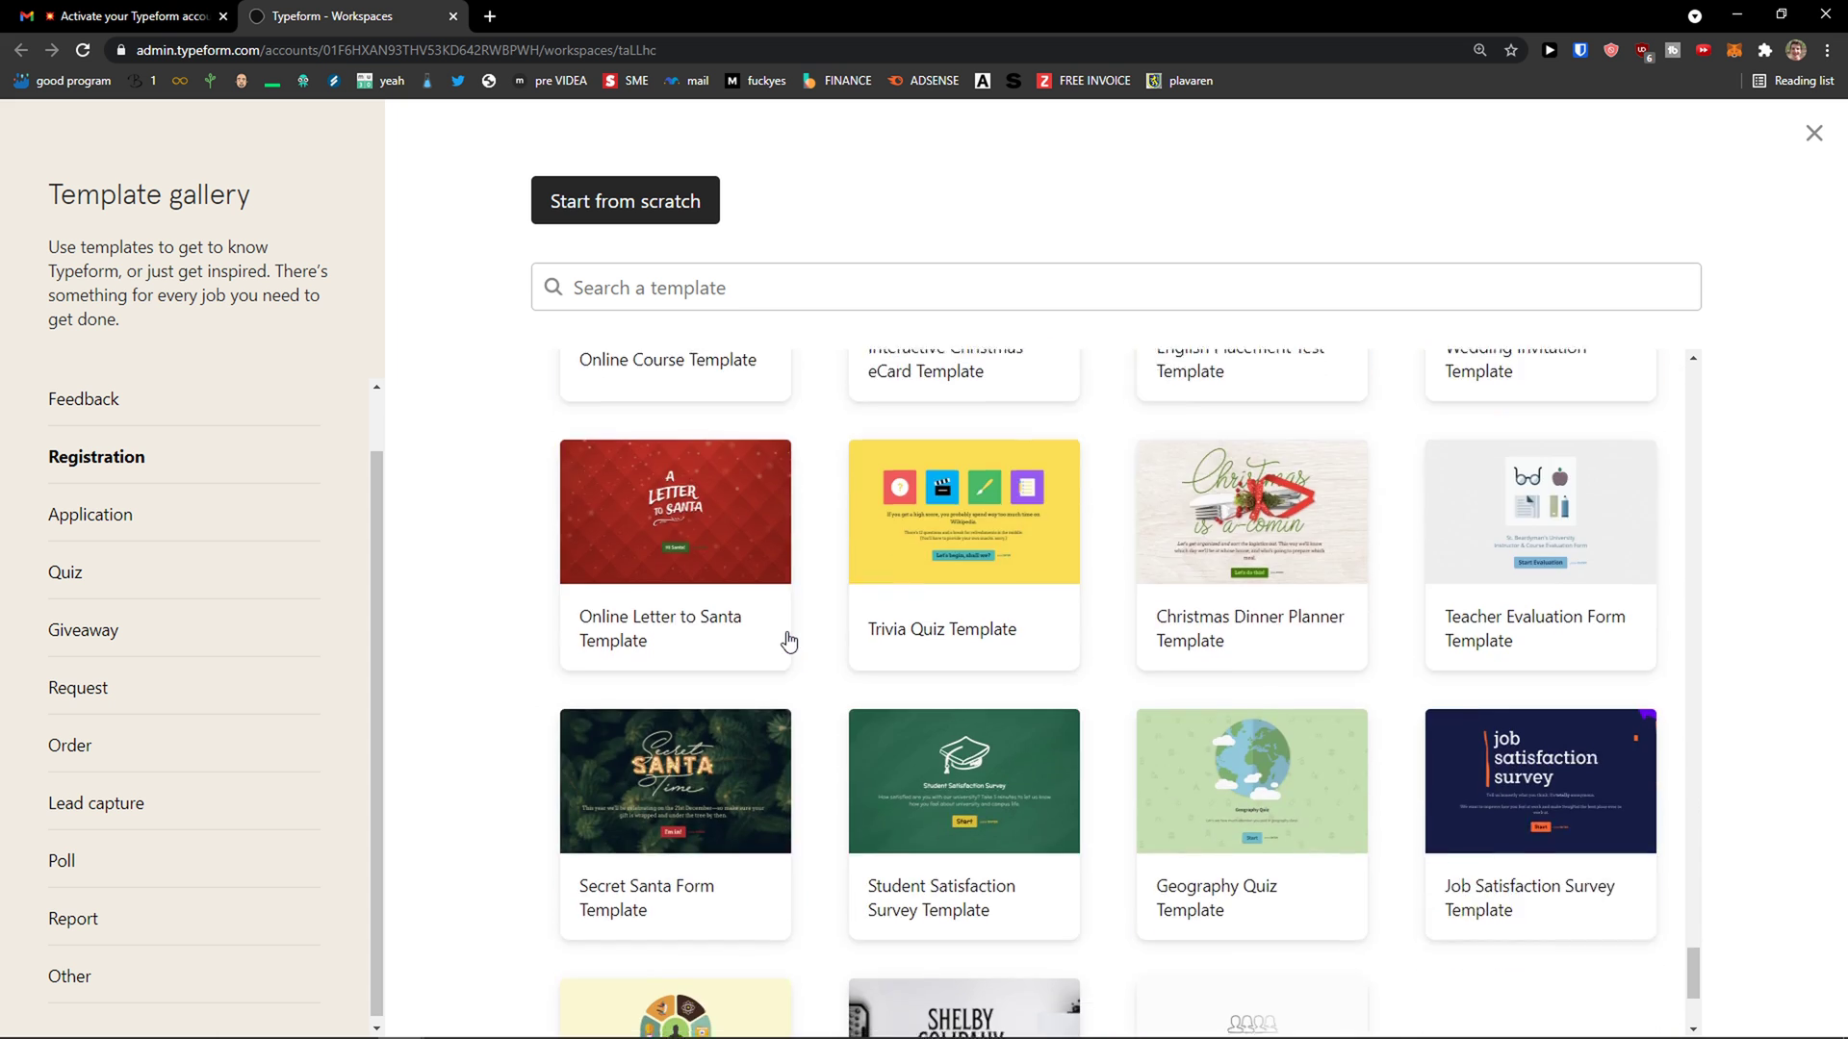
pyautogui.scroll(-3)
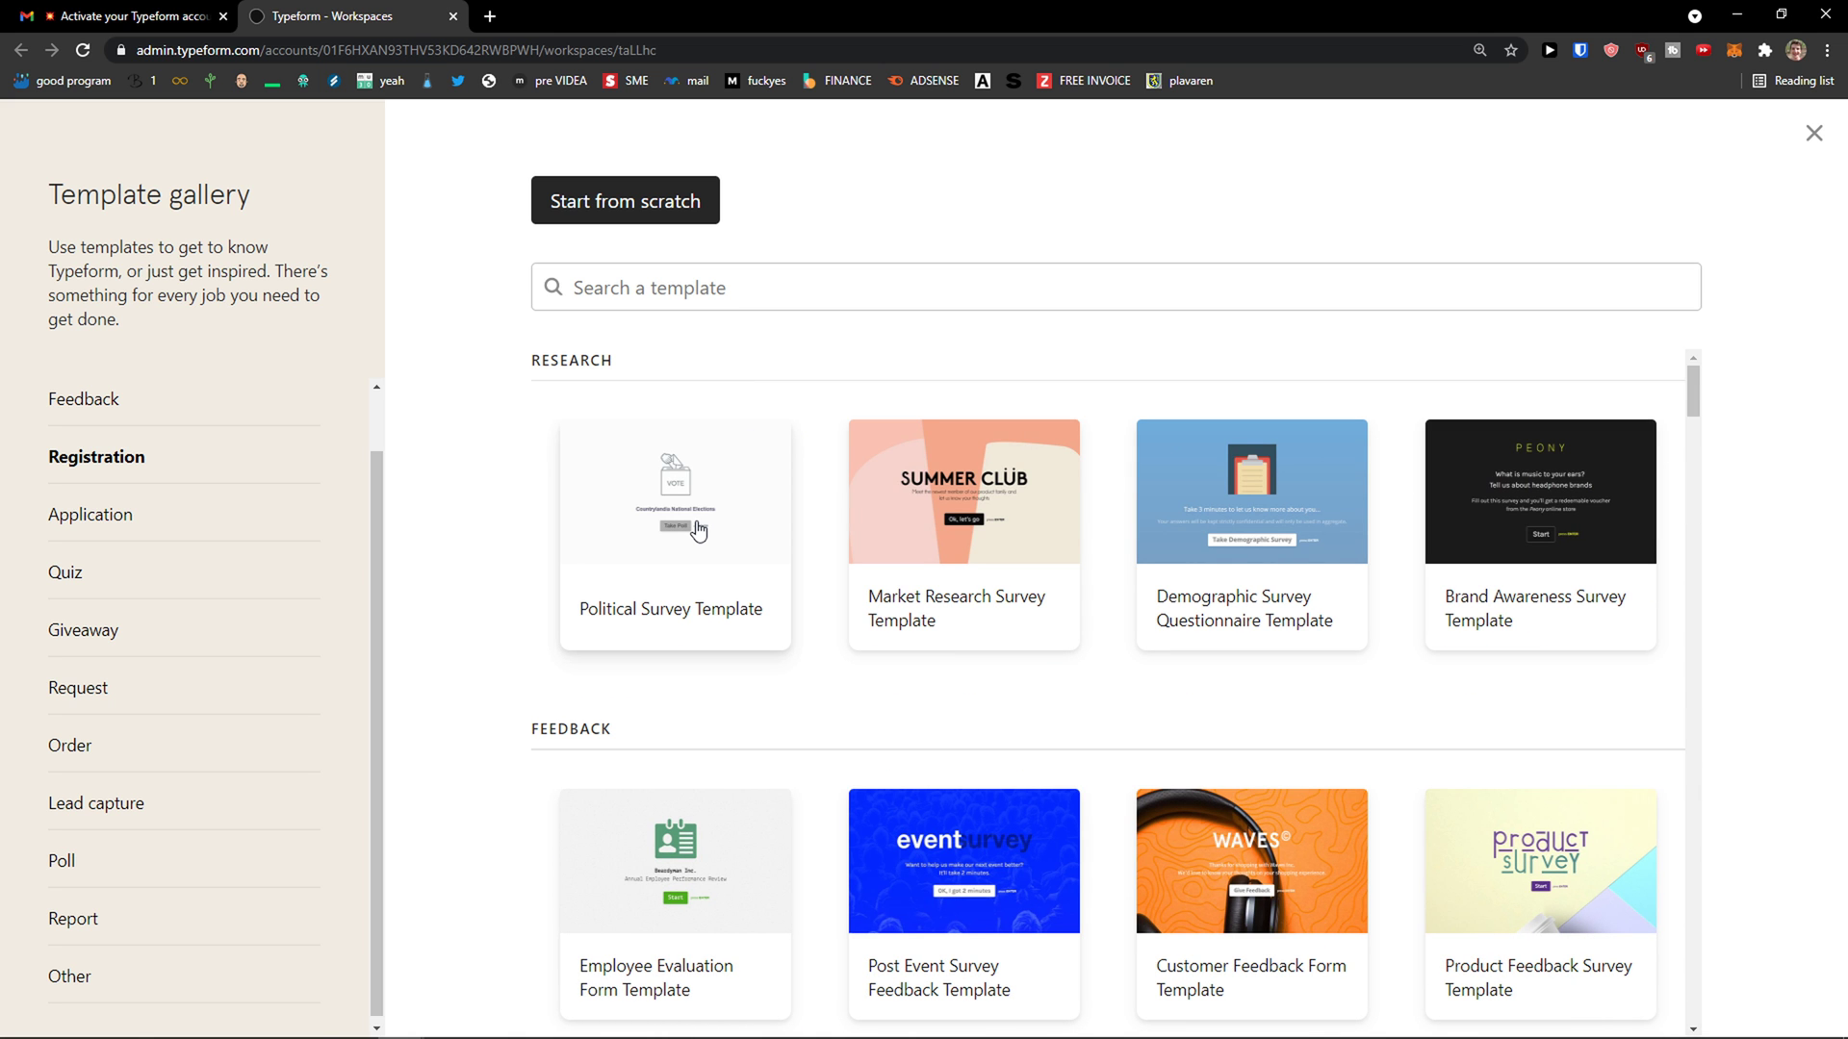
pyautogui.moveTo(951, 533)
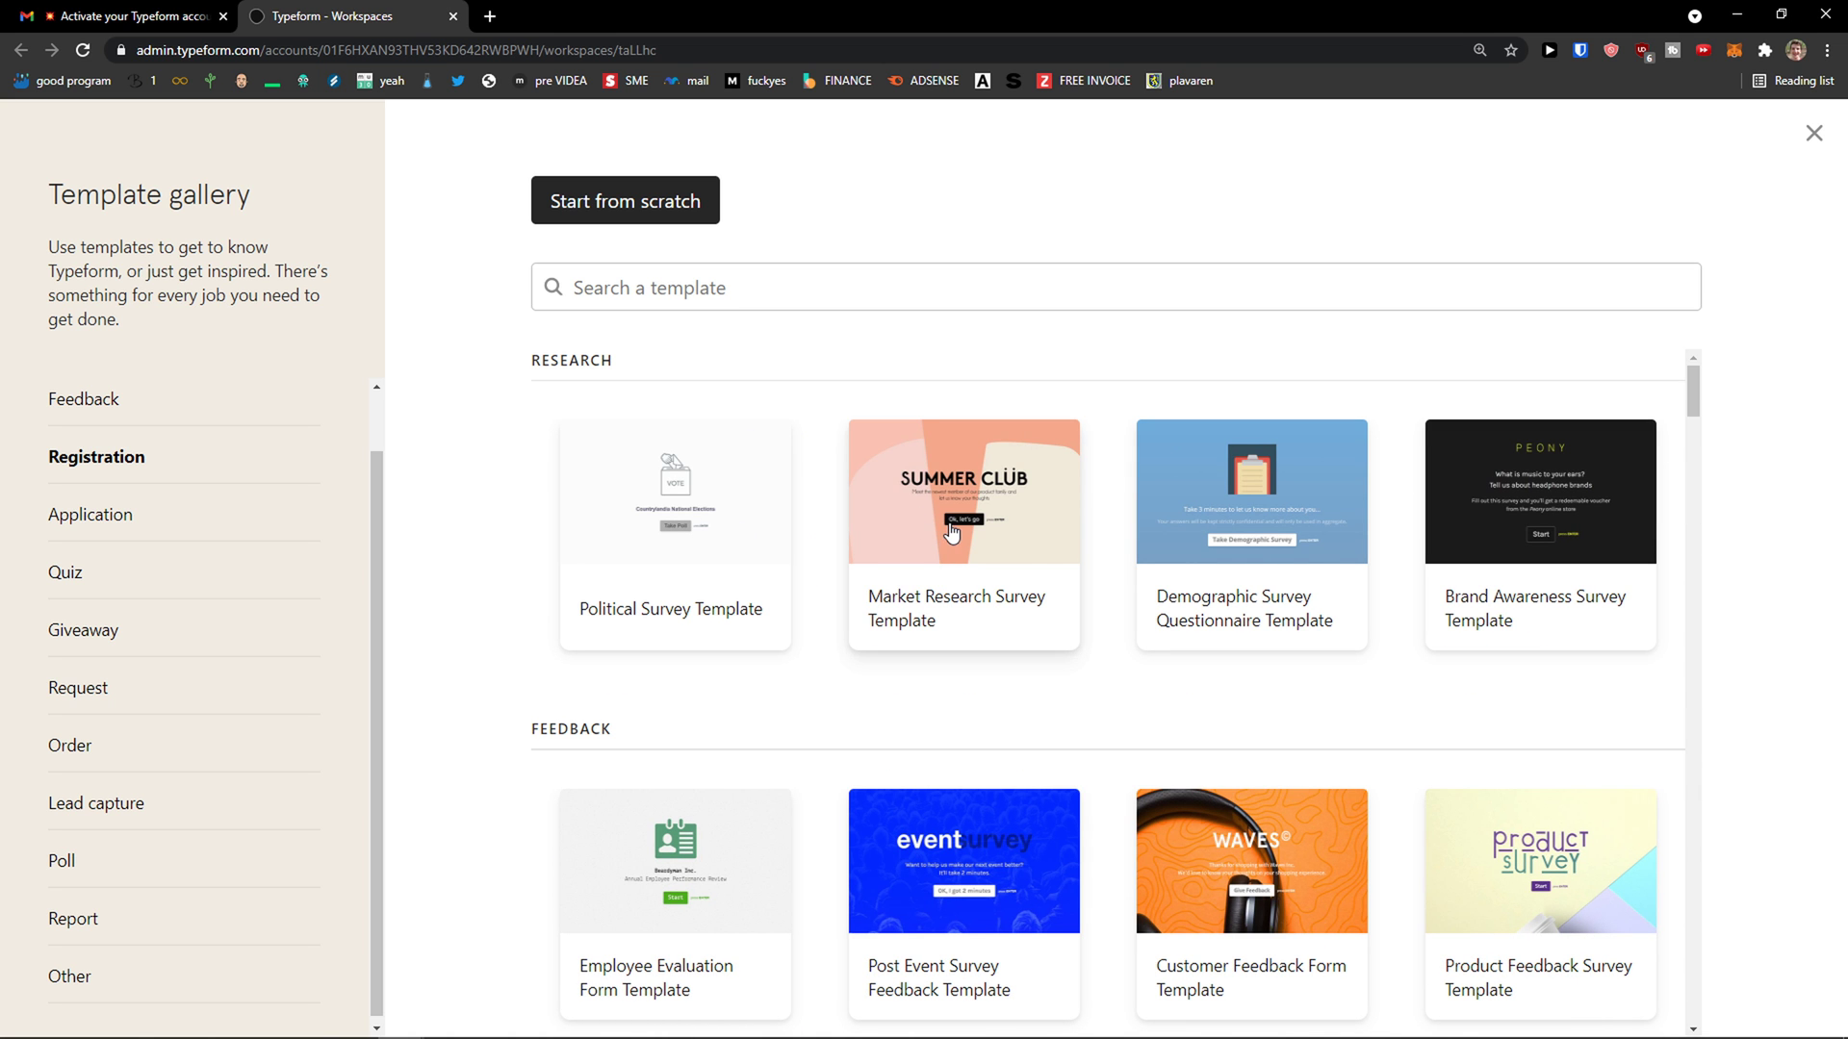
pyautogui.moveTo(943, 531)
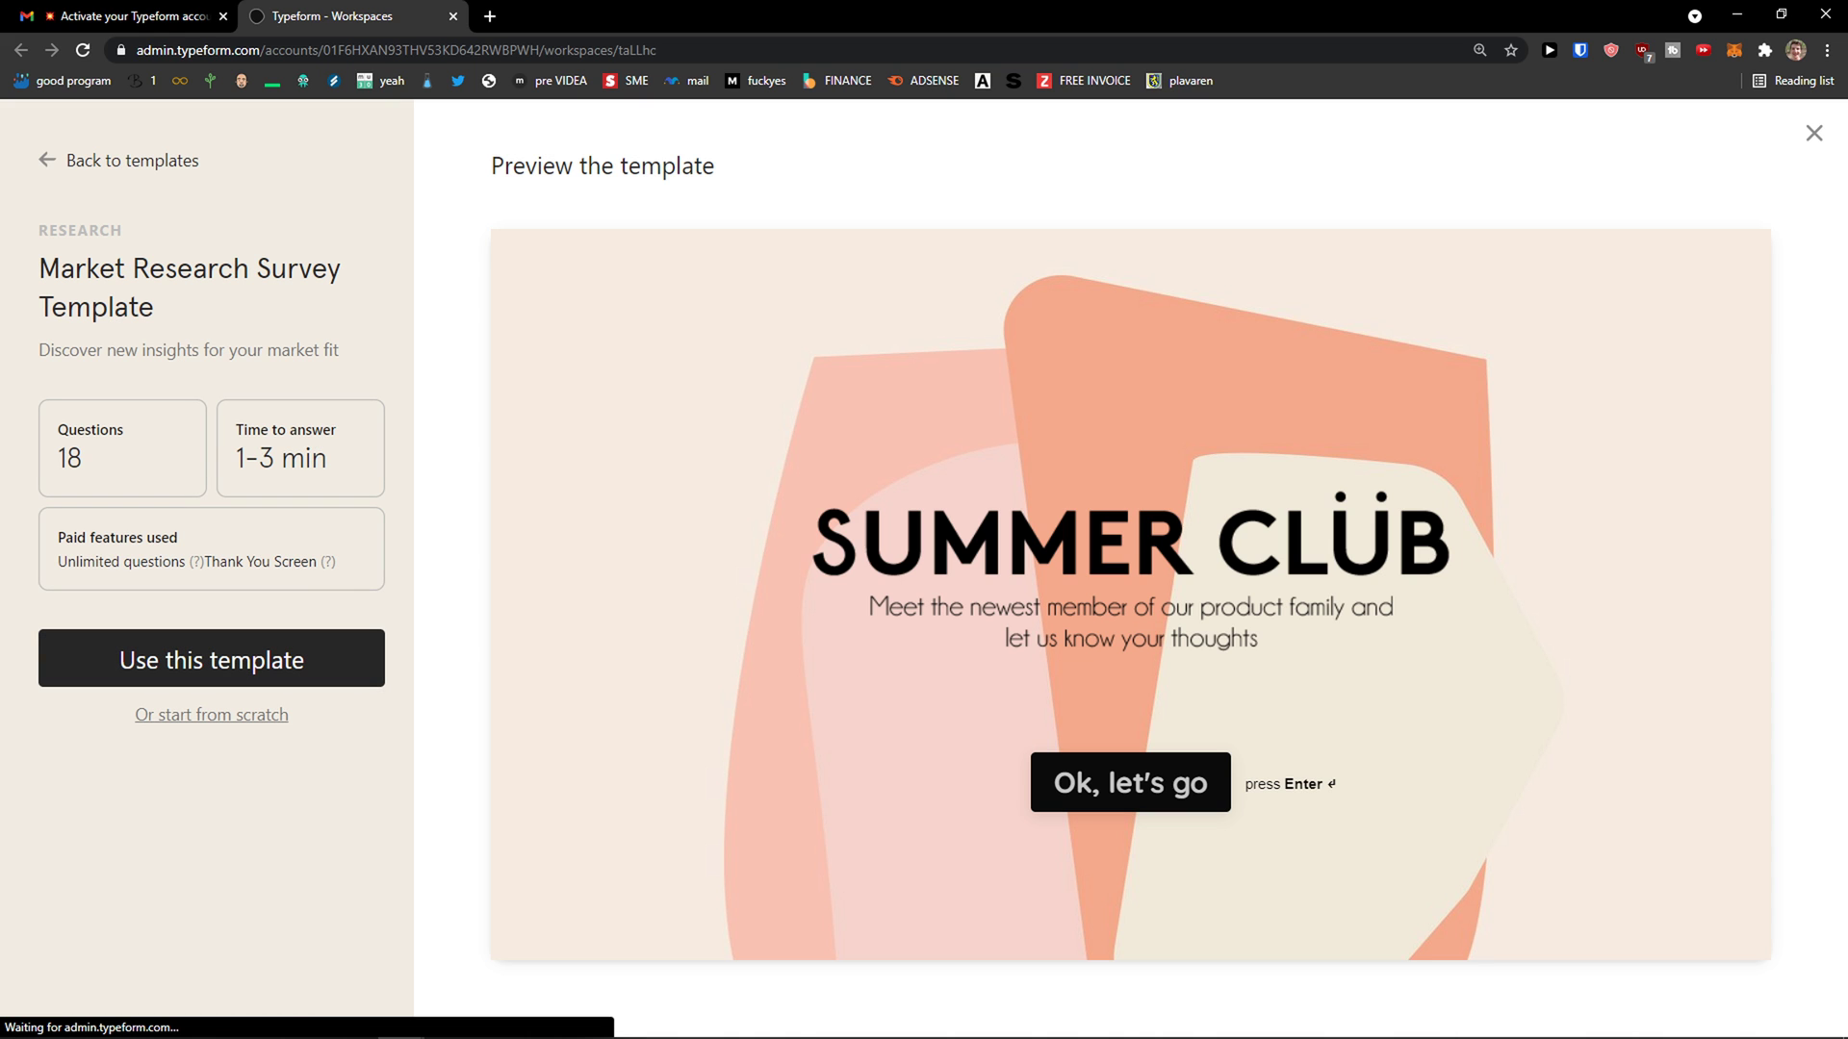
pyautogui.moveTo(706, 616)
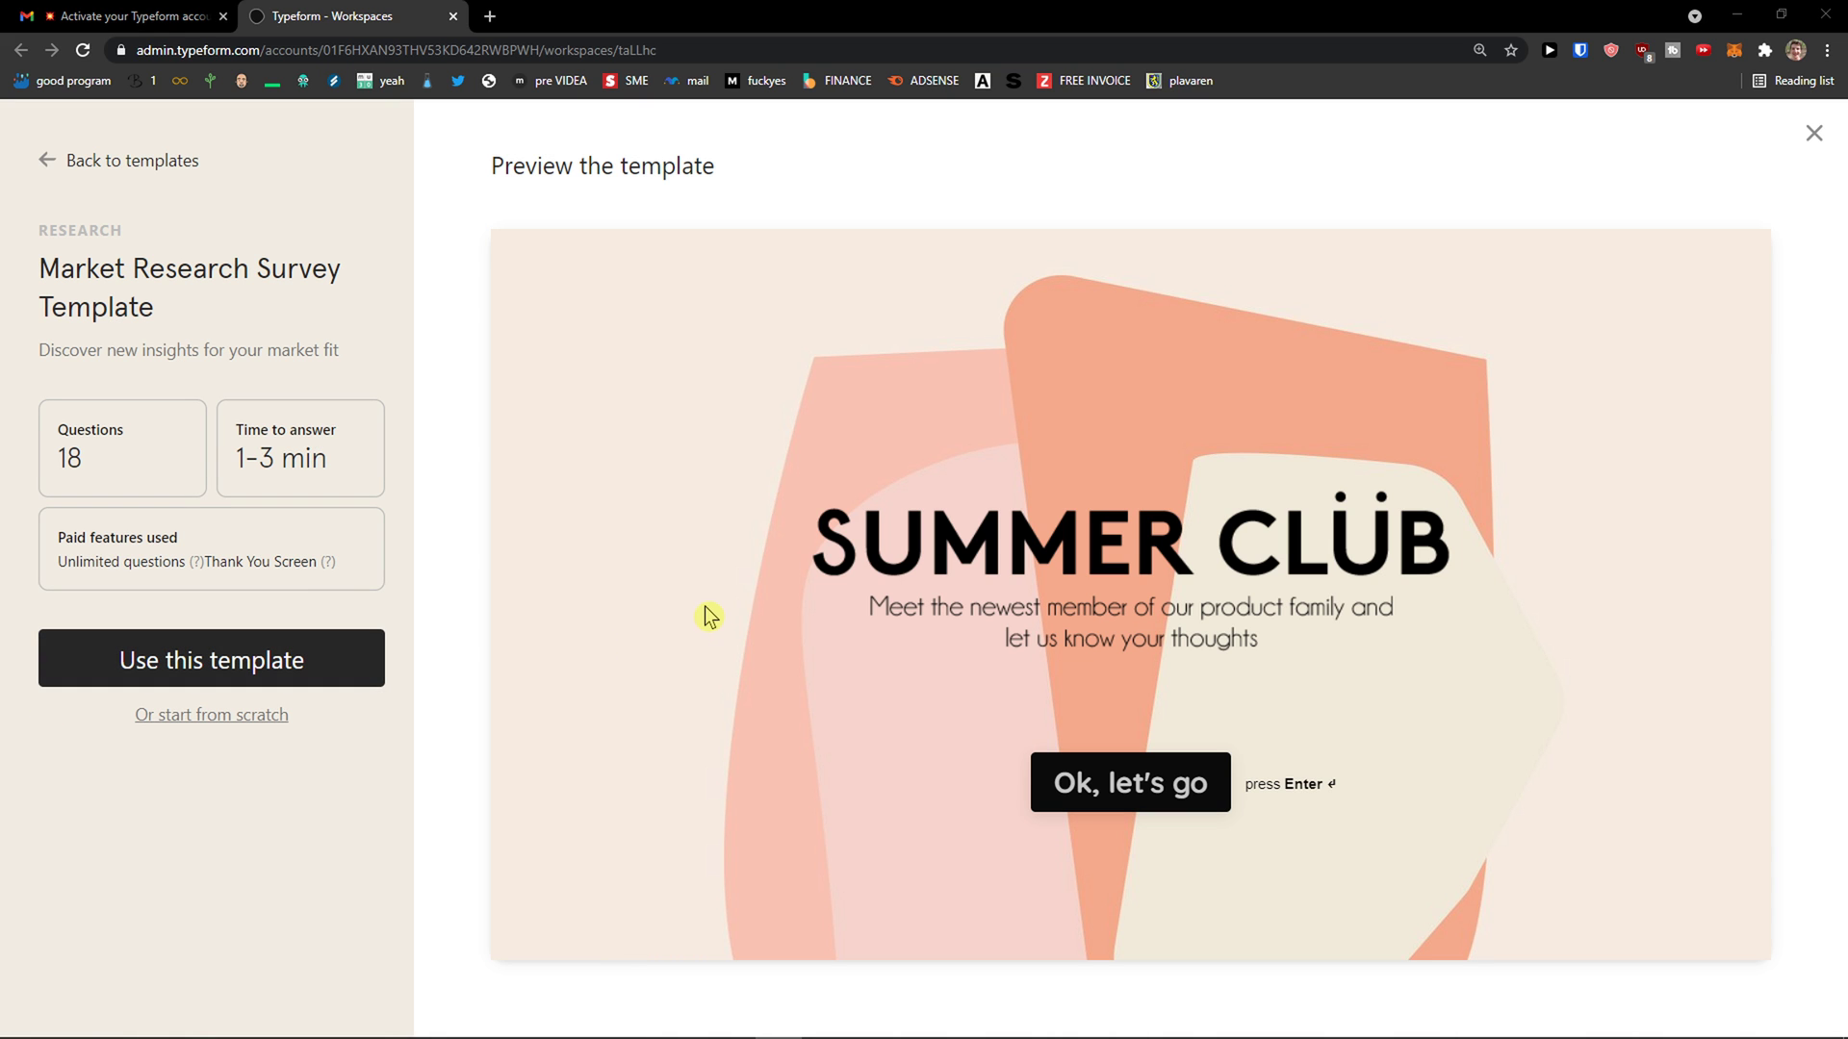
pyautogui.moveTo(69, 454)
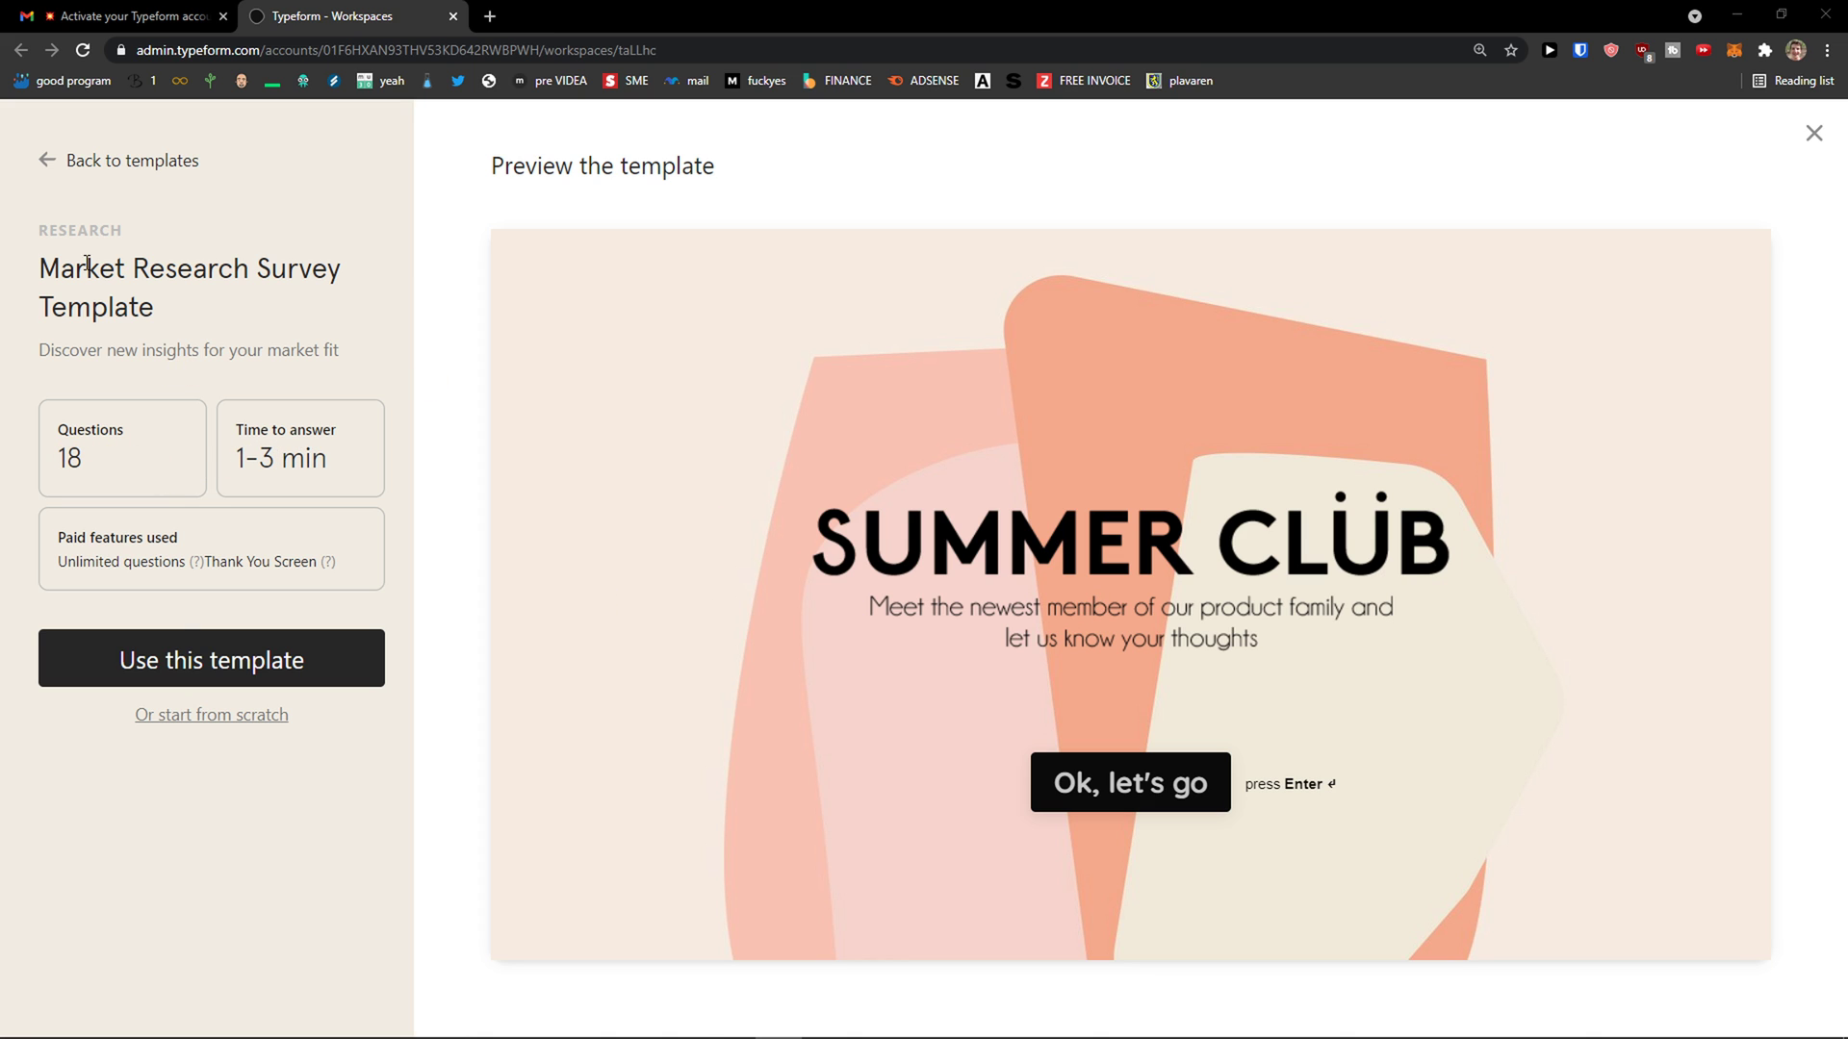
pyautogui.moveTo(211, 658)
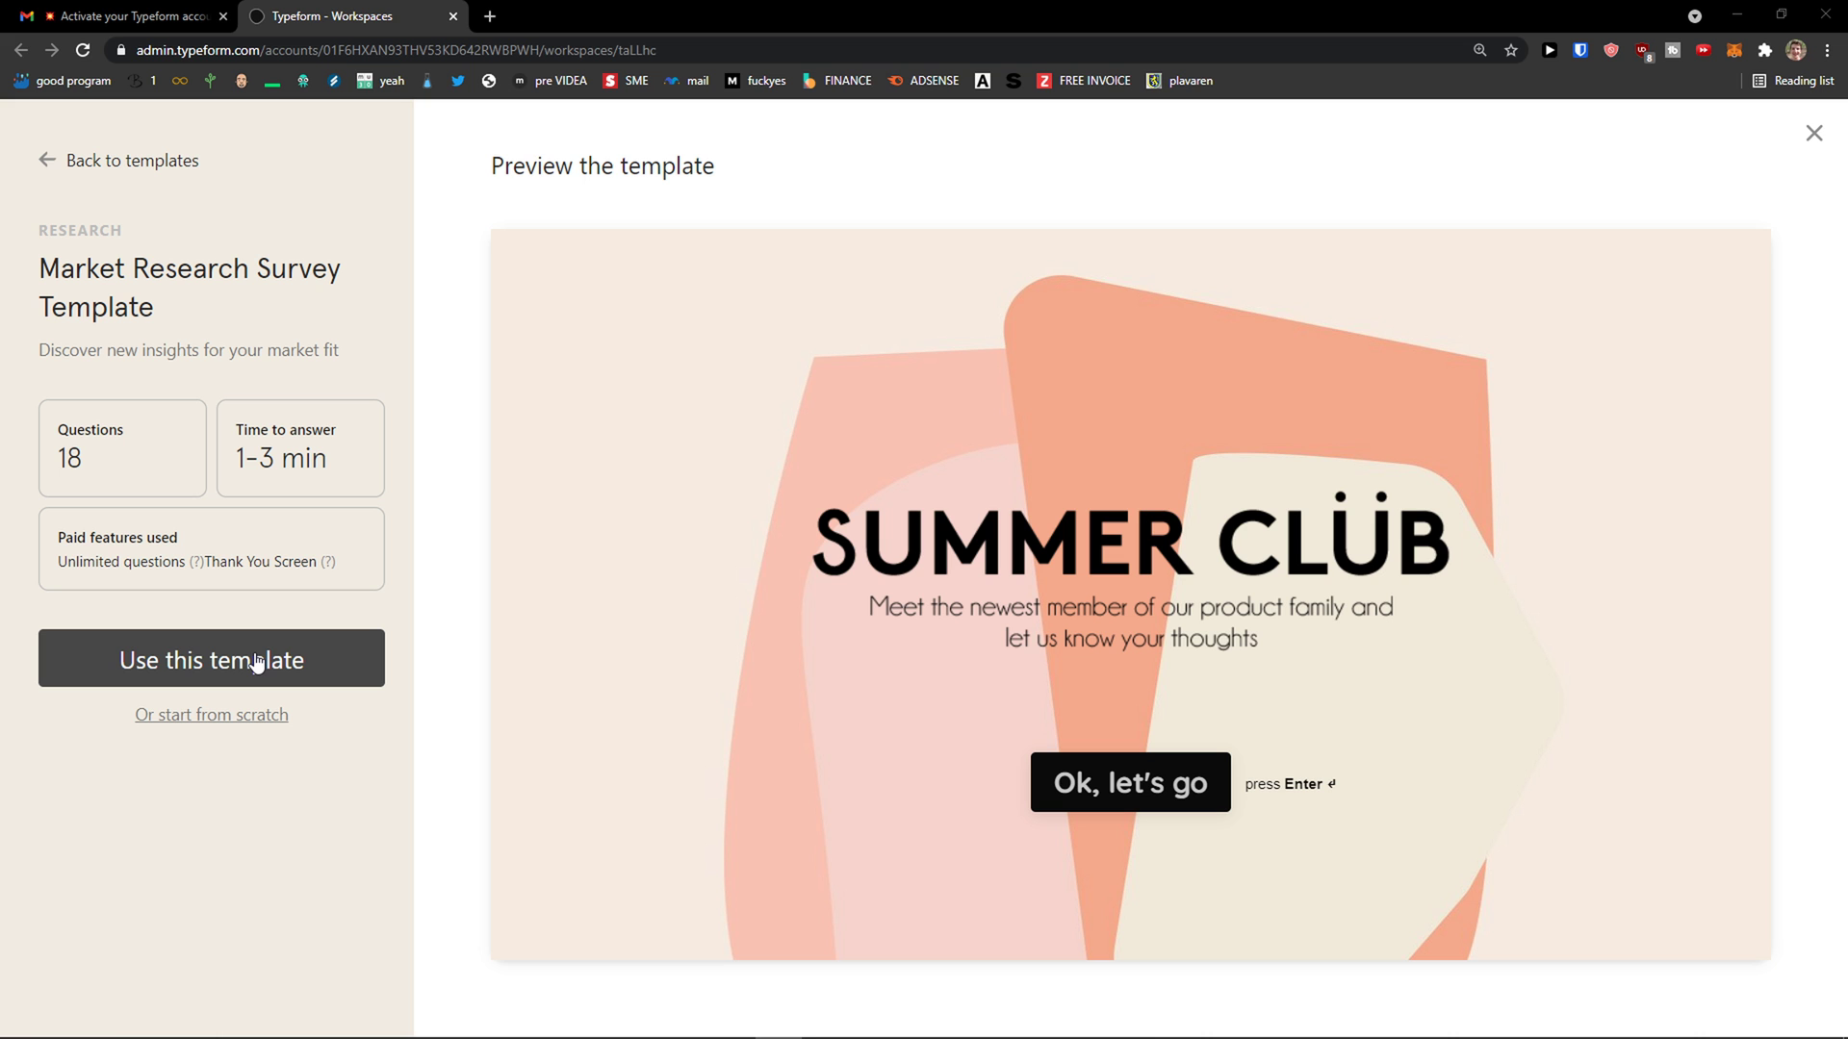
# Create a form from the Market Research Survey template.
pyautogui.click(212, 658)
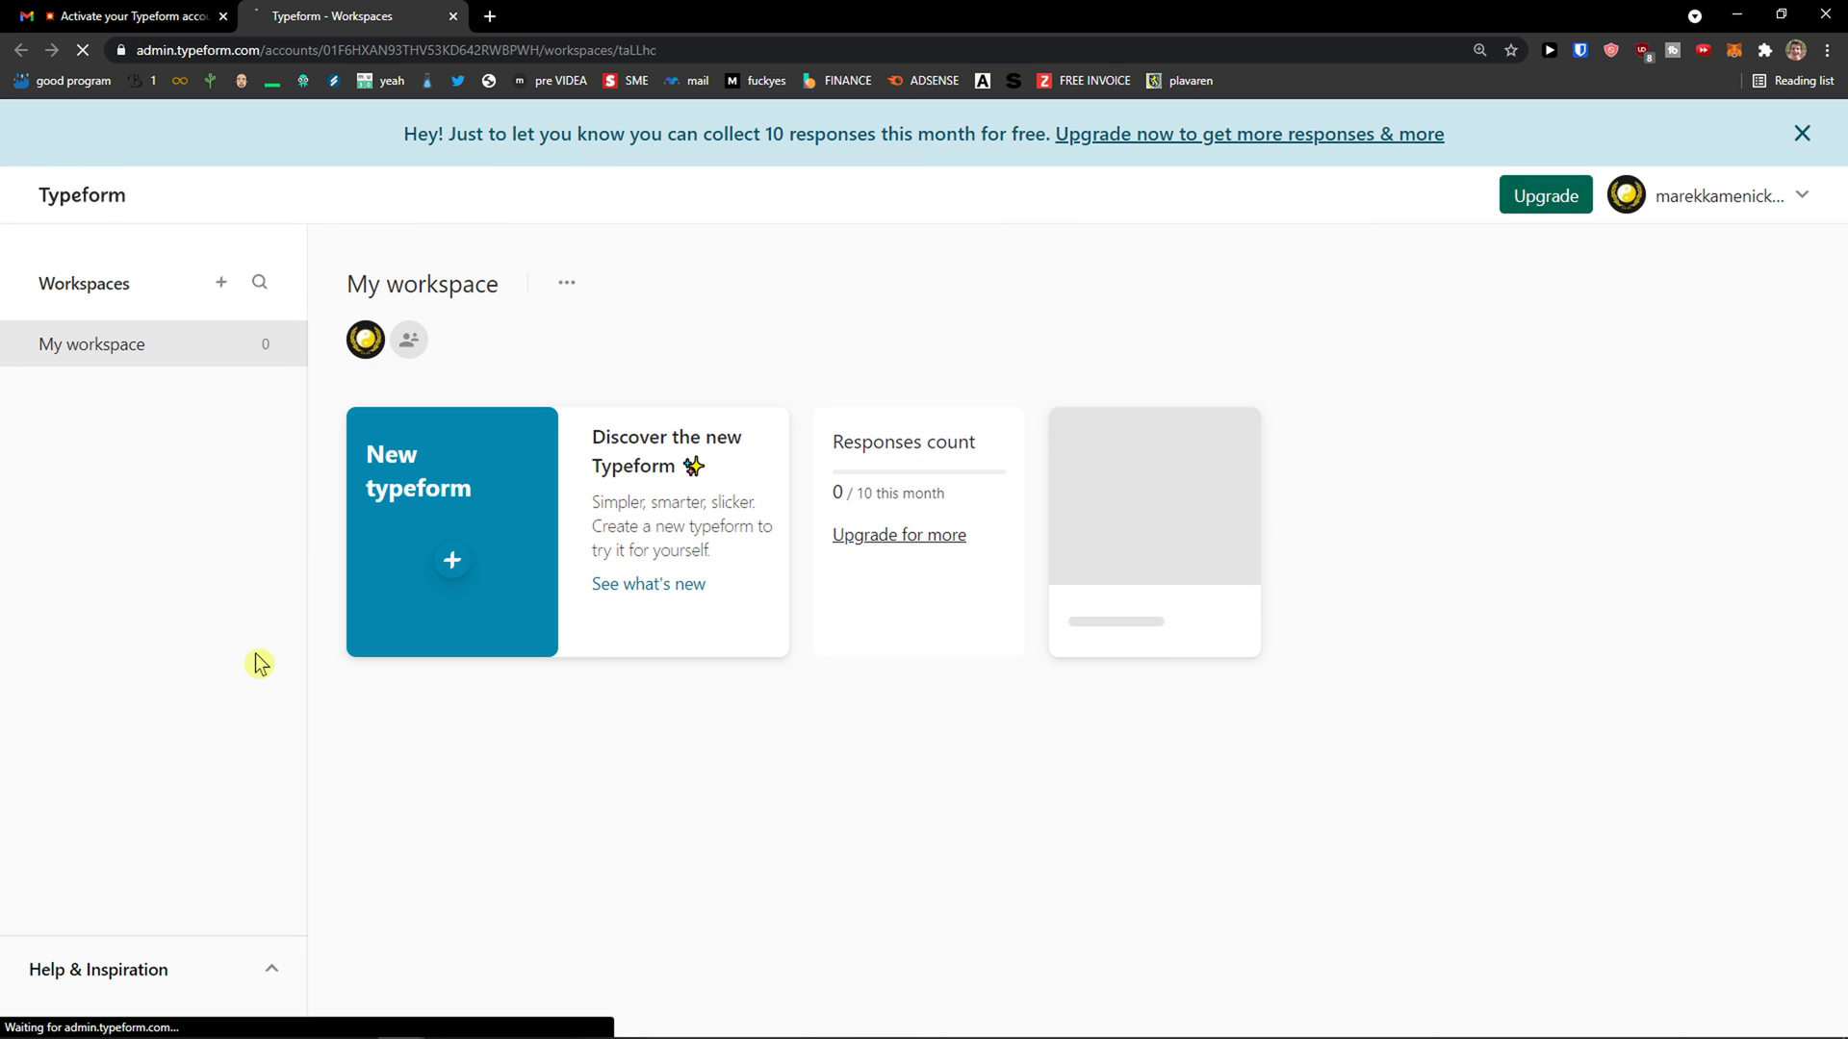
# Name the form 'Research', choose the Contact form type and continue into the editor.
pyautogui.click(451, 531)
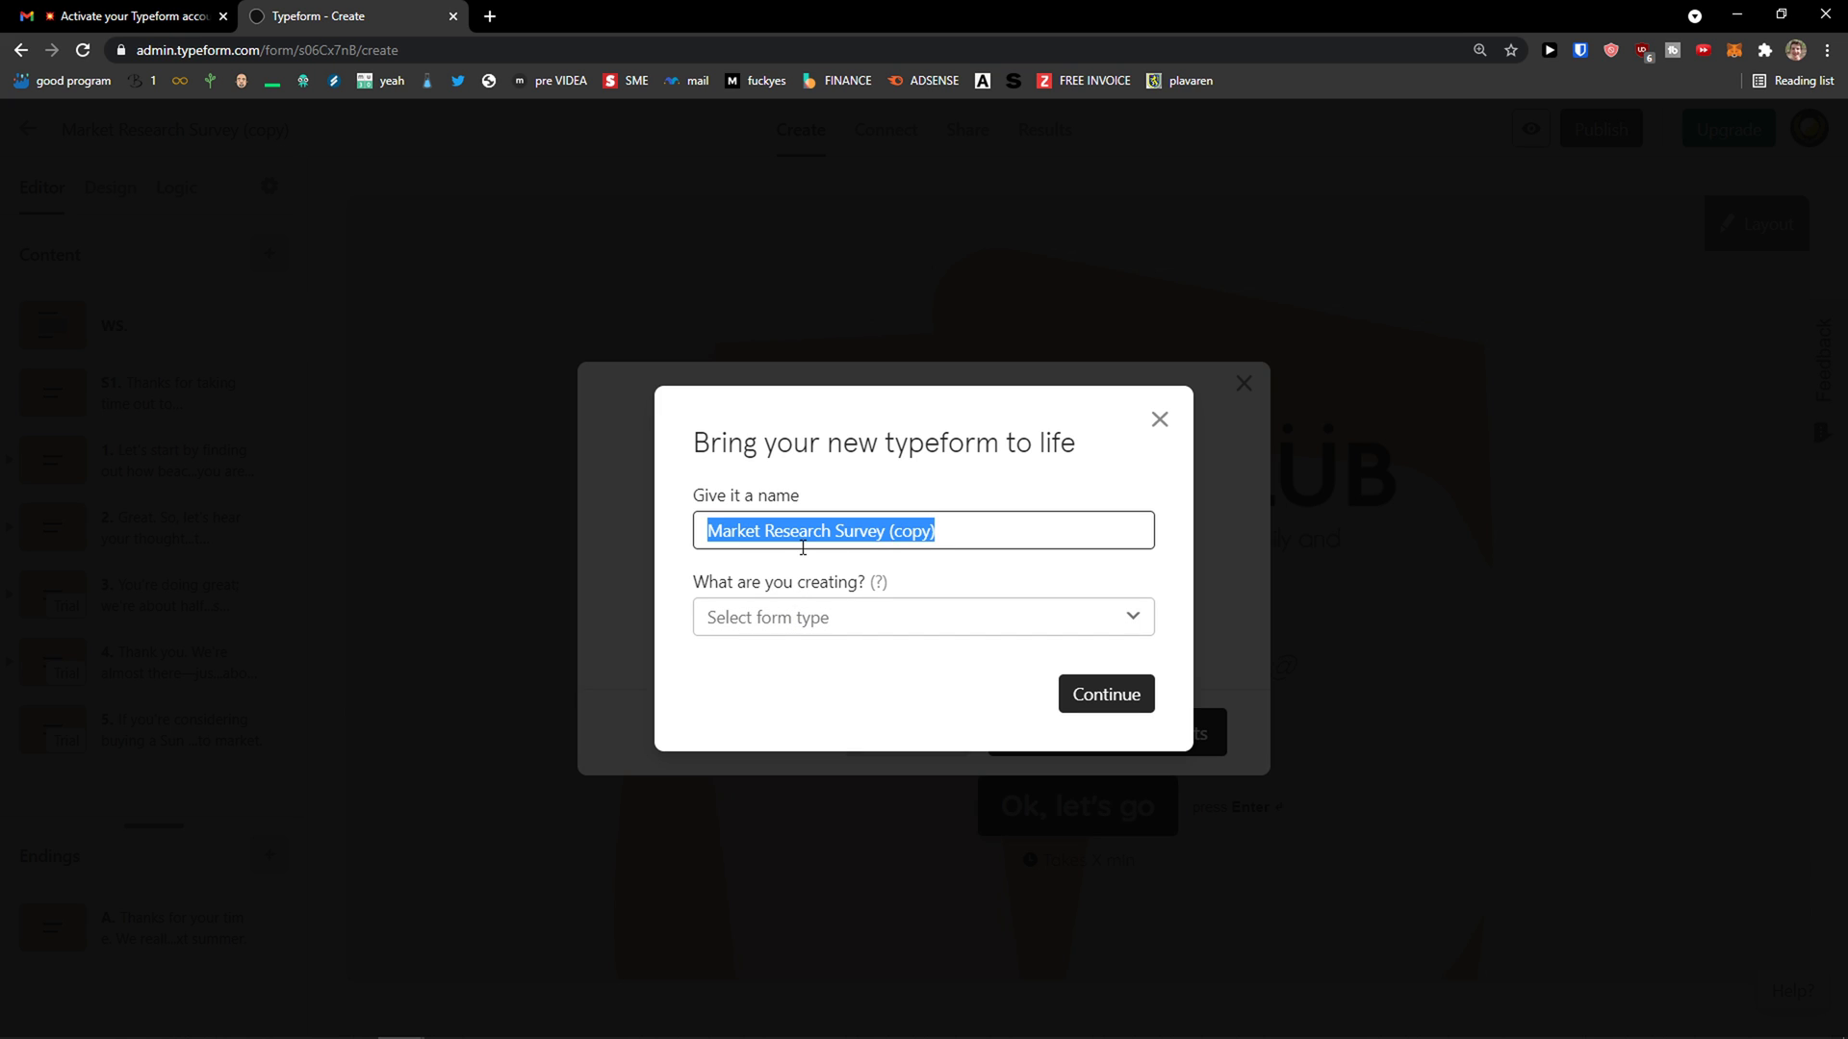
pyautogui.write('Research')
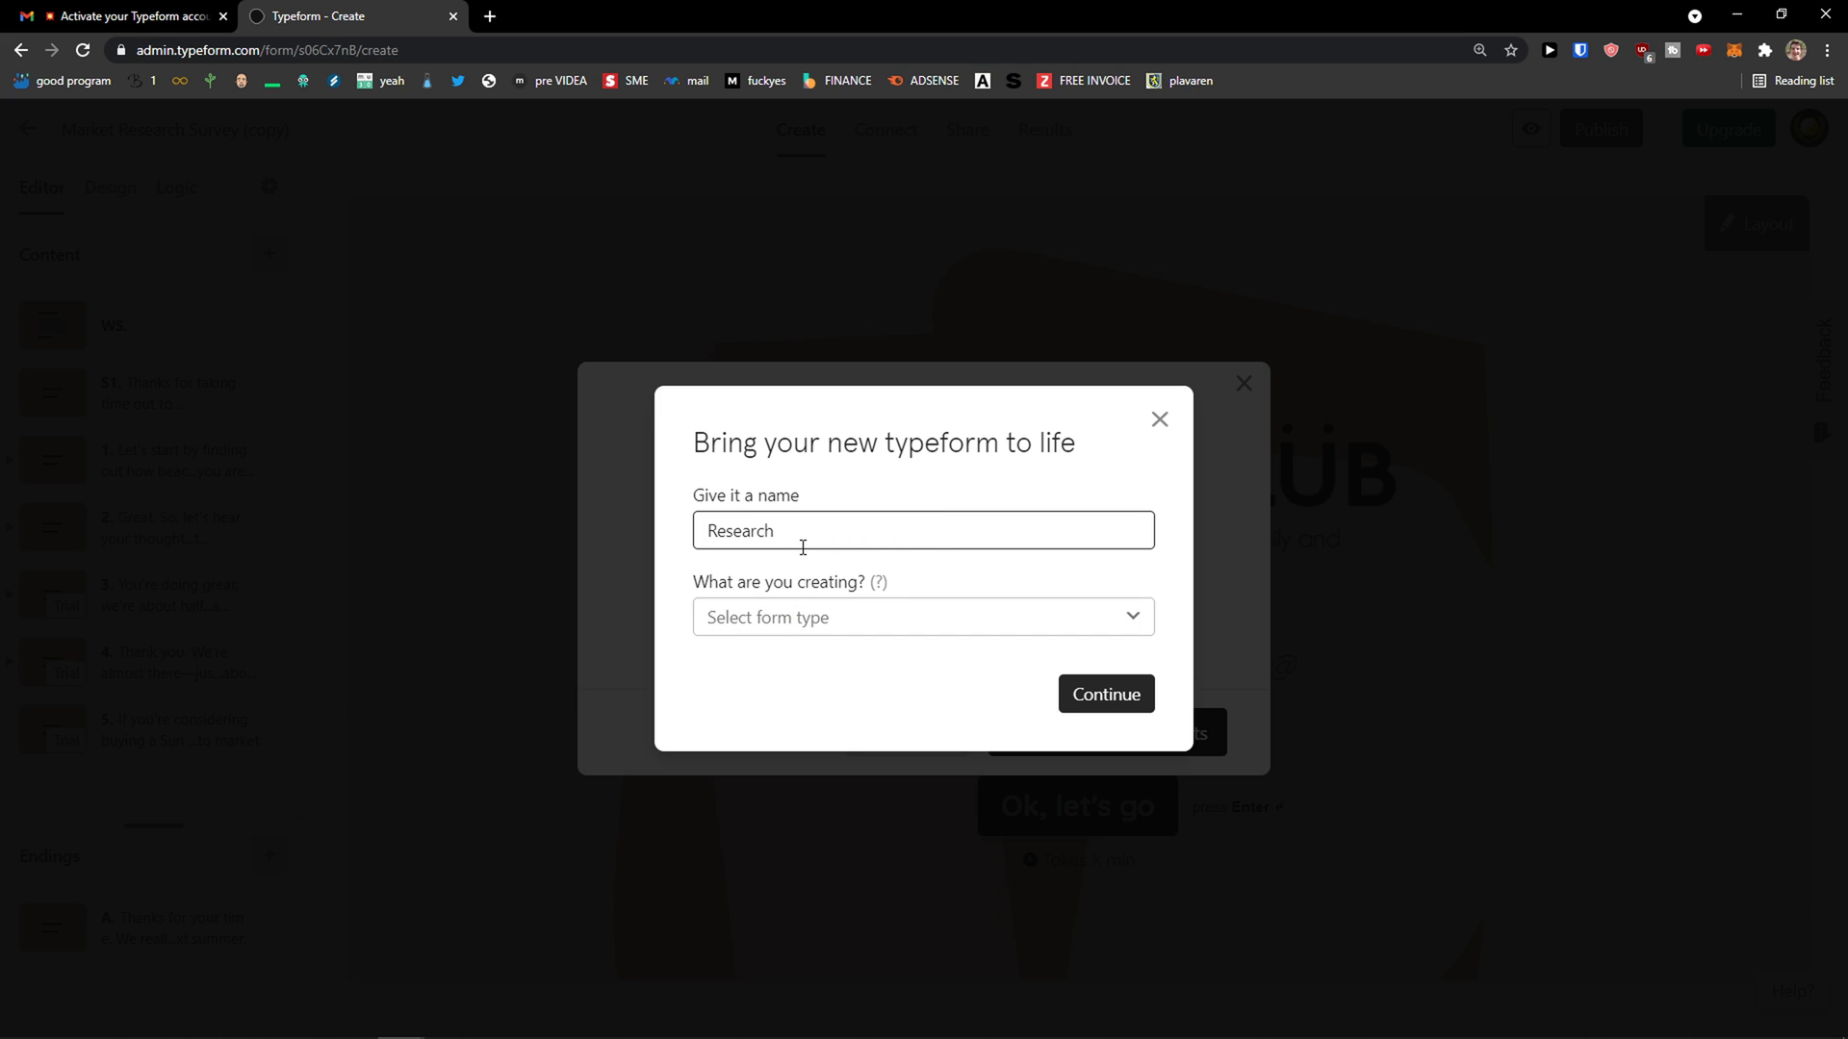
pyautogui.click(922, 616)
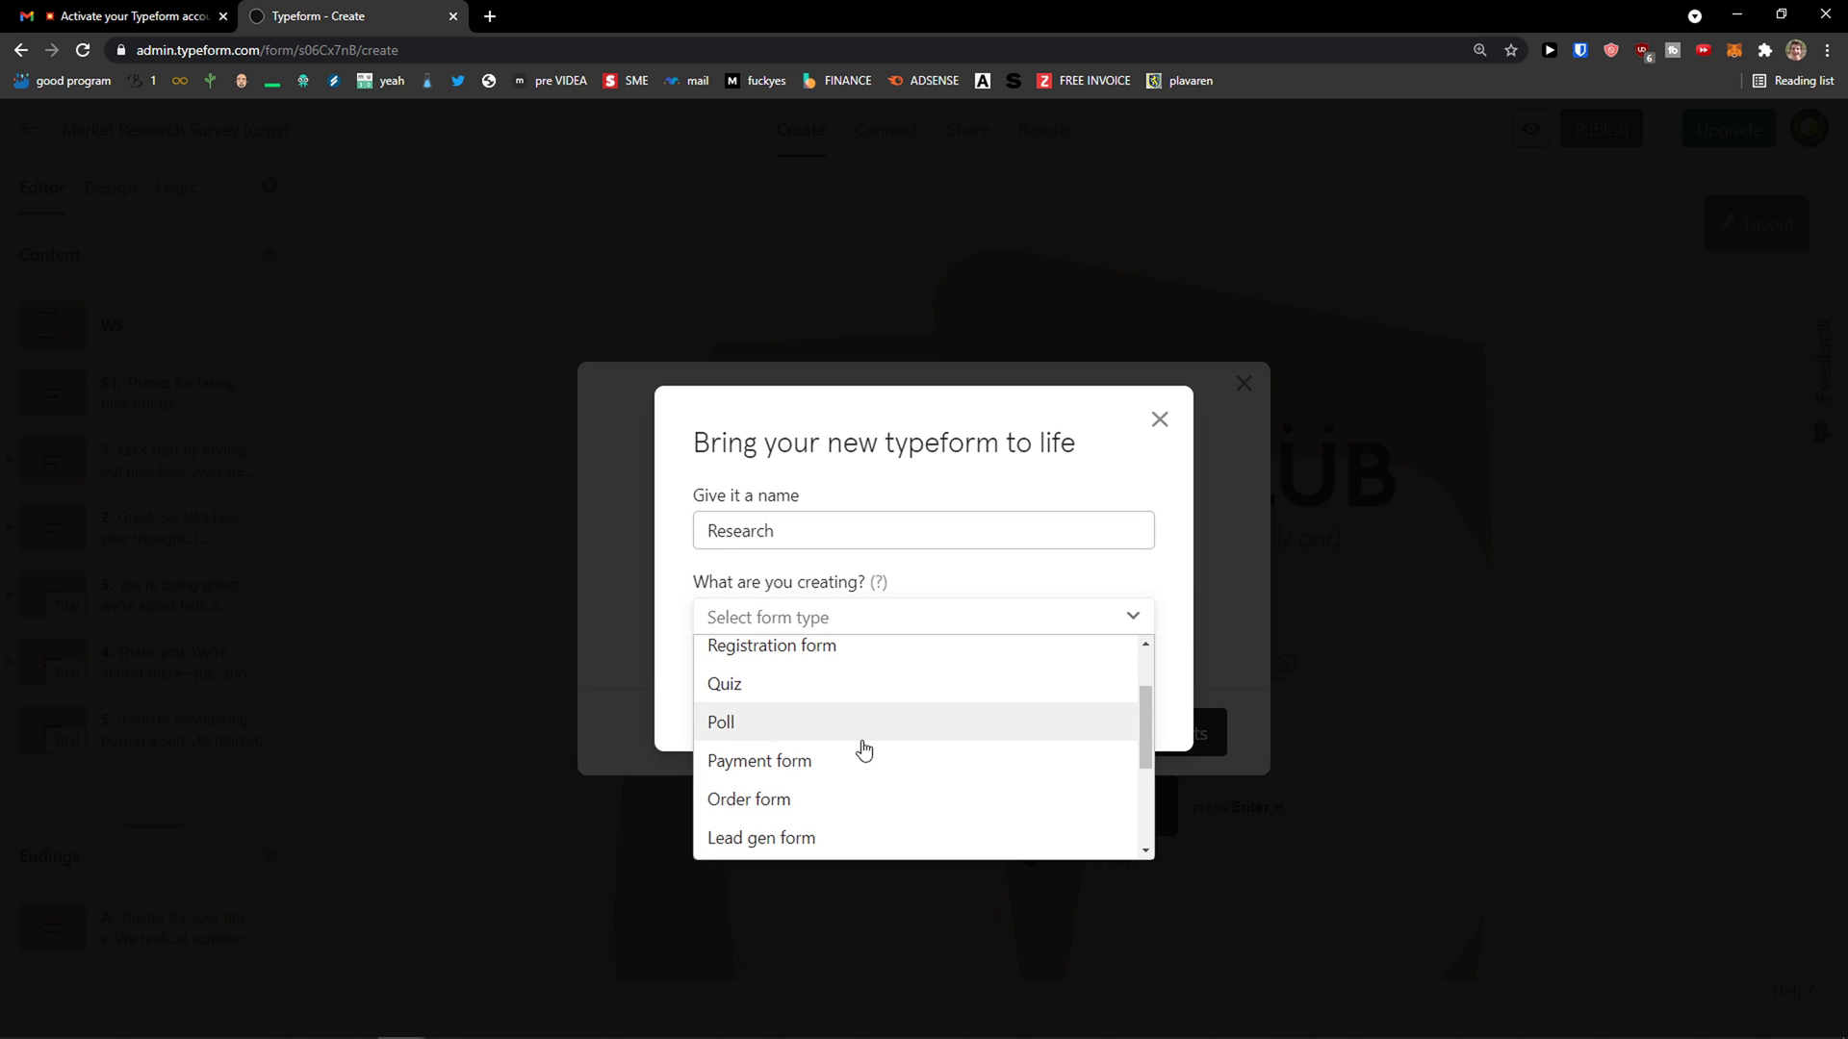
pyautogui.scroll(3)
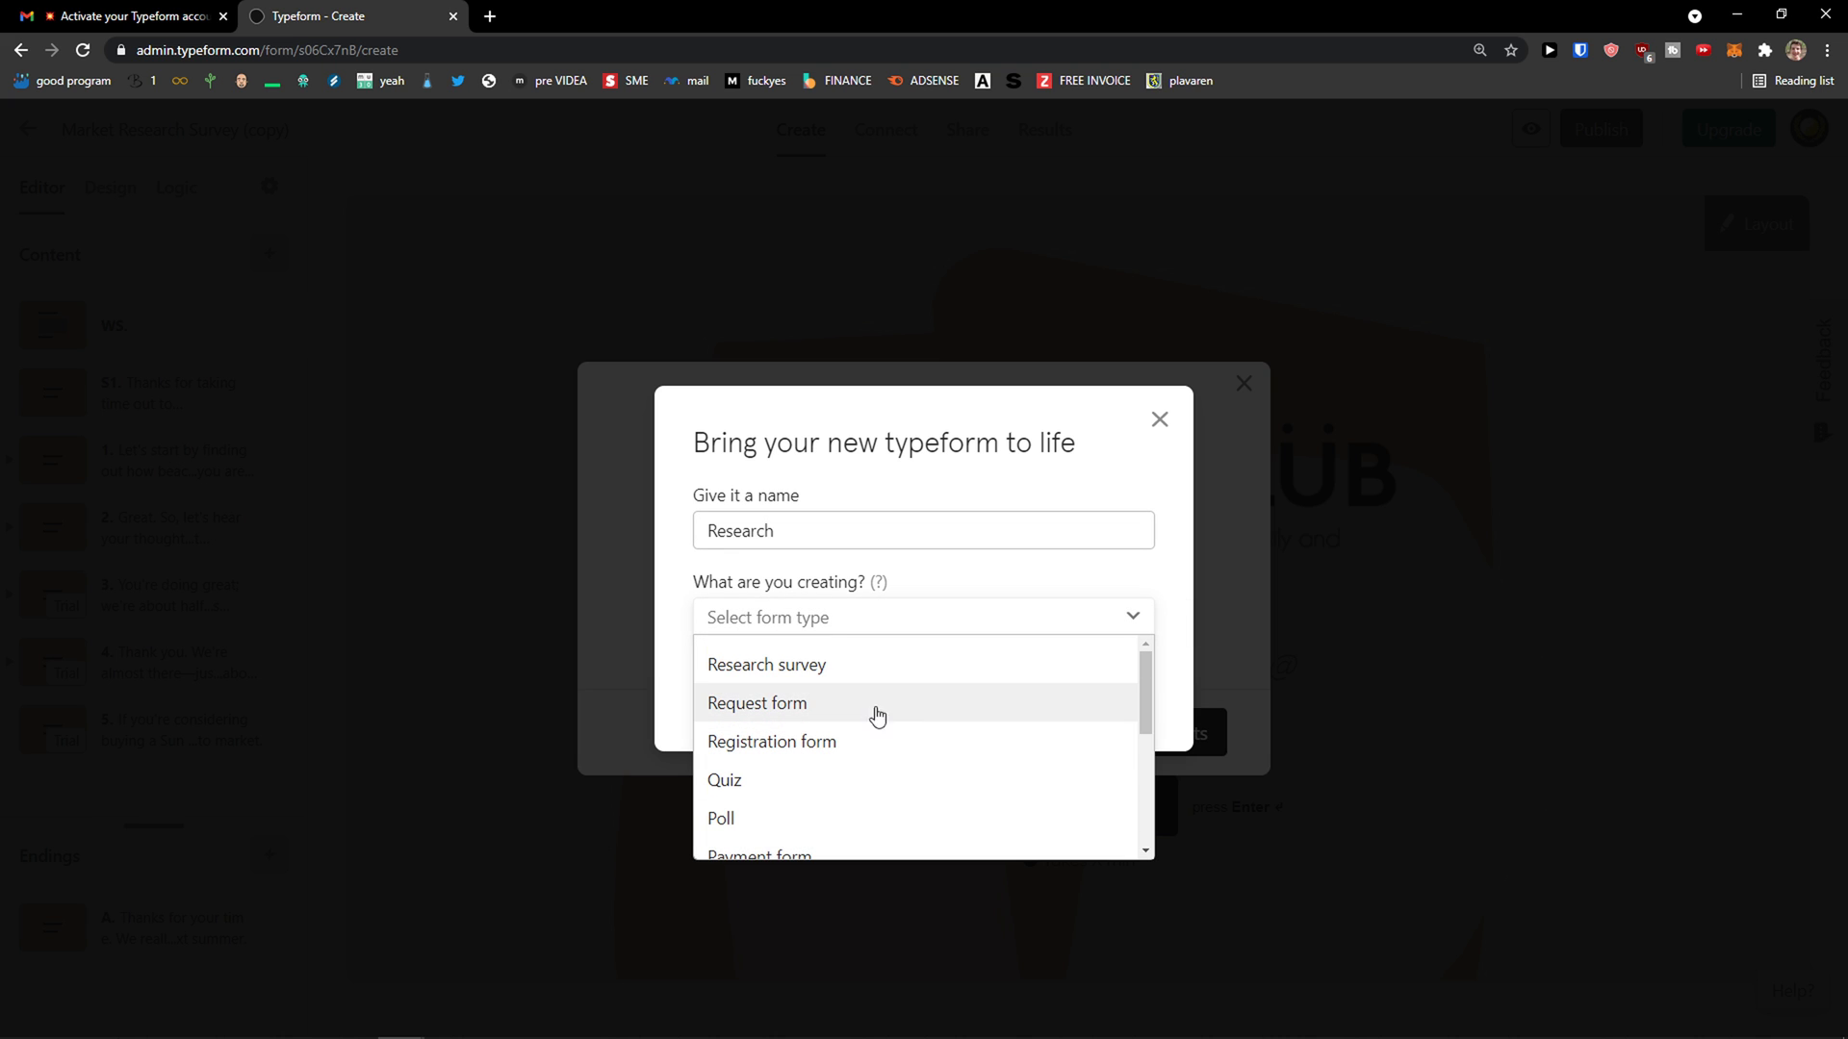
pyautogui.scroll(-3)
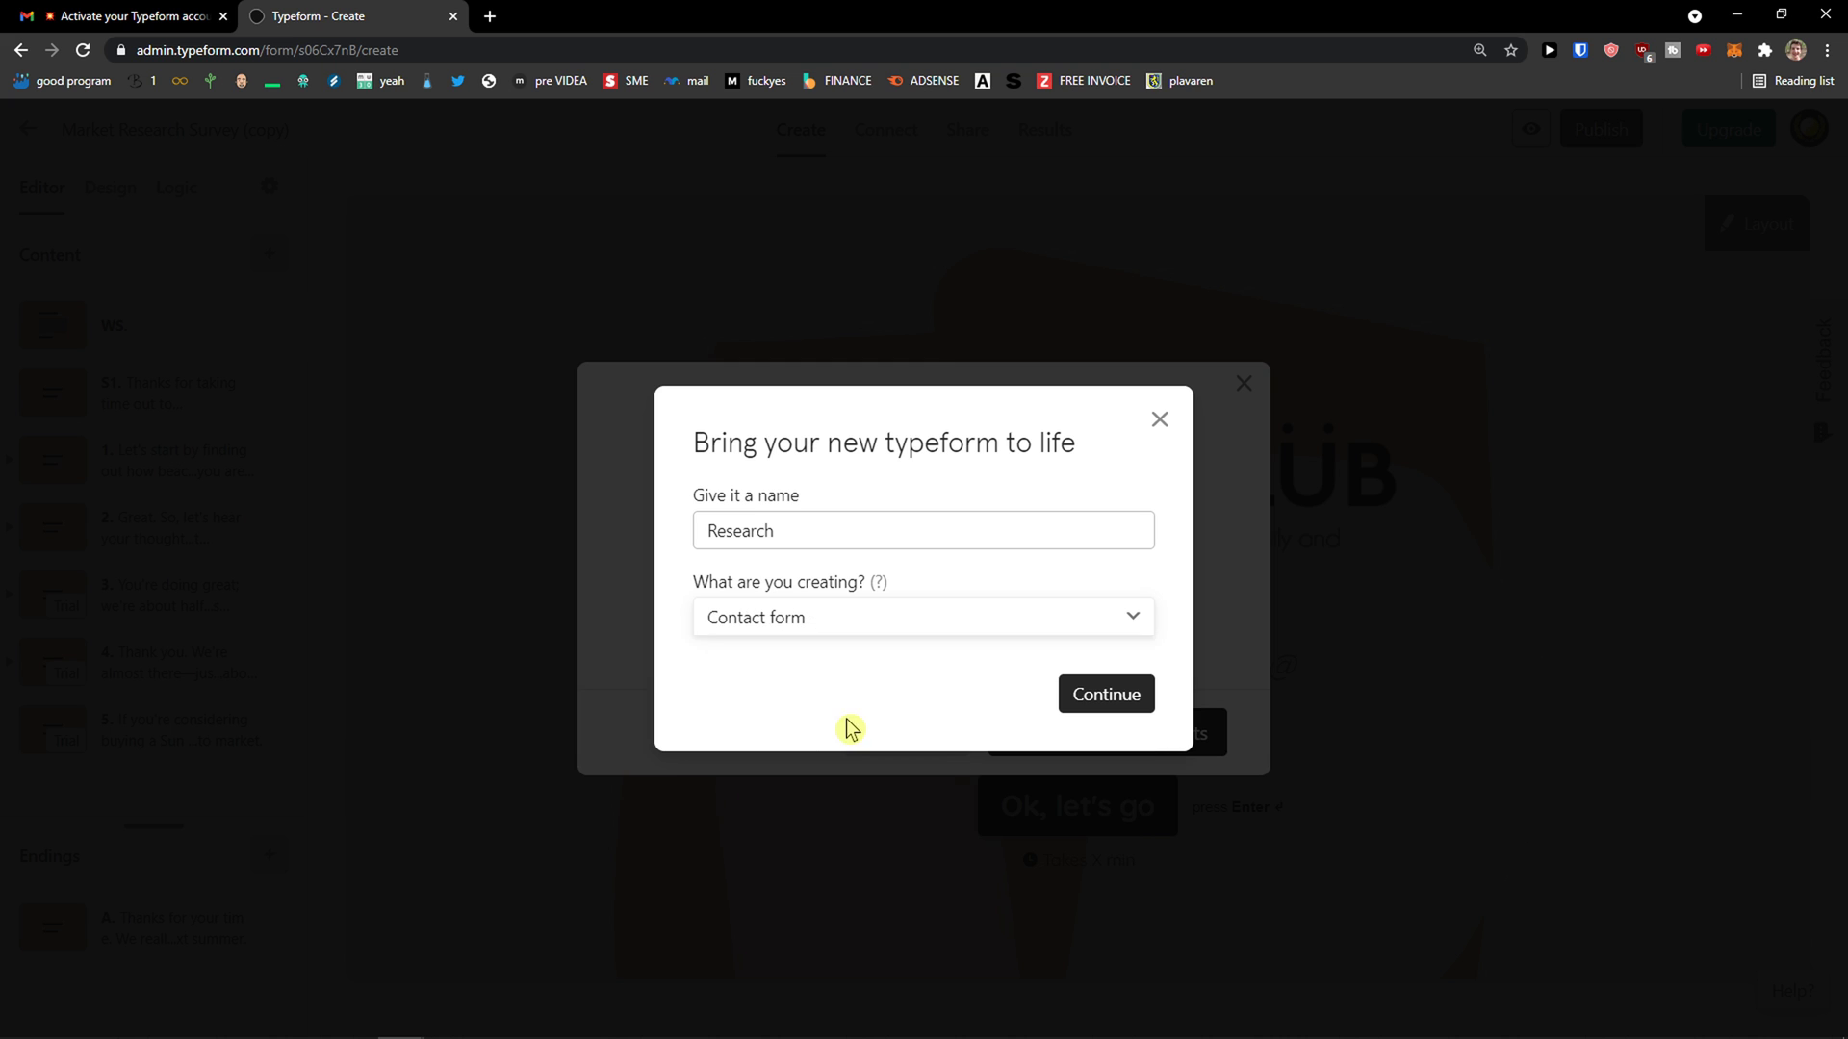
pyautogui.moveTo(1007, 648)
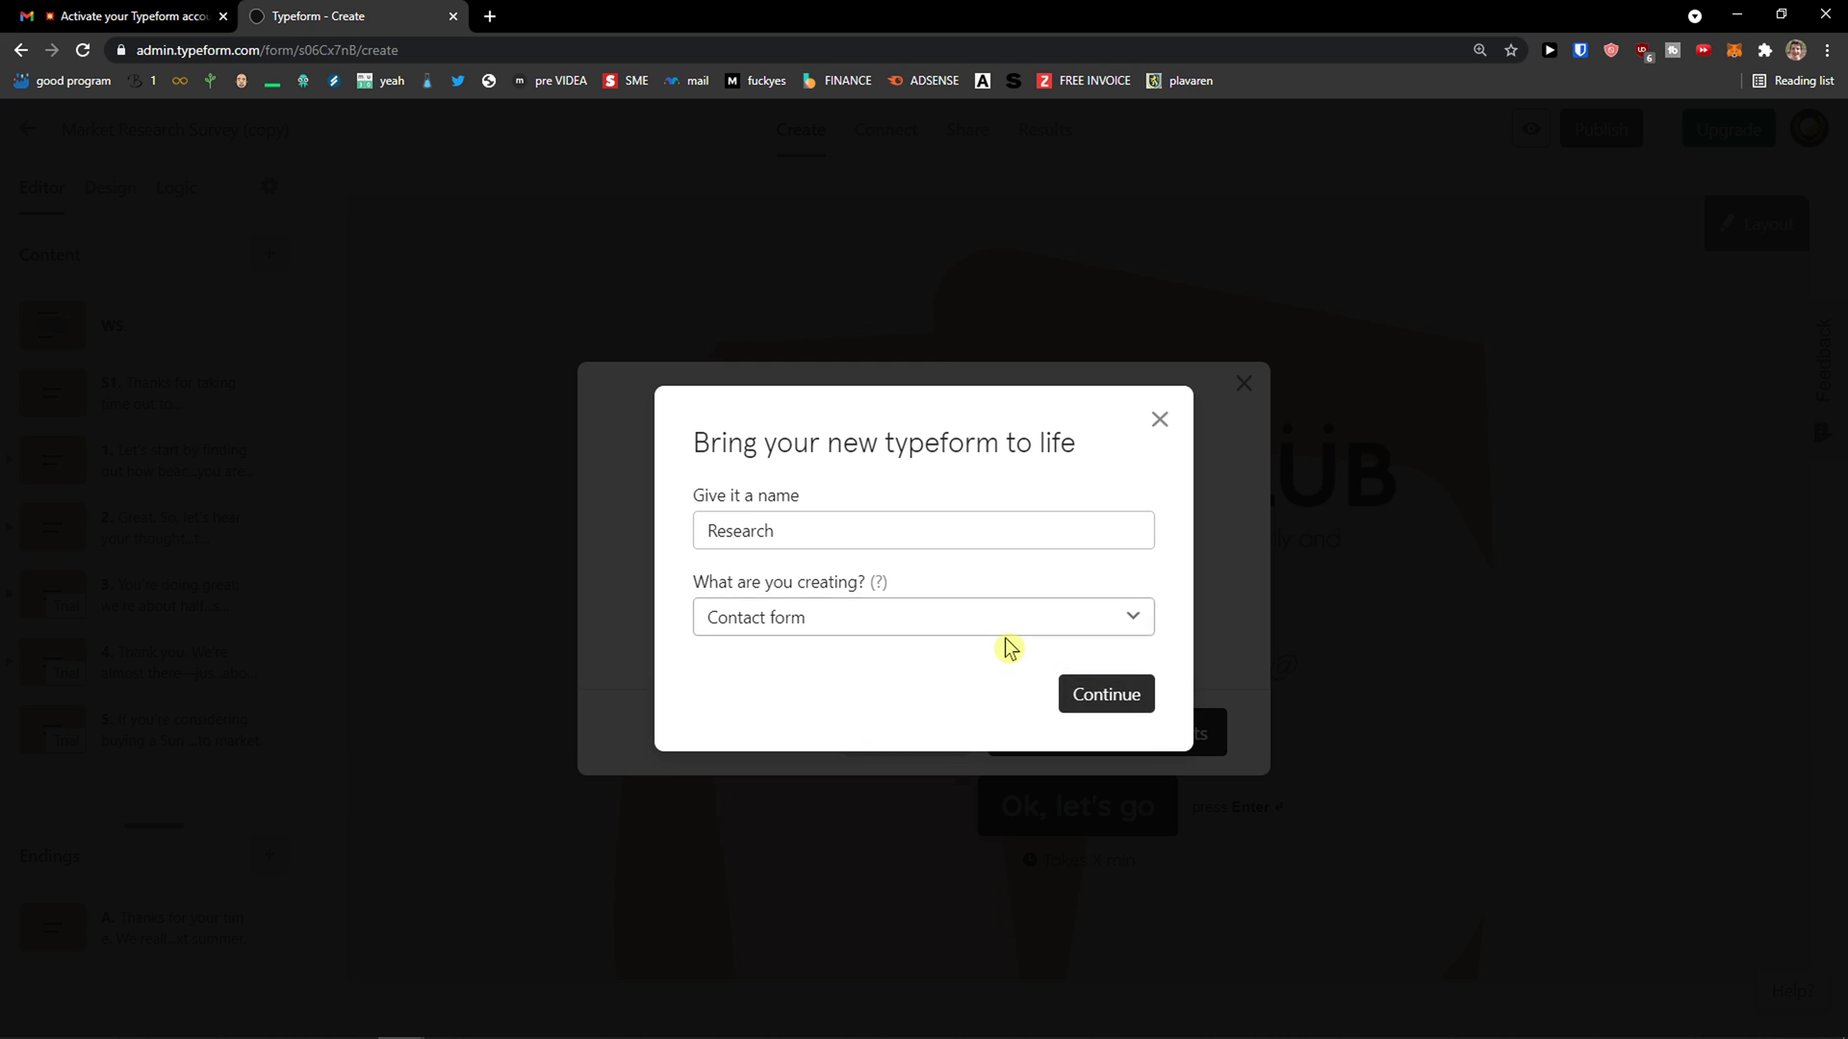
pyautogui.click(921, 616)
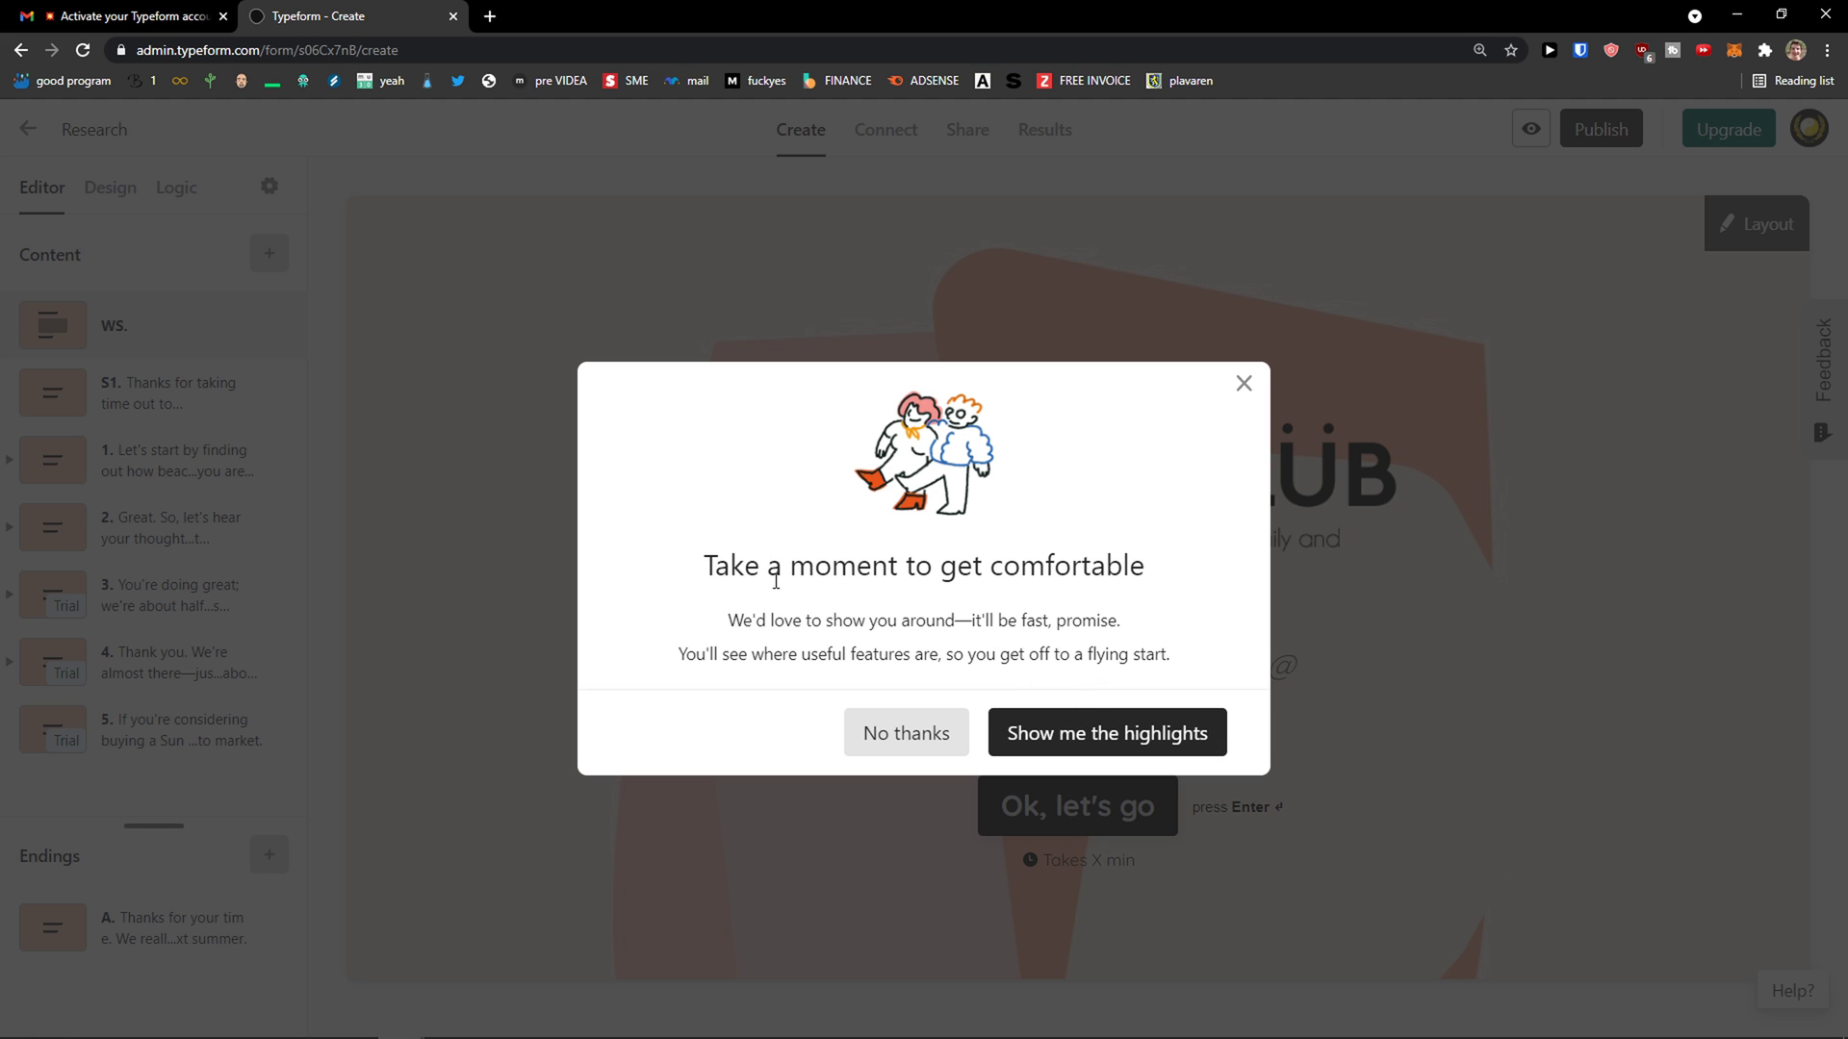
pyautogui.moveTo(858, 673)
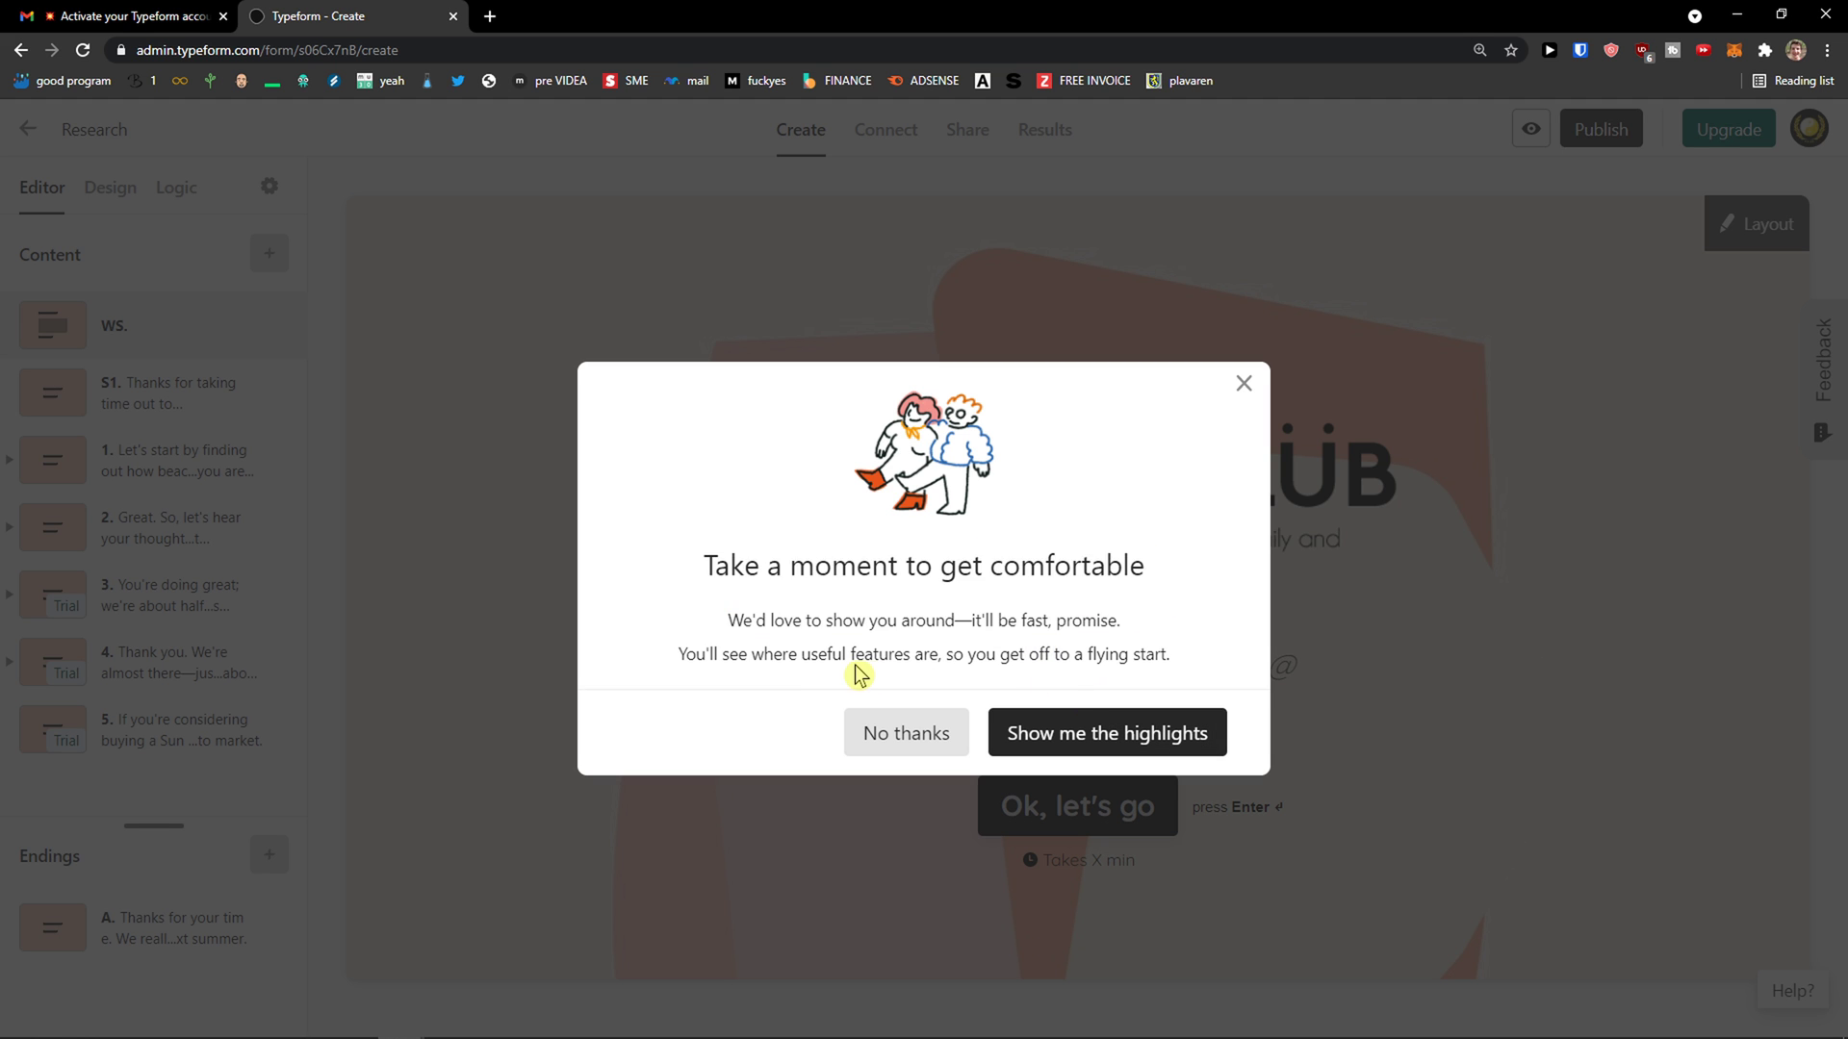
pyautogui.moveTo(1080, 742)
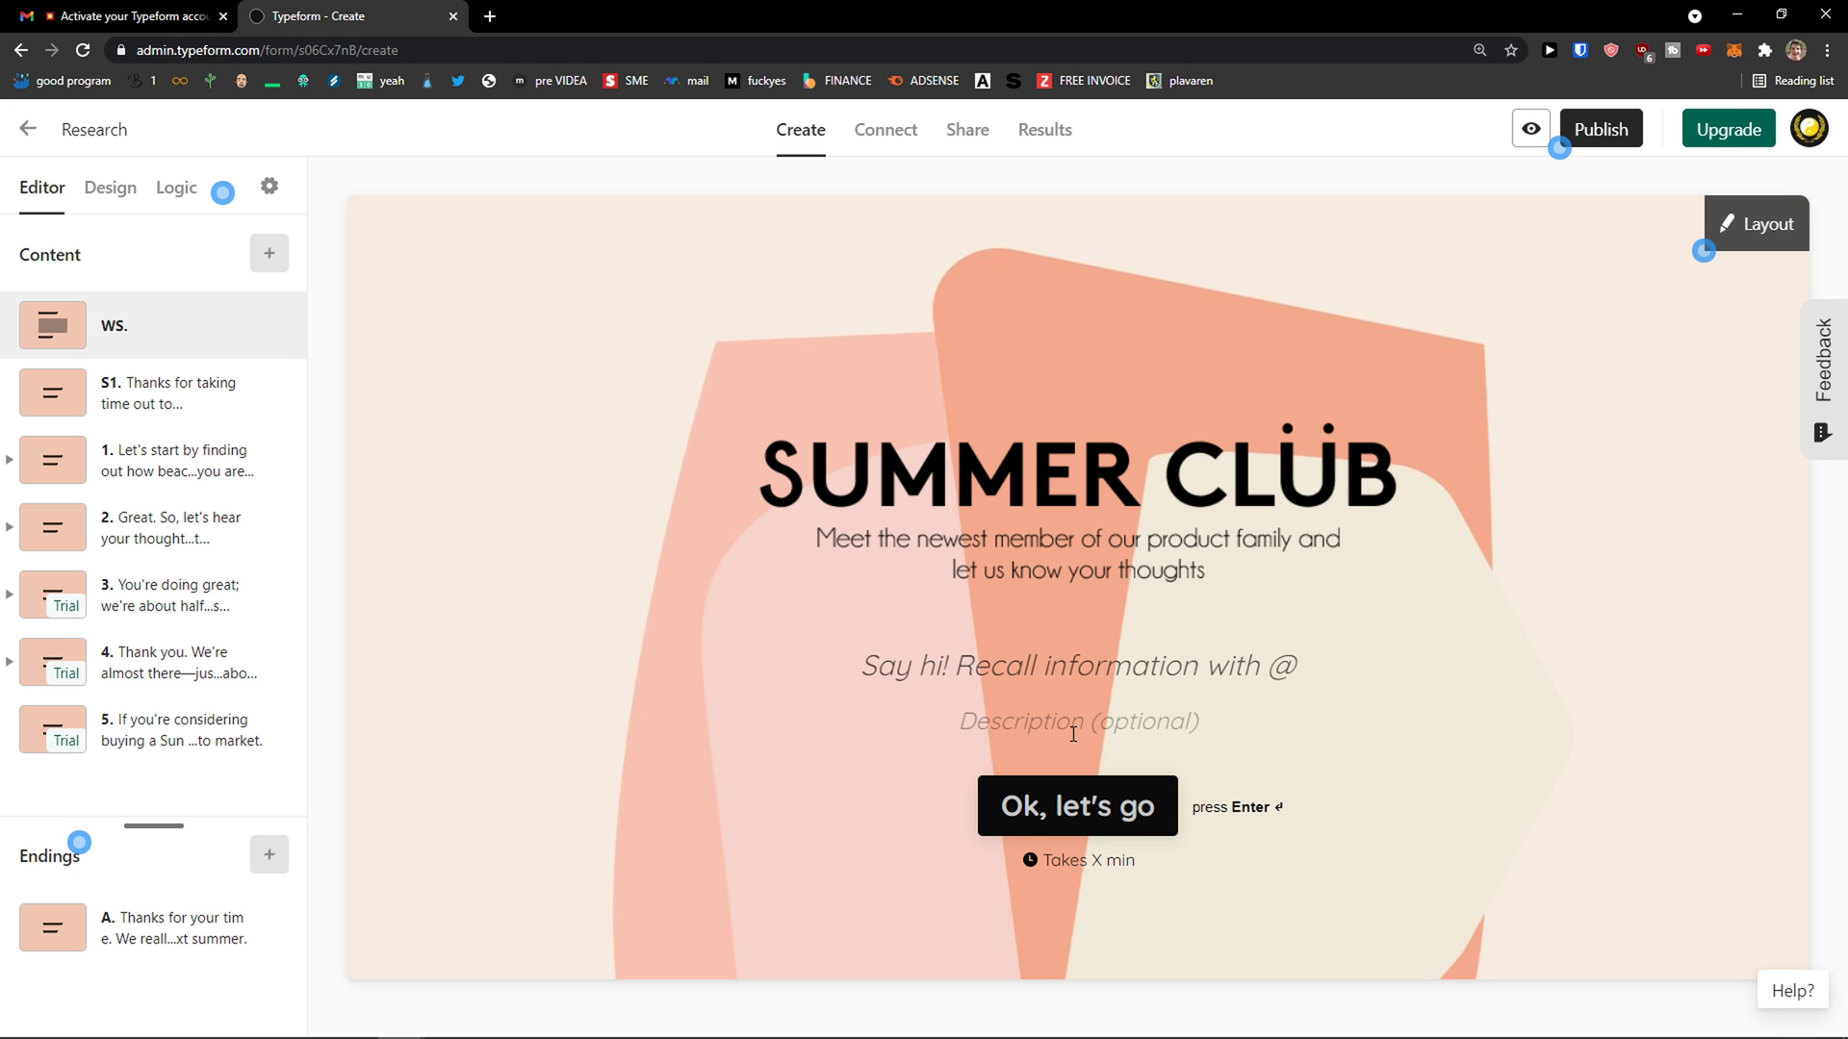
pyautogui.moveTo(1657, 622)
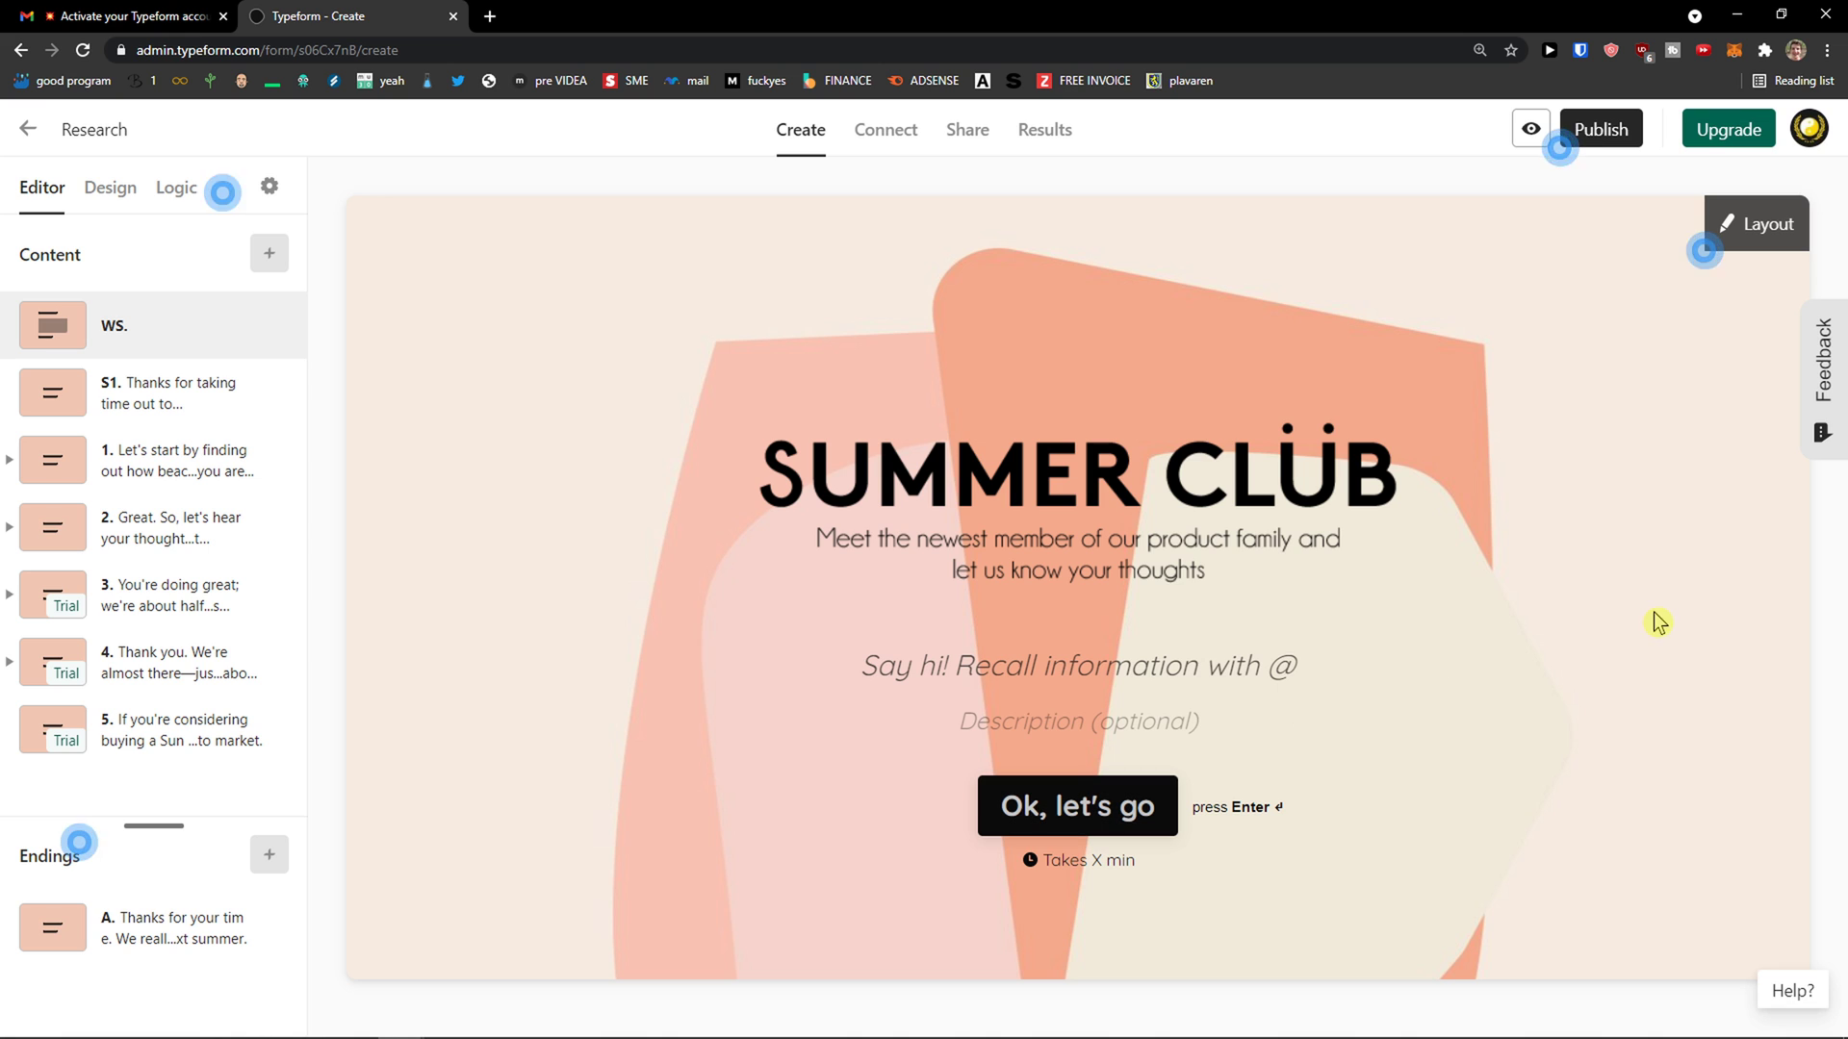
pyautogui.moveTo(190, 335)
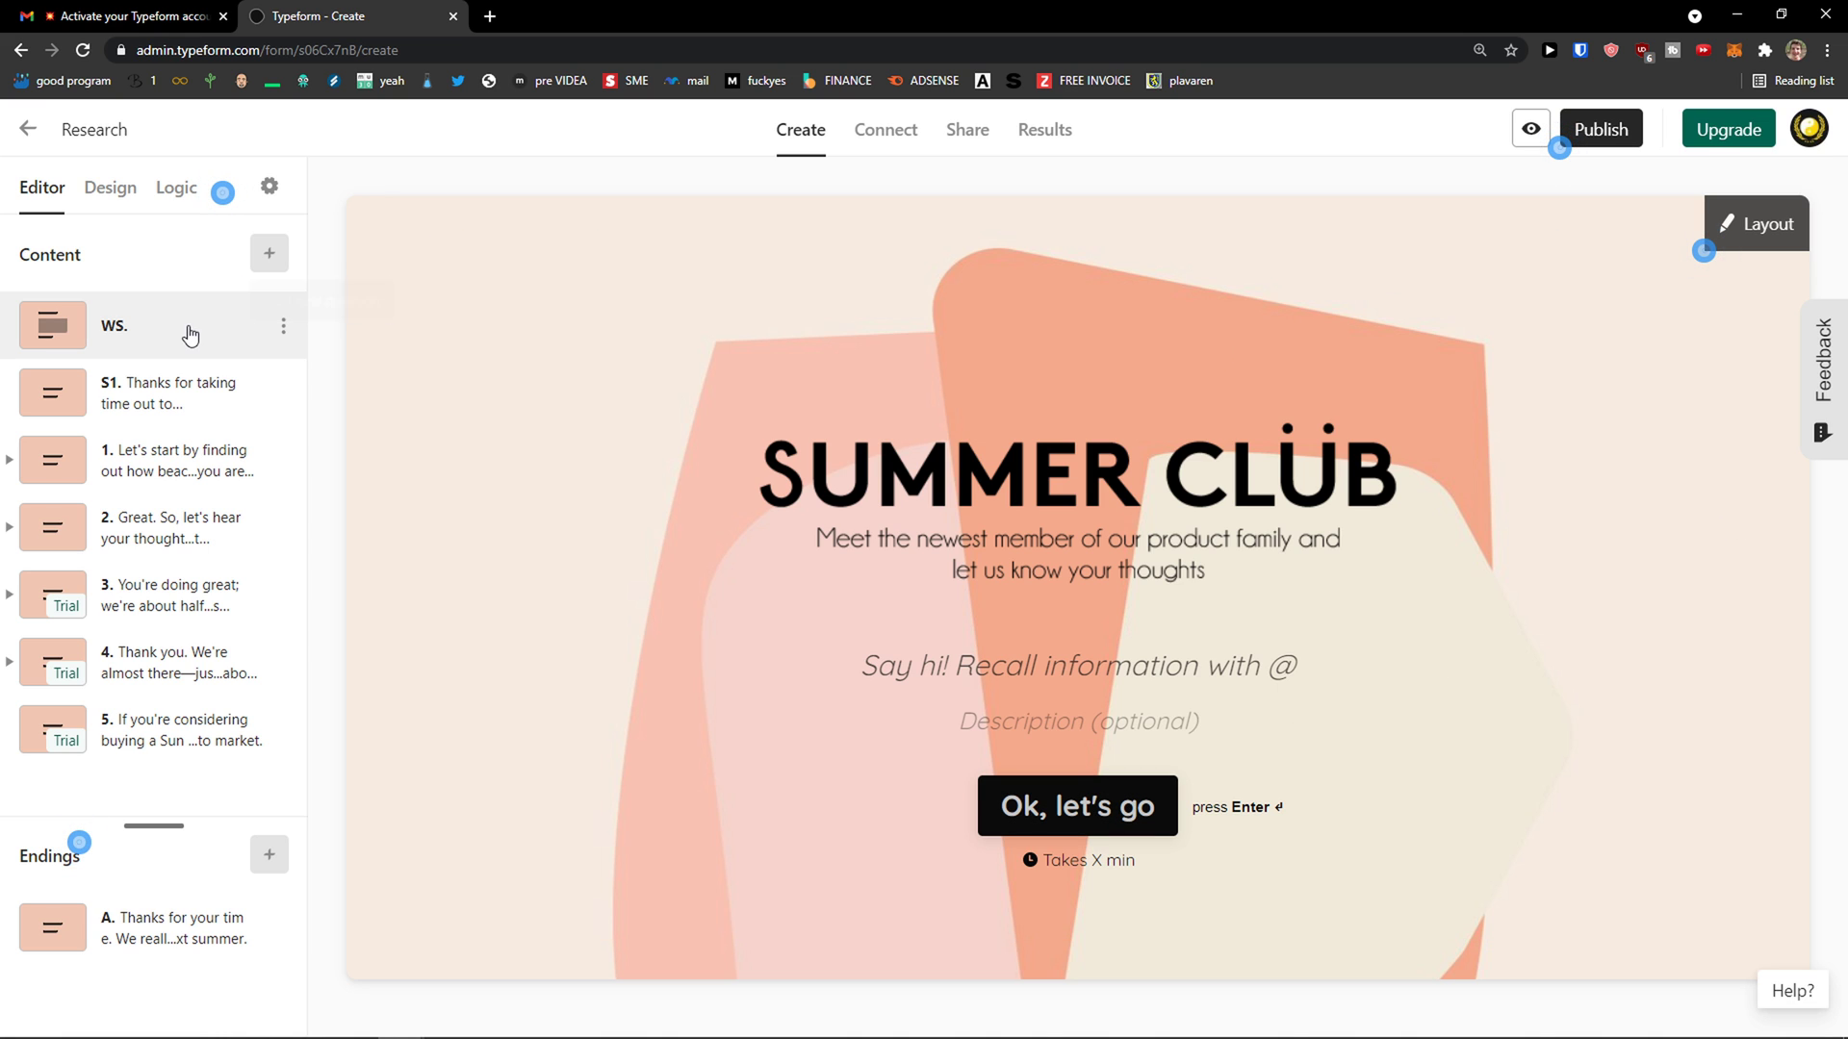
pyautogui.moveTo(117, 205)
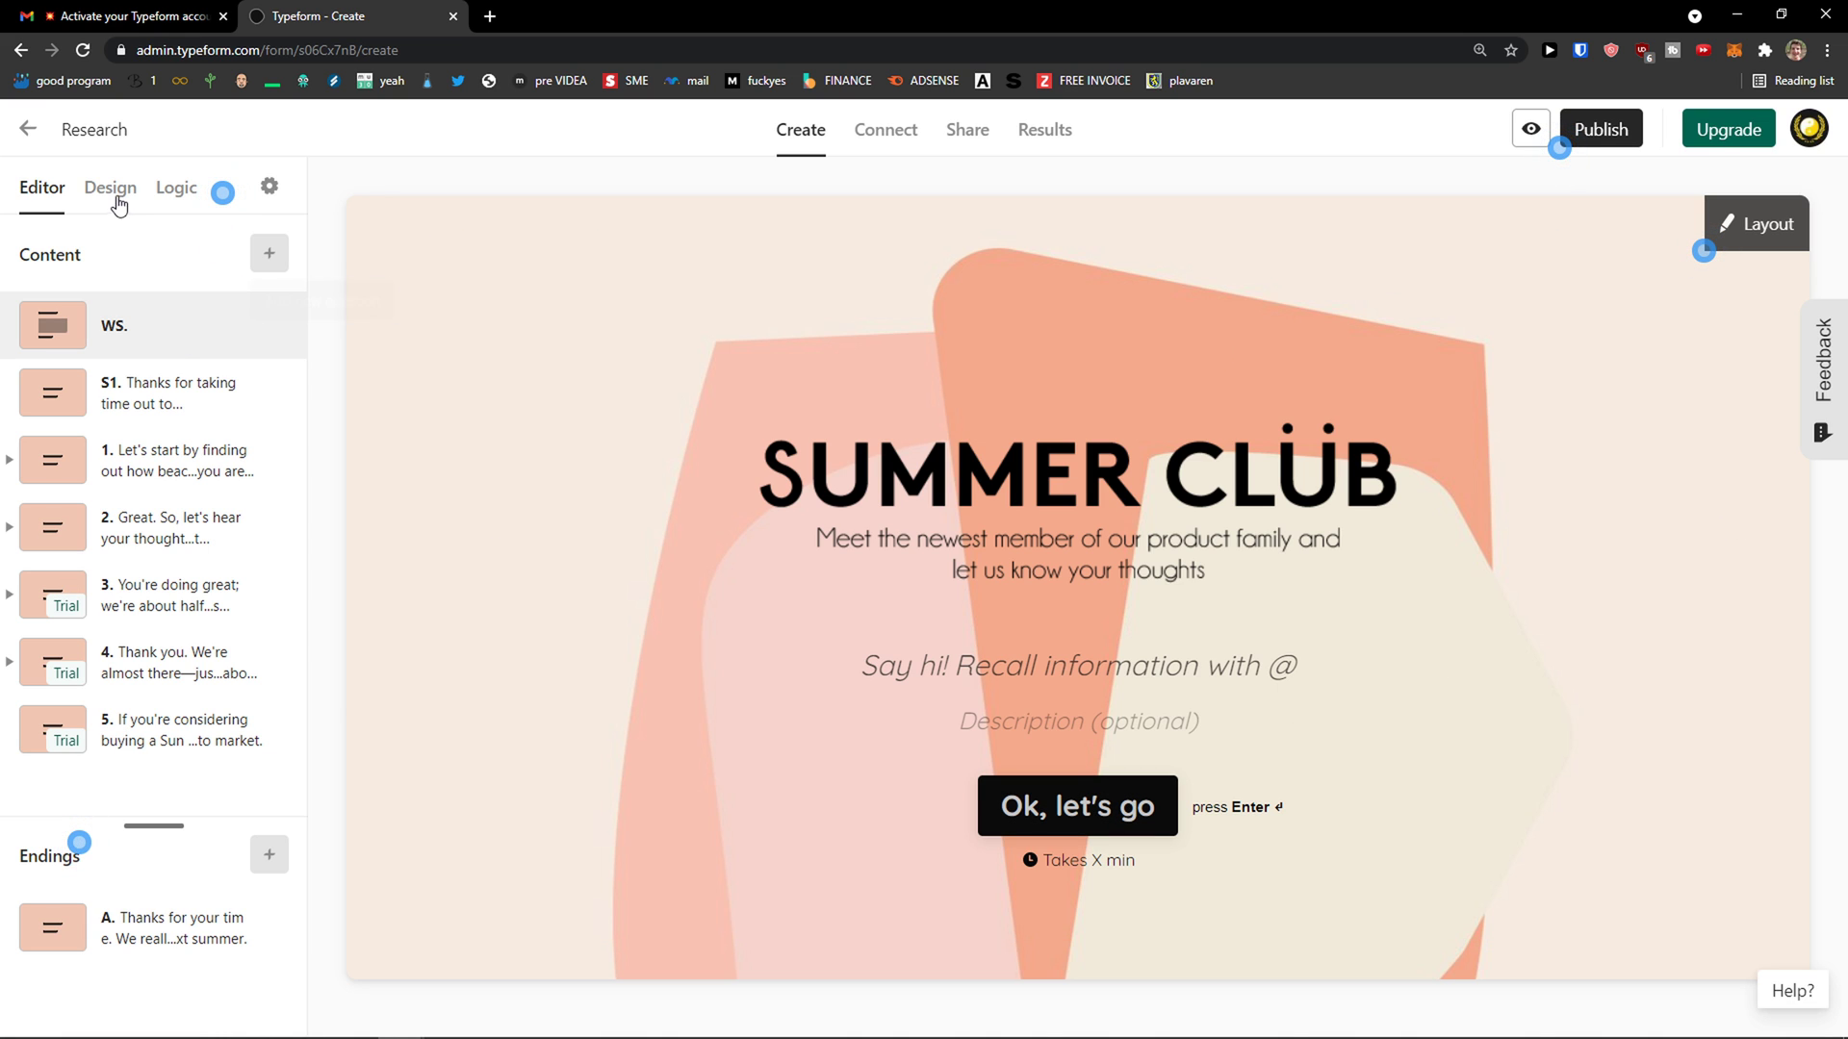
pyautogui.moveTo(118, 367)
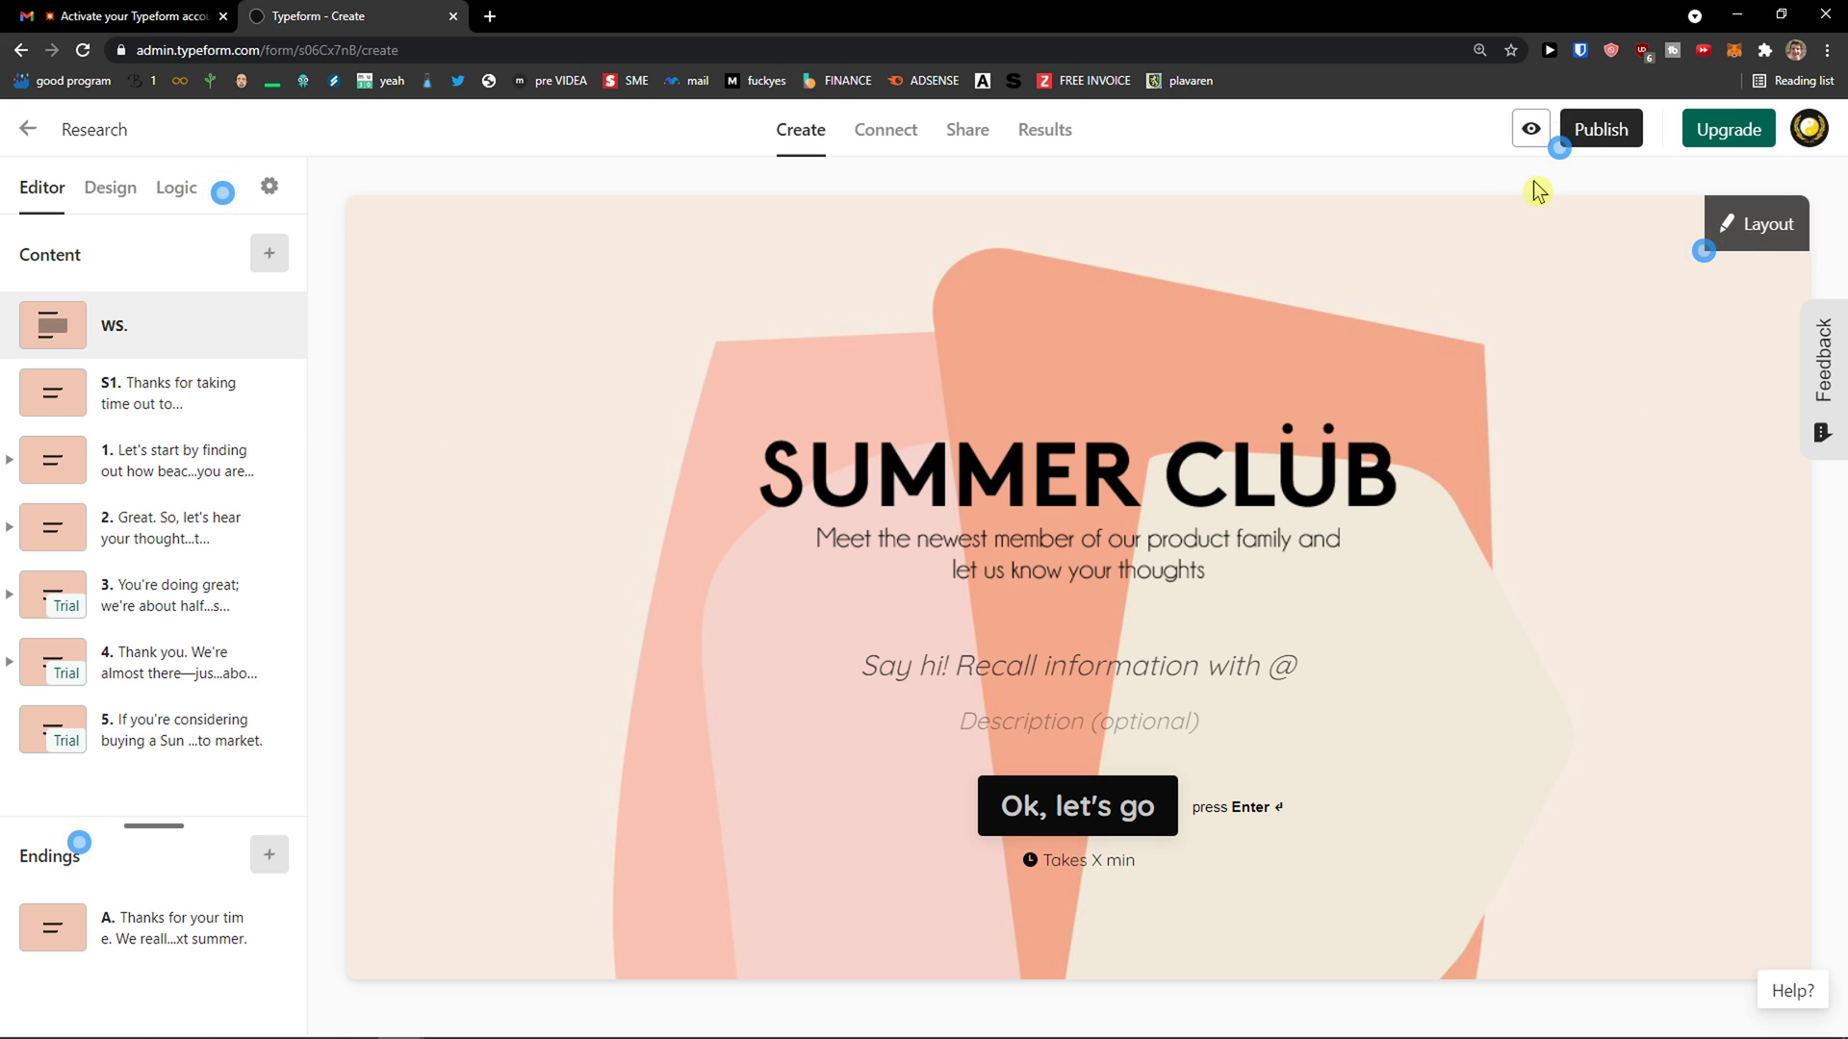
pyautogui.click(108, 187)
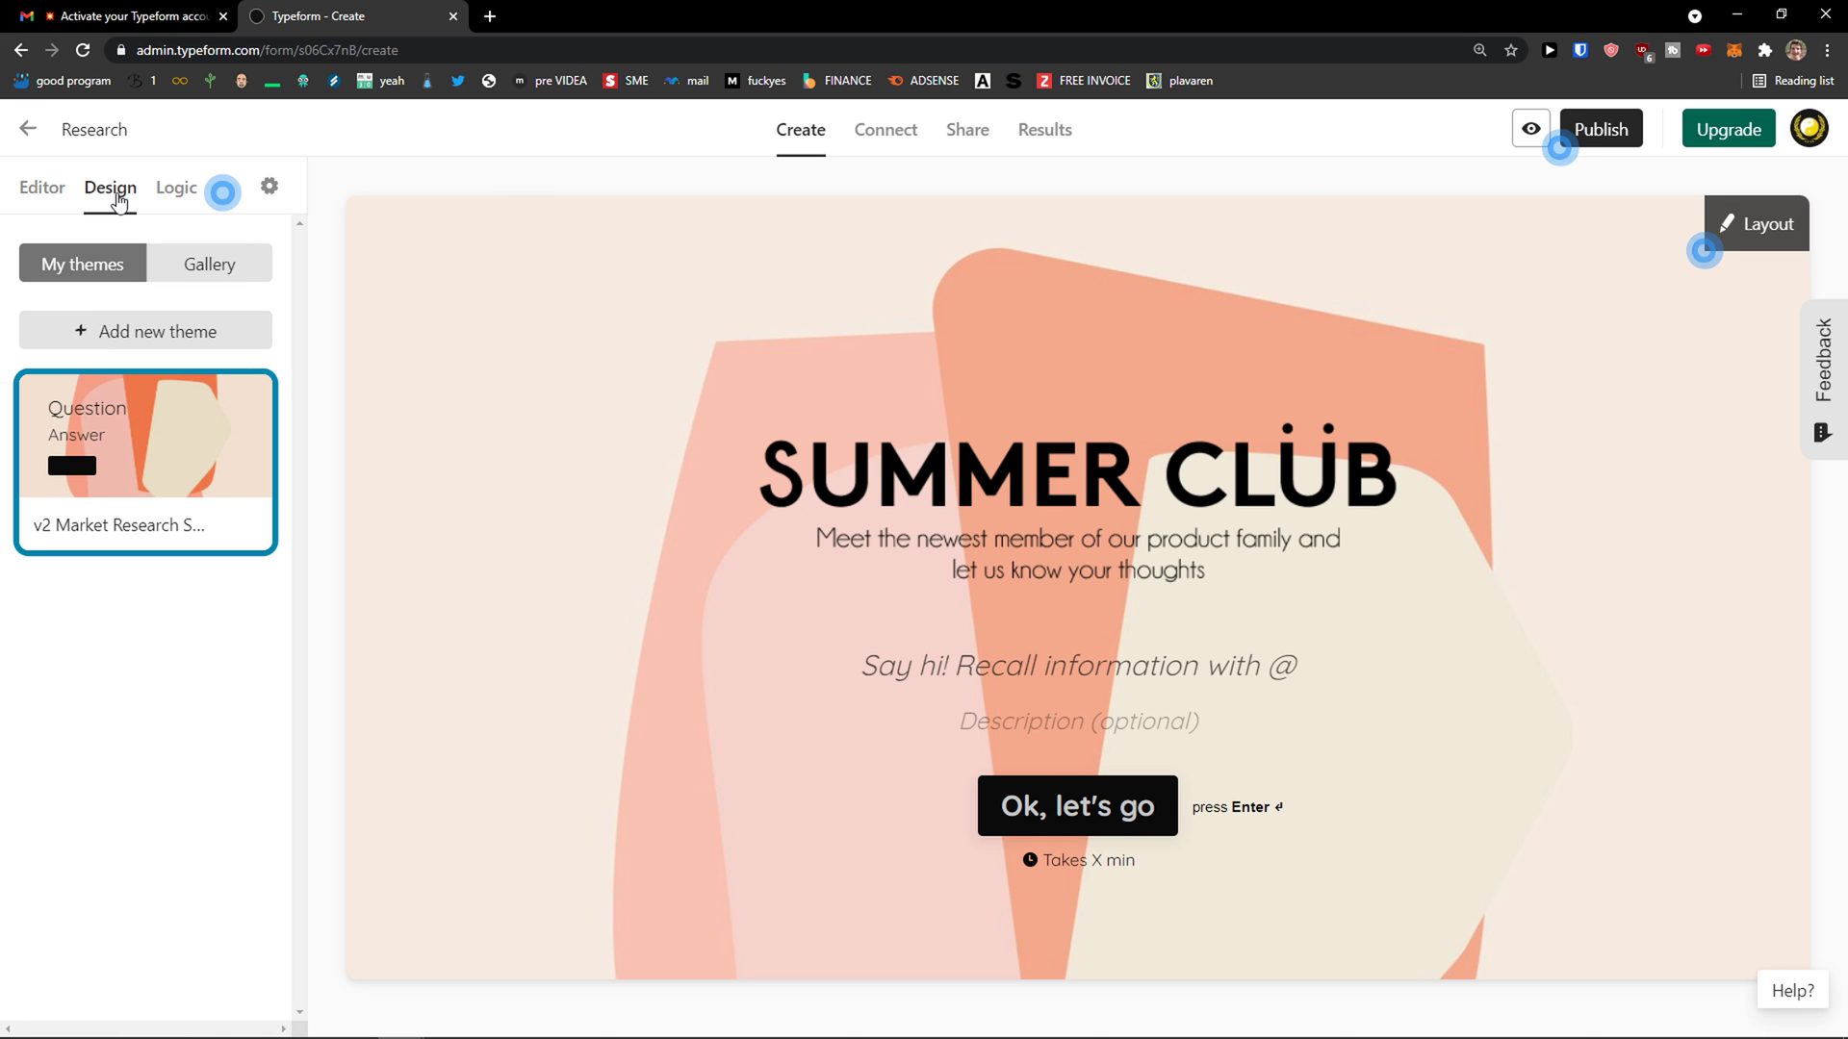
pyautogui.click(176, 187)
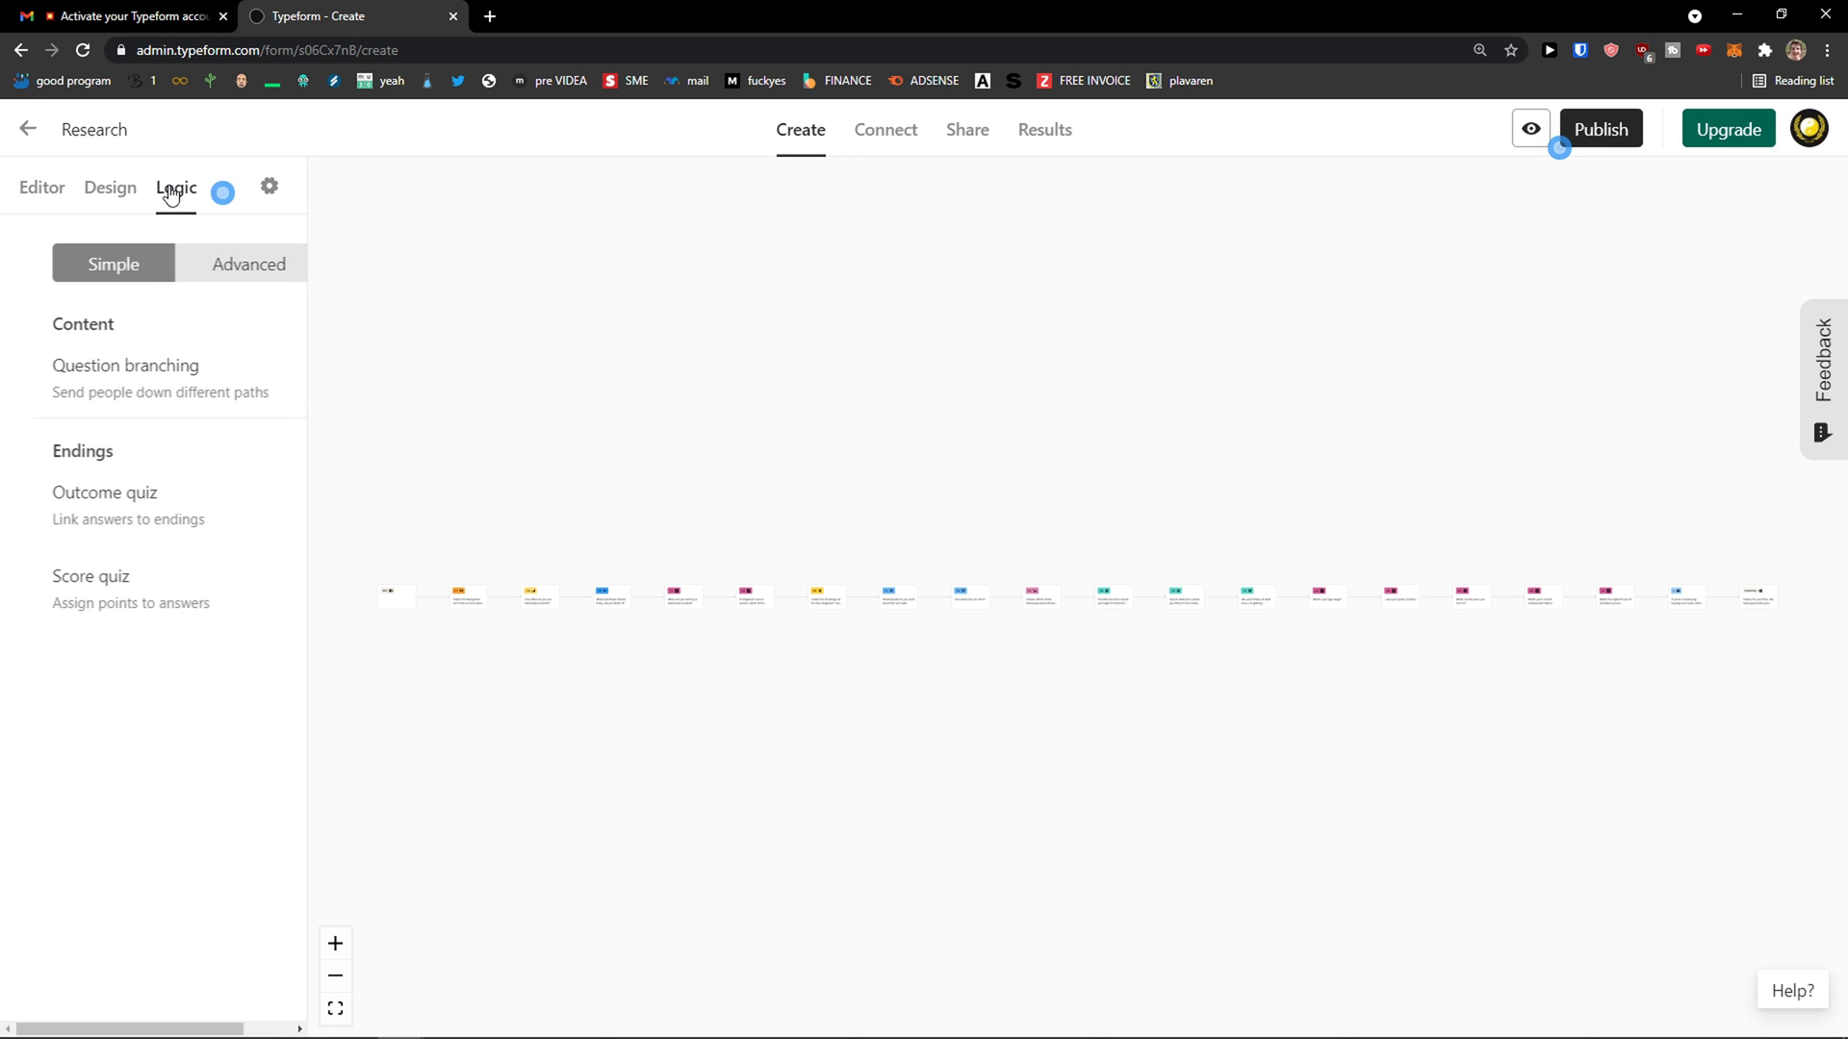
pyautogui.click(223, 193)
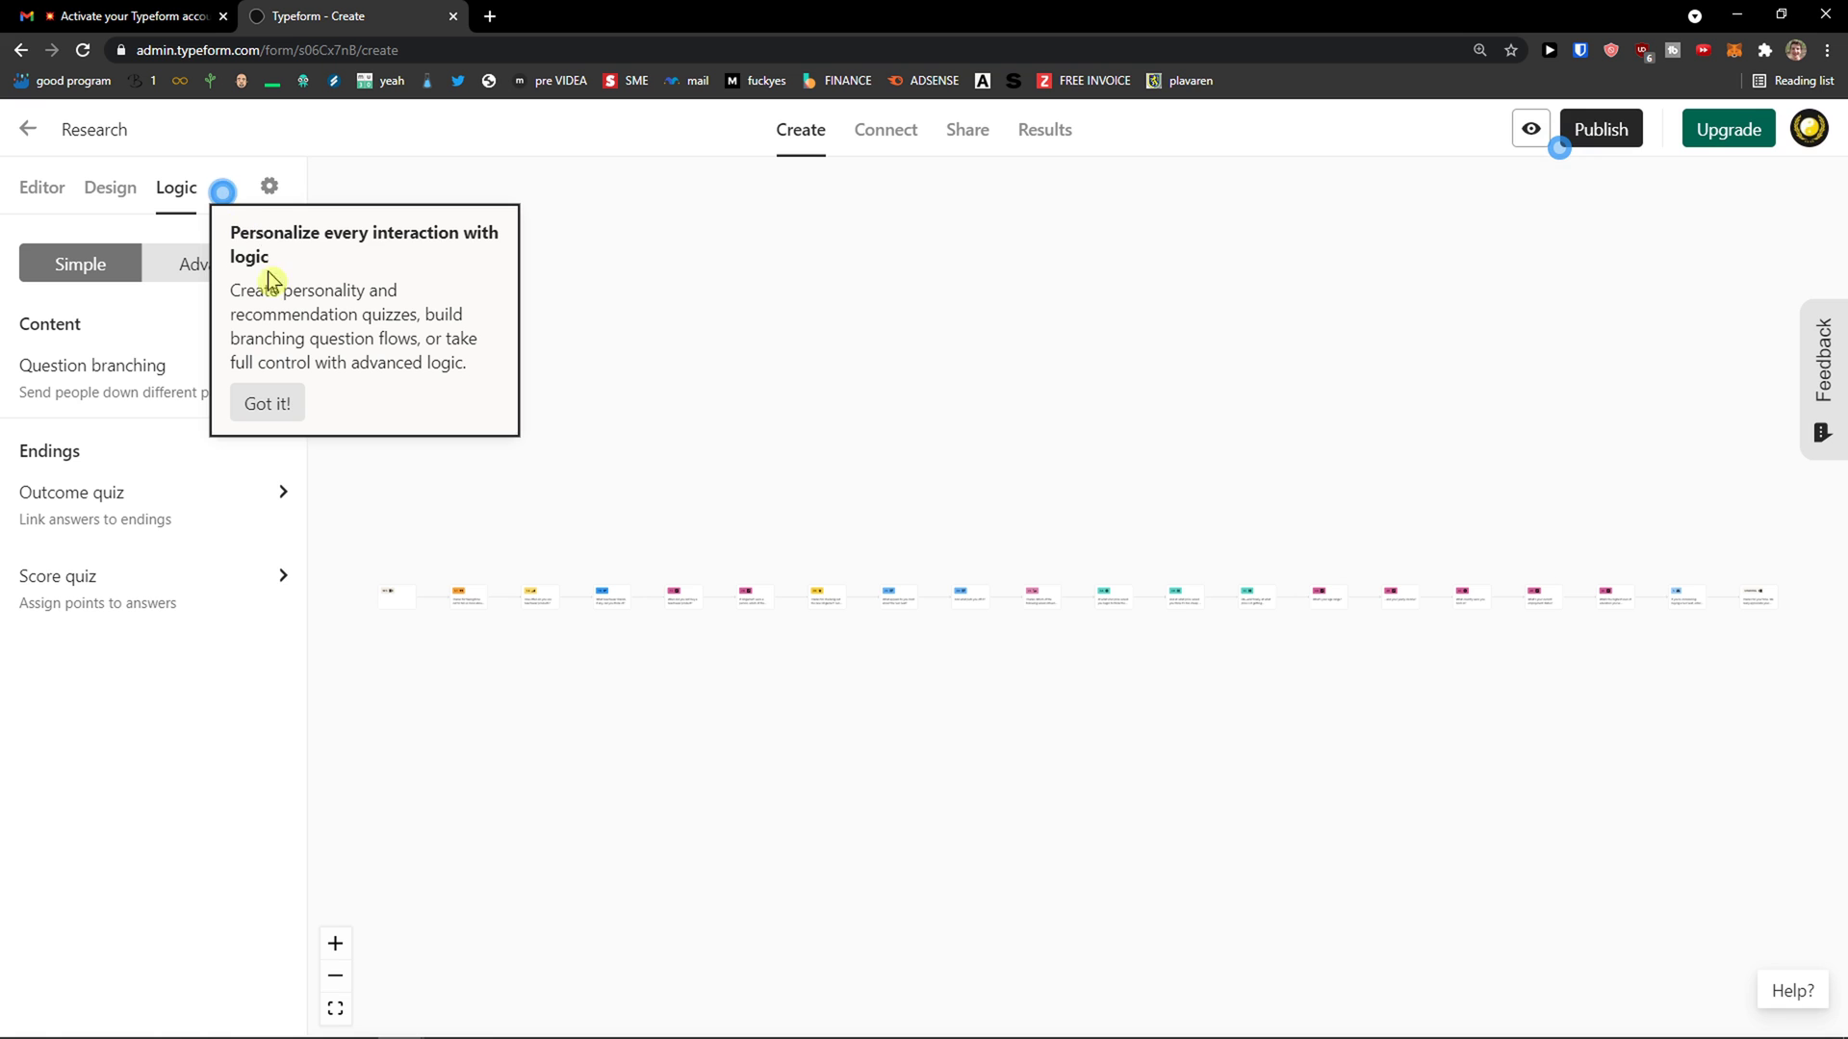
pyautogui.click(266, 403)
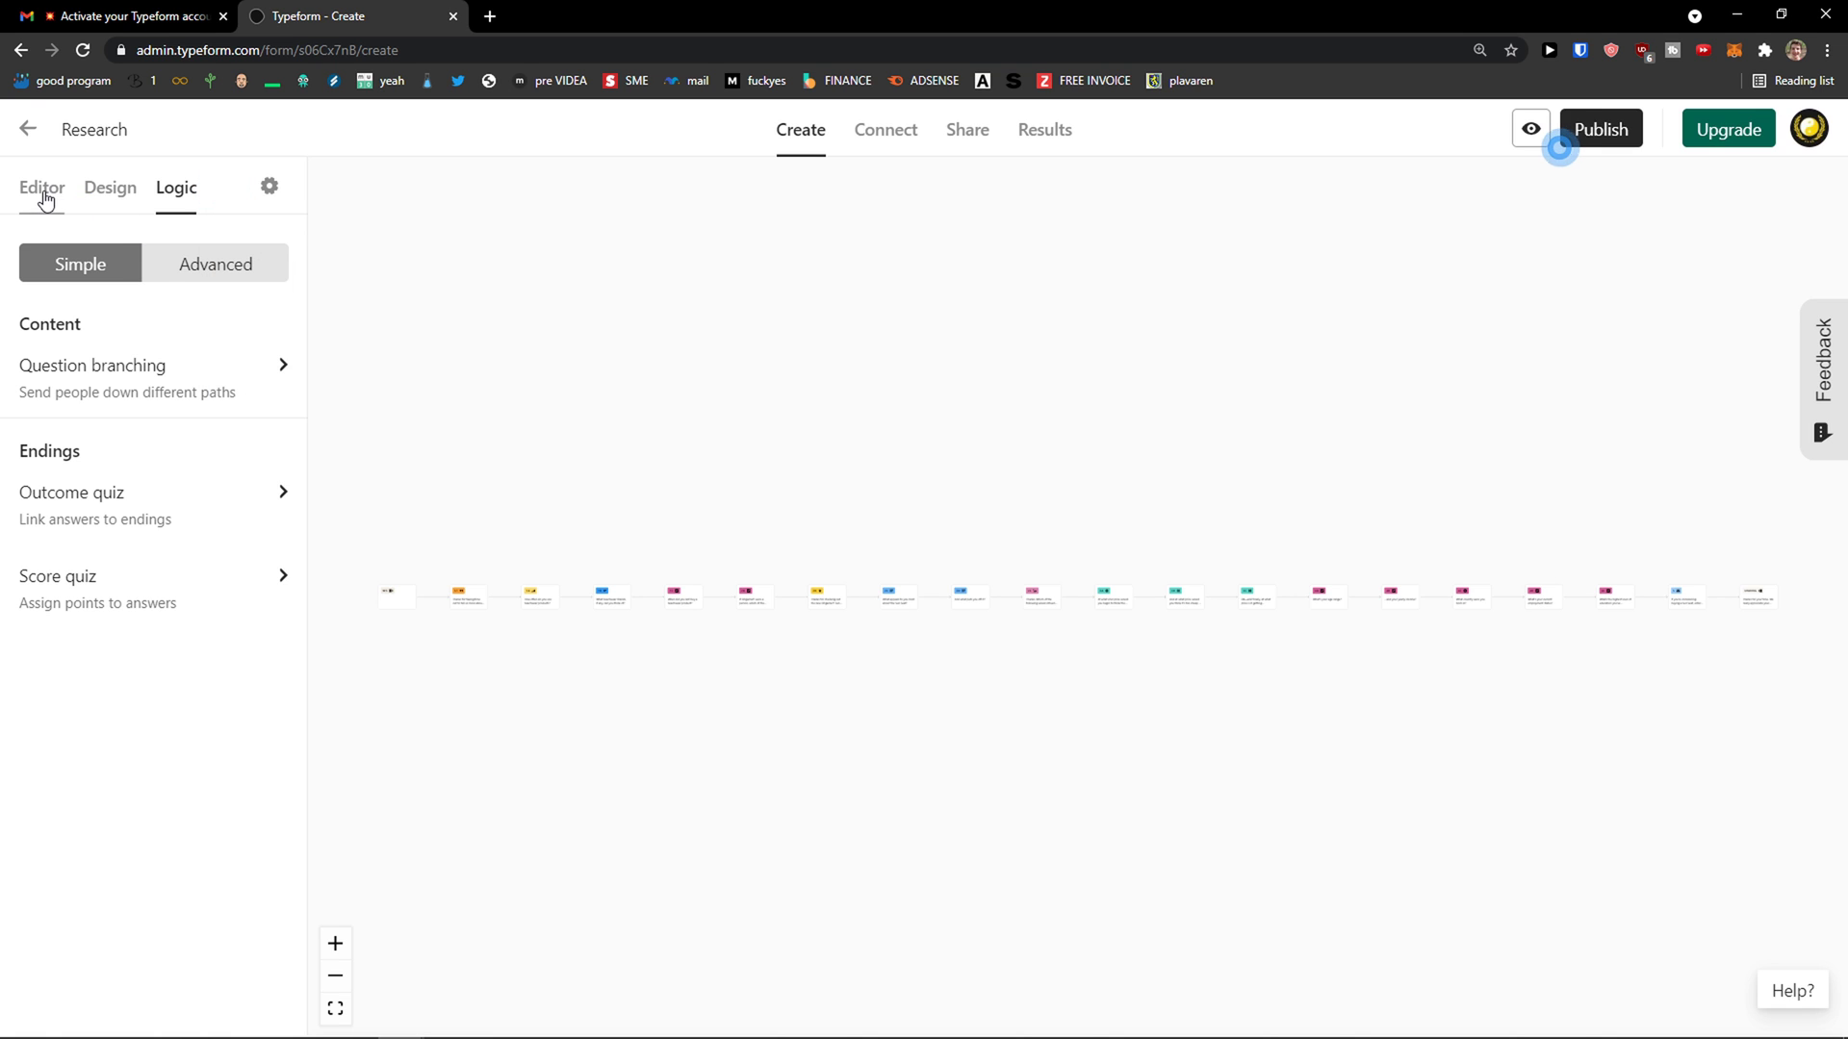
pyautogui.click(41, 187)
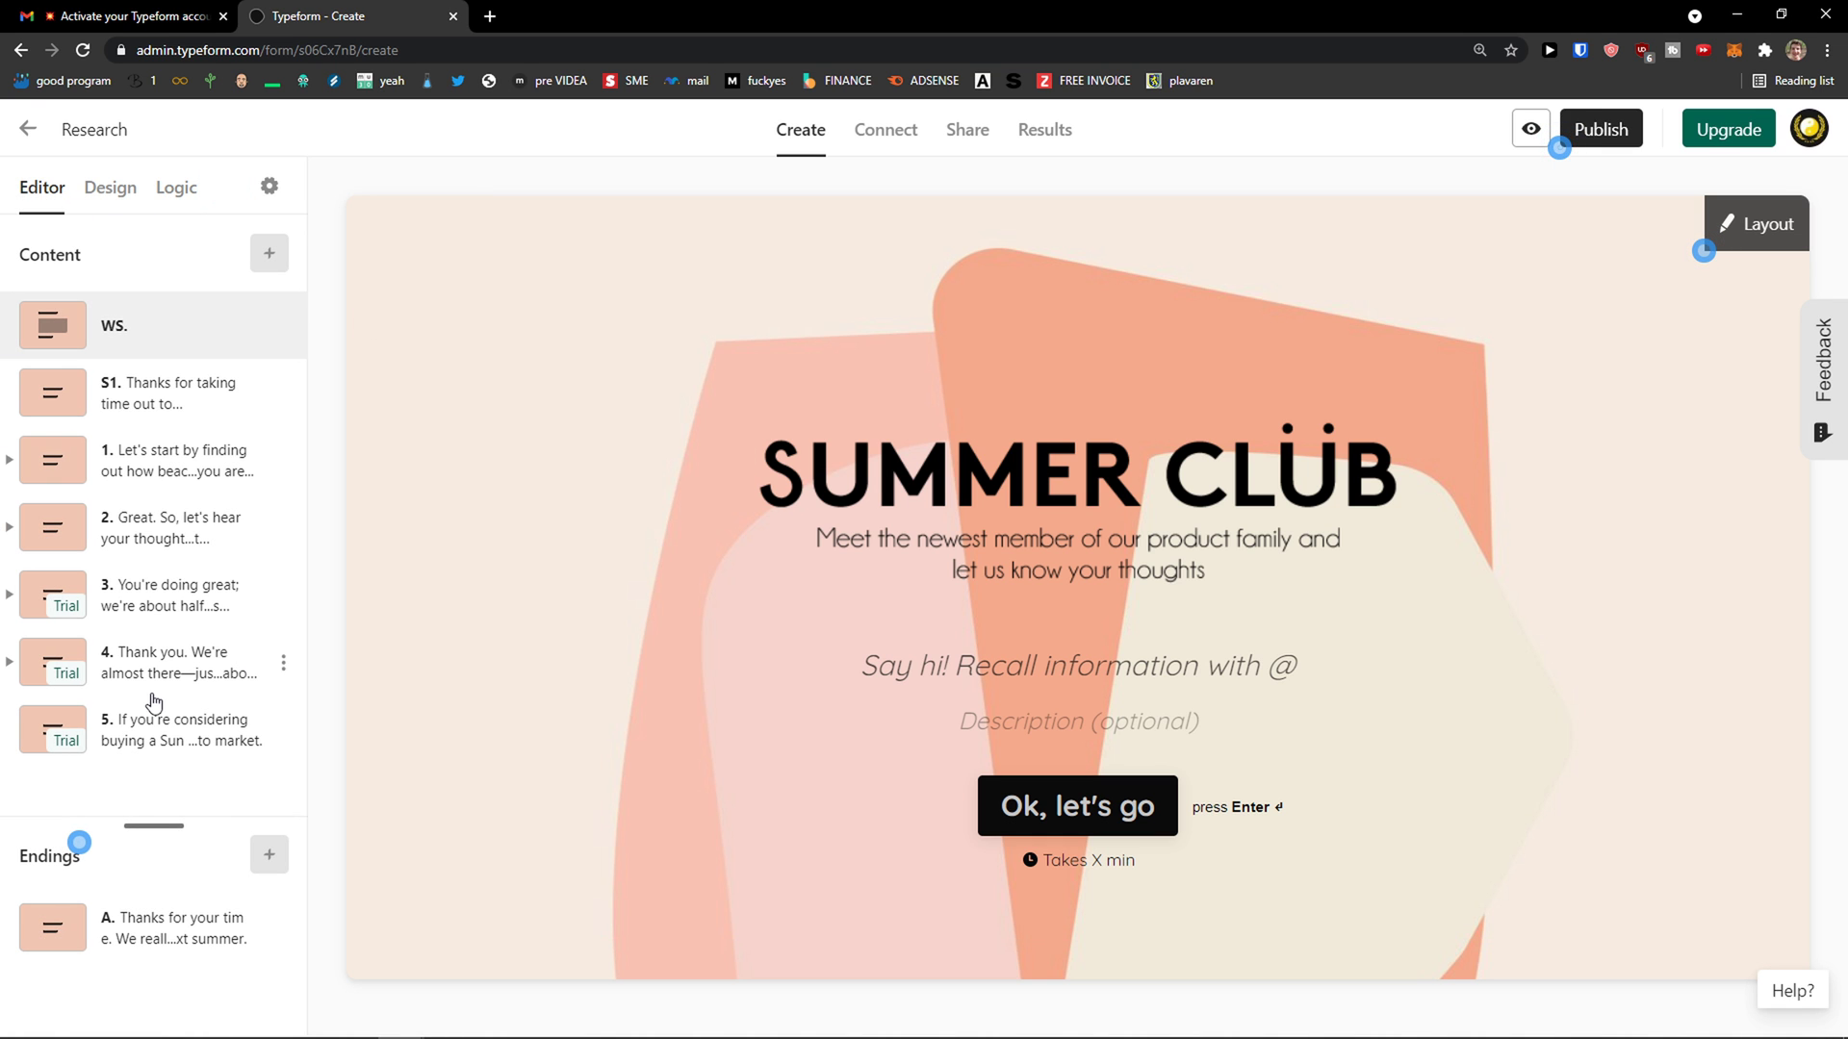
pyautogui.moveTo(75, 891)
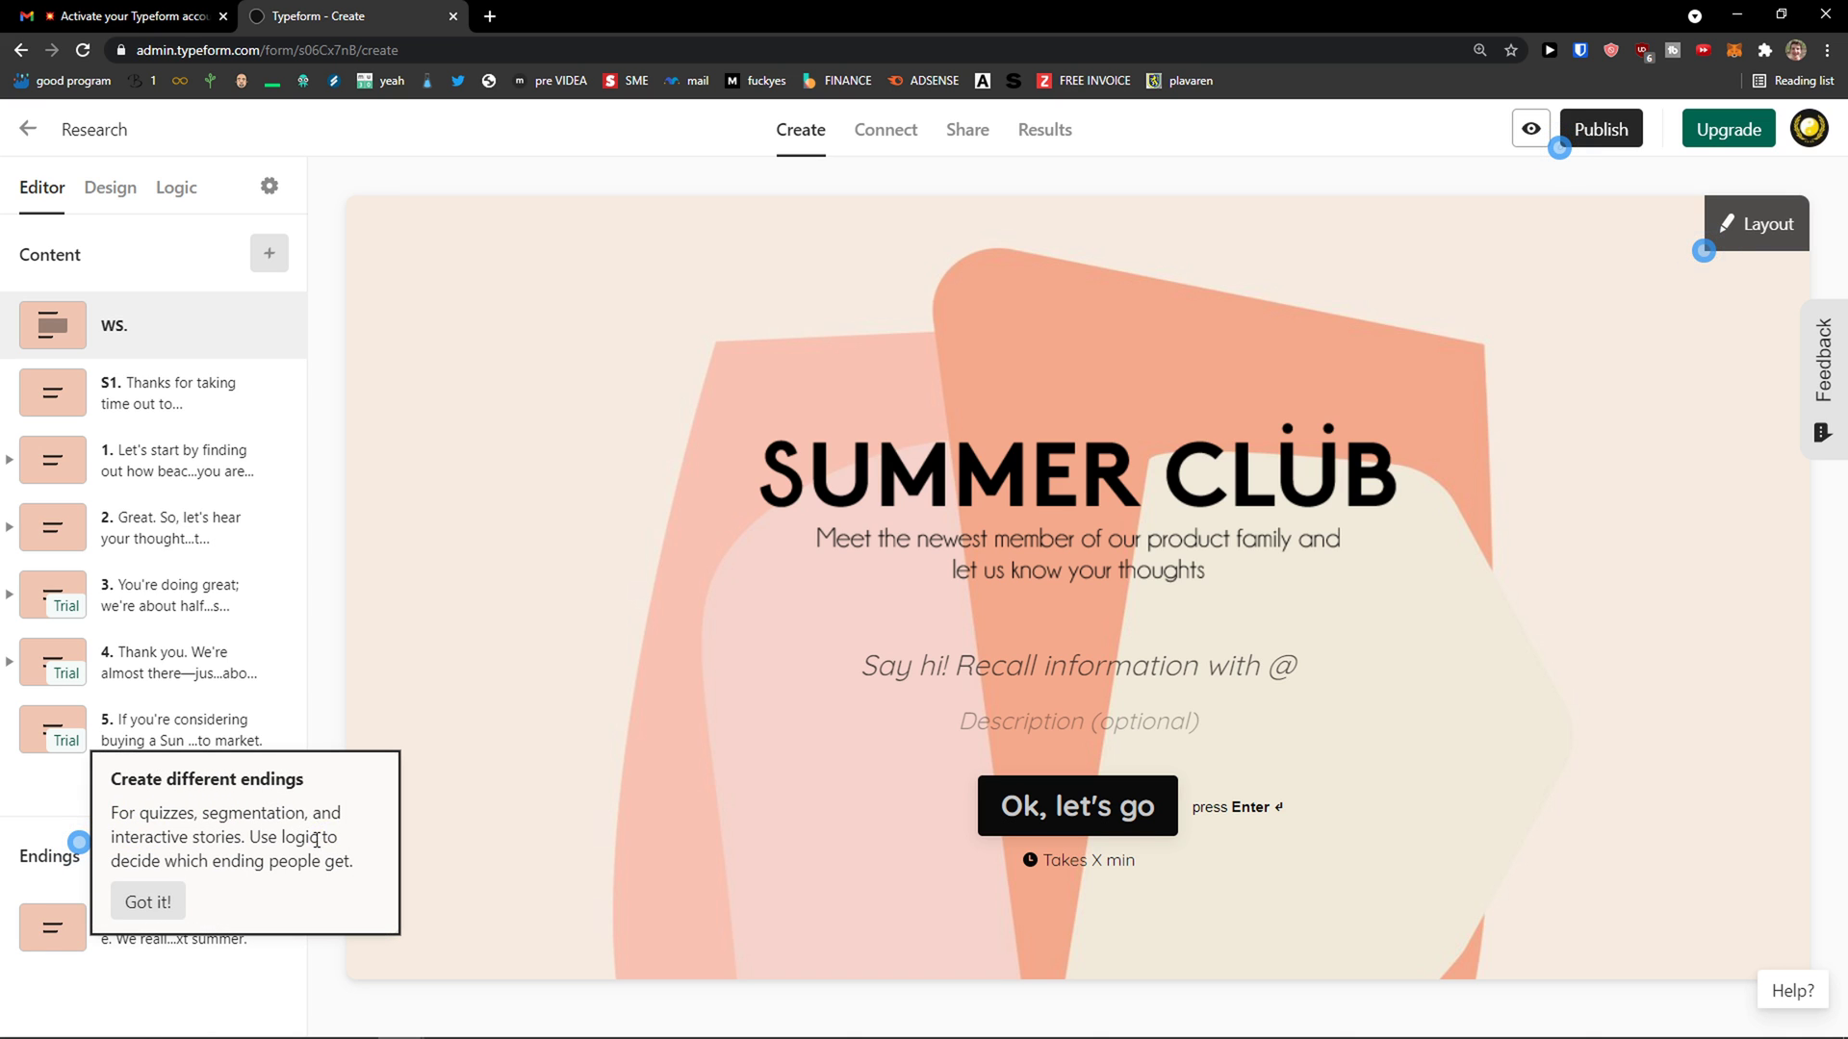
pyautogui.click(148, 901)
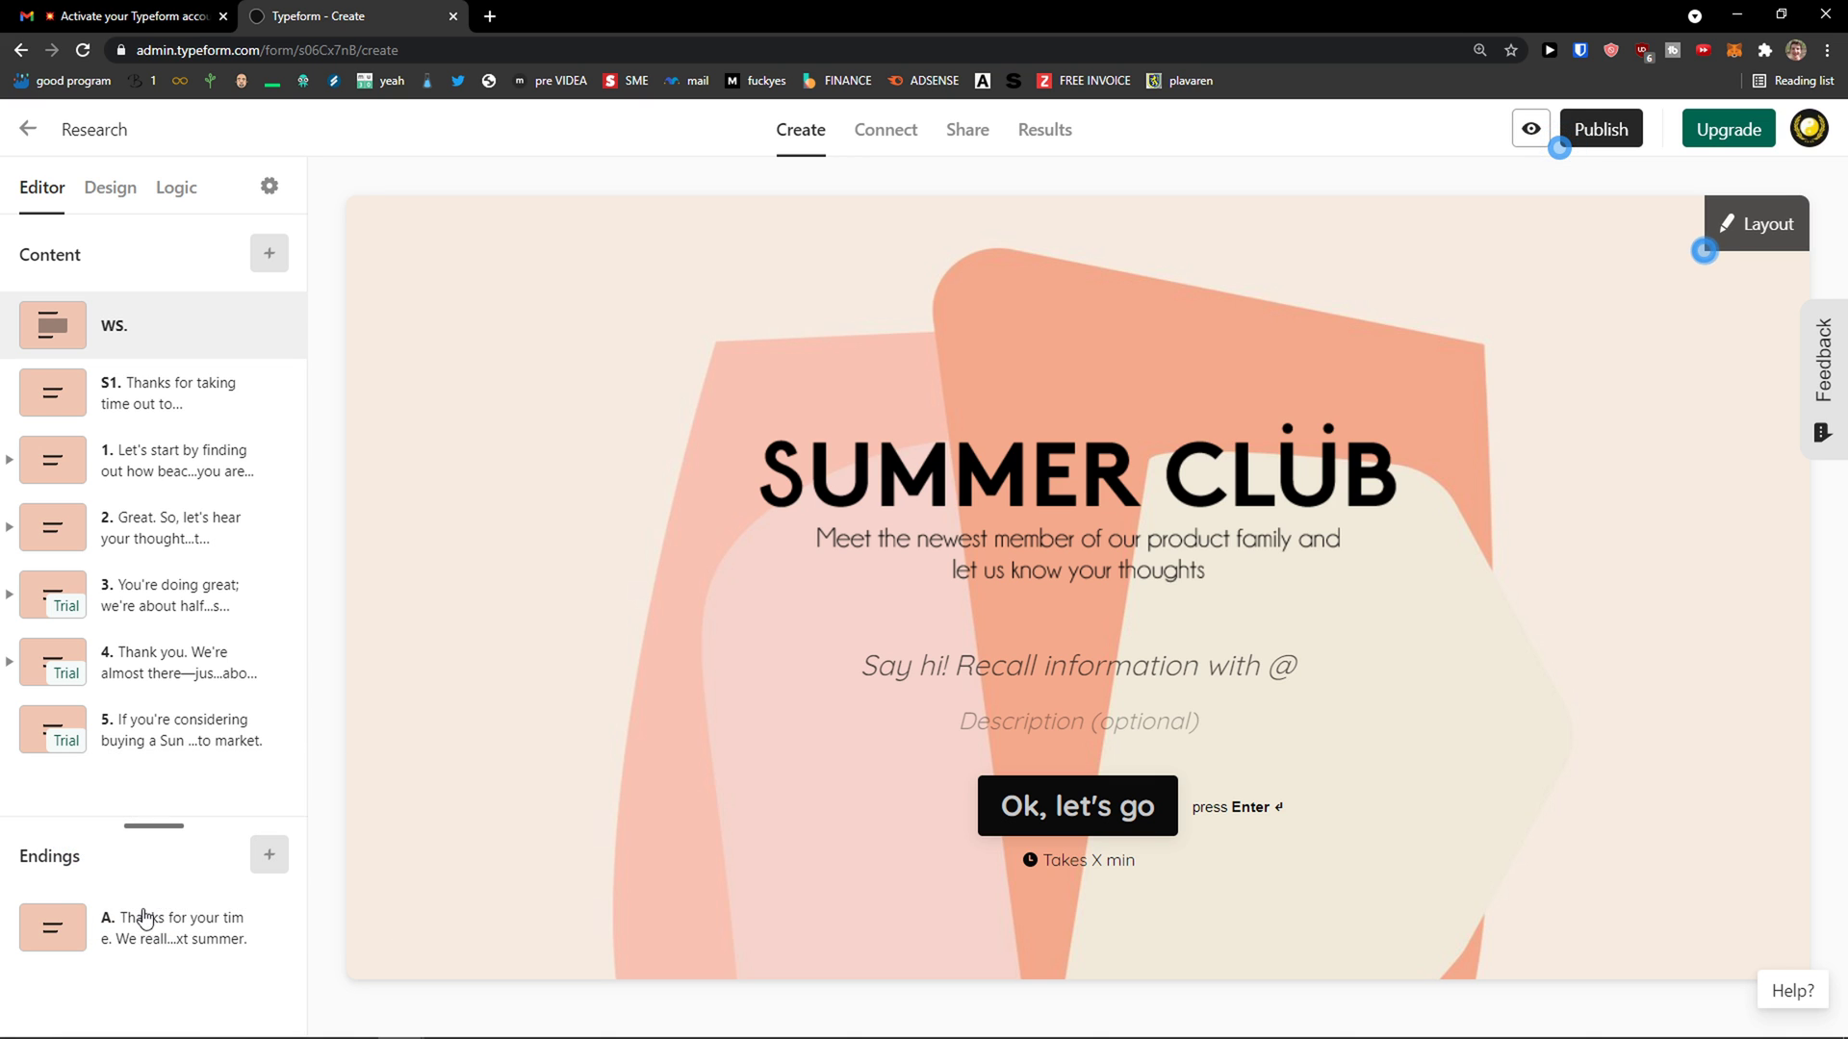
pyautogui.click(1757, 223)
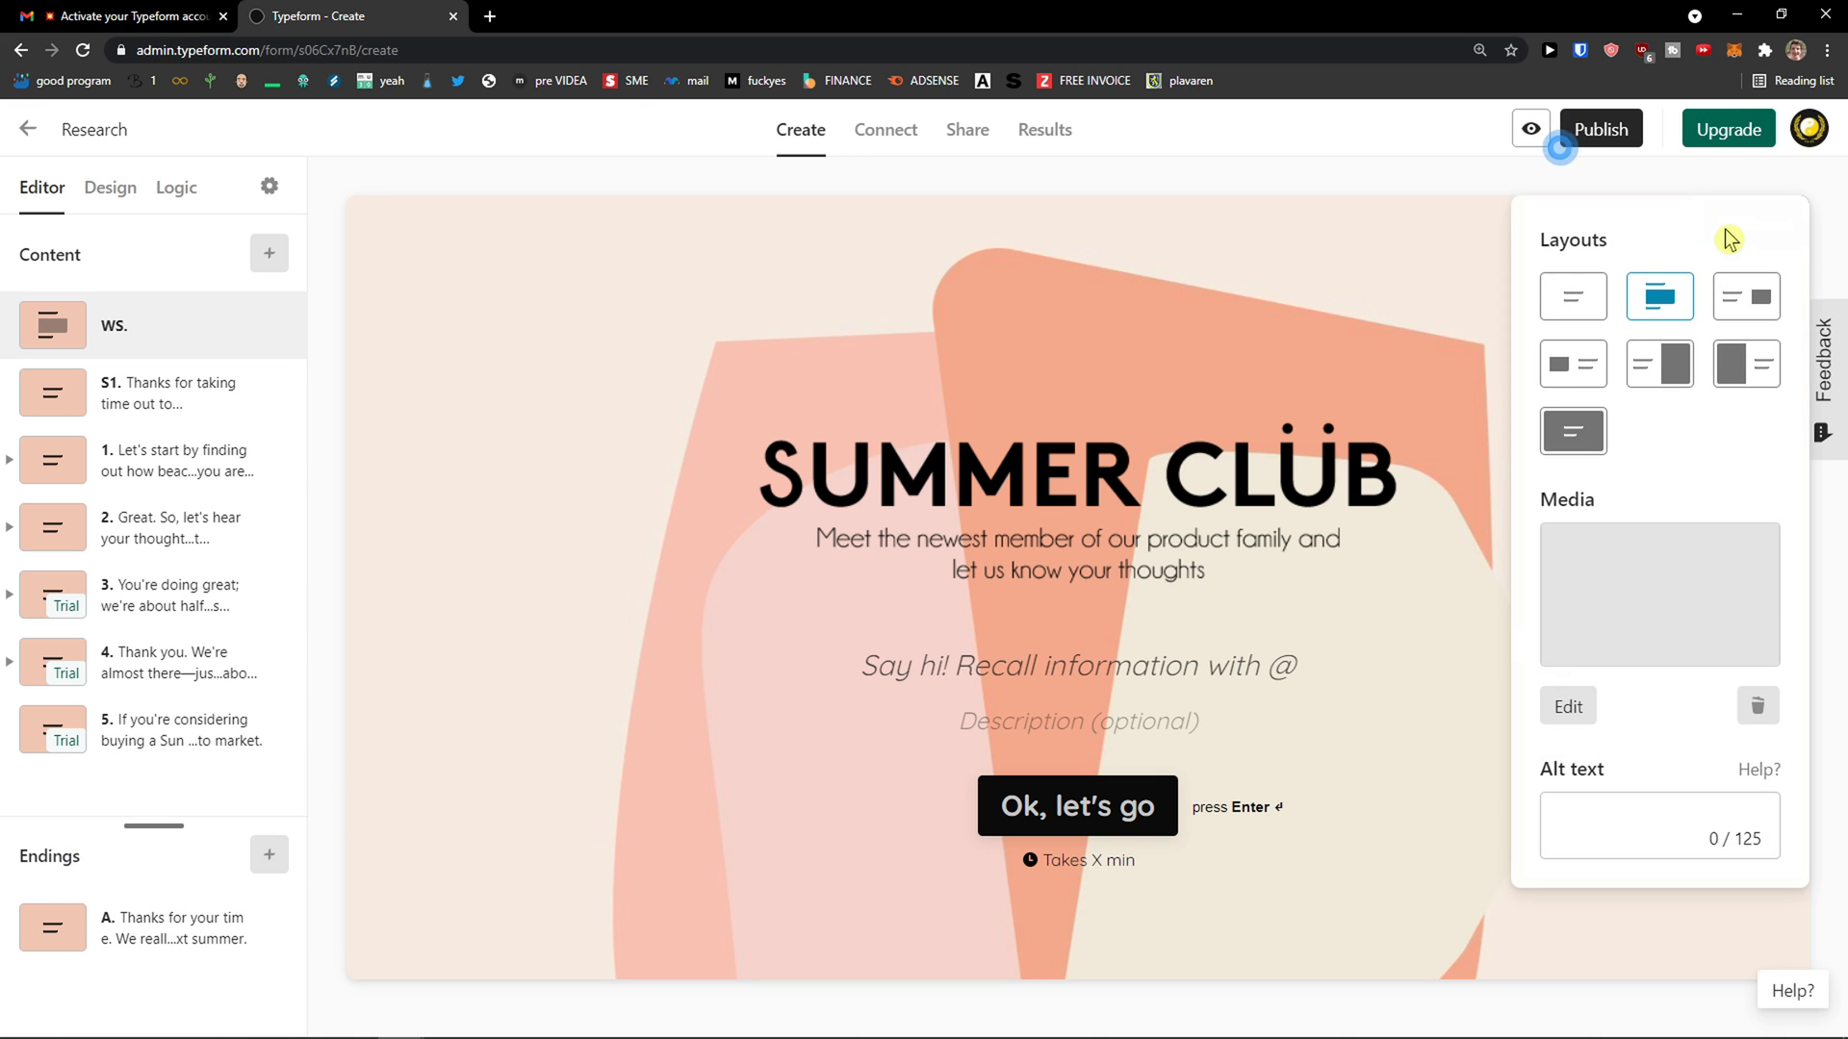
pyautogui.click(1657, 296)
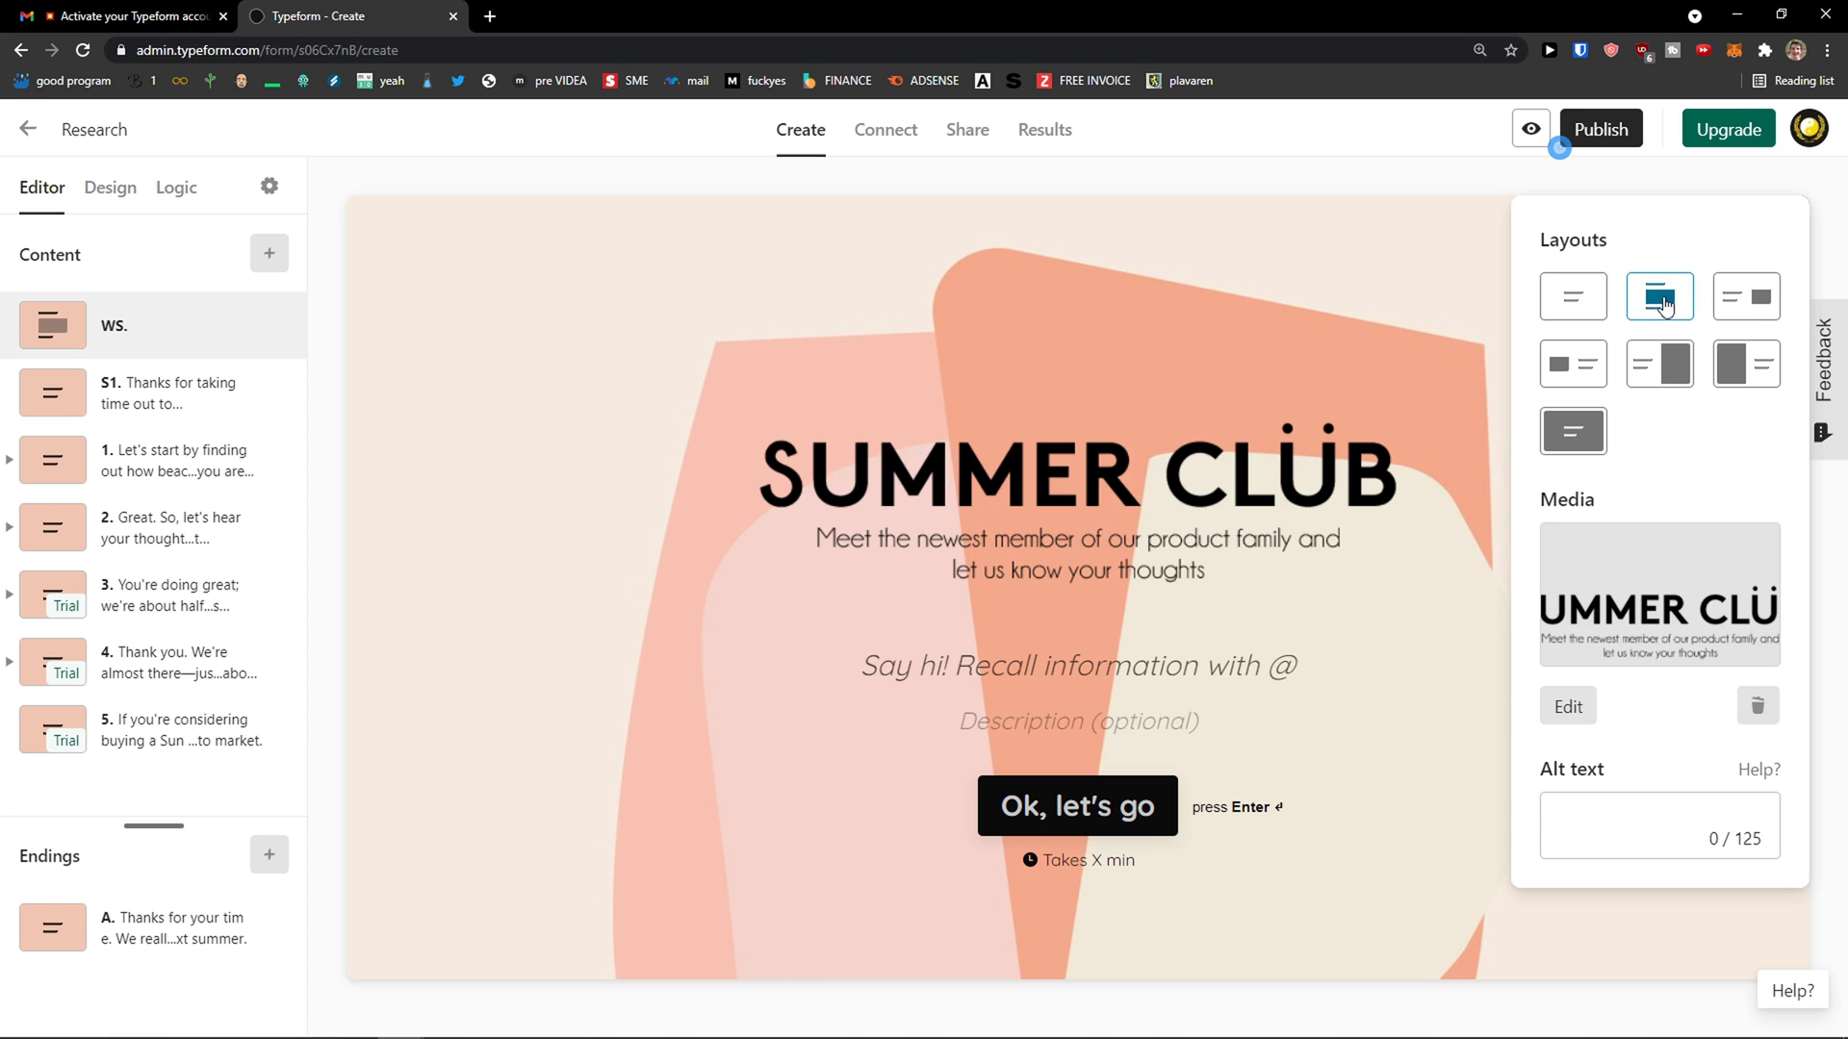
pyautogui.click(1658, 364)
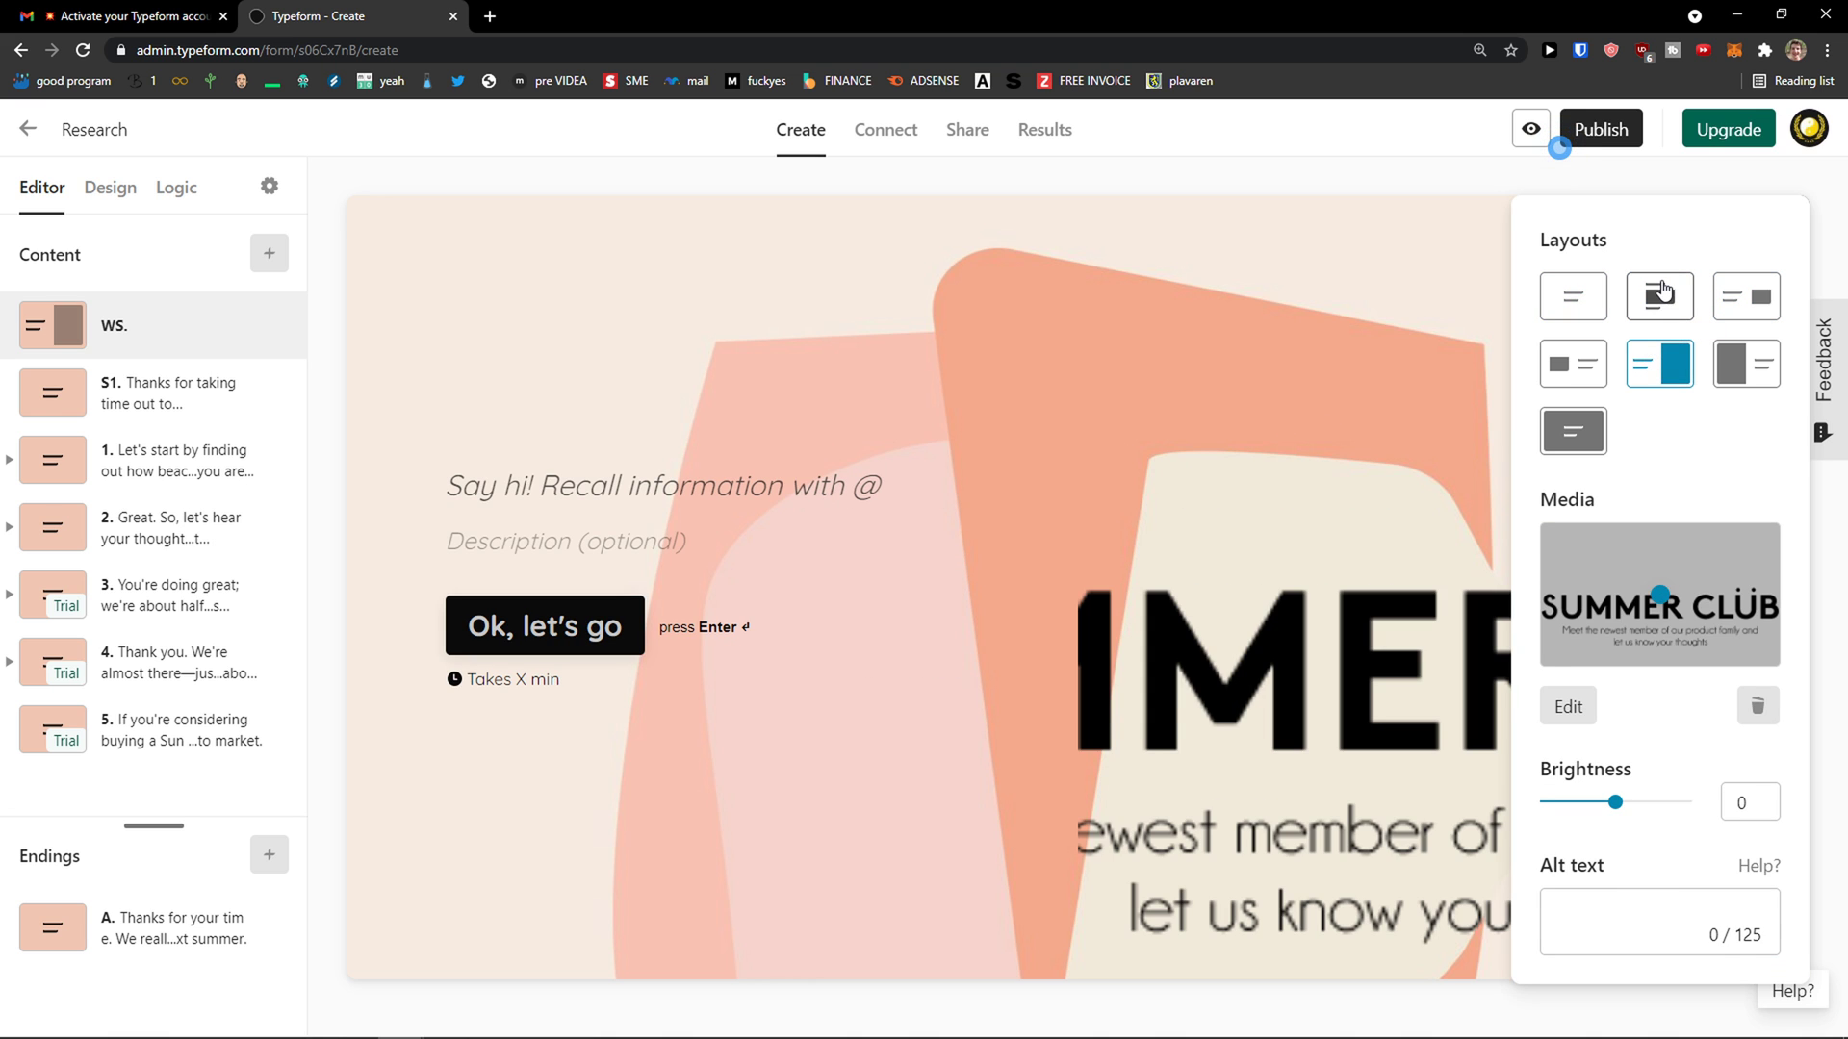
pyautogui.click(1657, 297)
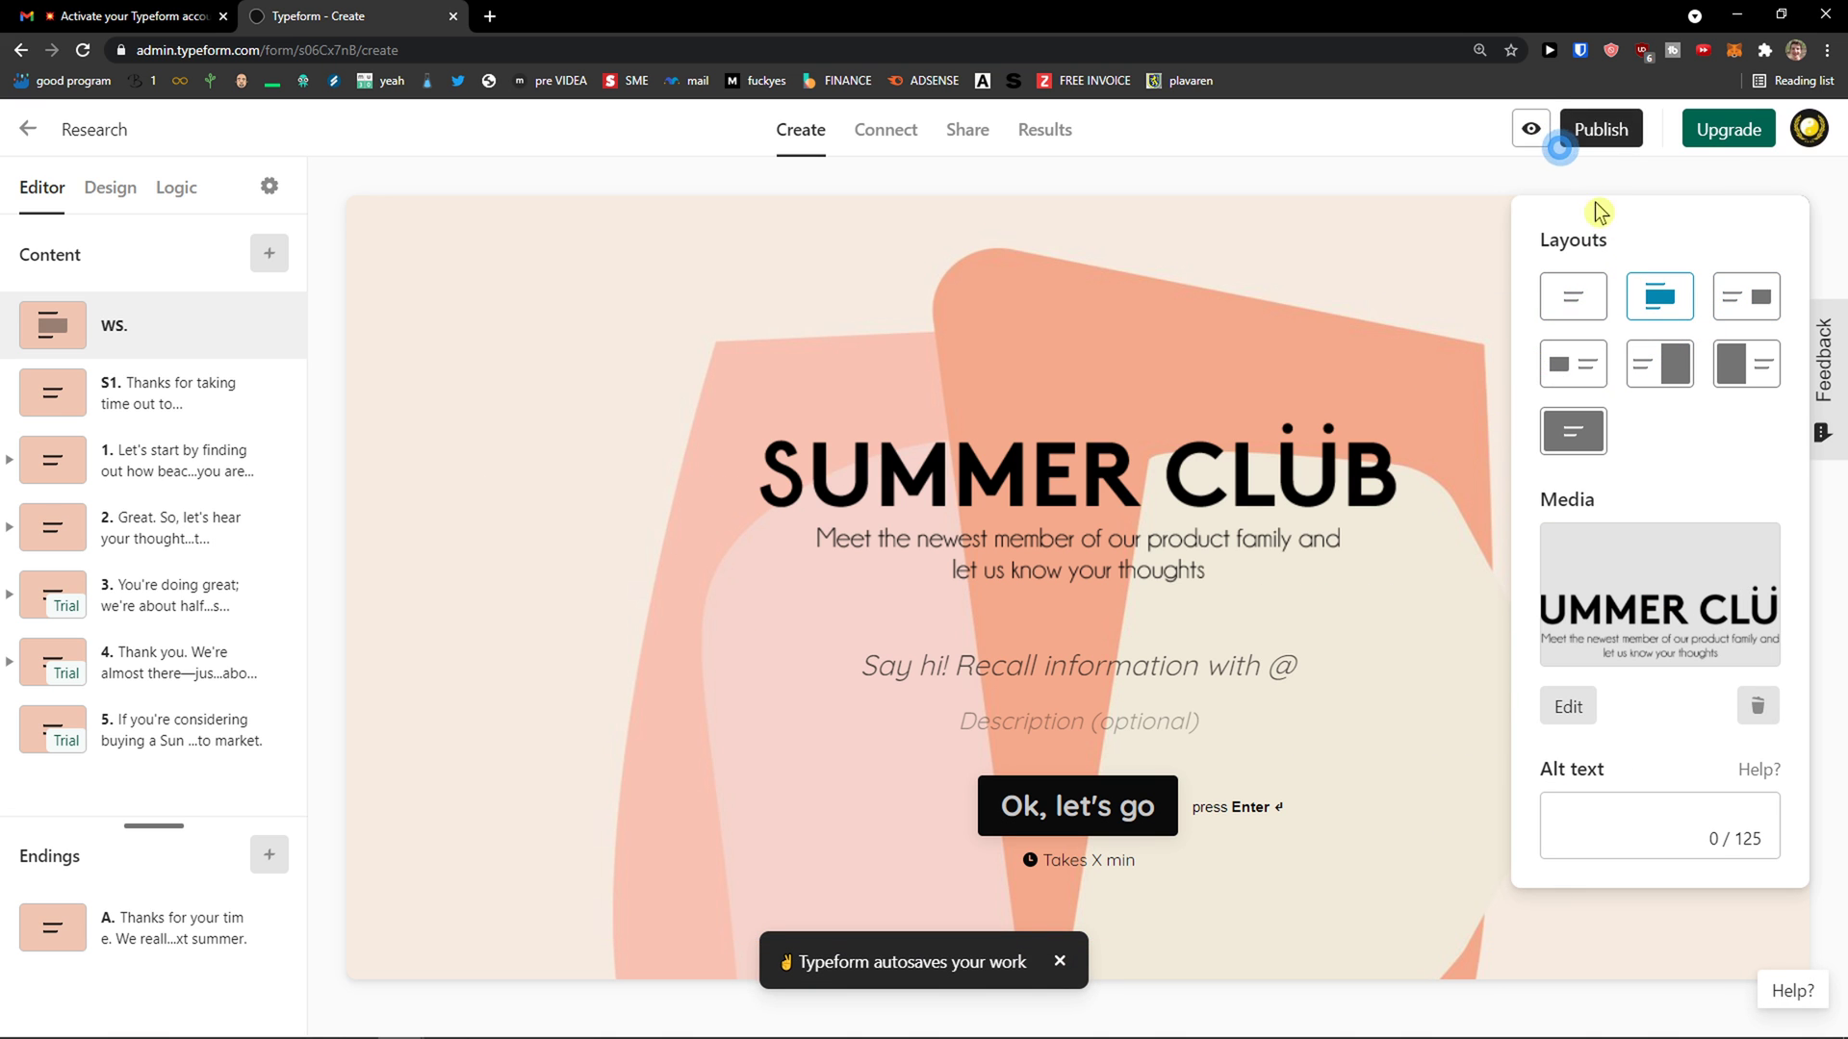
pyautogui.moveTo(1530, 129)
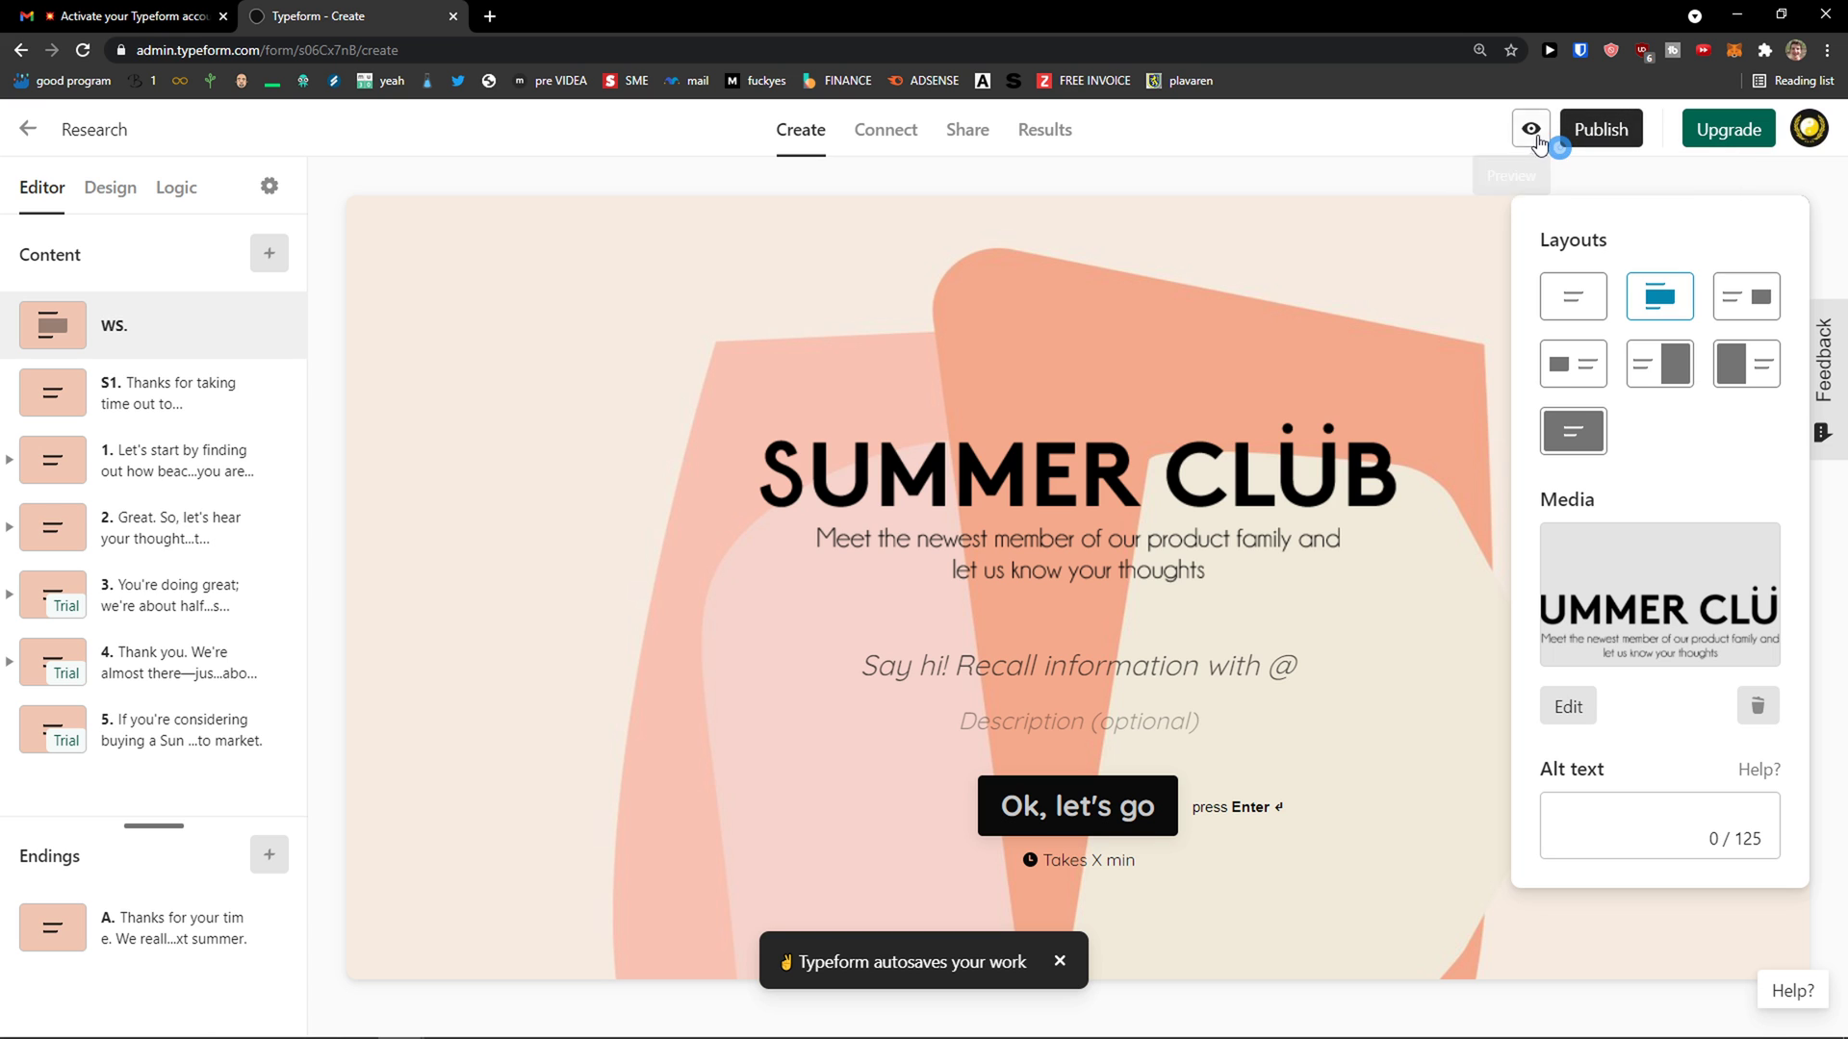
pyautogui.moveTo(1599, 129)
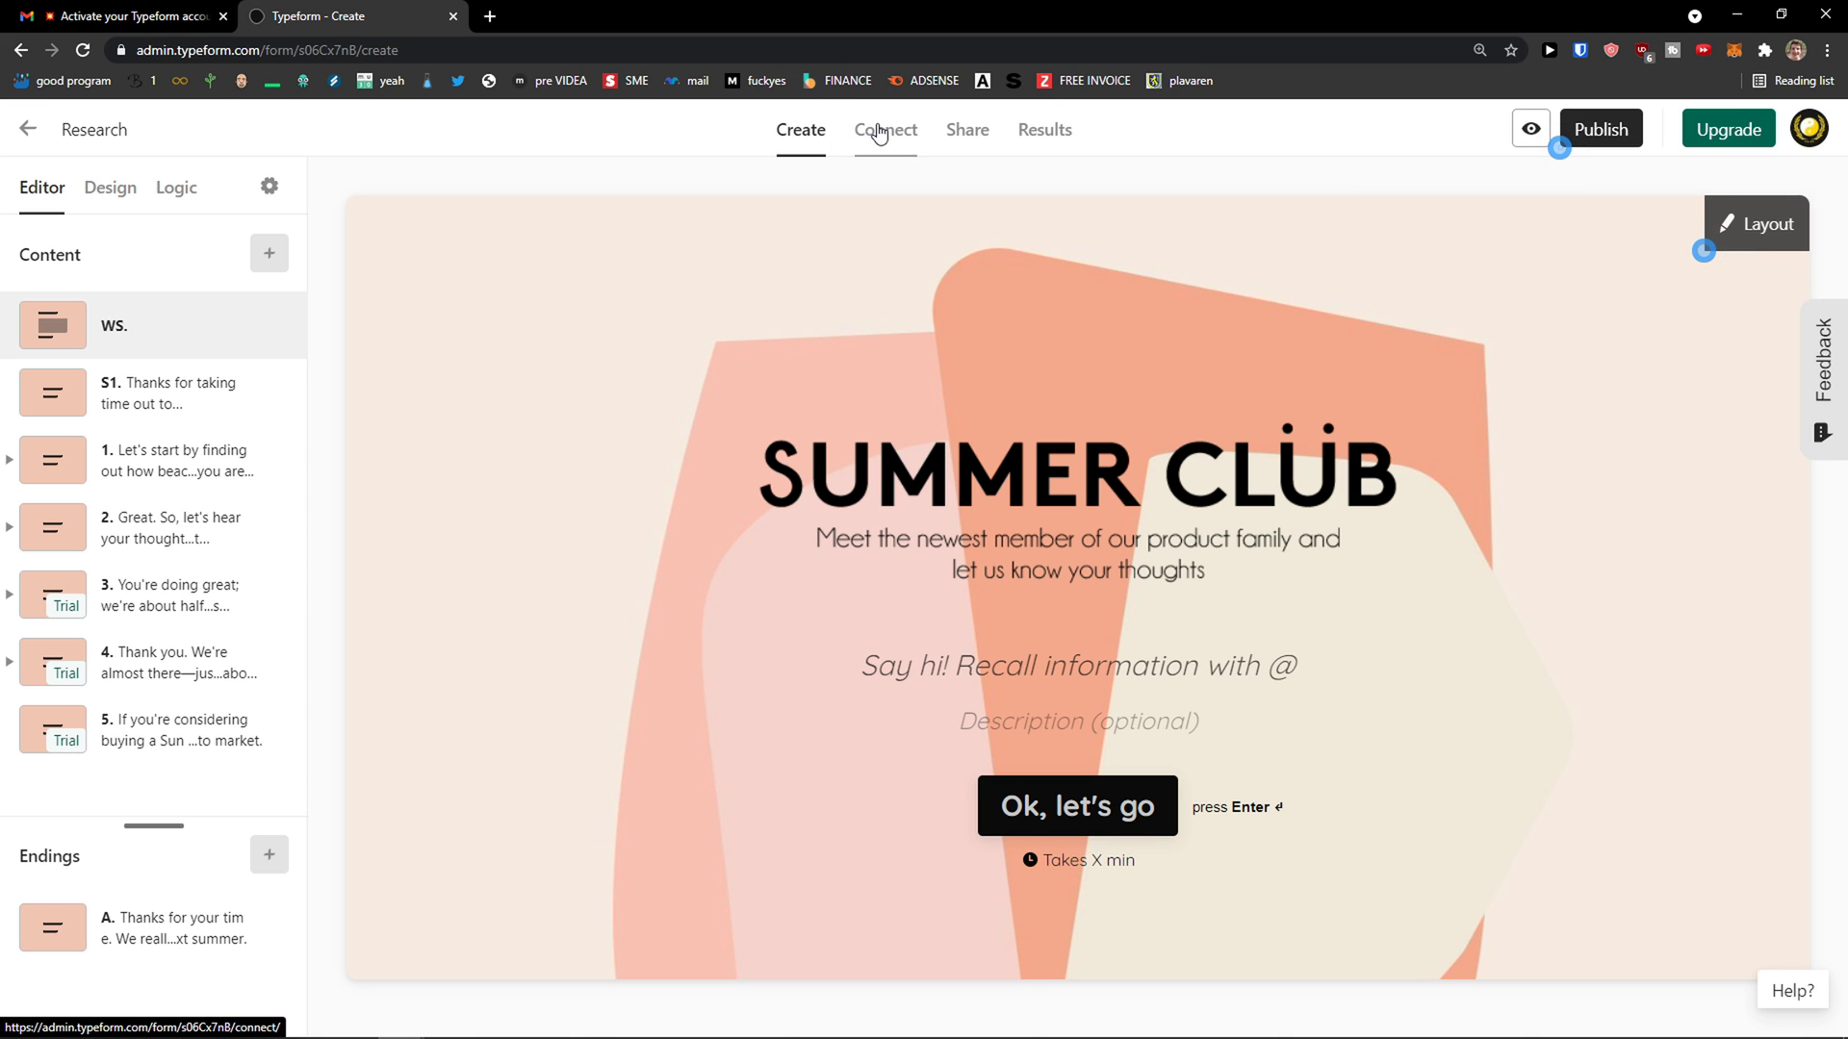
pyautogui.click(884, 129)
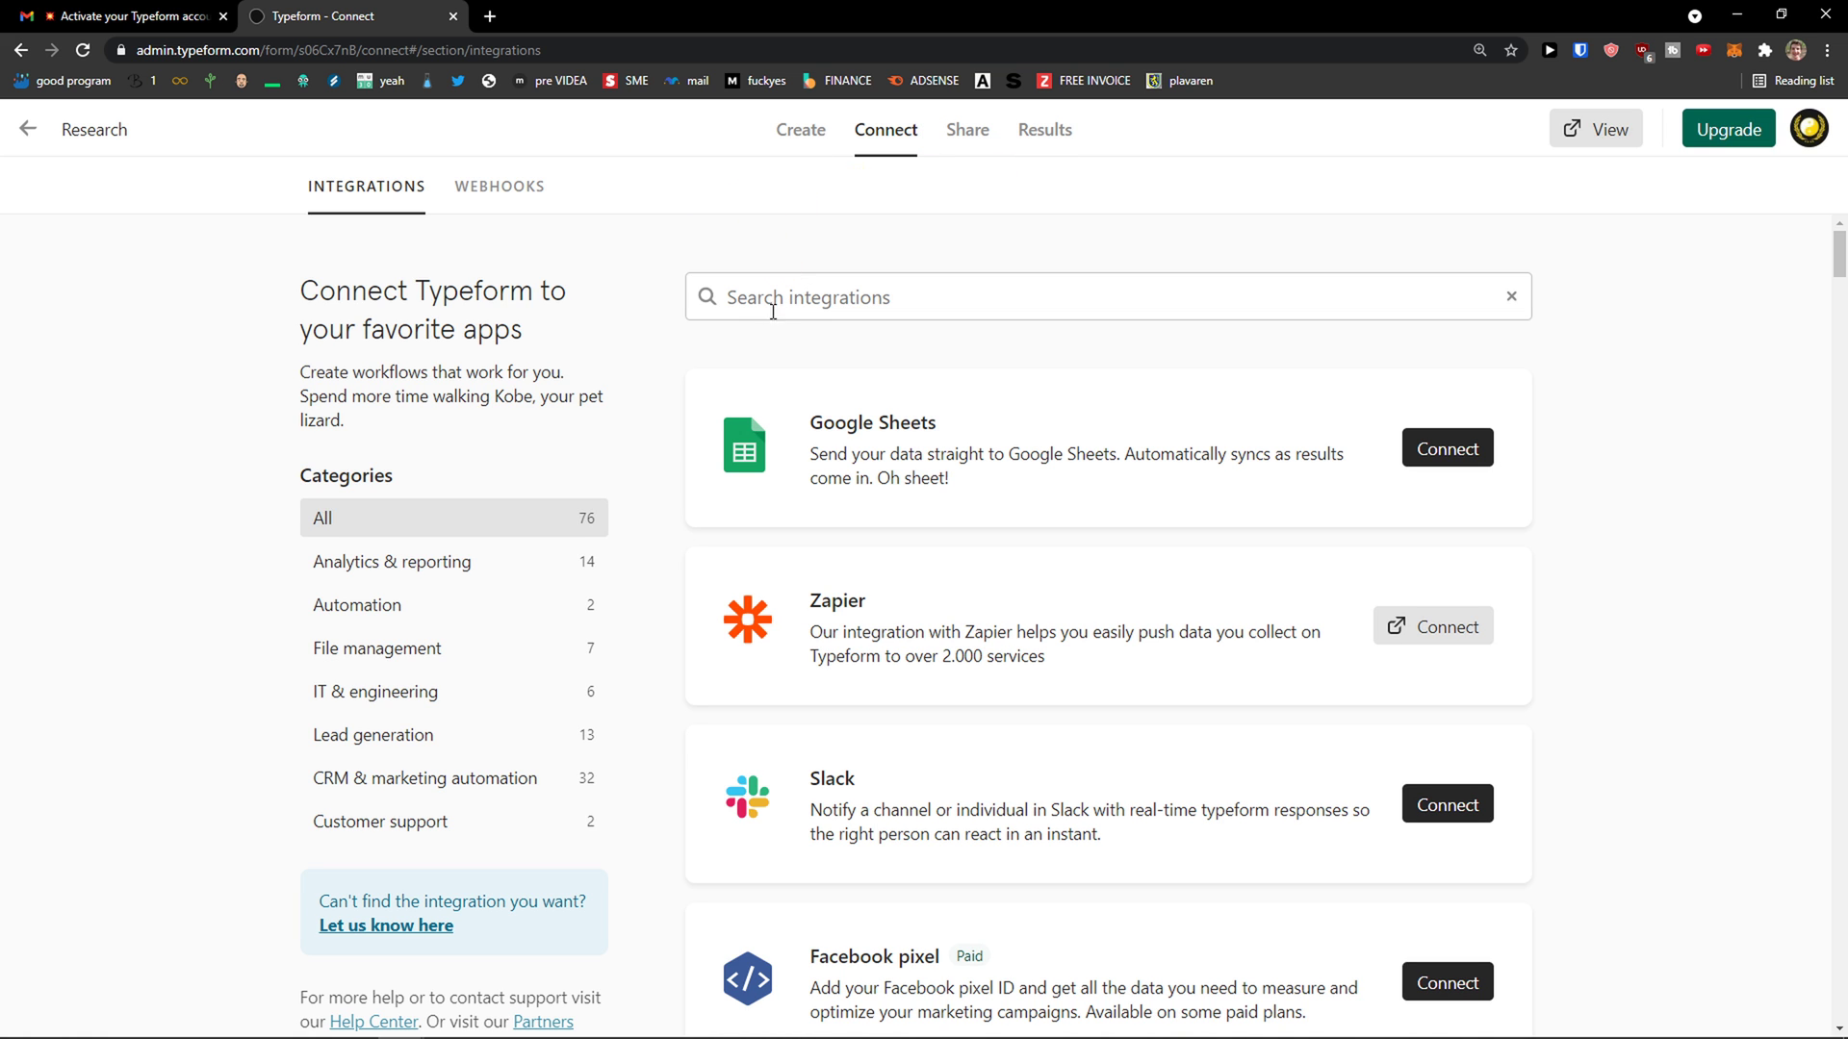
pyautogui.moveTo(966, 129)
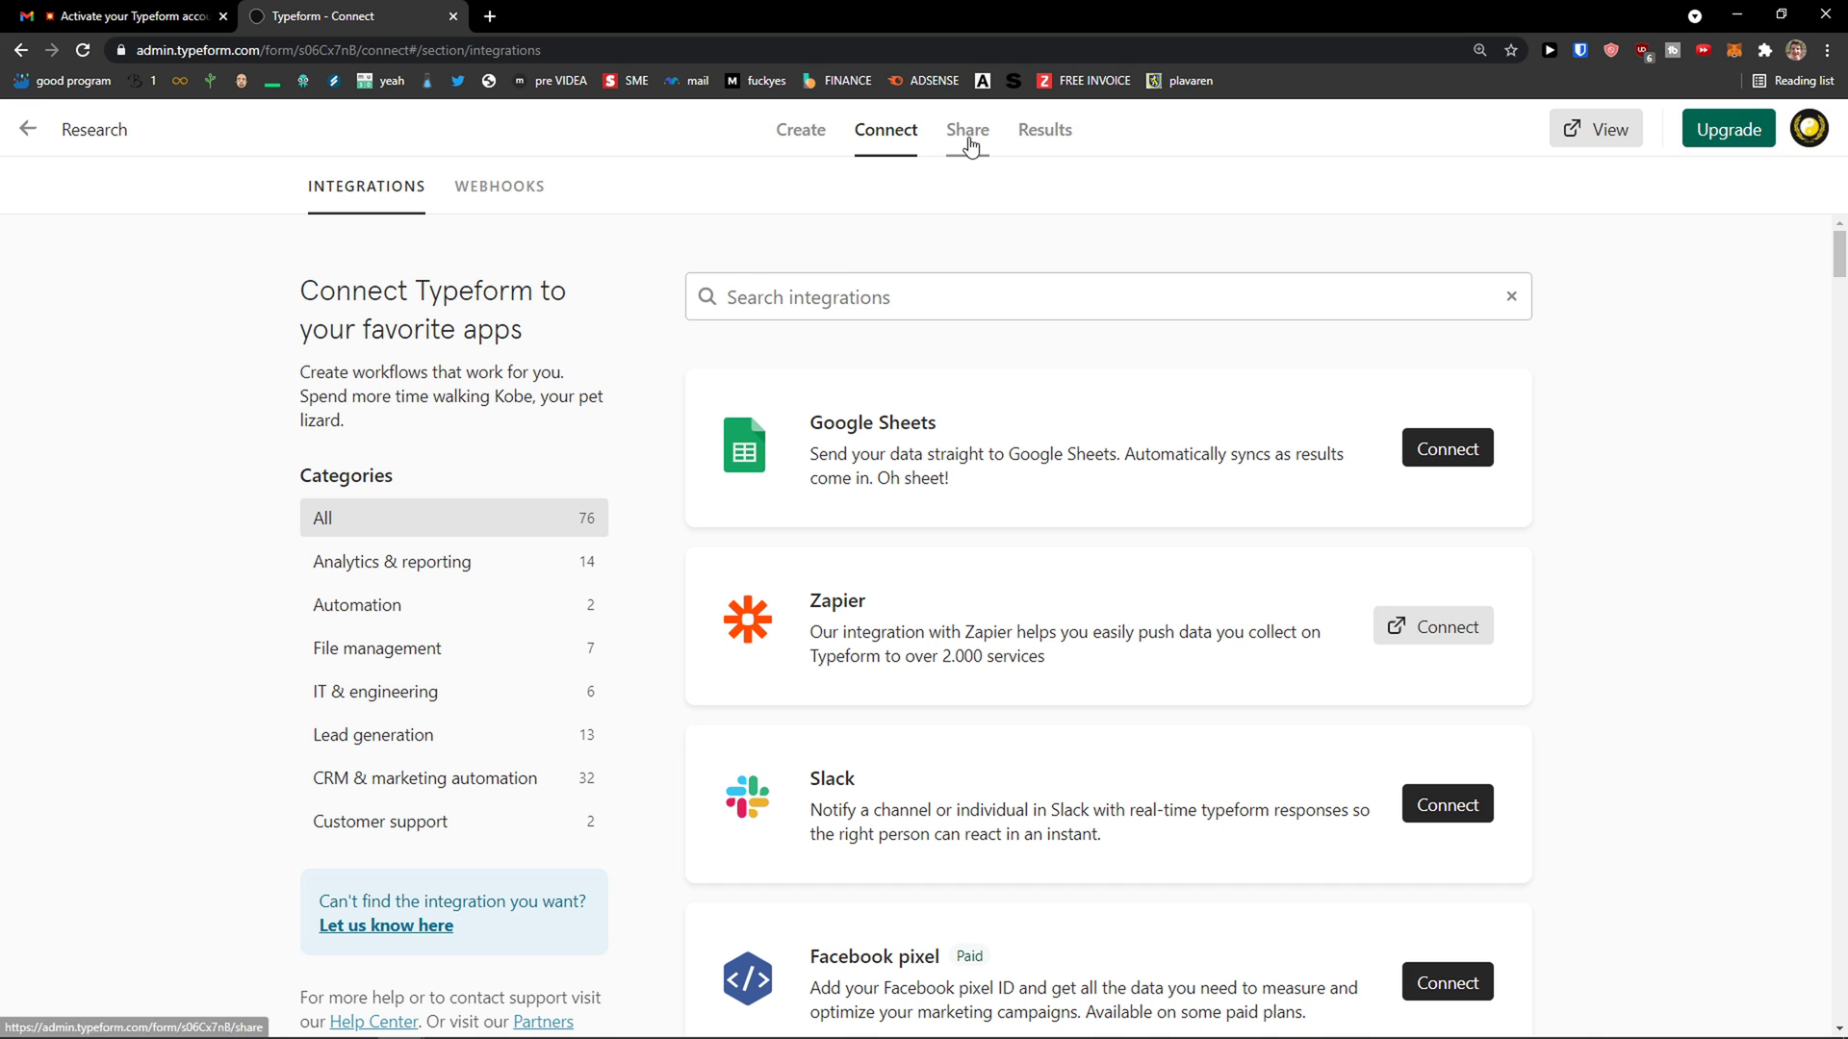
pyautogui.moveTo(943, 244)
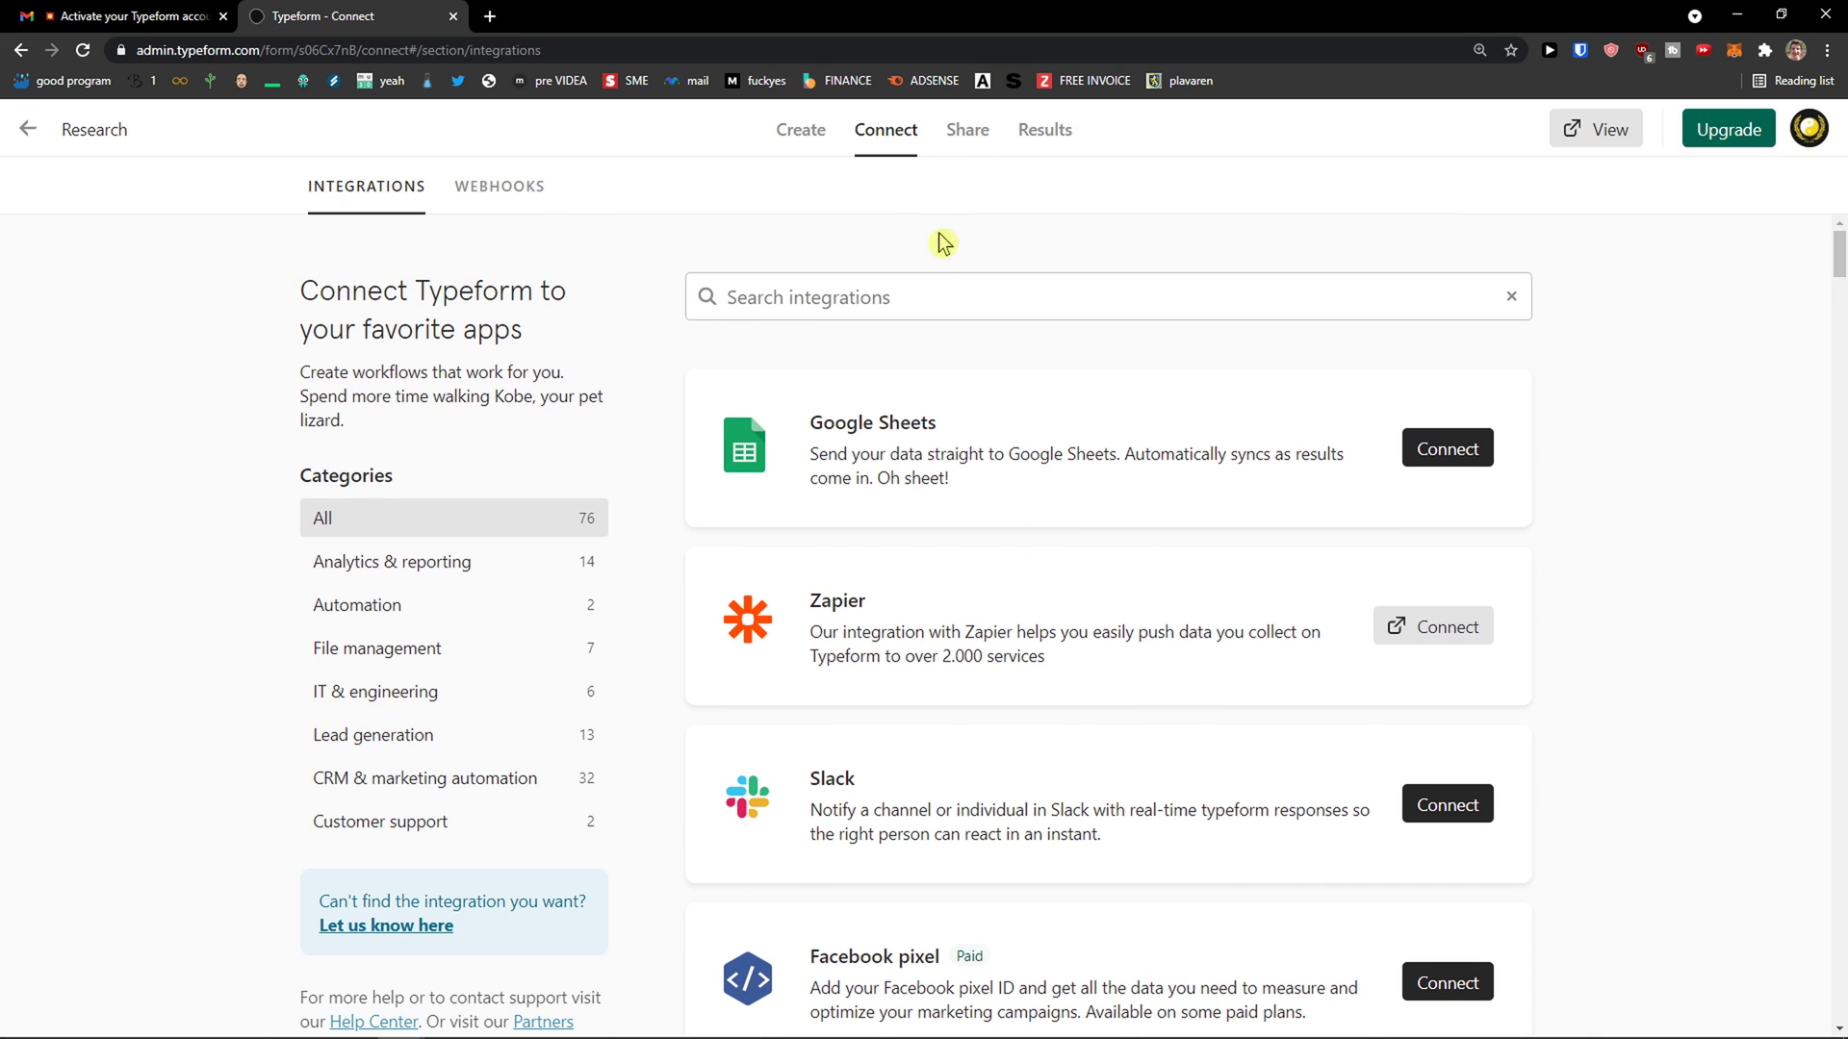
pyautogui.click(801, 129)
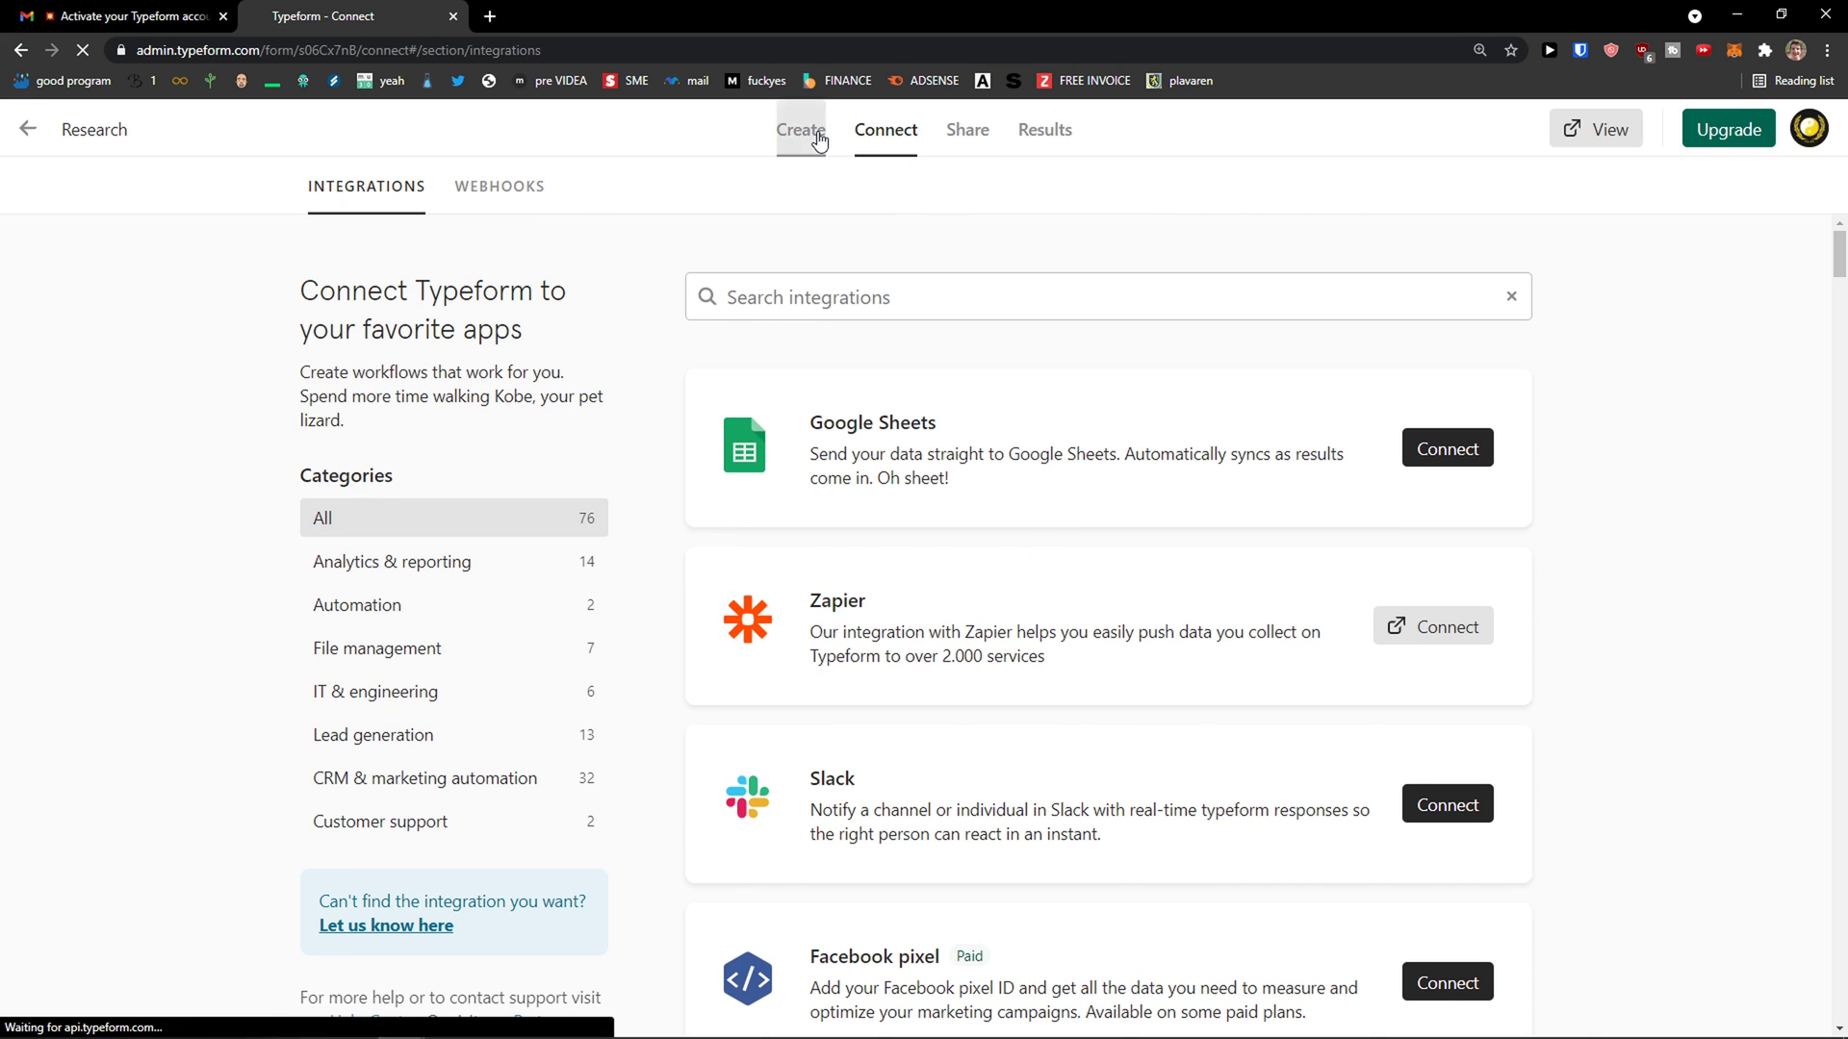
pyautogui.click(798, 129)
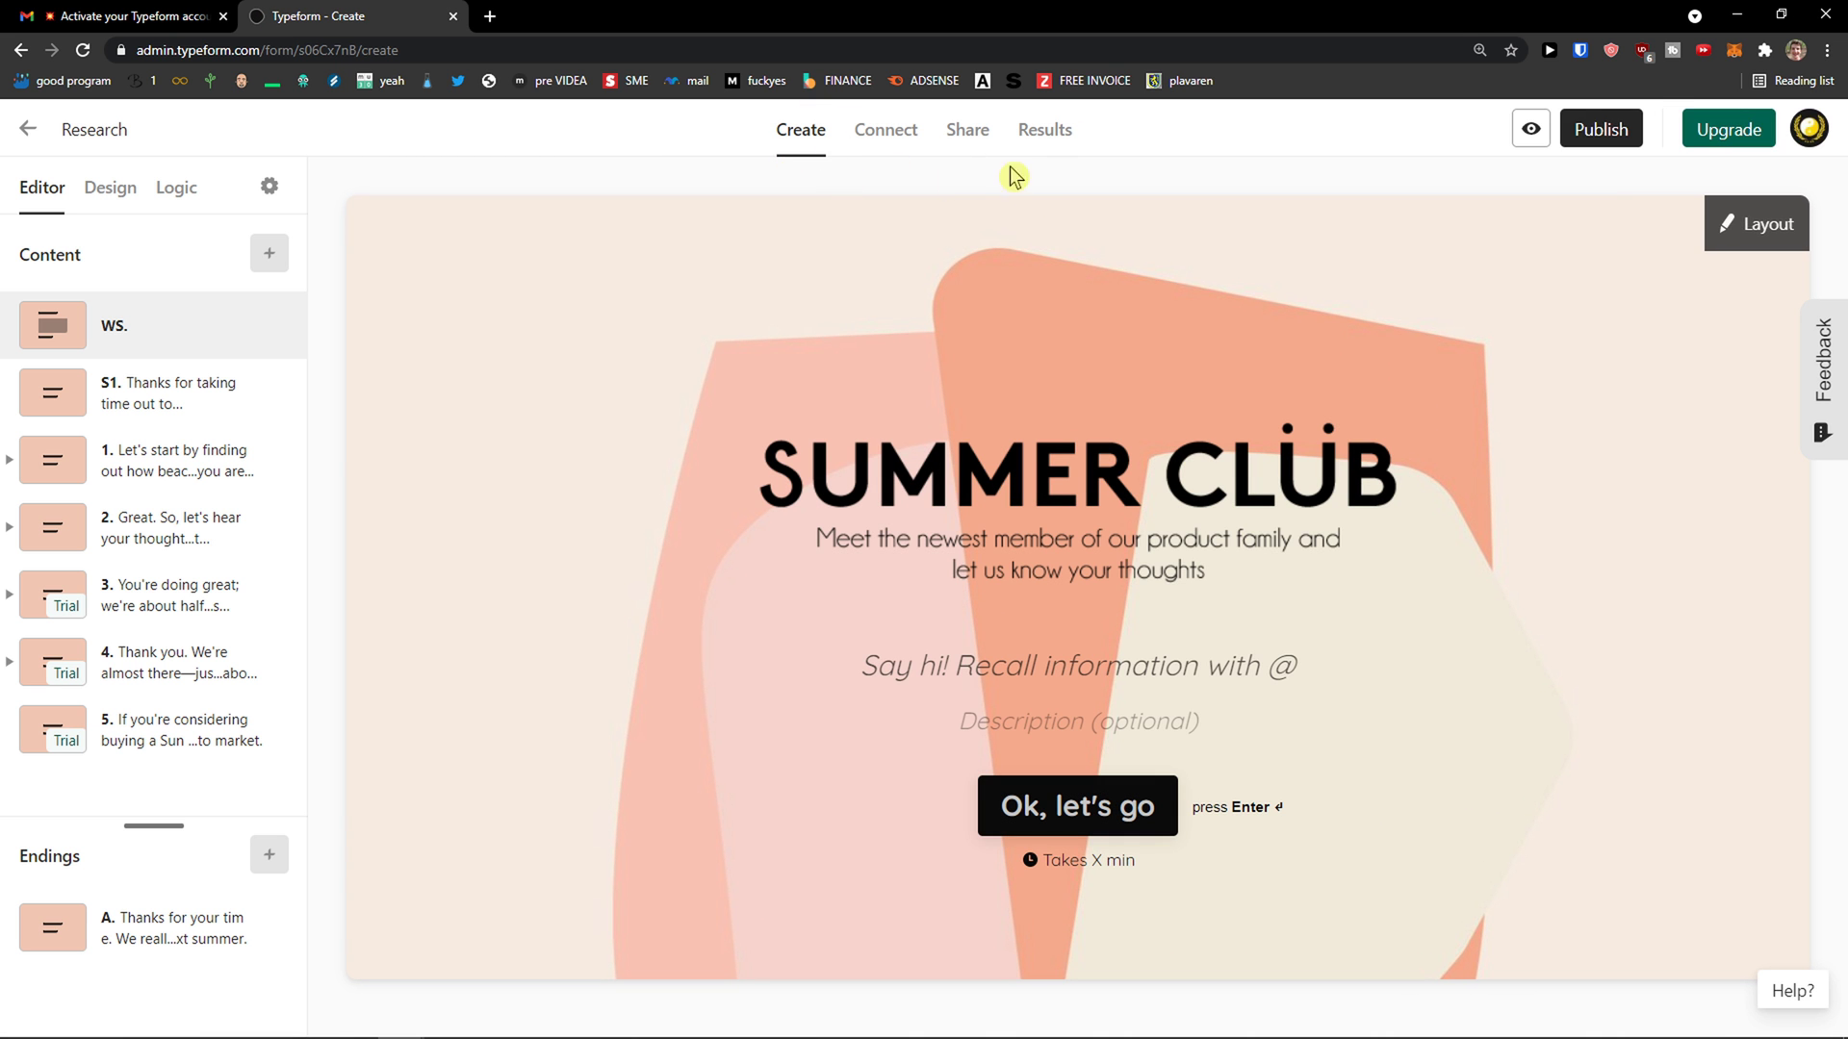
pyautogui.moveTo(413, 387)
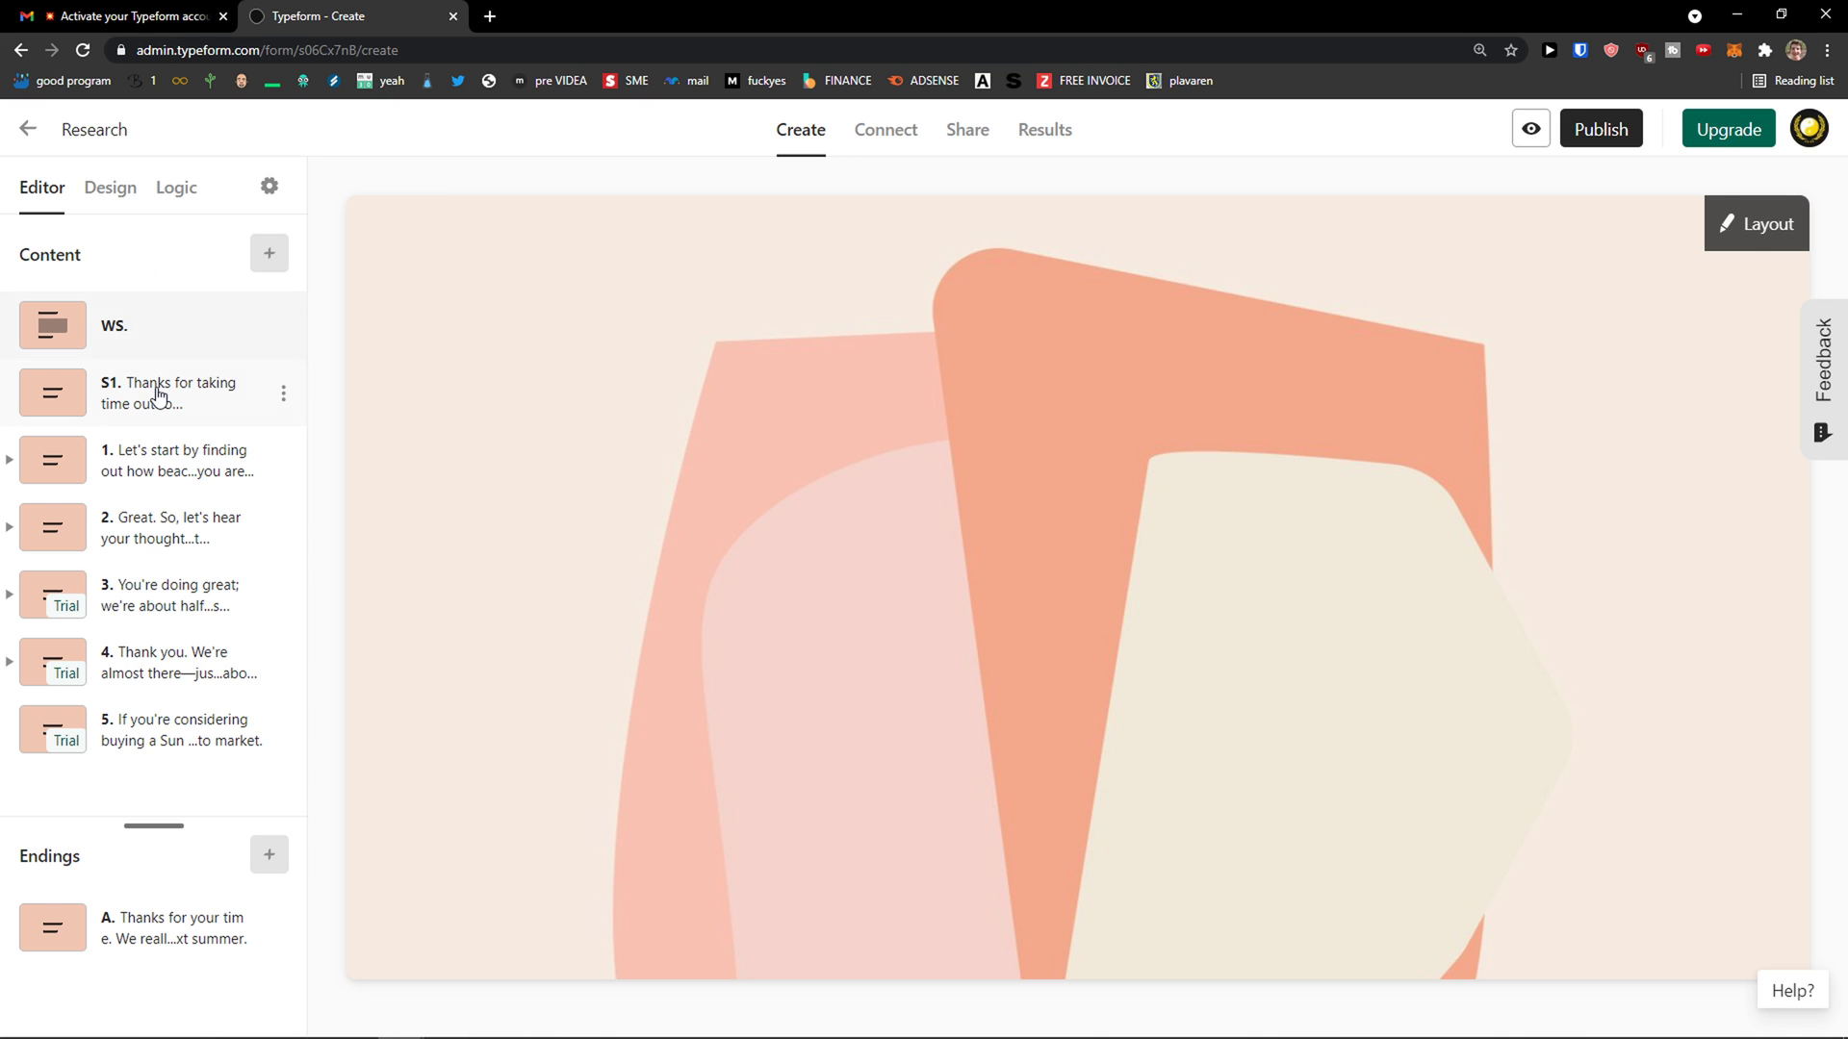
# Open the beachwear question group's sub-question on how often the products are used.
pyautogui.click(177, 460)
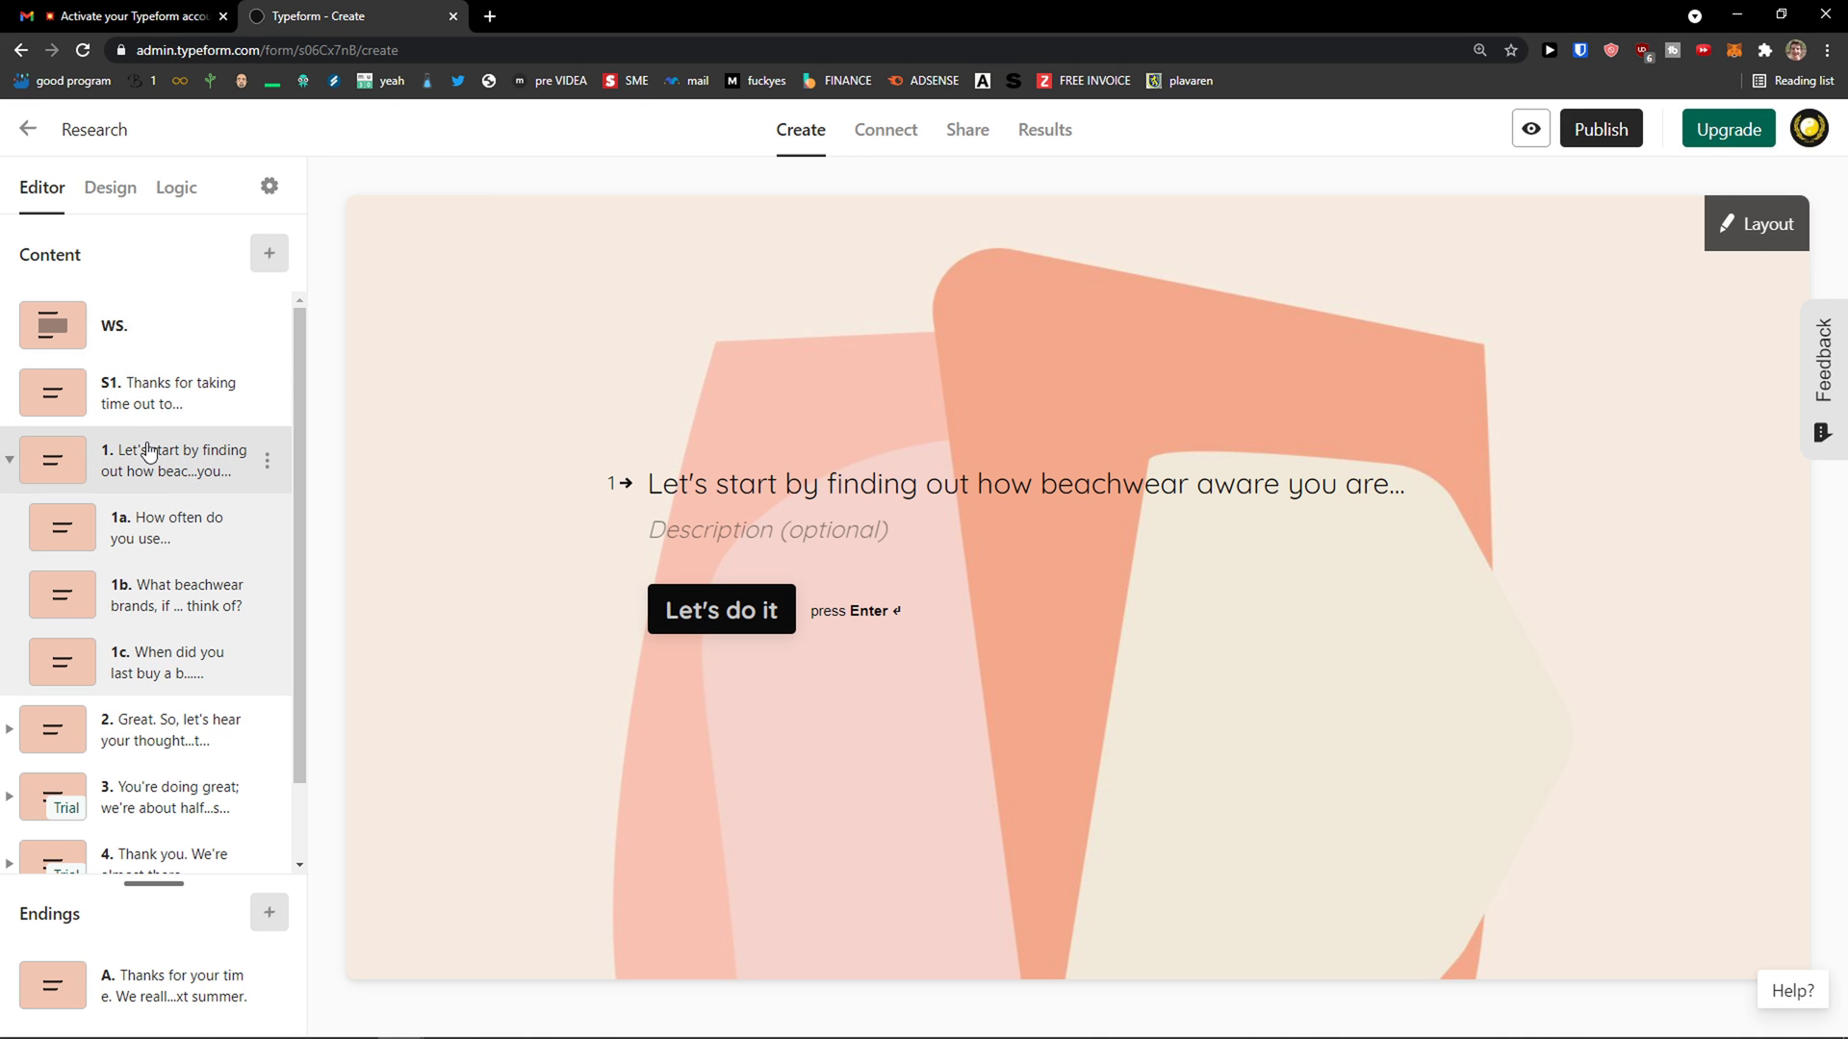
pyautogui.click(154, 528)
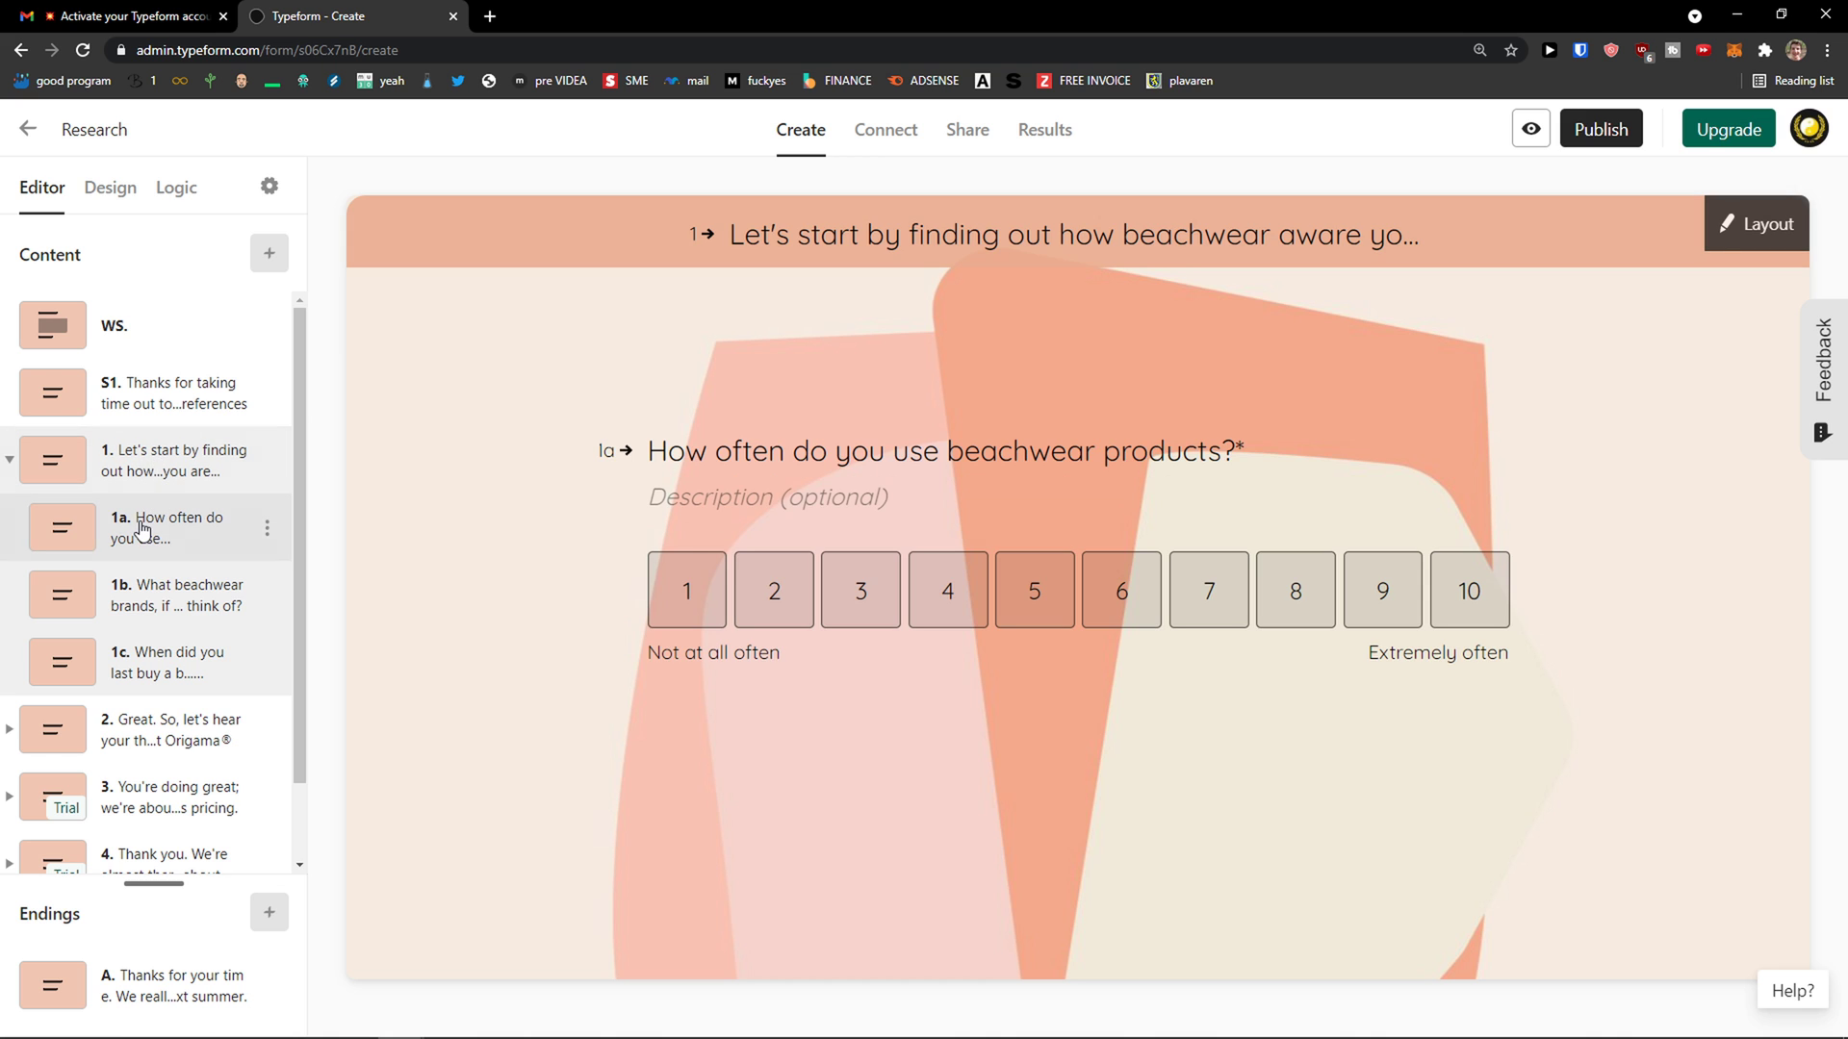
pyautogui.click(166, 662)
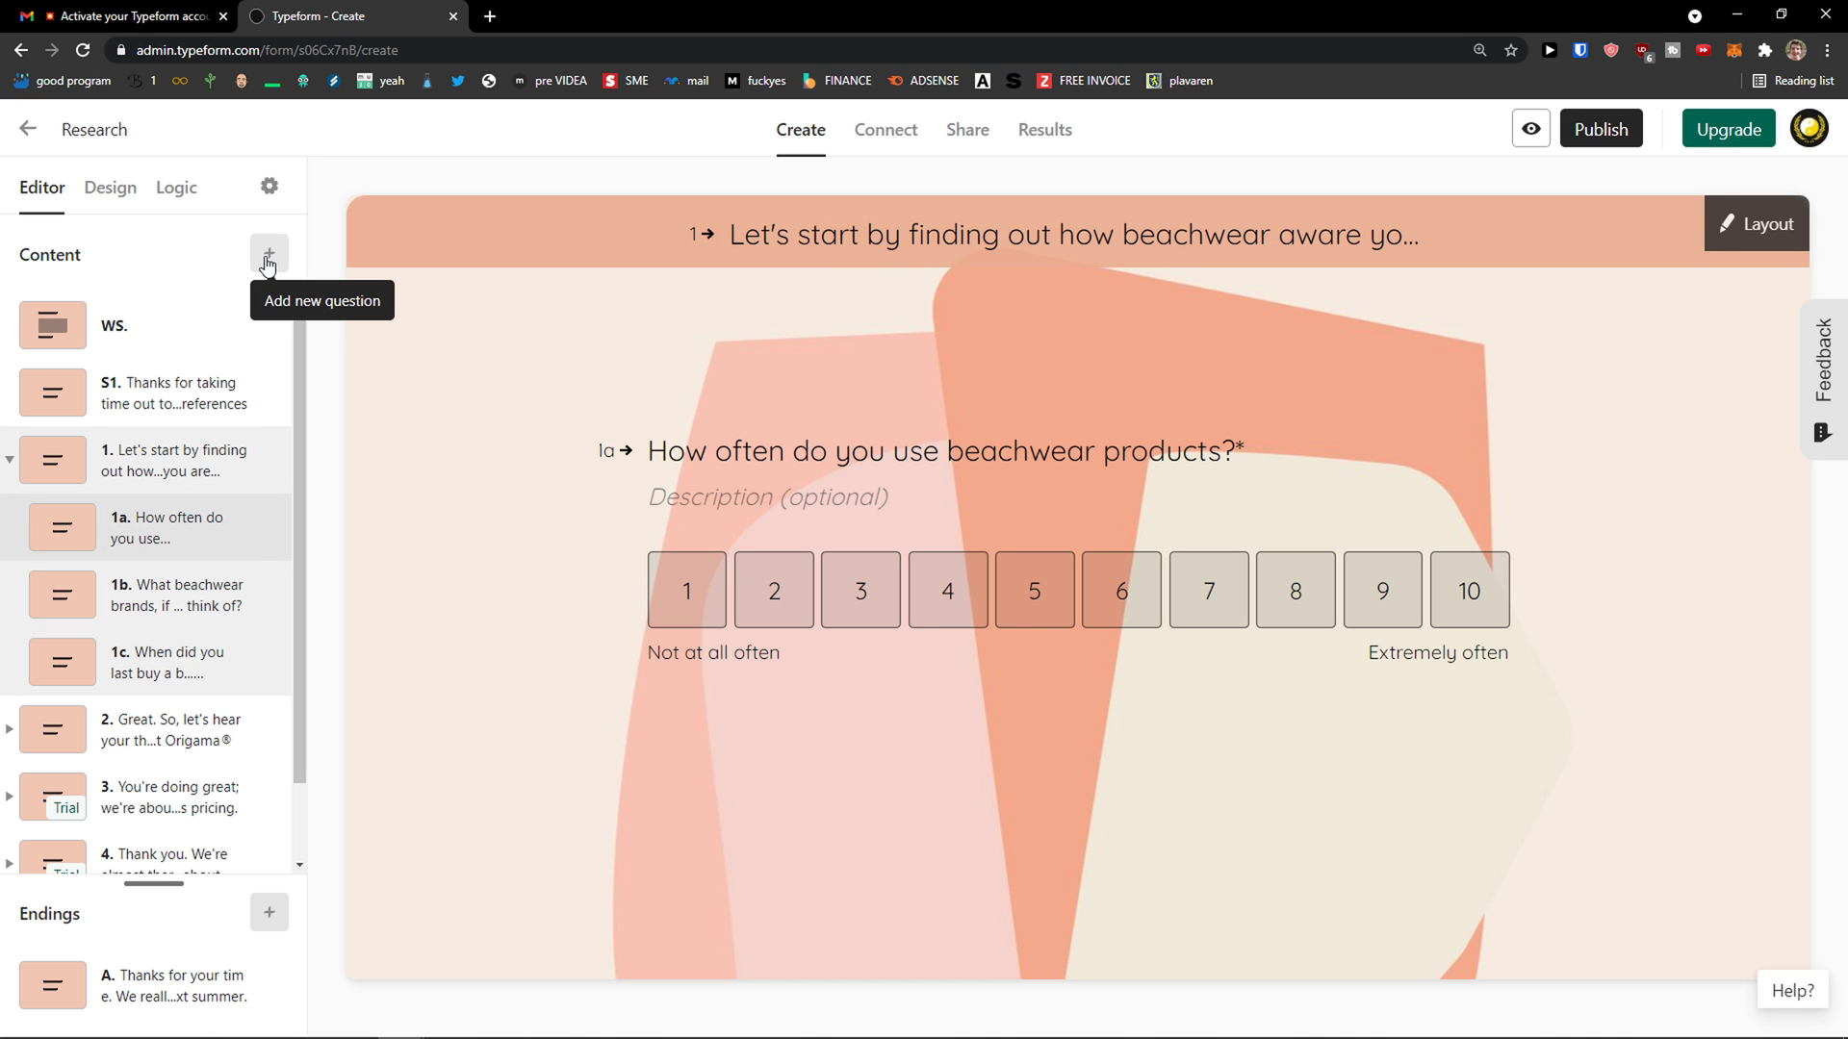
# Add a new Phone Number question after browsing the question-type list.
pyautogui.click(269, 252)
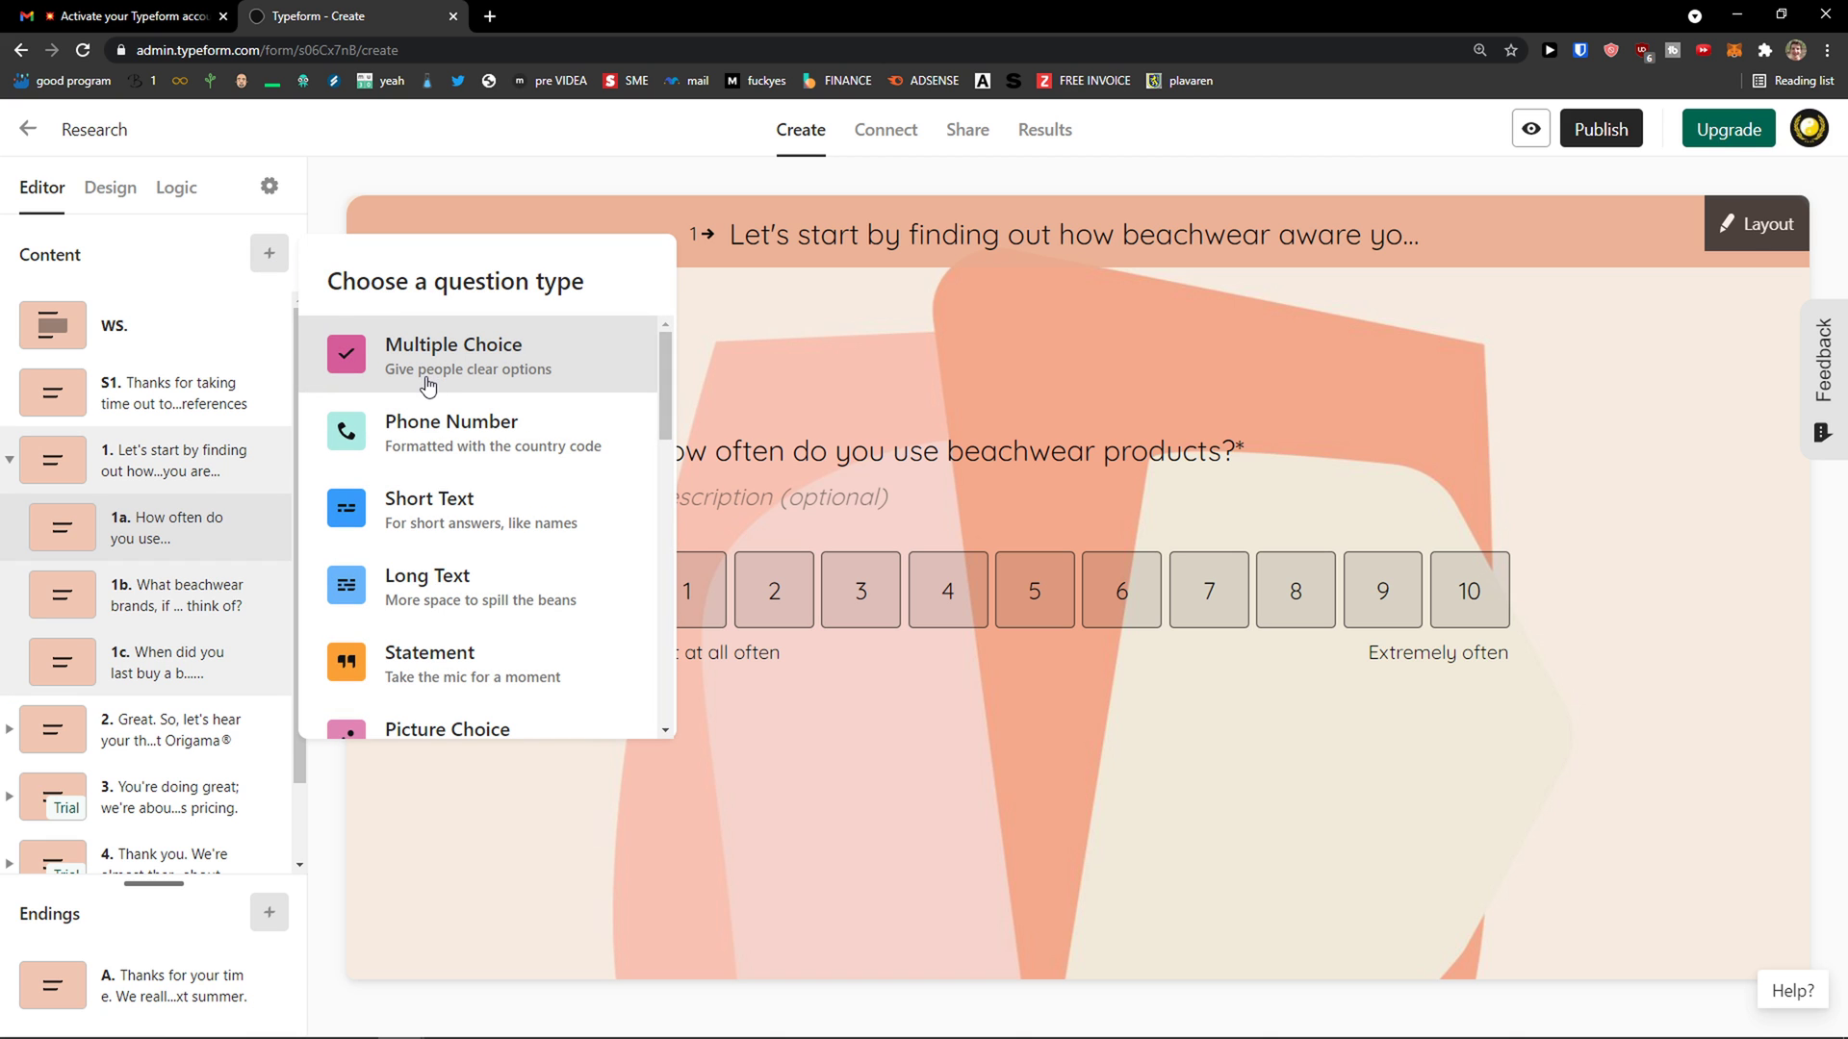
pyautogui.moveTo(445, 391)
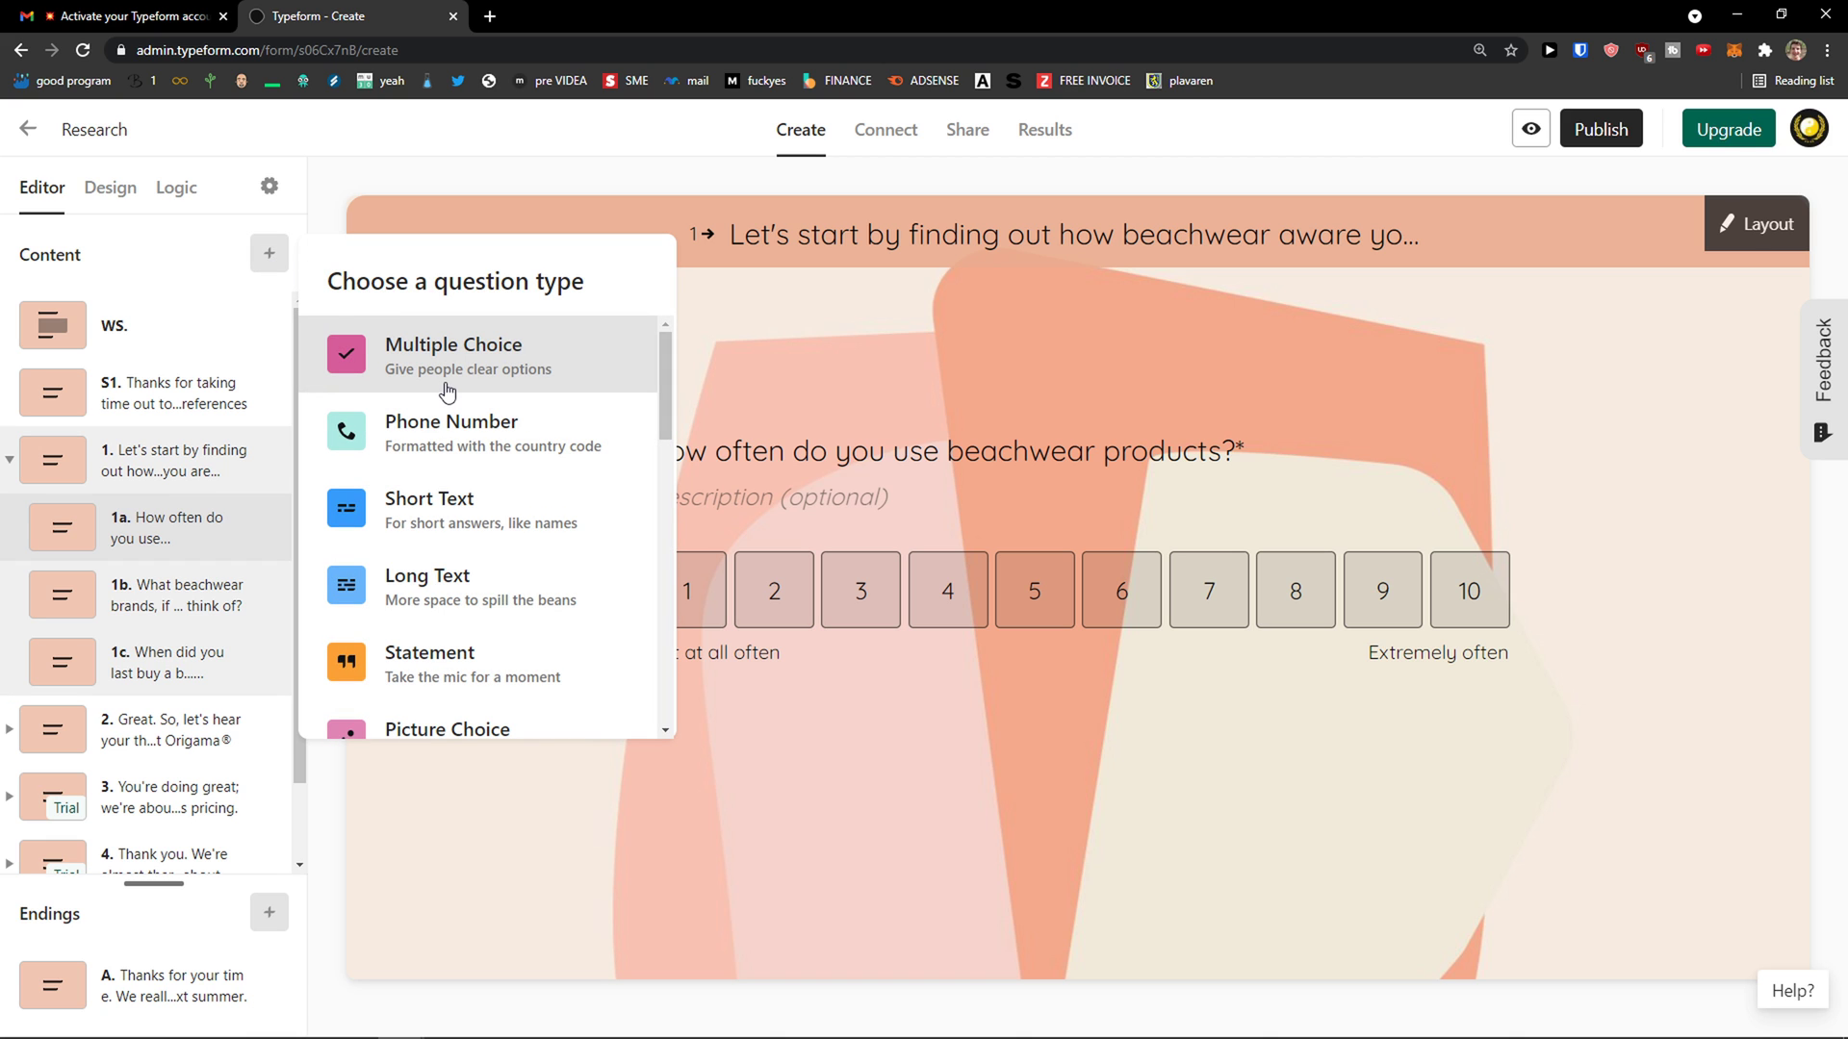
pyautogui.moveTo(450, 433)
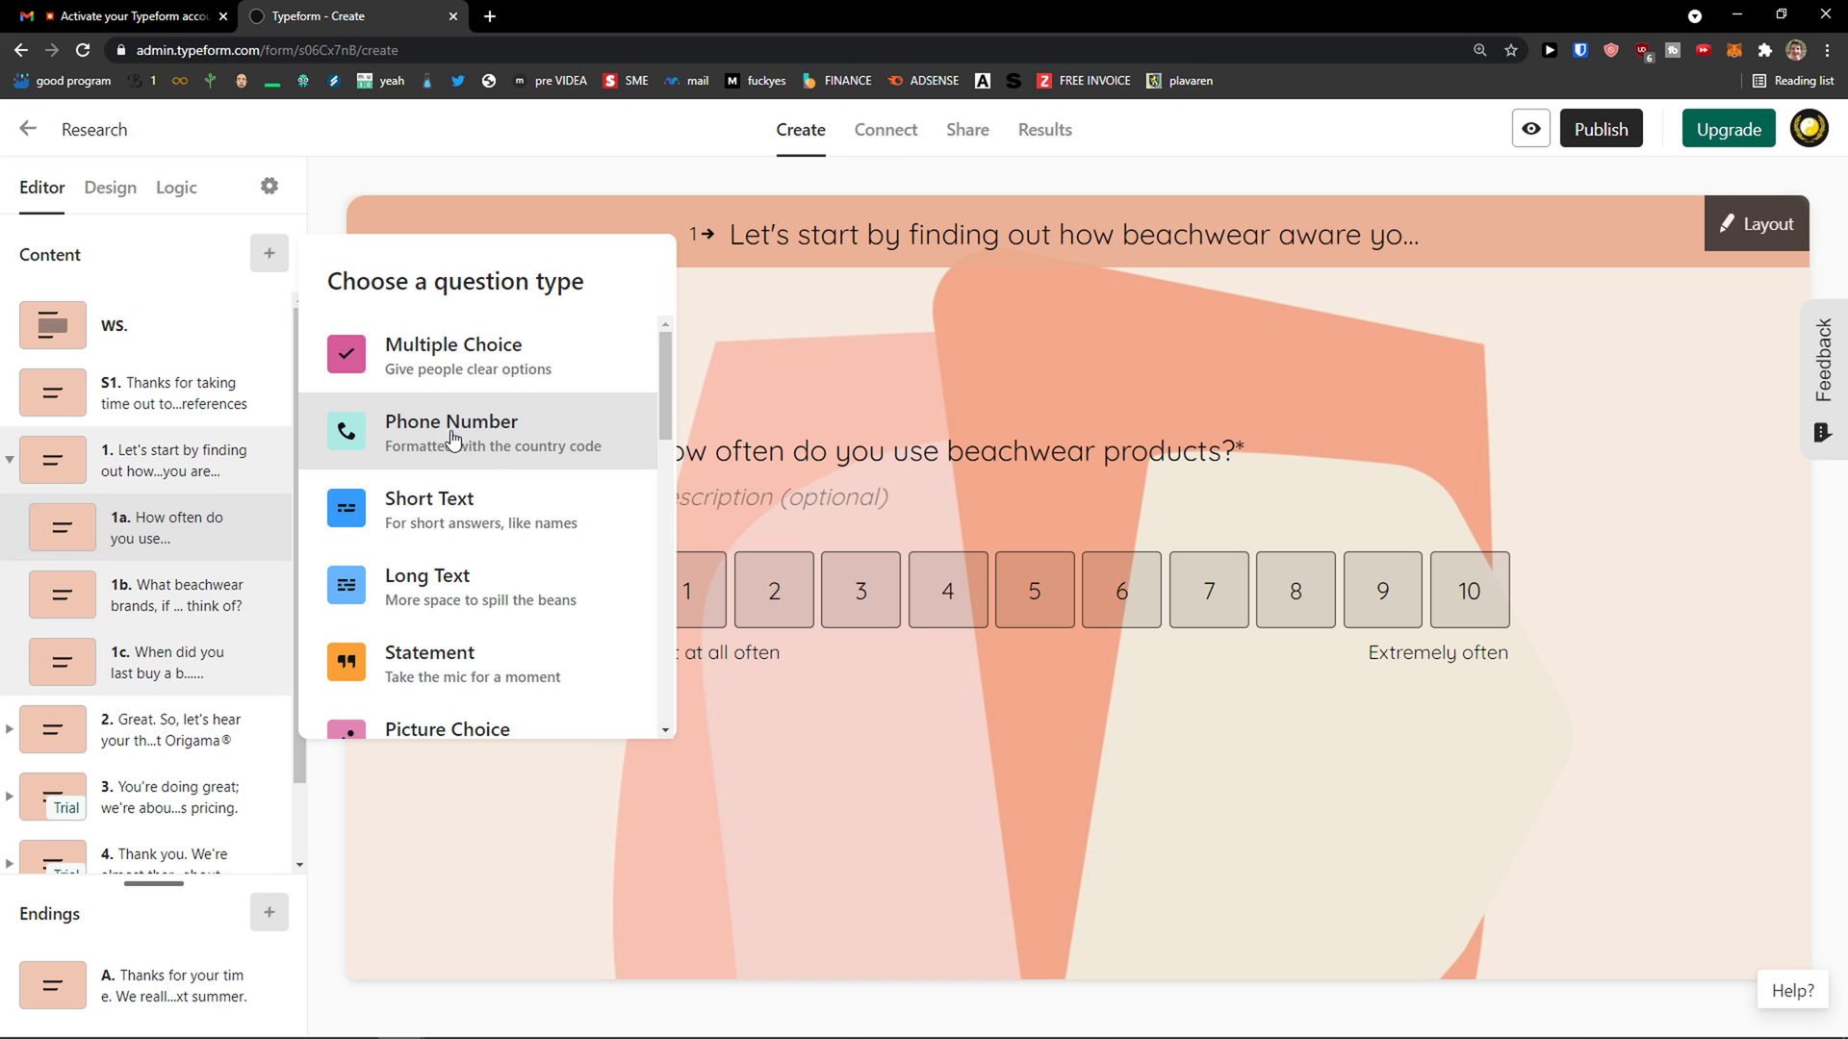
pyautogui.scroll(-3)
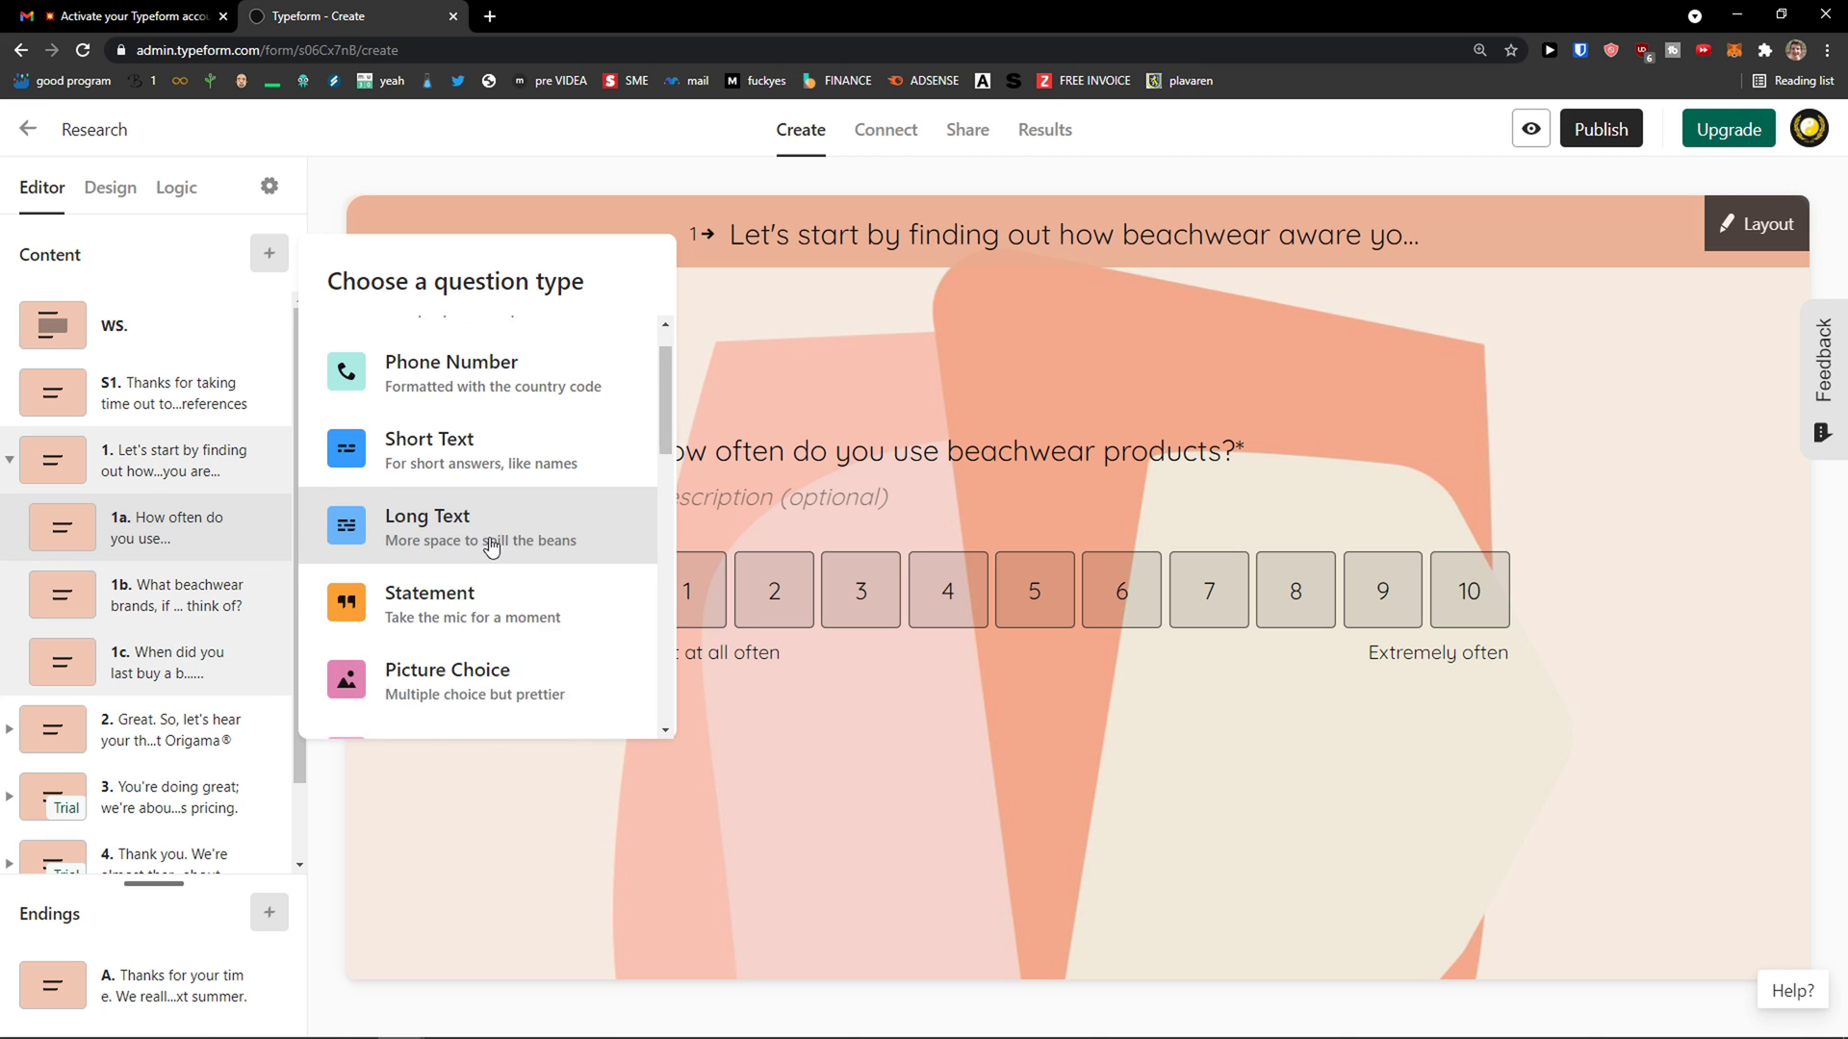
pyautogui.scroll(-3)
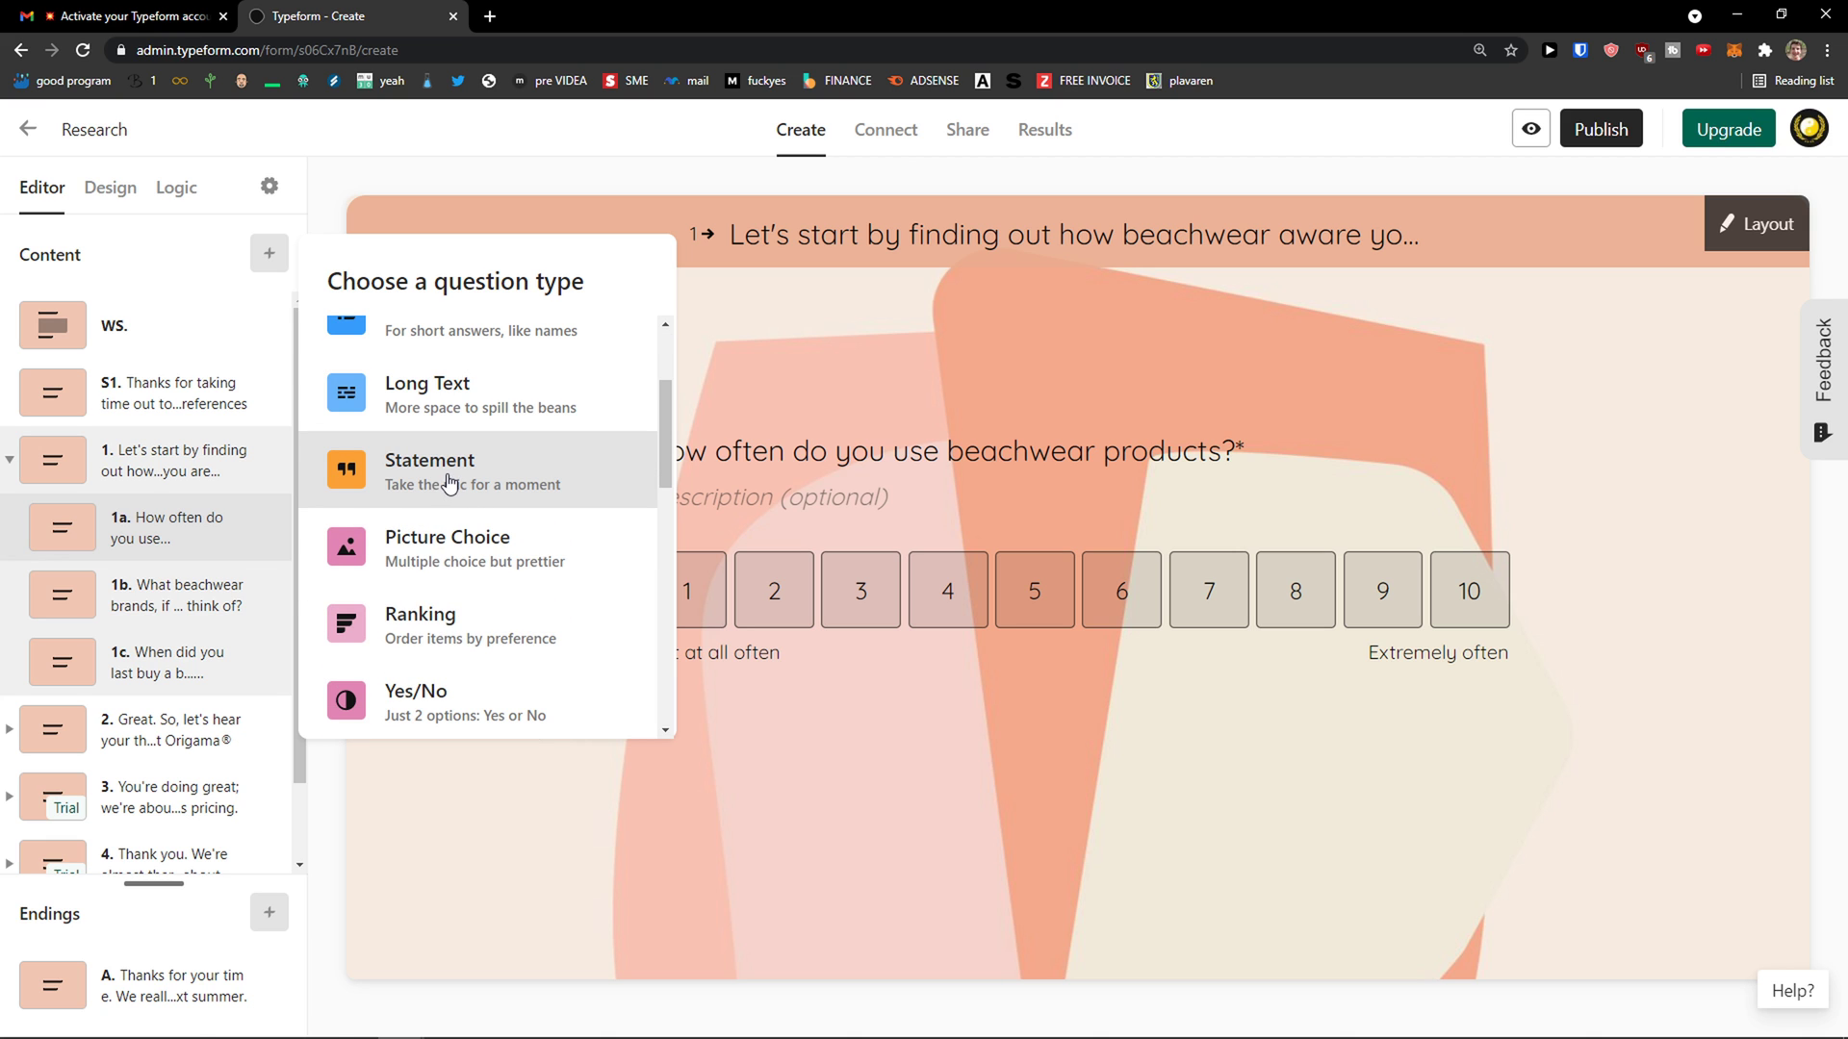
pyautogui.scroll(-3)
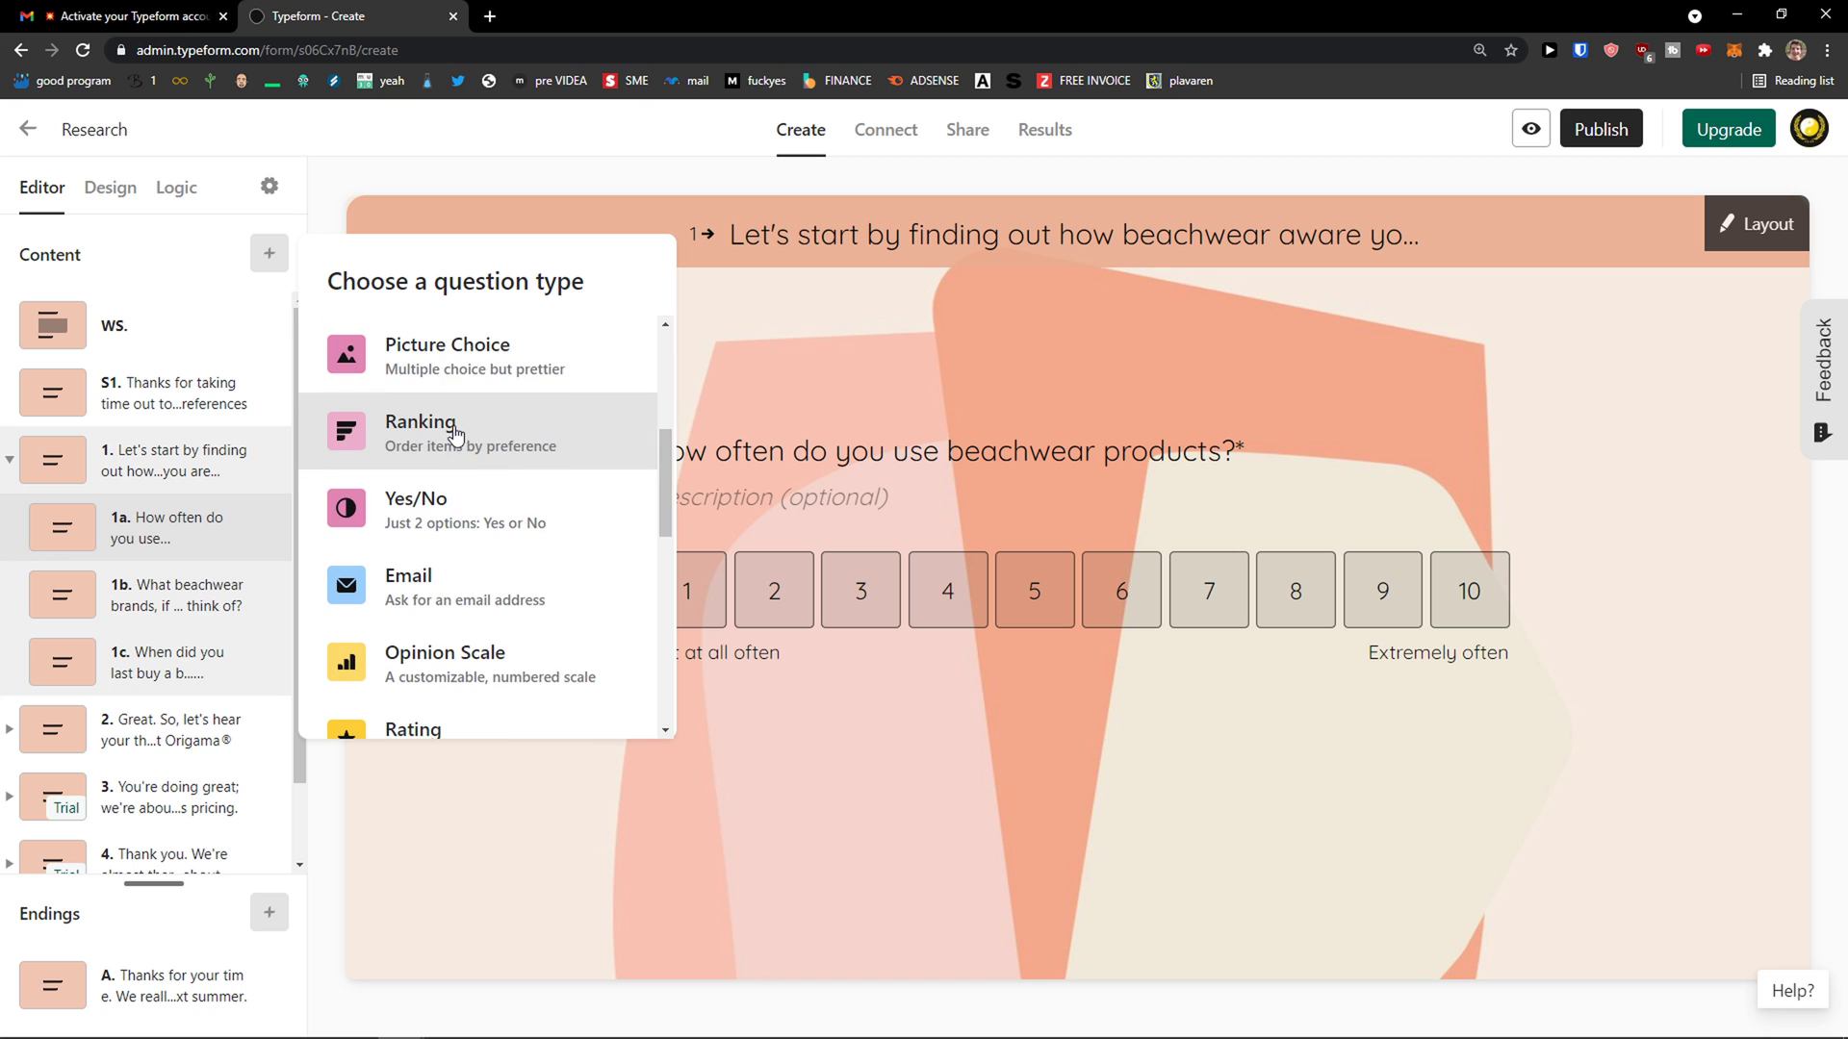
pyautogui.scroll(-3)
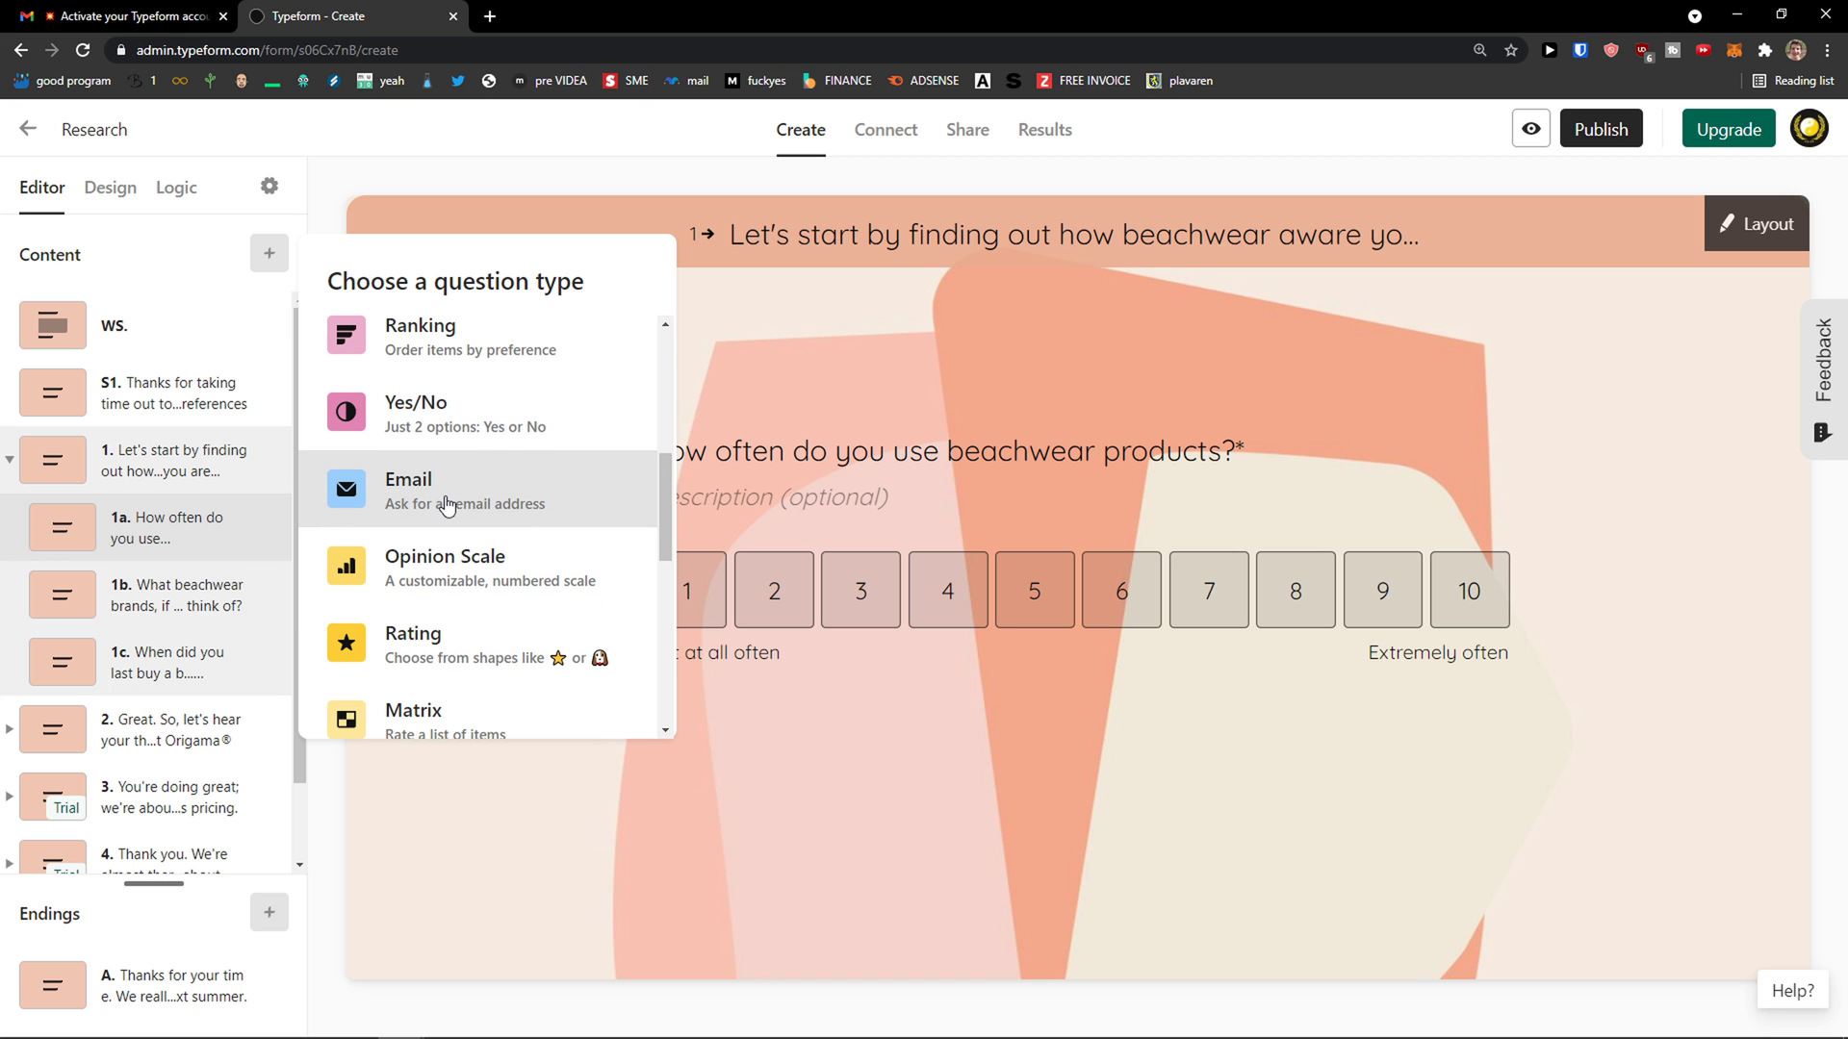
pyautogui.scroll(-3)
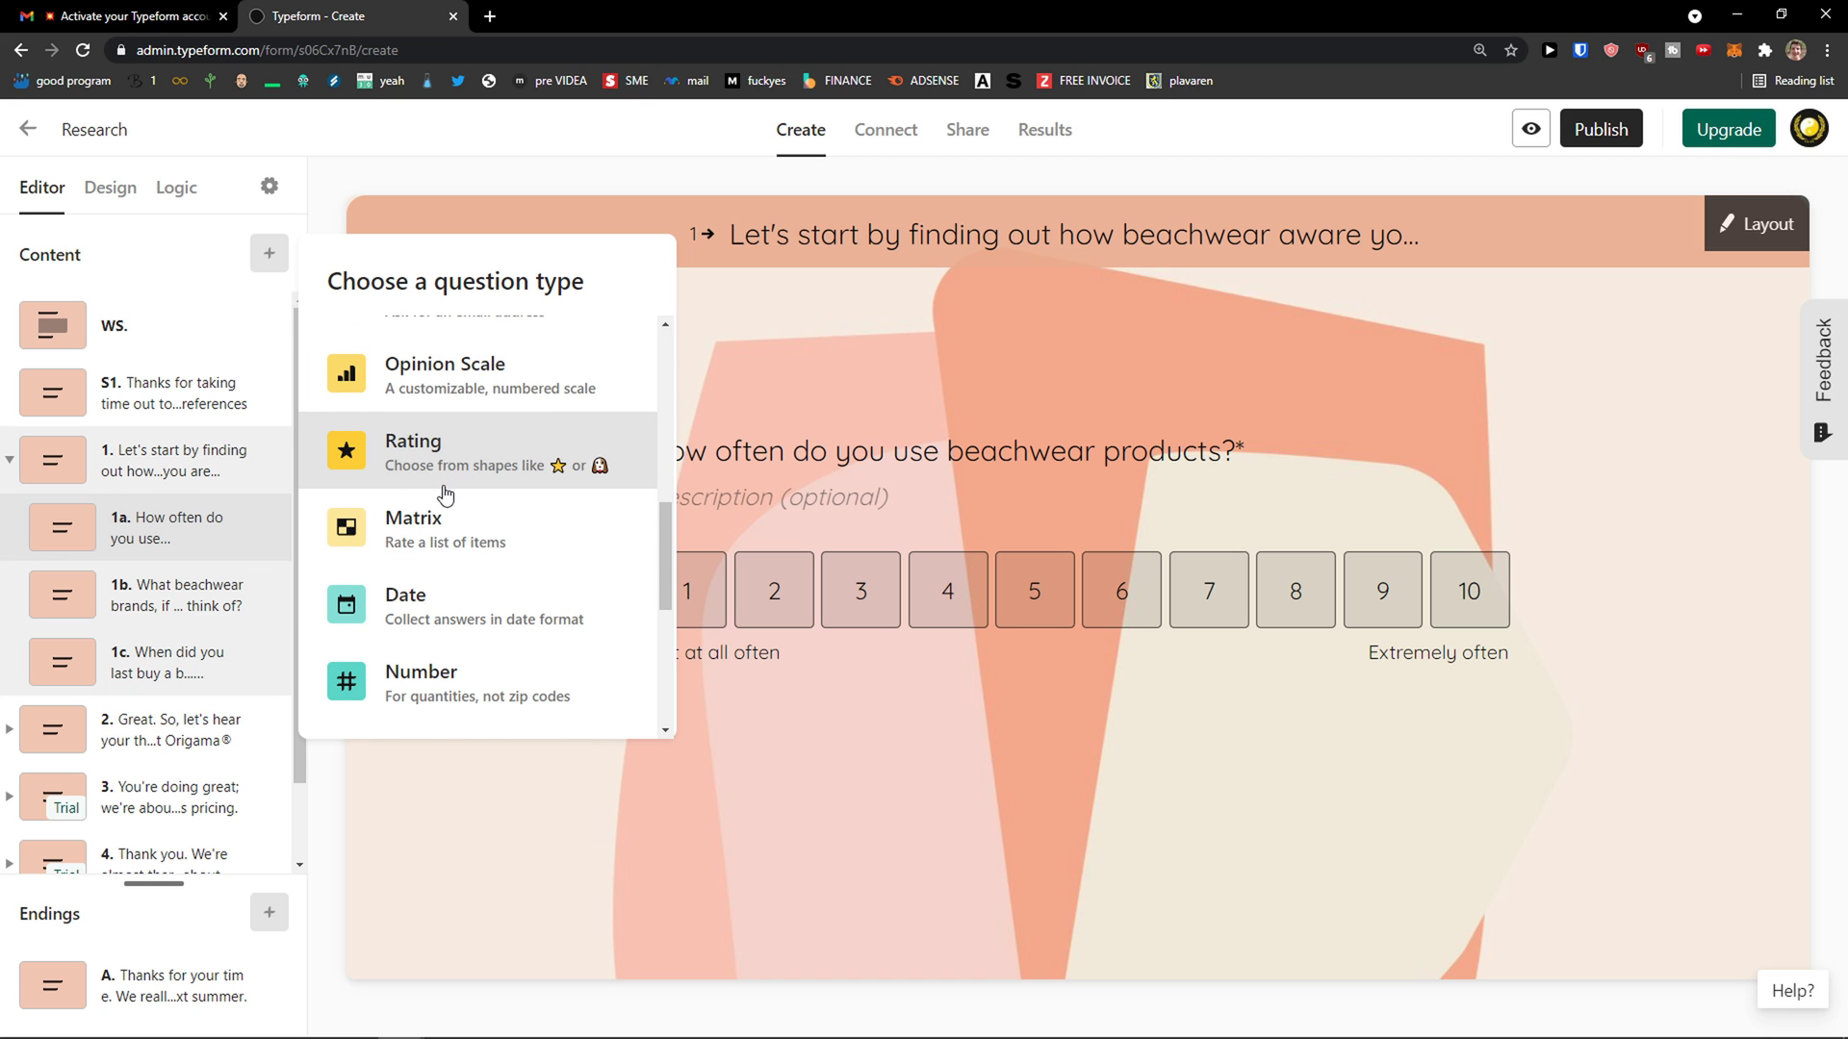
pyautogui.scroll(-3)
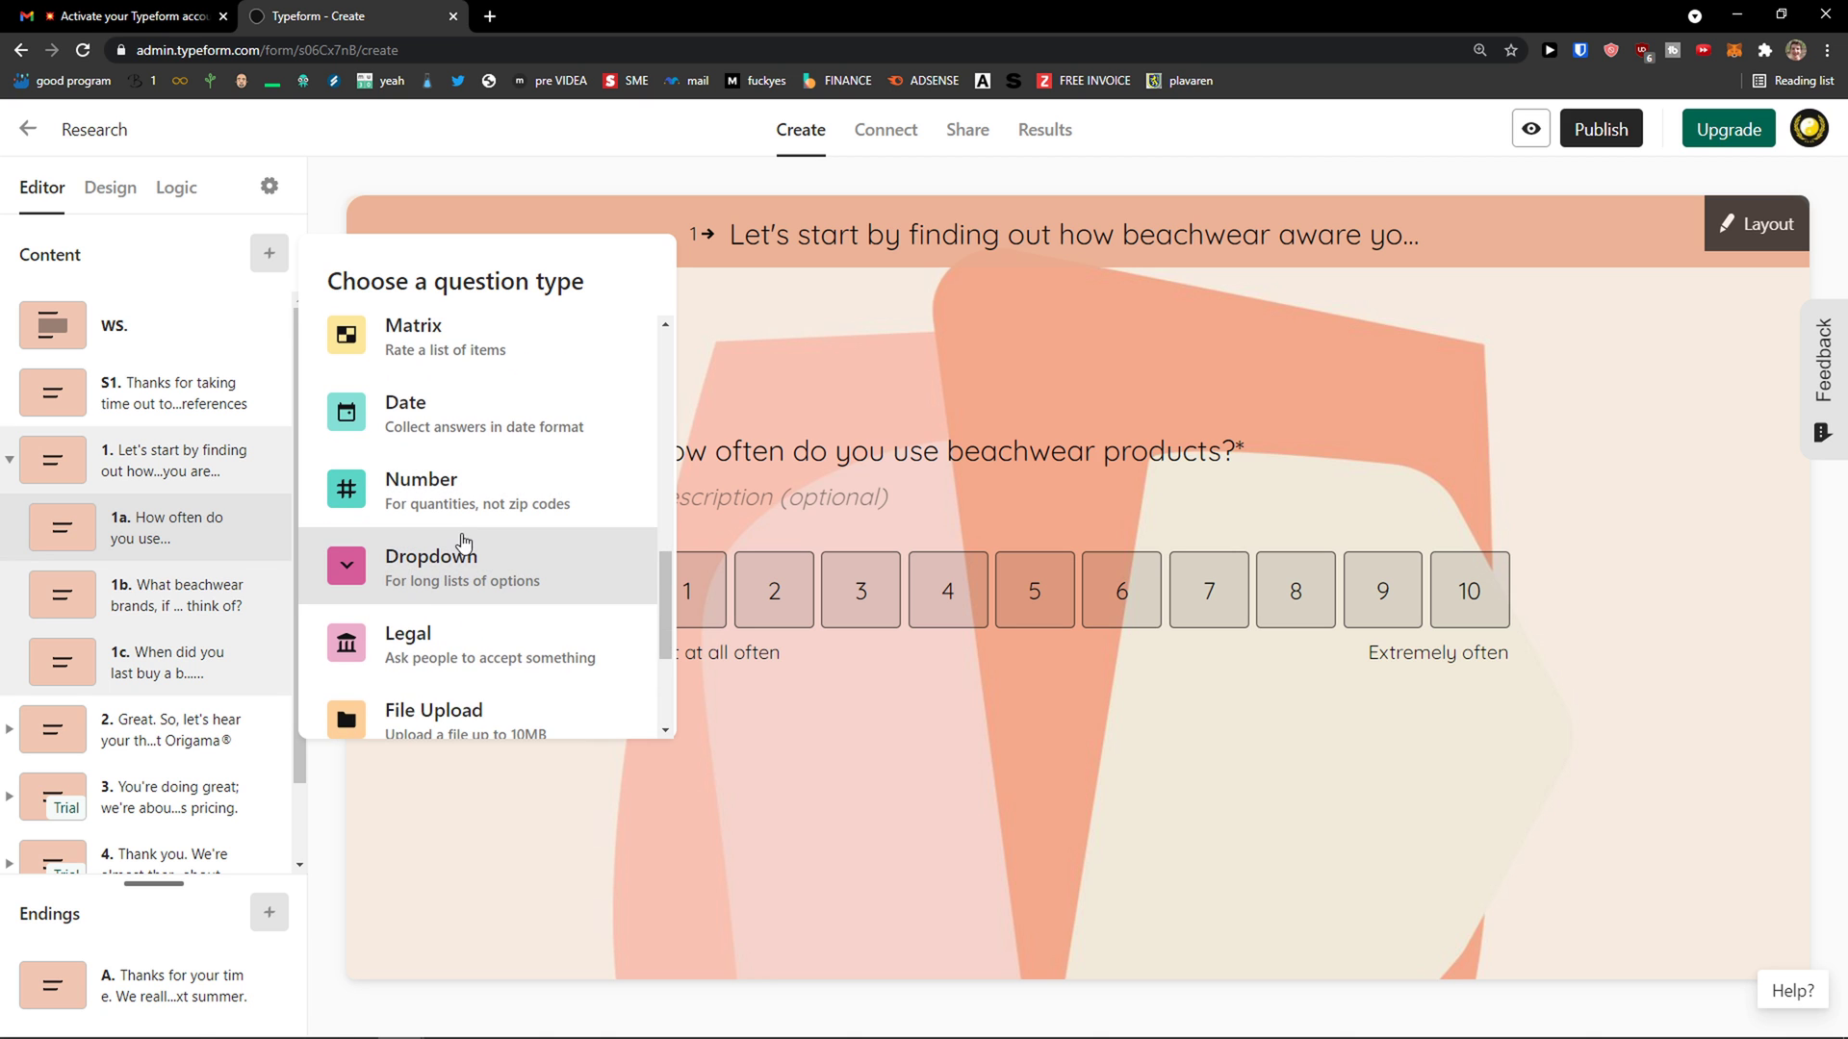
pyautogui.scroll(-3)
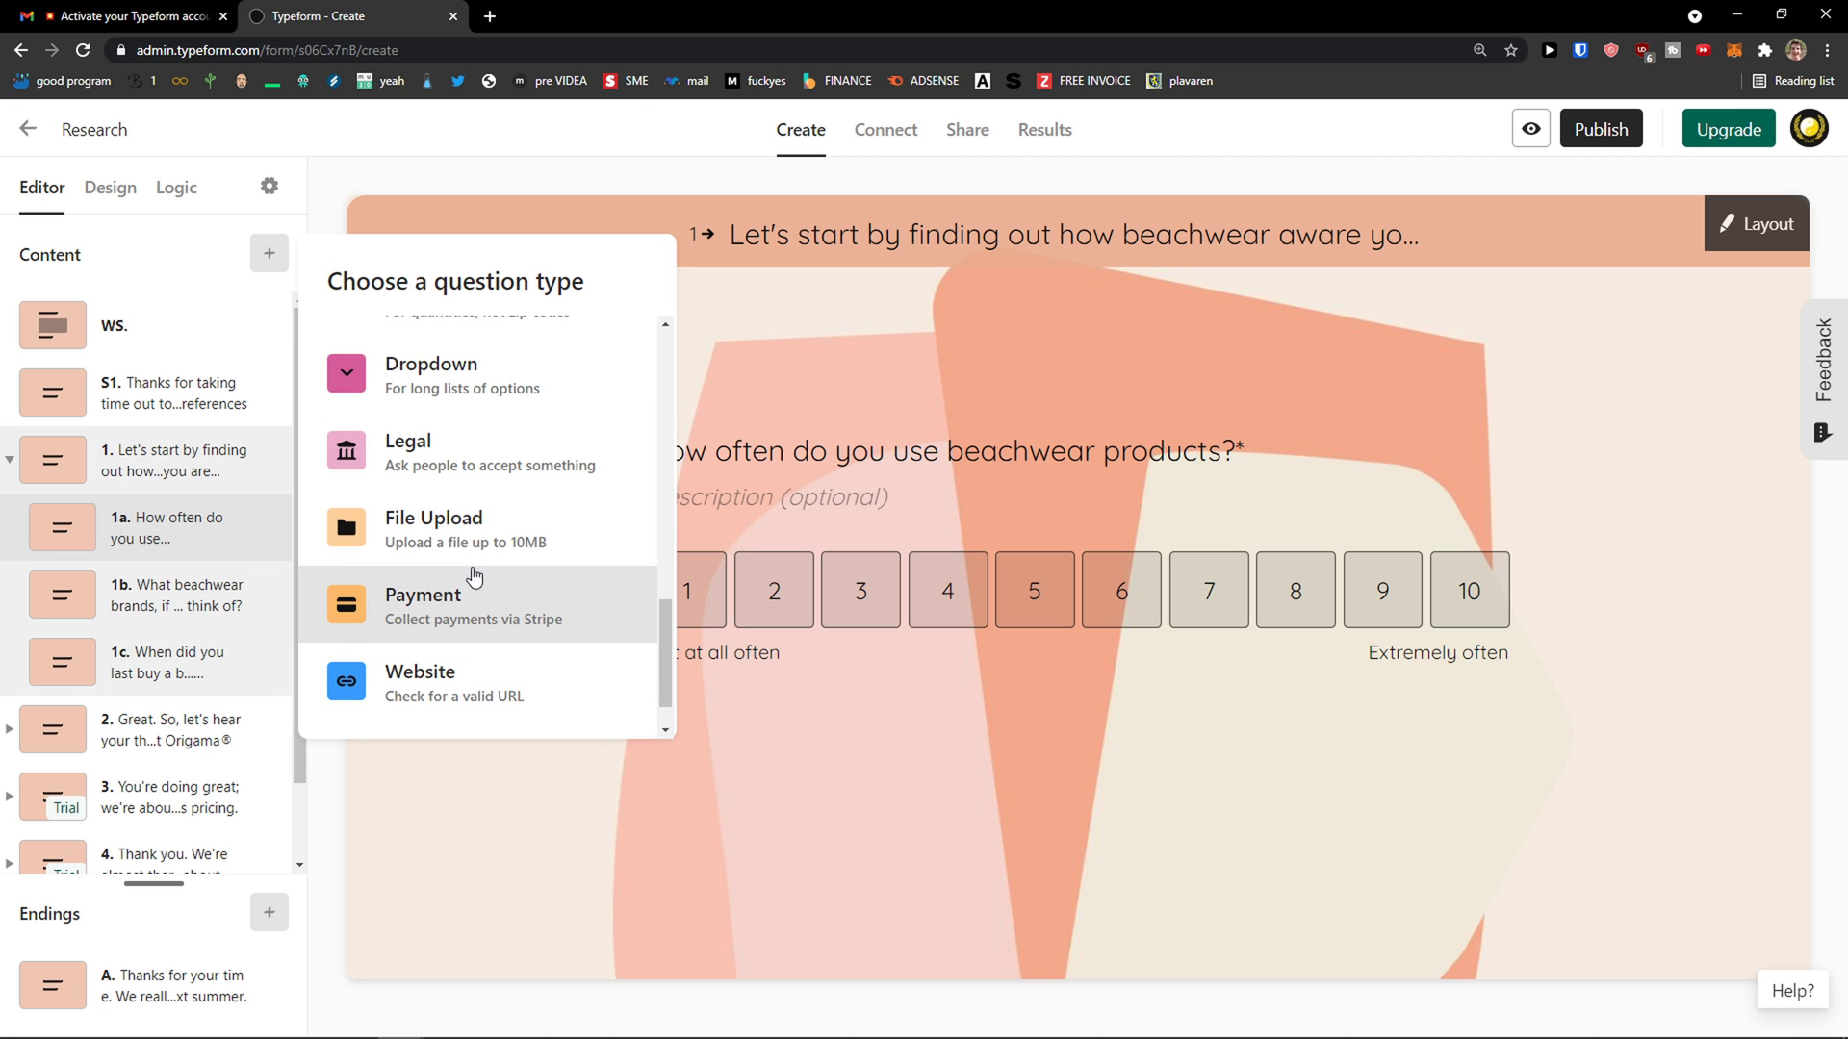
pyautogui.scroll(-3)
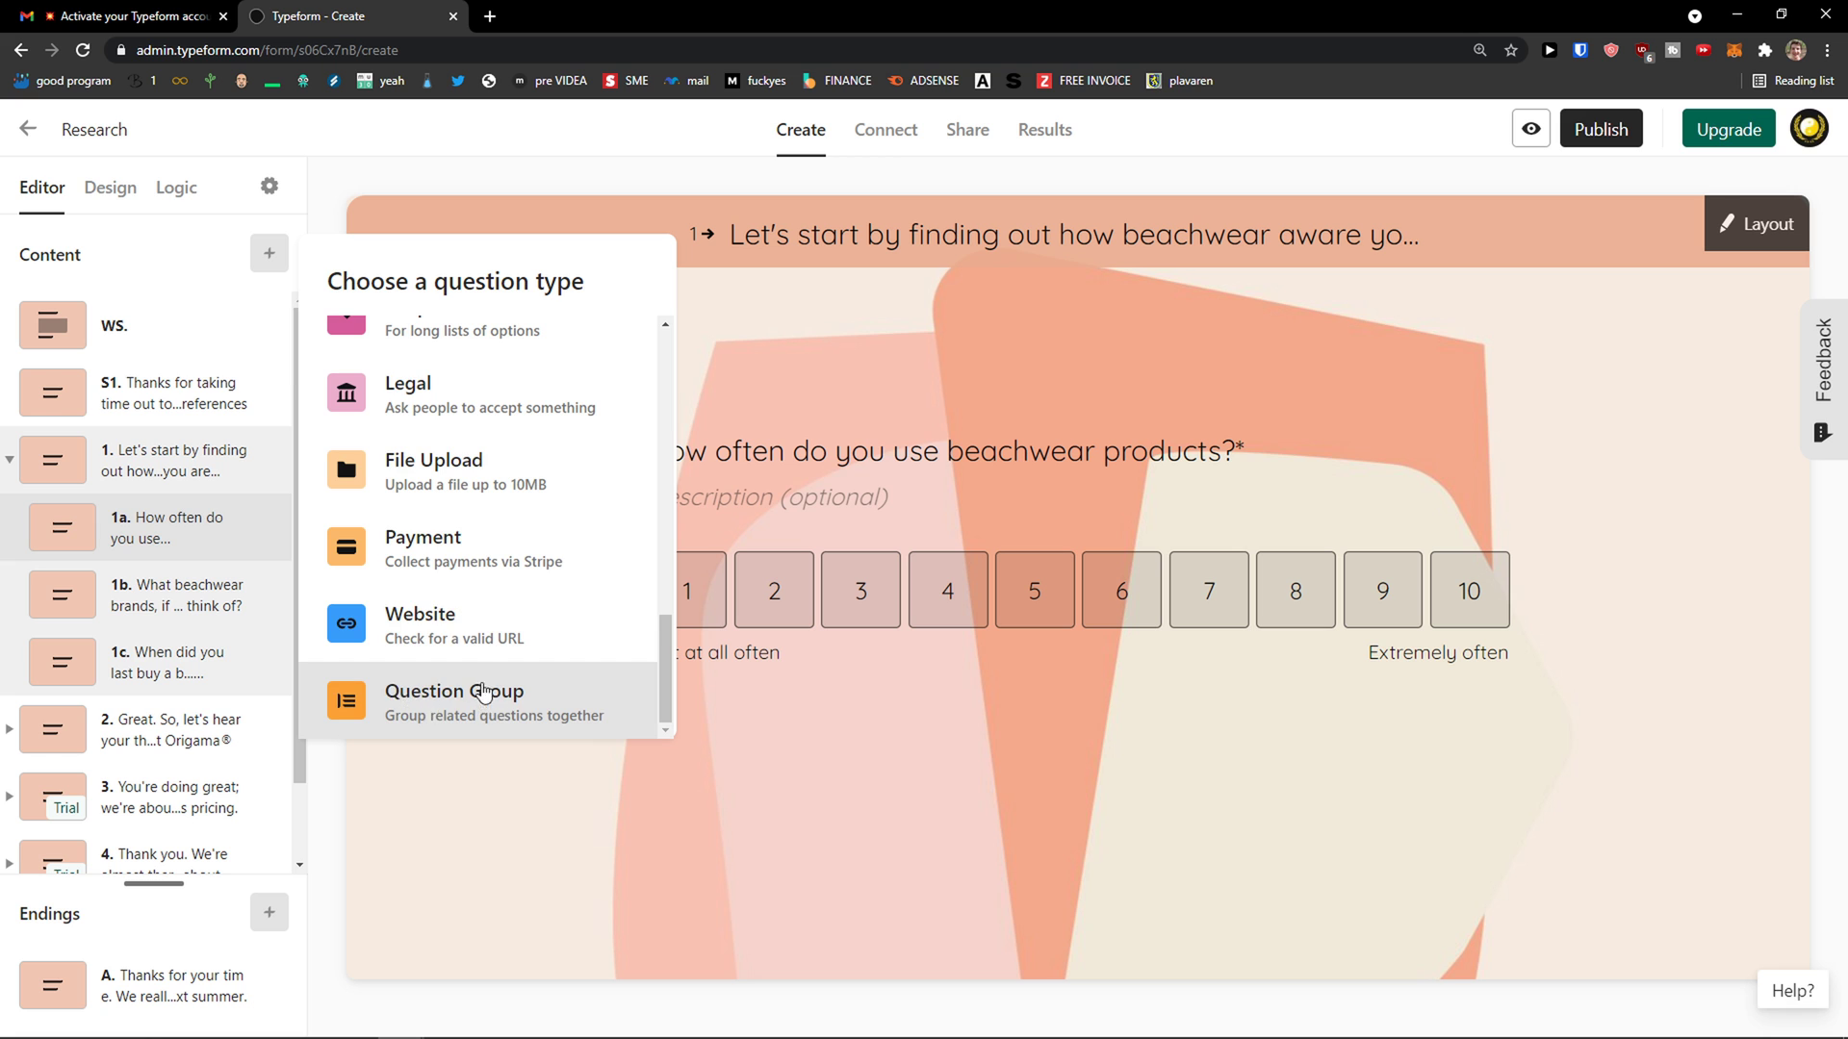
pyautogui.scroll(3)
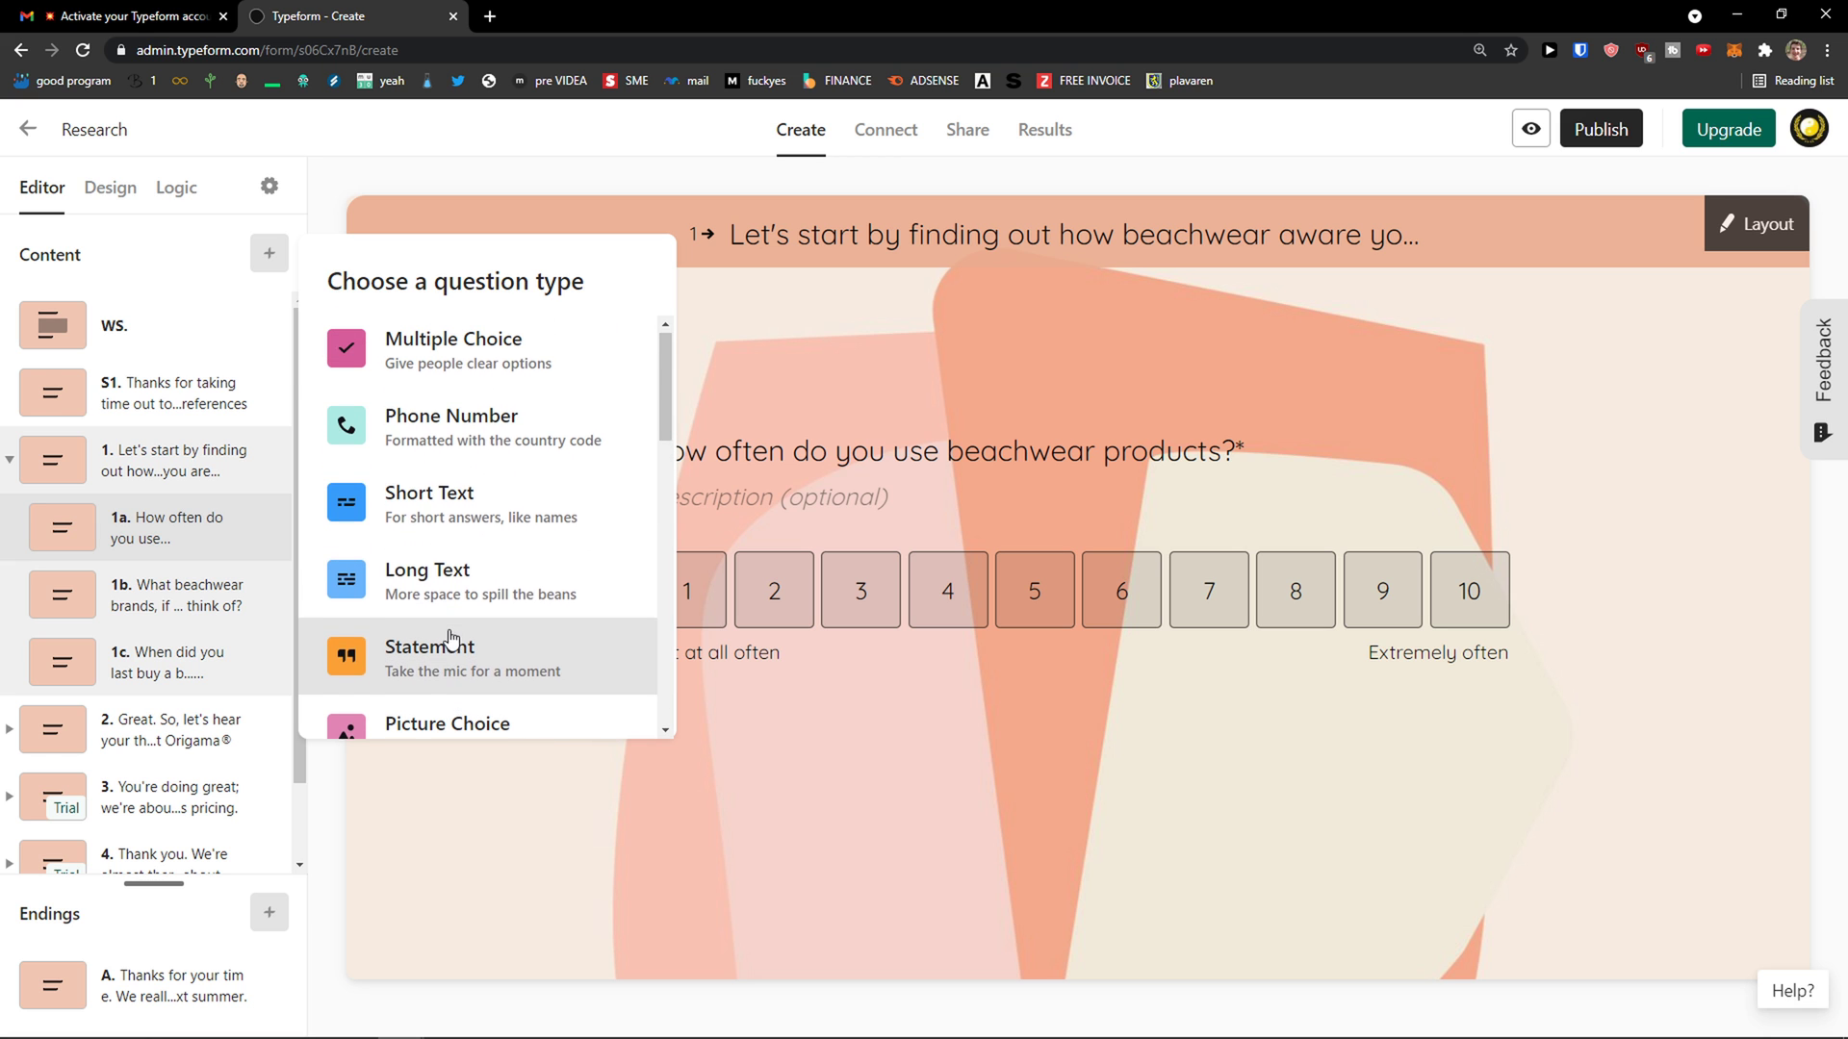
pyautogui.scroll(-3)
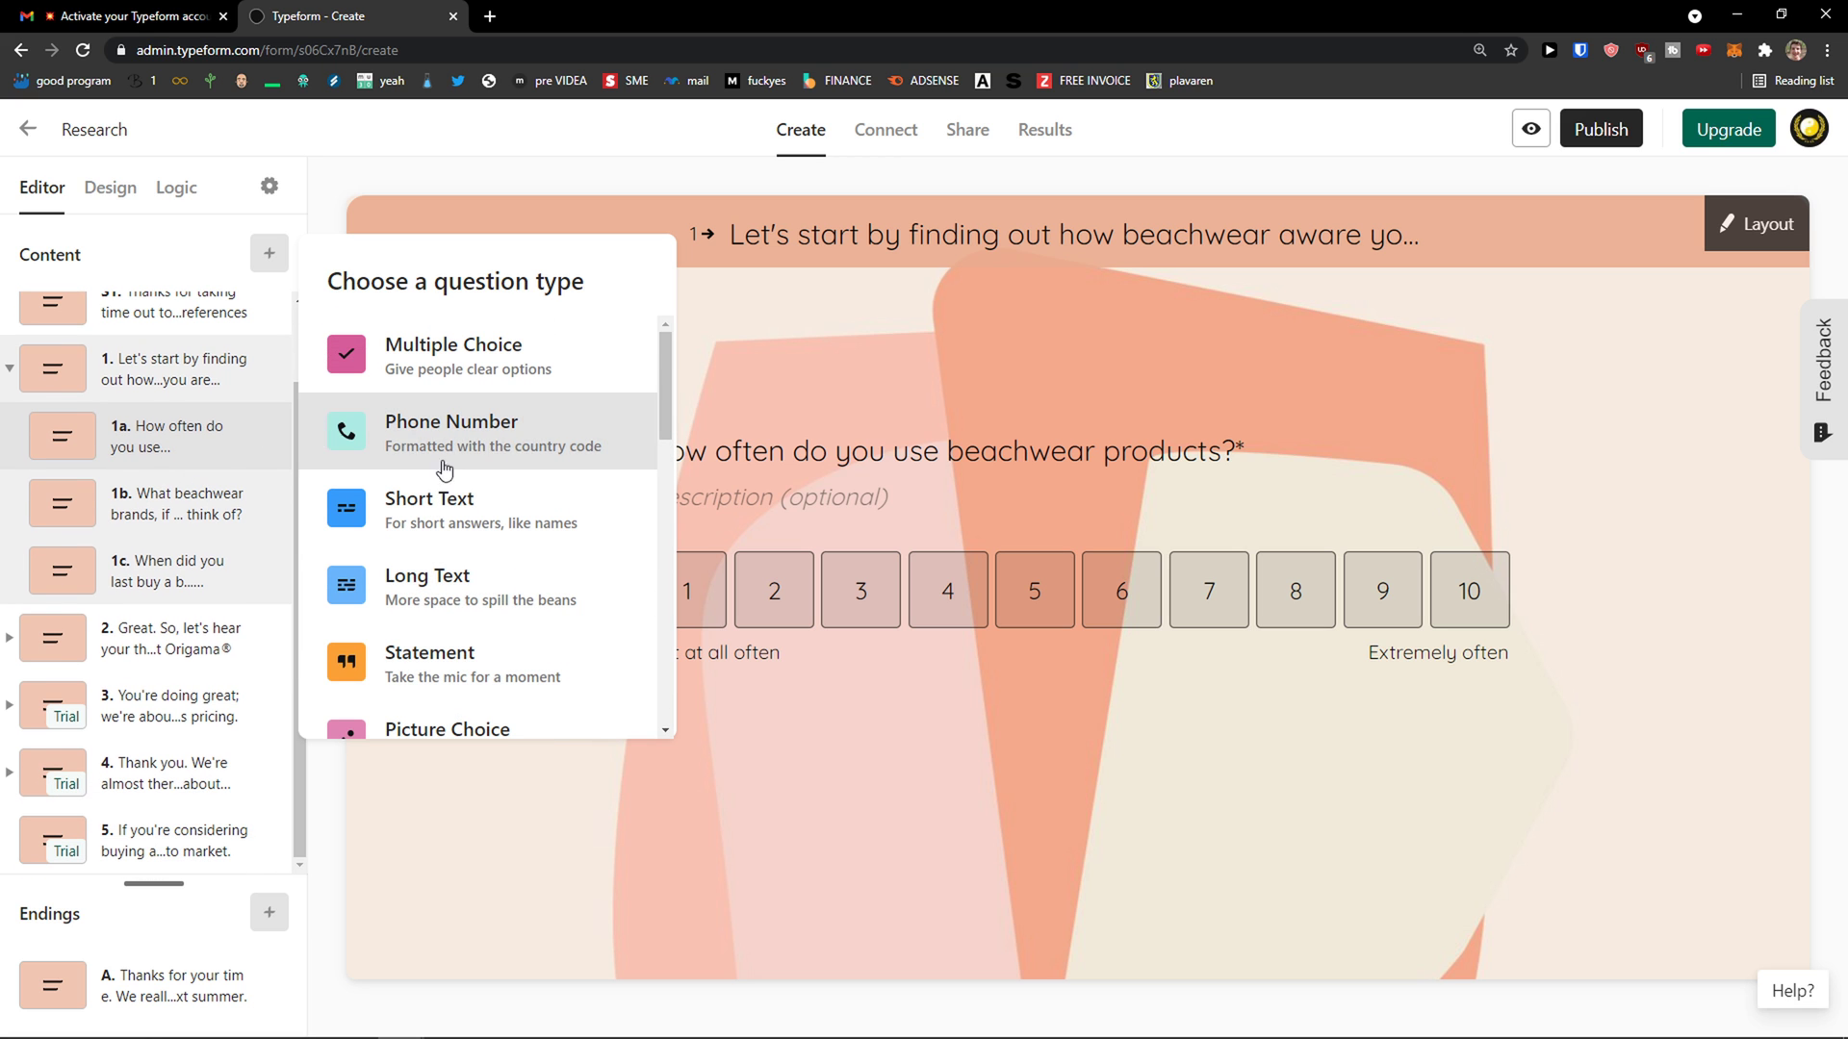
pyautogui.moveTo(497, 531)
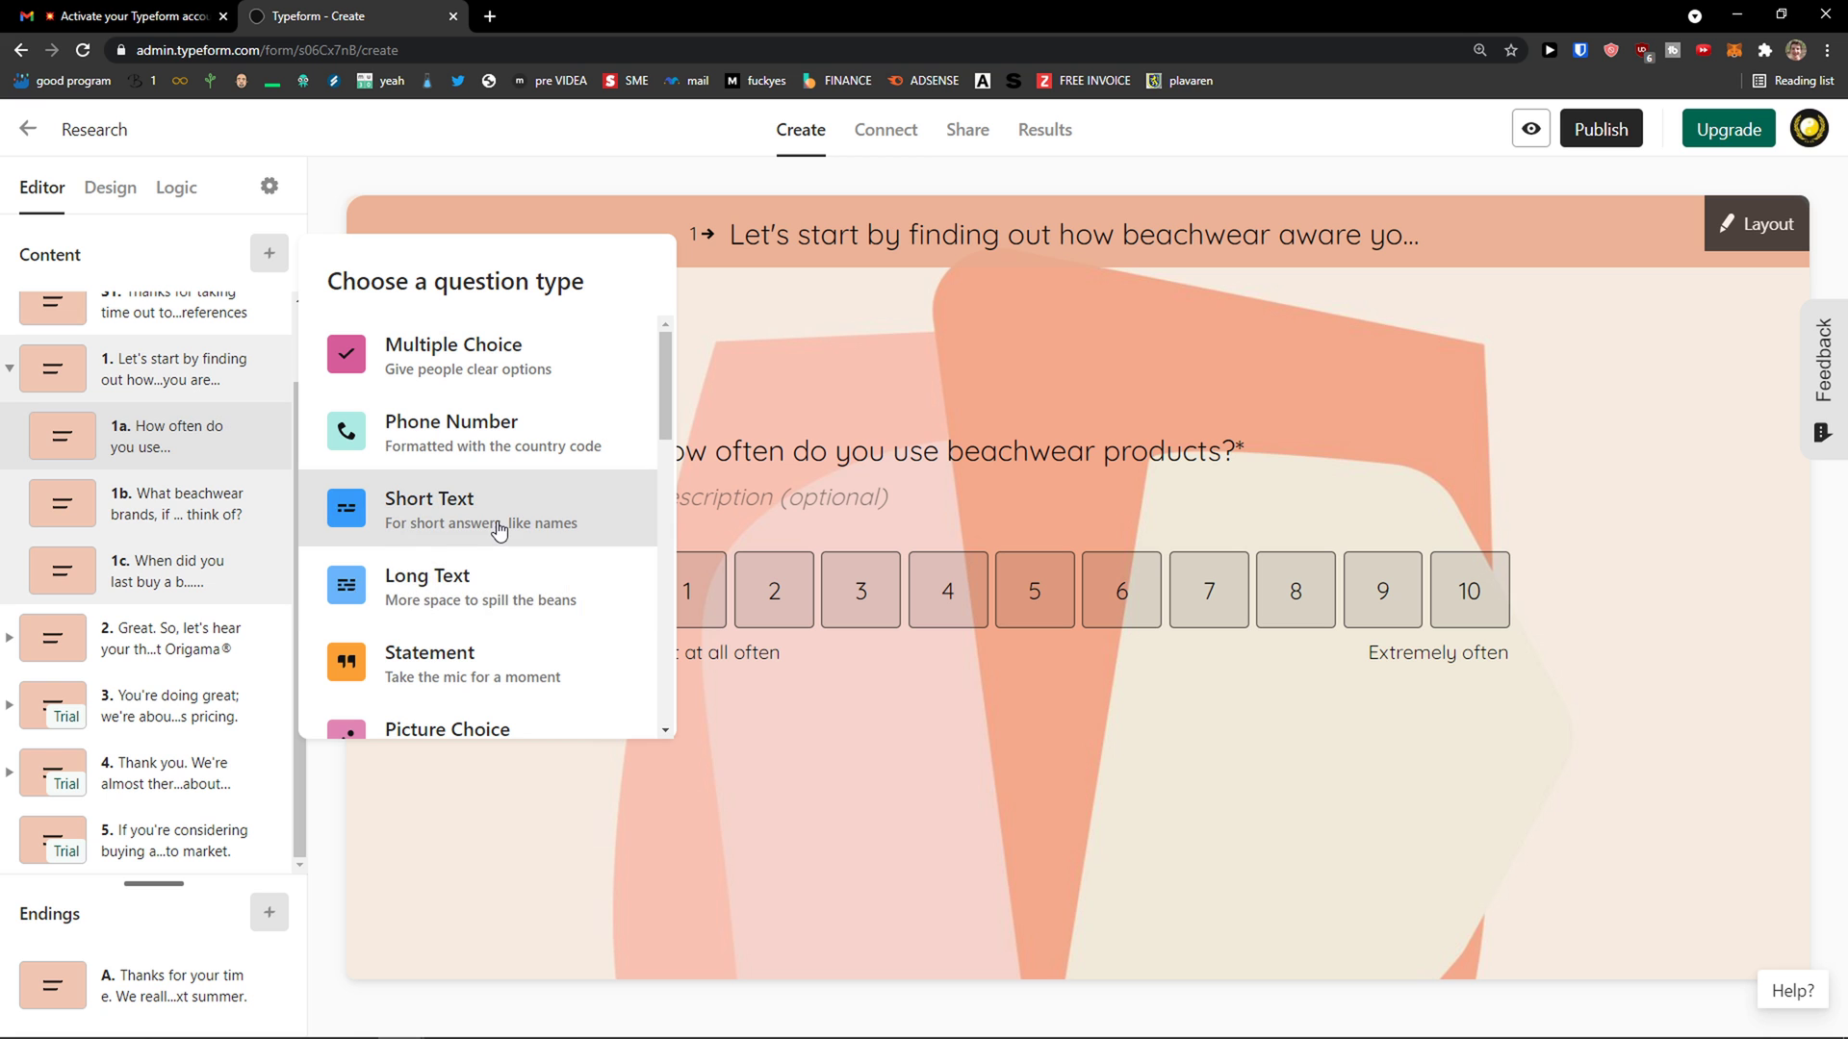
pyautogui.click(450, 433)
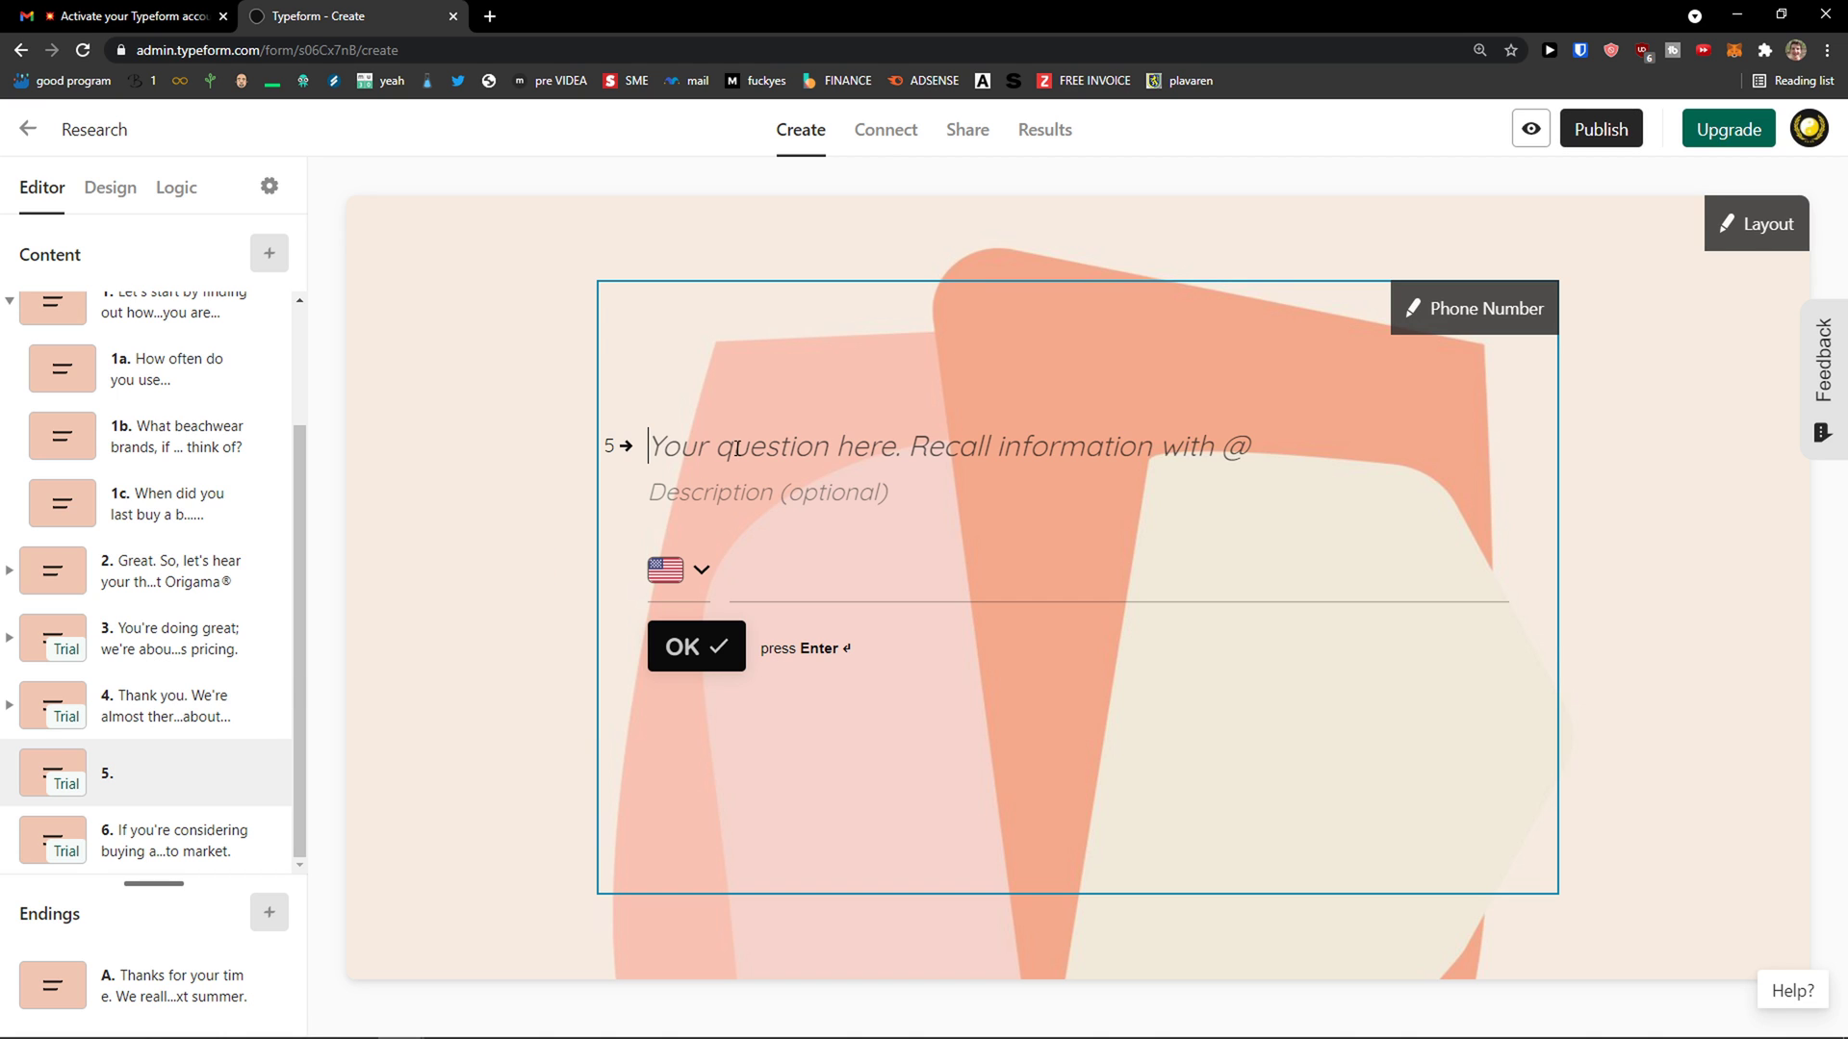
# Word question 5 as 'What is your Phone Number?'.
pyautogui.write('Wh')
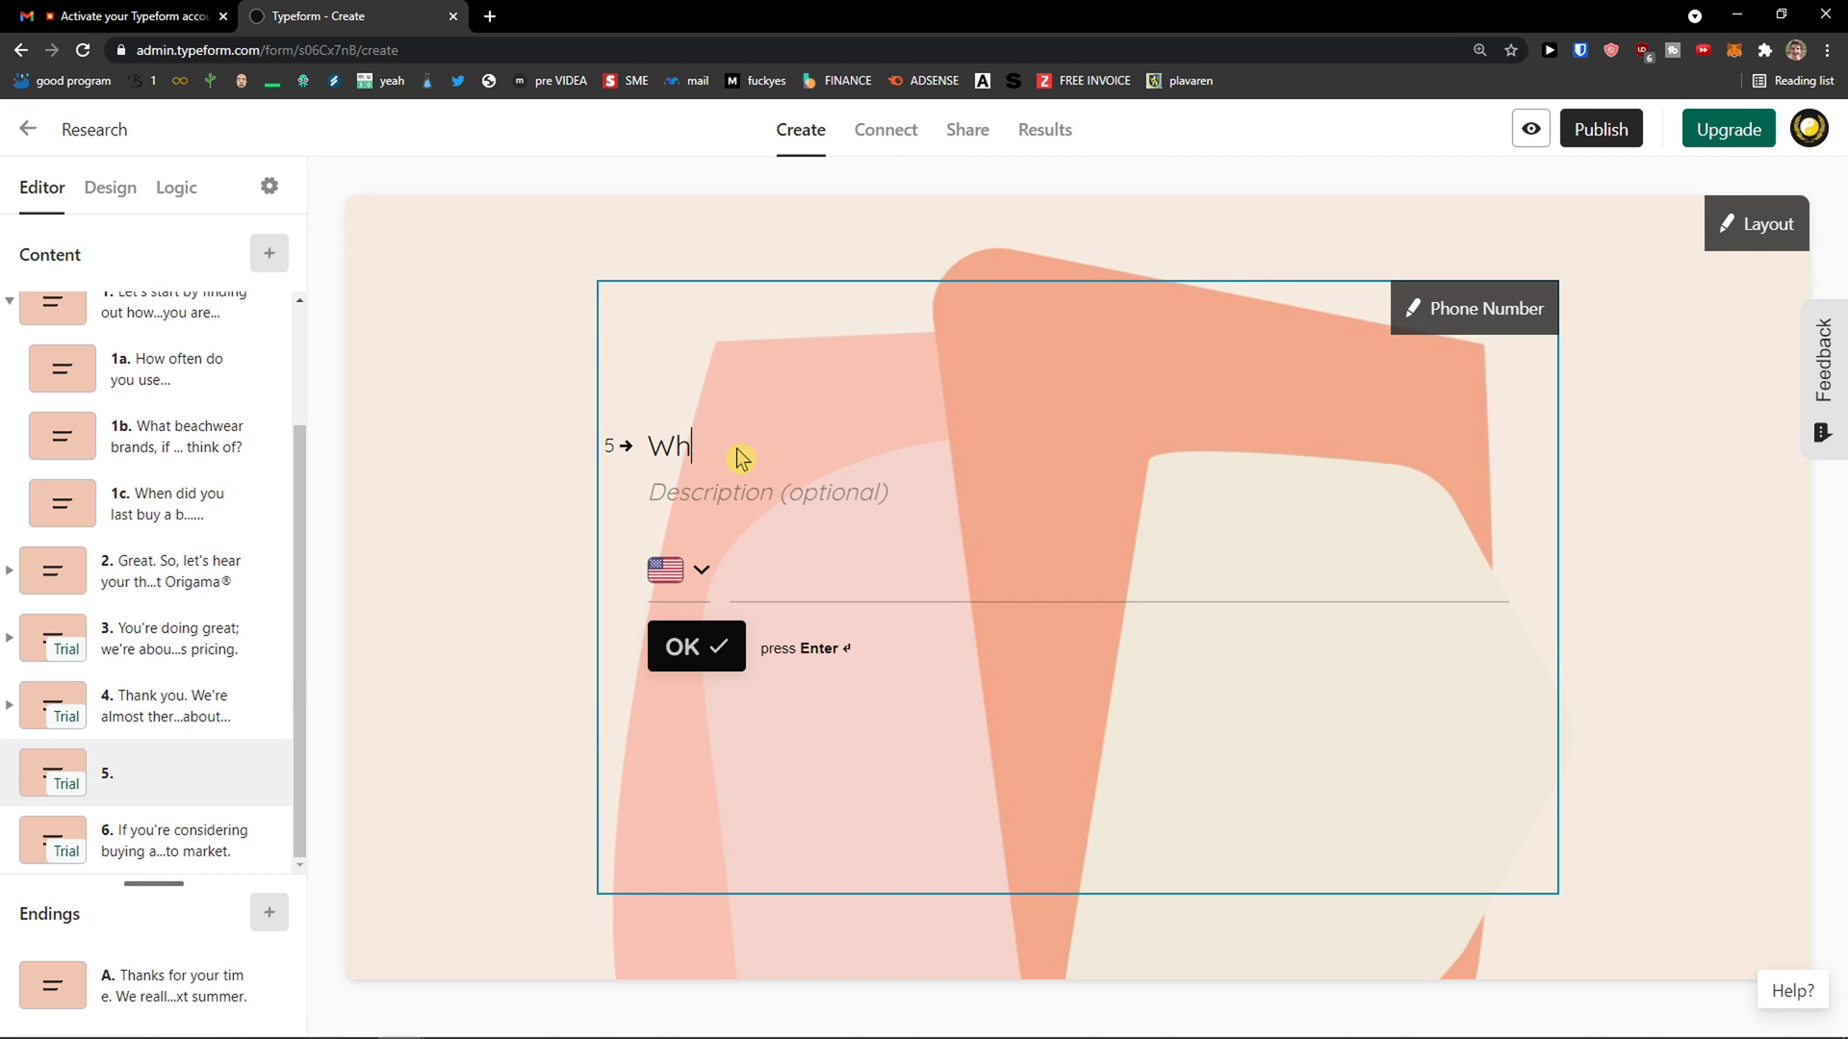
pyautogui.write('at is your Phone')
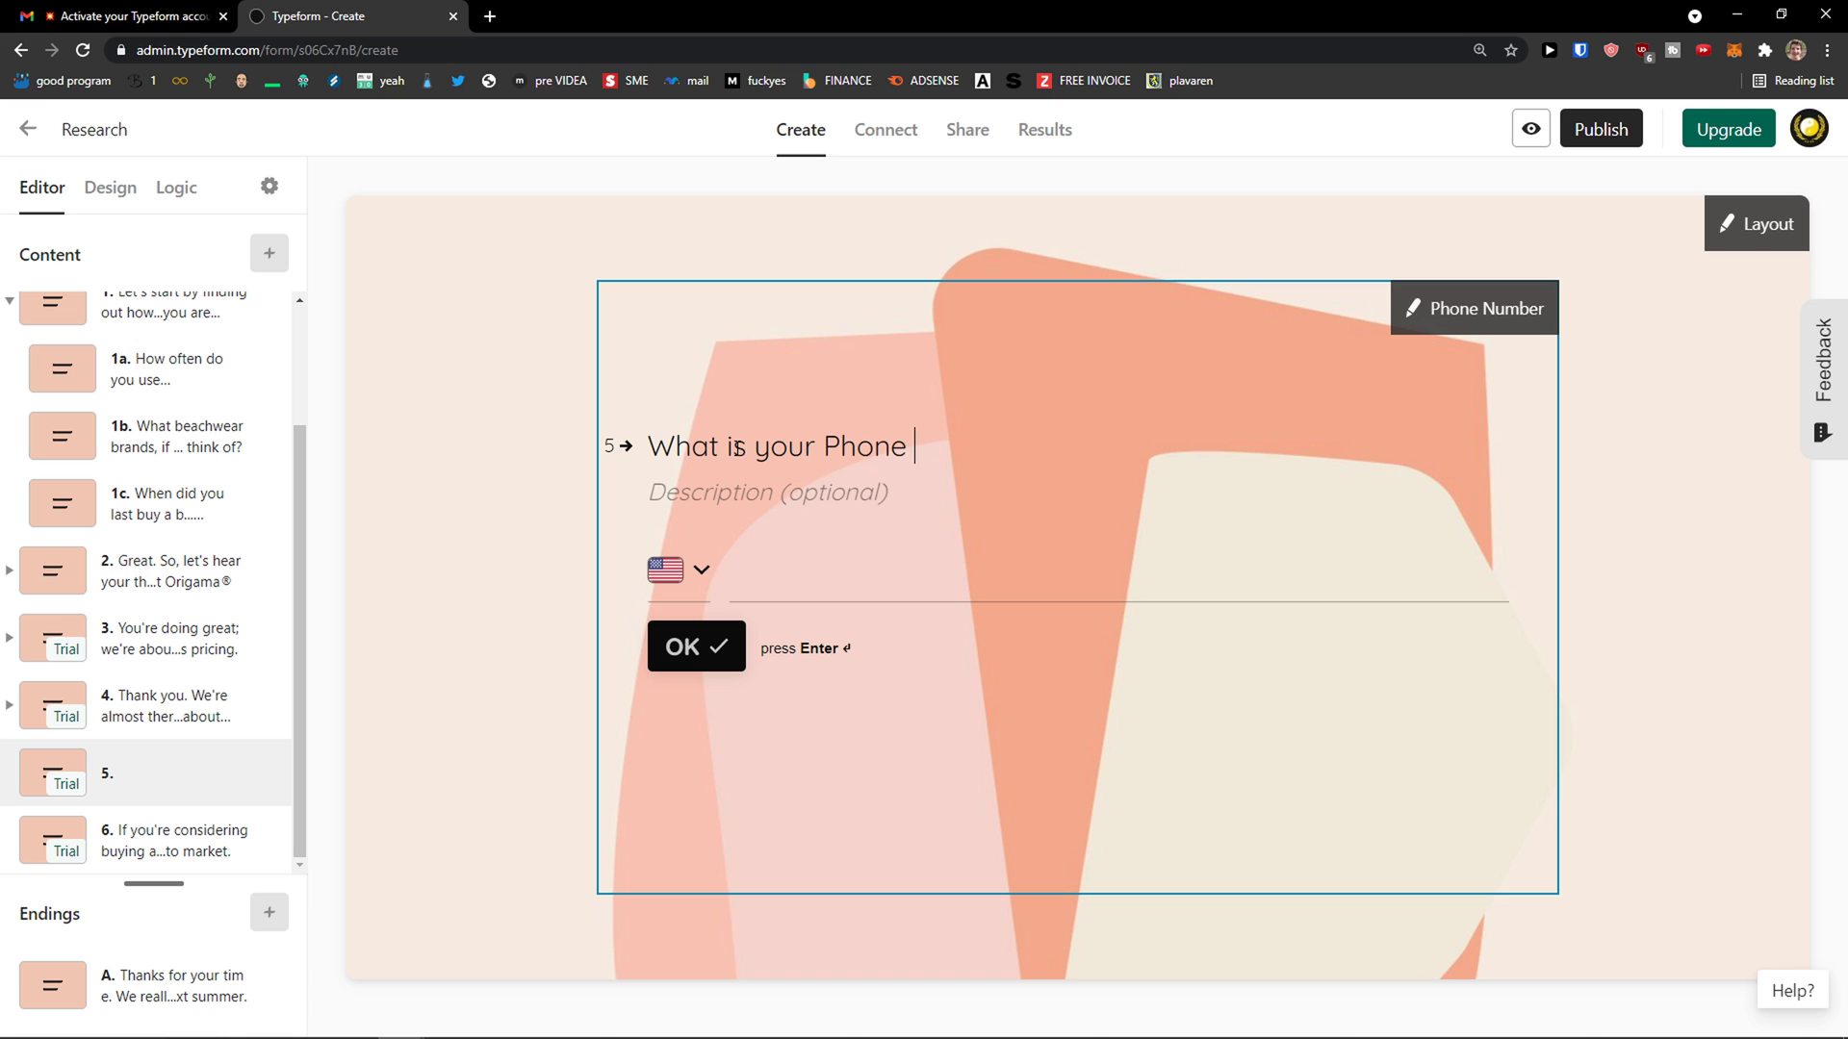
pyautogui.write('Number?')
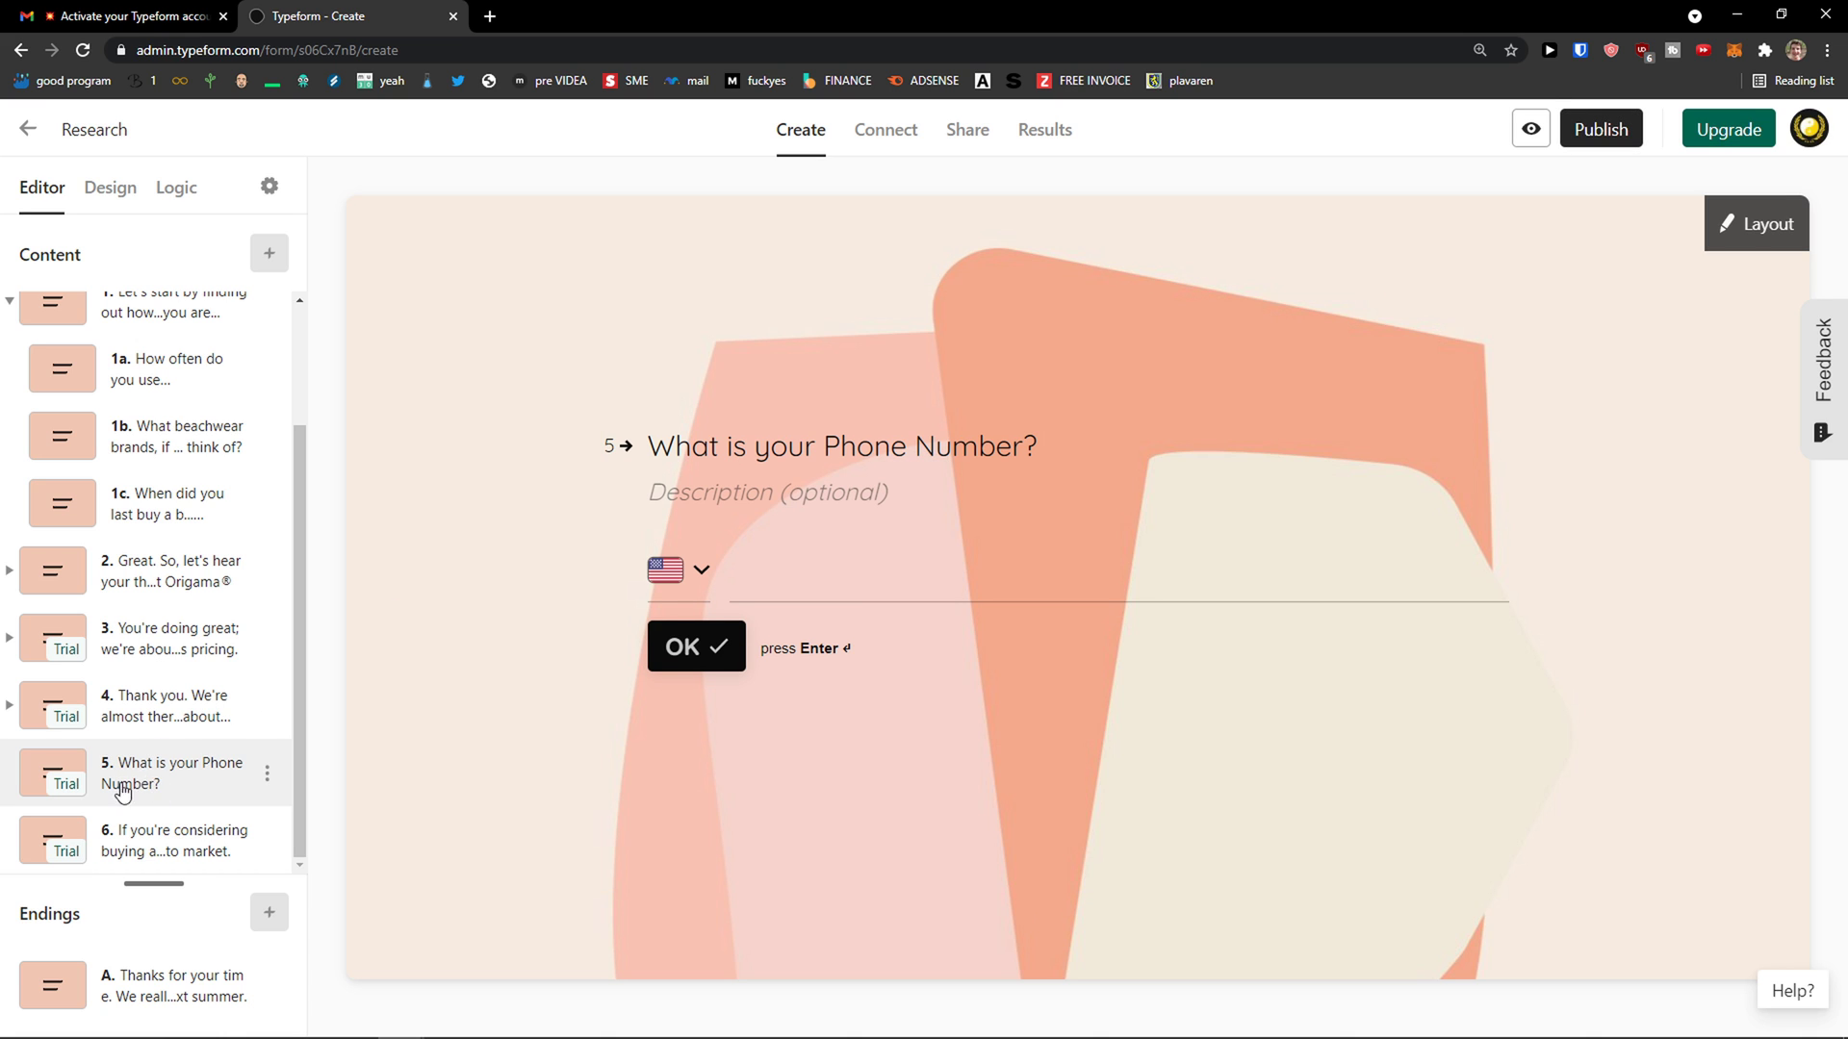
pyautogui.click(801, 622)
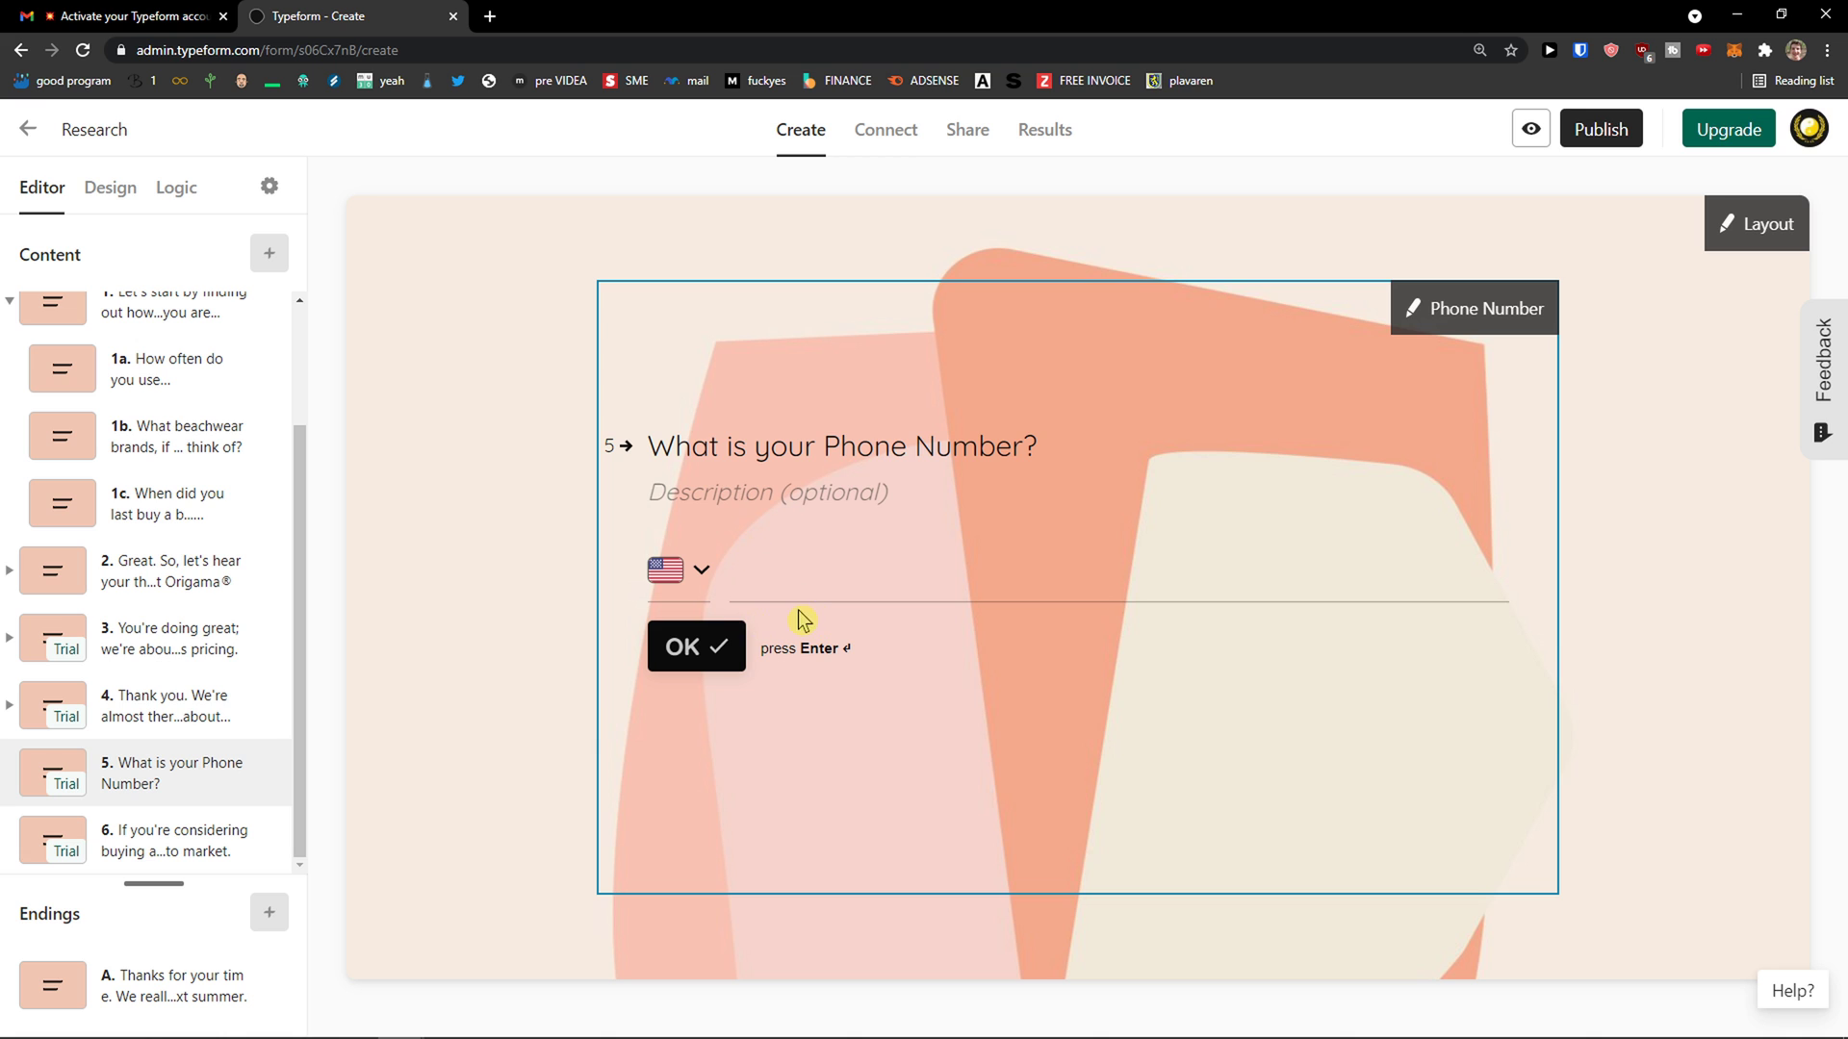
pyautogui.click(1490, 308)
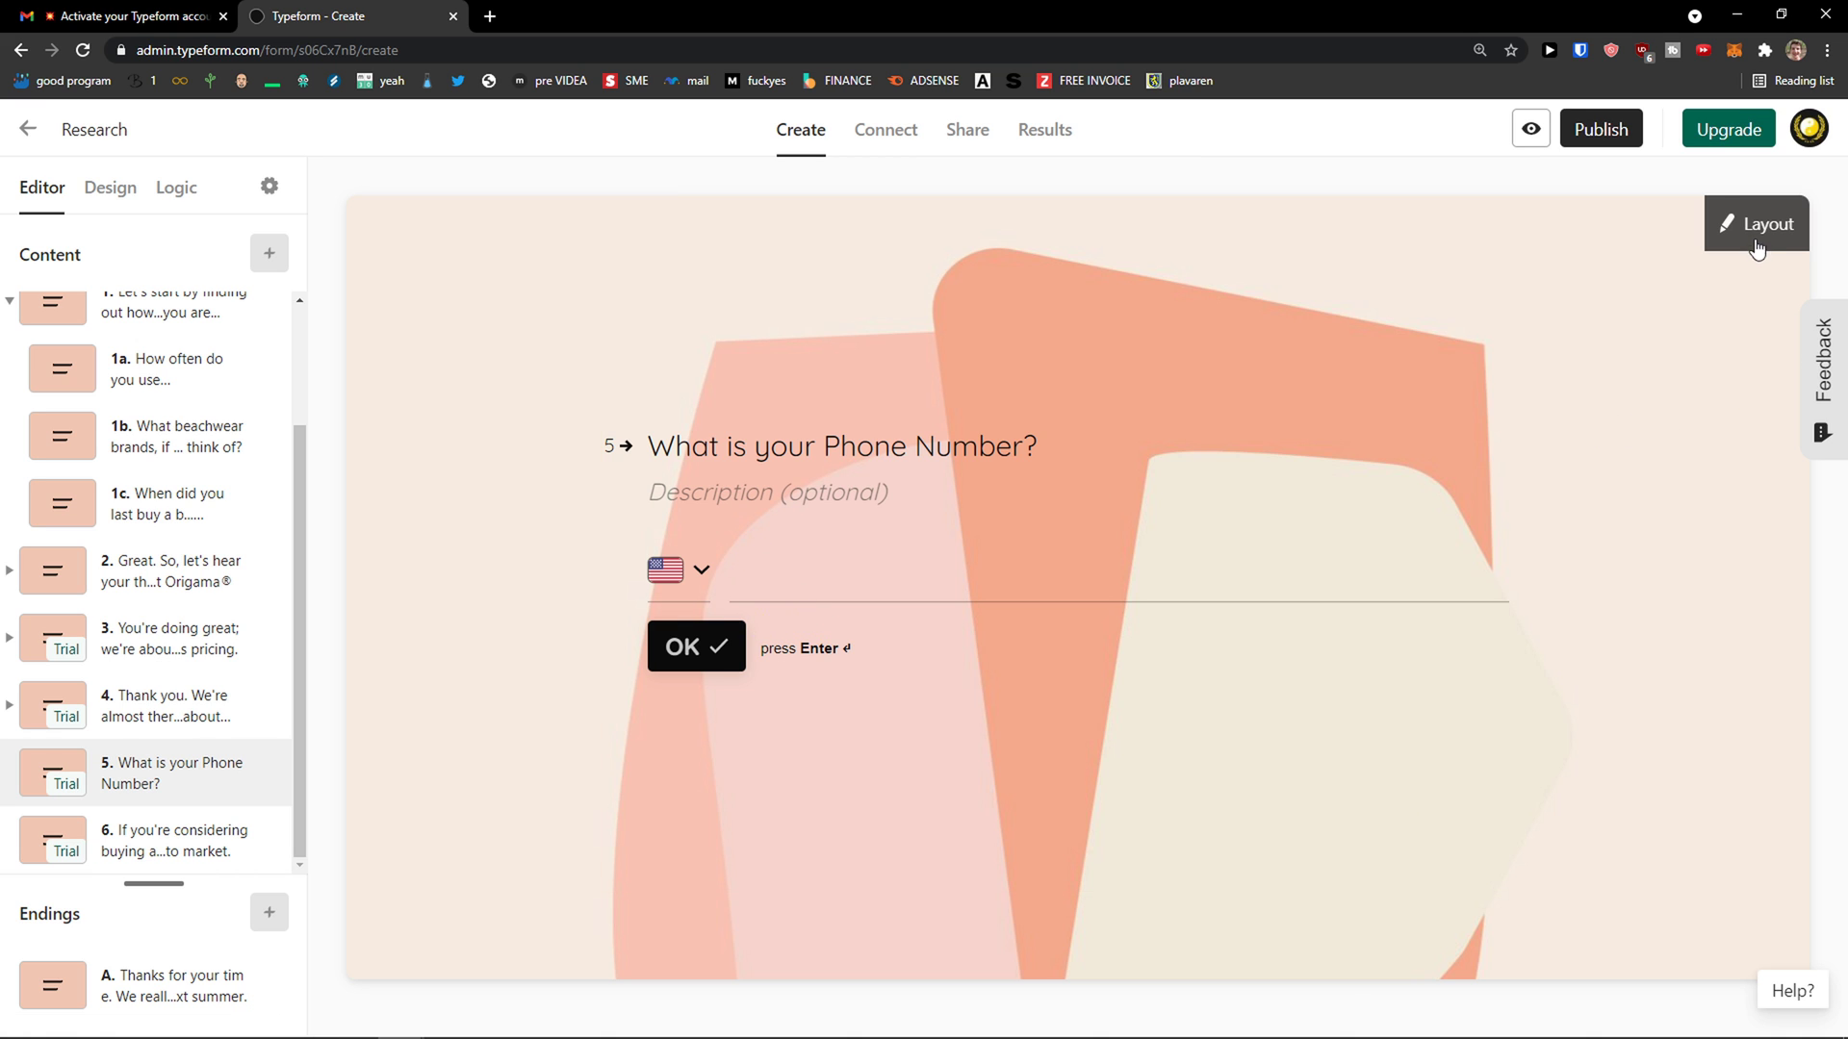
# Try the split side-image layout on question 5, then restore the plain layout.
pyautogui.click(1757, 223)
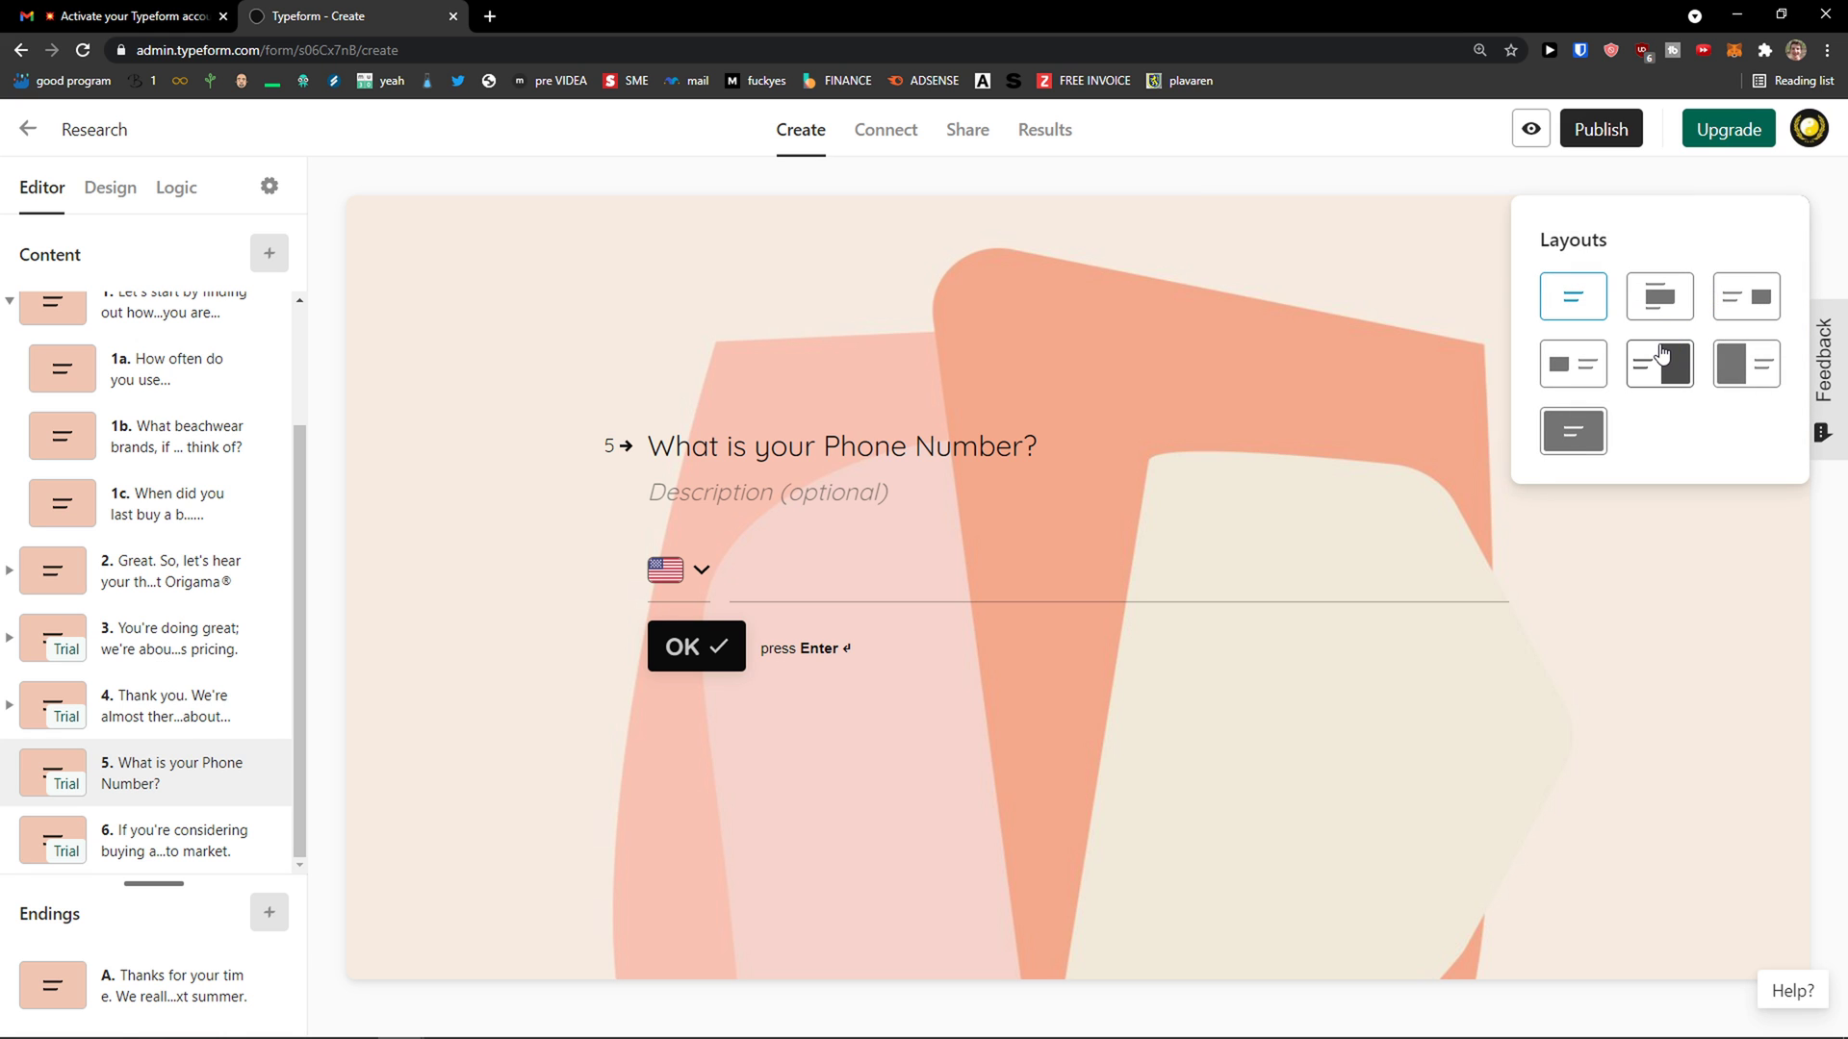
pyautogui.click(1659, 364)
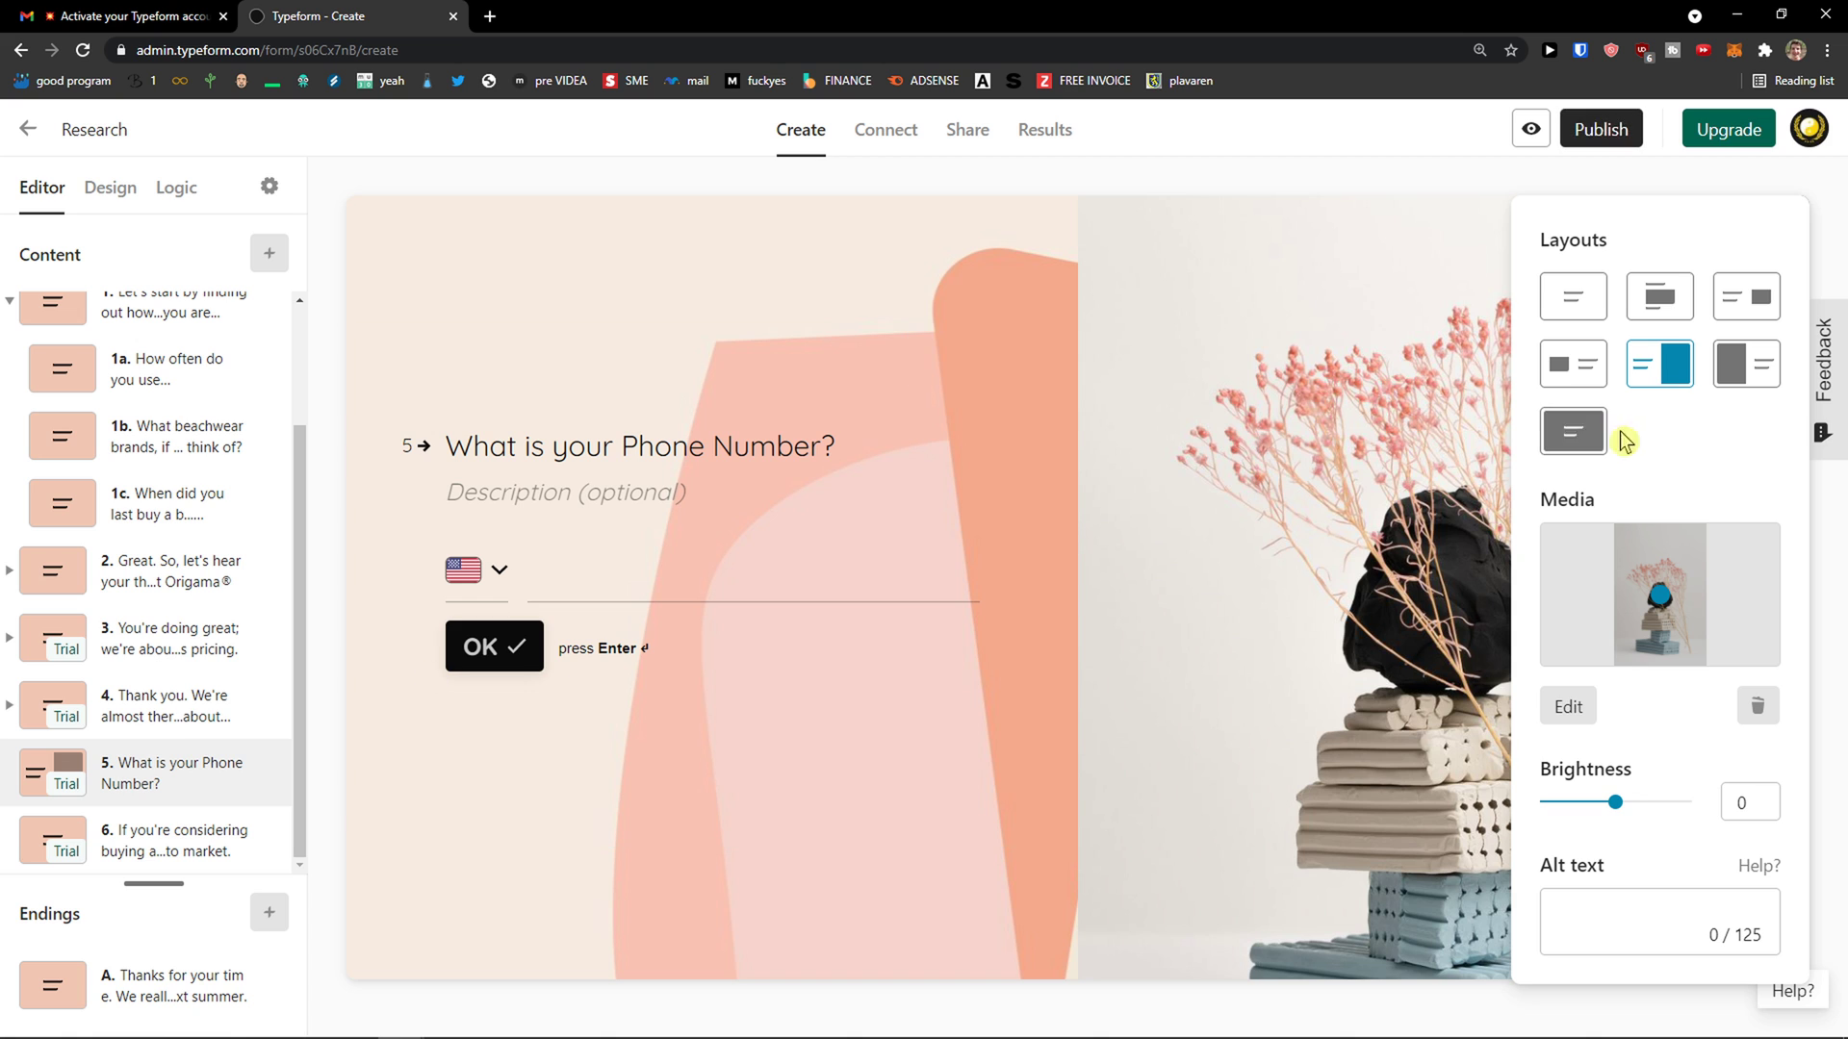
pyautogui.click(1657, 296)
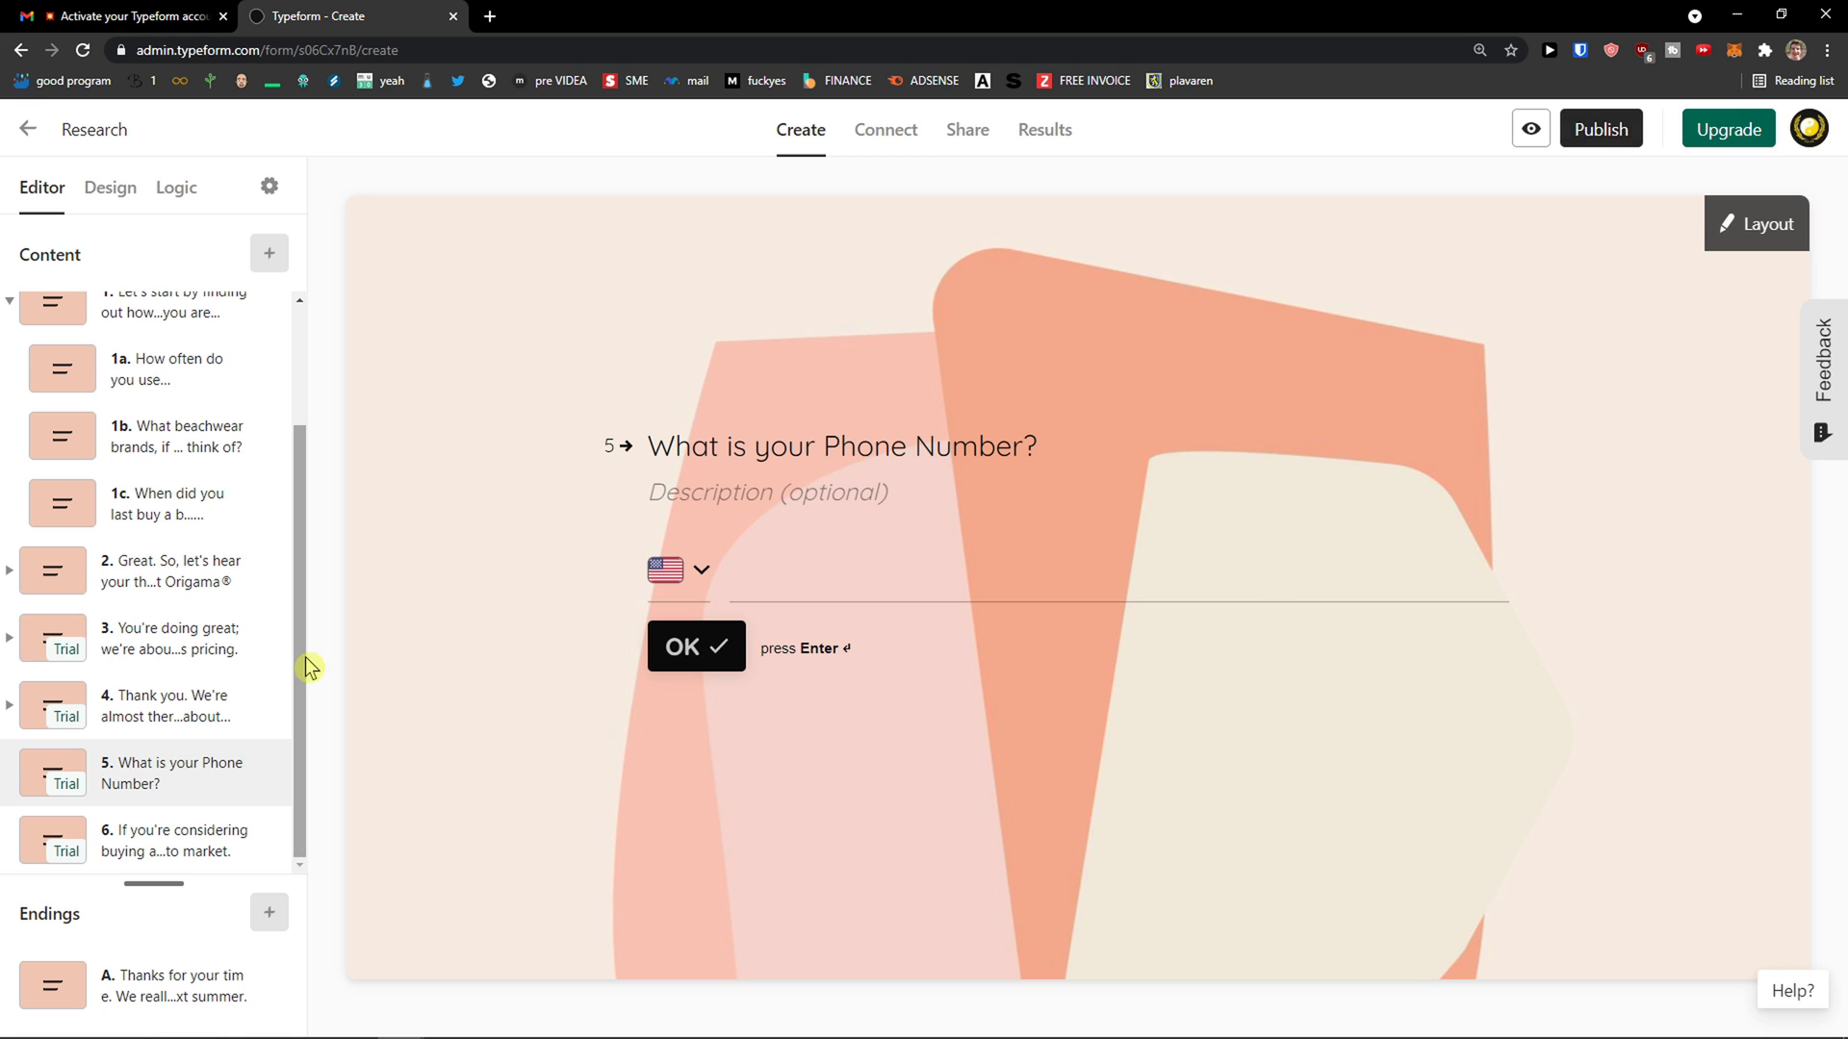
# Discard the unsaved edits on the current theme and return to the theme list in Design.
pyautogui.click(108, 187)
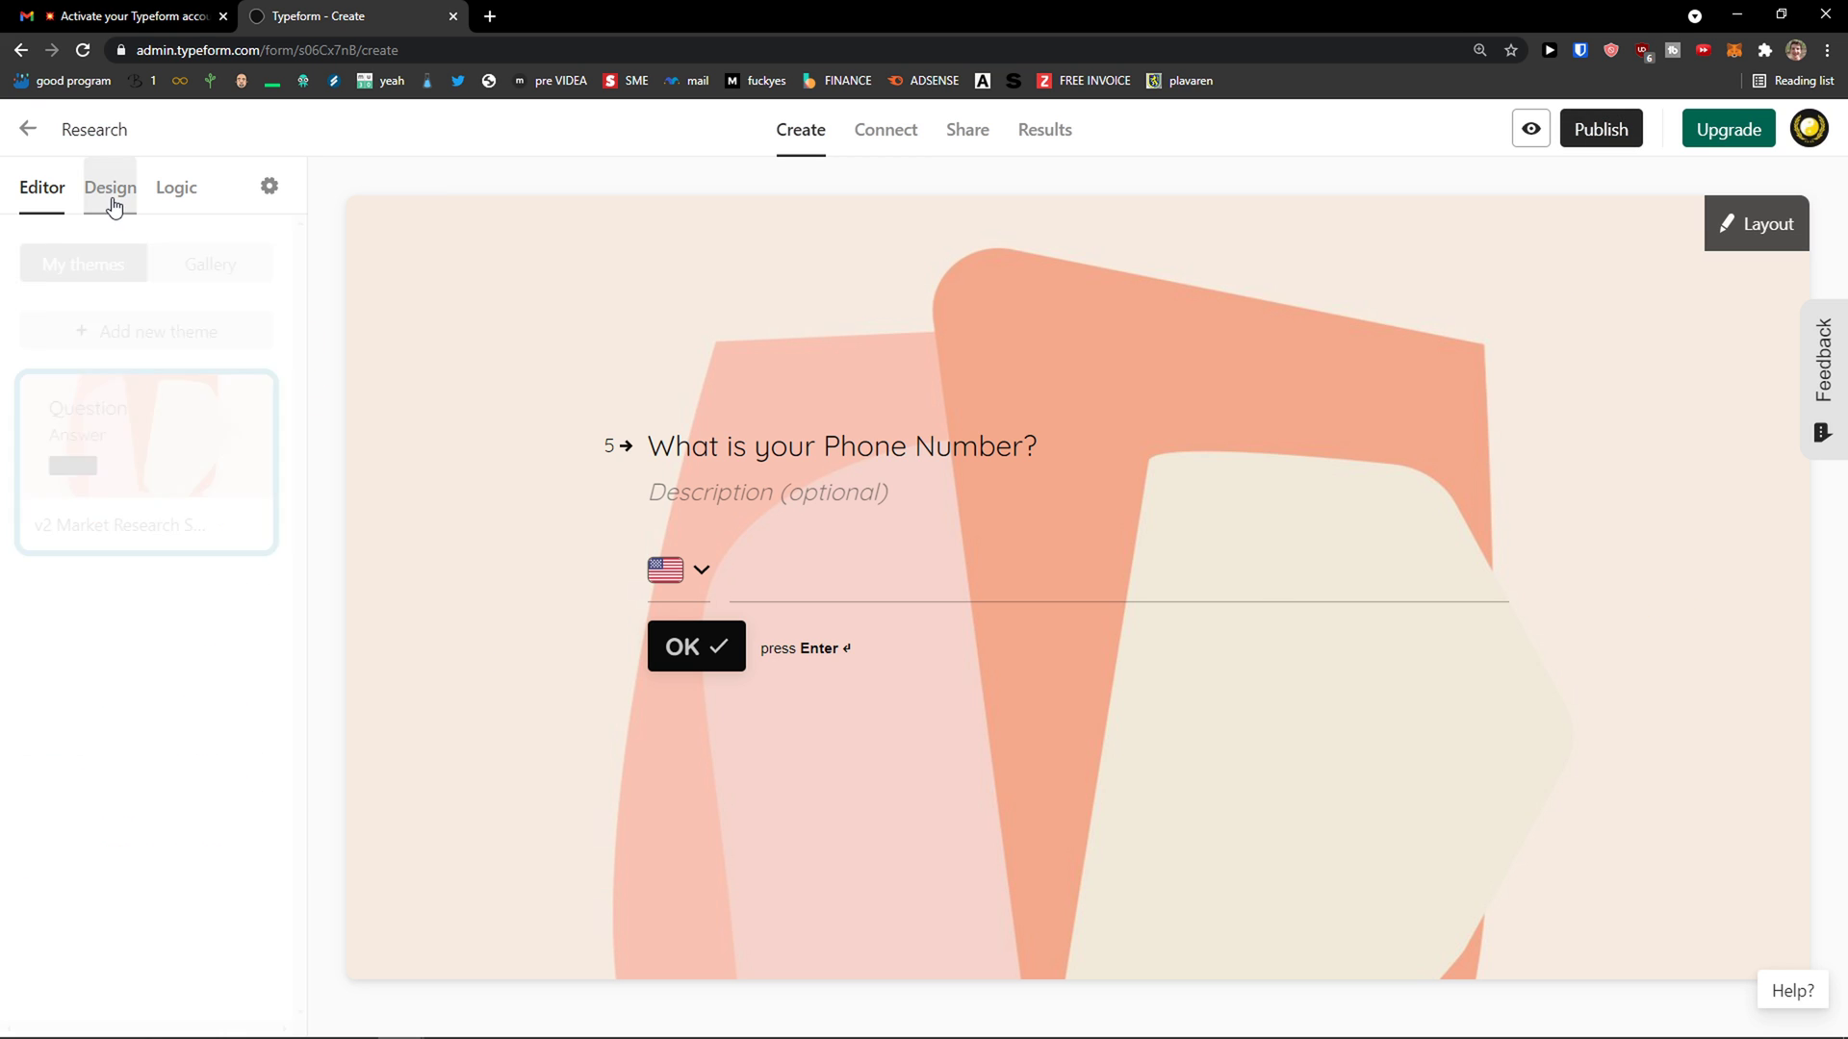
pyautogui.click(108, 187)
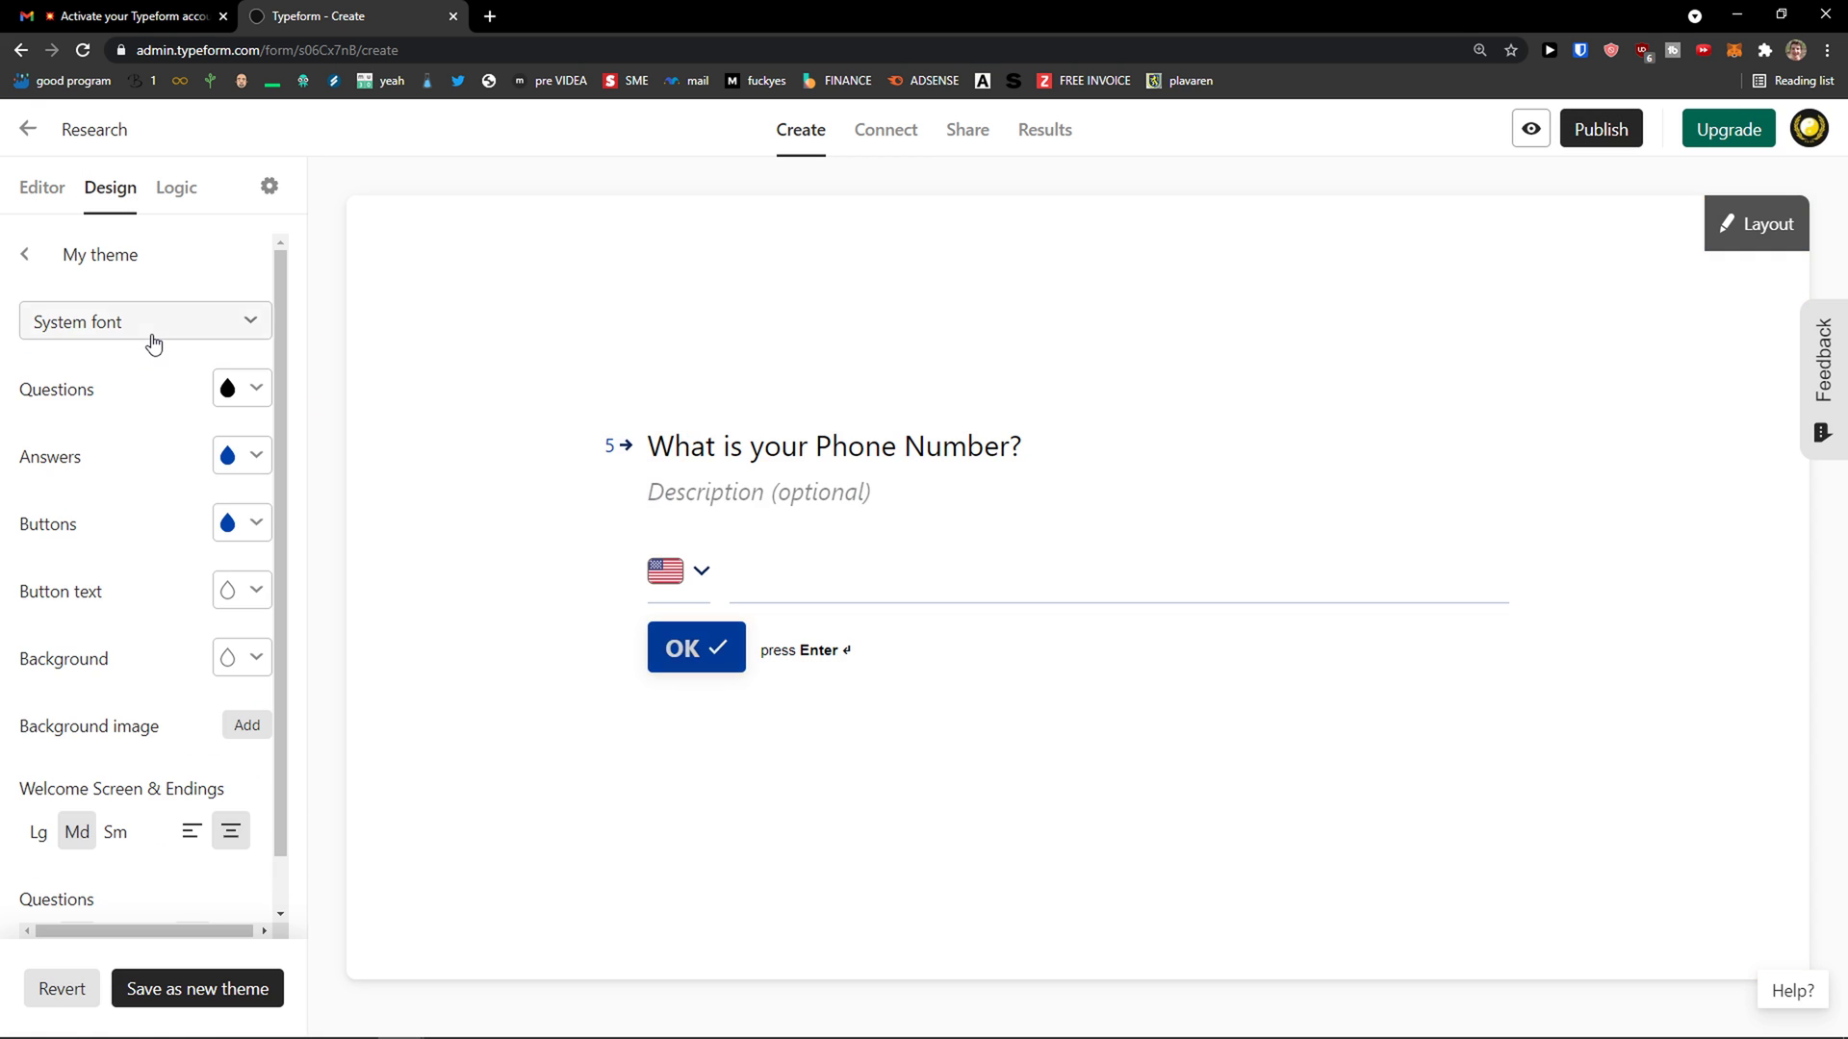
pyautogui.click(197, 989)
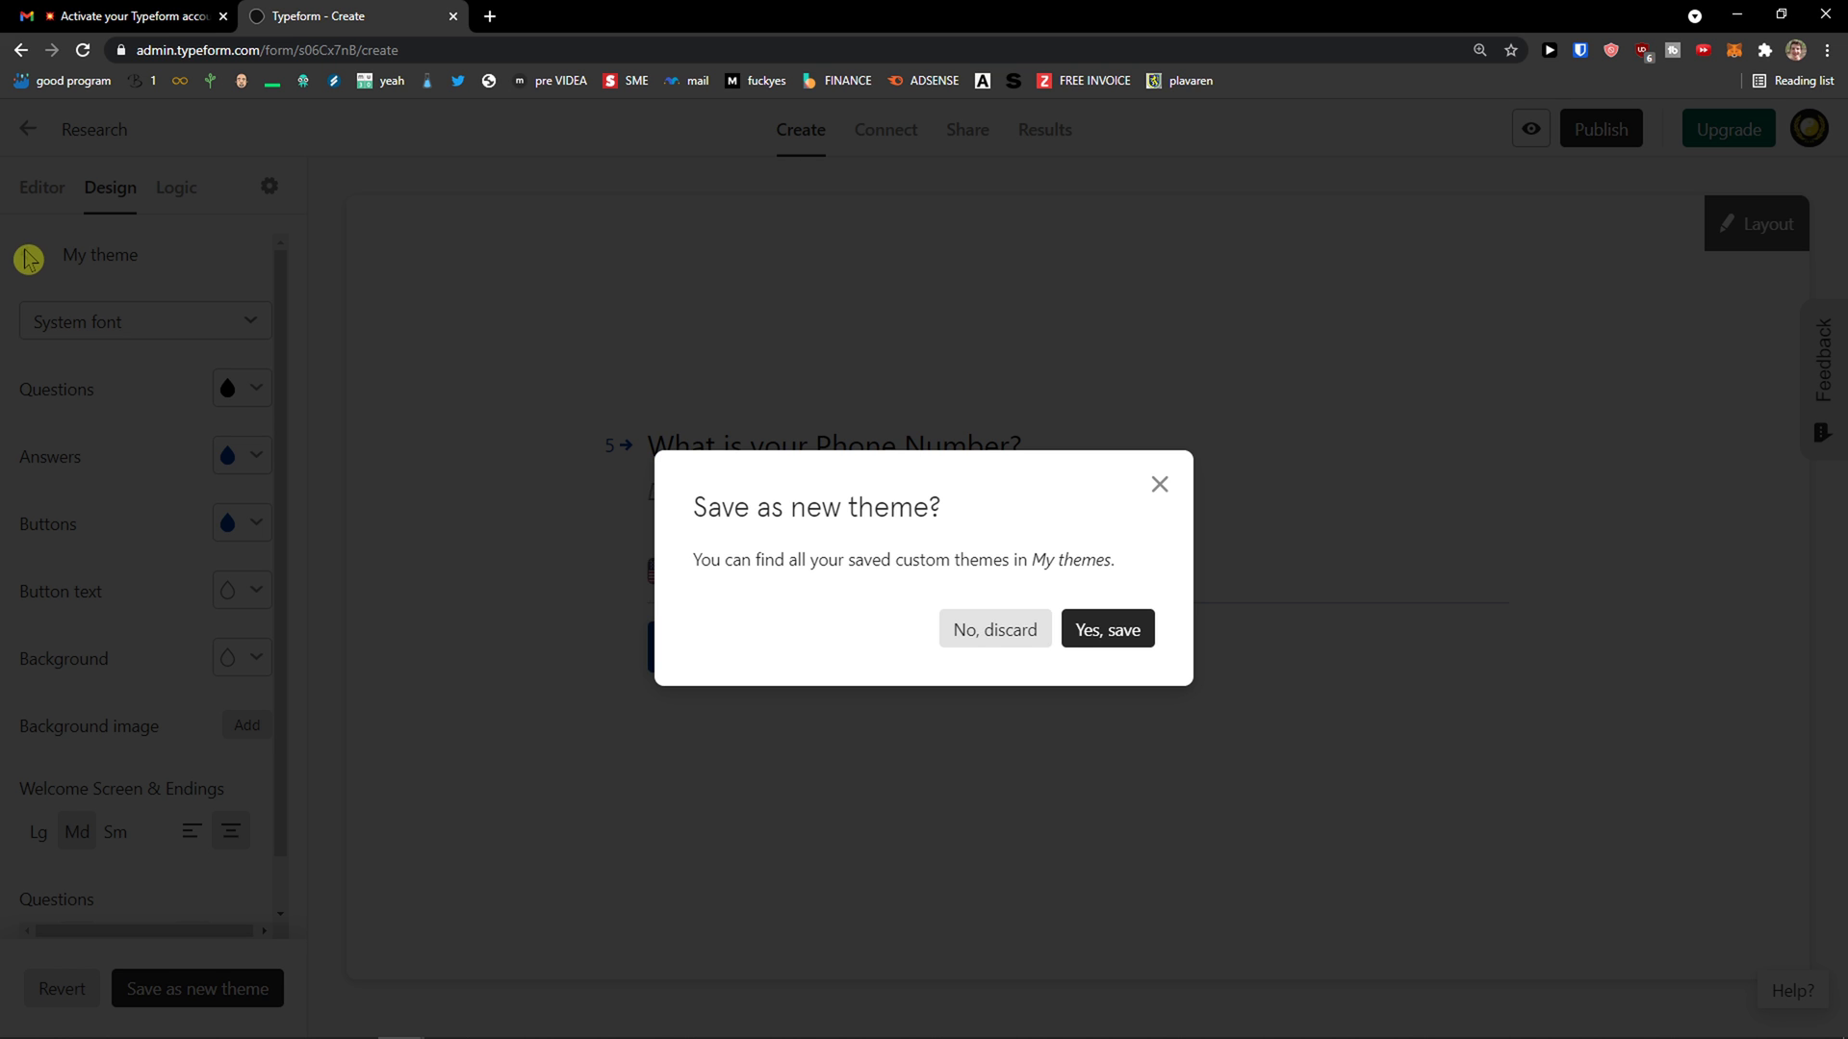
pyautogui.click(1107, 627)
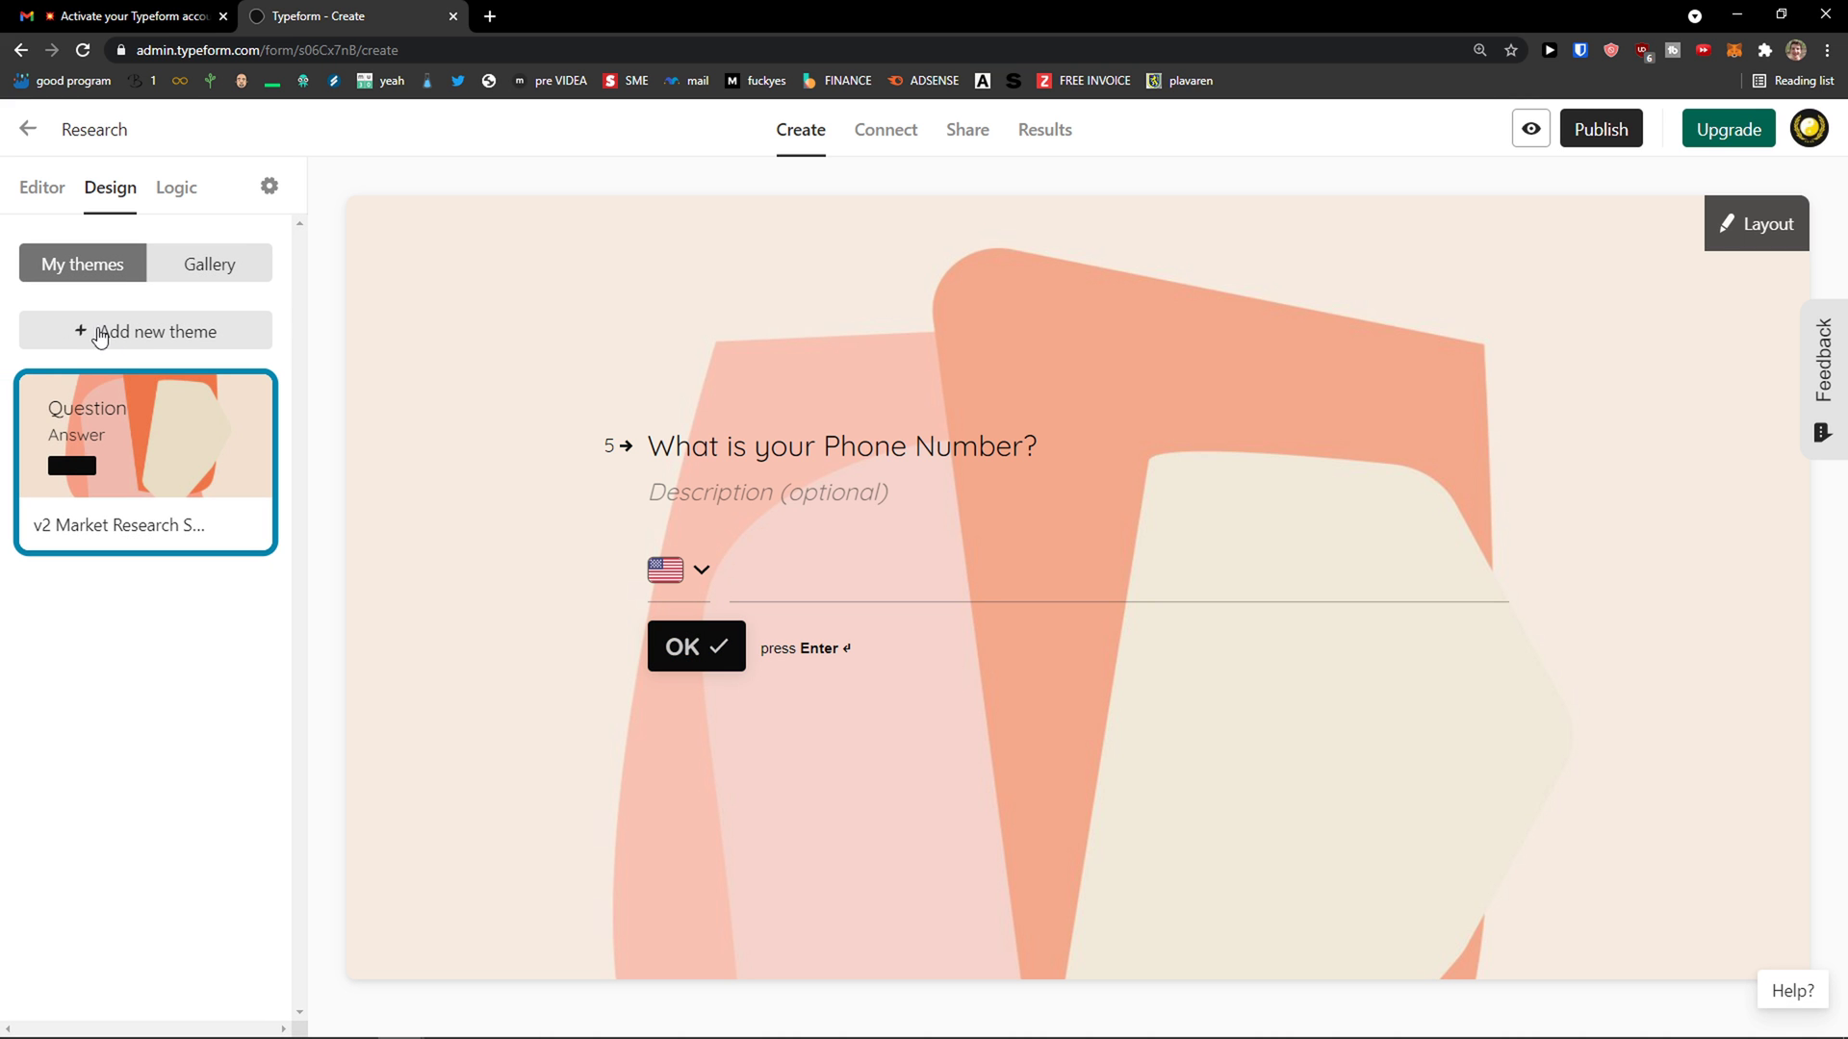
pyautogui.moveTo(135, 342)
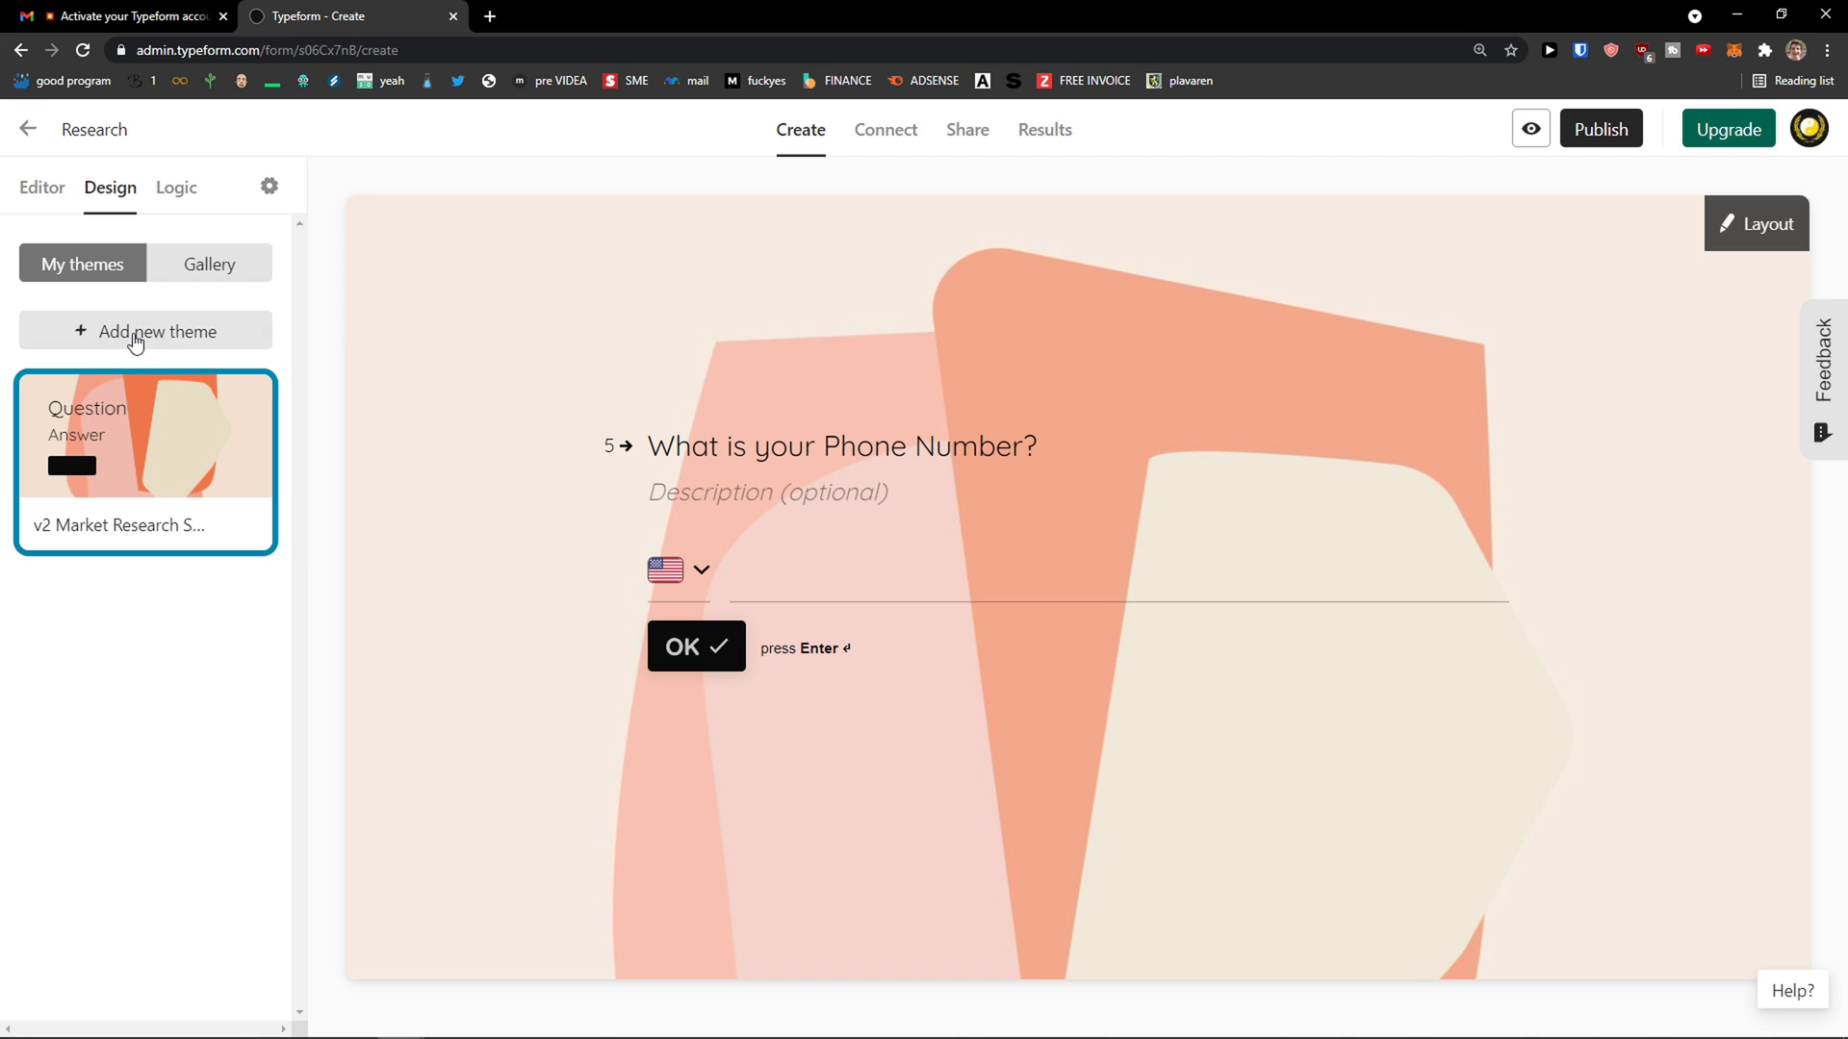
# Create a new theme with the snowy mountain photo as its background image.
pyautogui.click(145, 460)
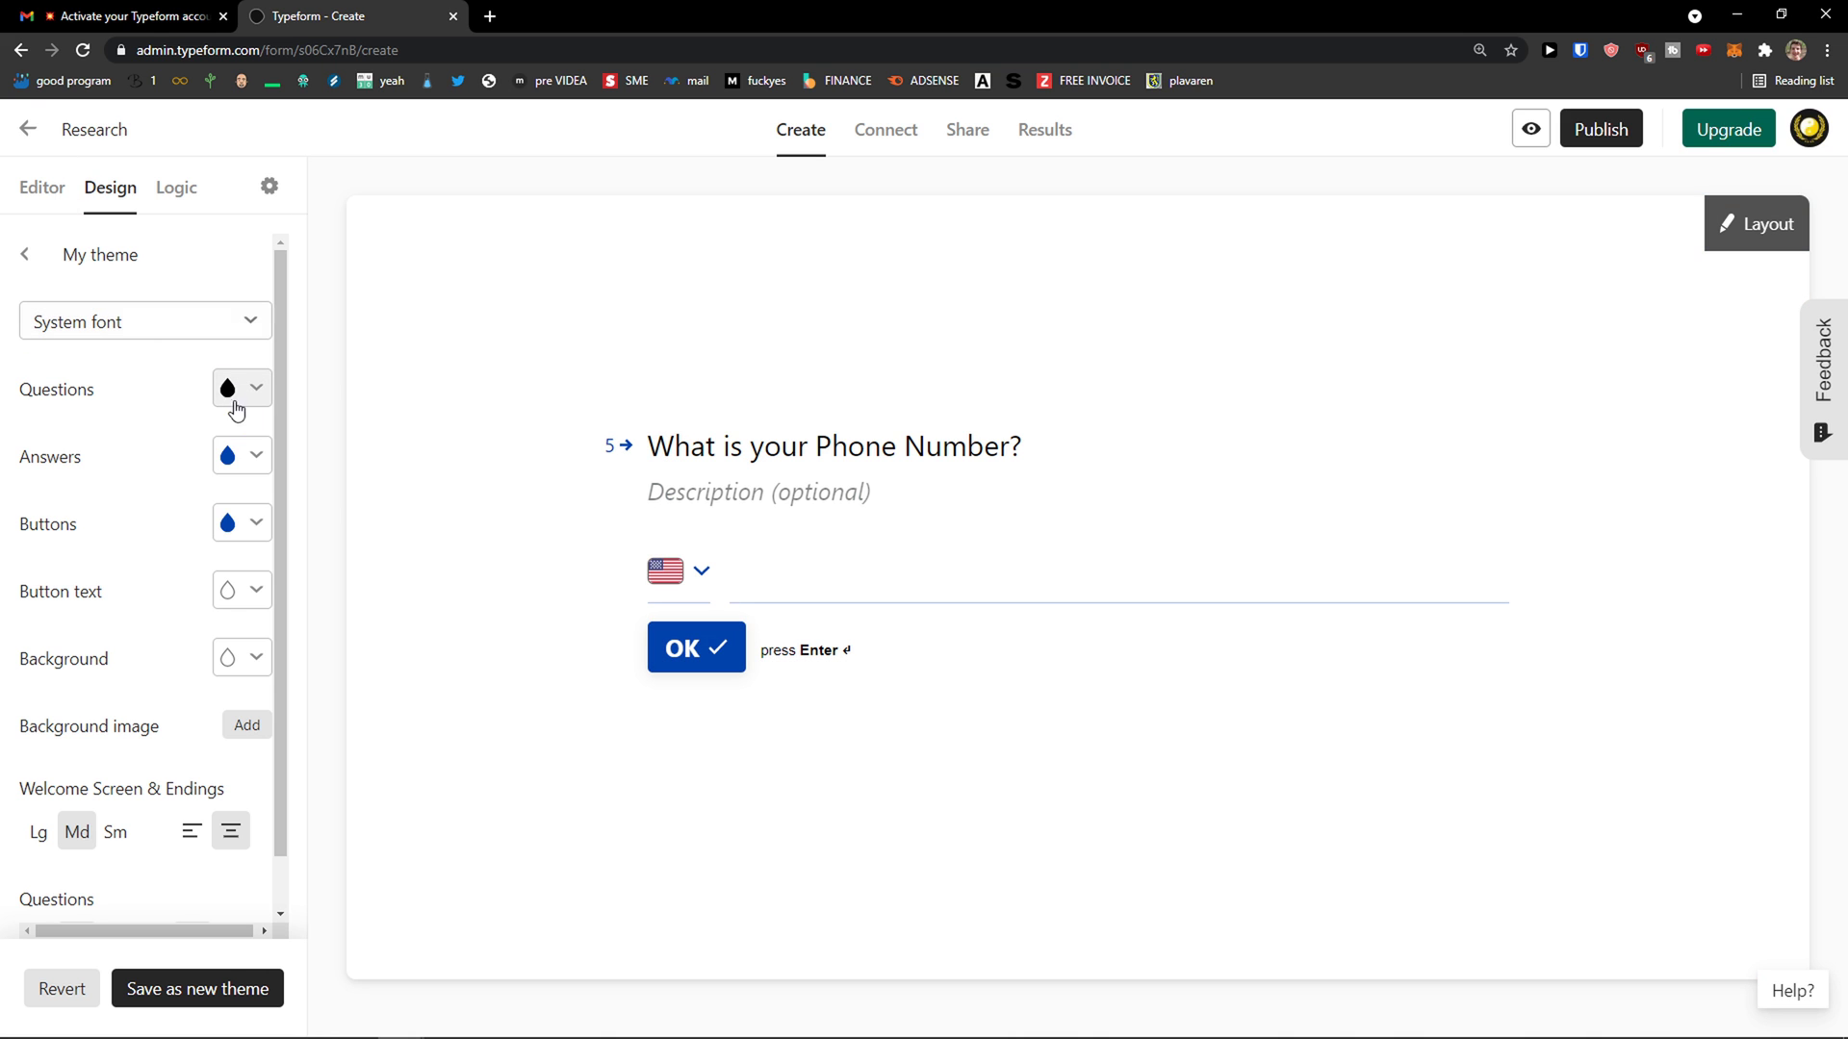
pyautogui.click(227, 387)
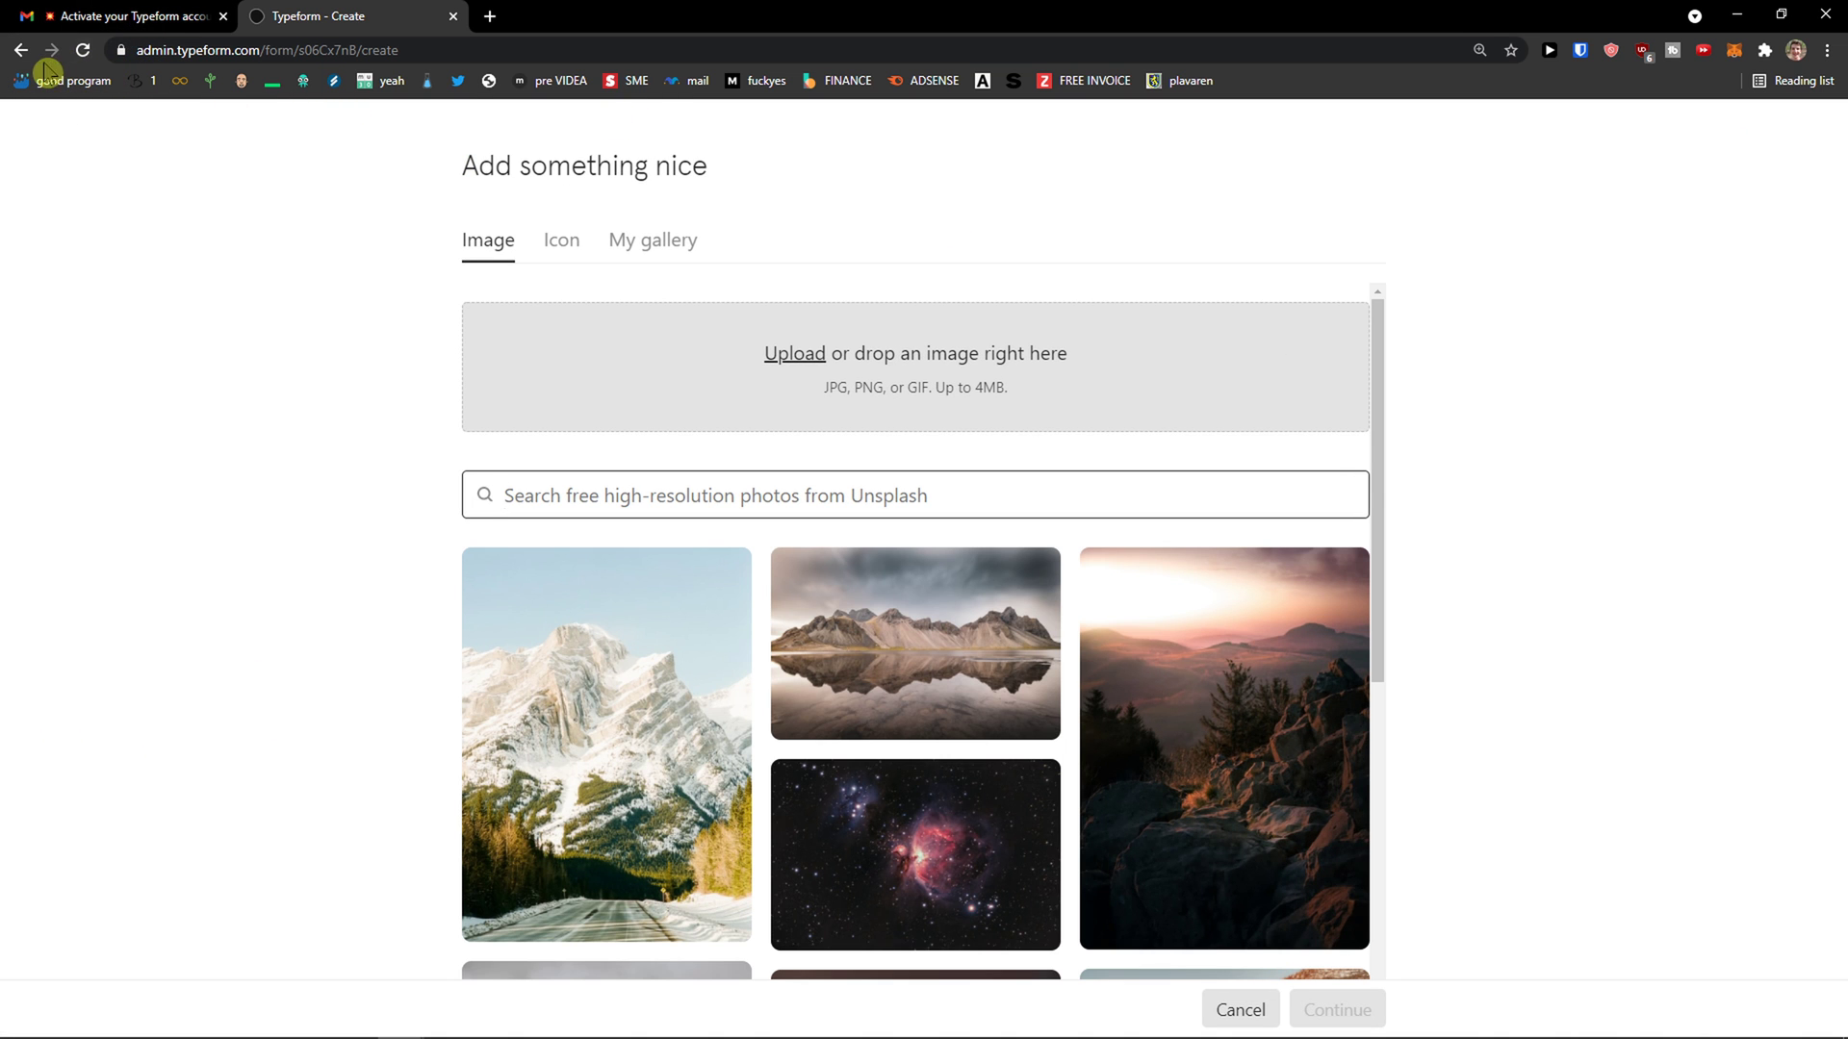
pyautogui.click(606, 743)
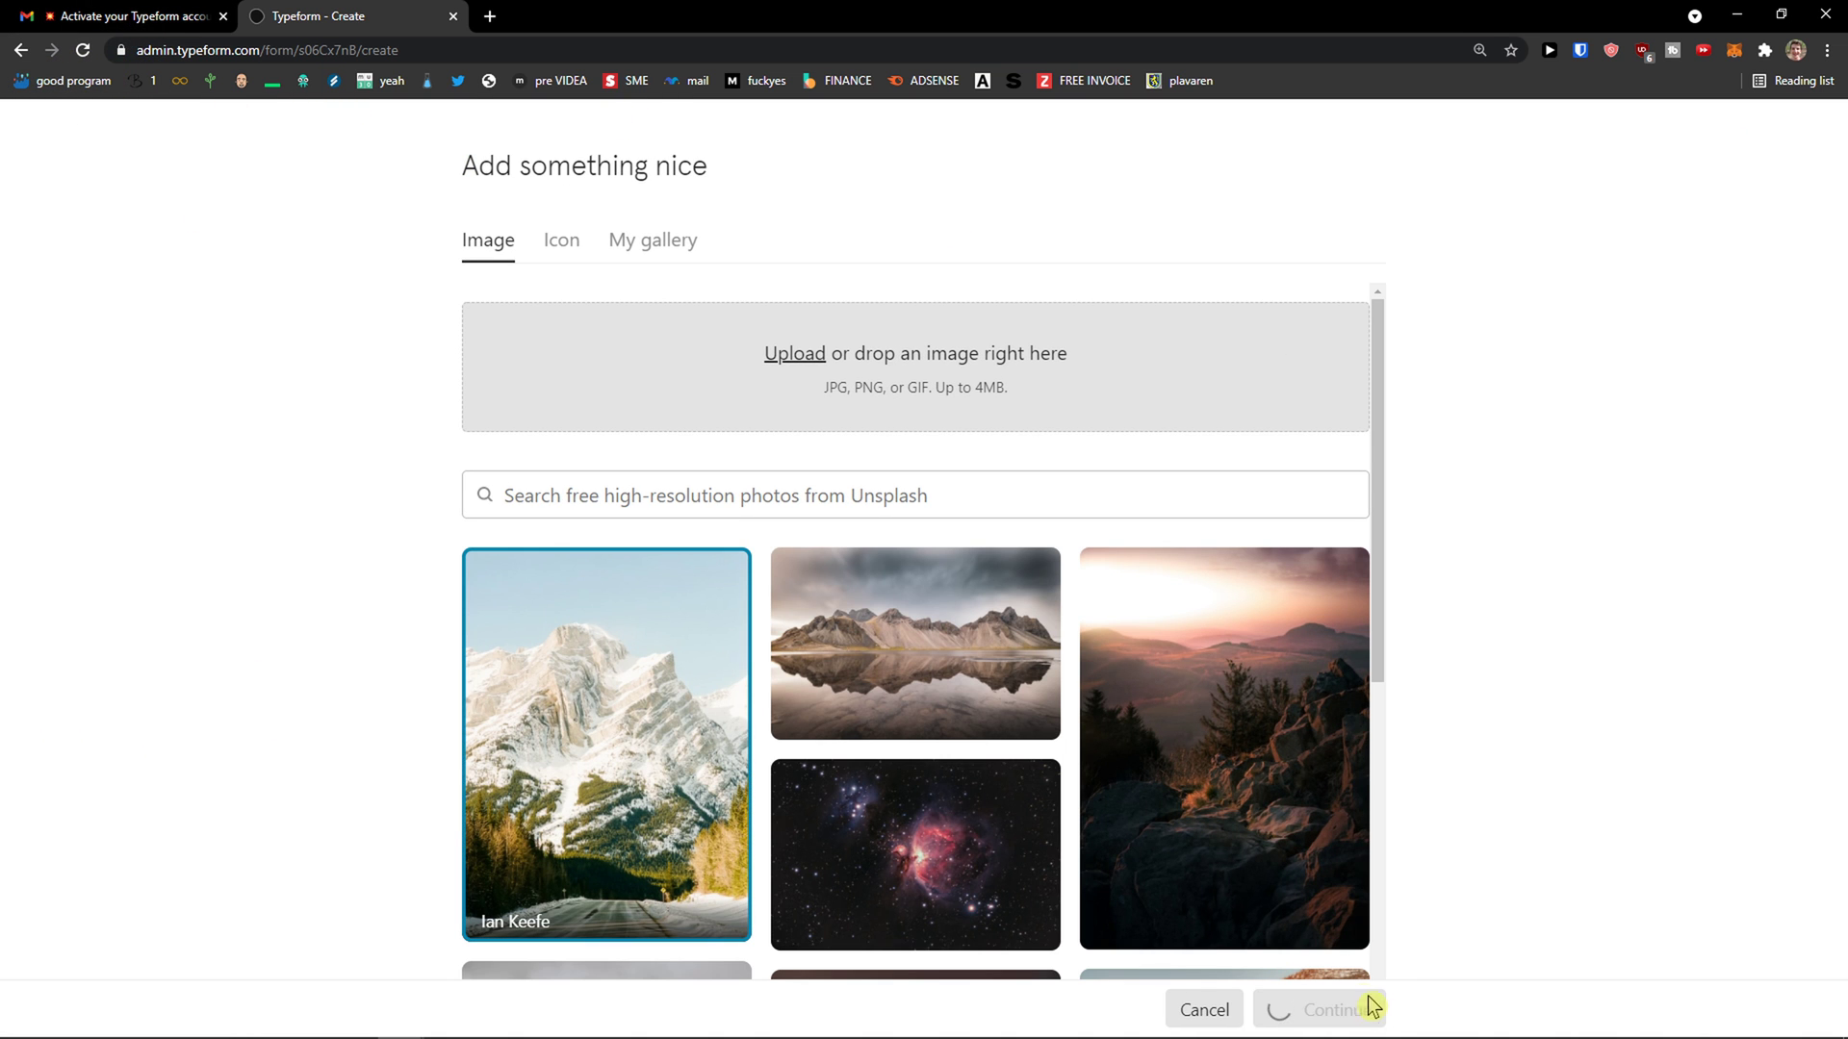
pyautogui.click(1330, 1011)
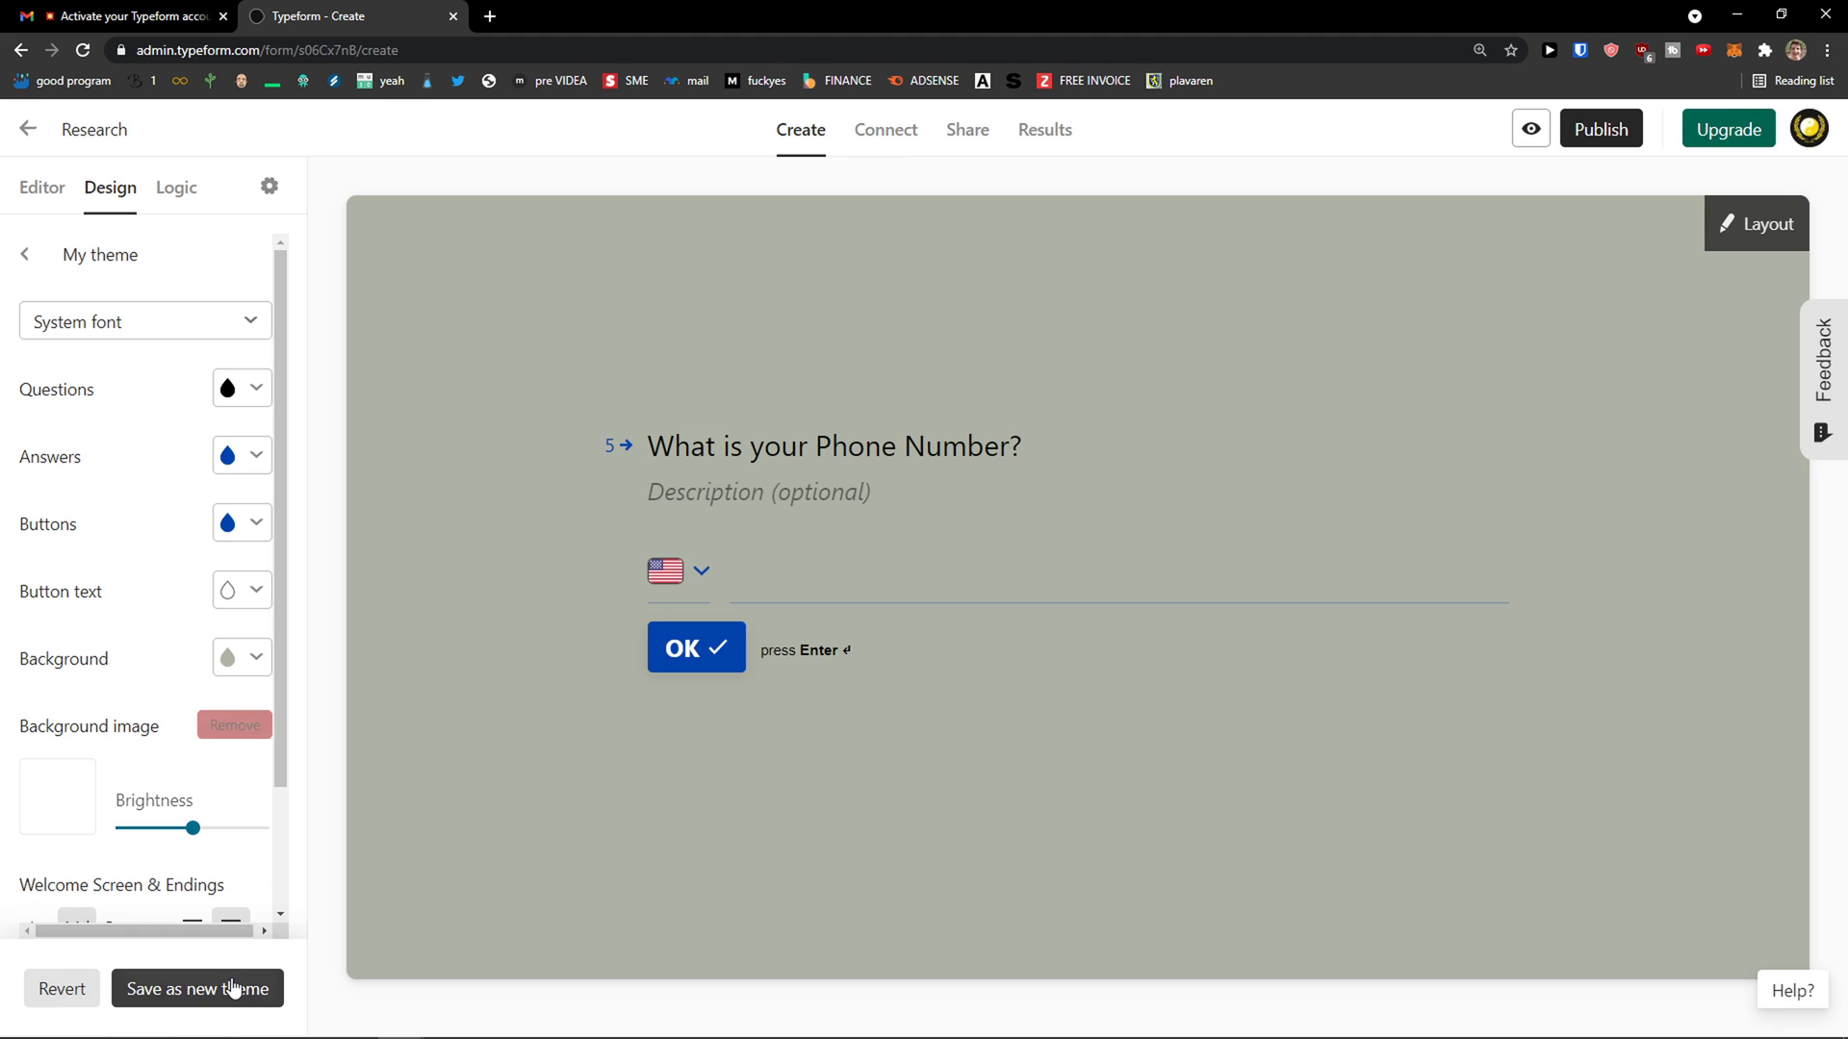
pyautogui.scroll(-3)
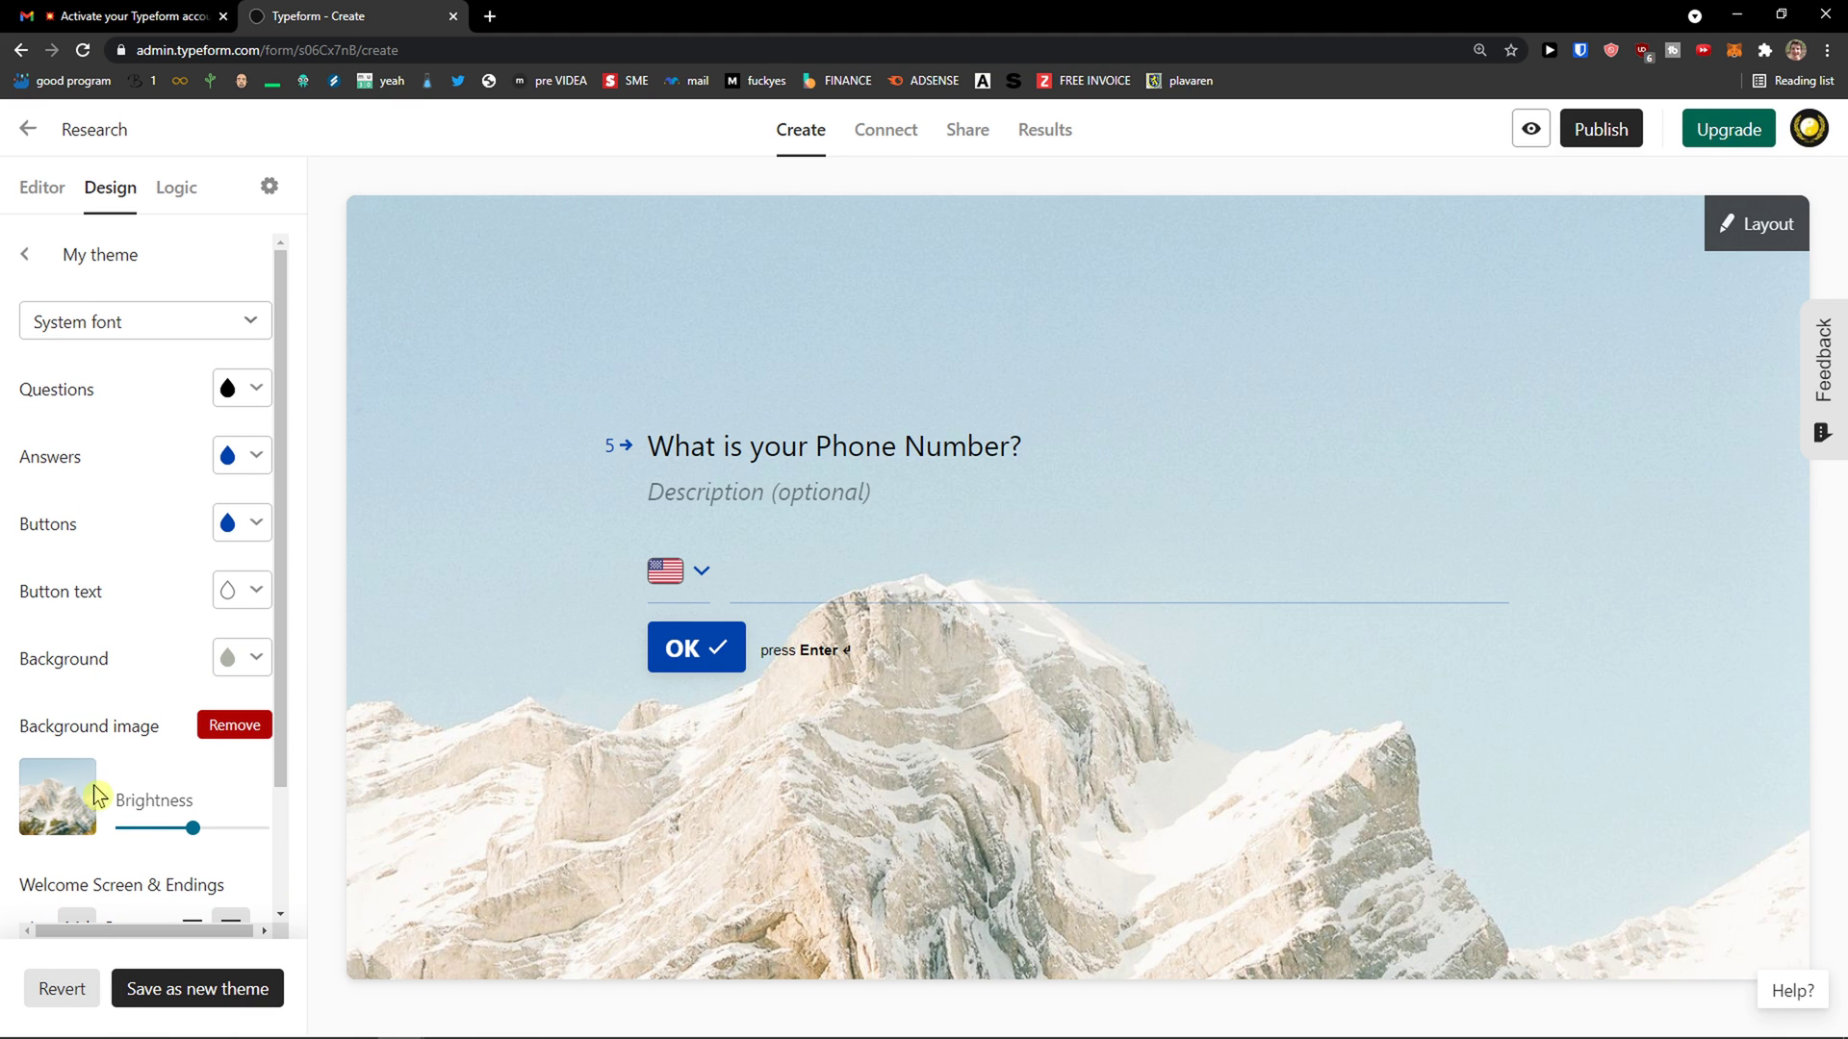
pyautogui.moveTo(223, 458)
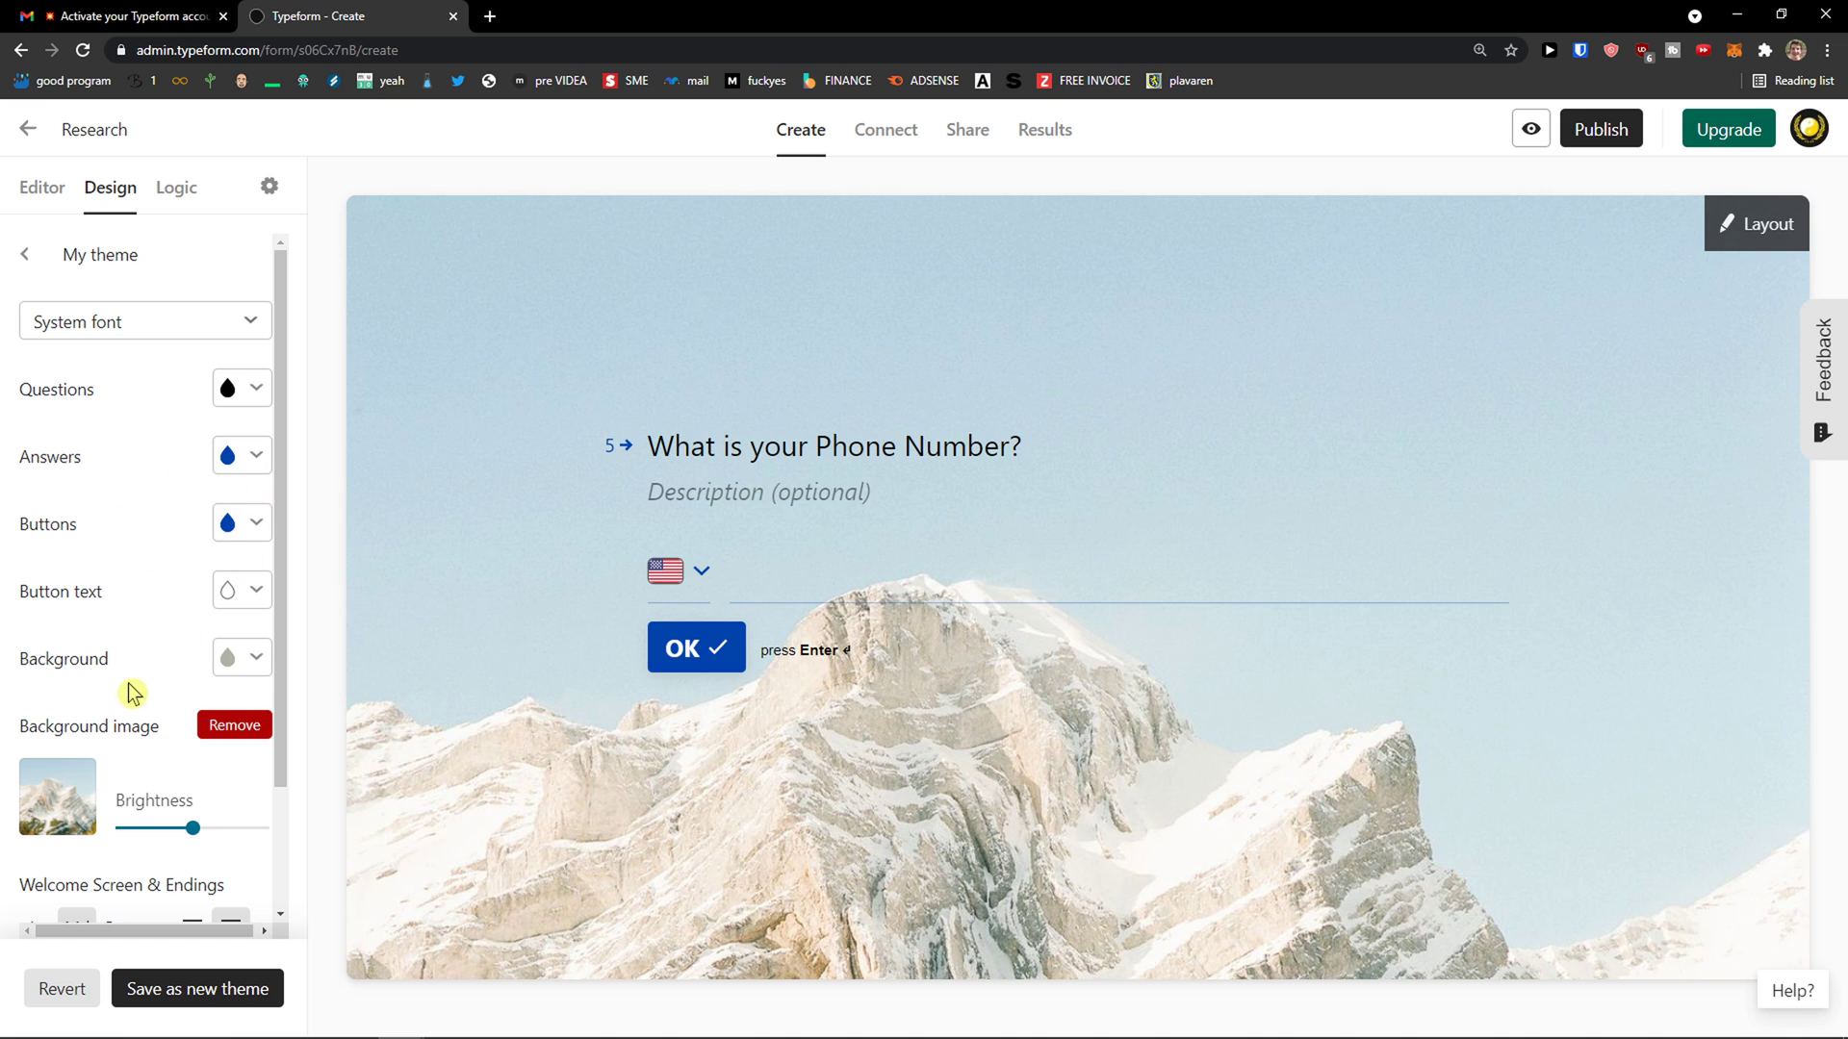
pyautogui.moveTo(118, 704)
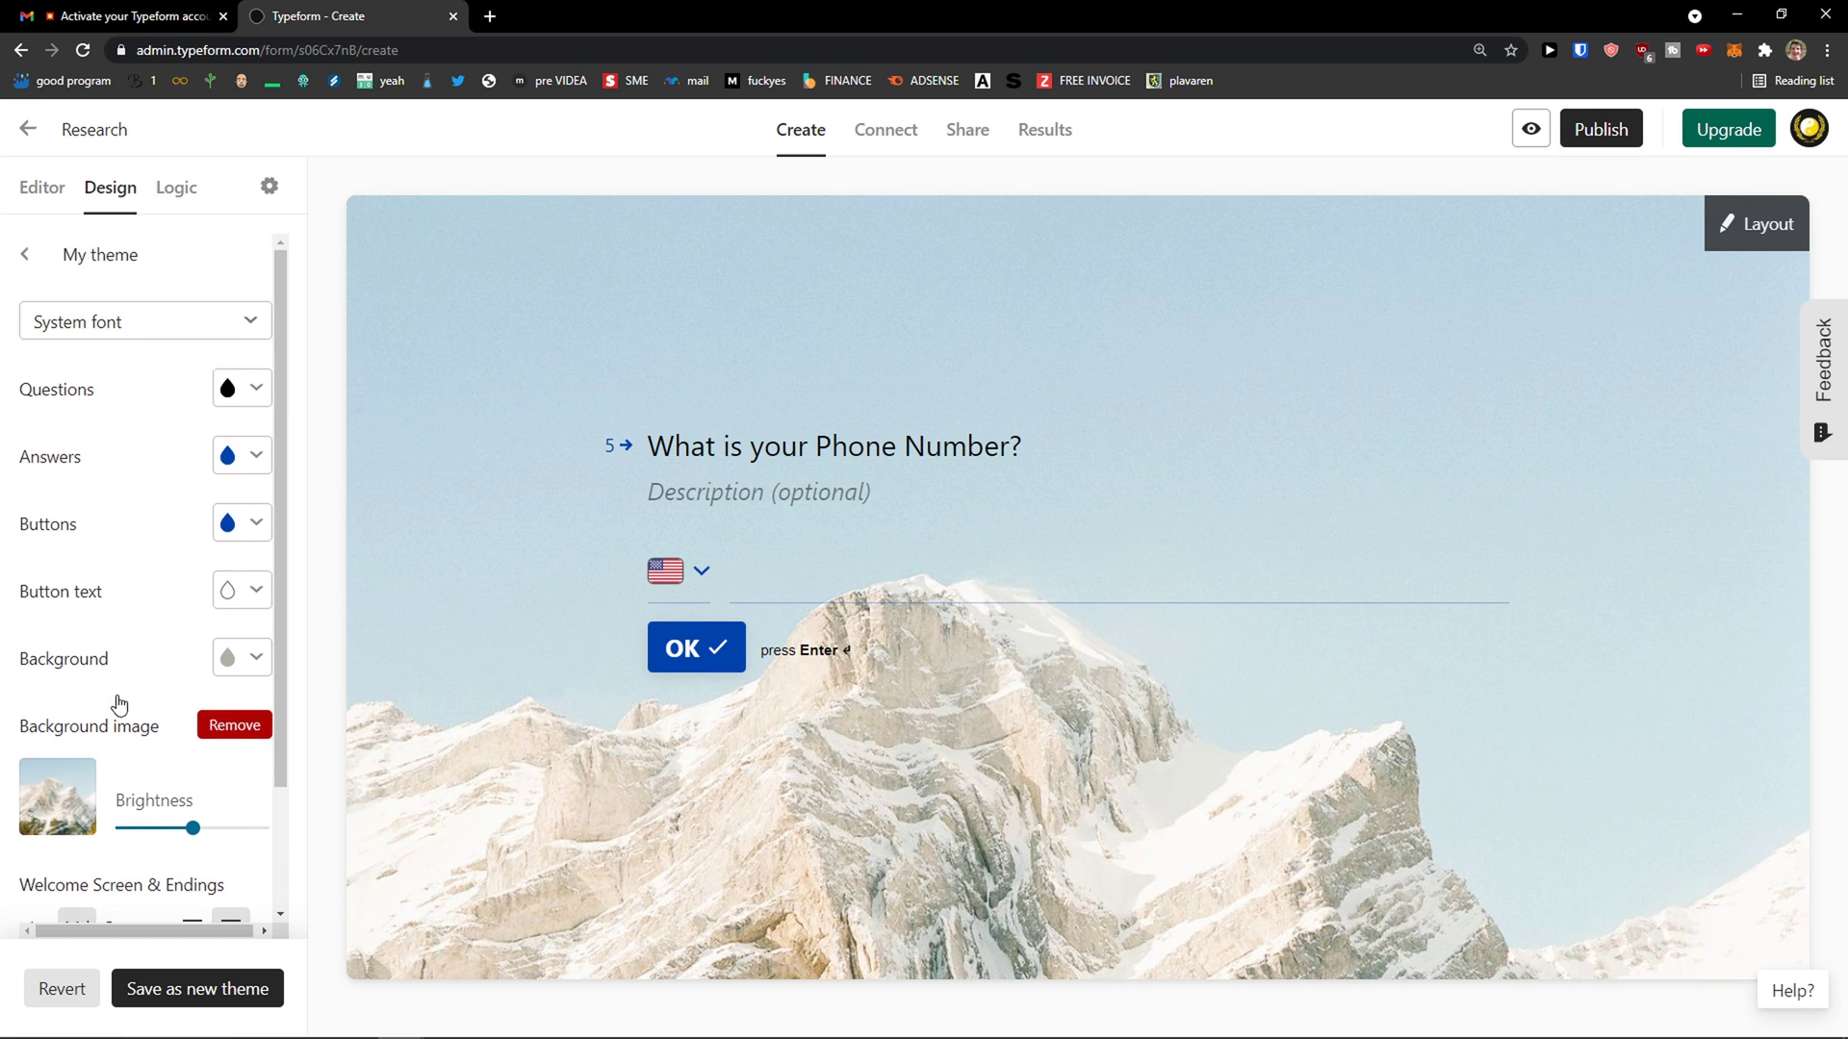
# Set the answers colour to black and save the customised look as 'My theme'.
pyautogui.click(144, 322)
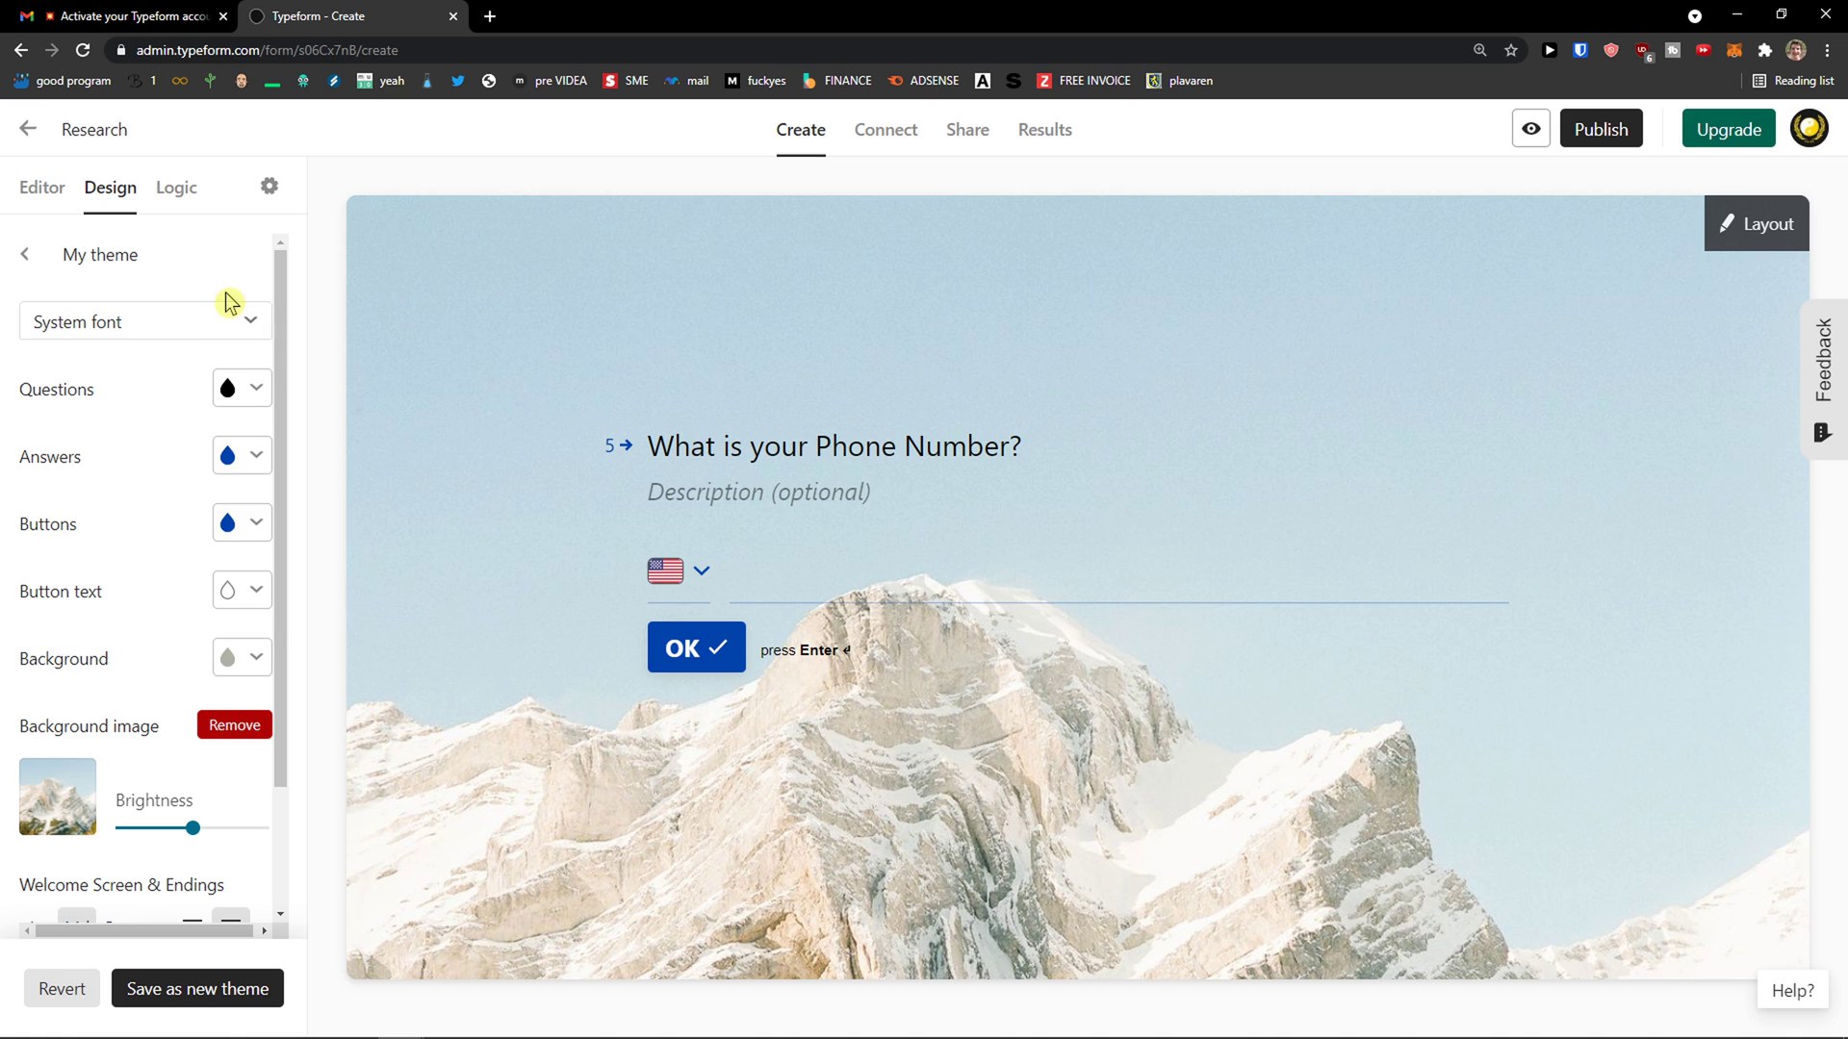
pyautogui.click(227, 454)
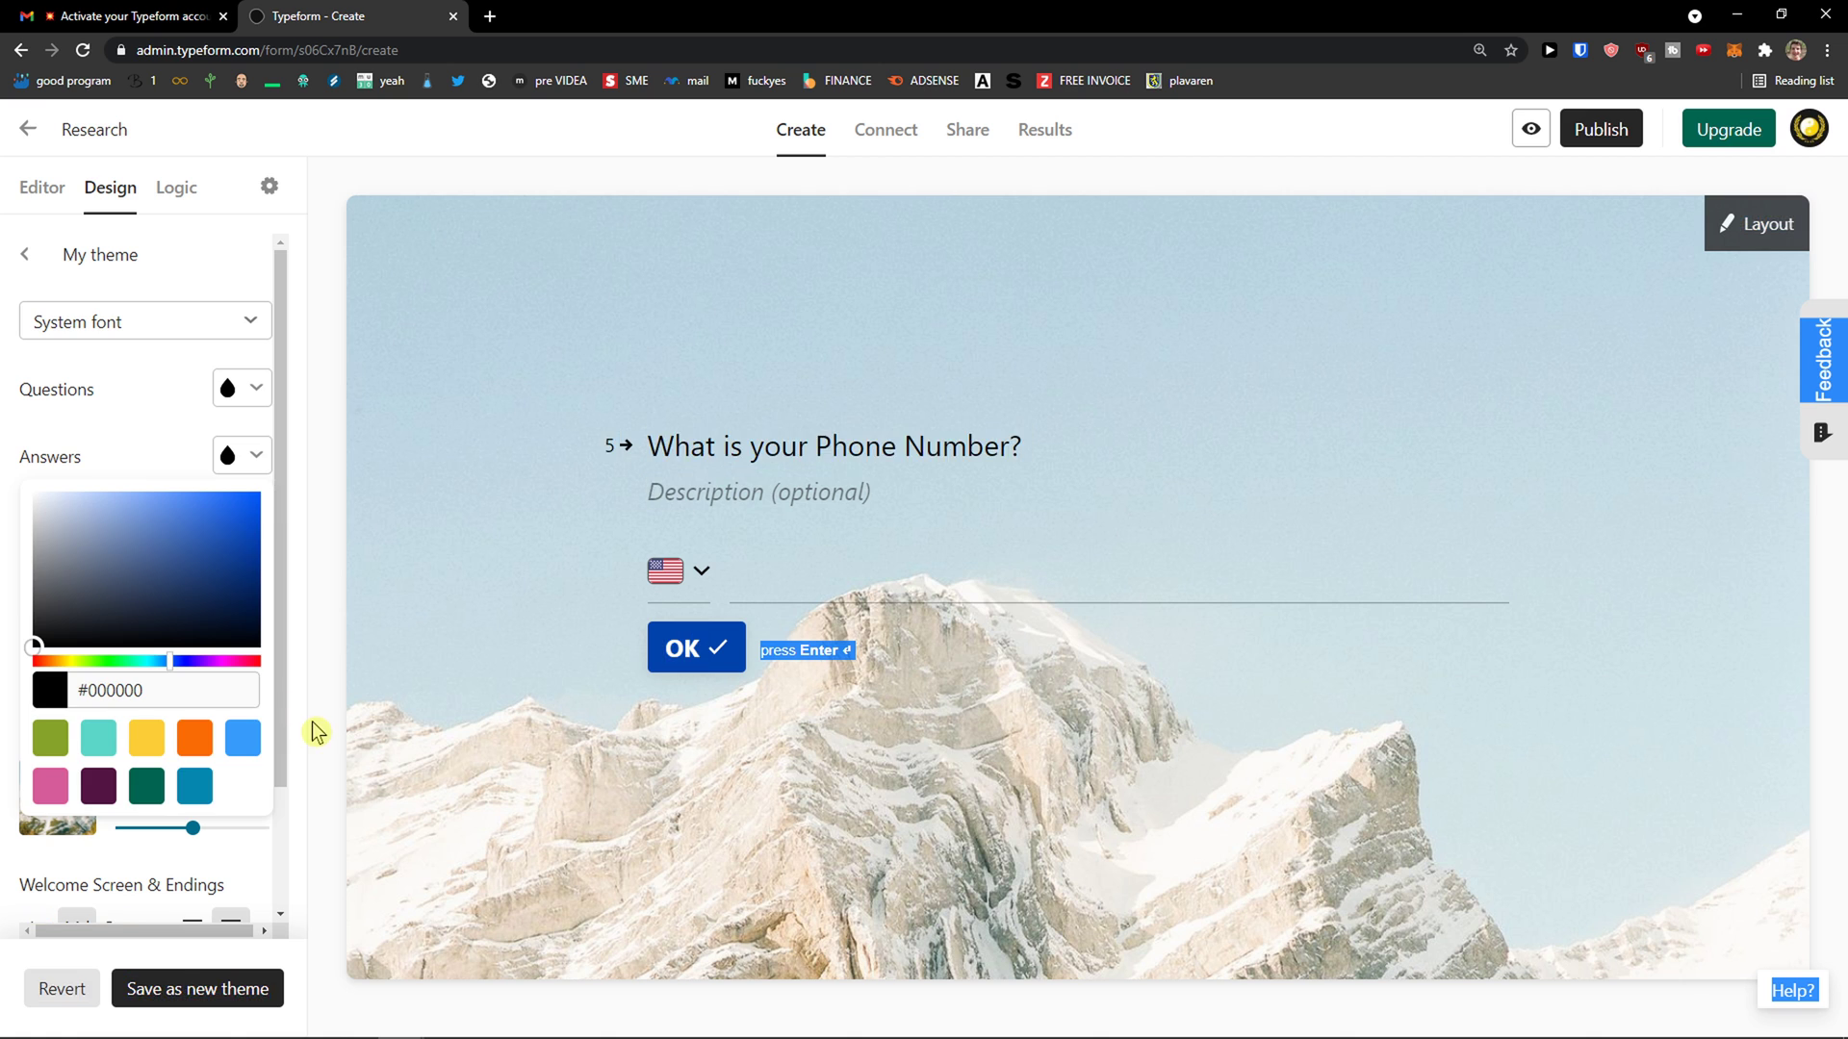
pyautogui.click(241, 522)
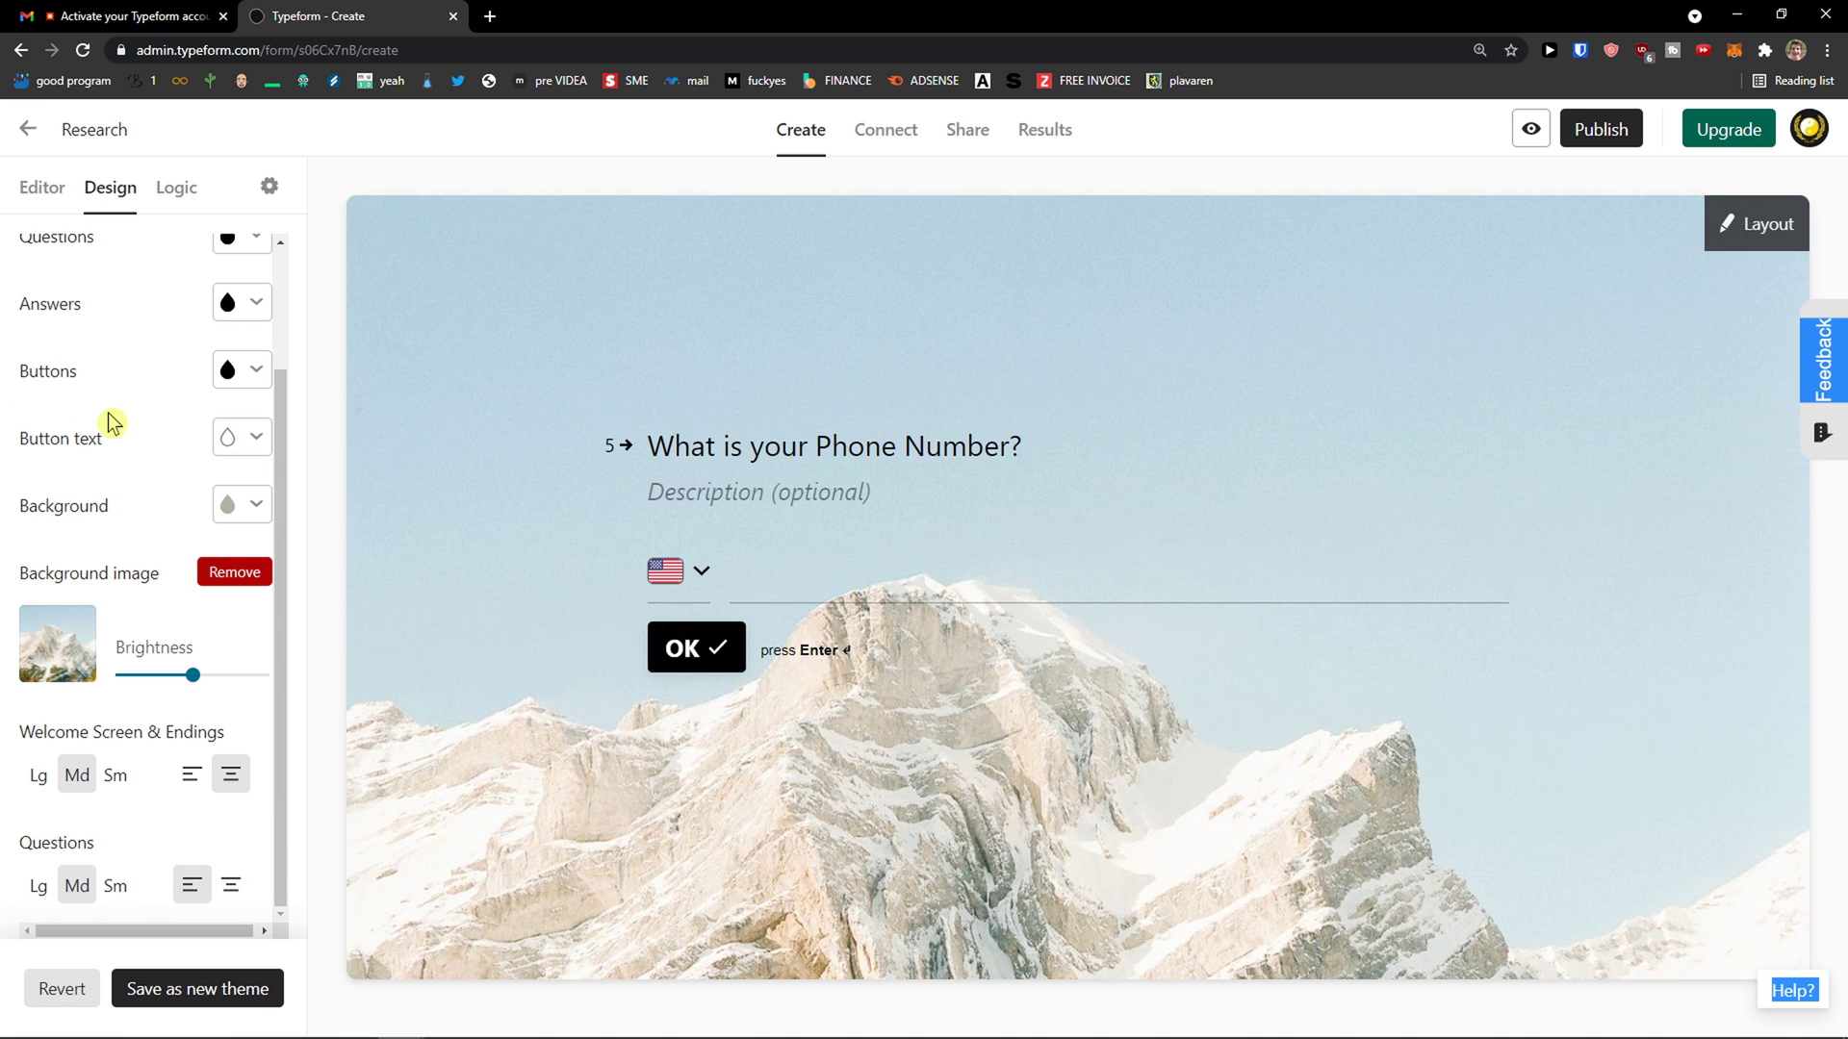
pyautogui.moveTo(184, 605)
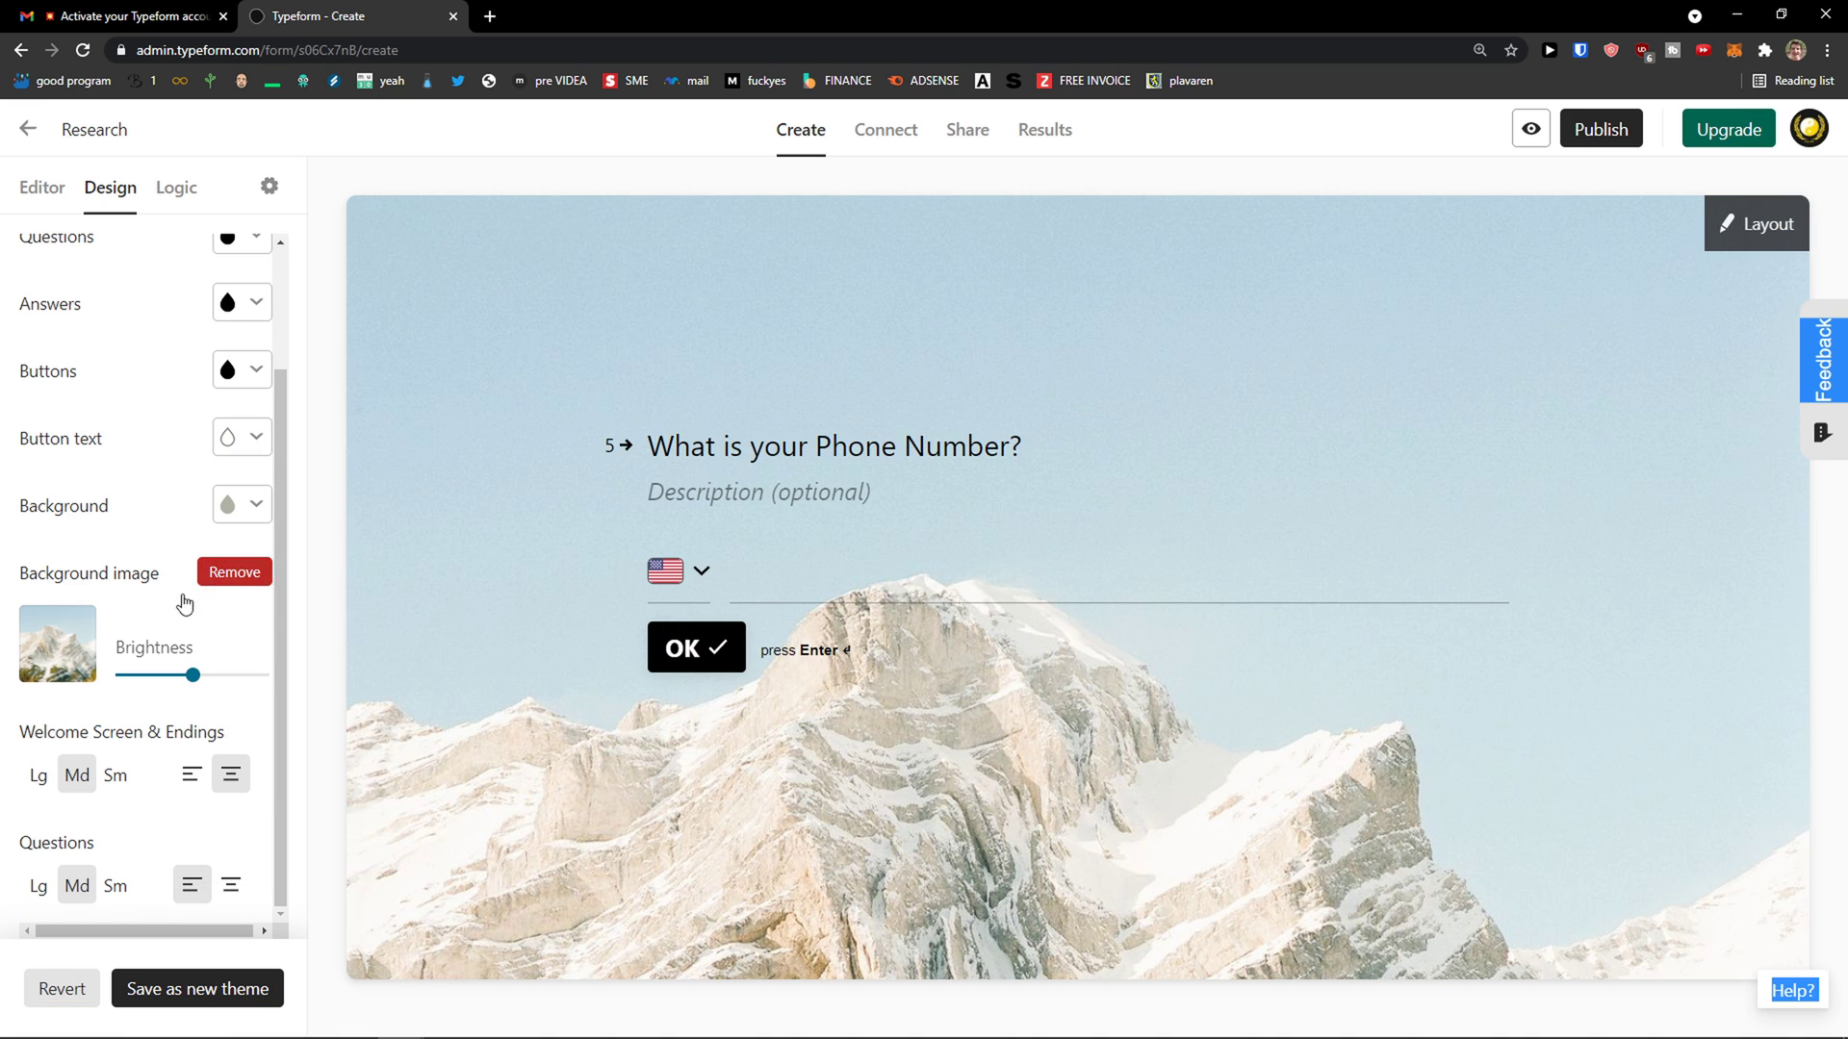
pyautogui.moveTo(65, 647)
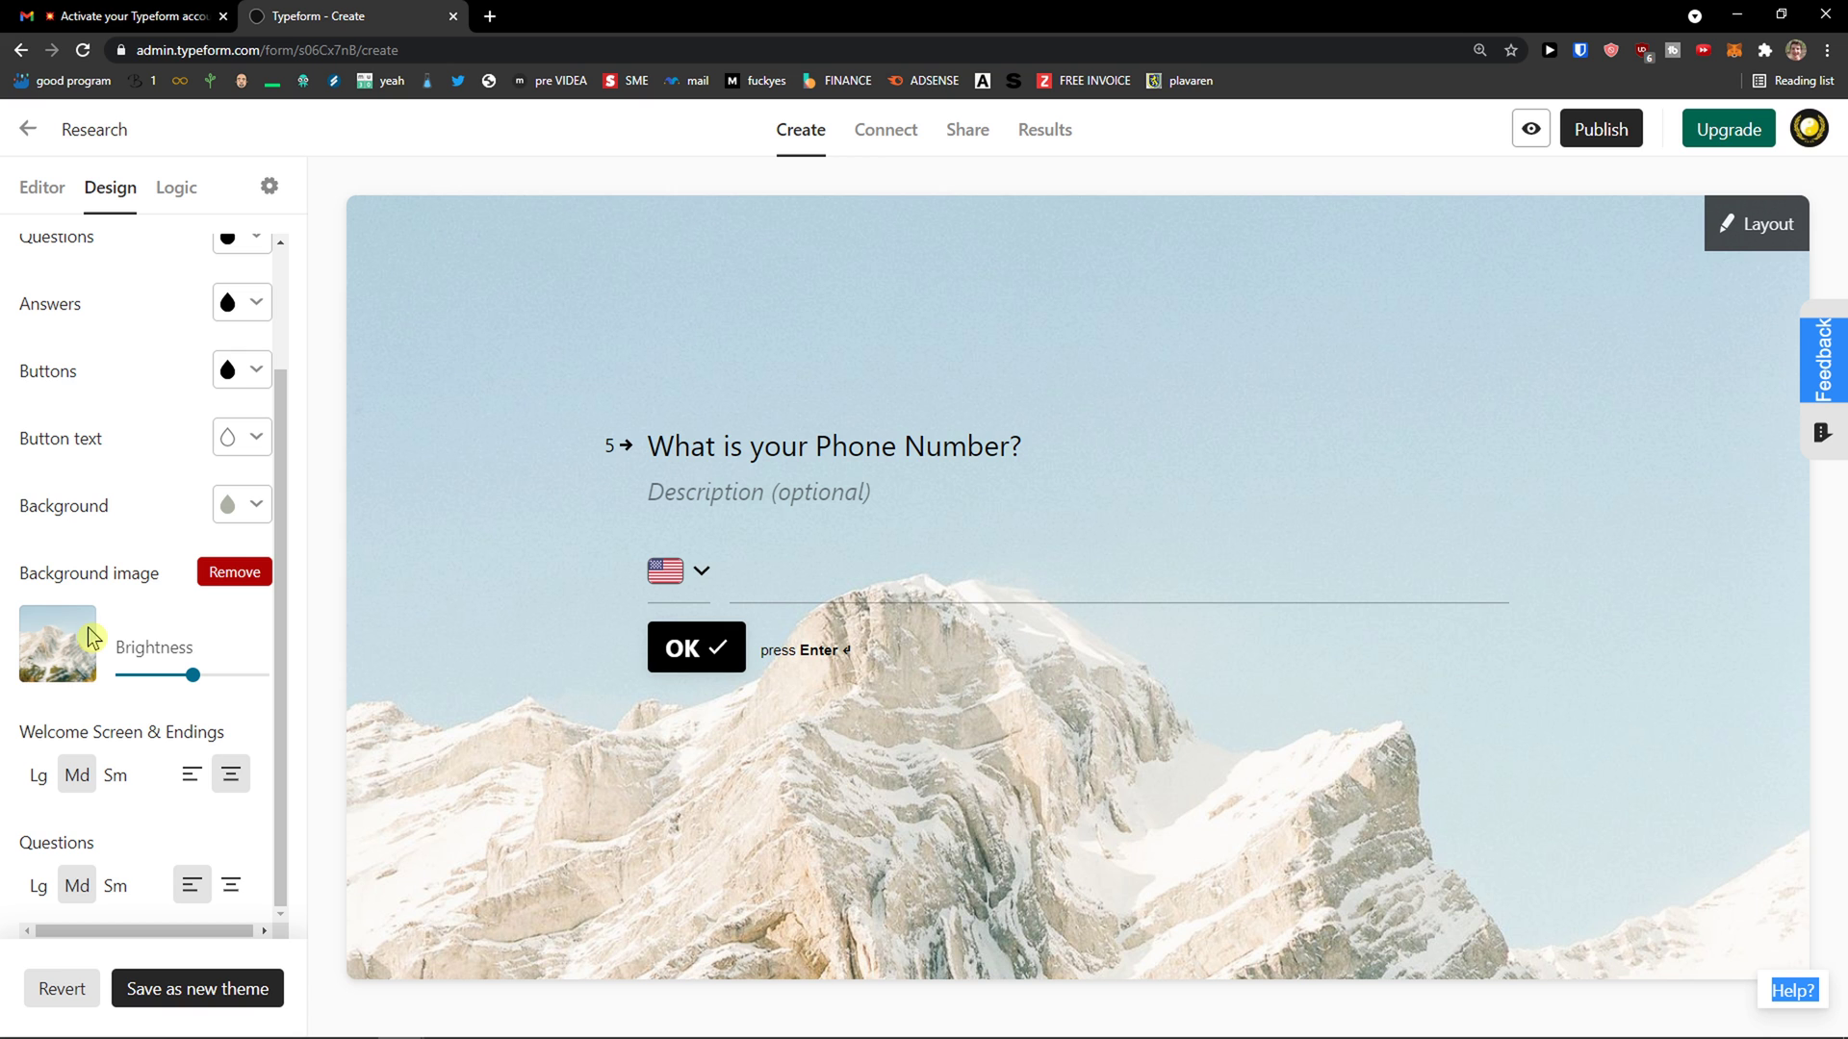
pyautogui.scroll(3)
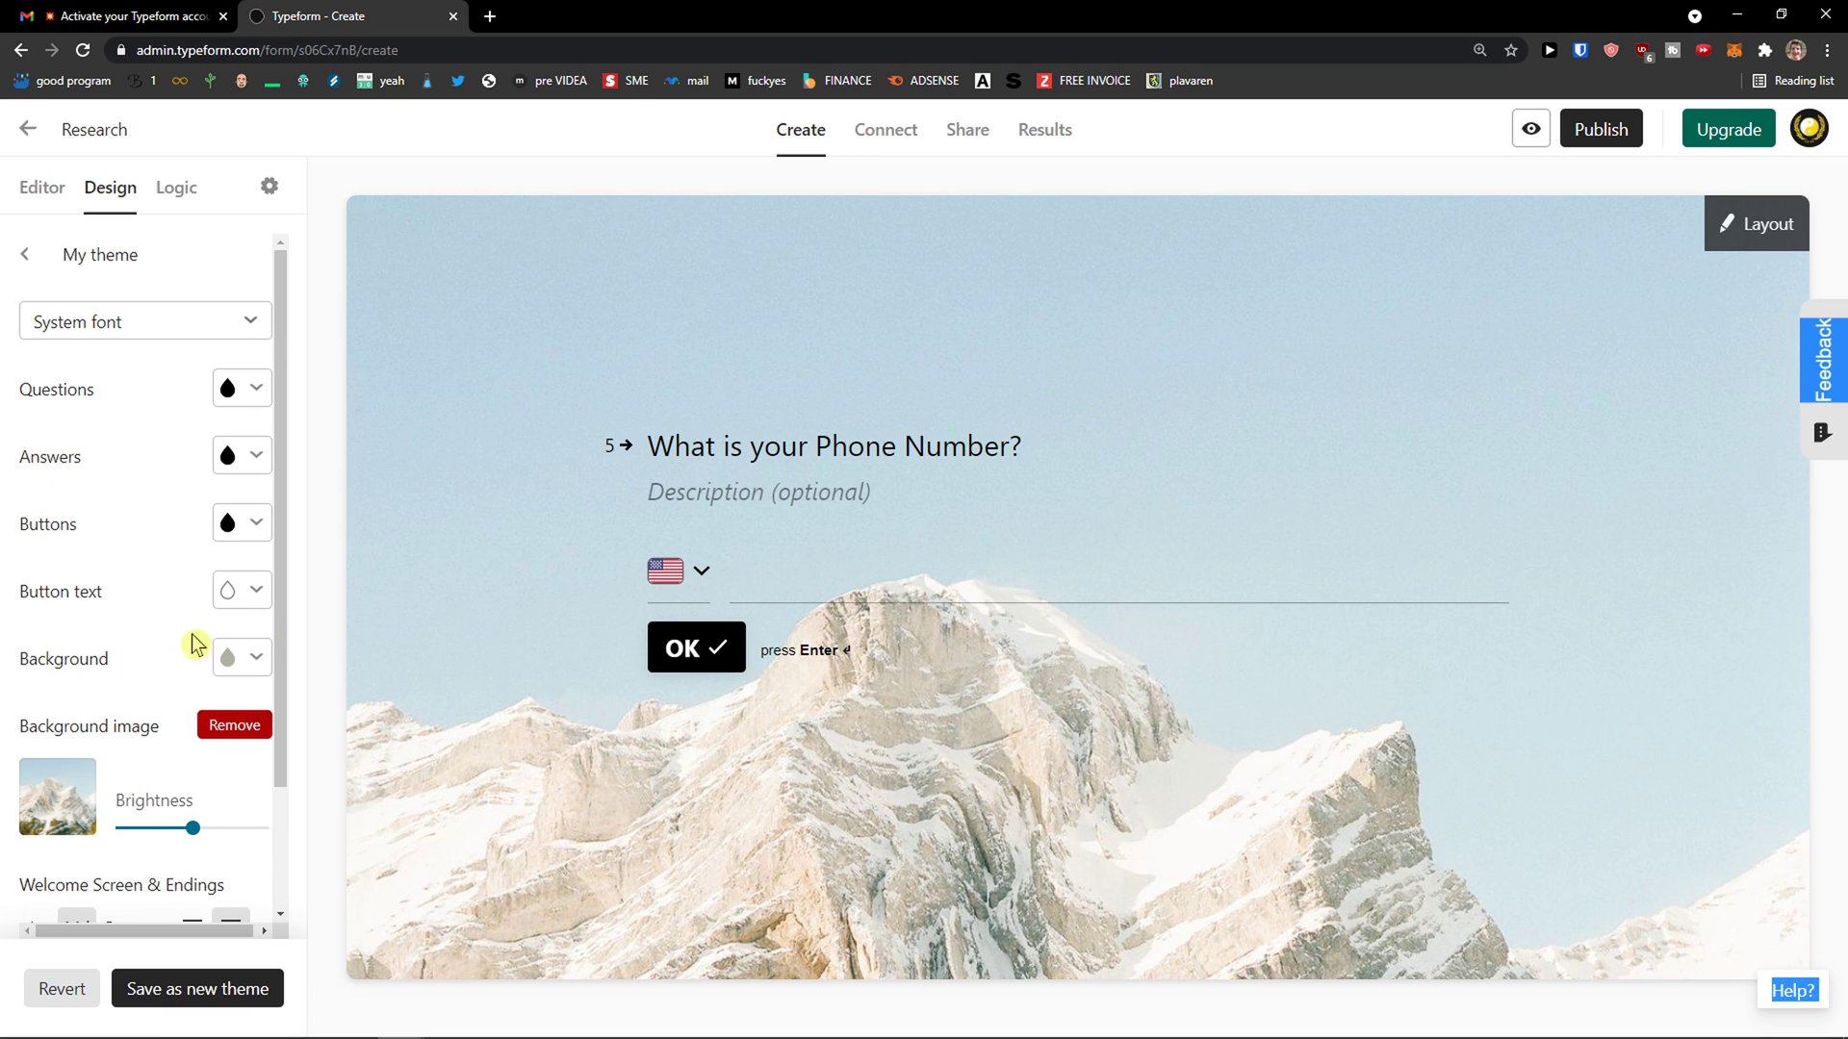
pyautogui.click(196, 988)
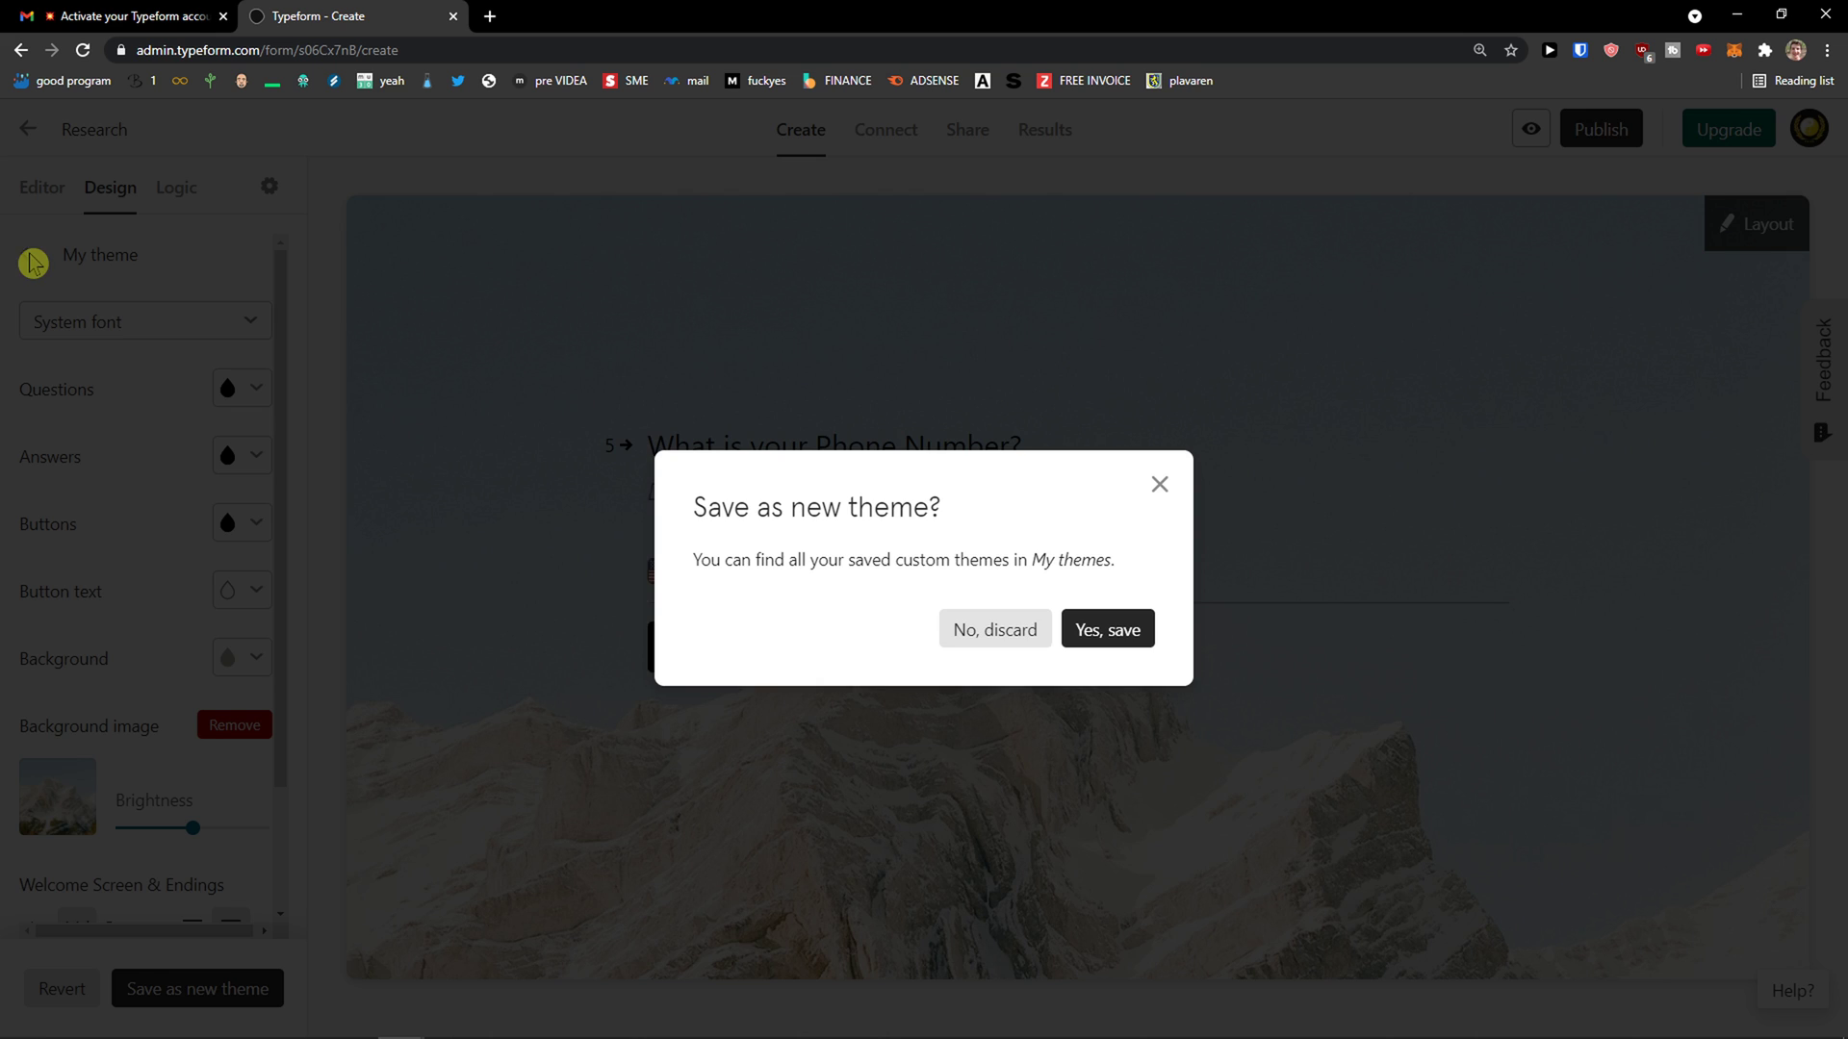
pyautogui.click(1106, 628)
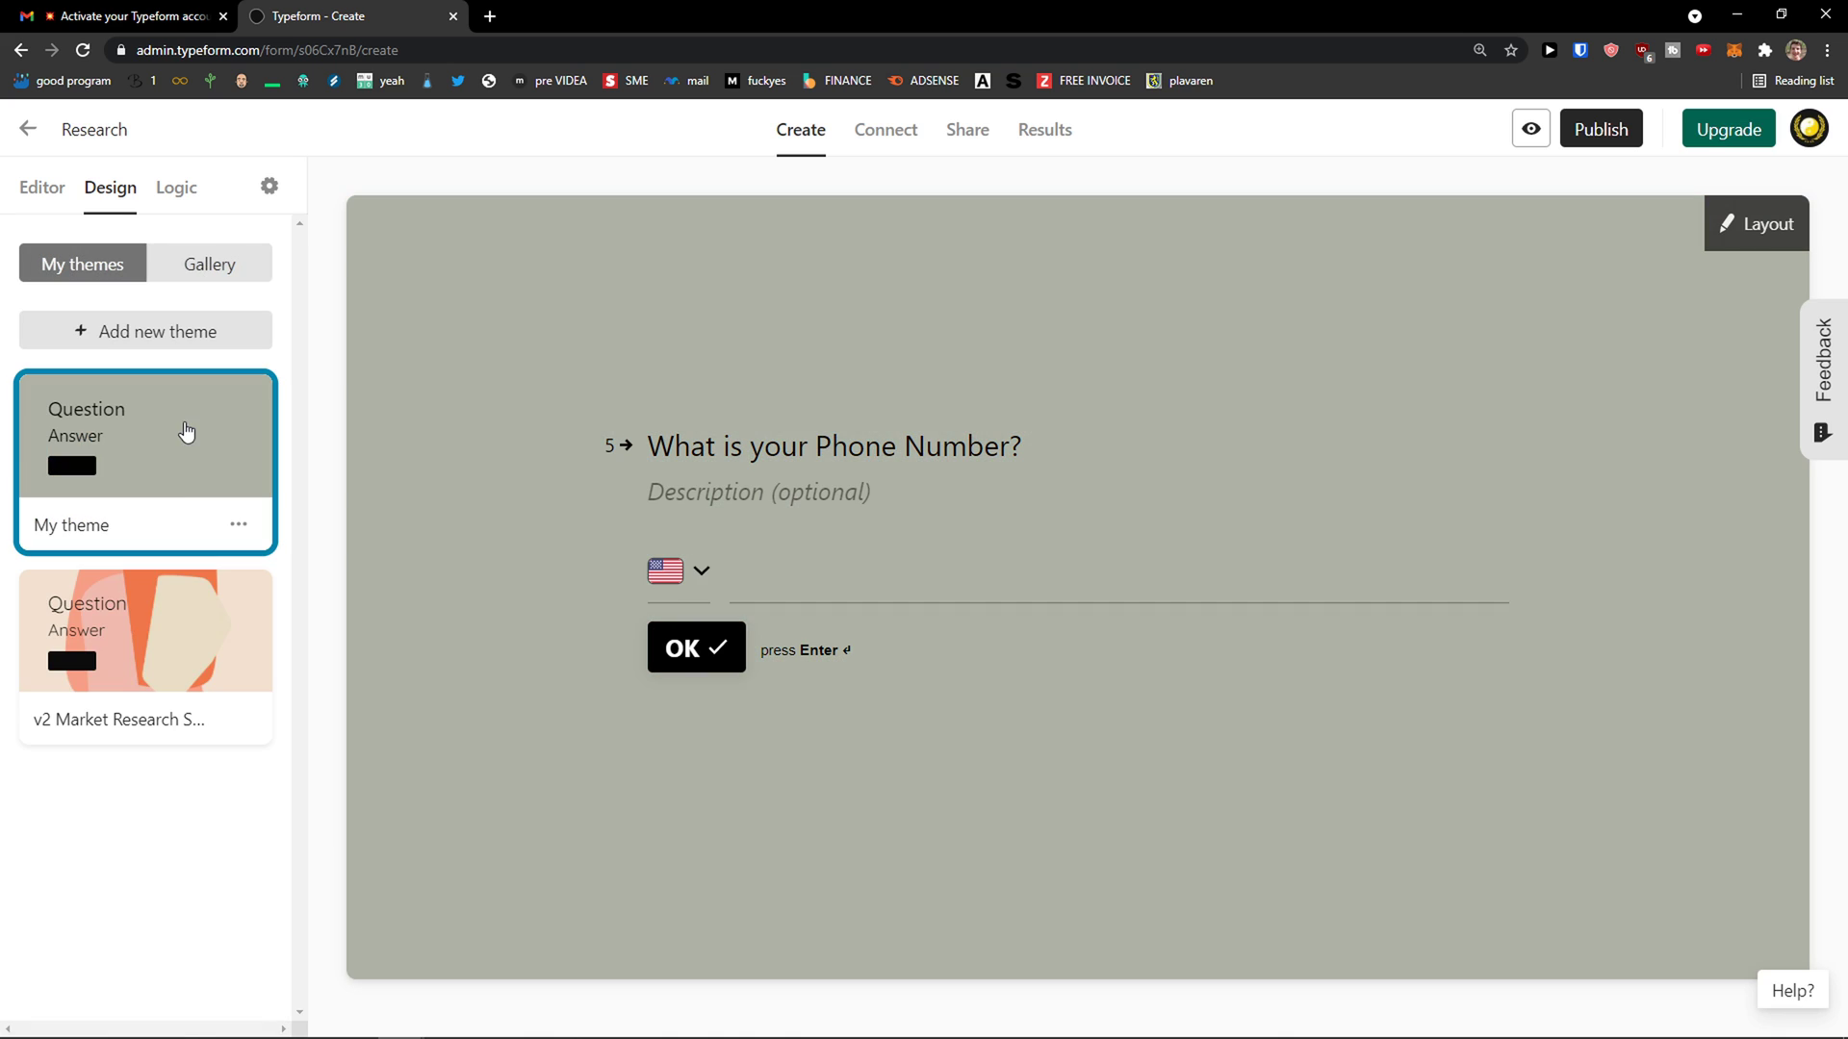
# Apply the saved mountain theme to the form and return to the question editor.
pyautogui.click(145, 433)
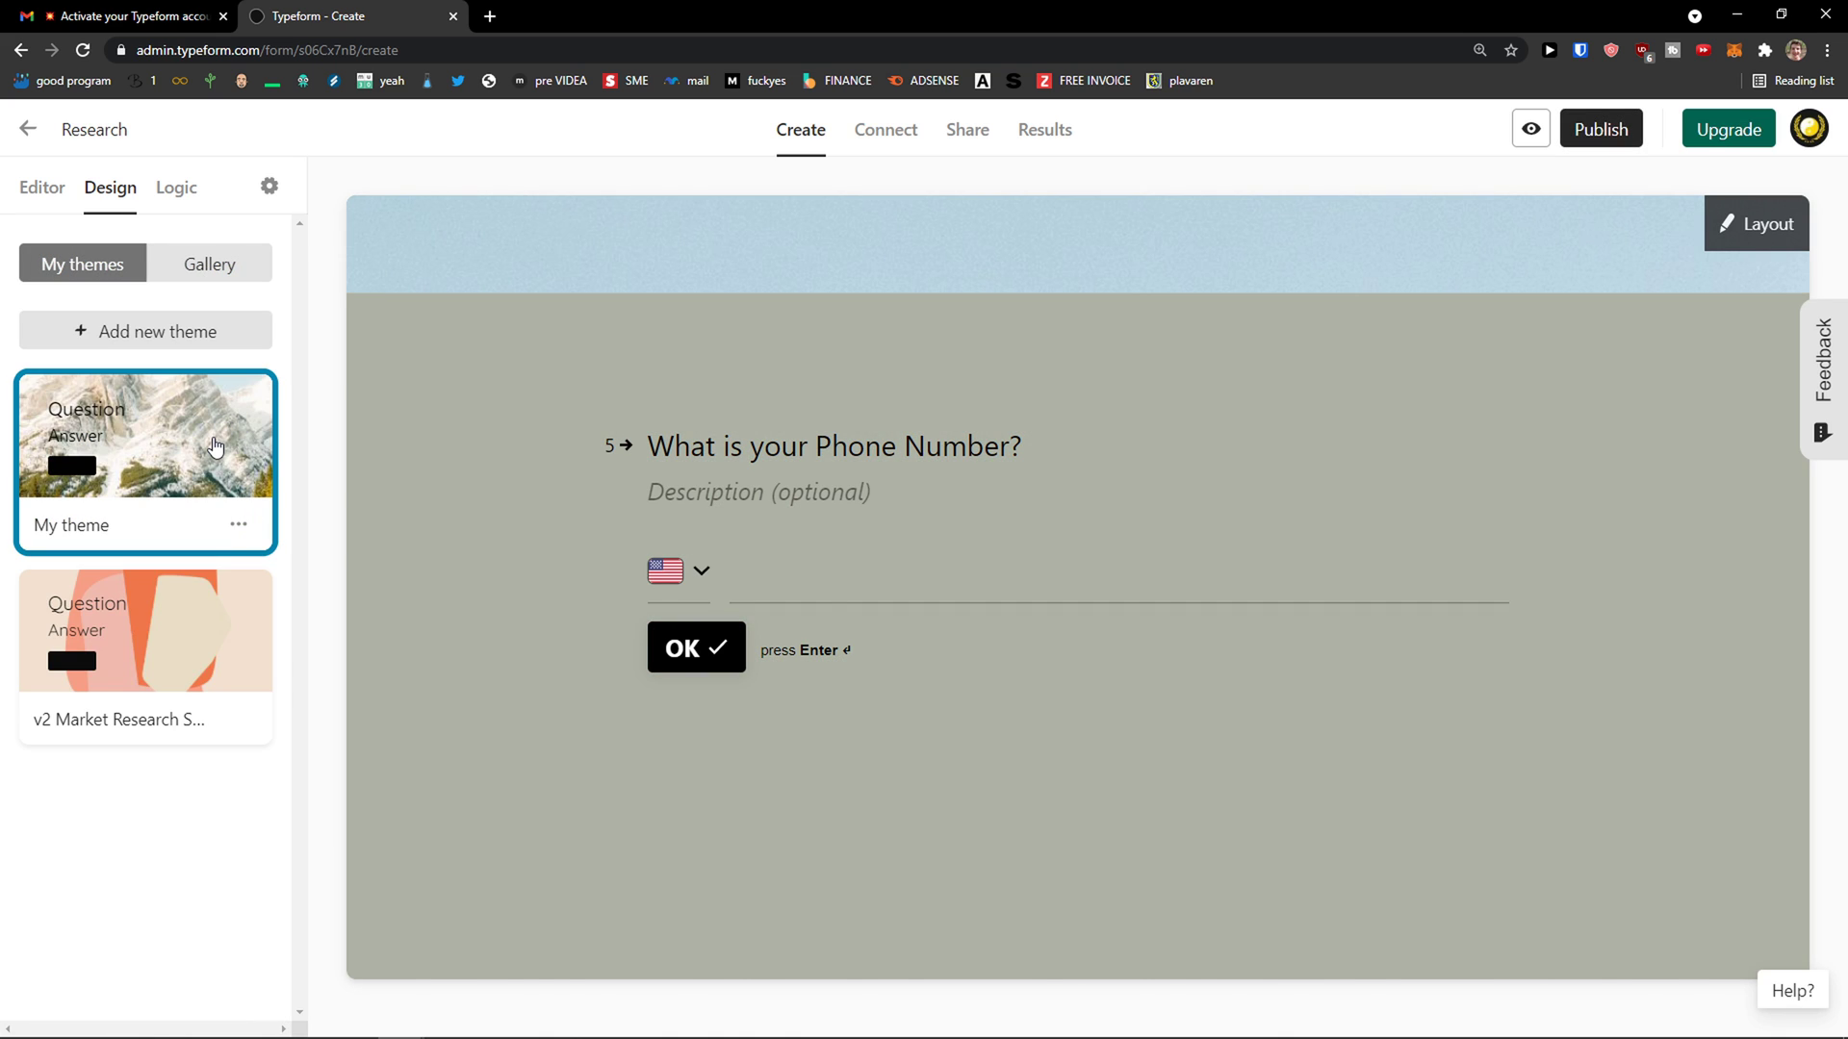
pyautogui.click(144, 433)
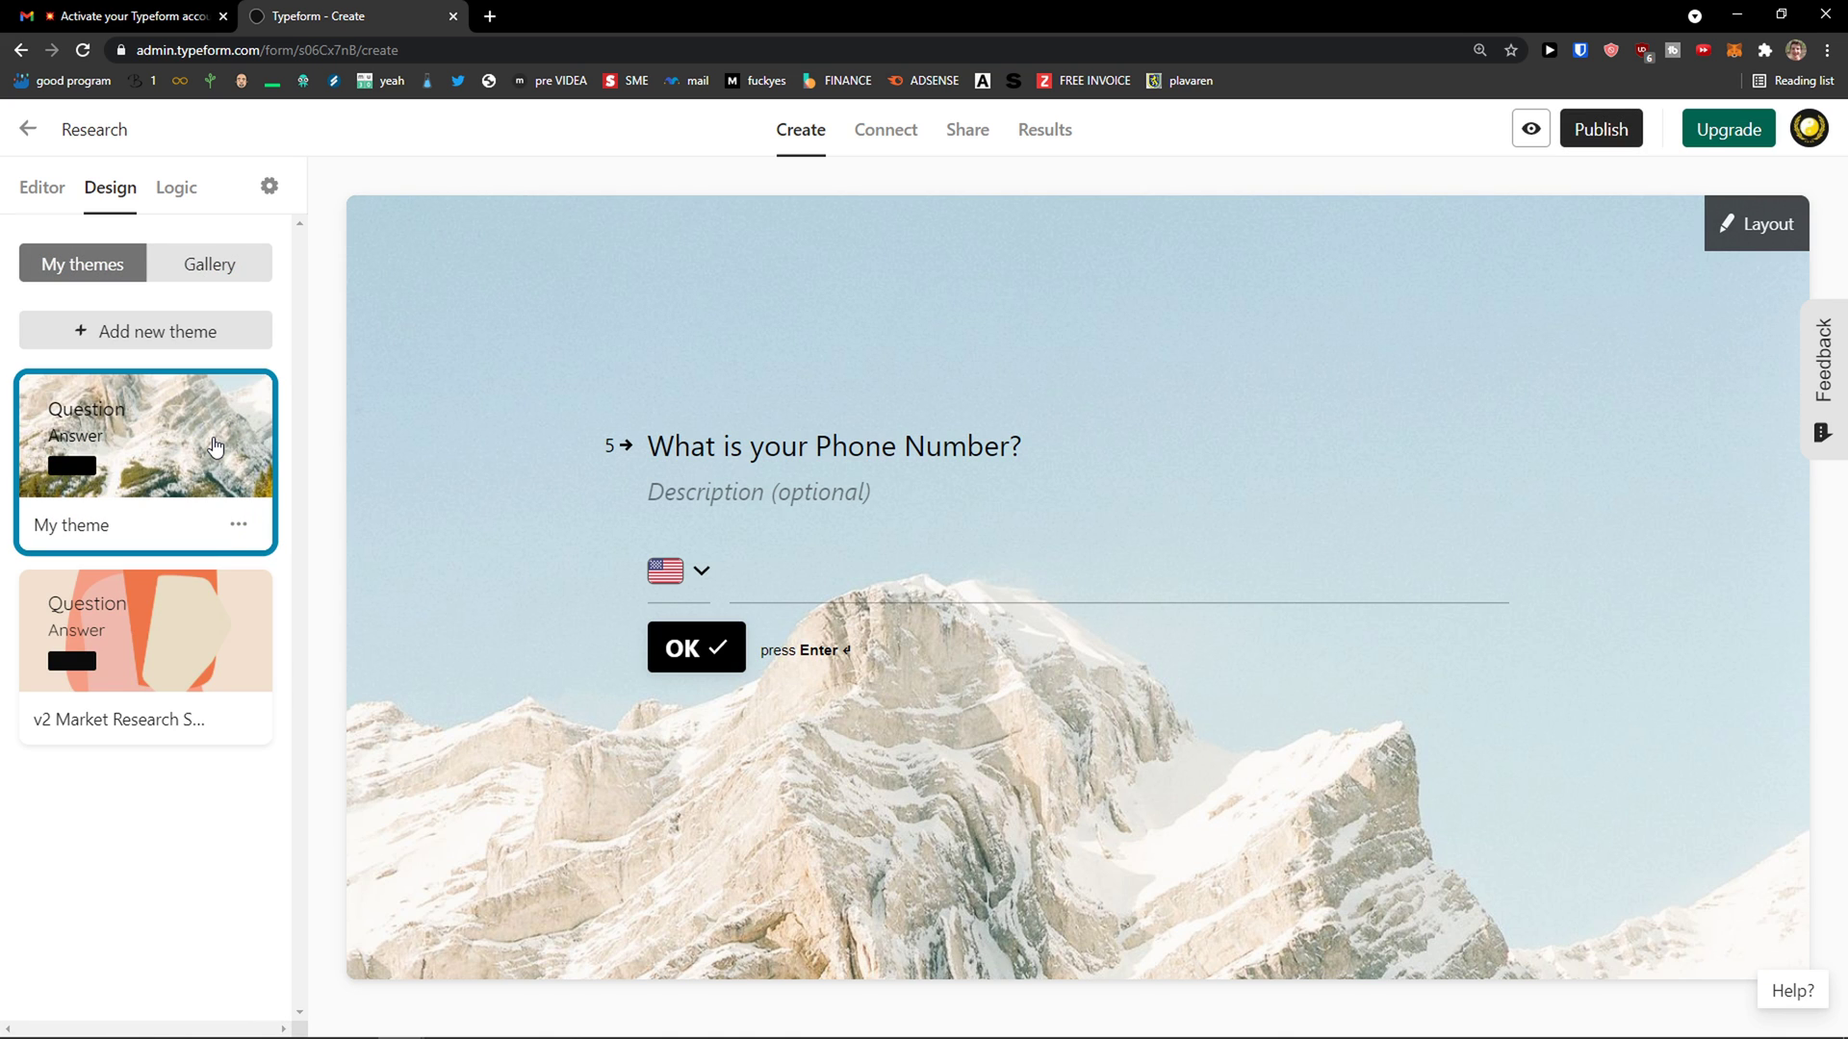
pyautogui.moveTo(162, 616)
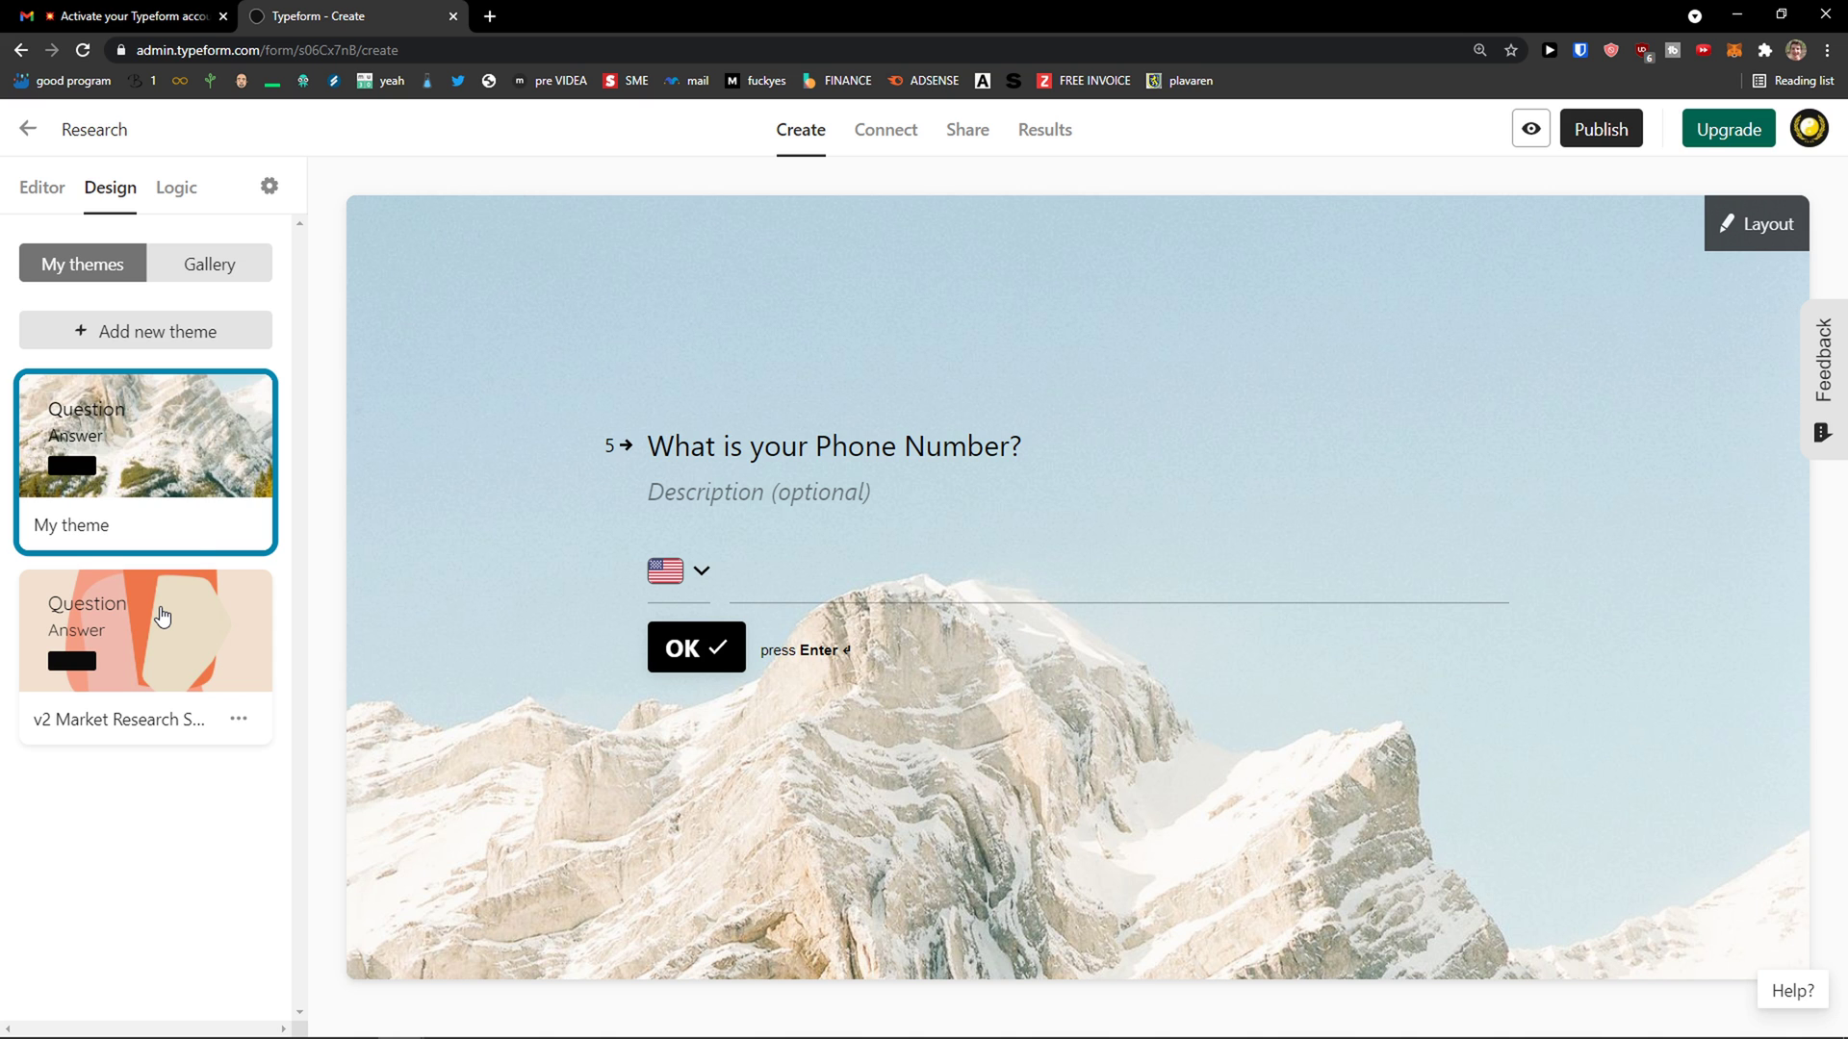
pyautogui.click(144, 632)
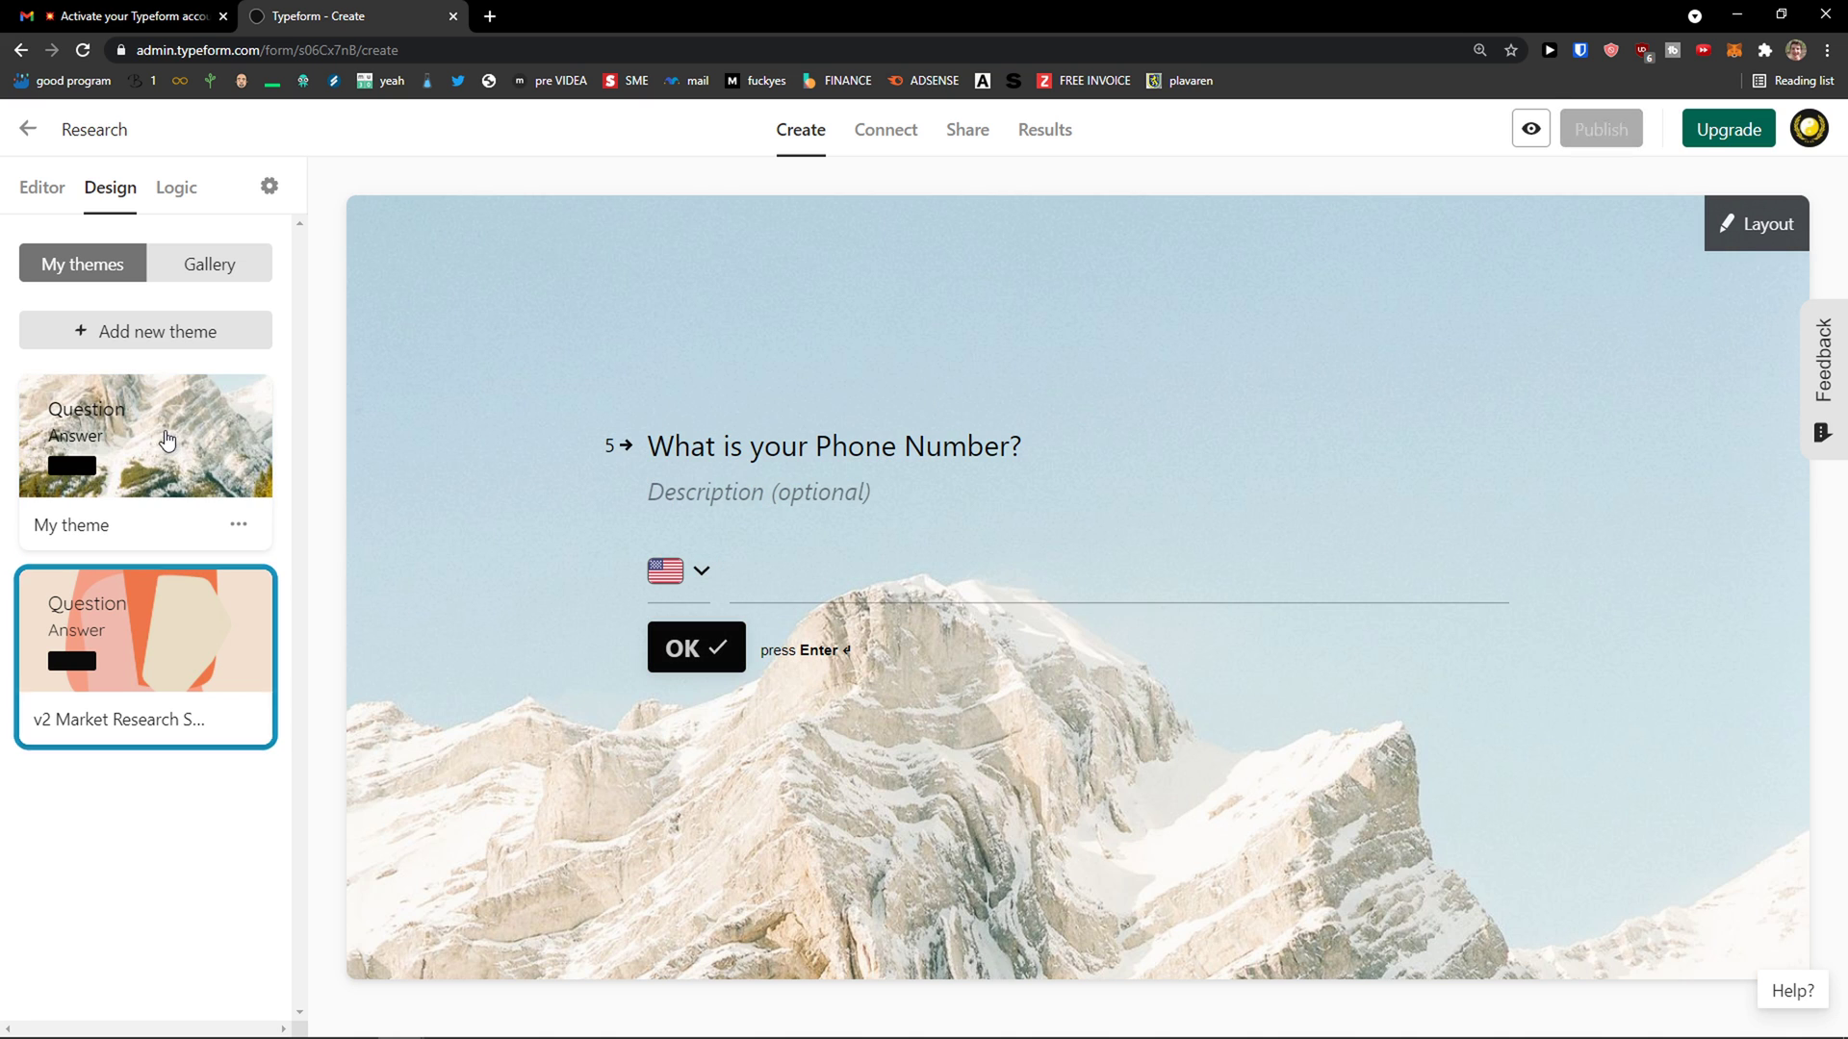
pyautogui.click(40, 186)
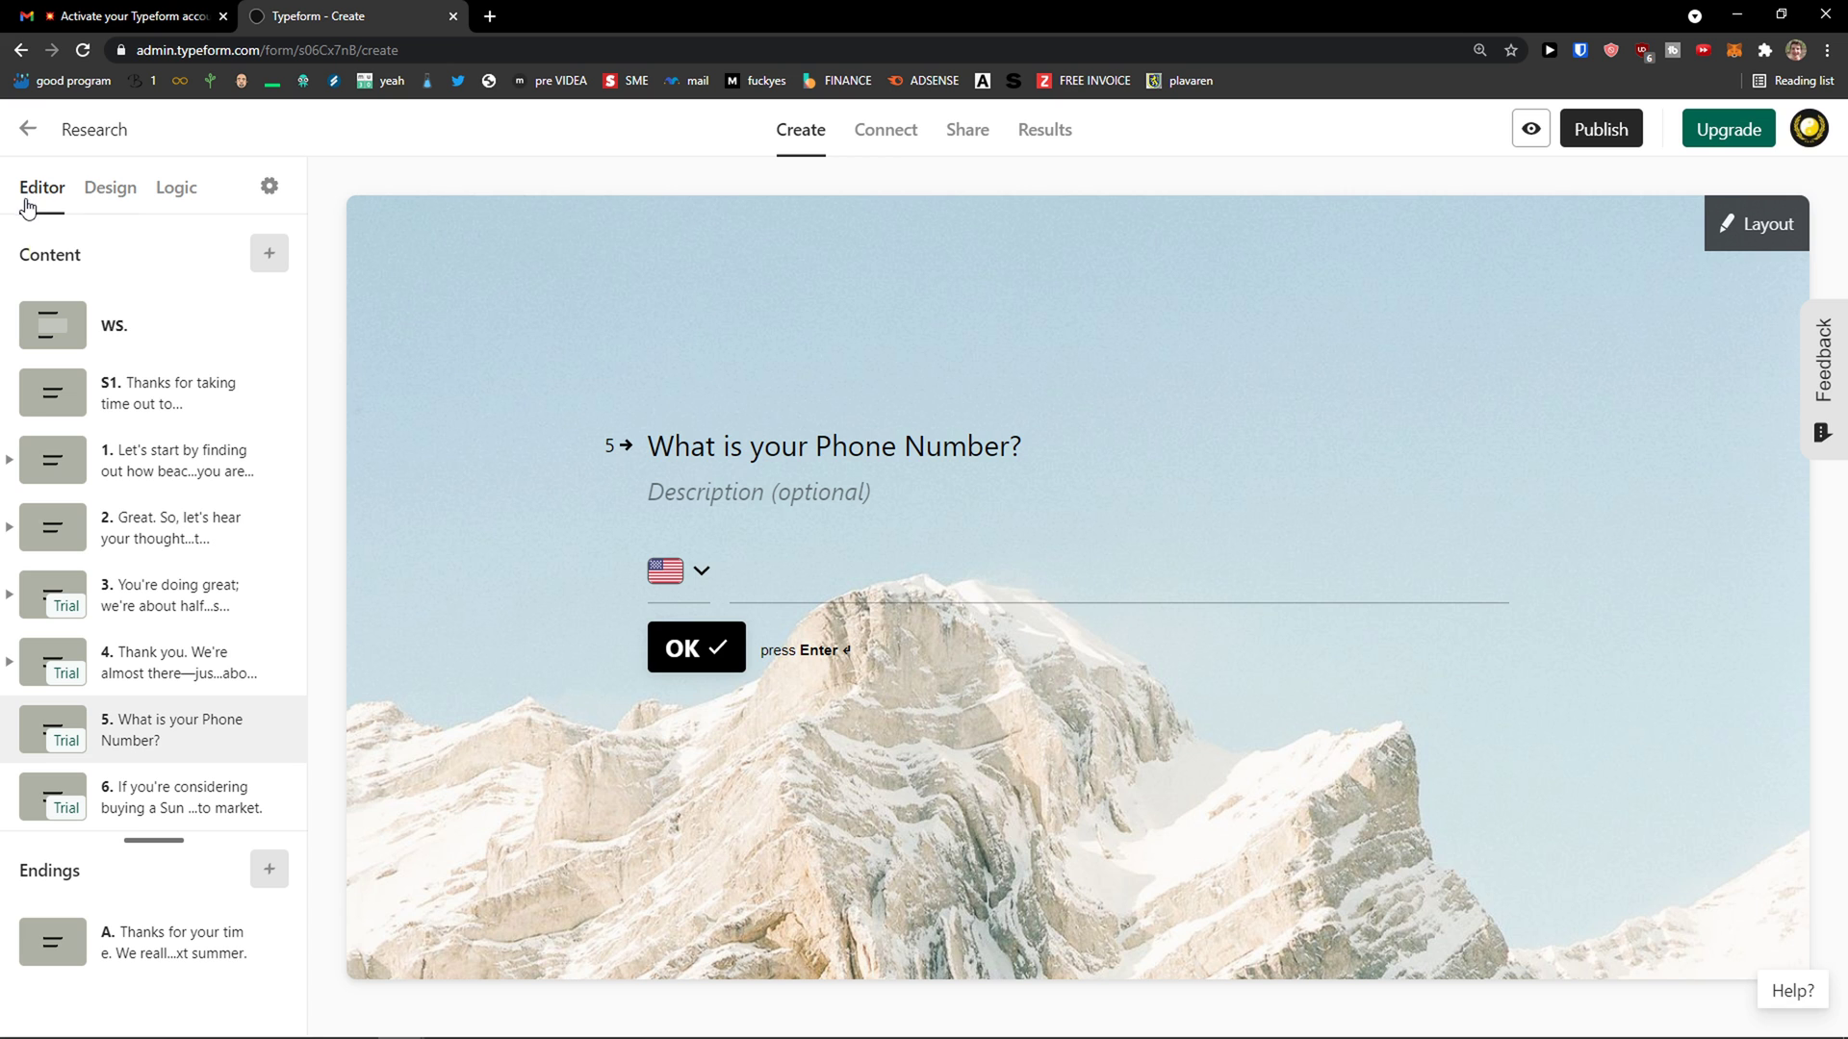
# Add a Ranking question titled 'What is your ranking?' and start adding its choices.
pyautogui.click(154, 326)
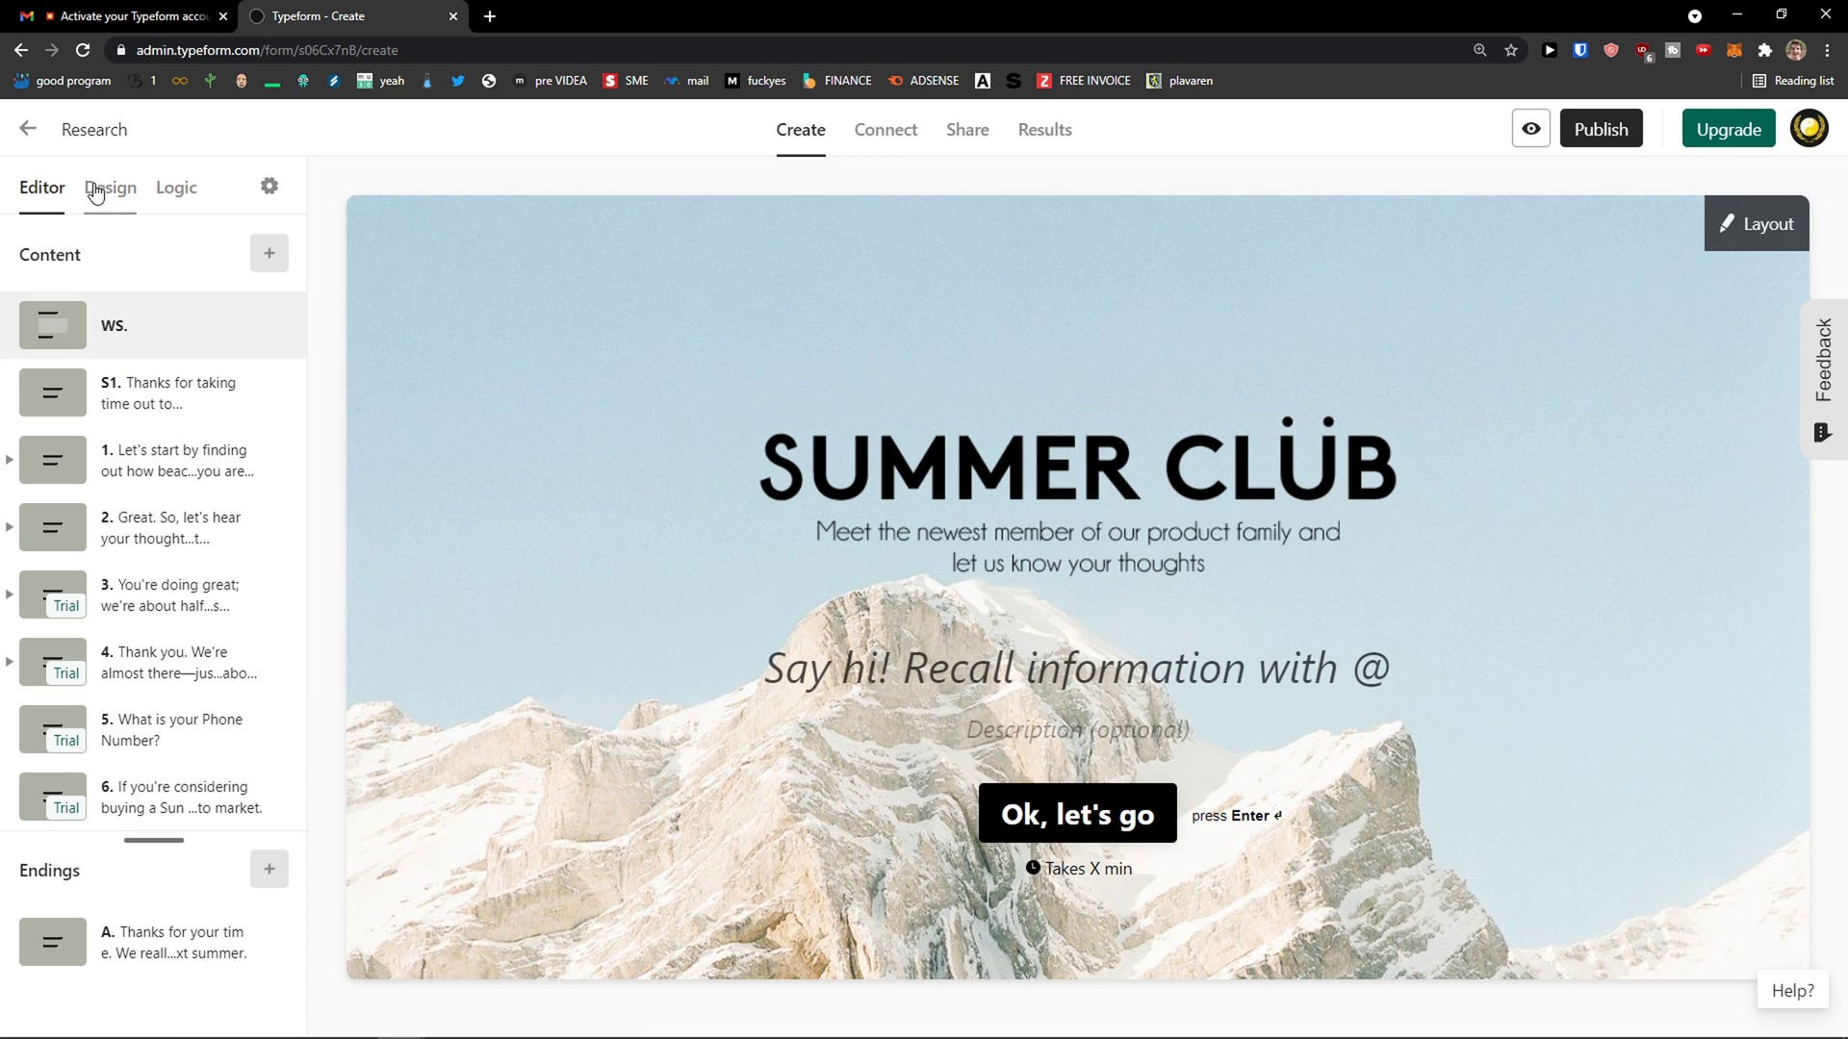
pyautogui.click(270, 254)
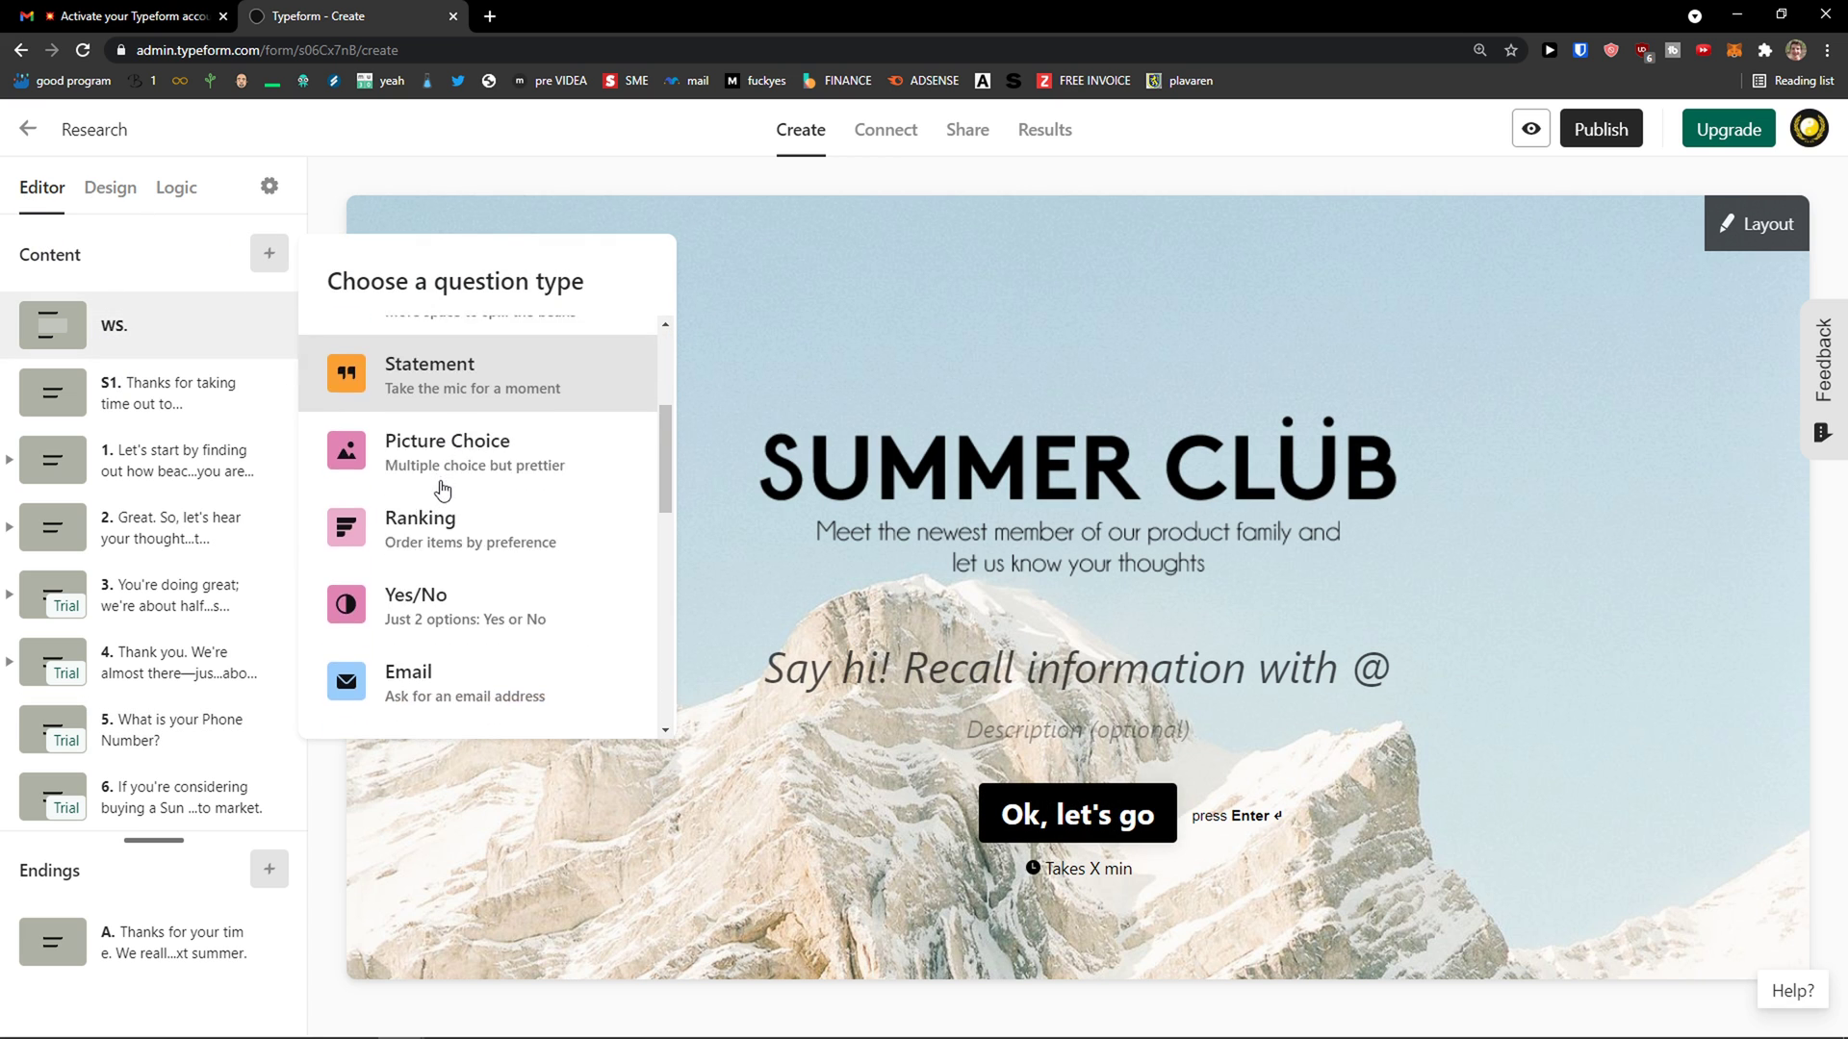
pyautogui.click(418, 527)
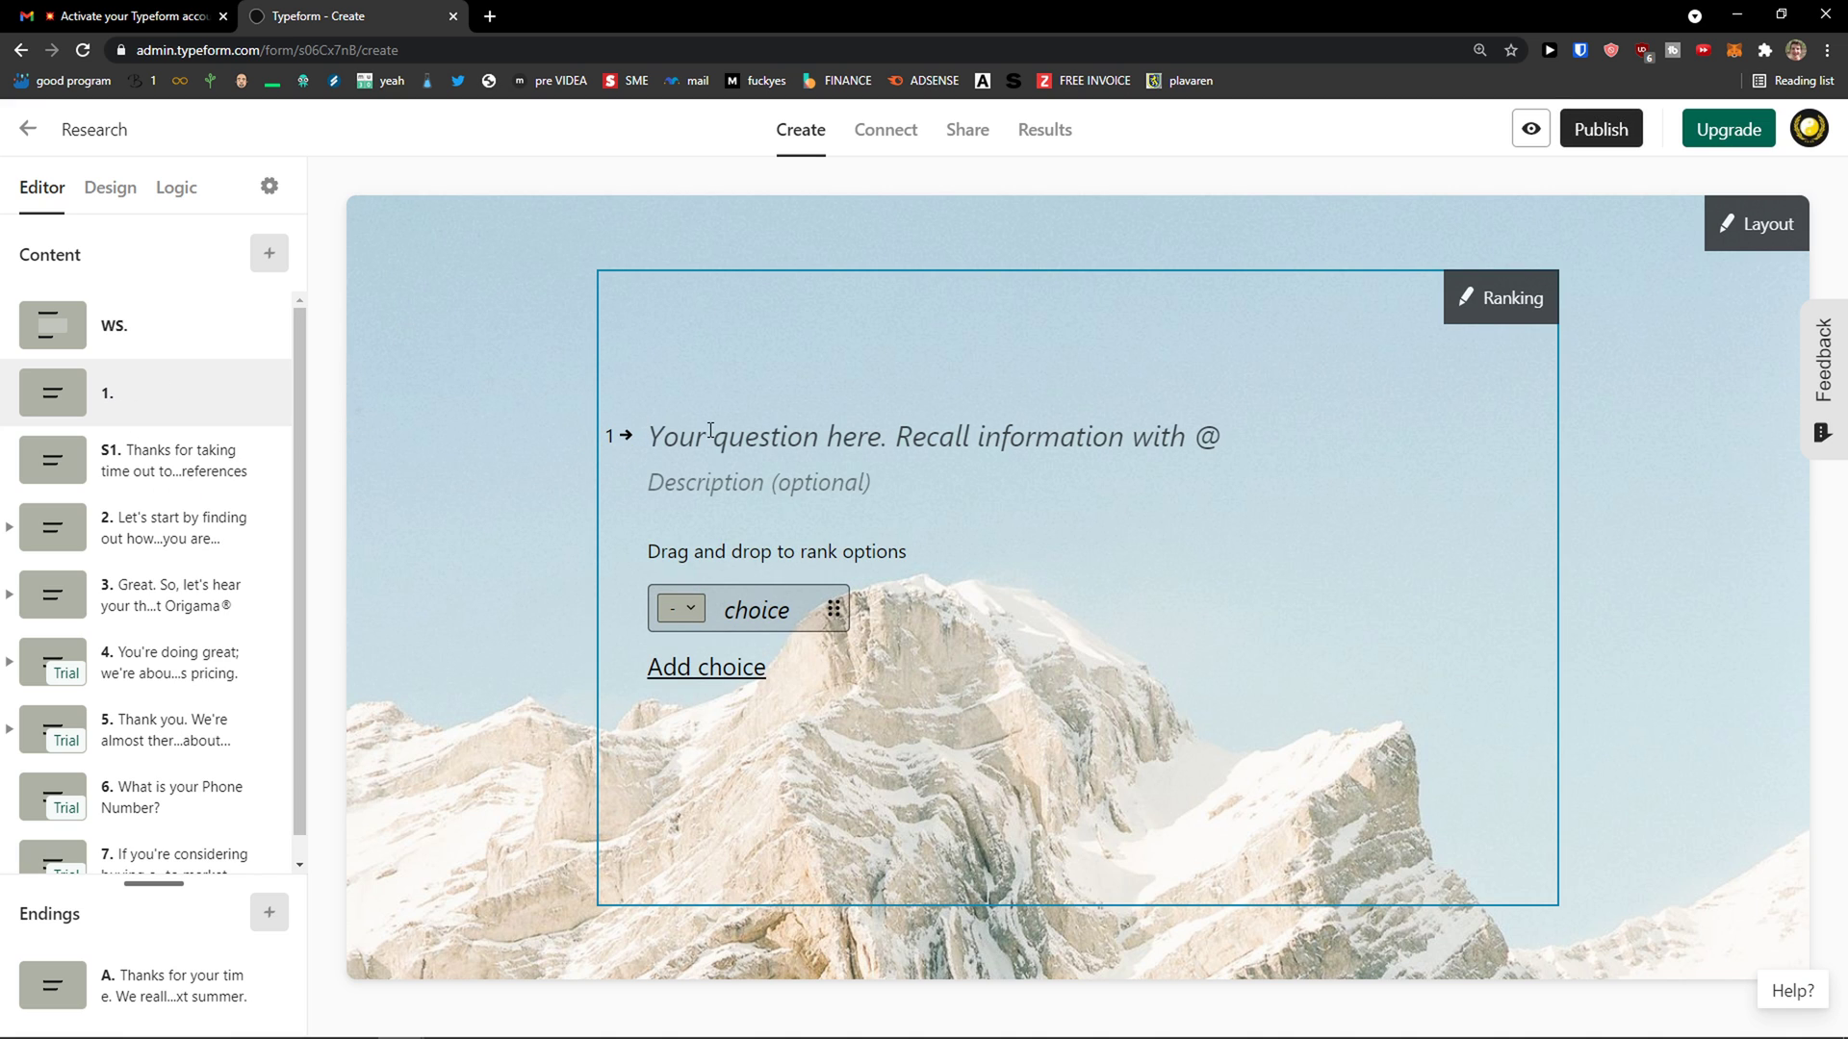
pyautogui.write('What is your')
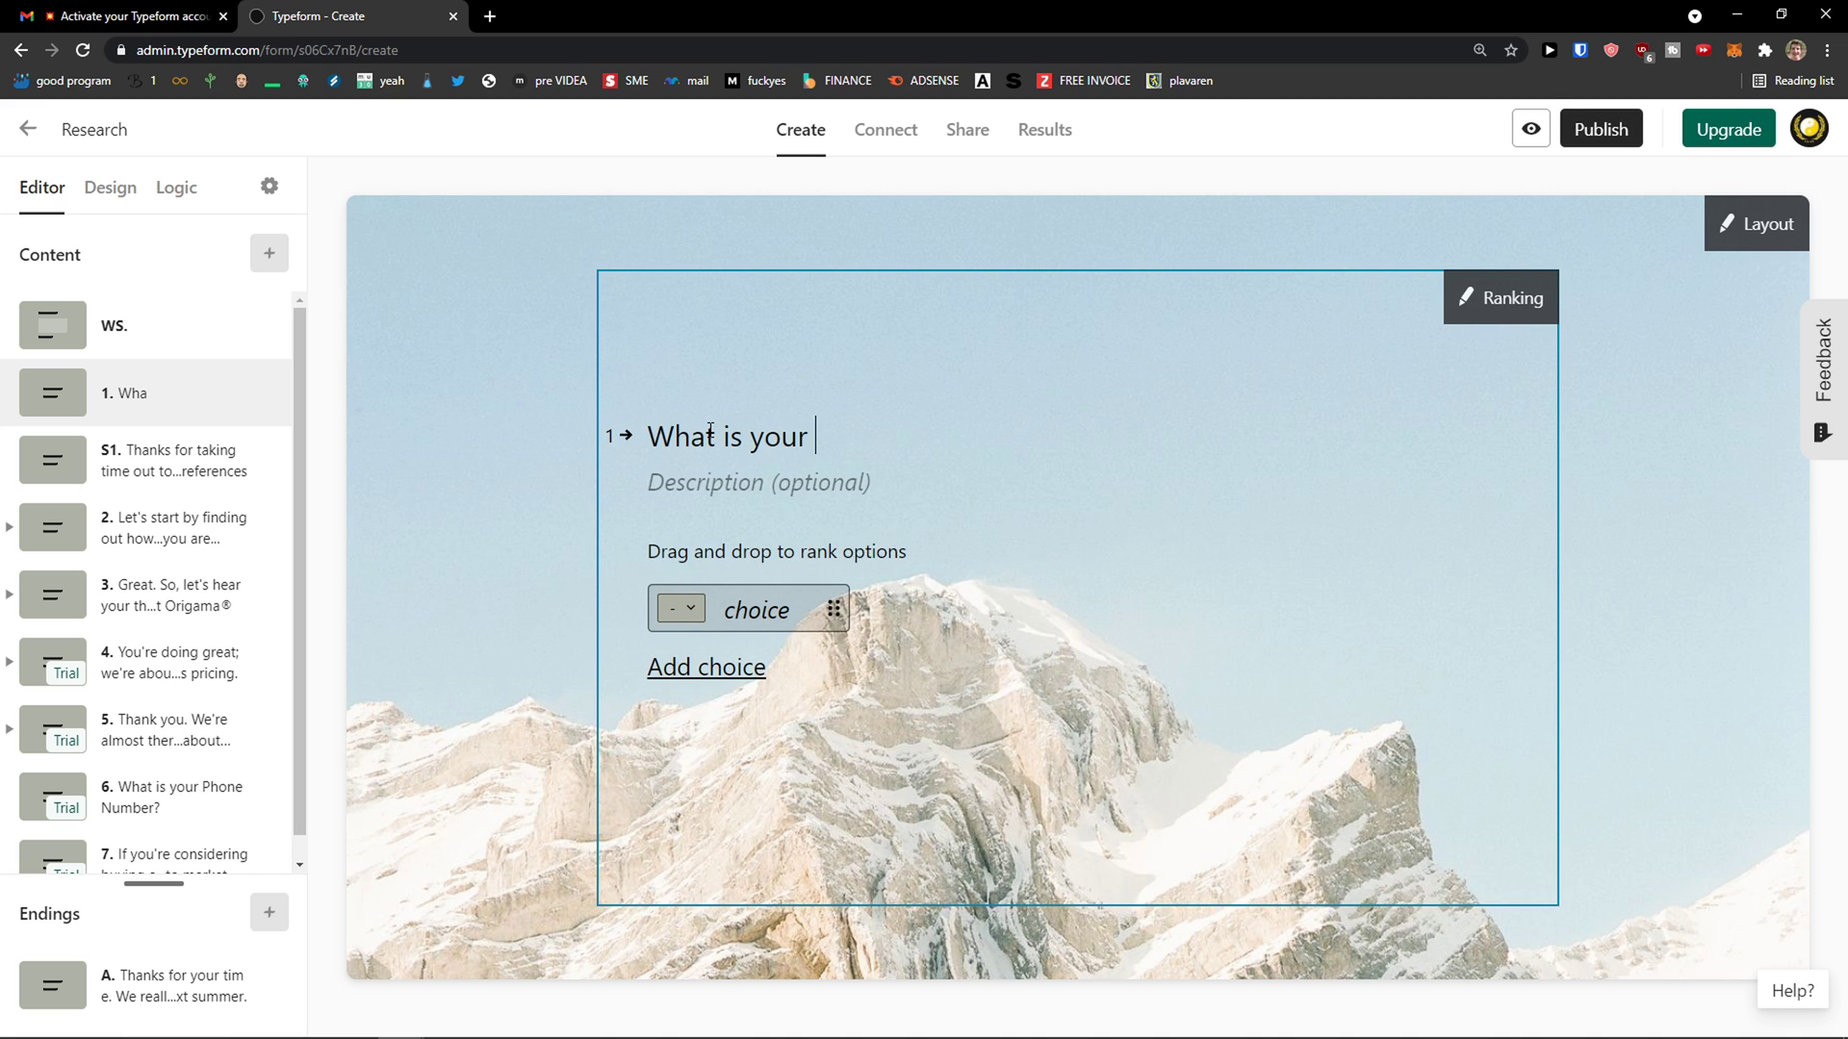
pyautogui.write('ranking?')
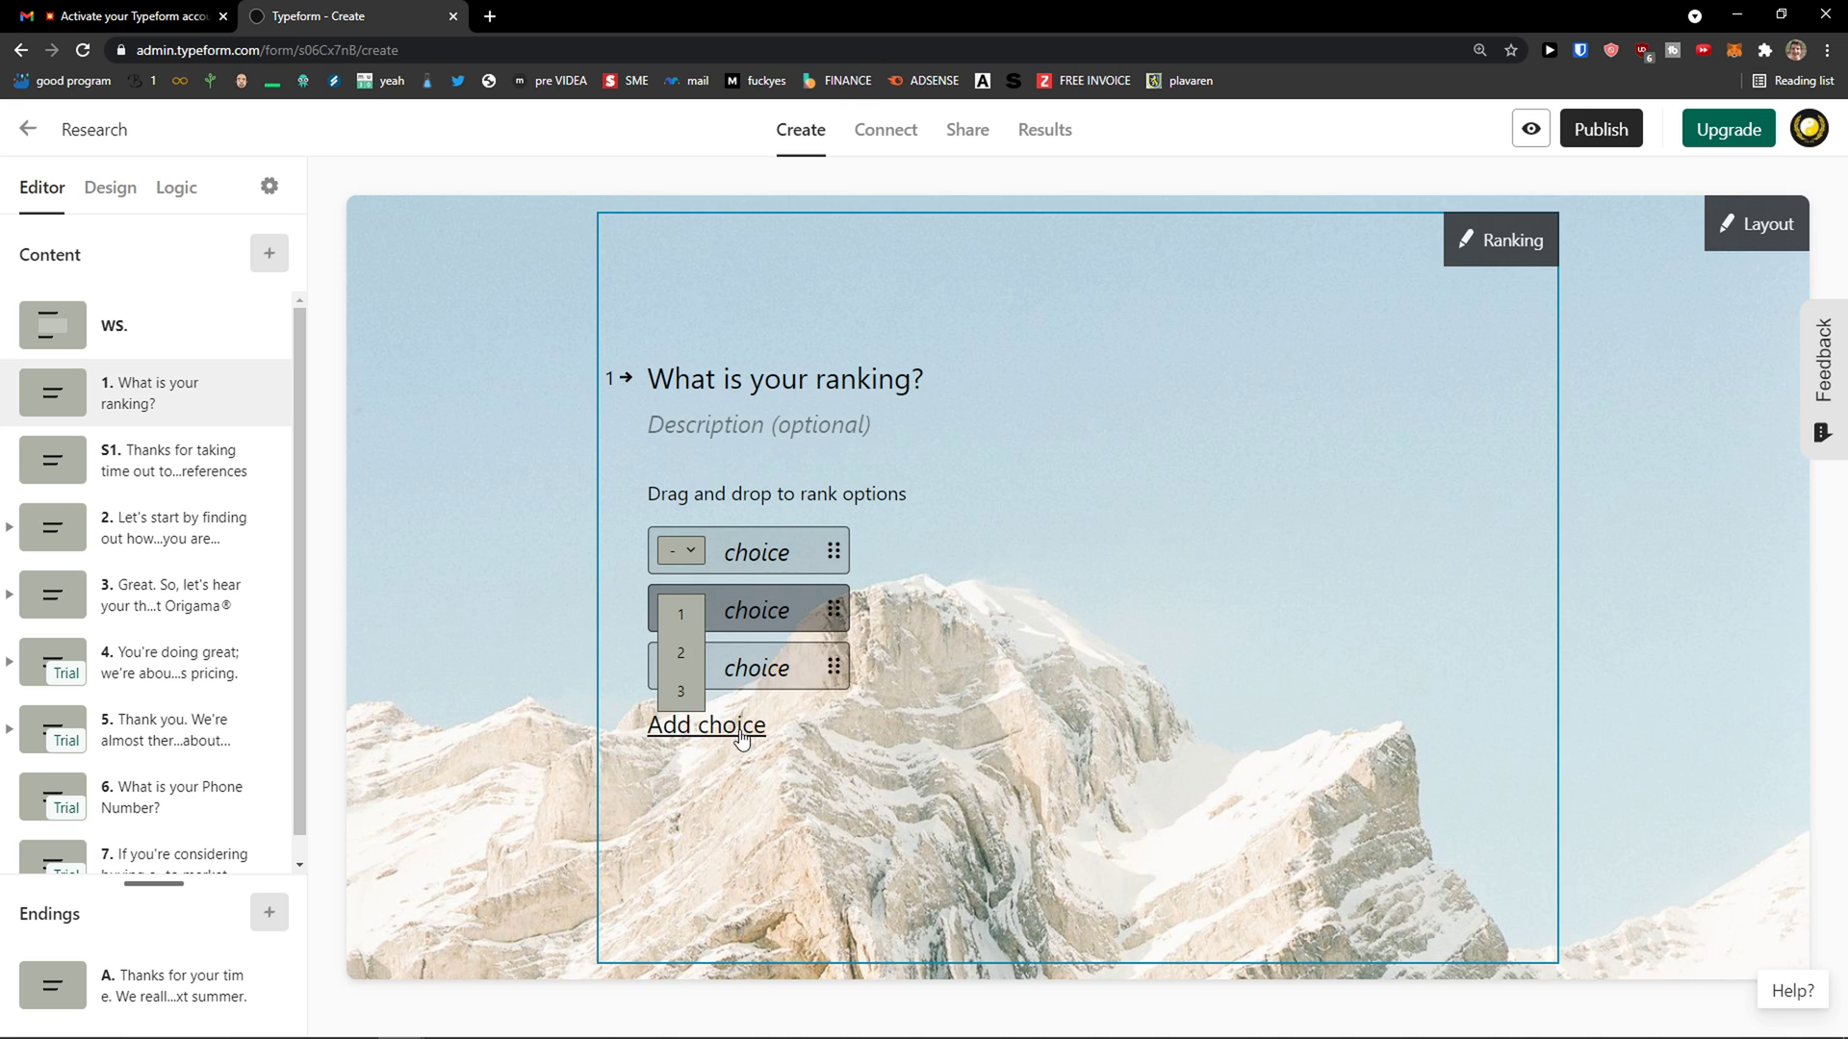
pyautogui.click(707, 725)
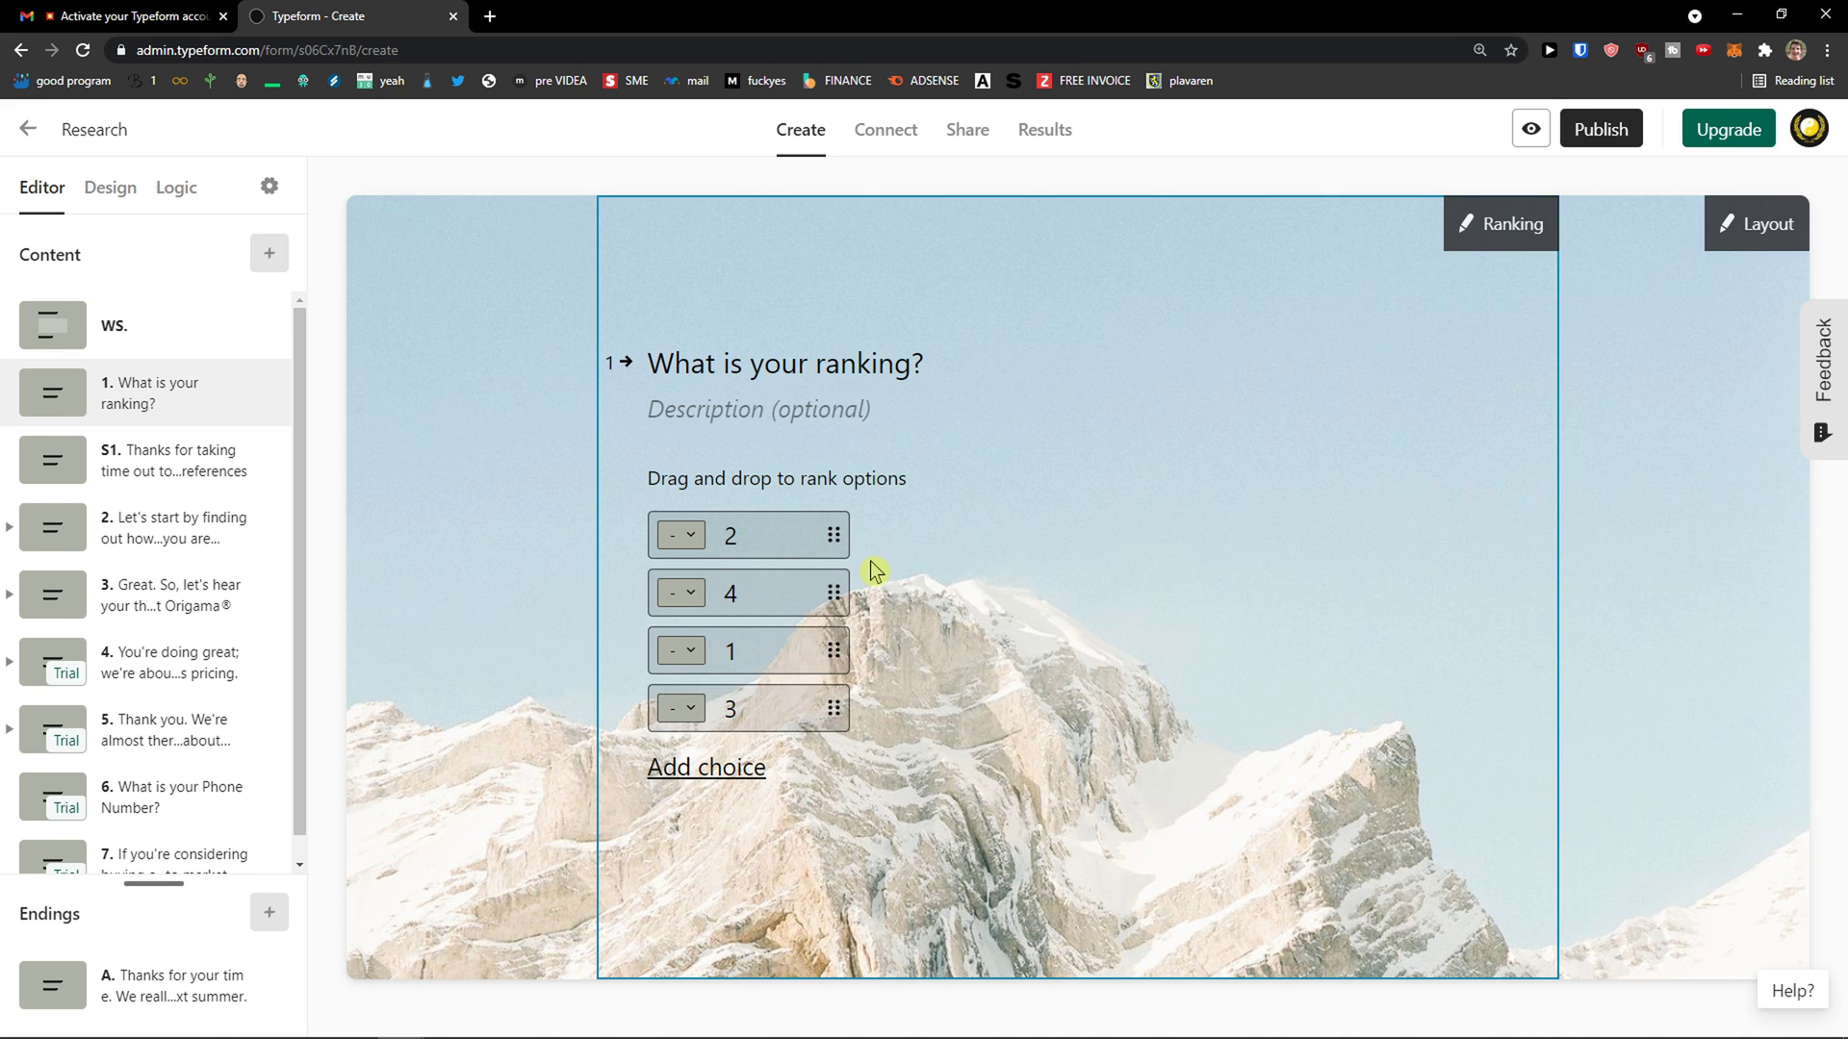
pyautogui.moveTo(1530, 129)
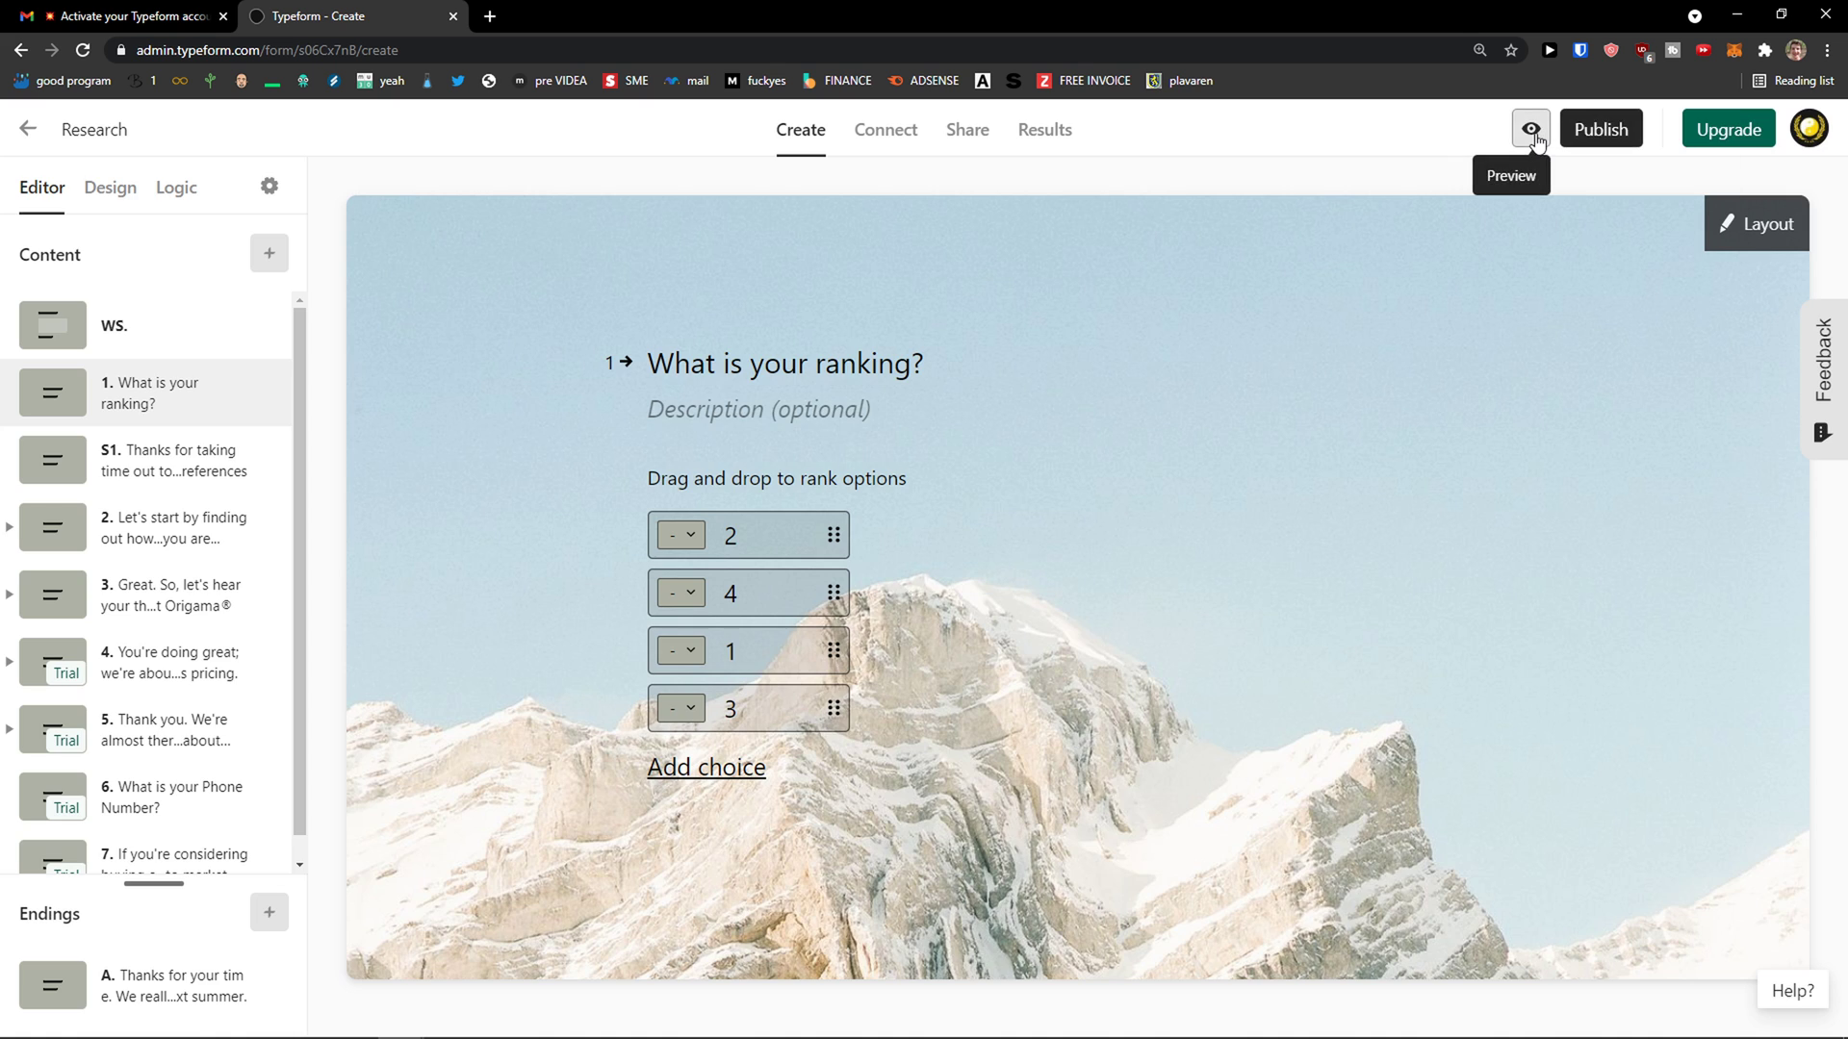
pyautogui.click(1530, 129)
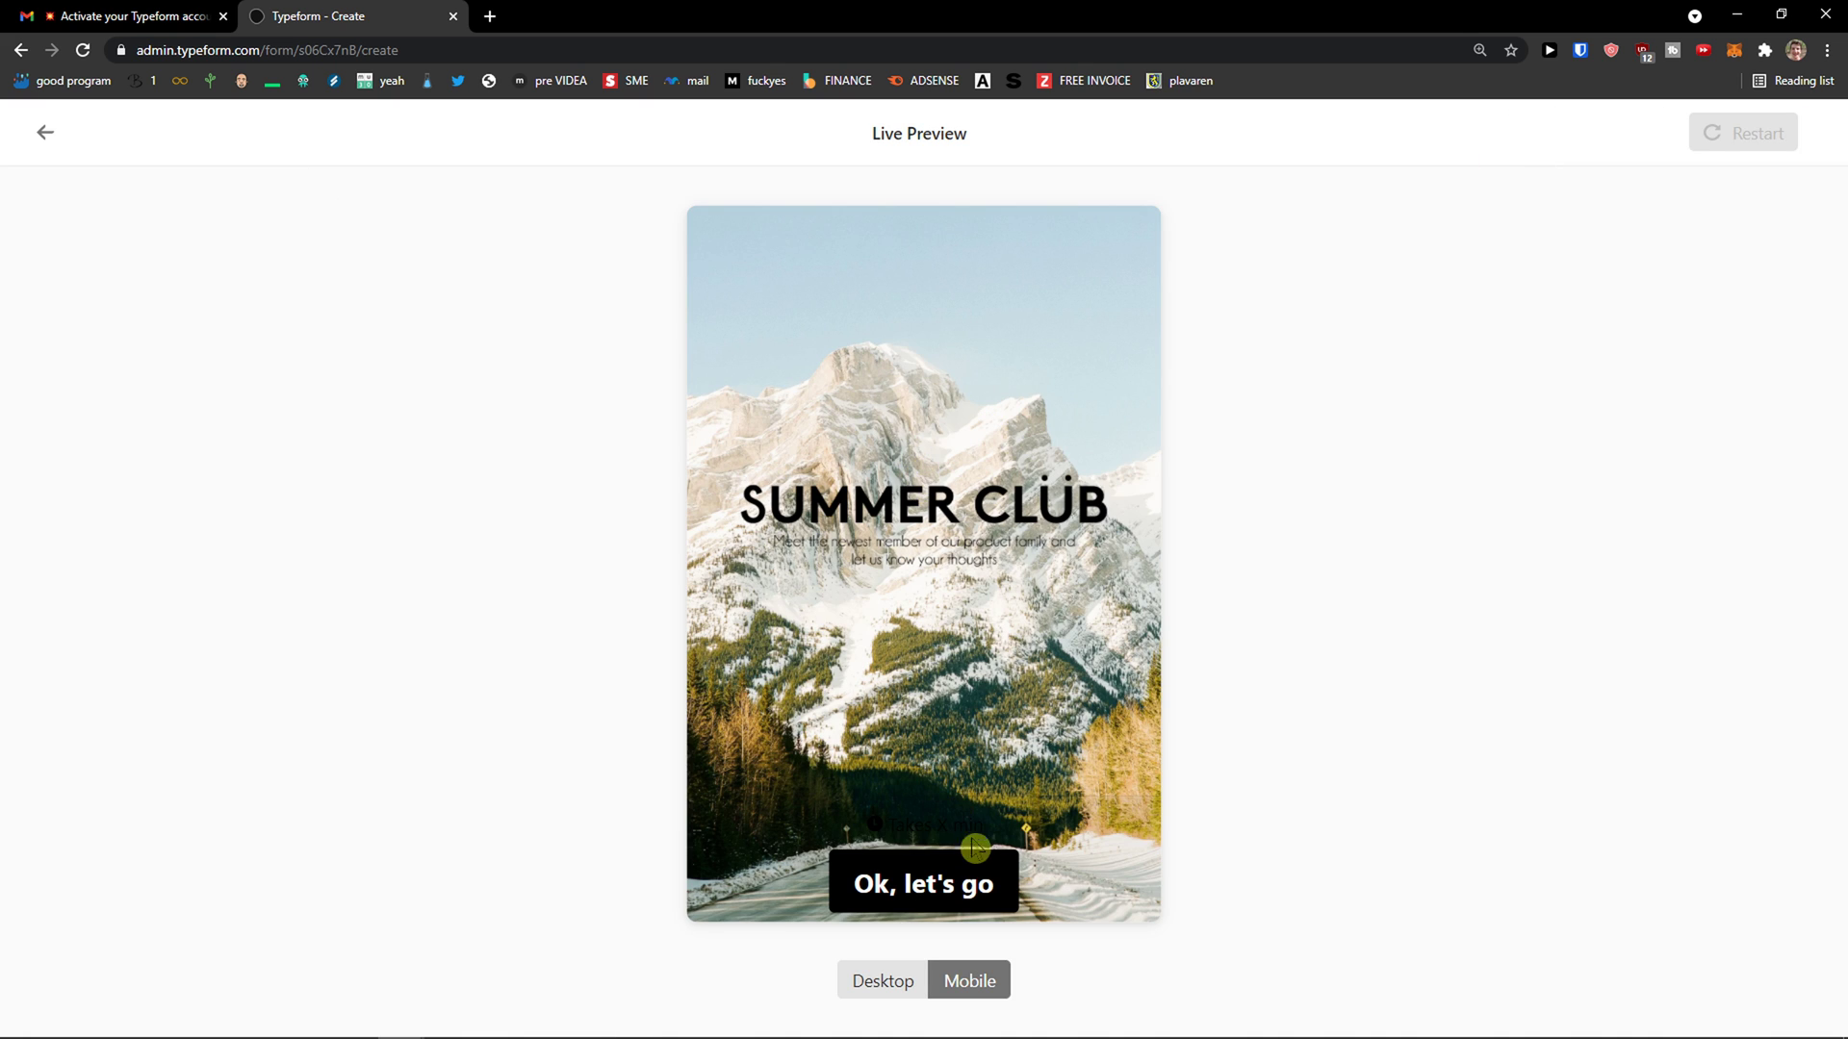
pyautogui.click(922, 881)
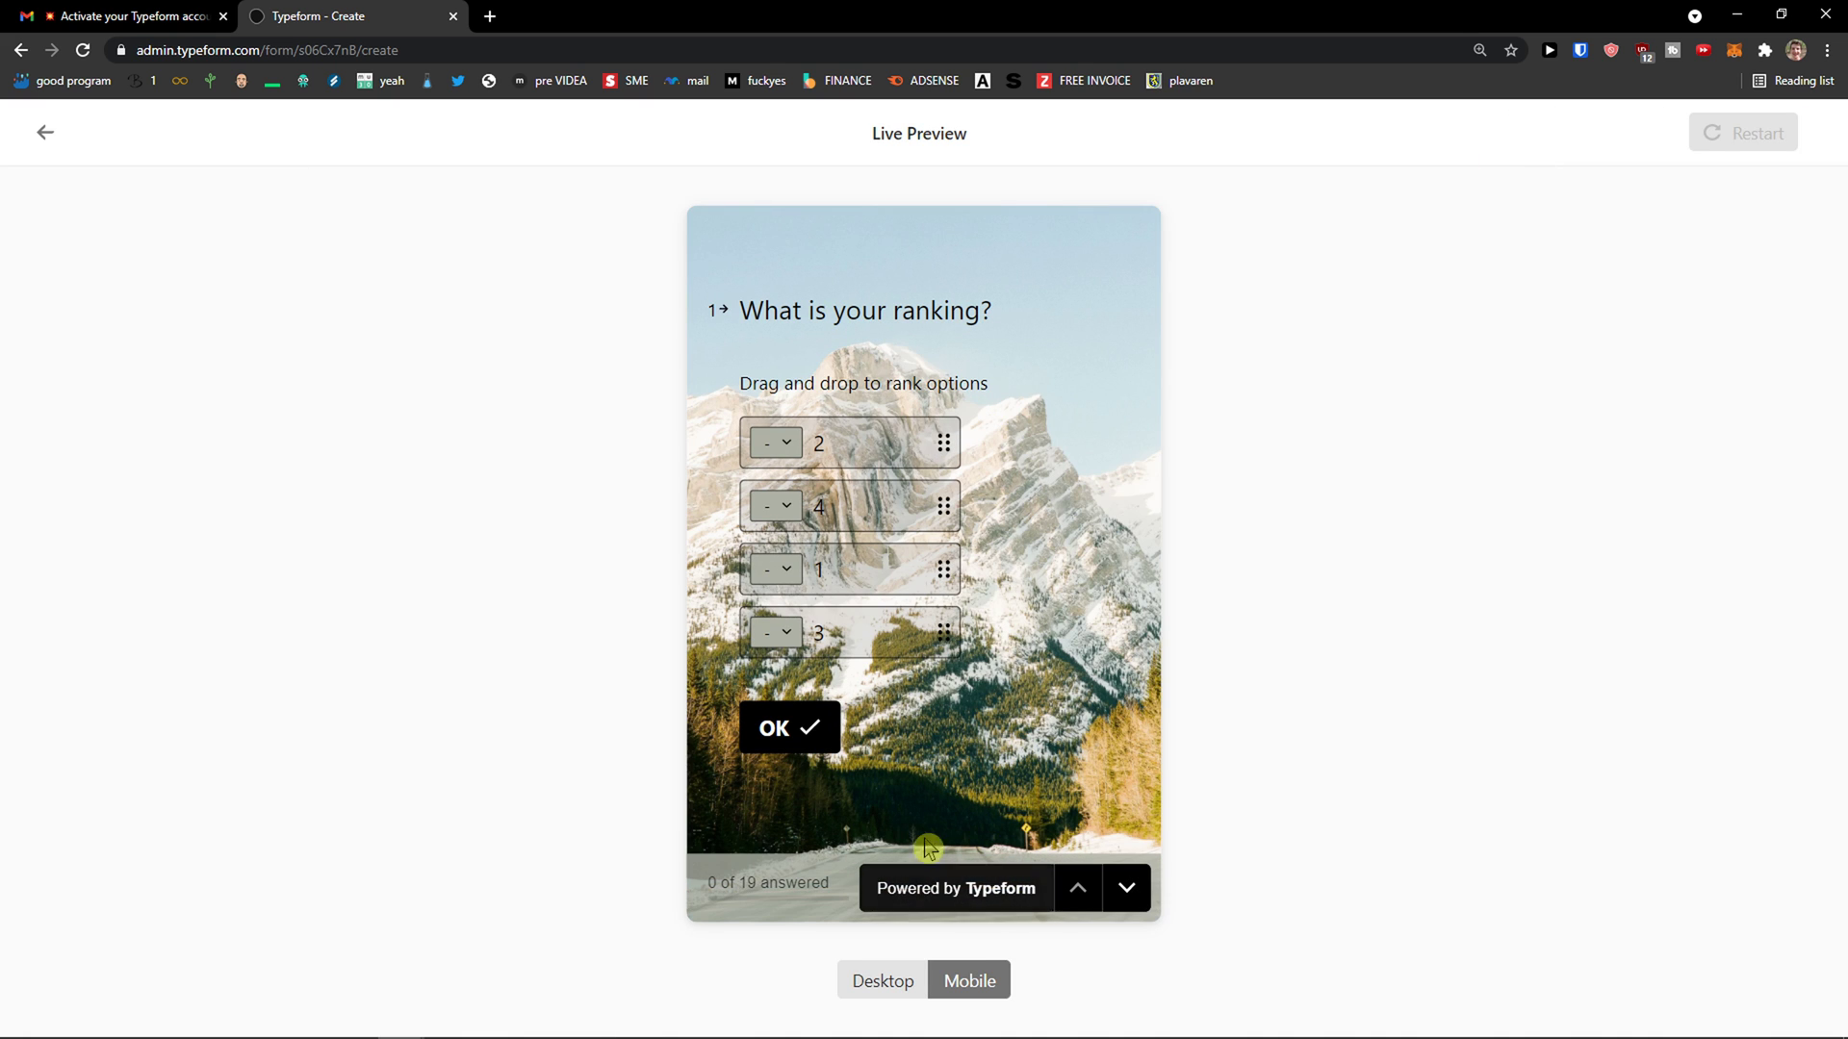
pyautogui.click(1124, 888)
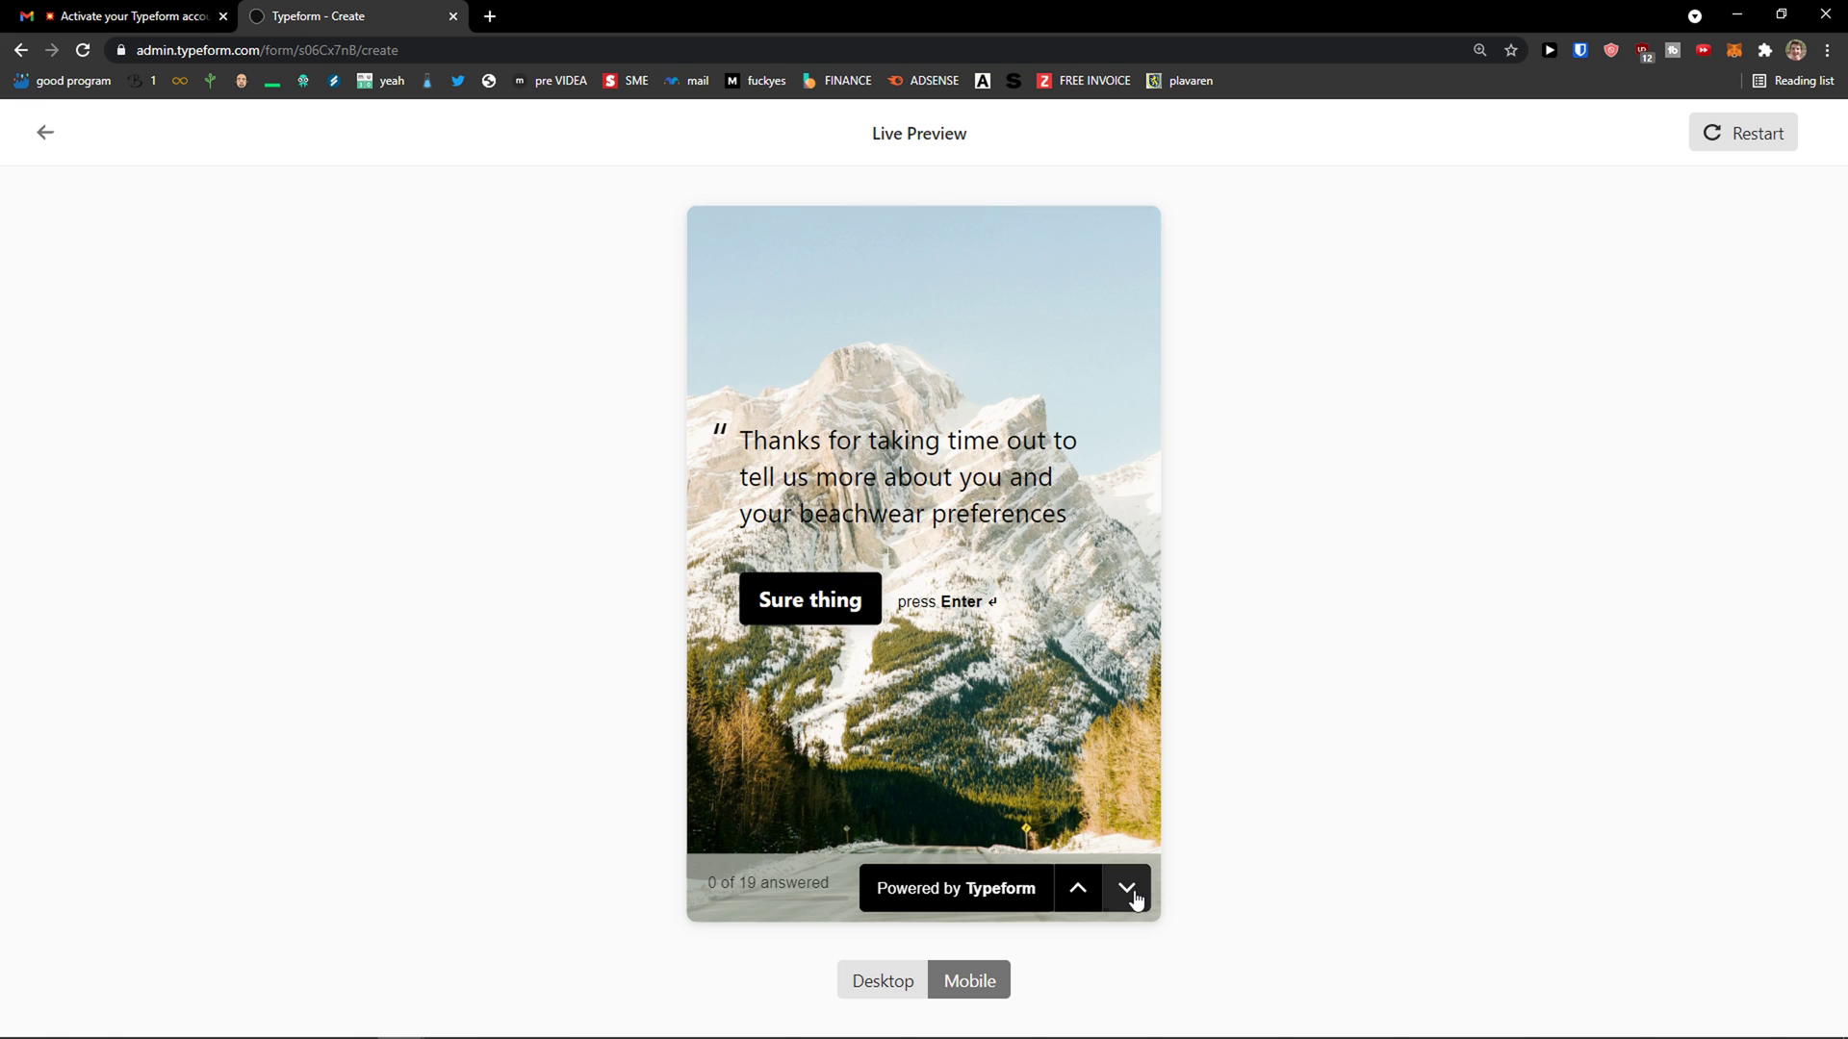
pyautogui.click(1126, 889)
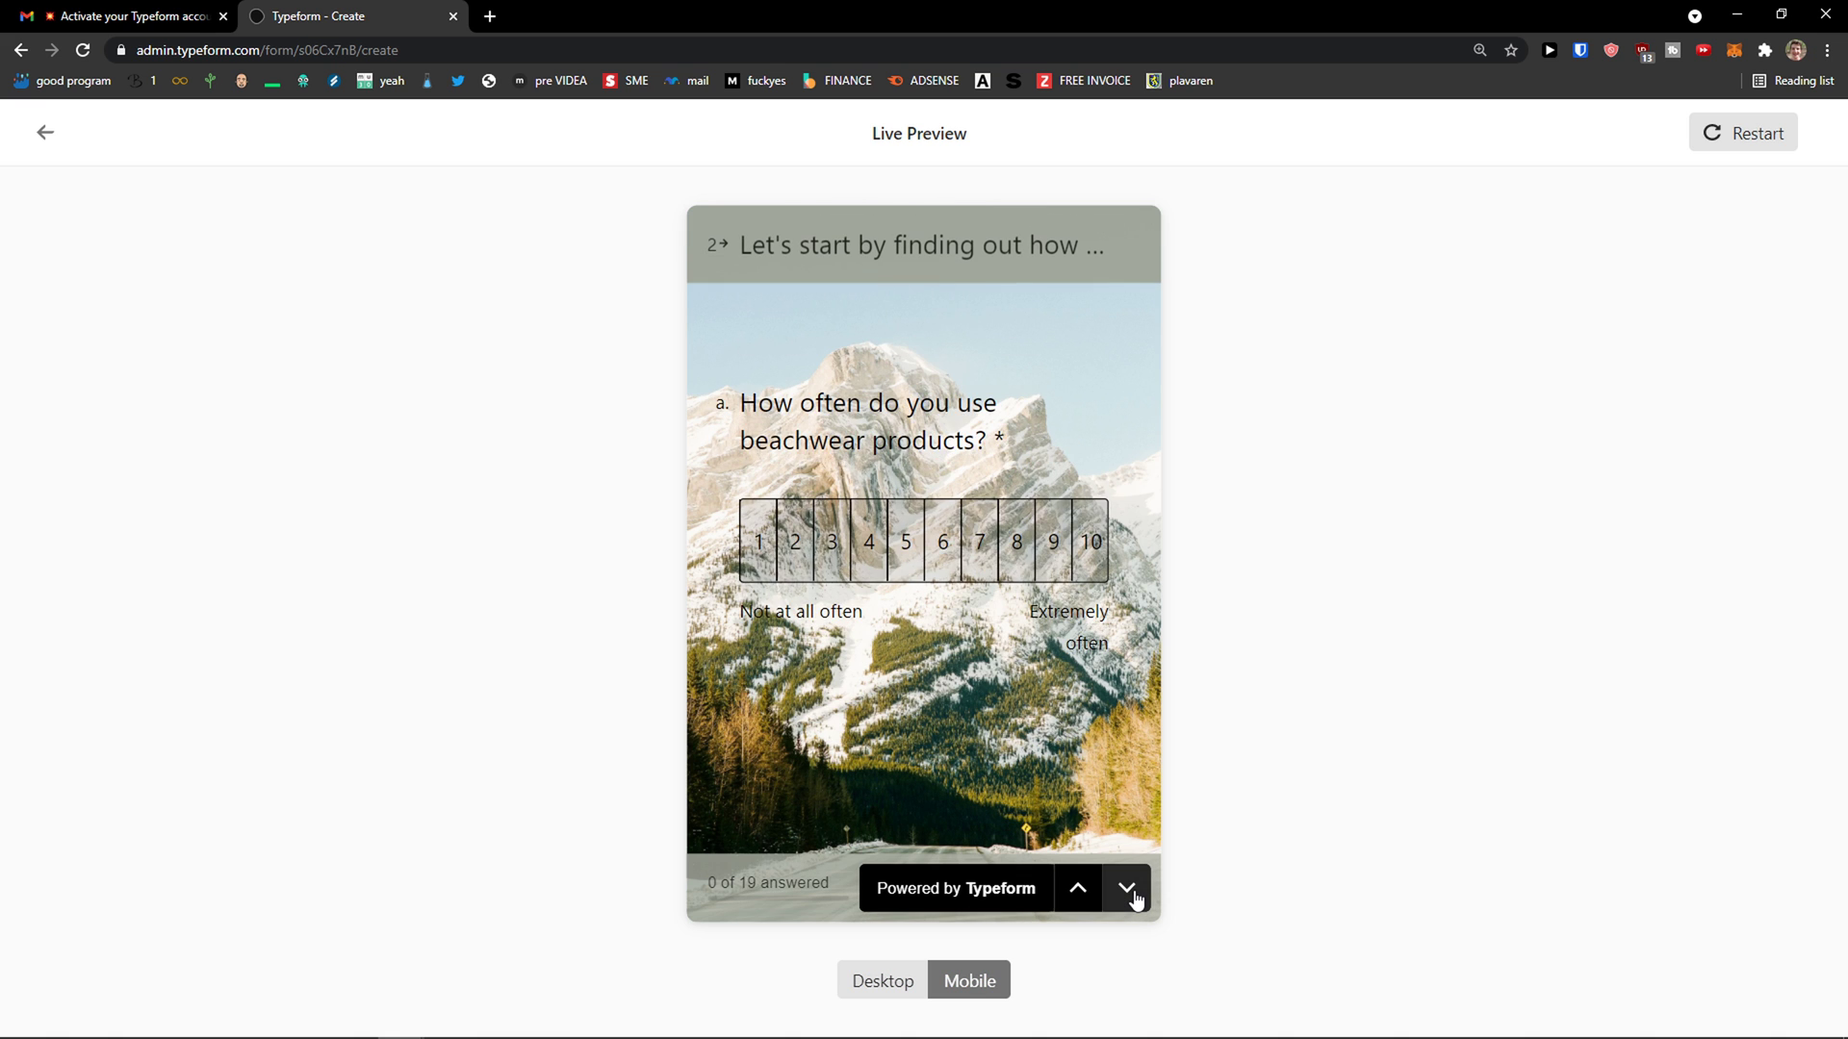
pyautogui.click(1126, 890)
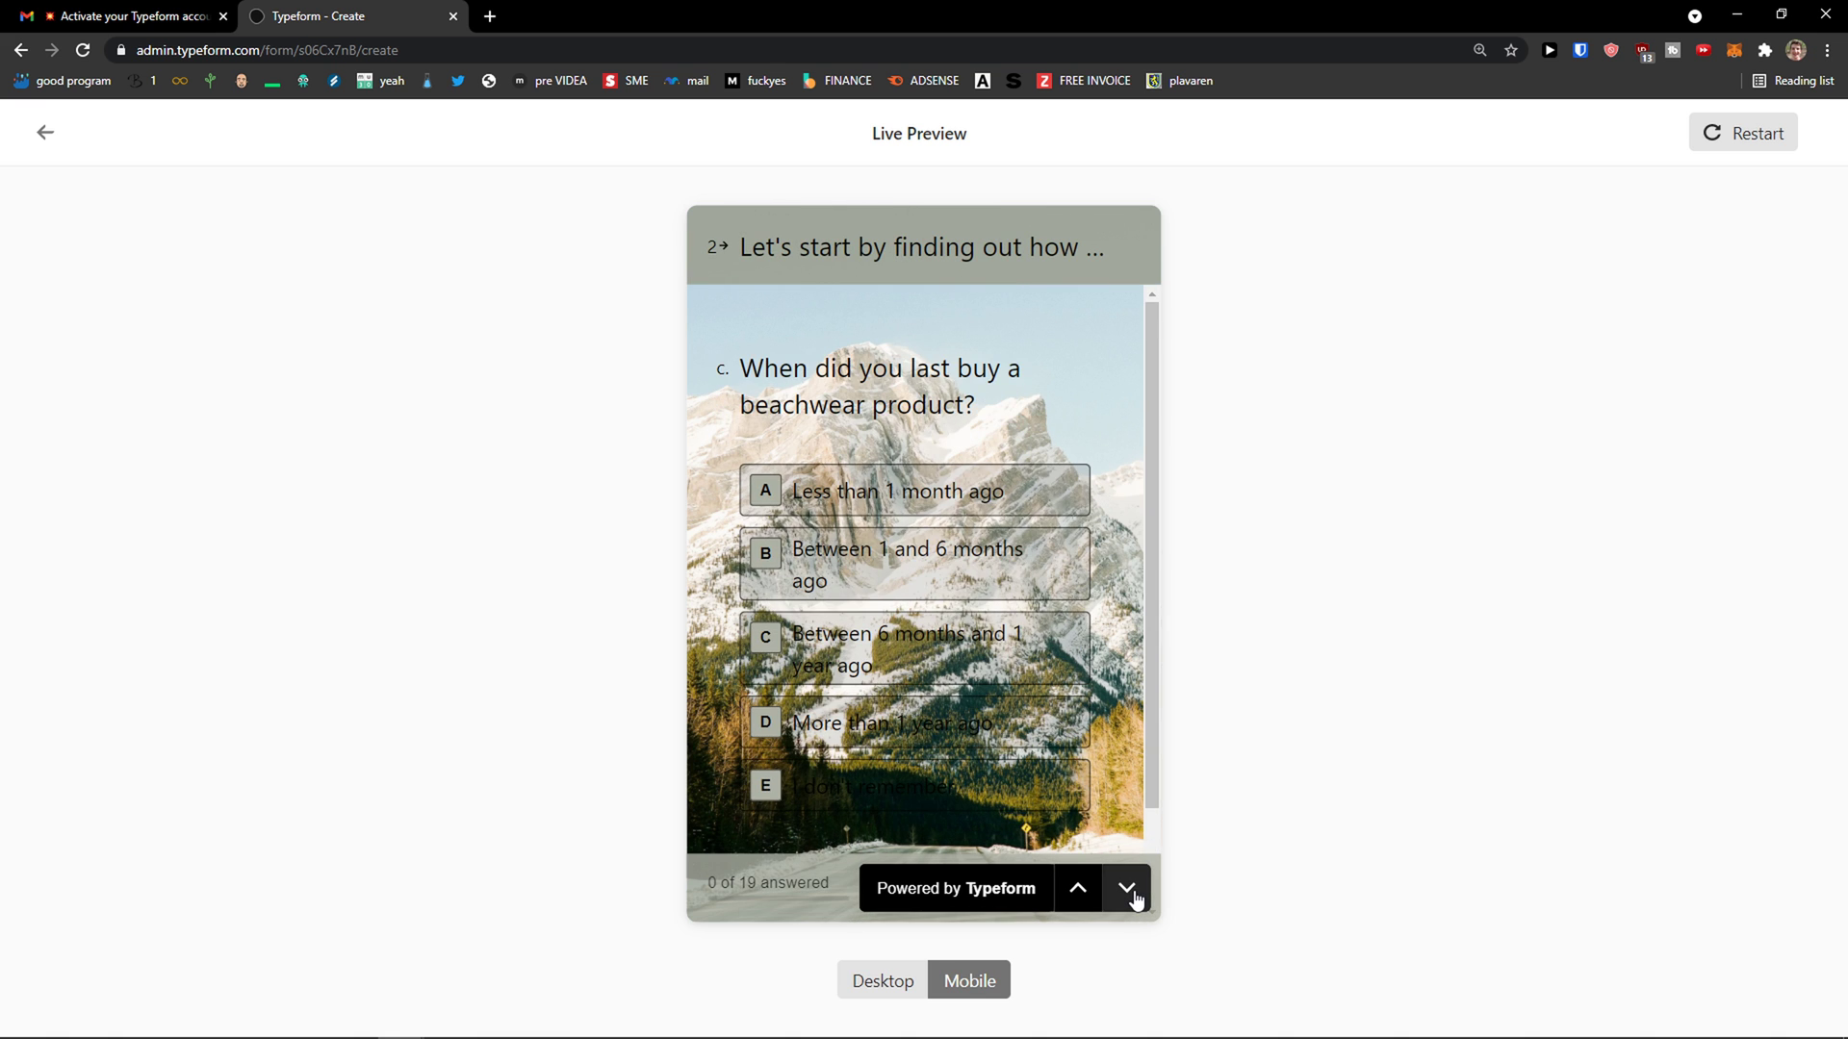
pyautogui.click(1126, 889)
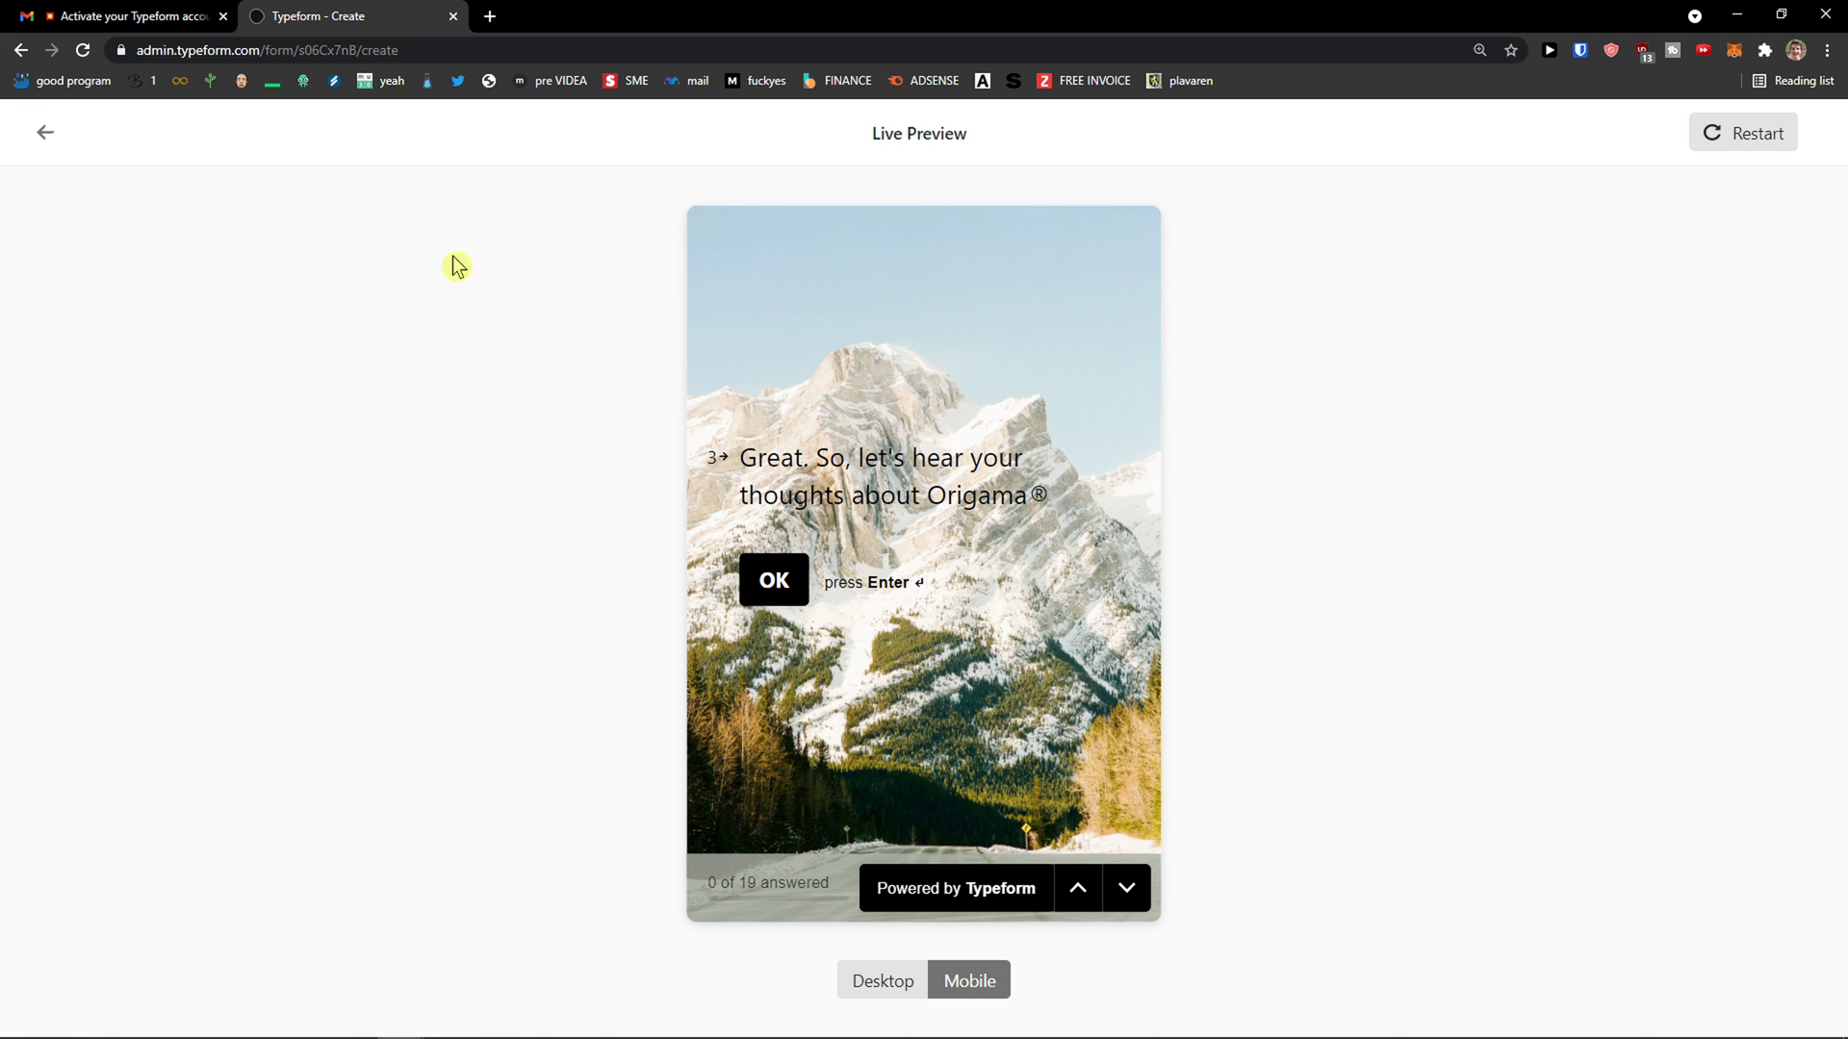
pyautogui.click(46, 132)
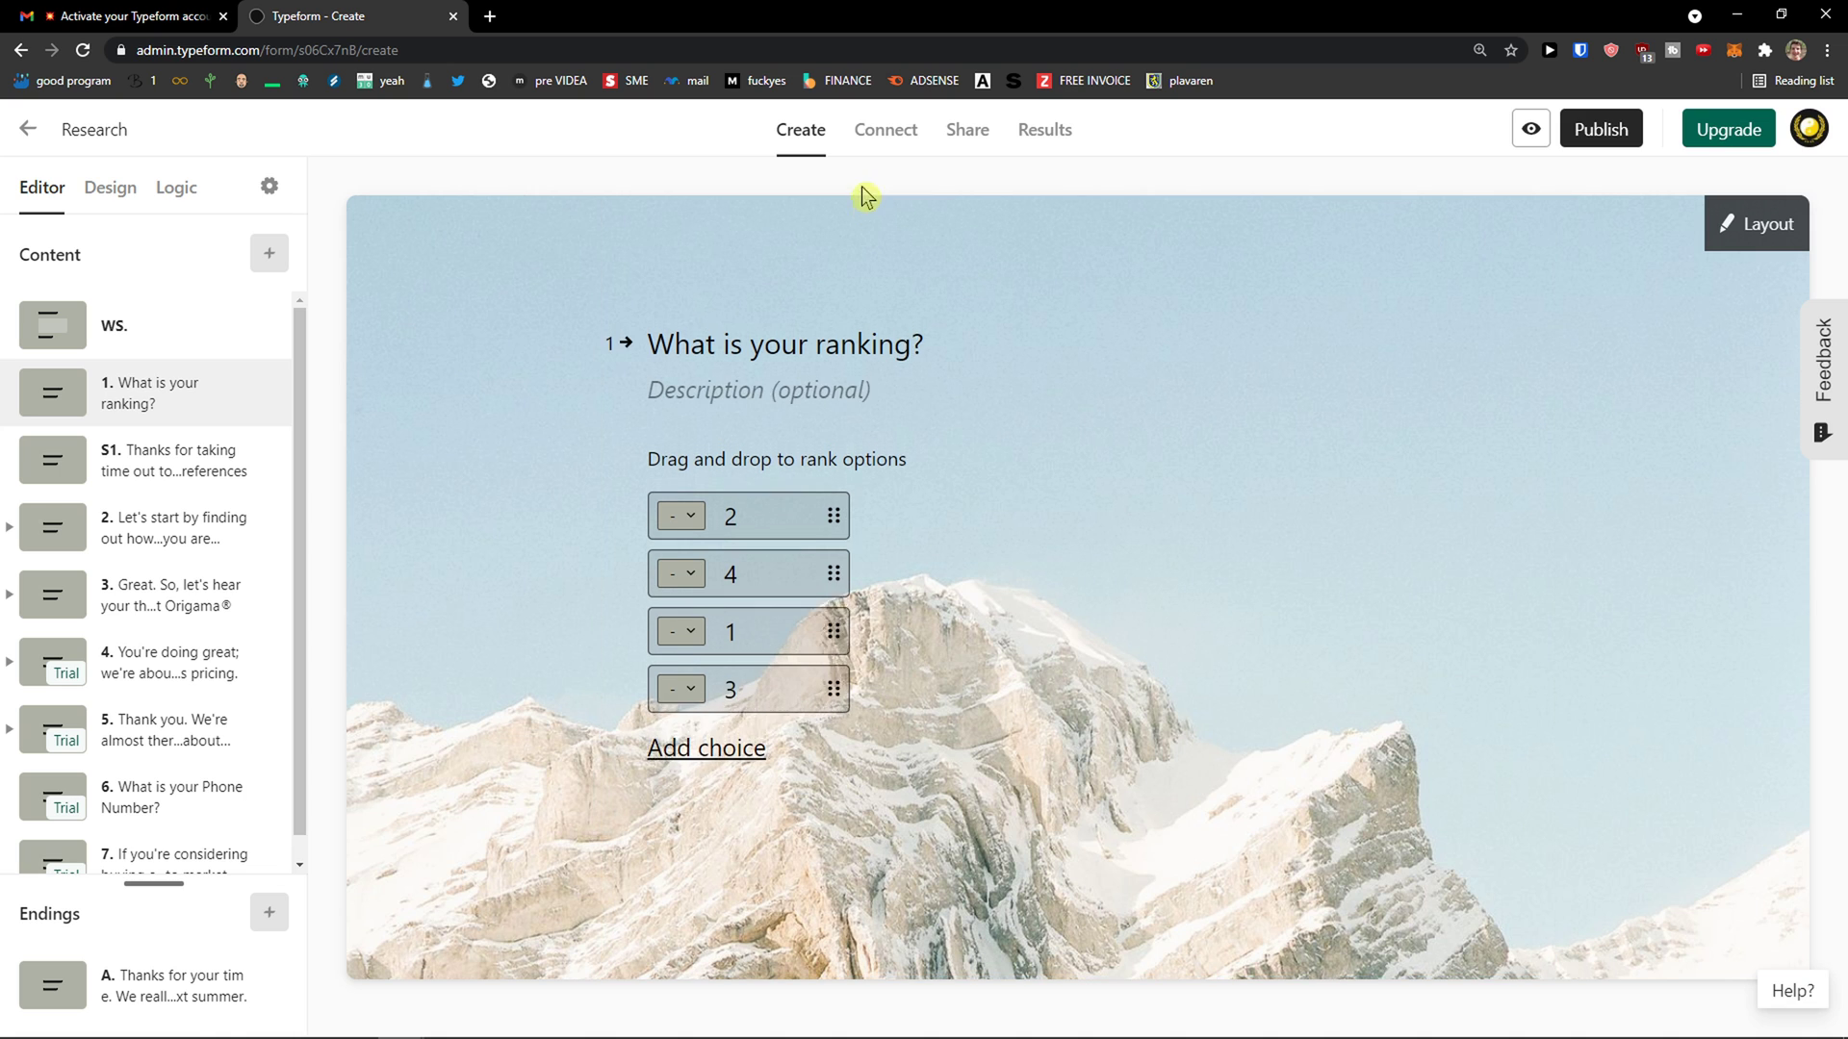
# Look over the Connect and Share pages and copy the form's share link.
pyautogui.click(885, 129)
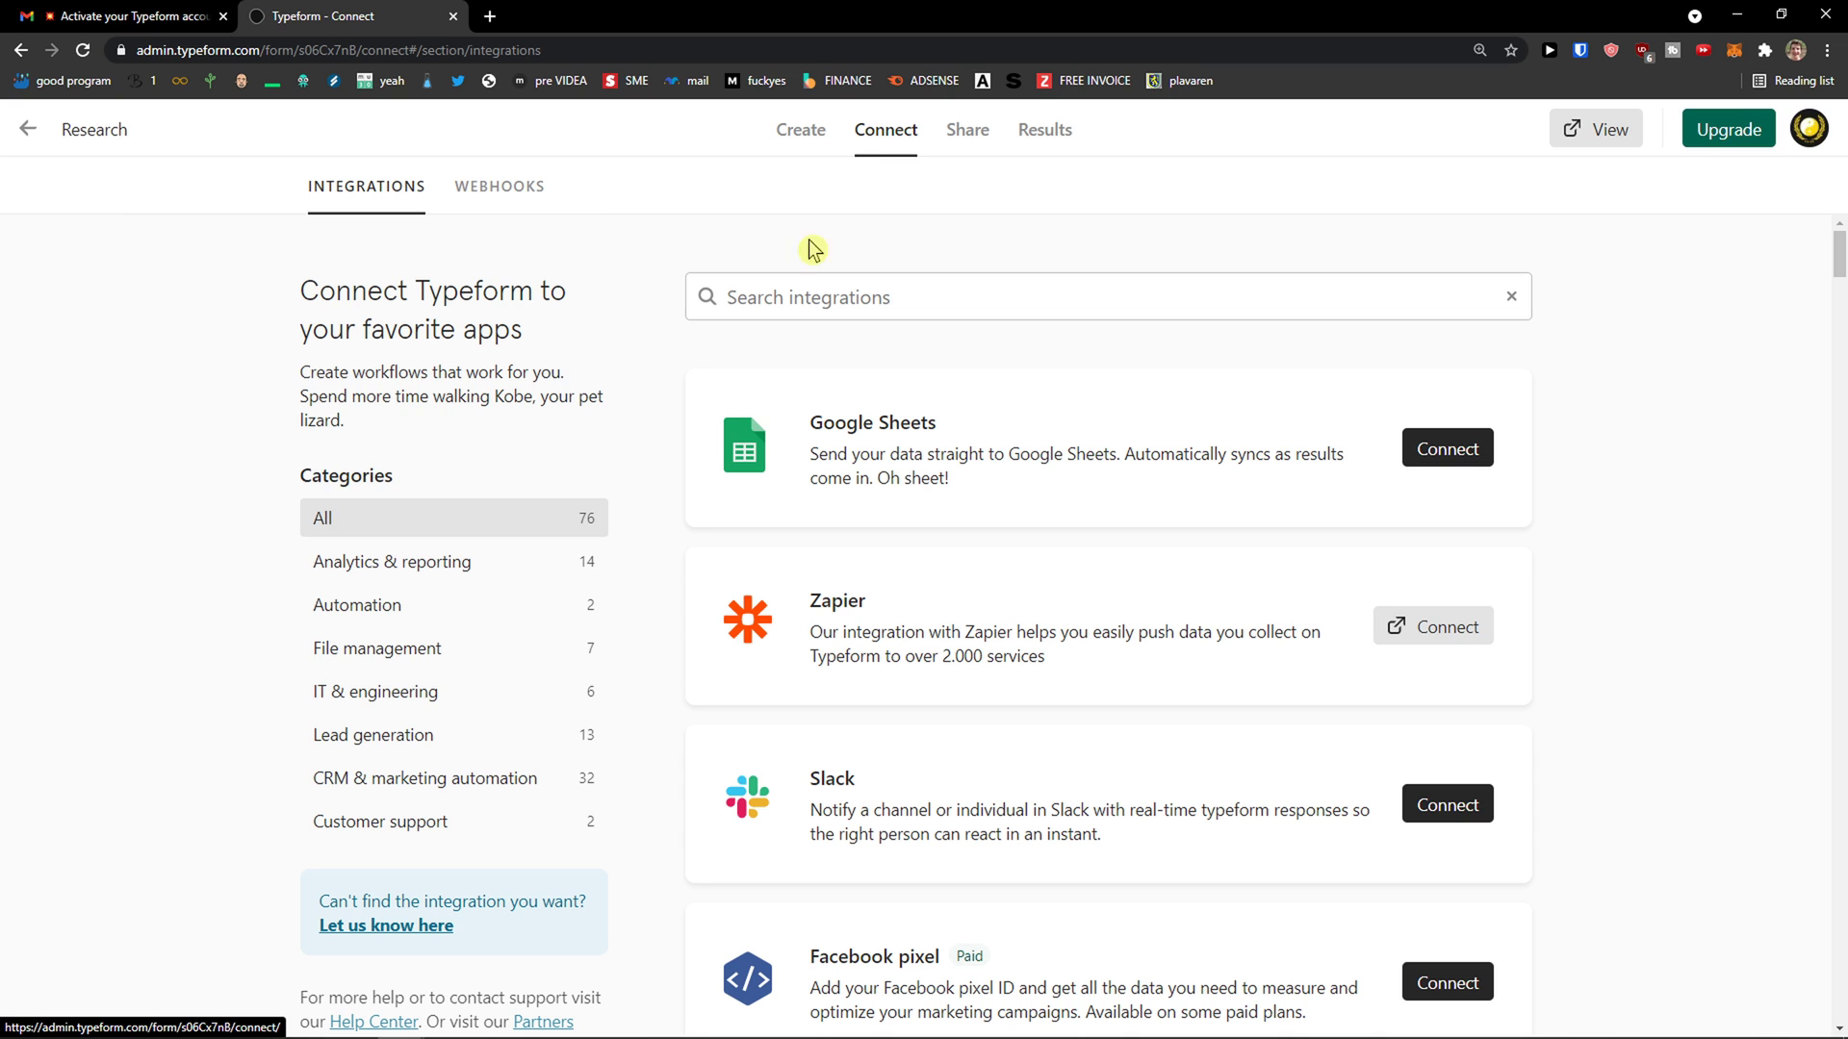
pyautogui.click(966, 129)
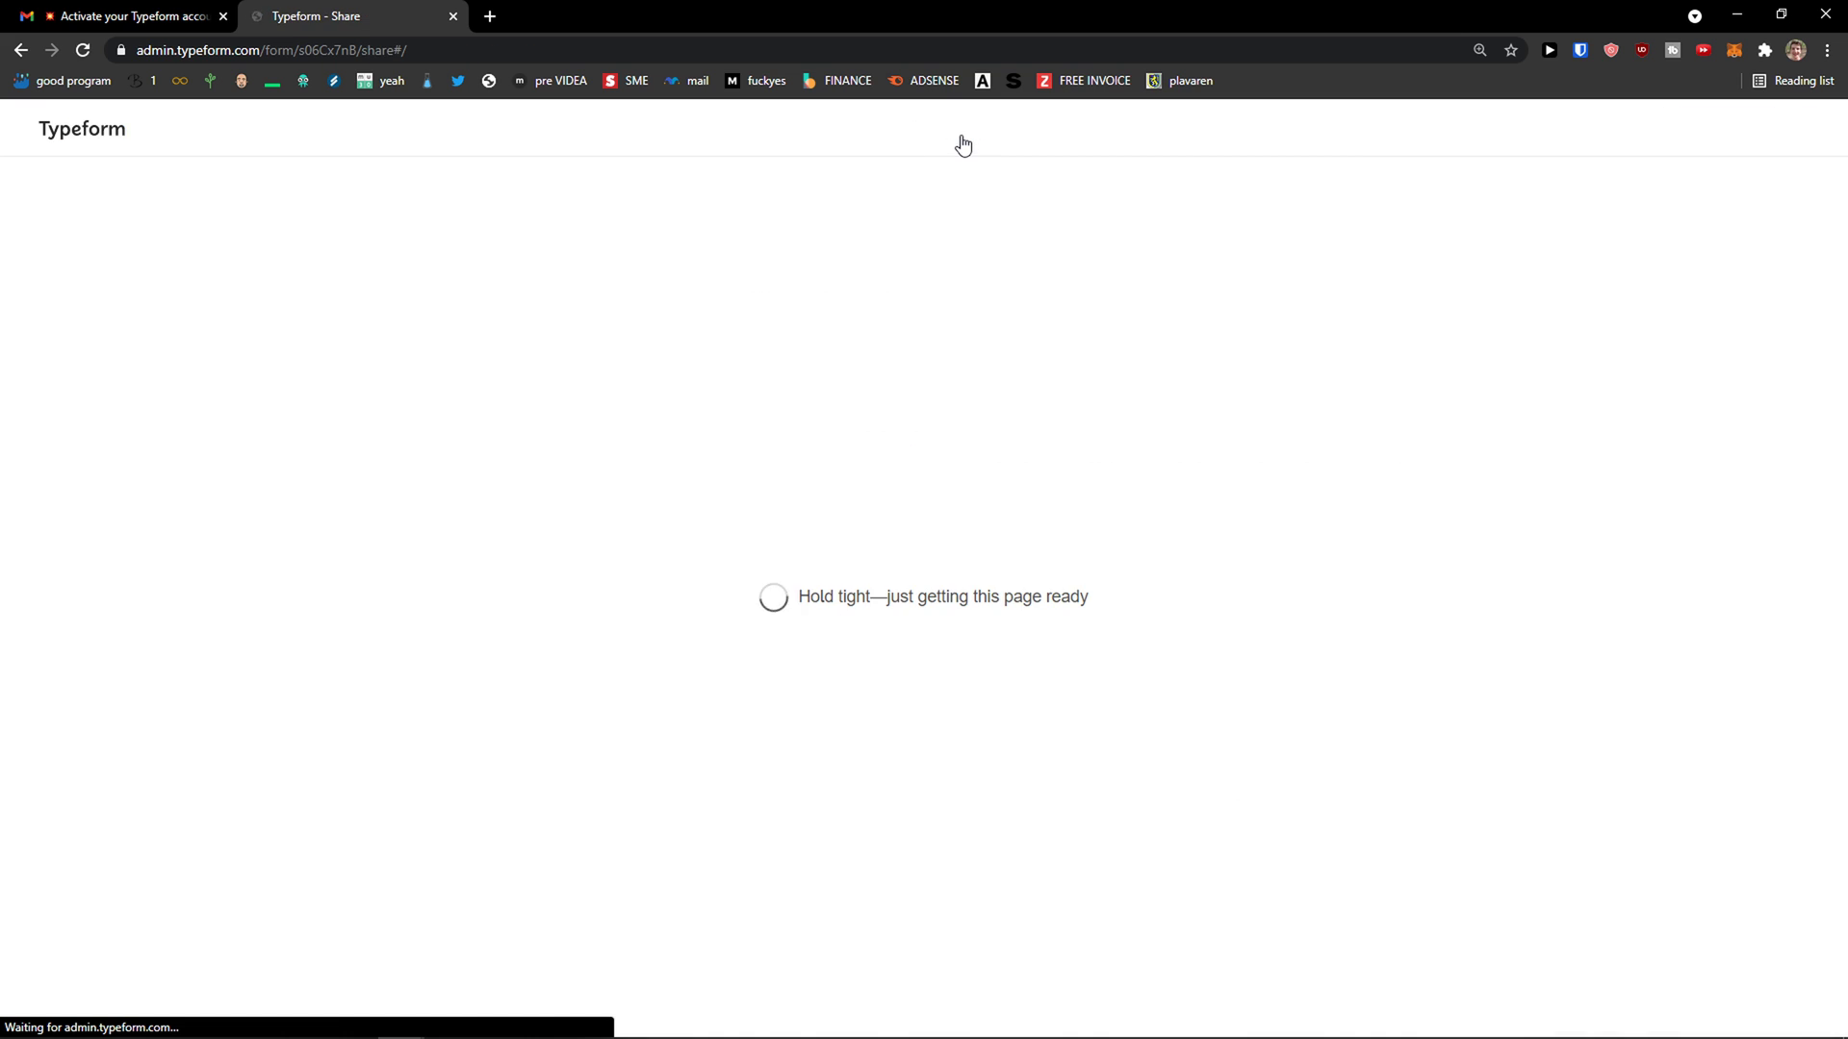
pyautogui.click(830, 416)
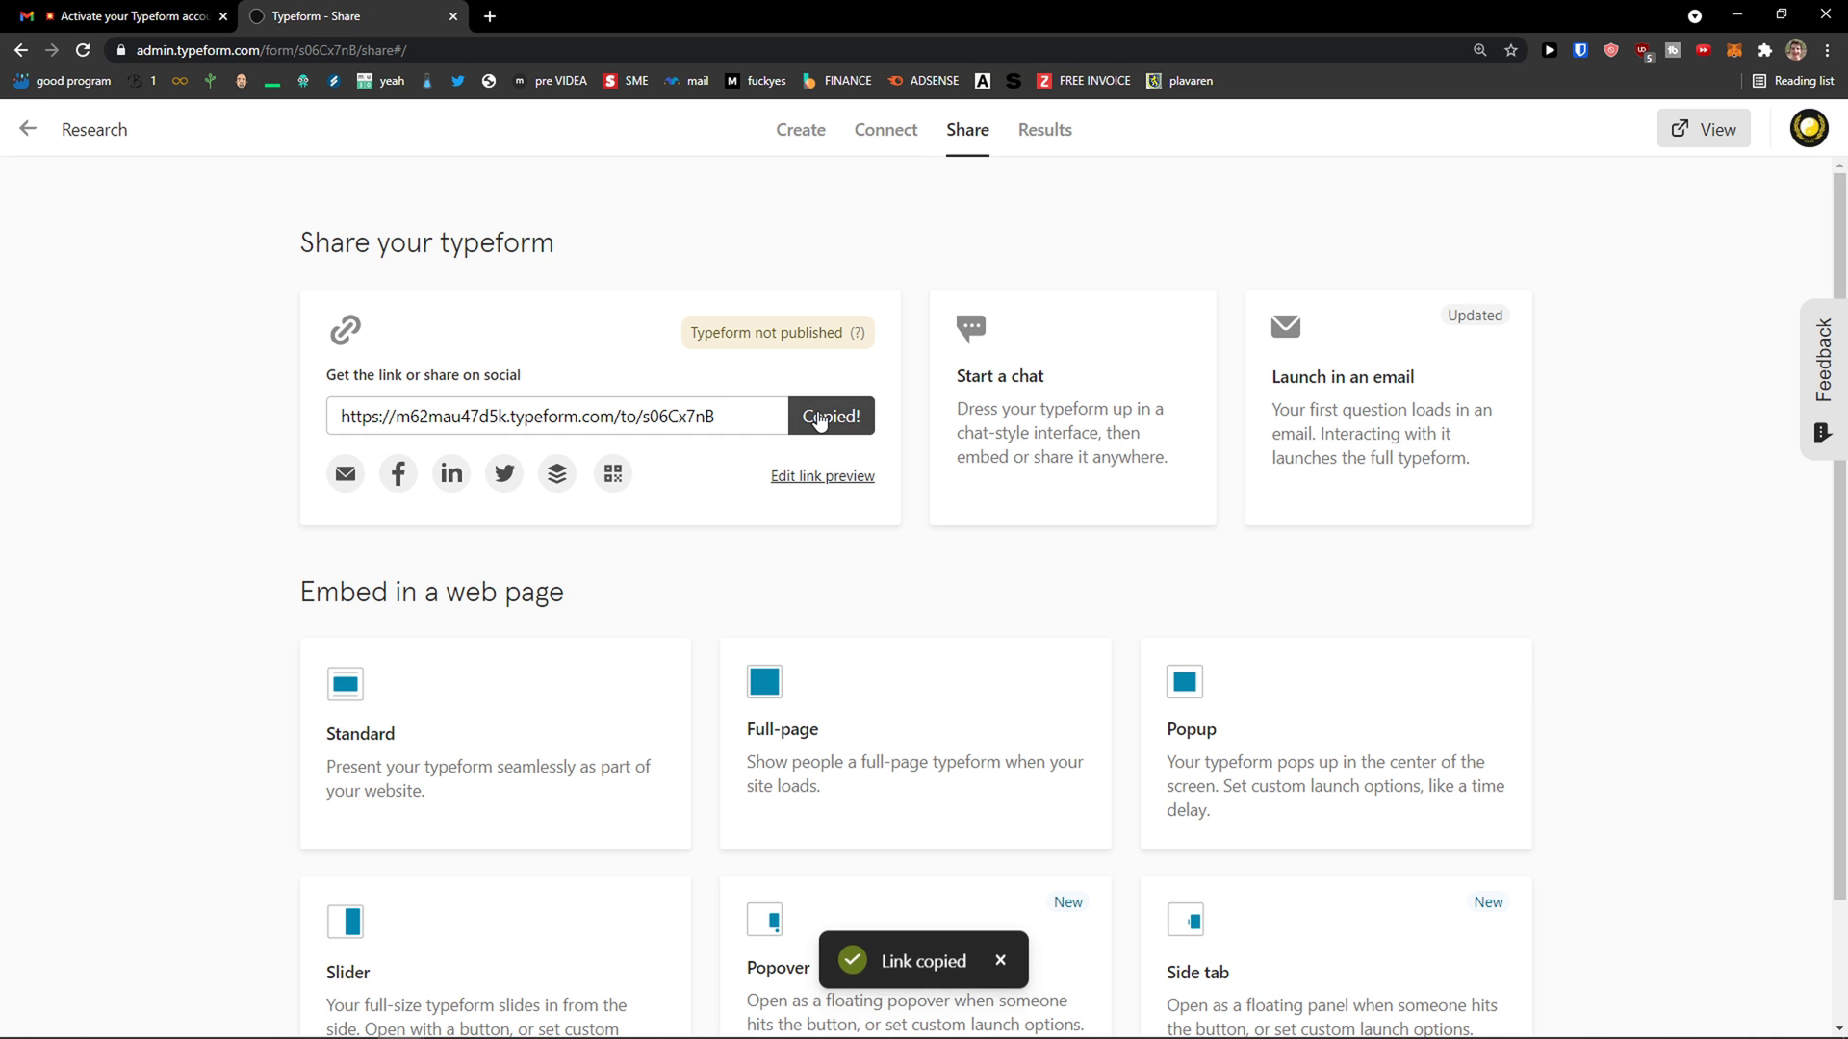
pyautogui.scroll(-3)
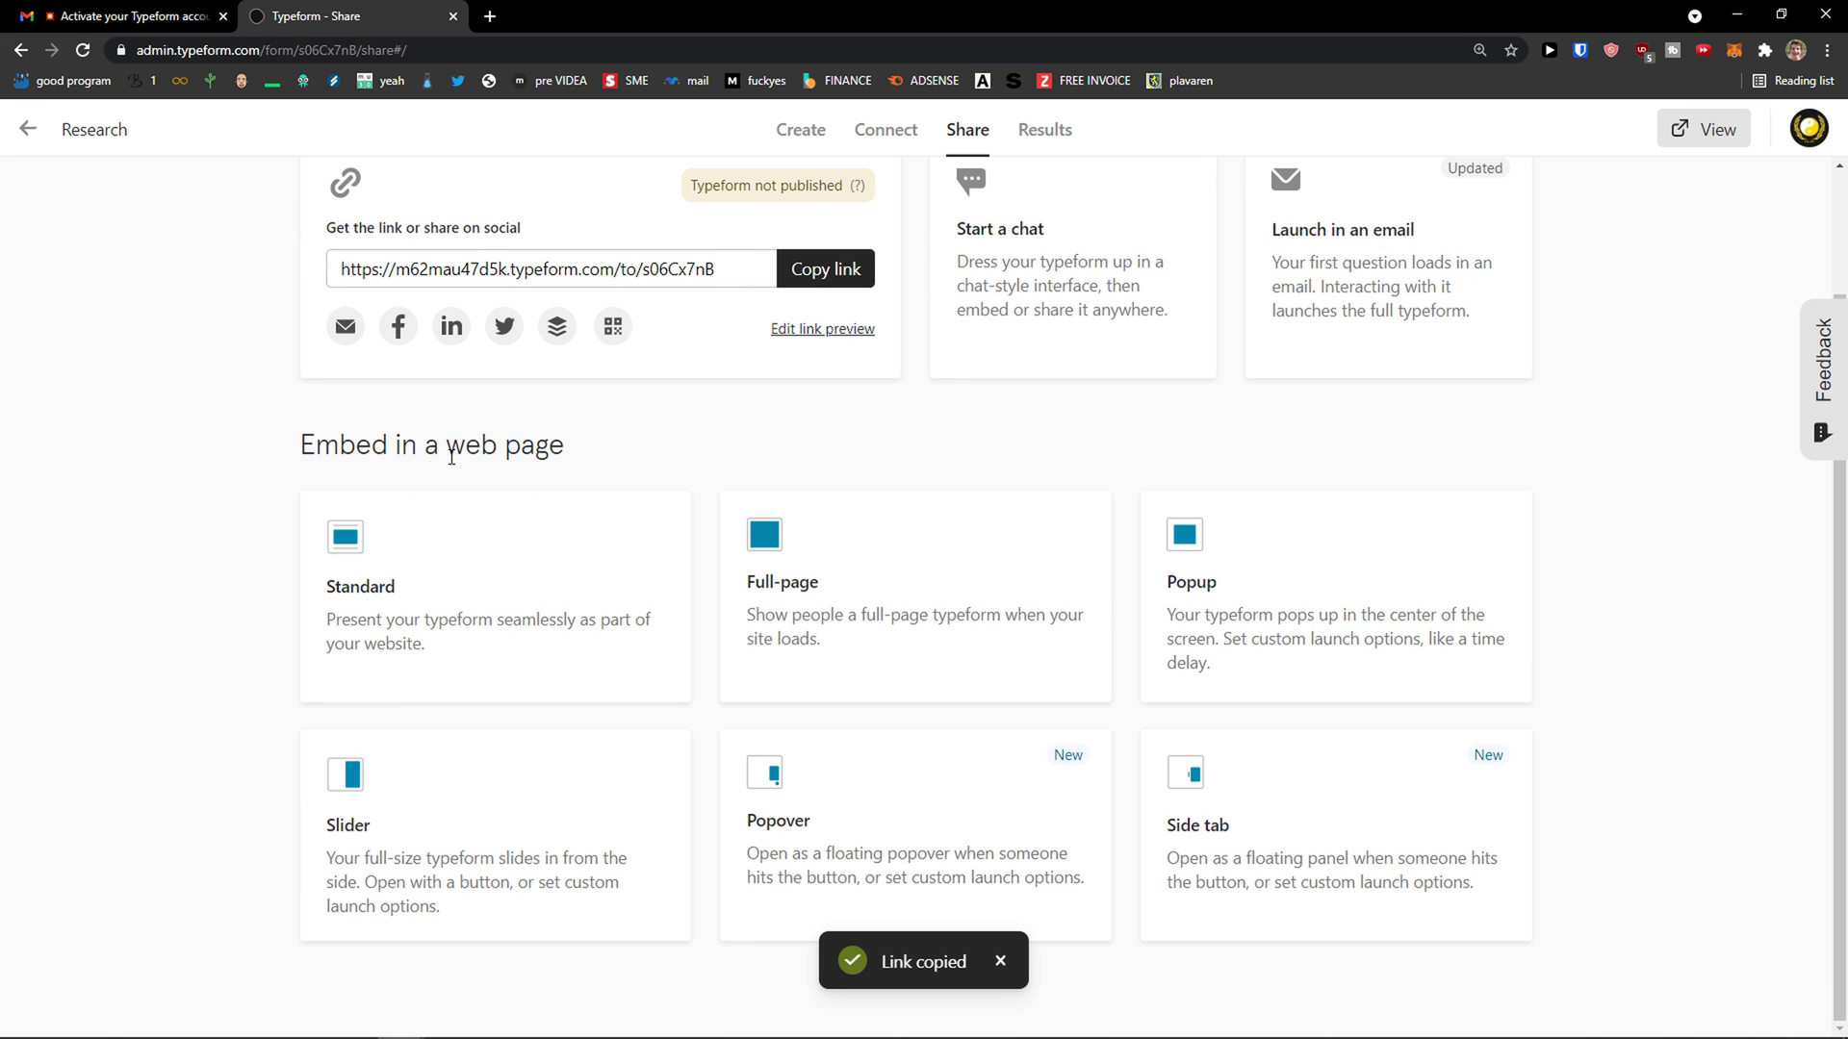
pyautogui.moveTo(1247, 601)
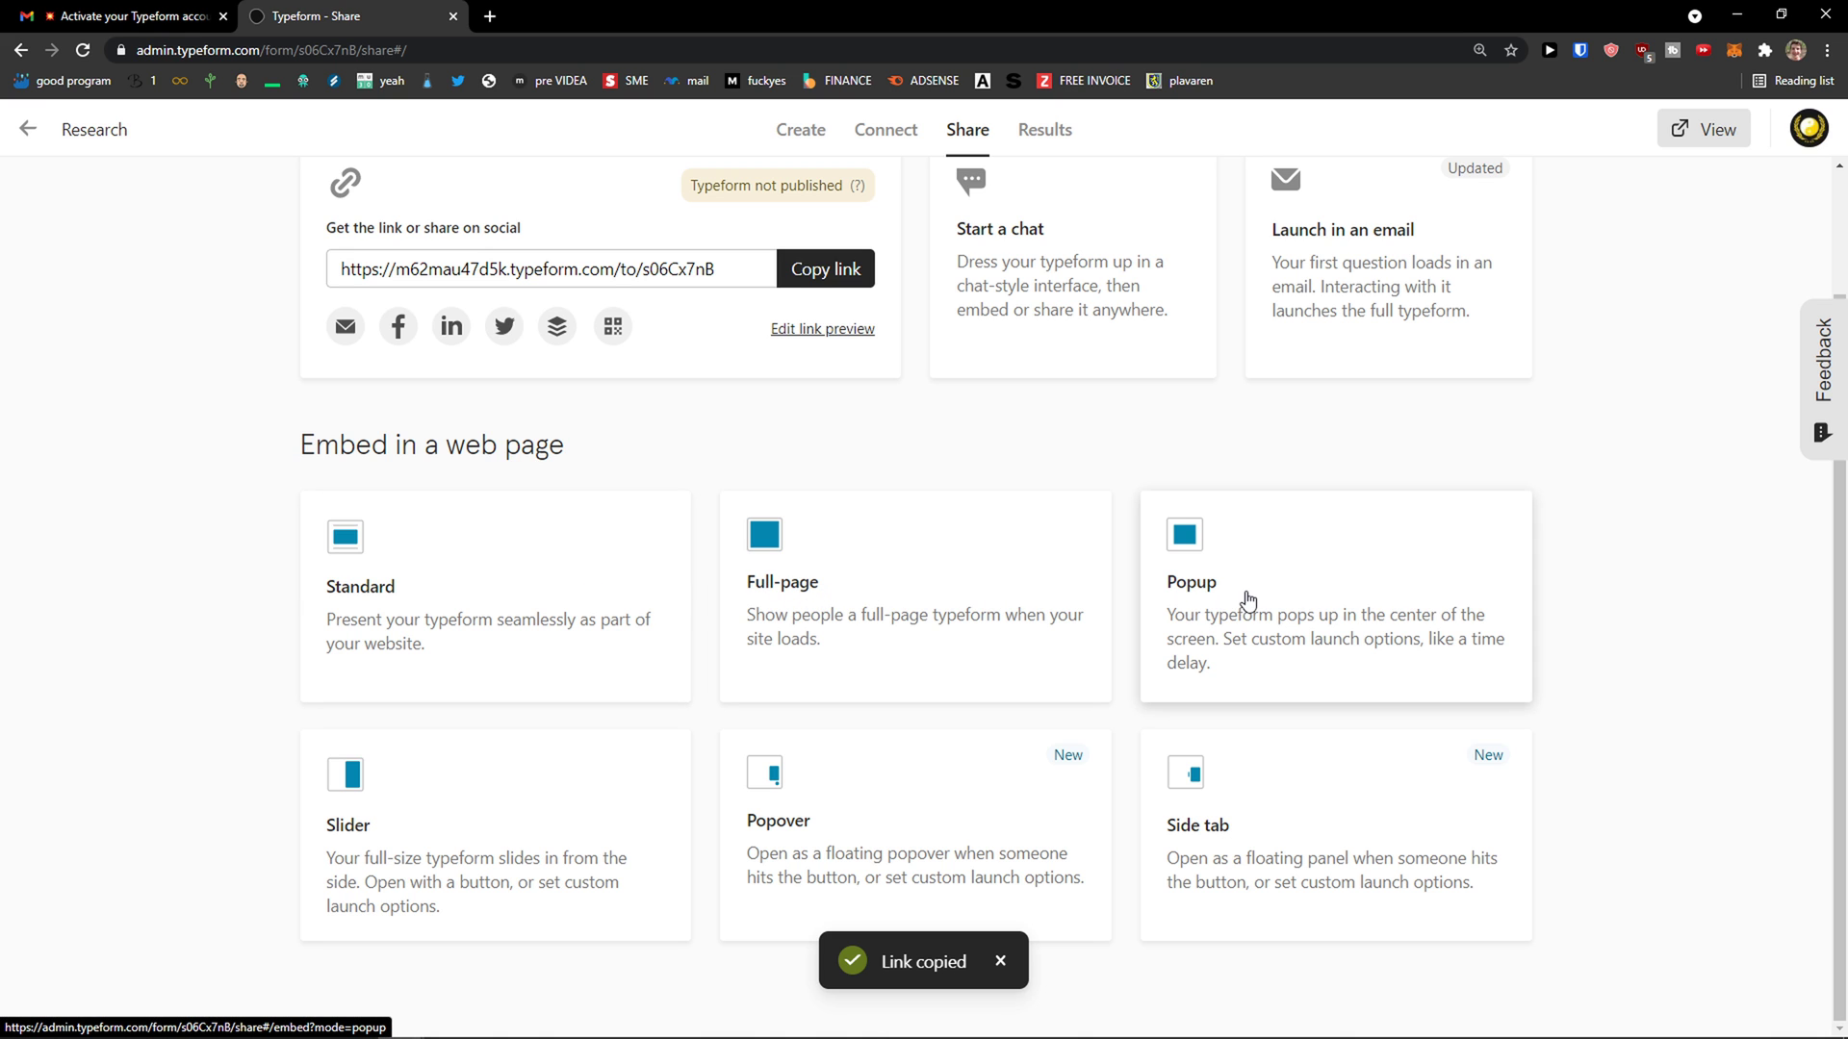
pyautogui.moveTo(589, 785)
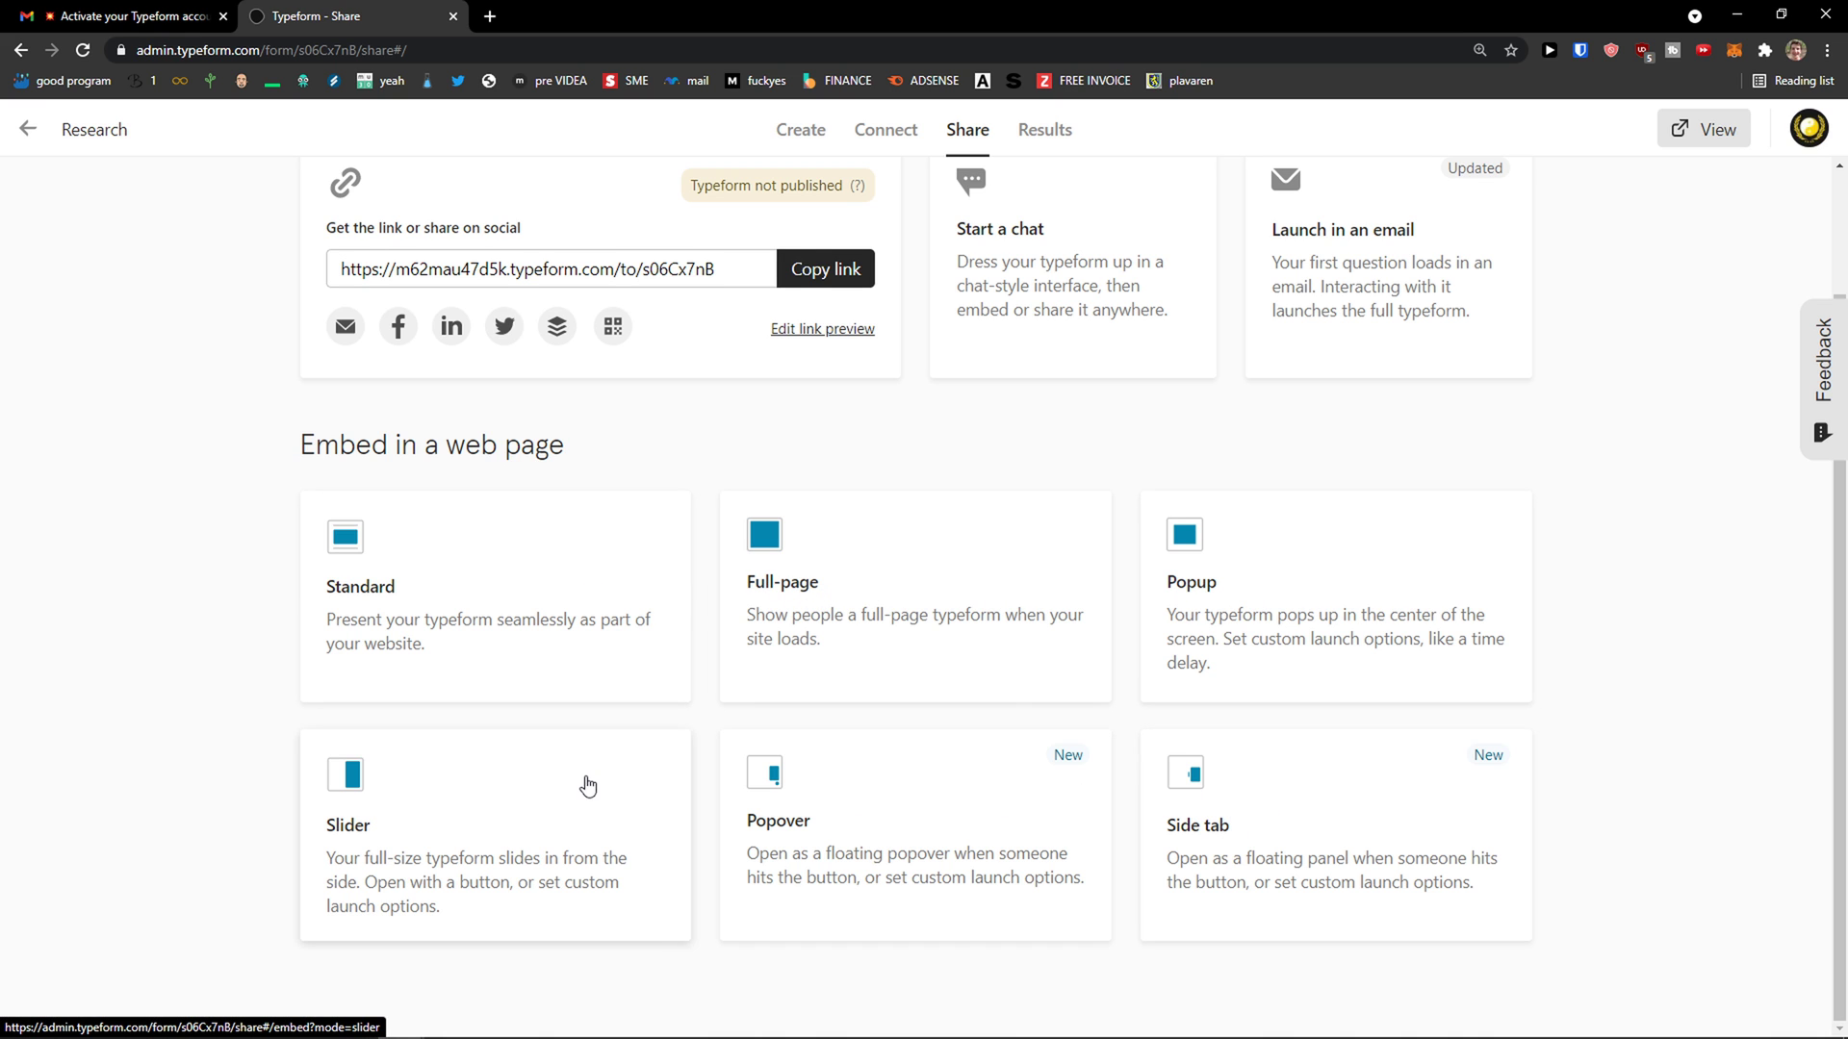
pyautogui.scroll(3)
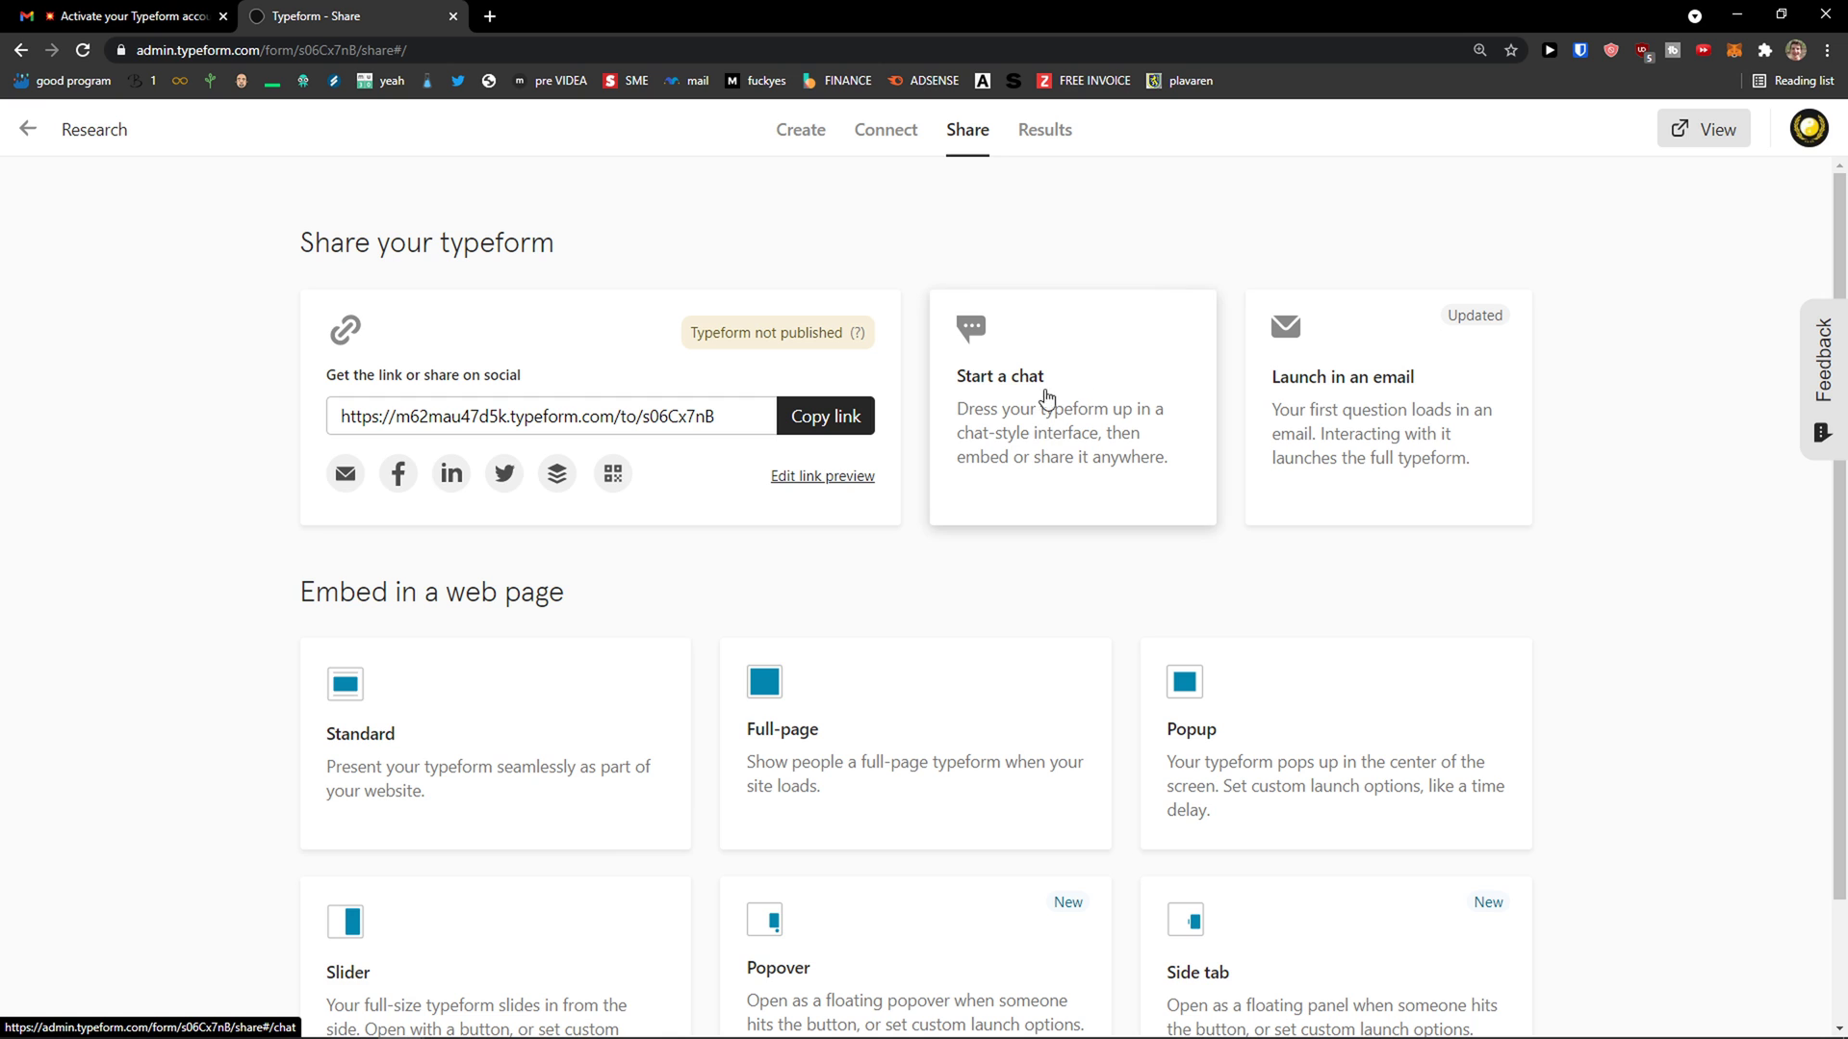
pyautogui.moveTo(1263, 531)
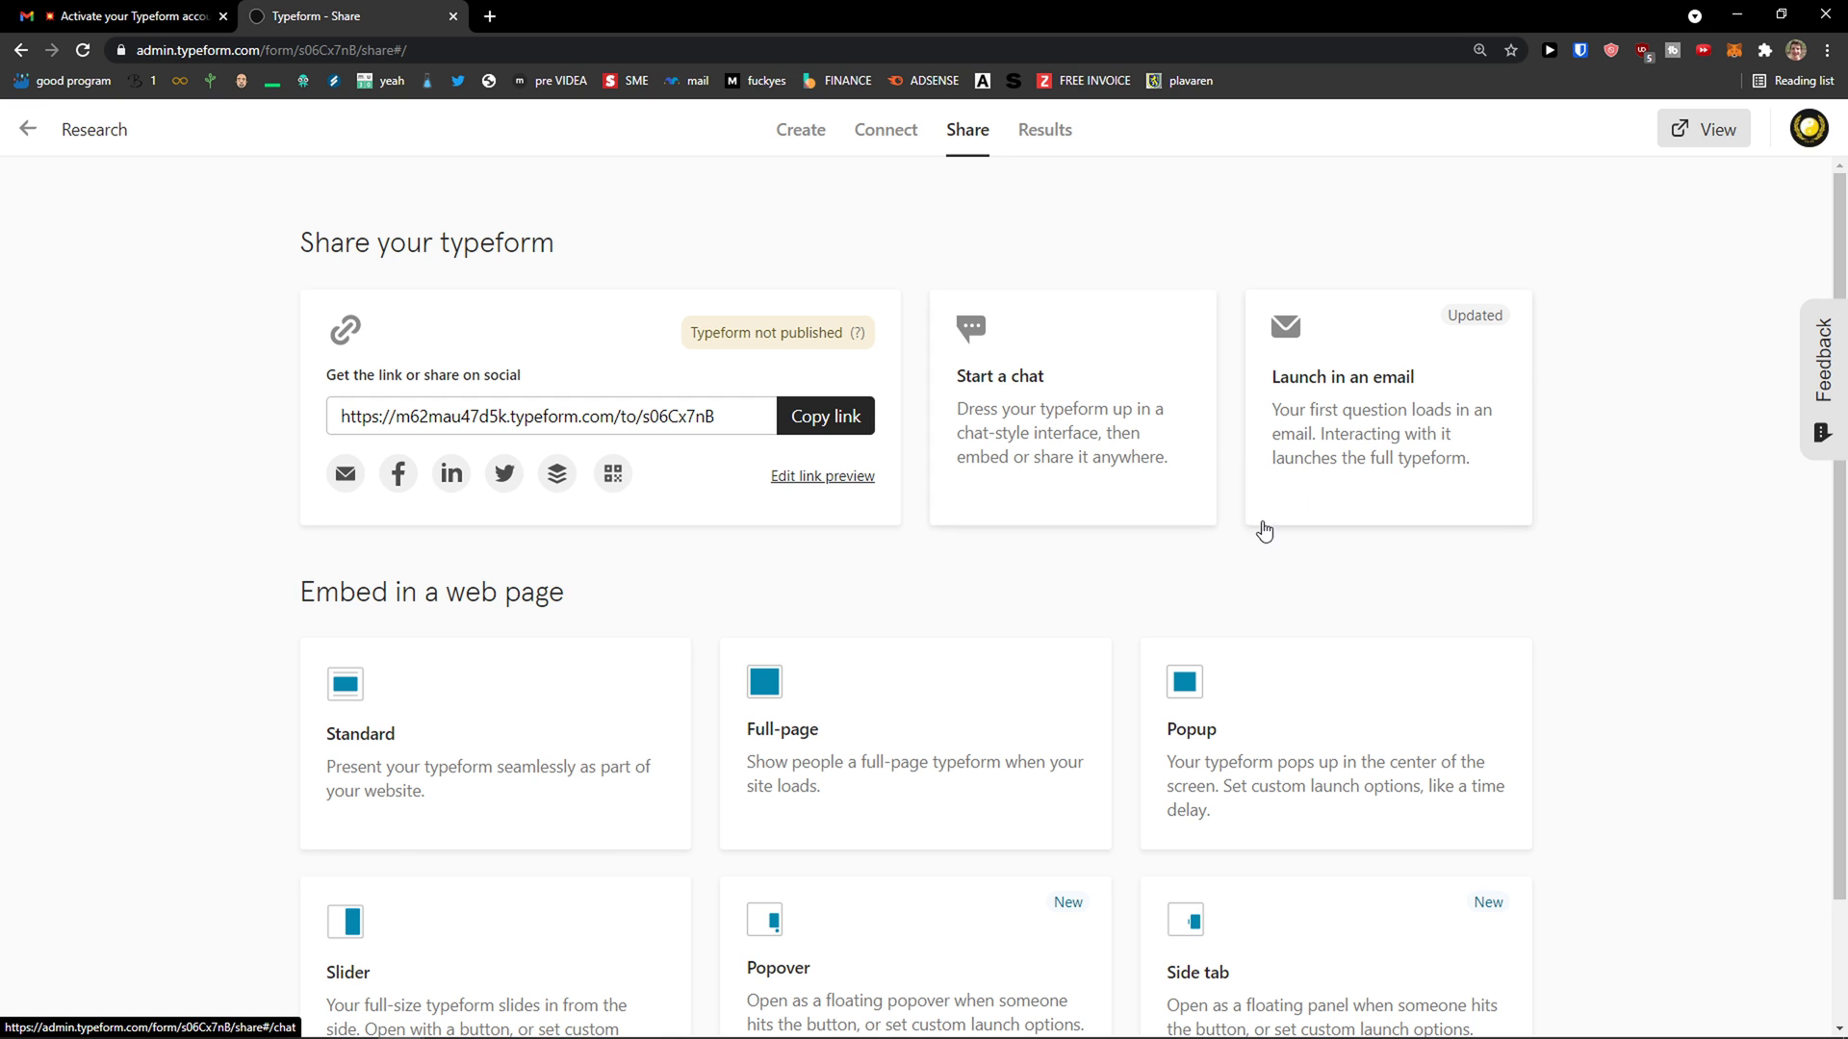
pyautogui.moveTo(1043, 129)
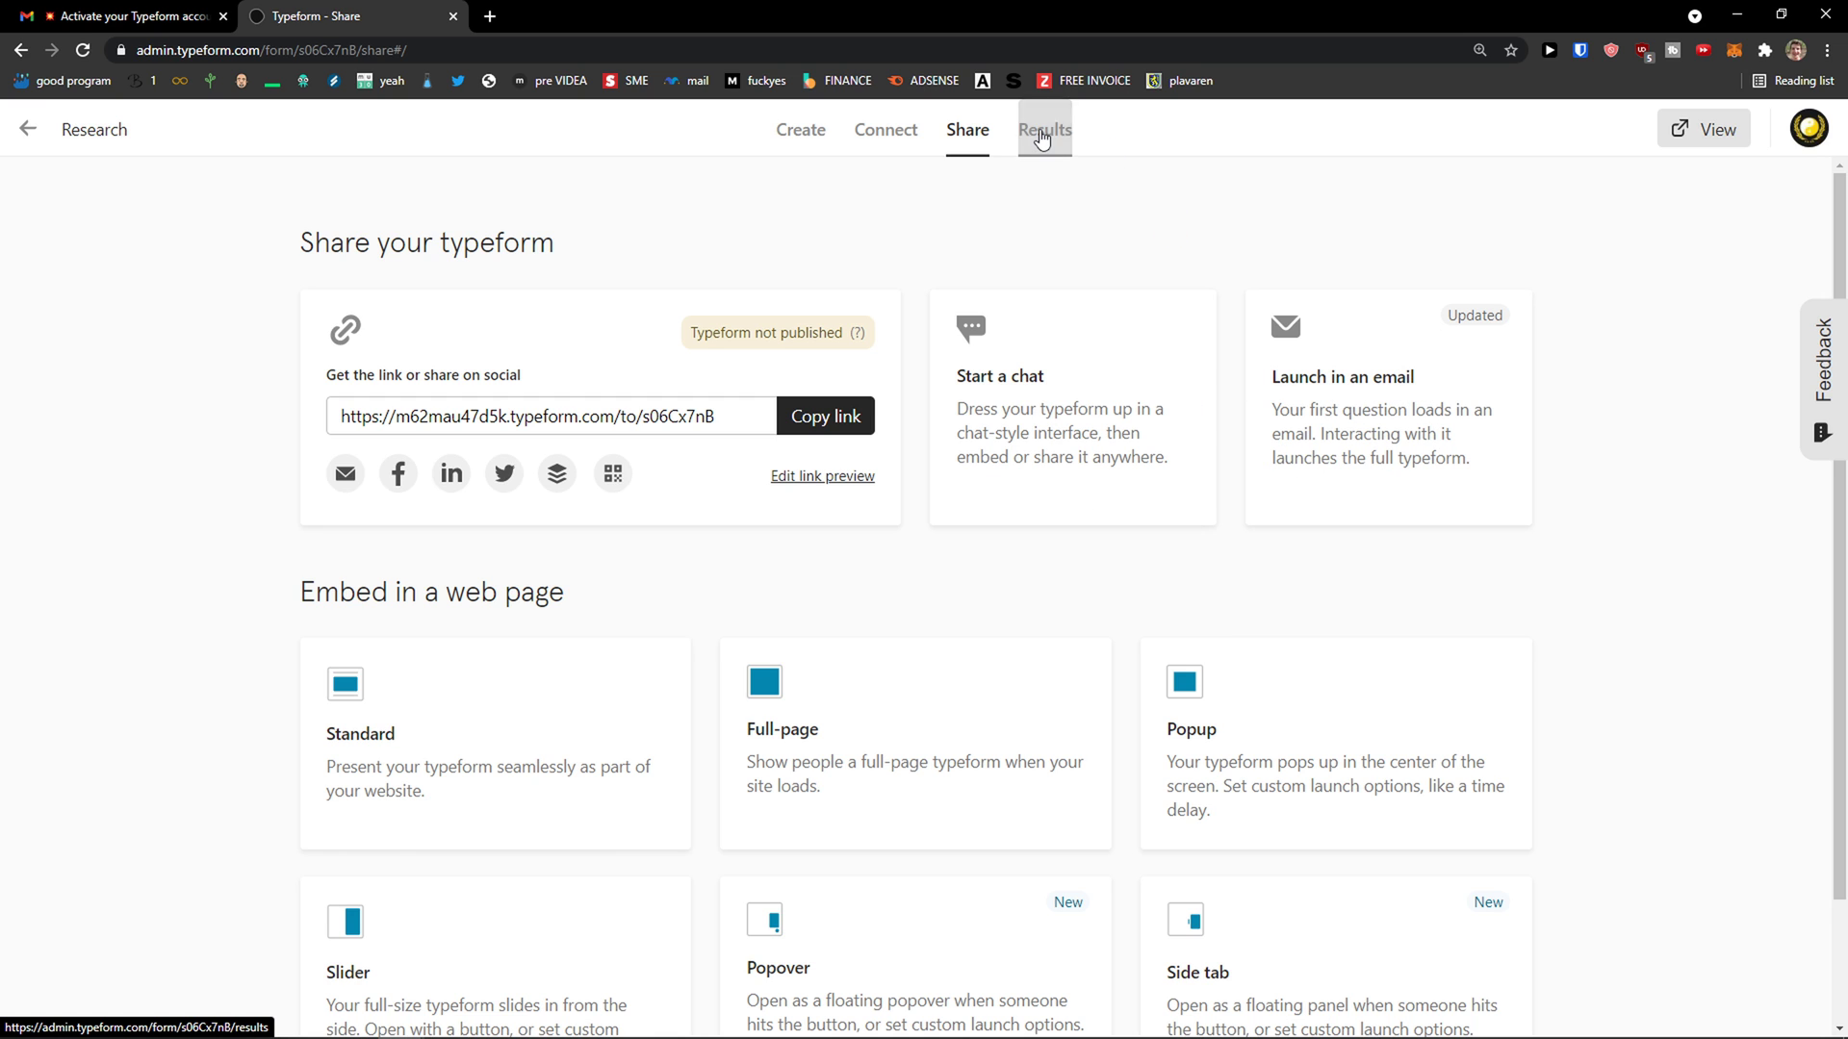
# Browse the Results overview and the Share page's link-preview editing options.
pyautogui.click(1043, 129)
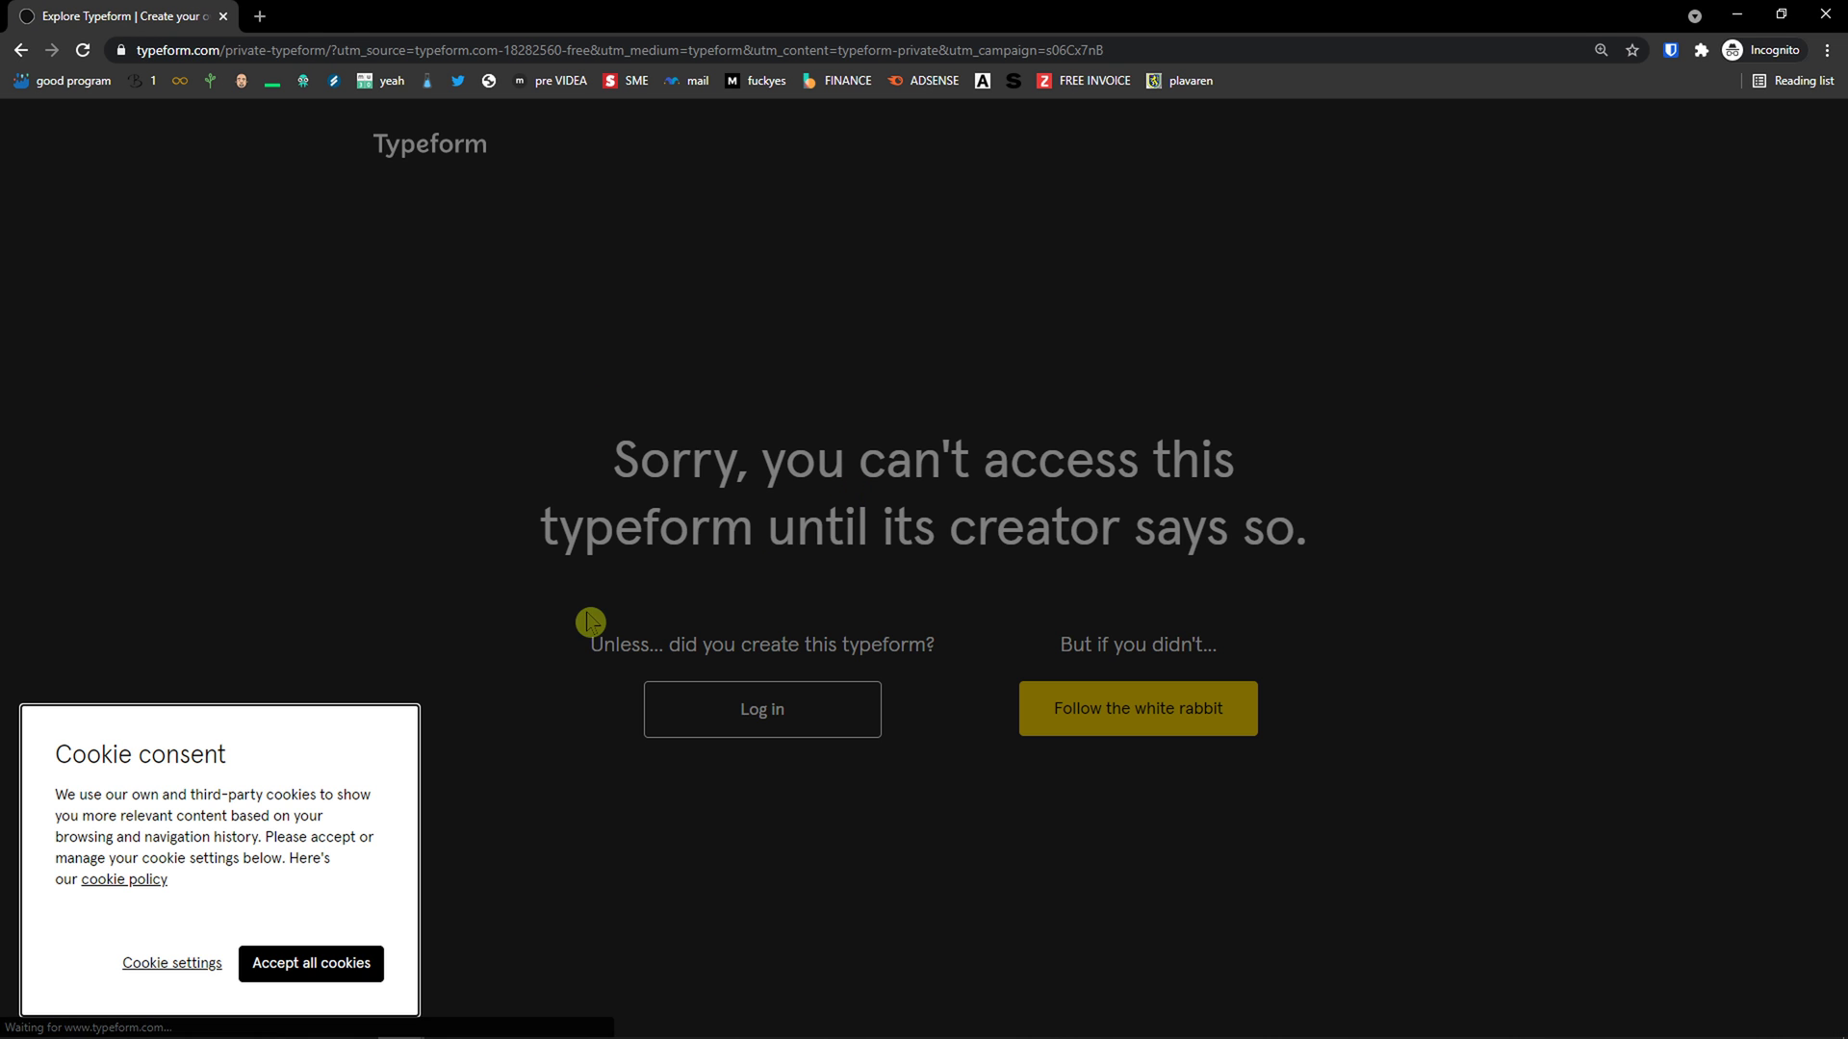
pyautogui.click(312, 963)
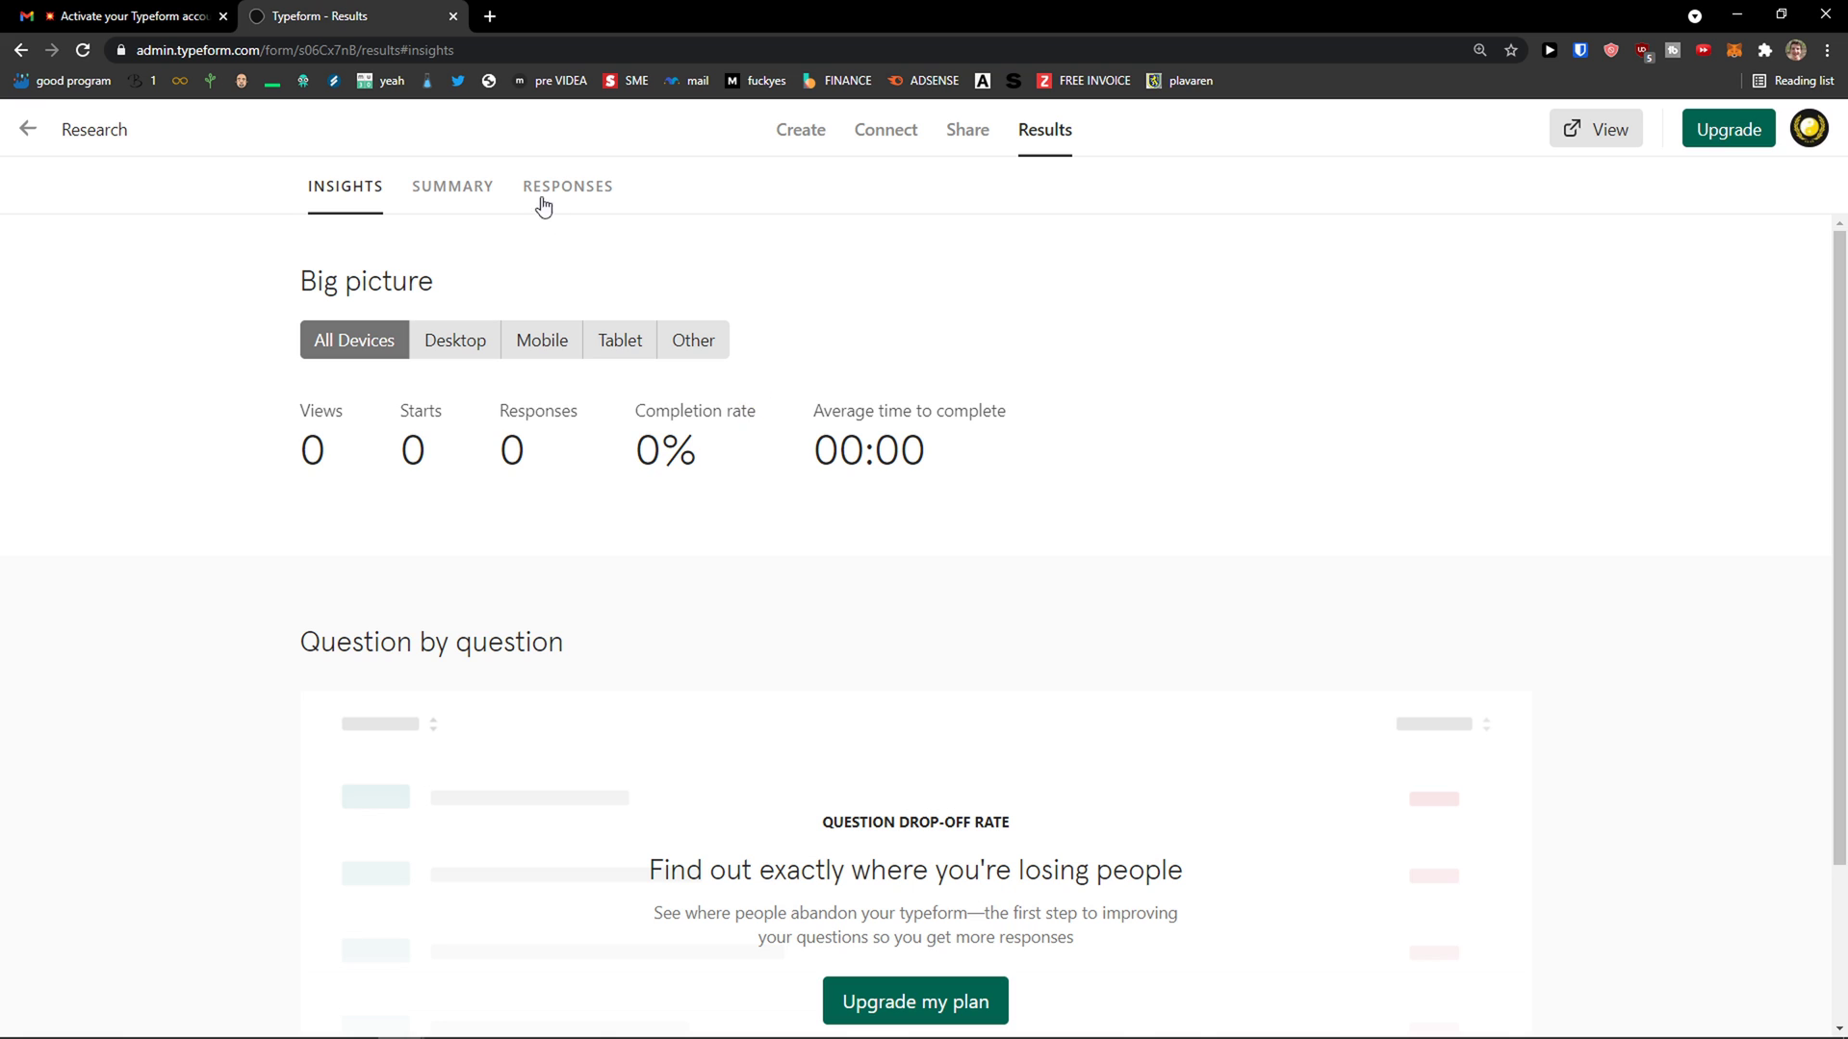
pyautogui.click(966, 129)
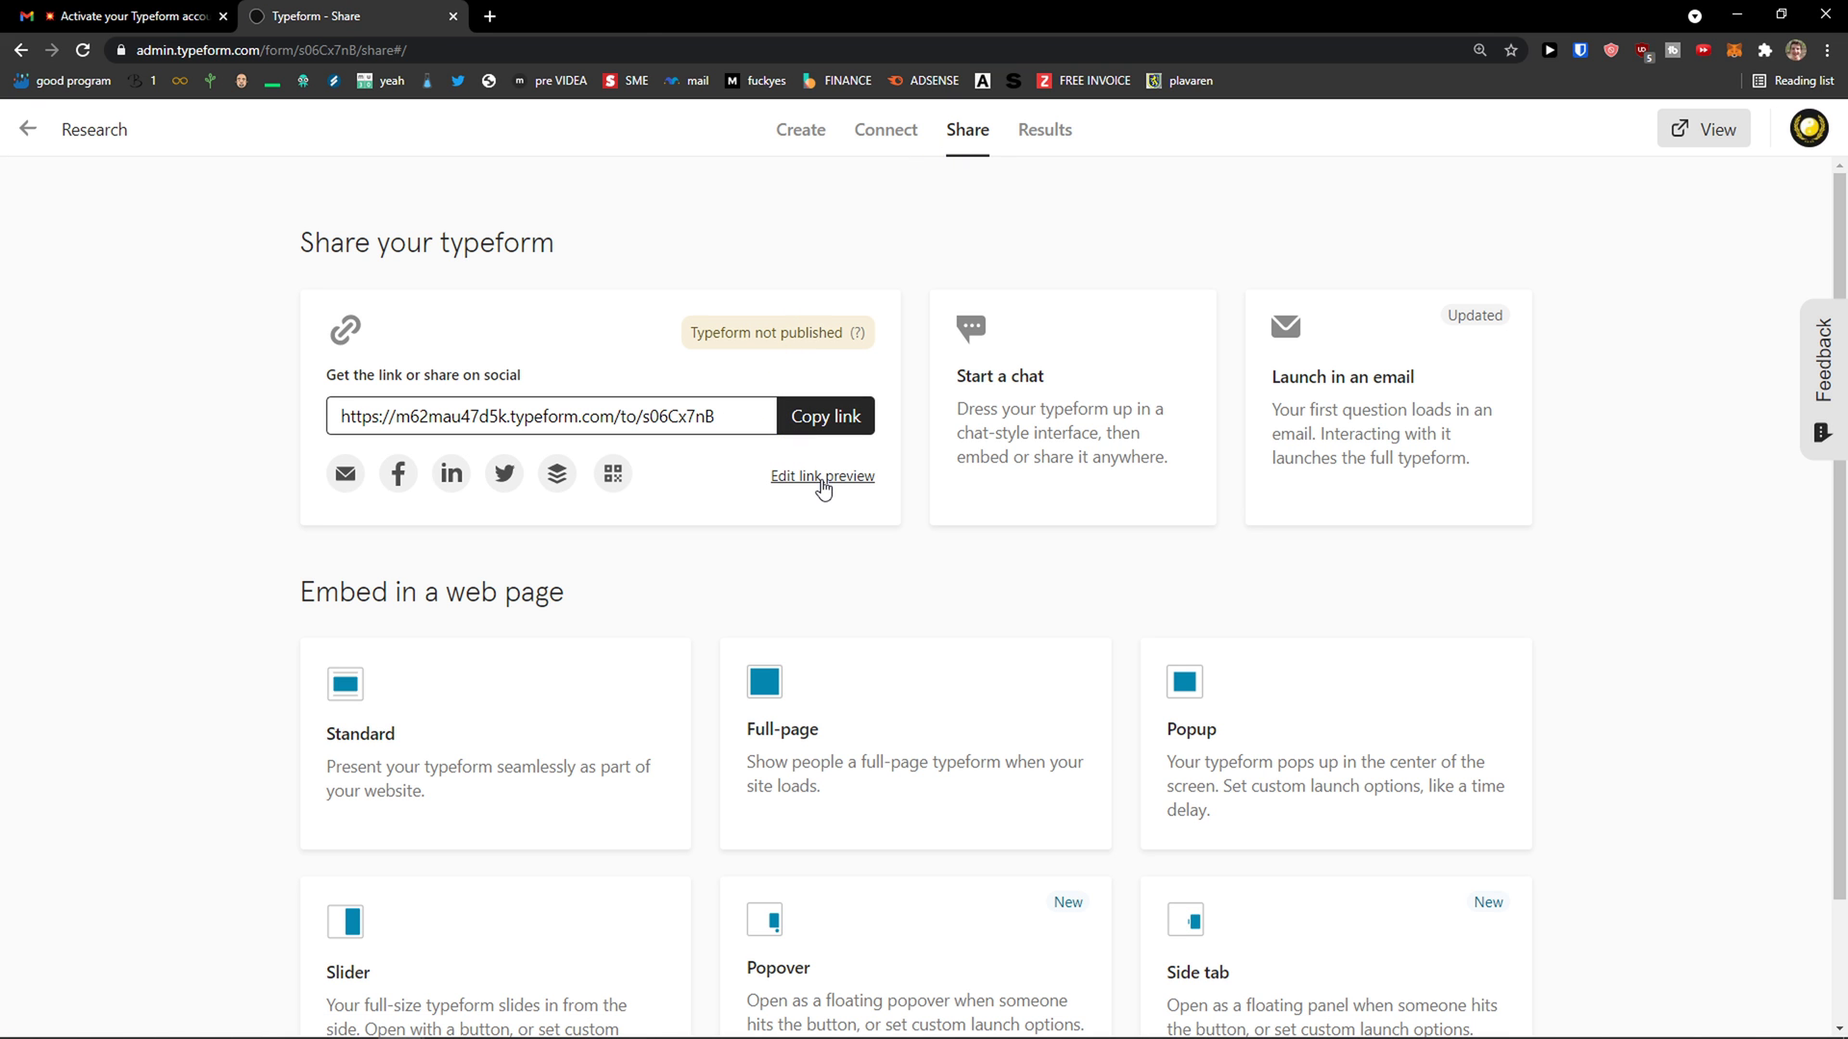
pyautogui.scroll(-3)
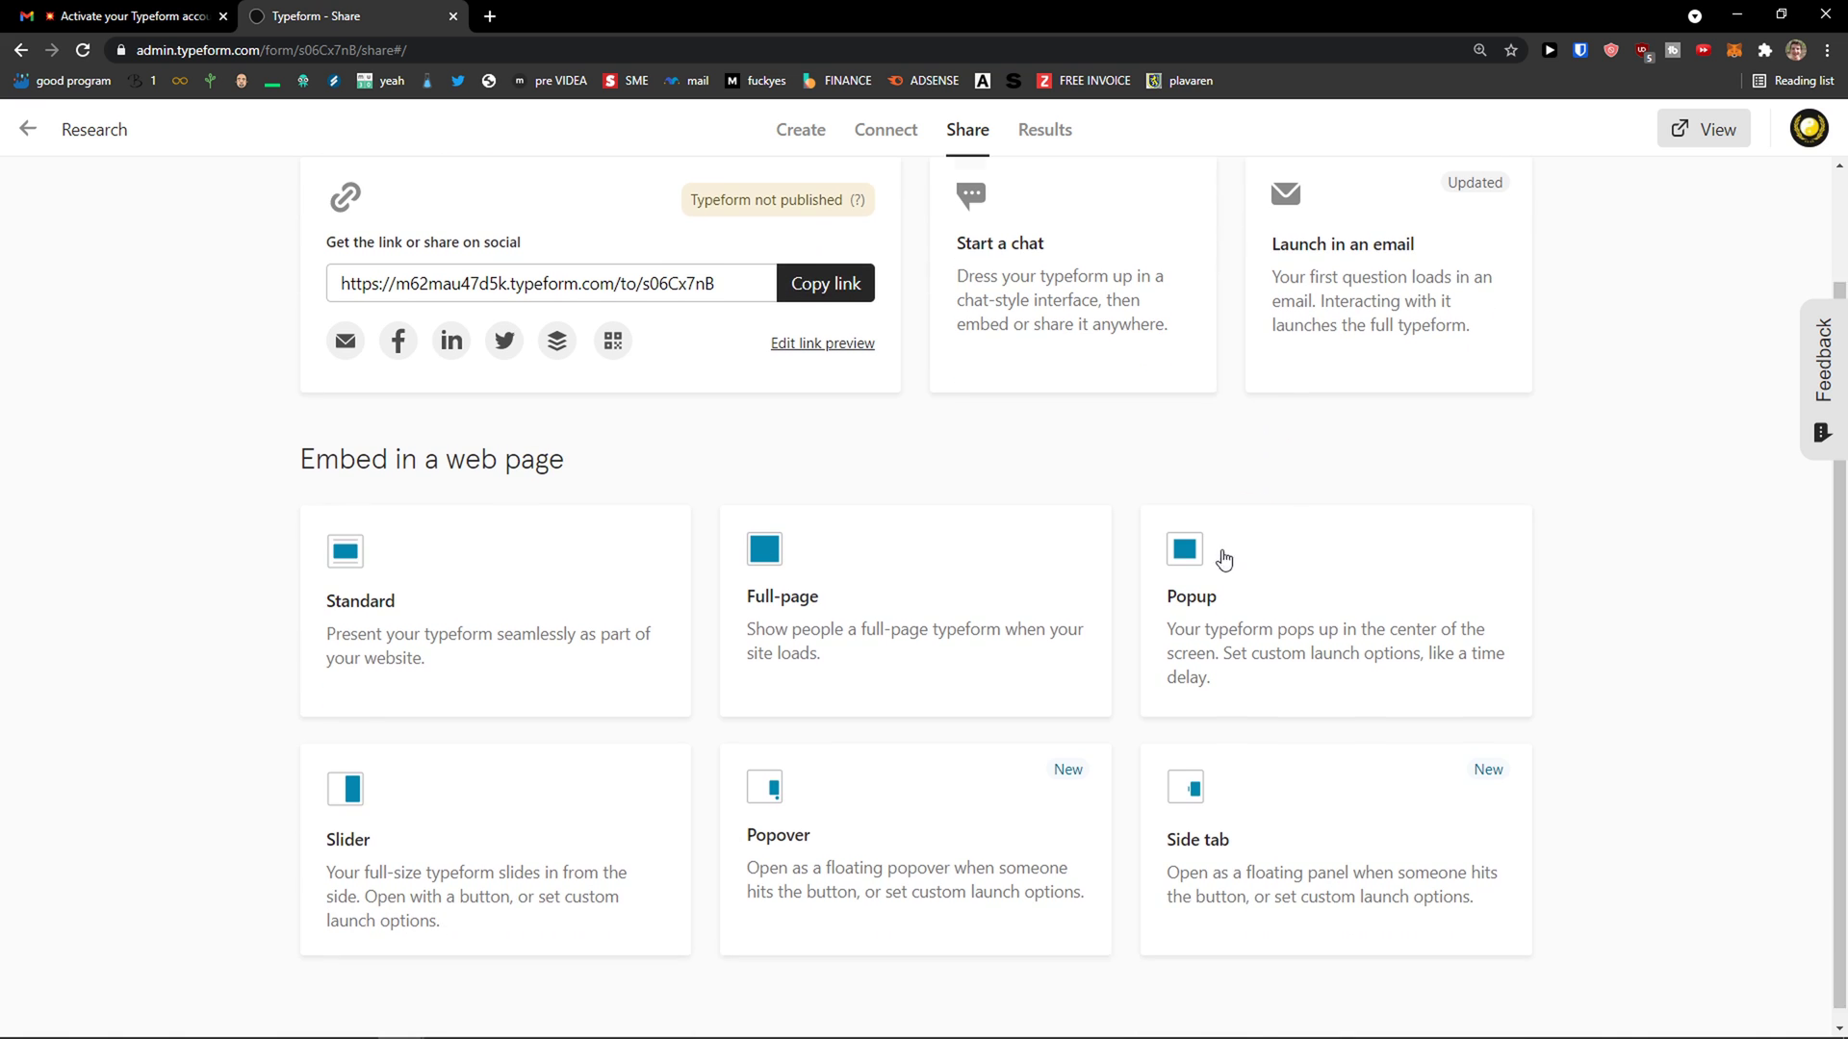
pyautogui.click(822, 343)
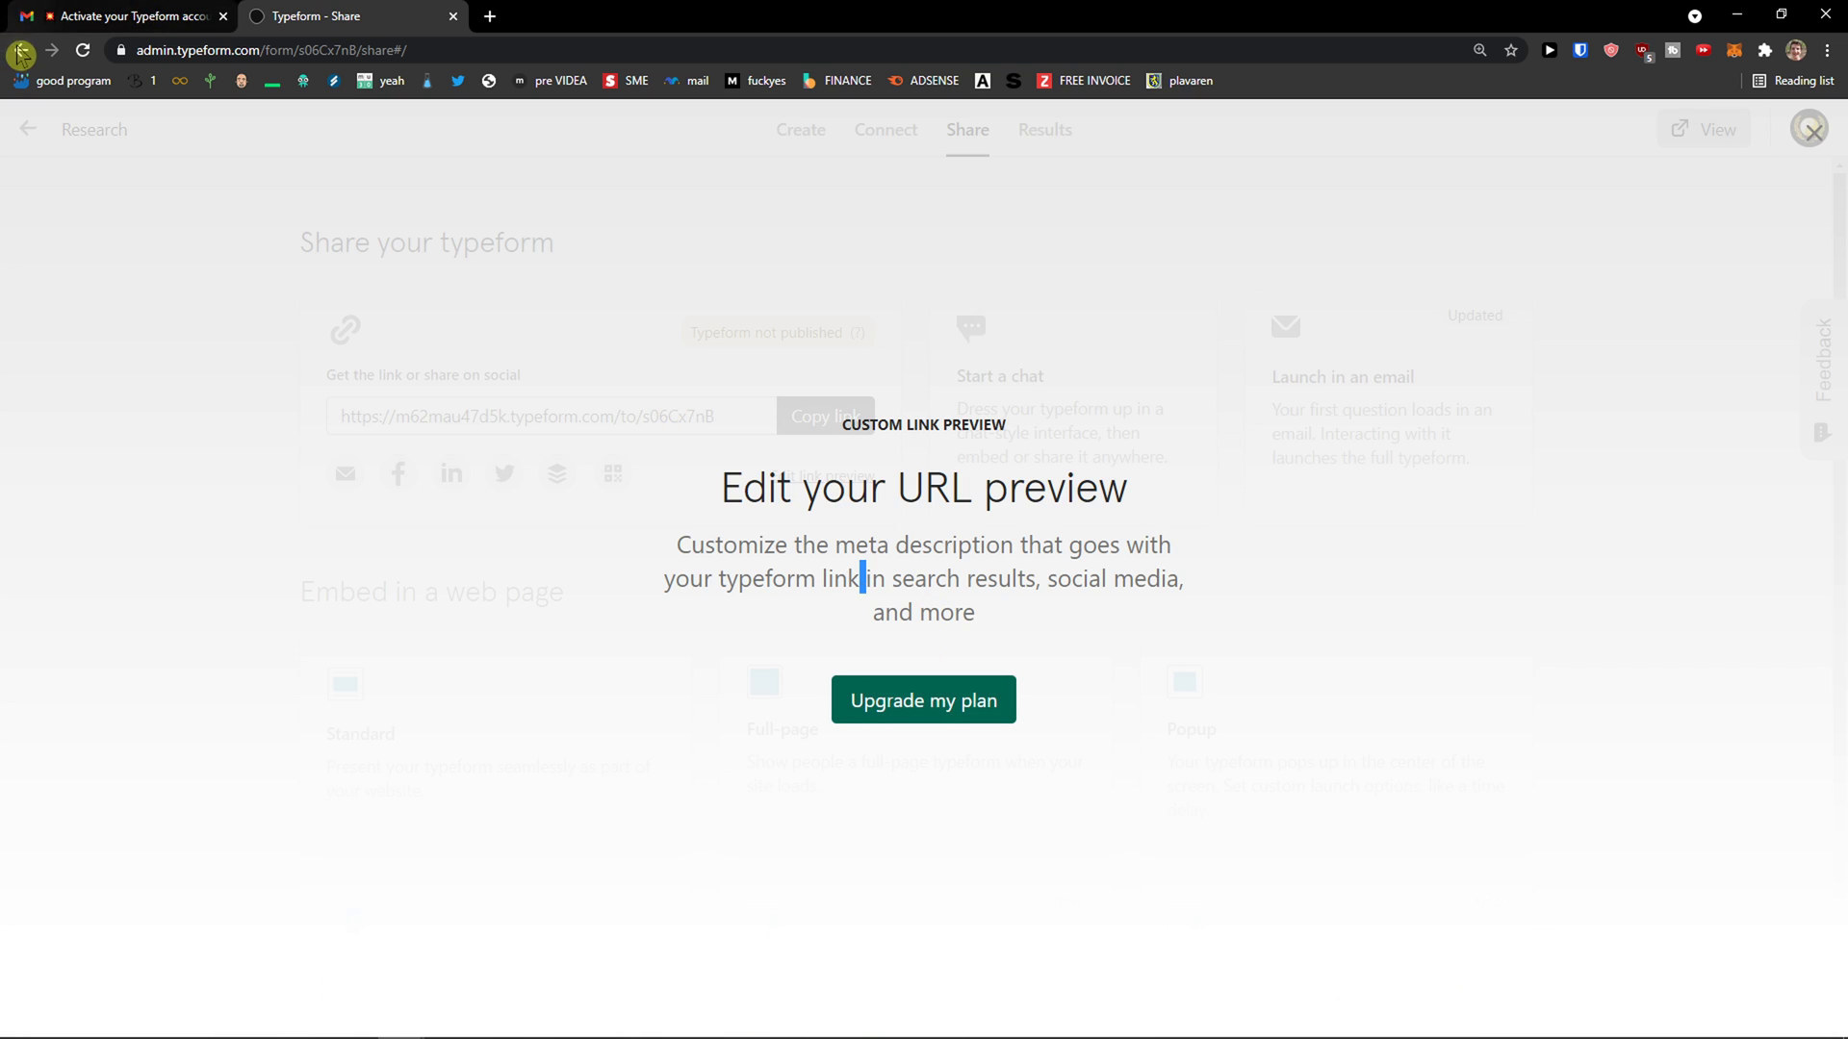
# Revisit the Connect and Share pages, then return to the Create editor.
pyautogui.click(1043, 129)
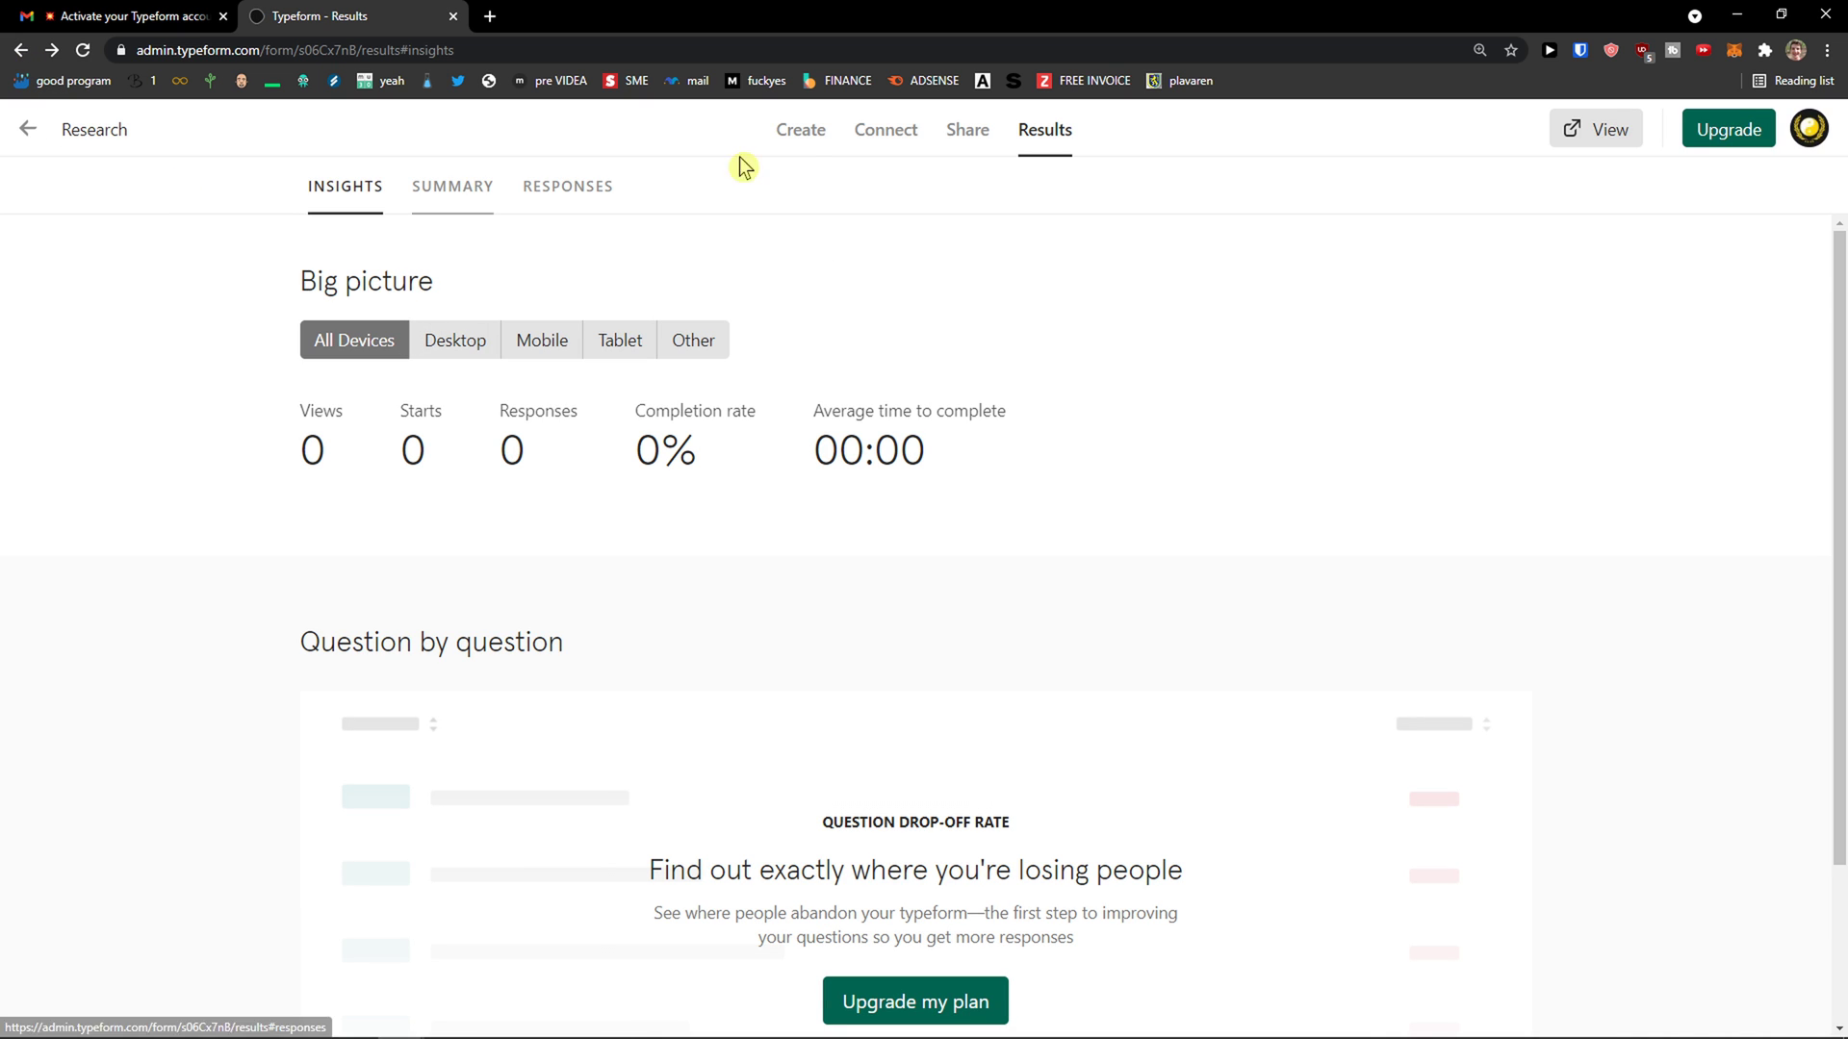
pyautogui.click(886, 129)
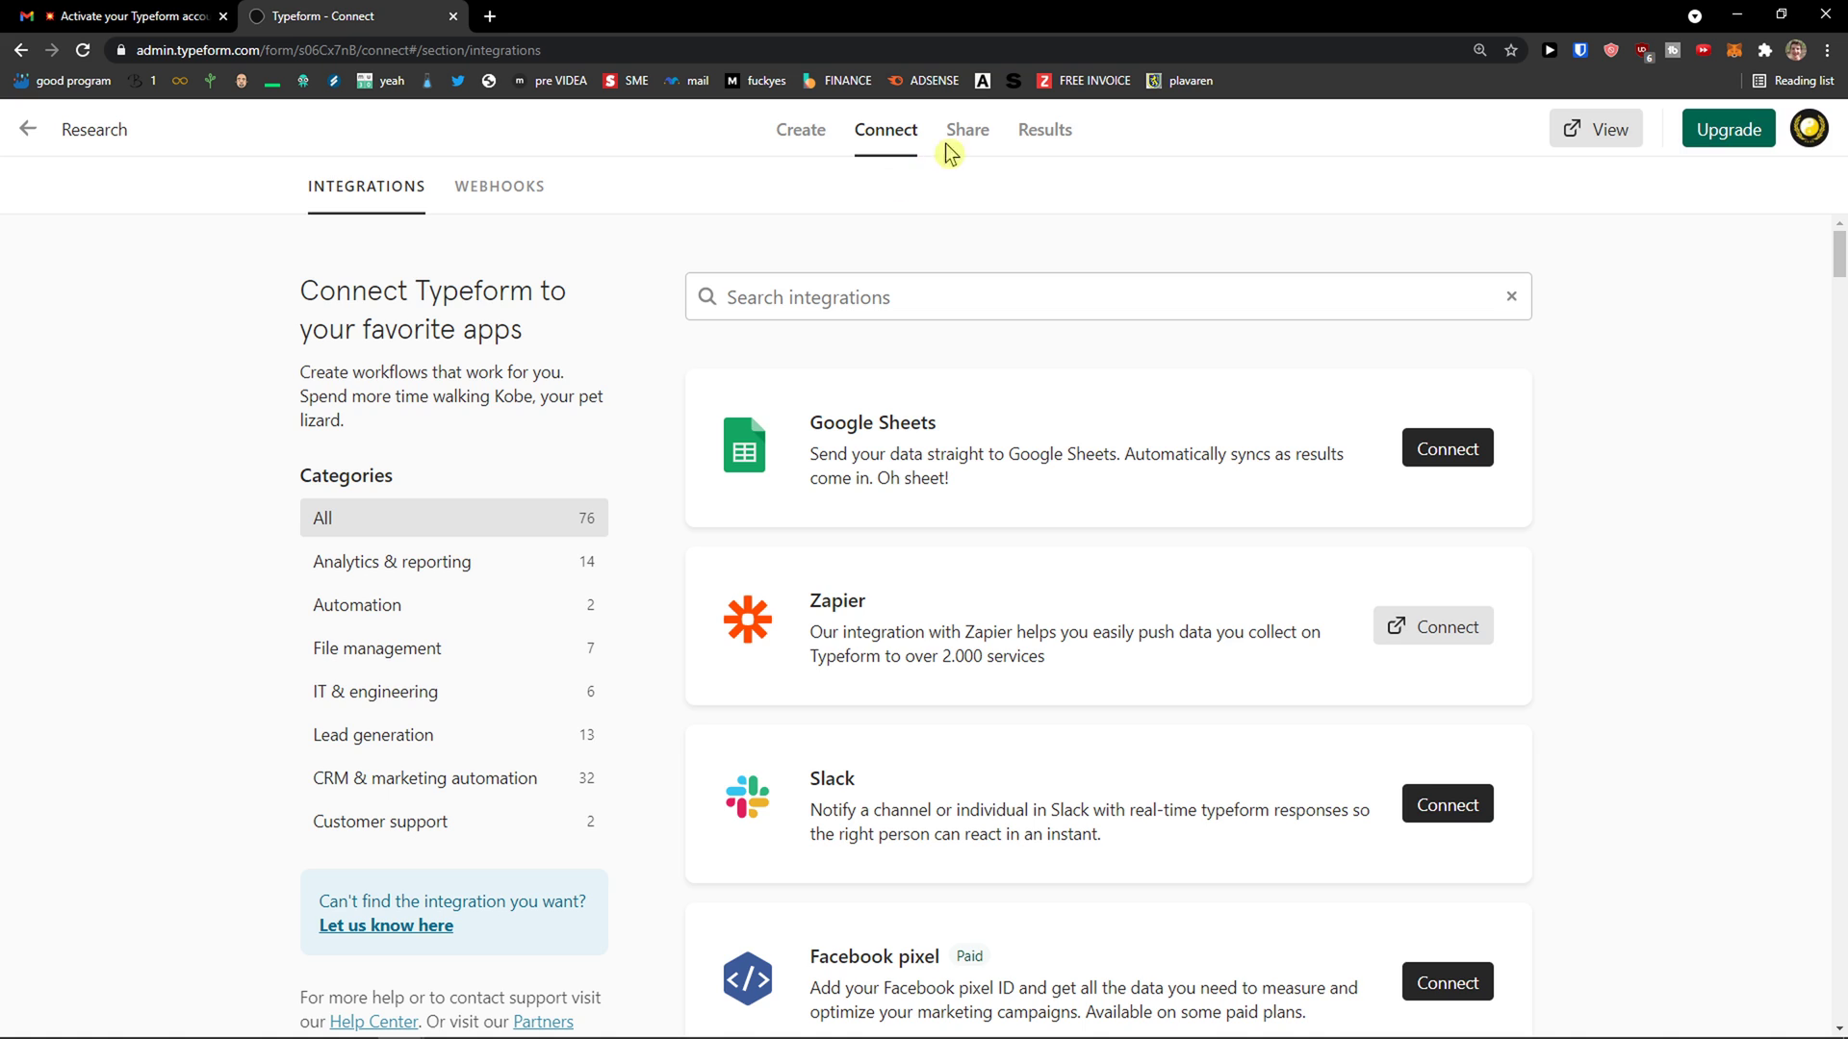
pyautogui.click(966, 129)
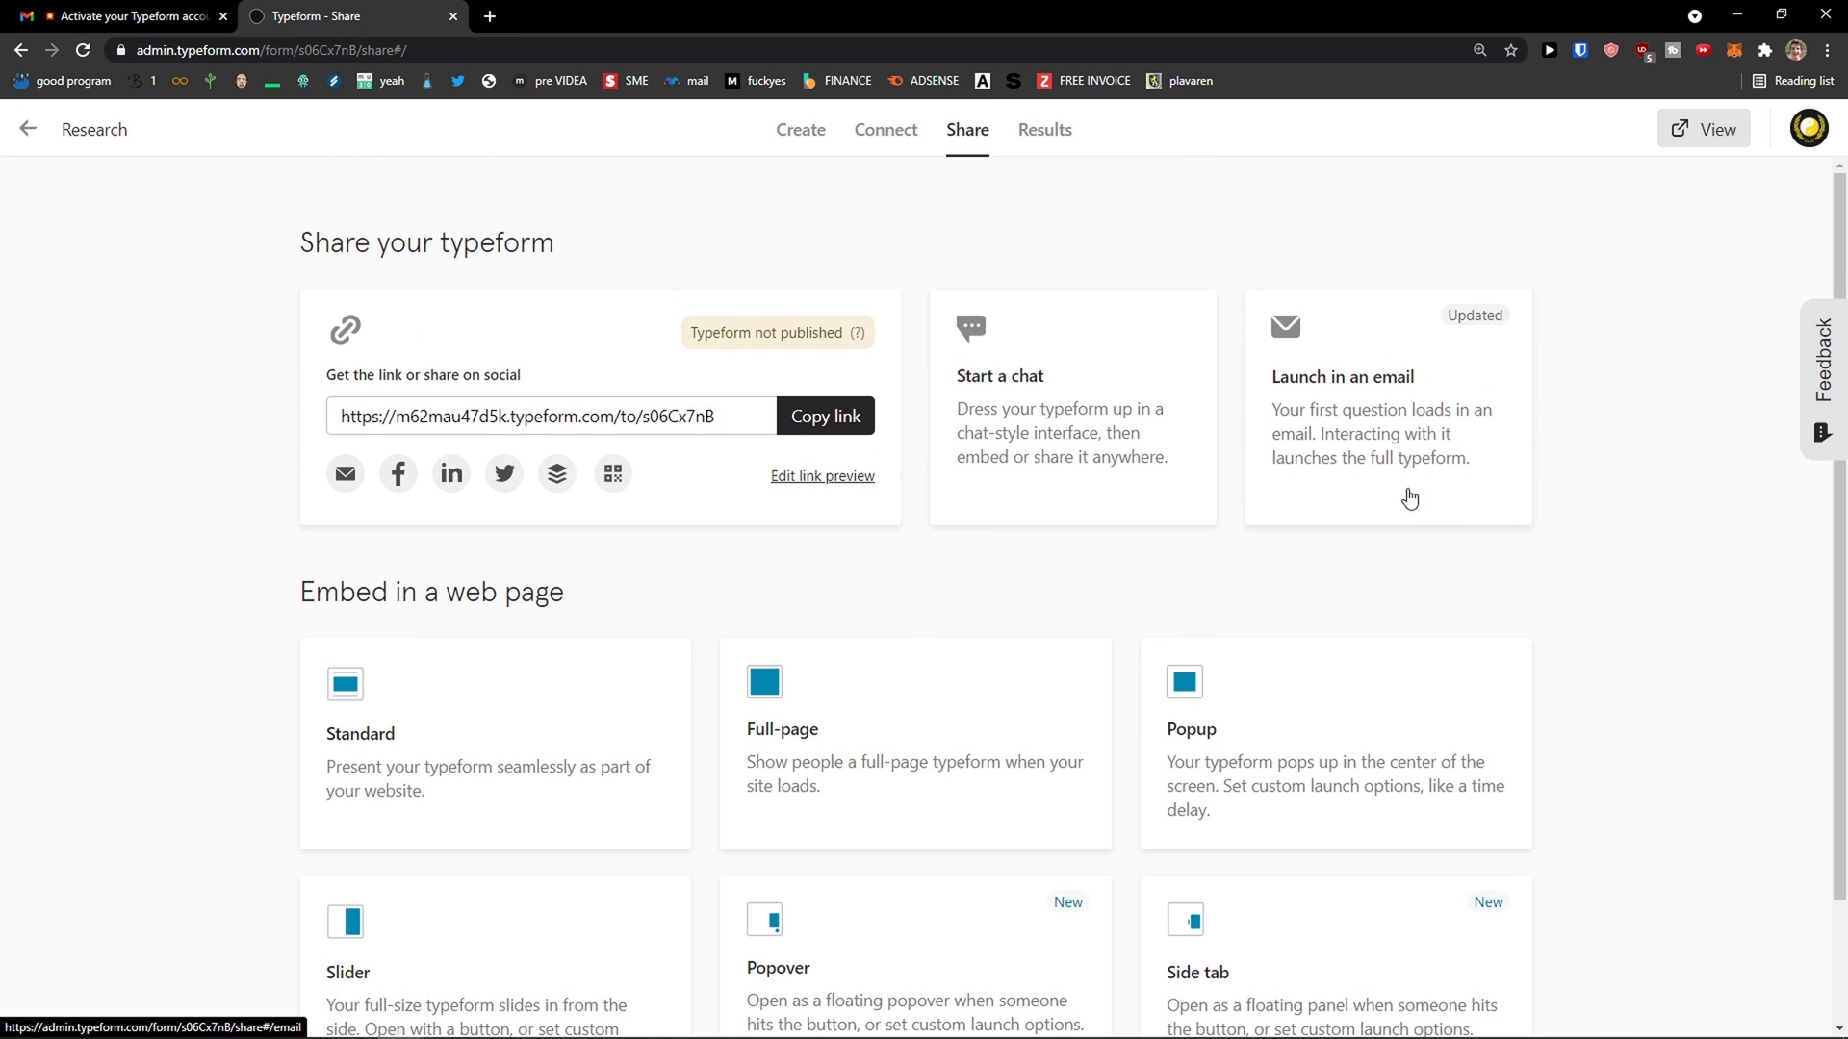
pyautogui.click(801, 129)
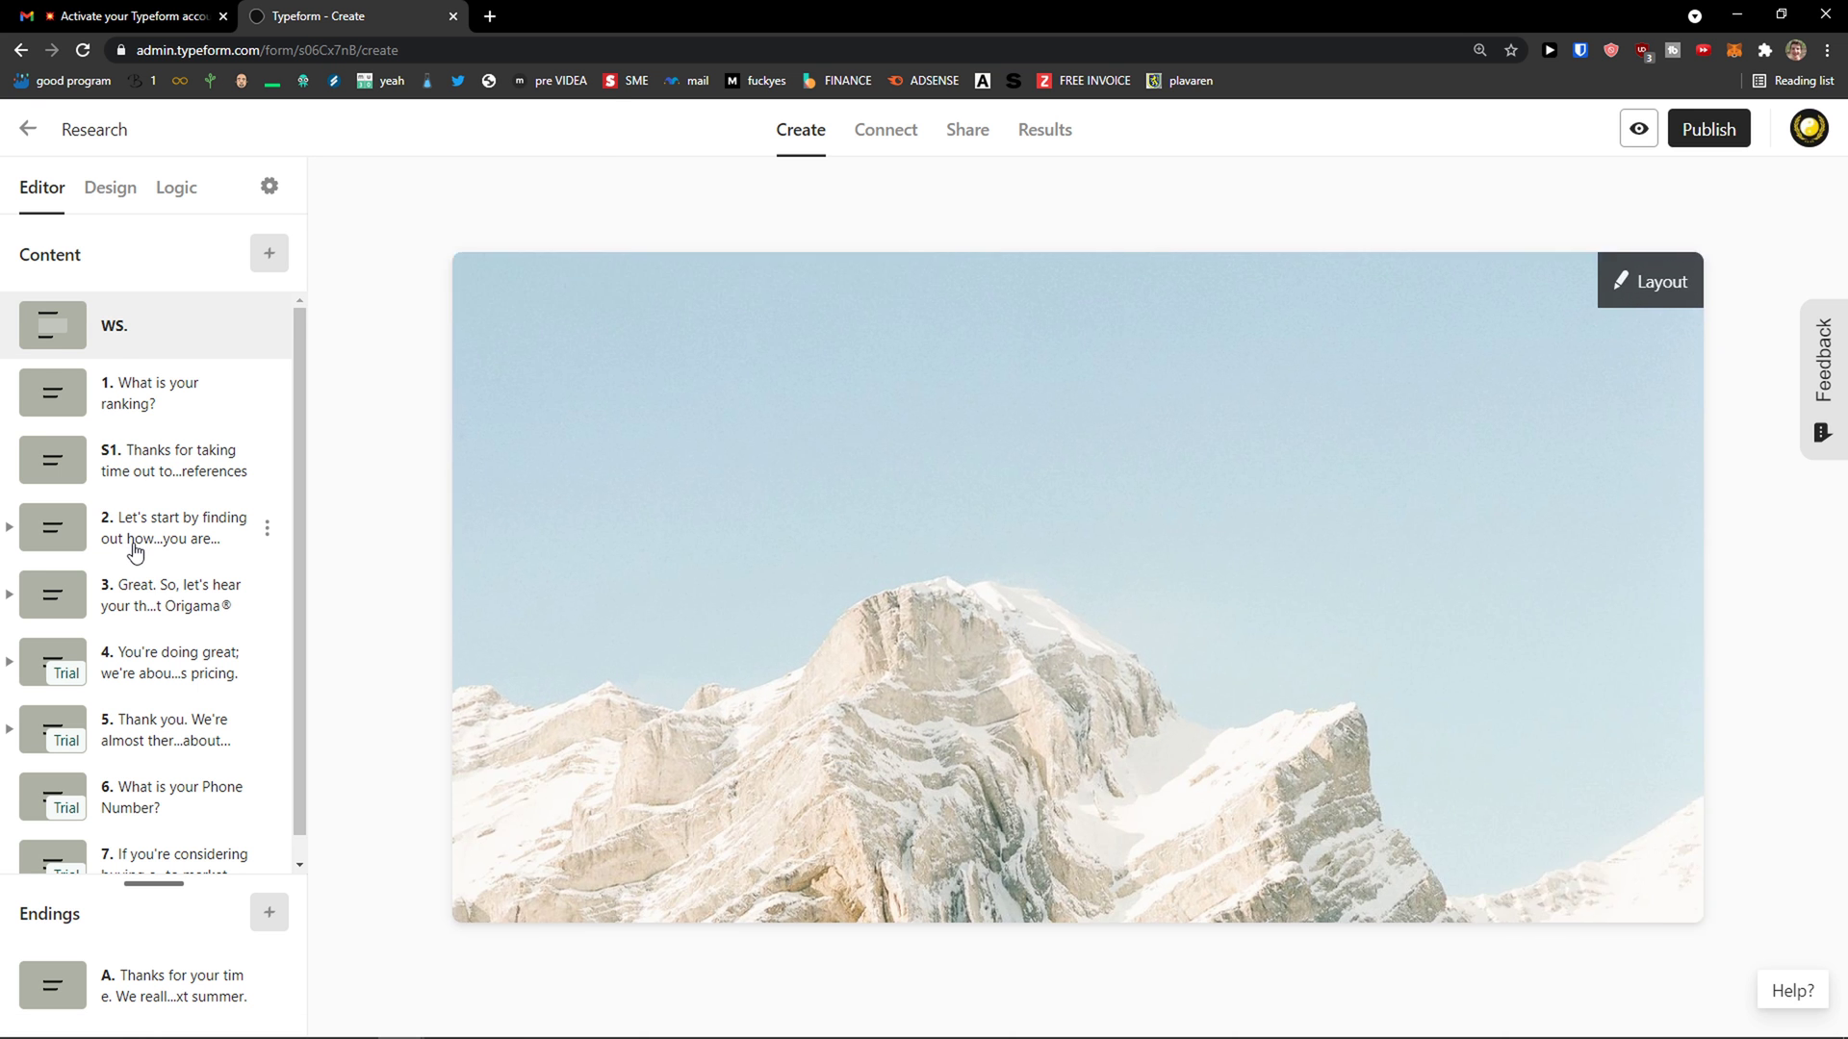
# Reload the page to recover from the save error.
pyautogui.click(266, 624)
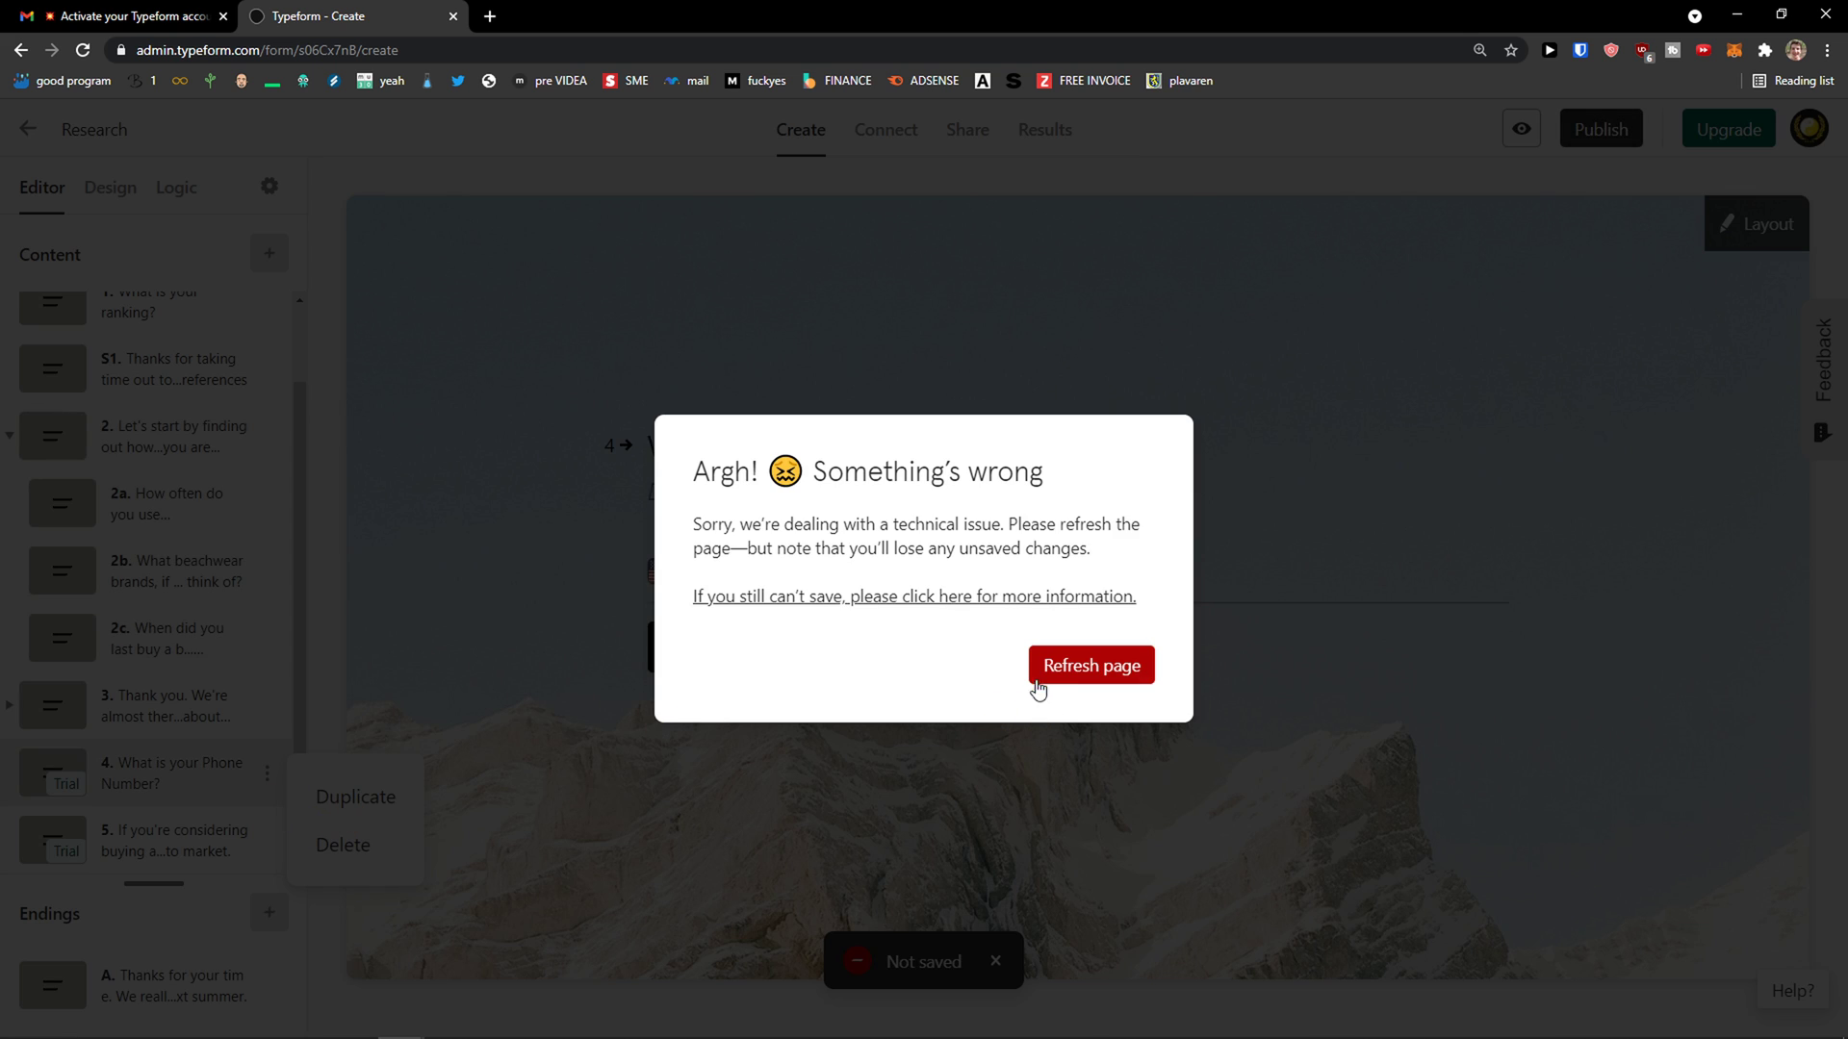
pyautogui.click(1089, 664)
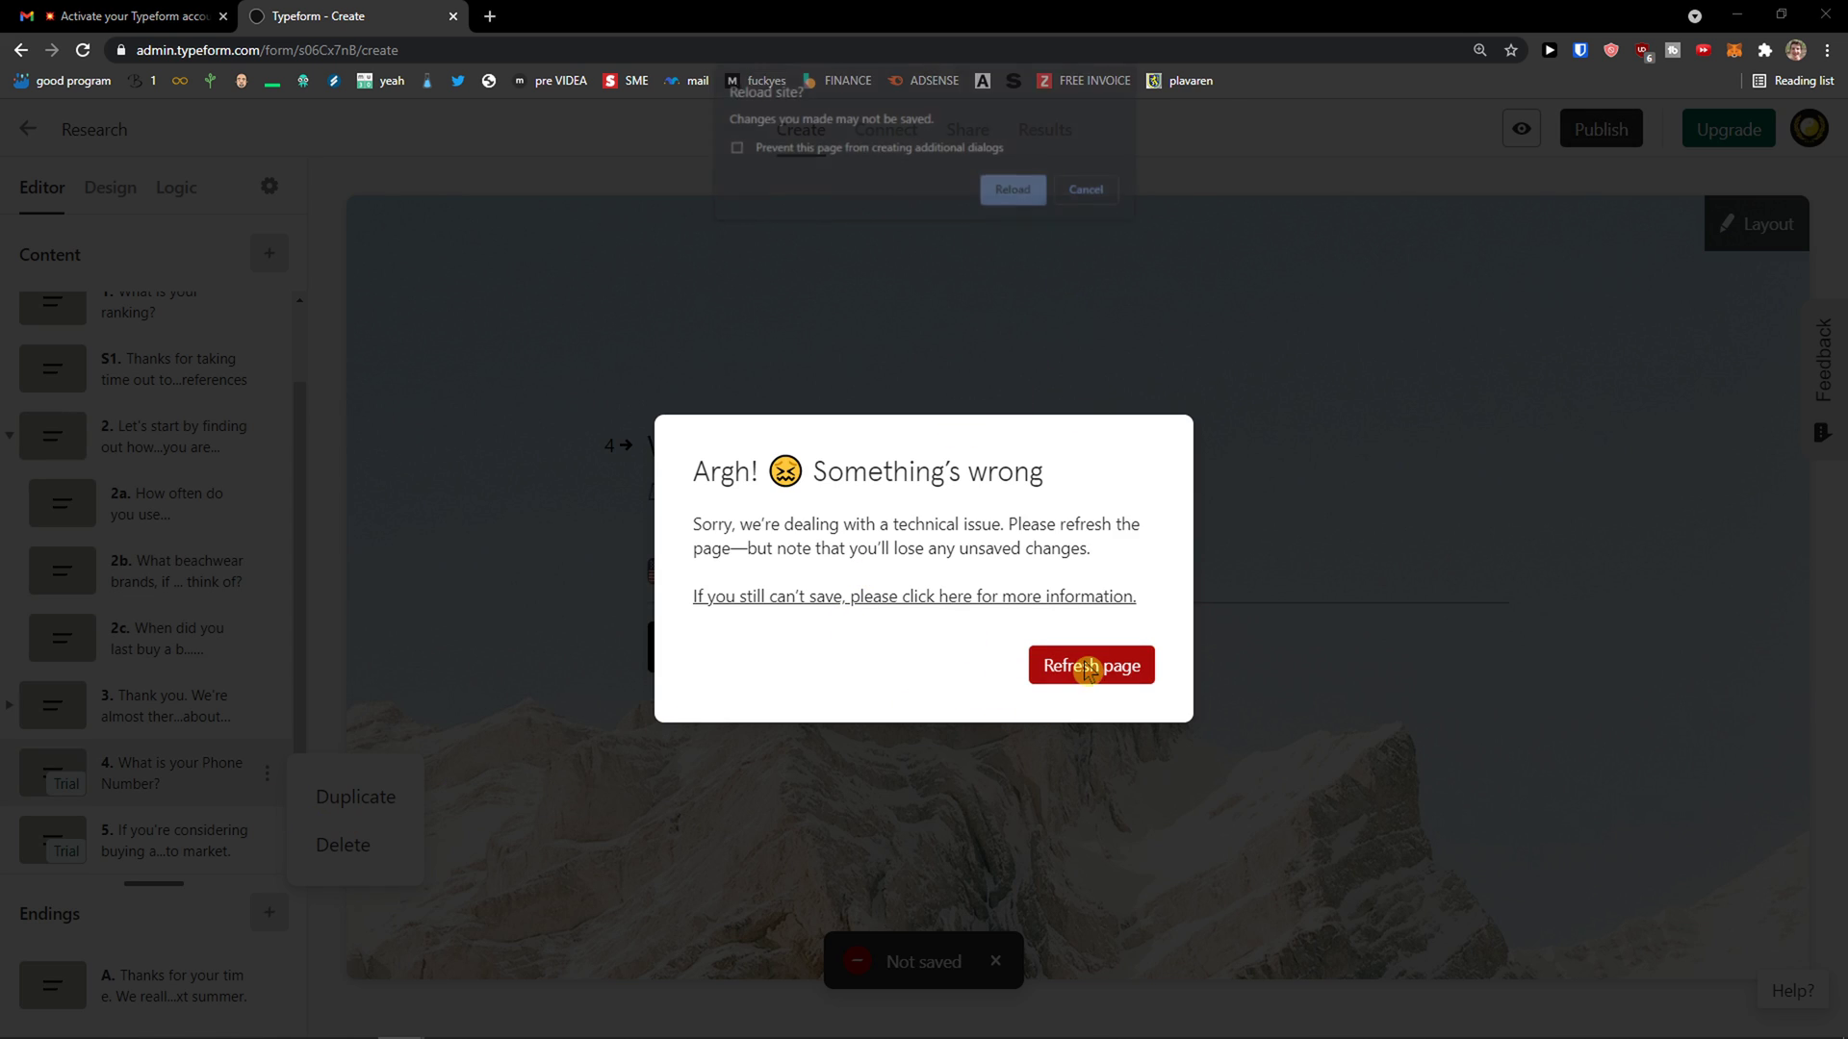
pyautogui.click(1089, 664)
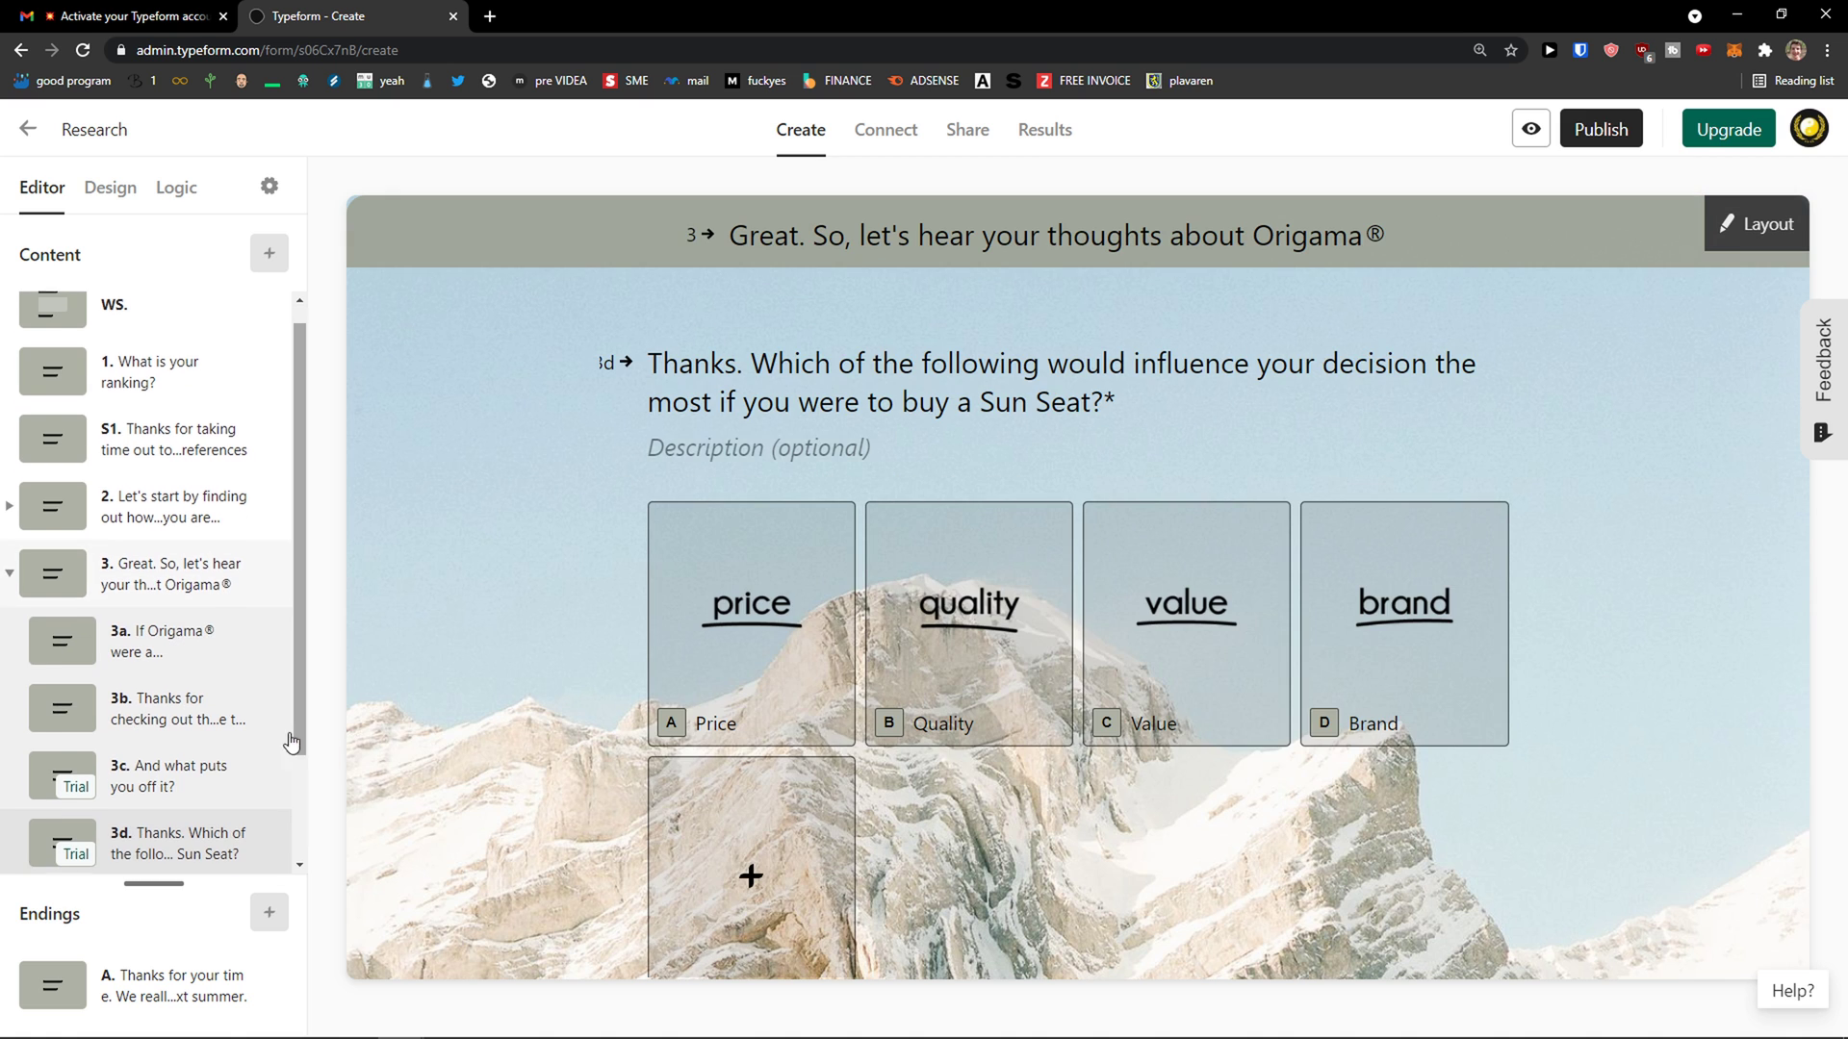
# Delete the Origama question group so the phone-number question becomes question 3.
pyautogui.click(268, 437)
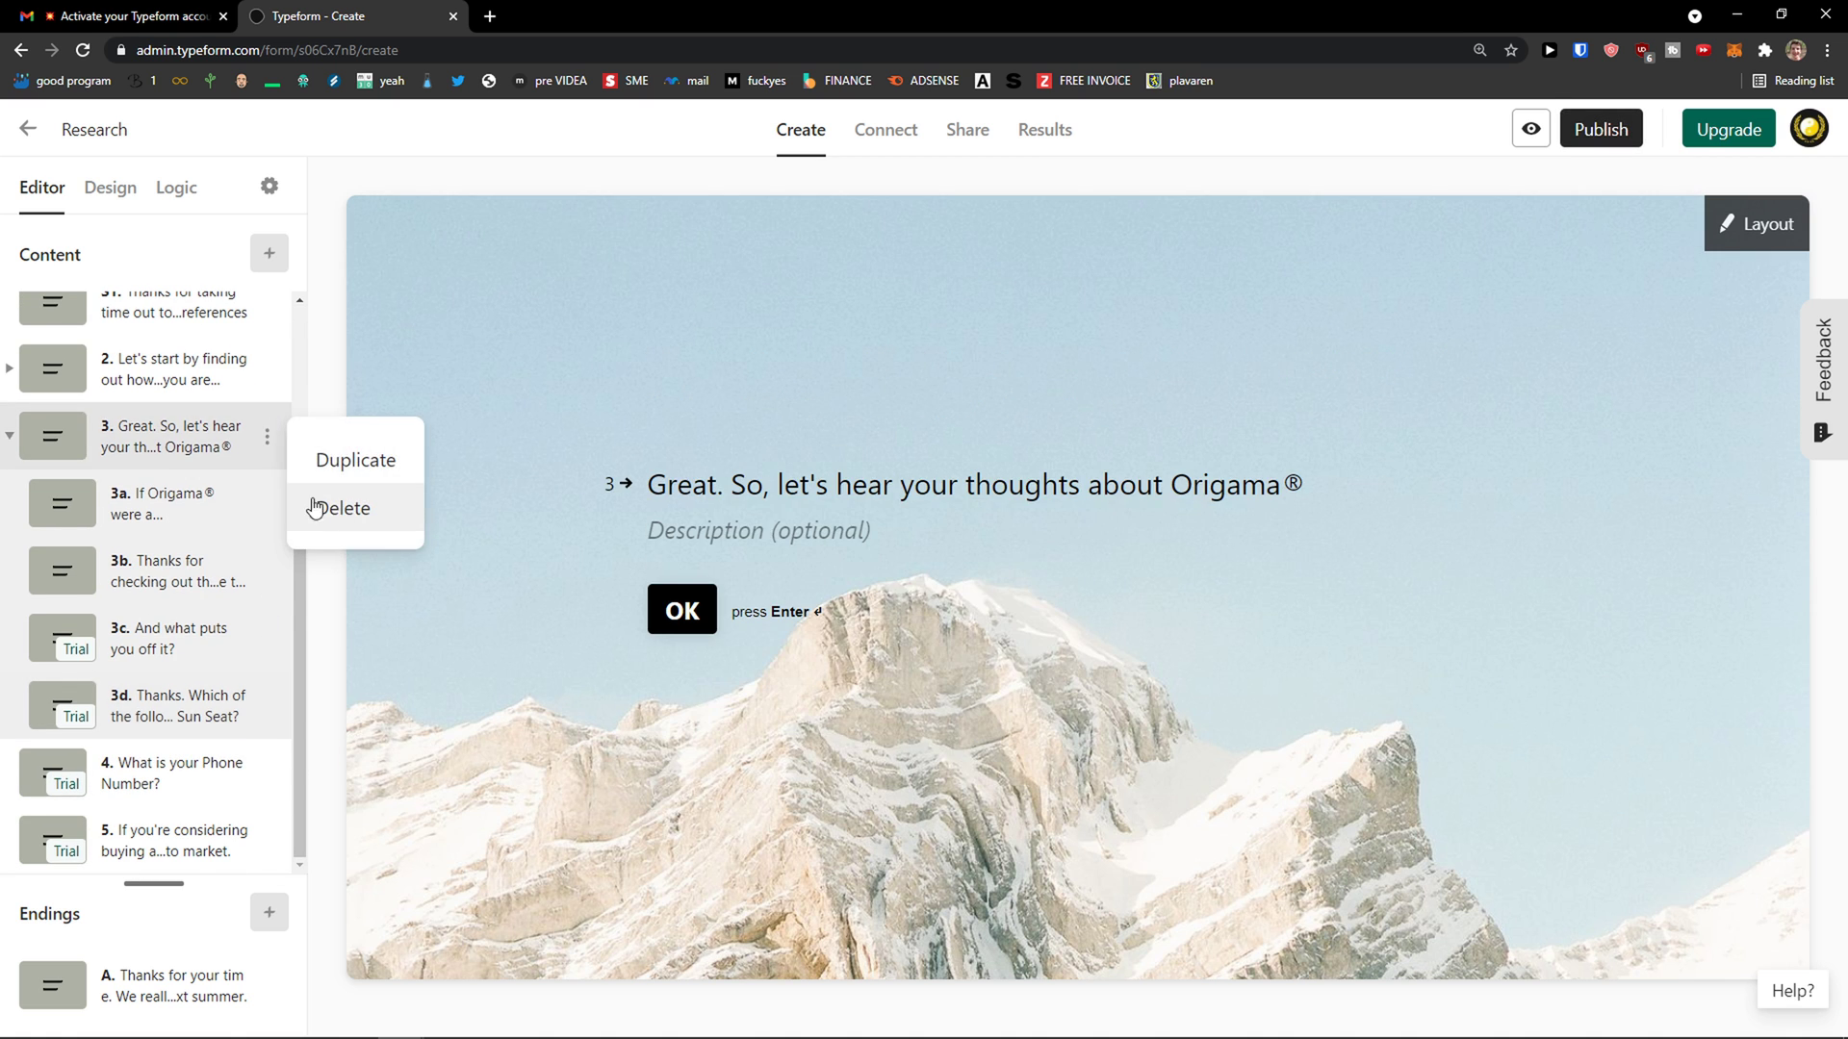
pyautogui.click(344, 508)
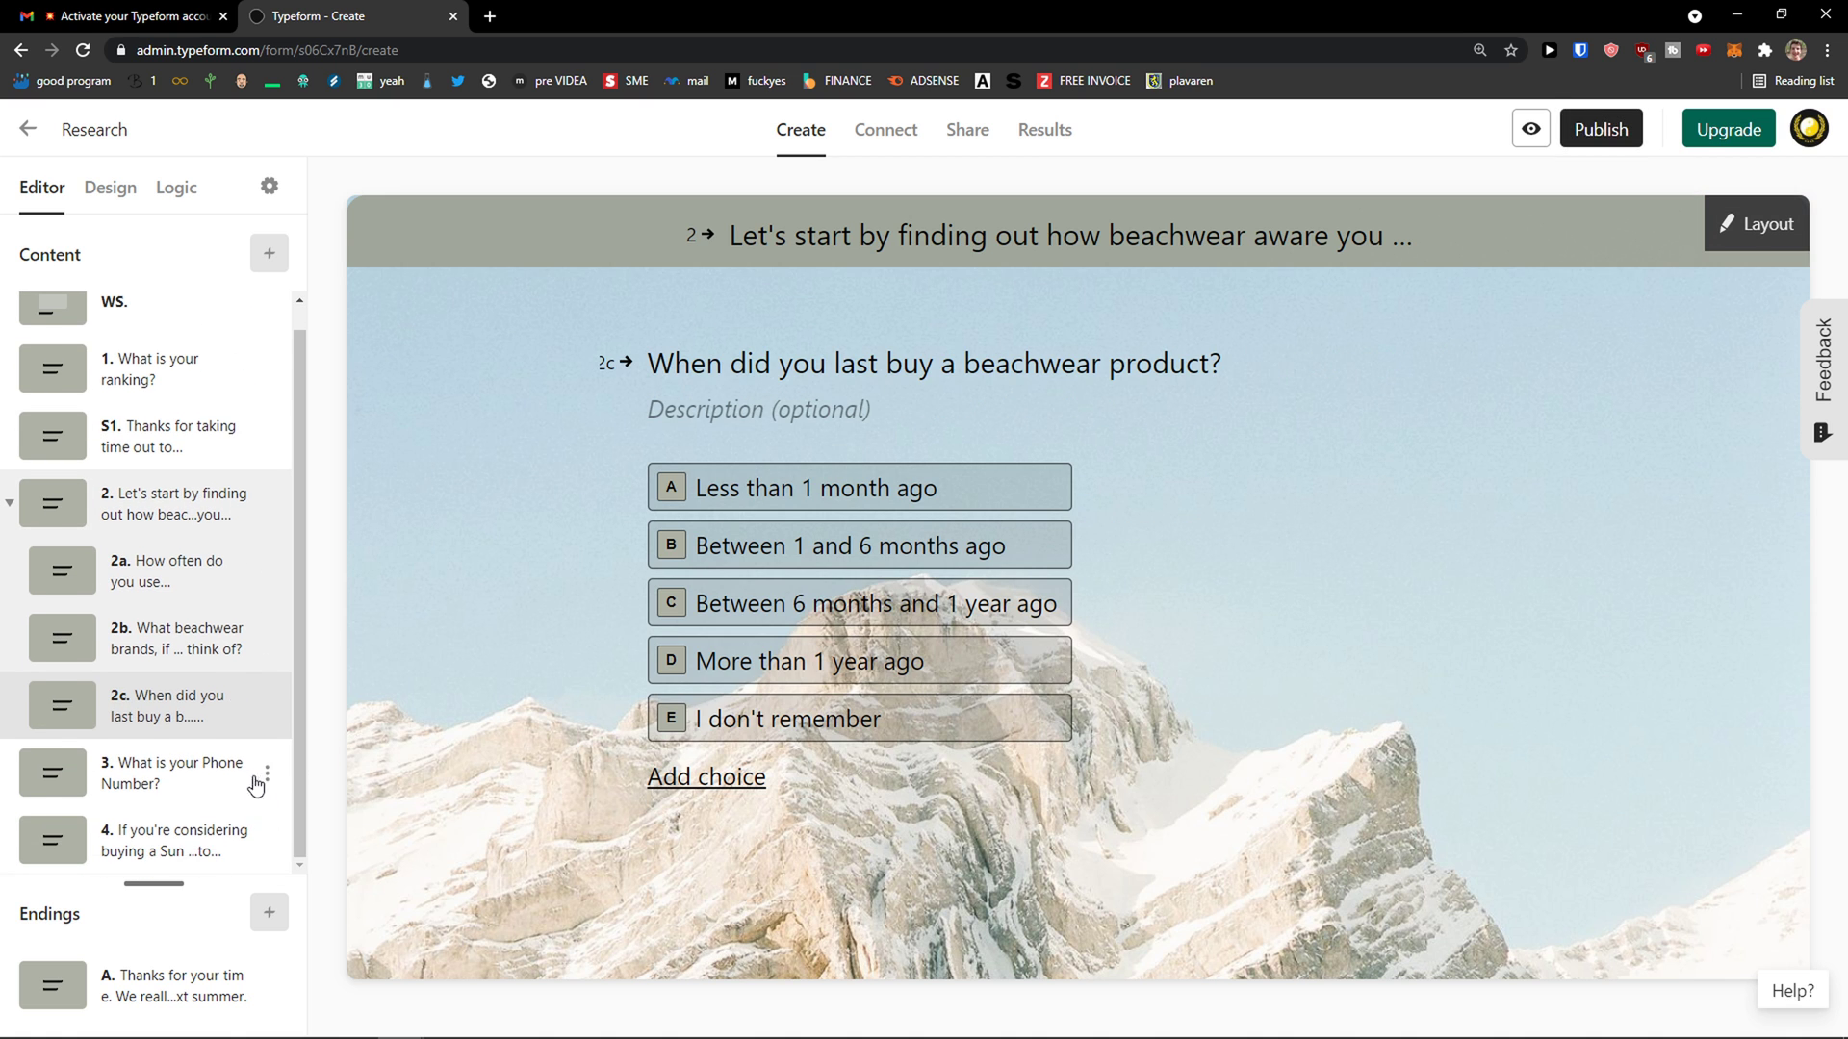
# Publish the survey and answer the live form at its share link through the ranking question.
pyautogui.click(1600, 129)
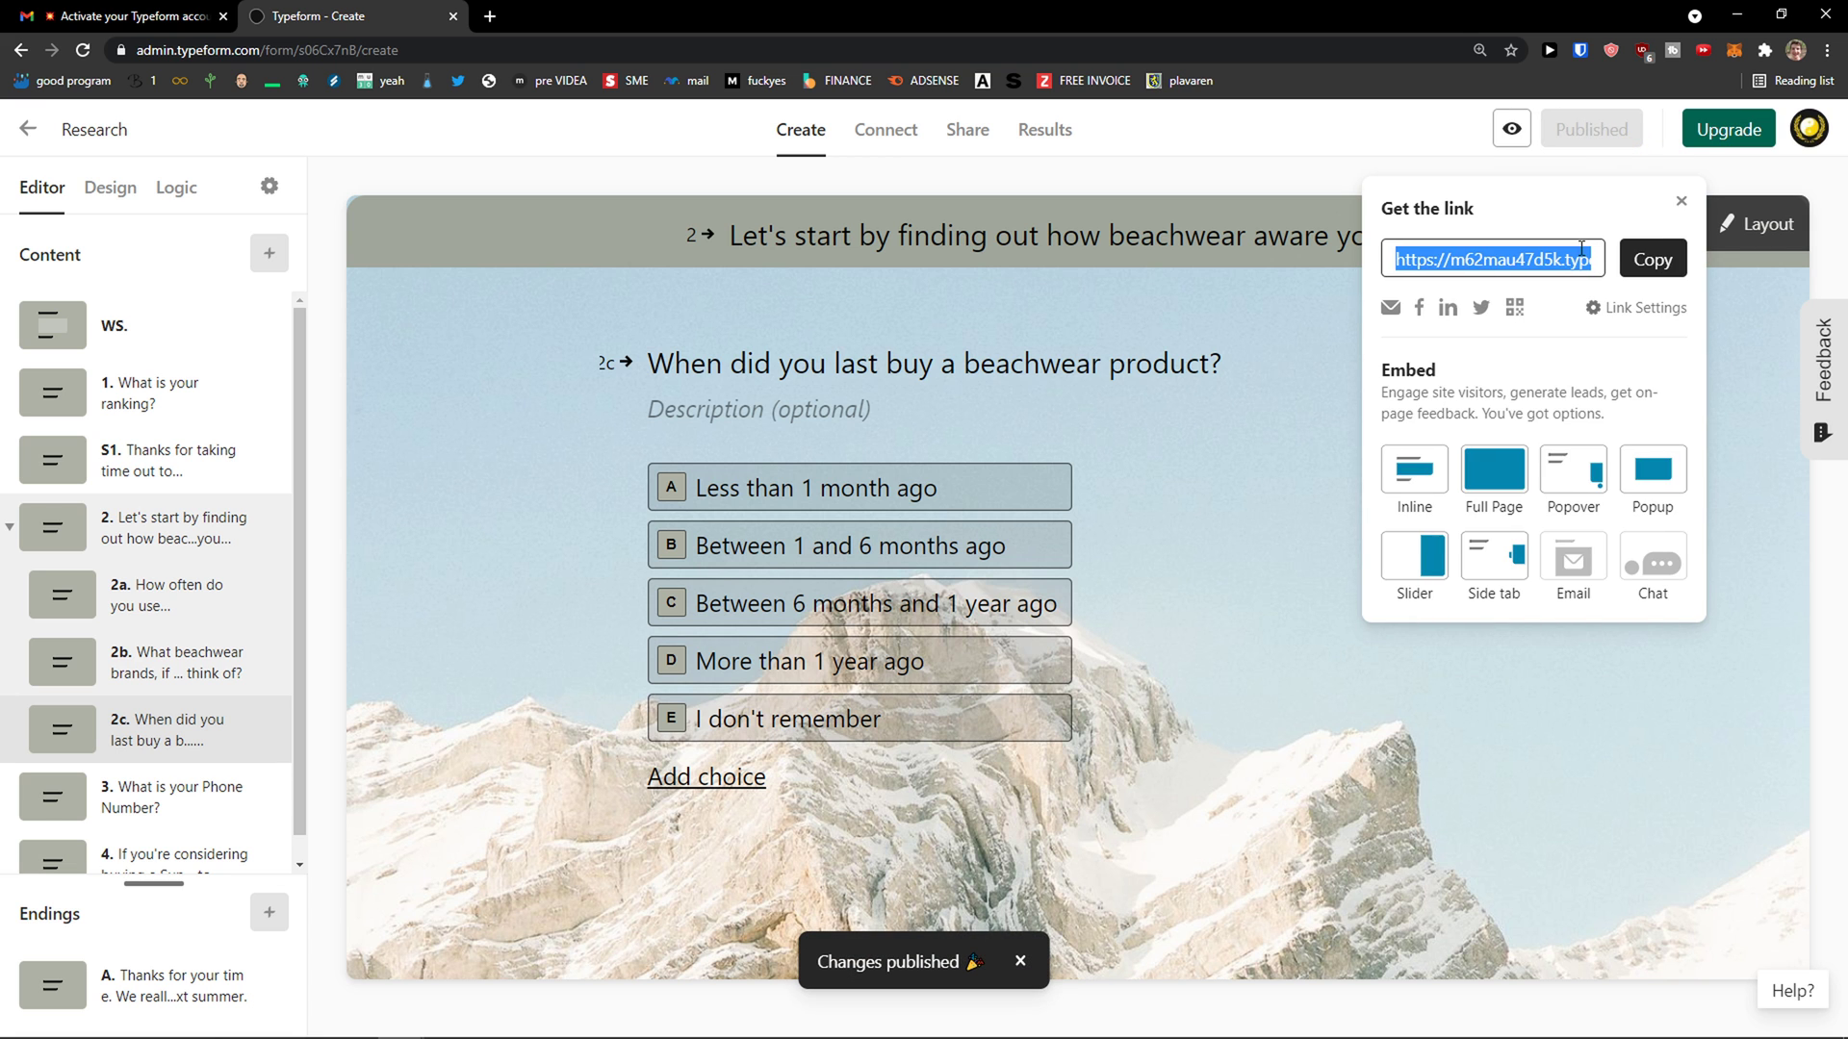
pyautogui.click(1651, 258)
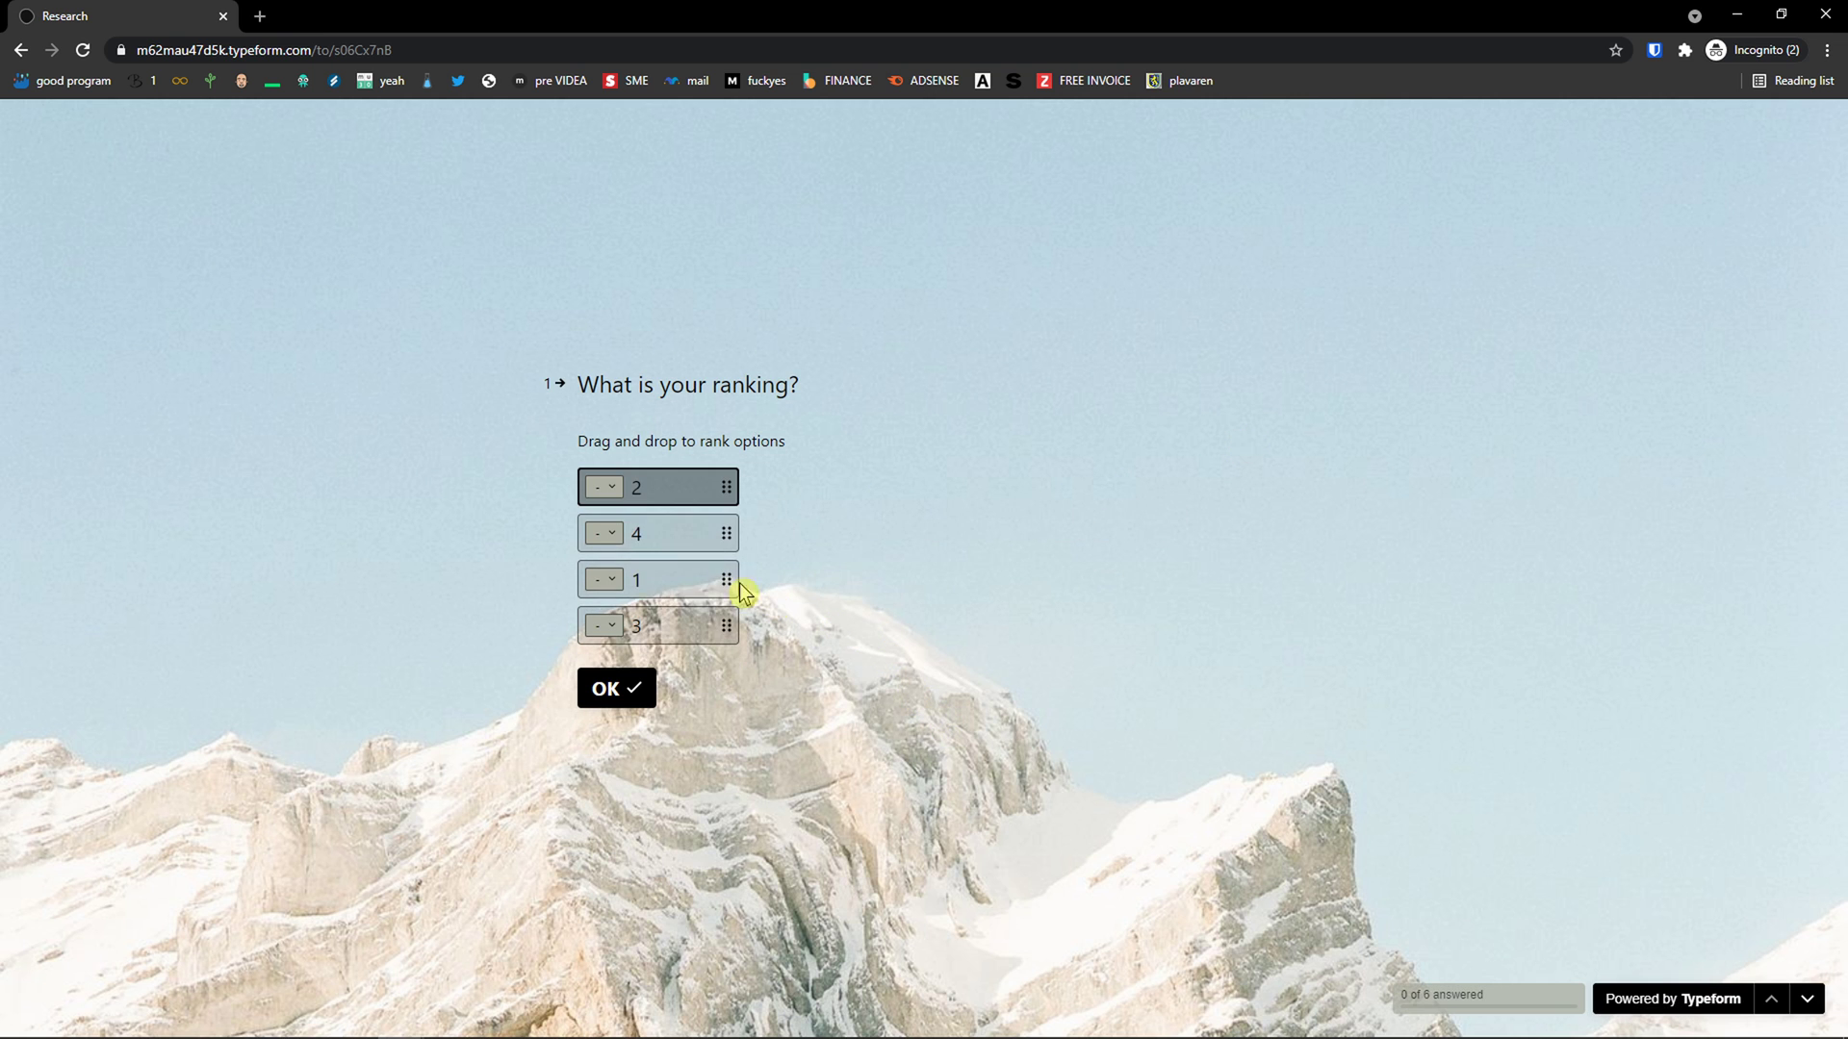
pyautogui.click(616, 689)
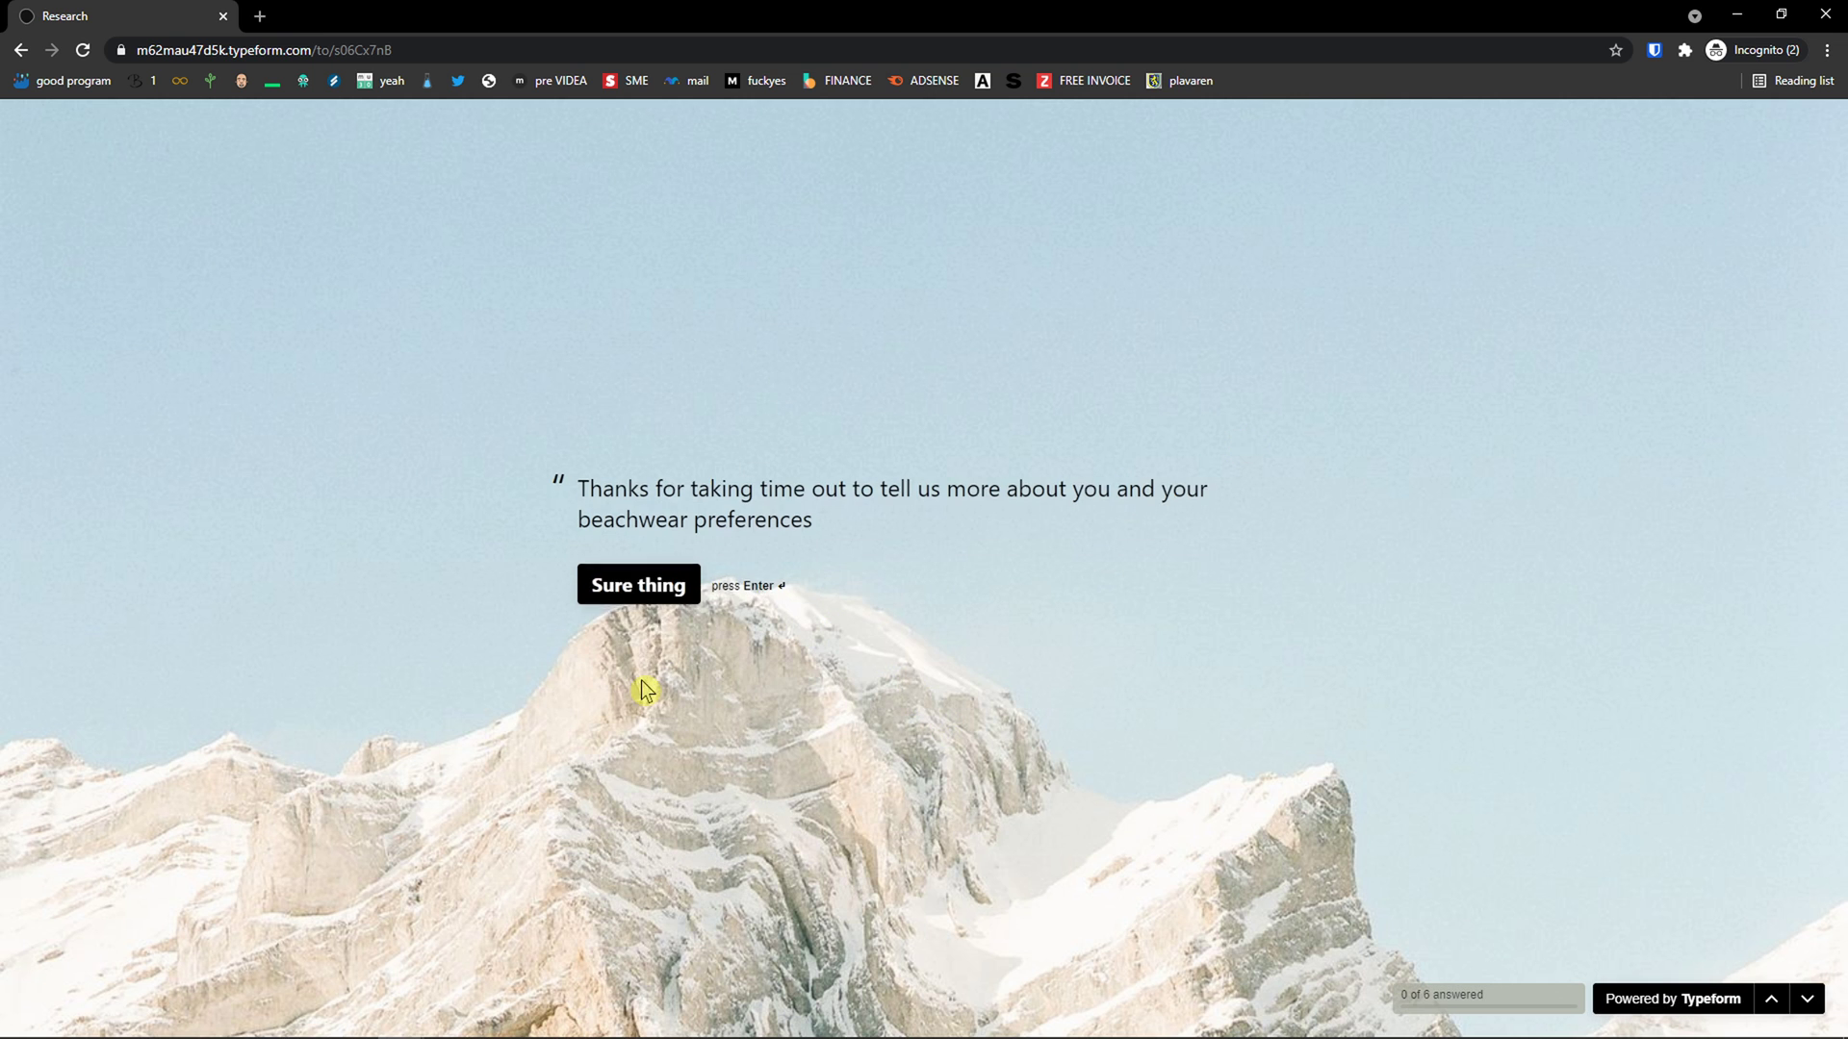
pyautogui.click(637, 585)
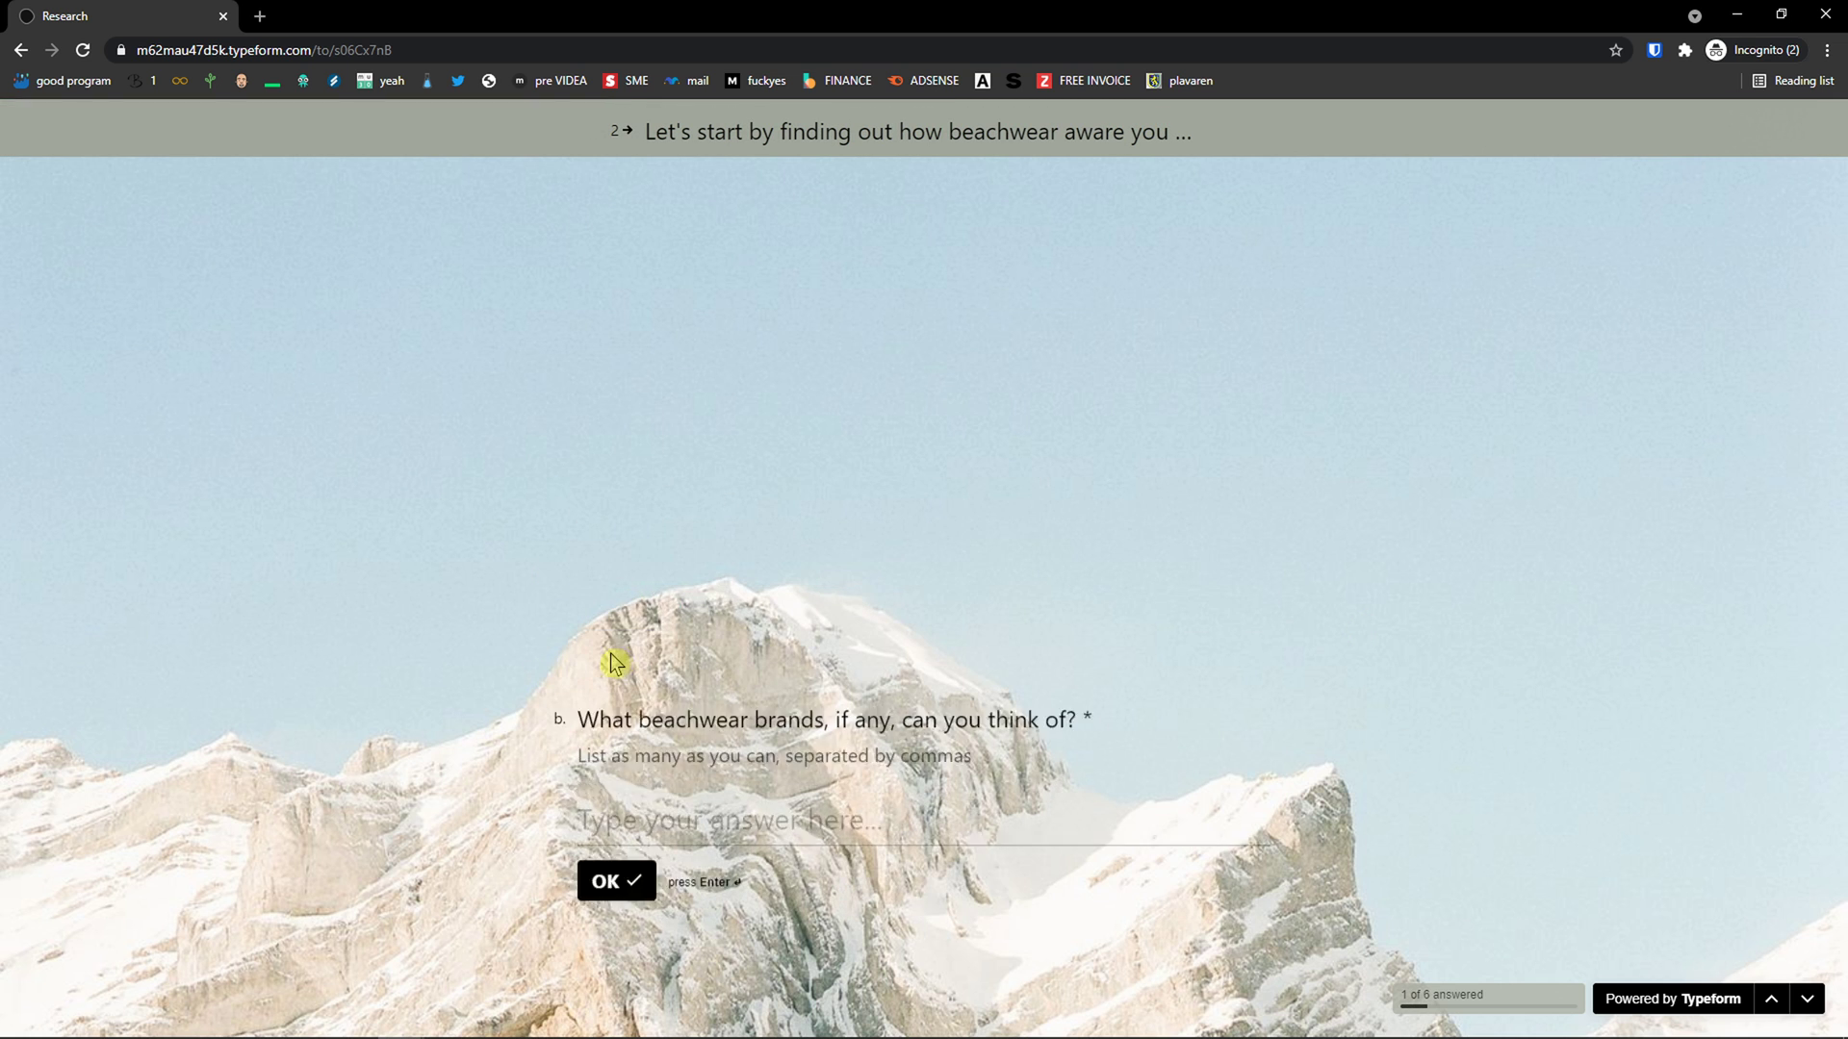
pyautogui.click(611, 879)
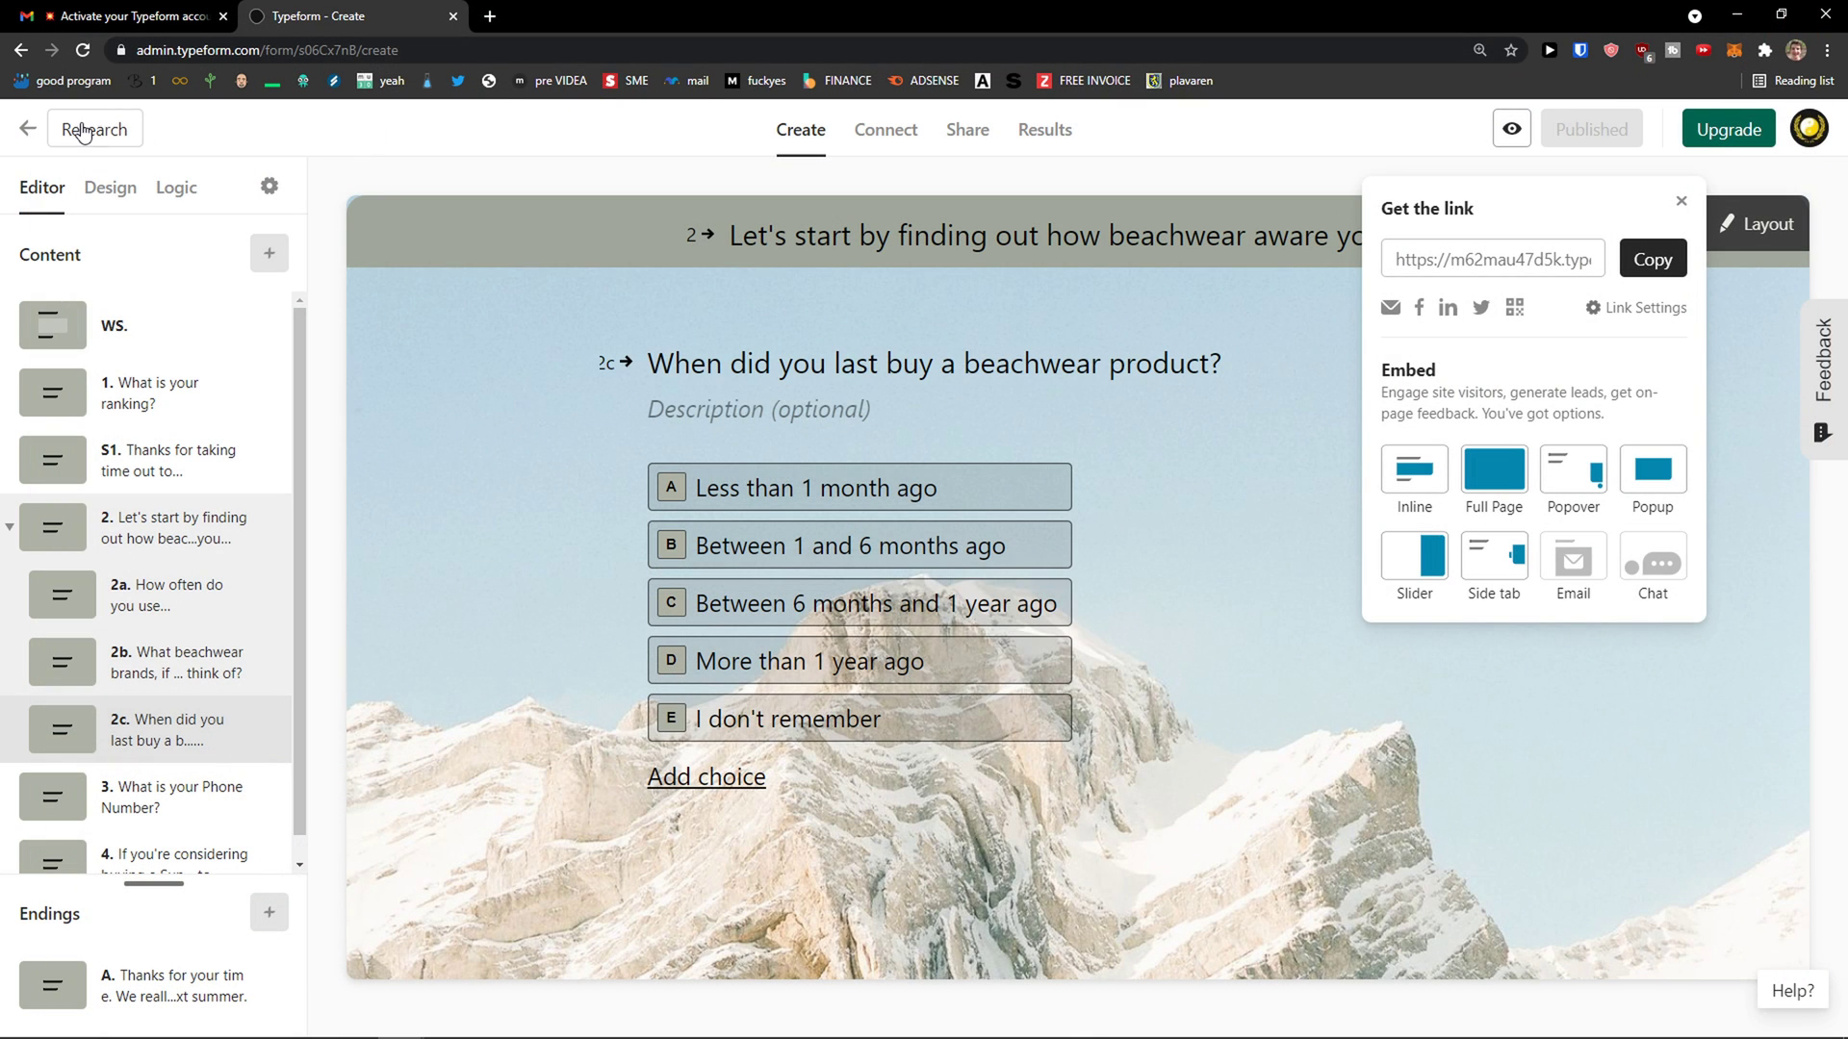
# Return to My workspace listing the Research form and start a New typeform to show the template gallery.
pyautogui.click(27, 129)
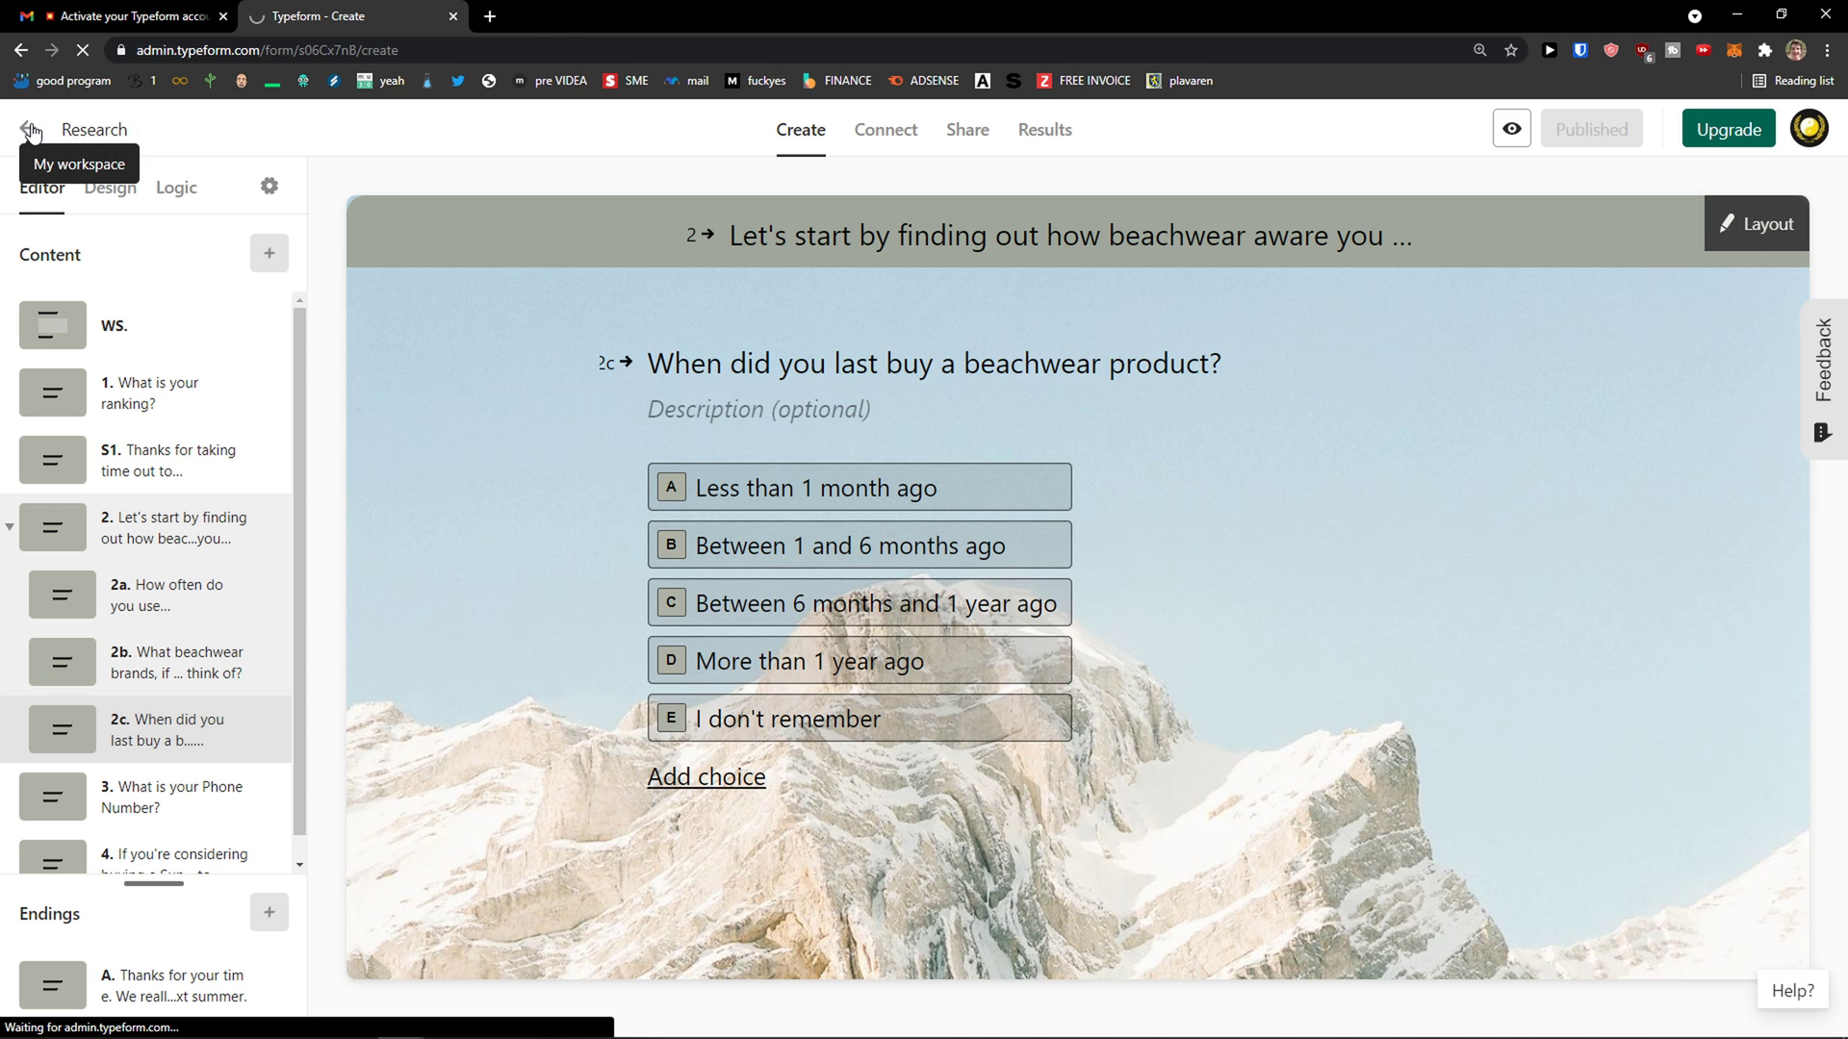
pyautogui.click(27, 129)
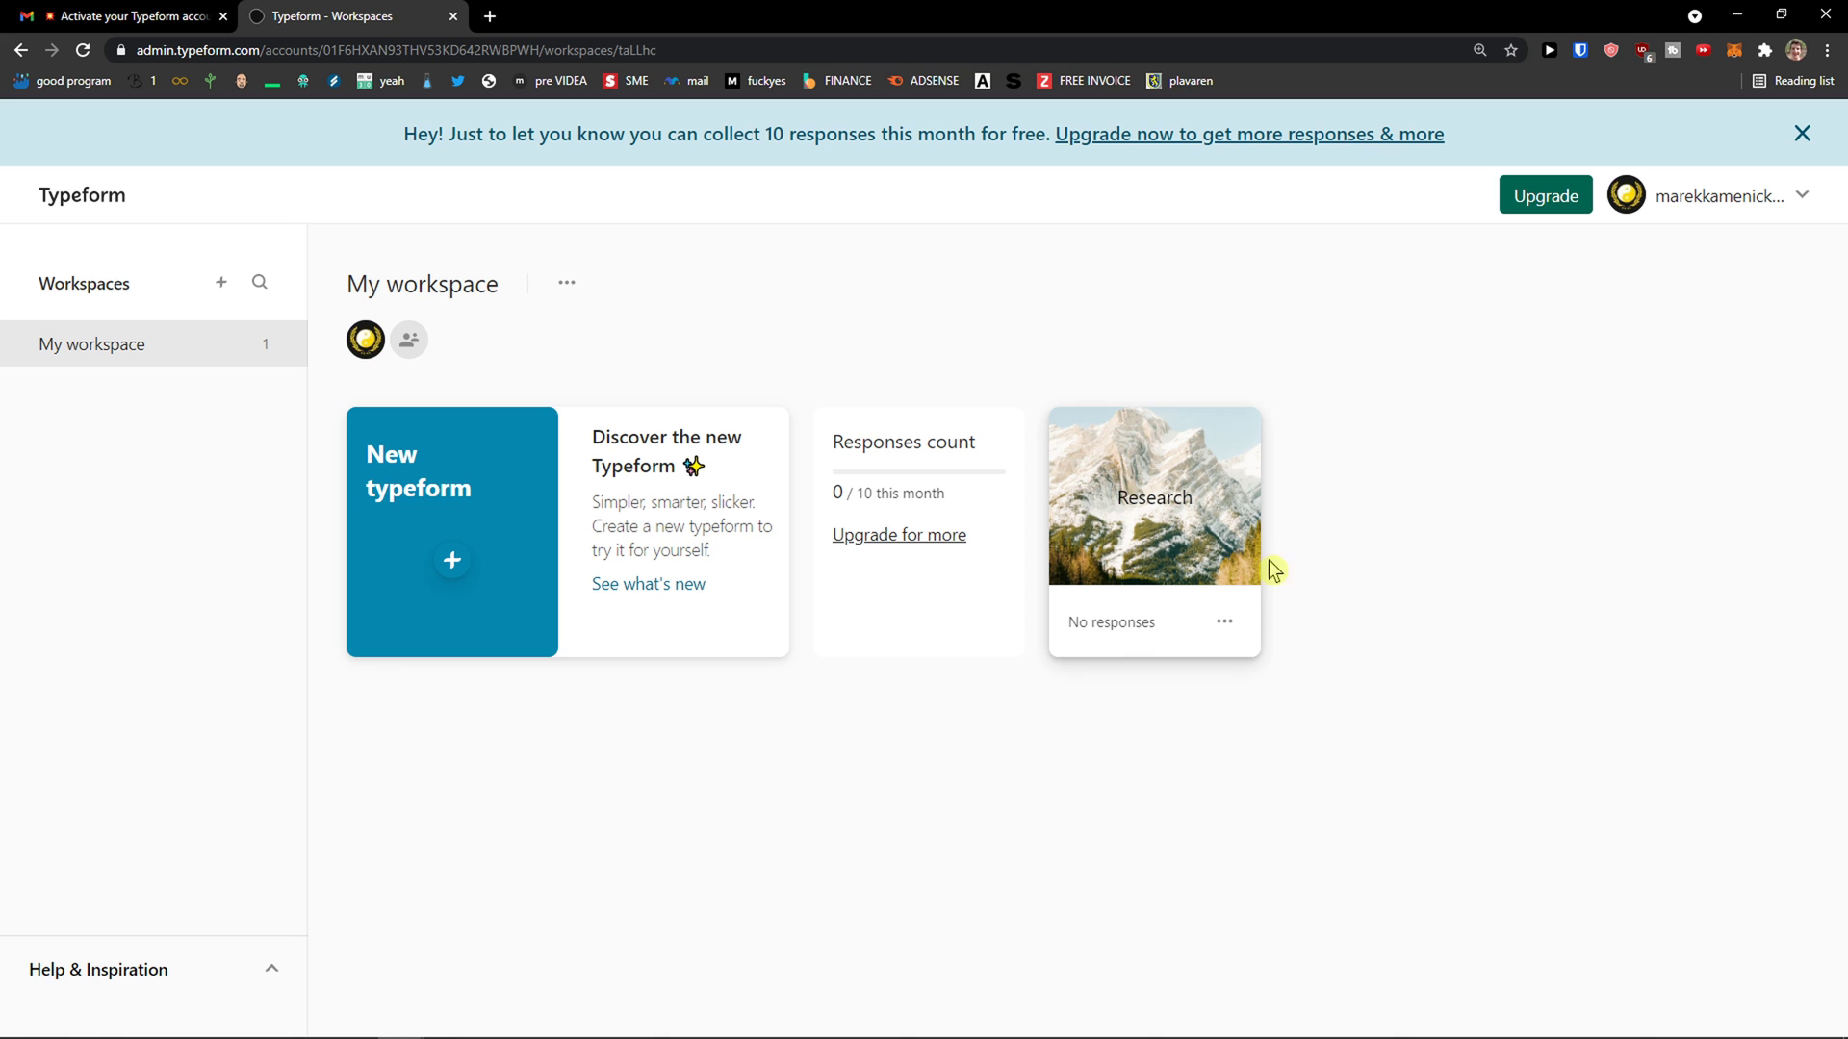
pyautogui.moveTo(450, 489)
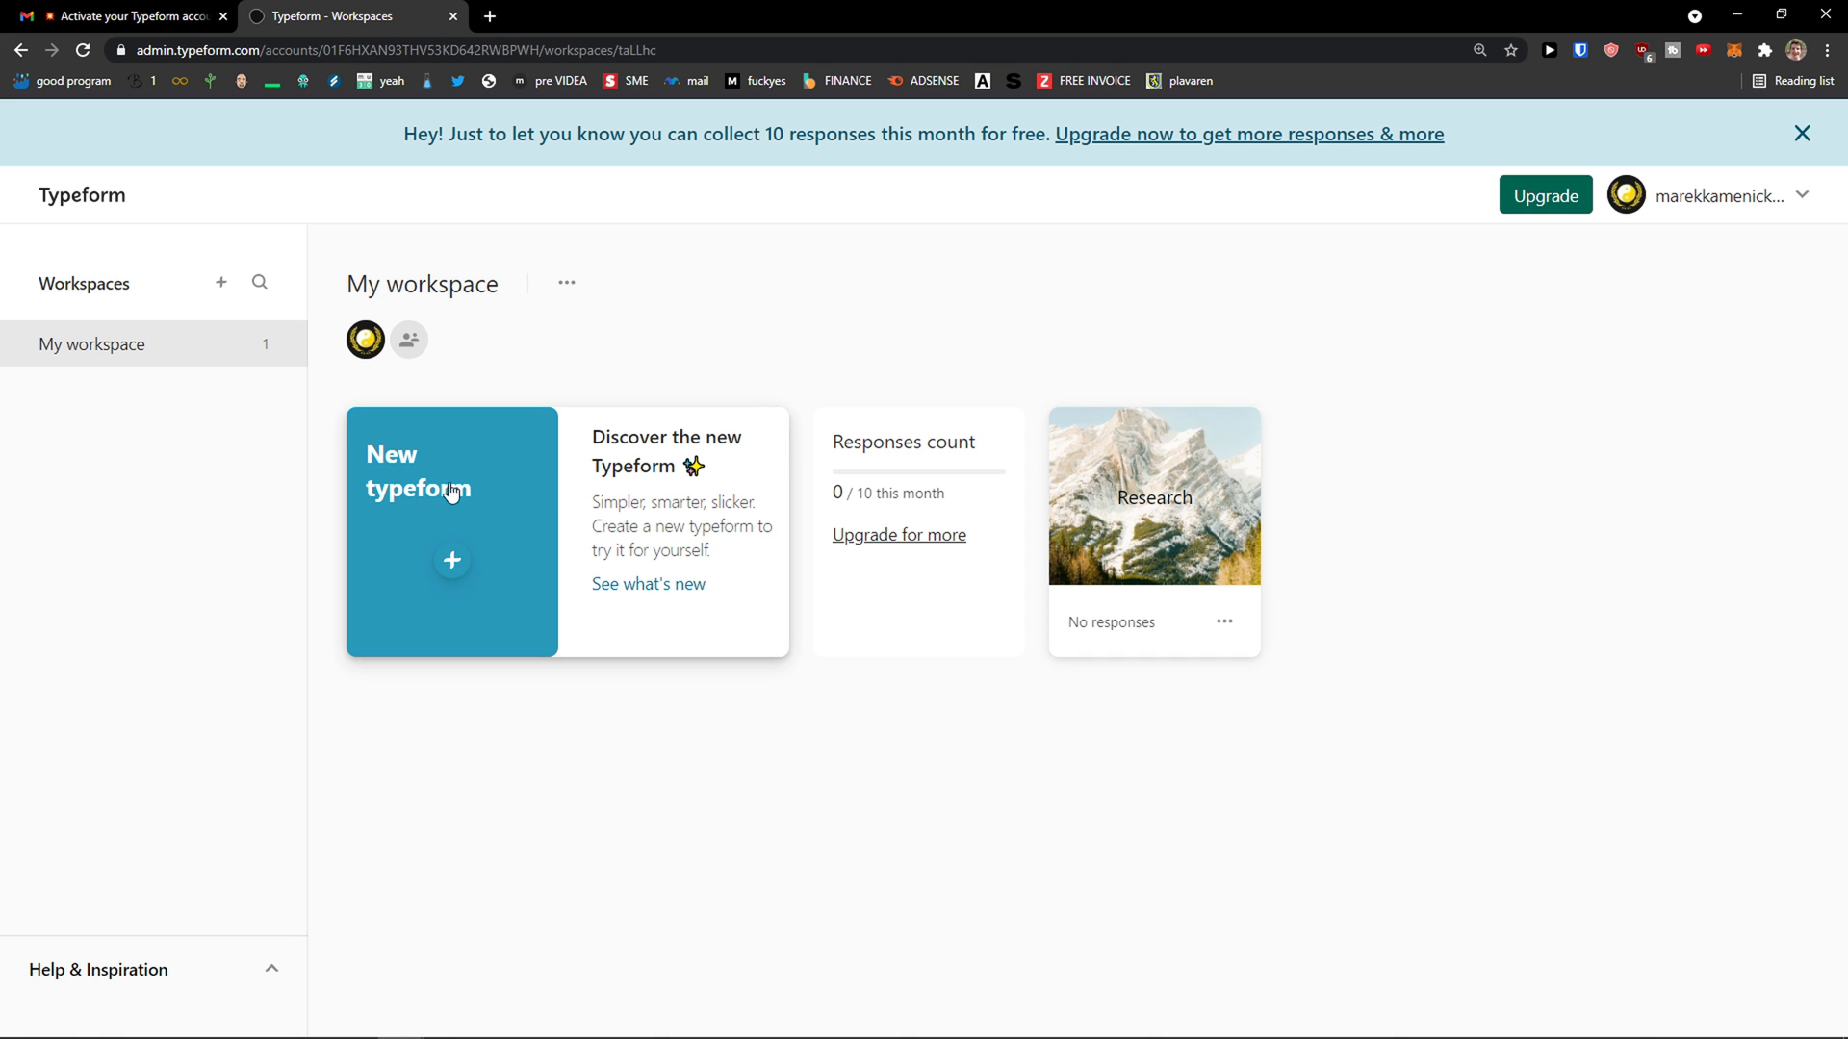
pyautogui.click(450, 531)
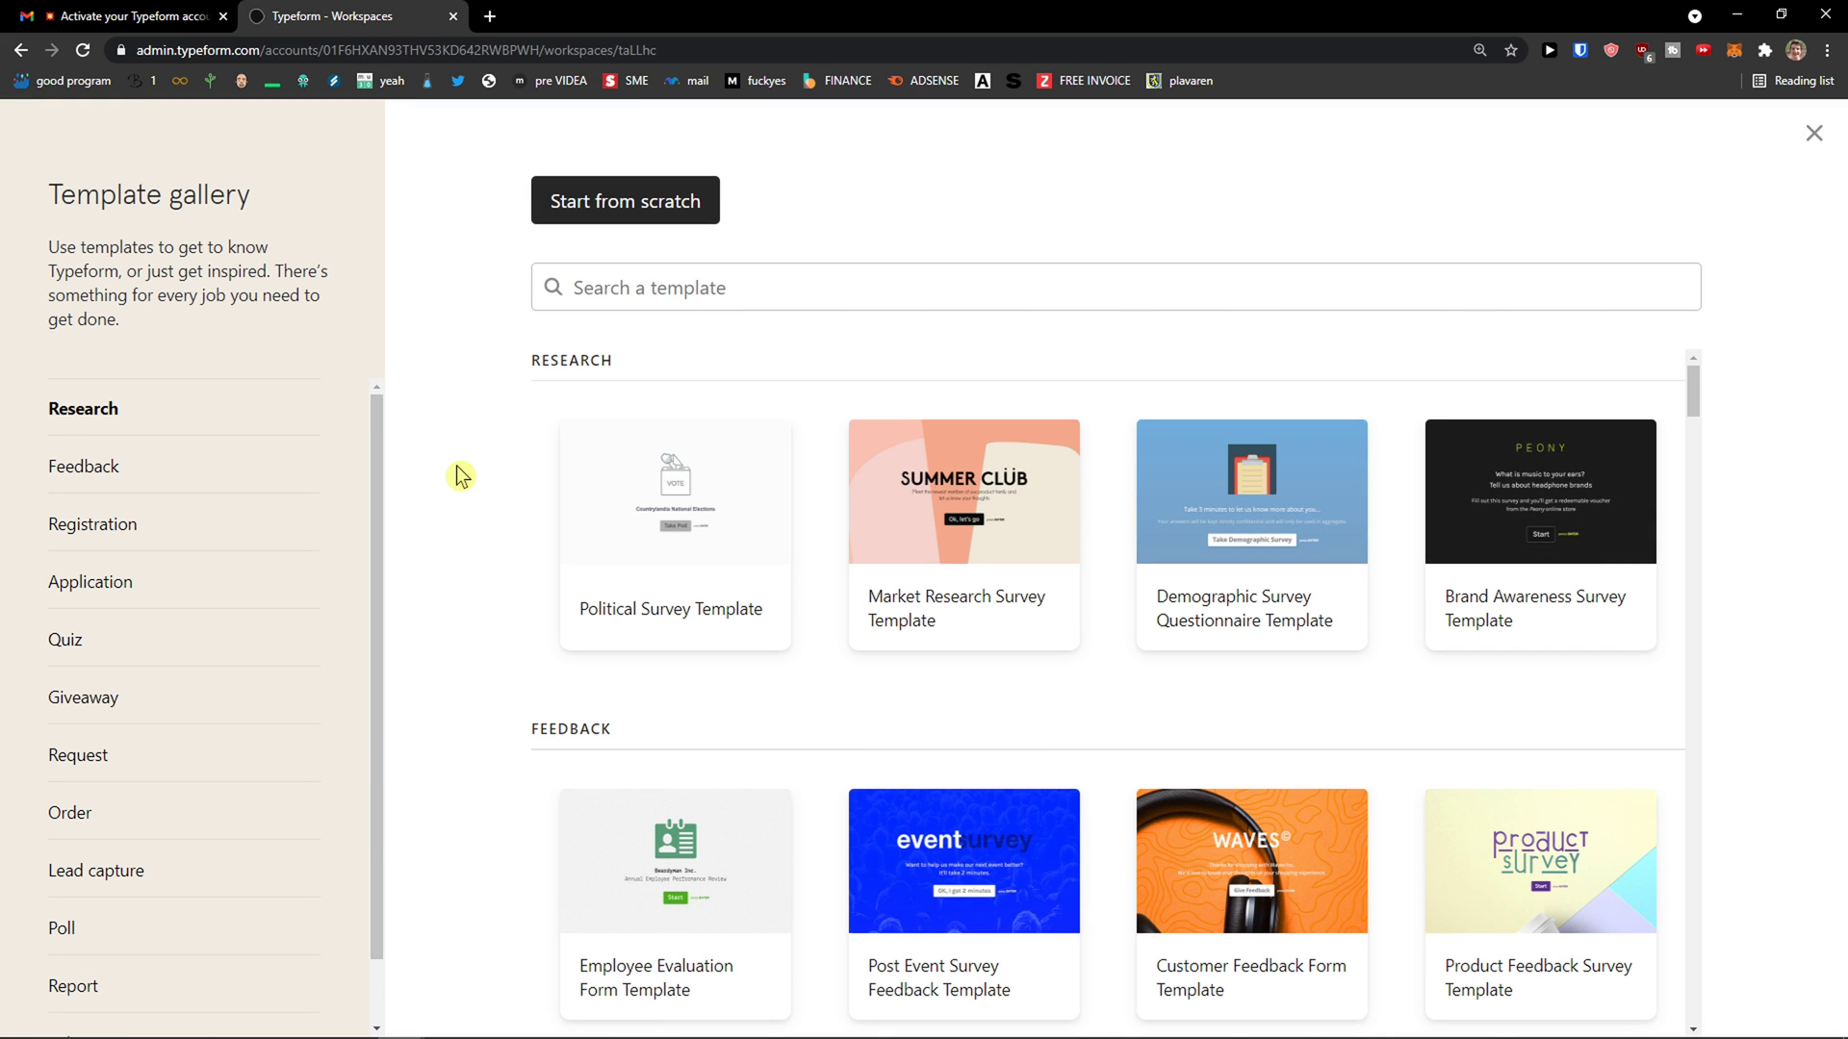
pyautogui.moveTo(597, 522)
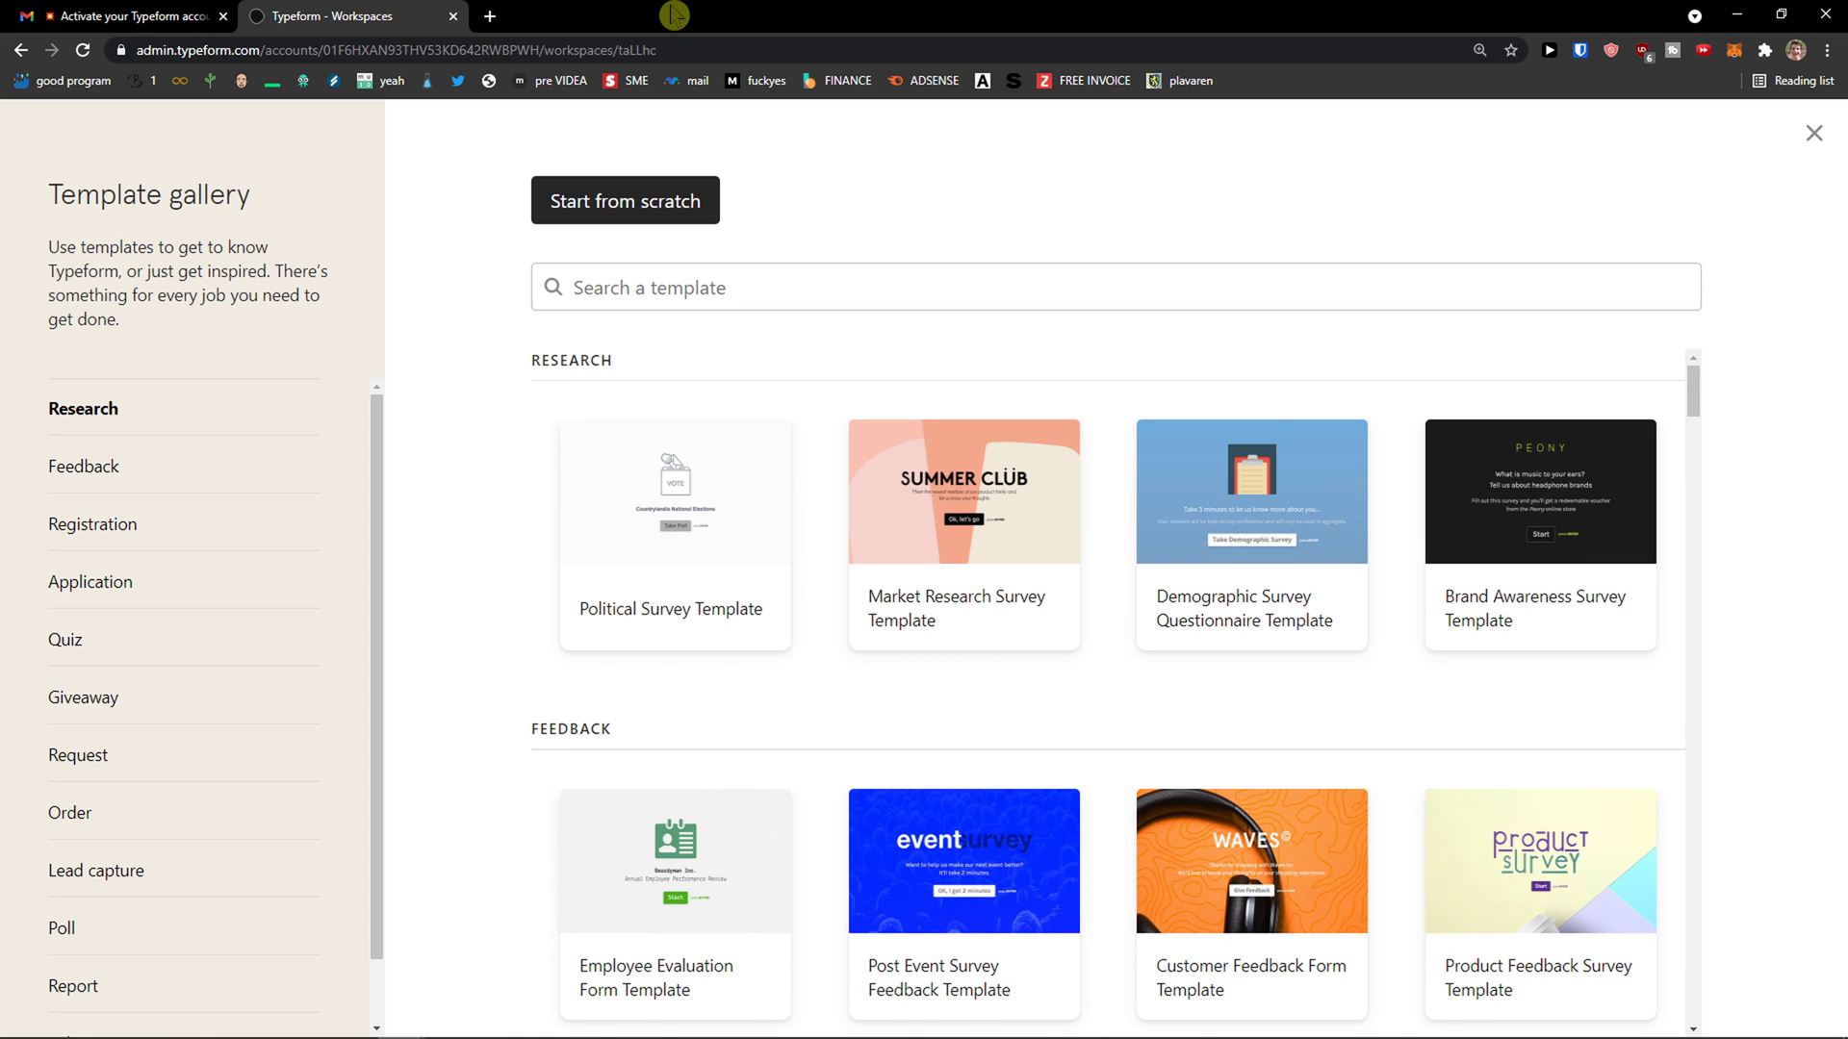
pyautogui.moveTo(536, 266)
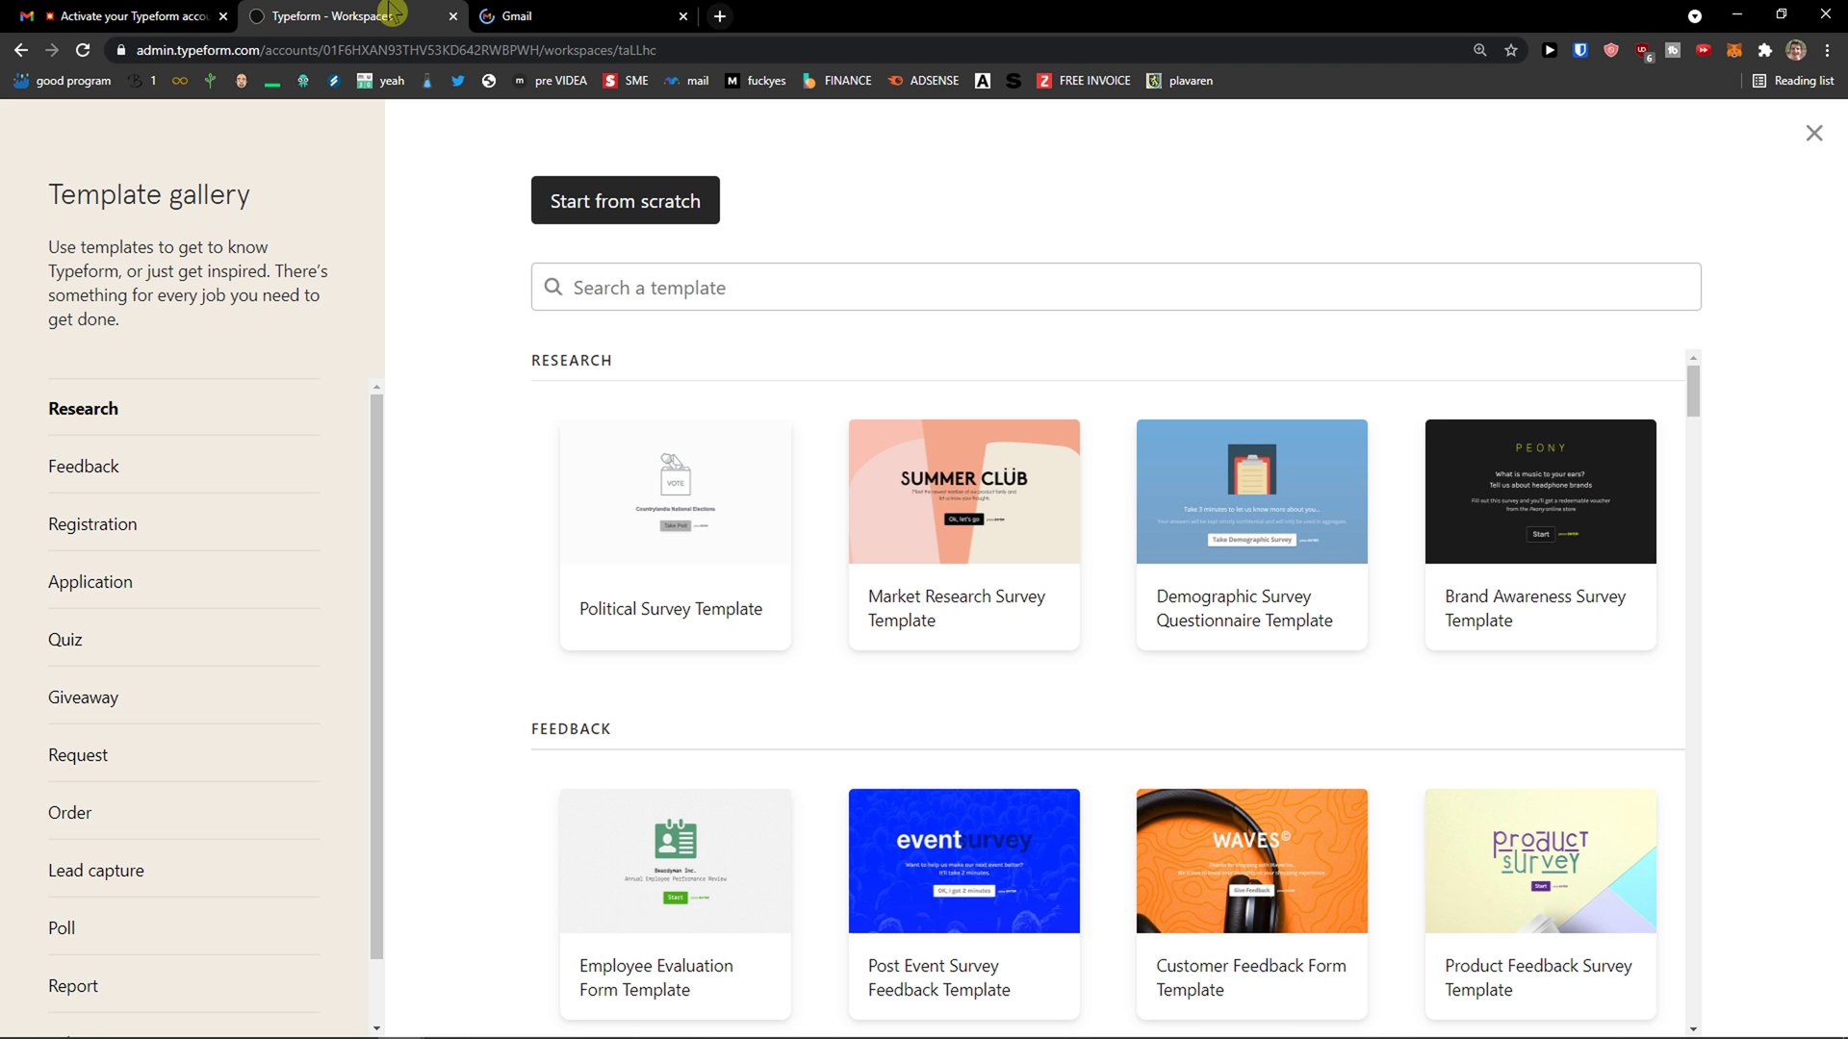
pyautogui.click(554, 15)
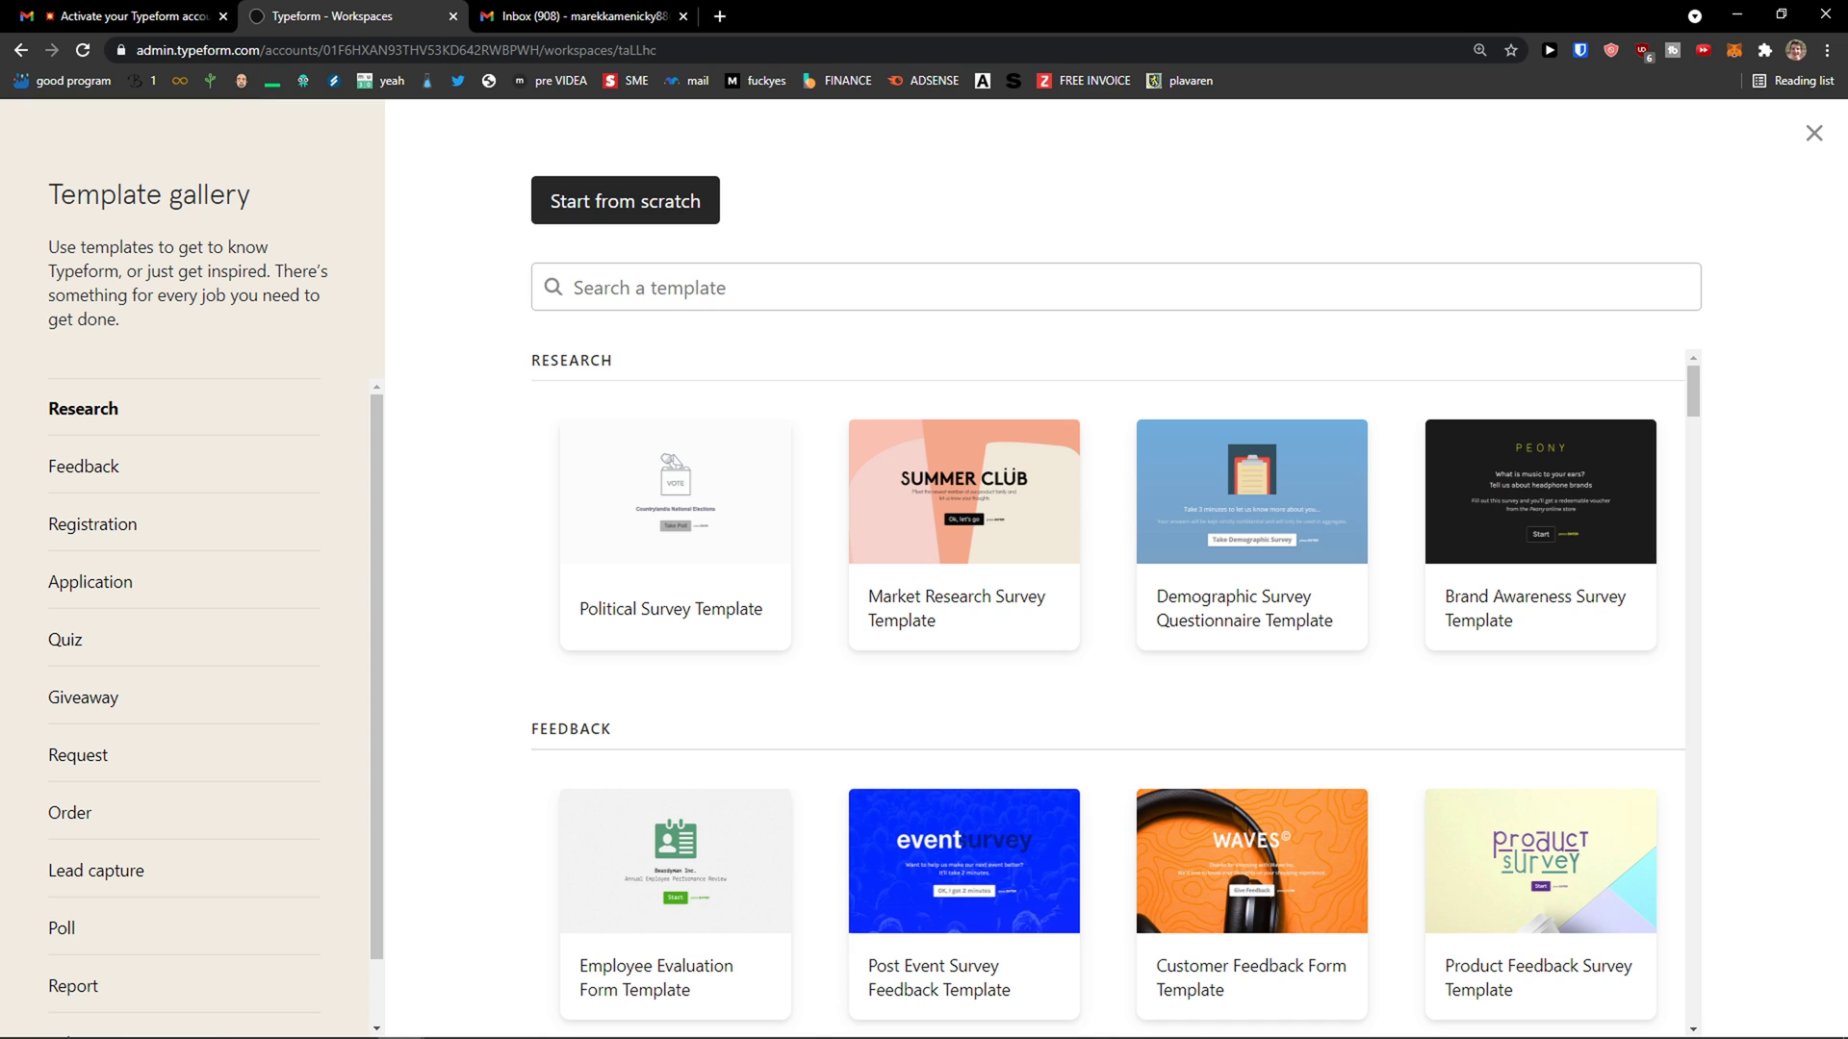